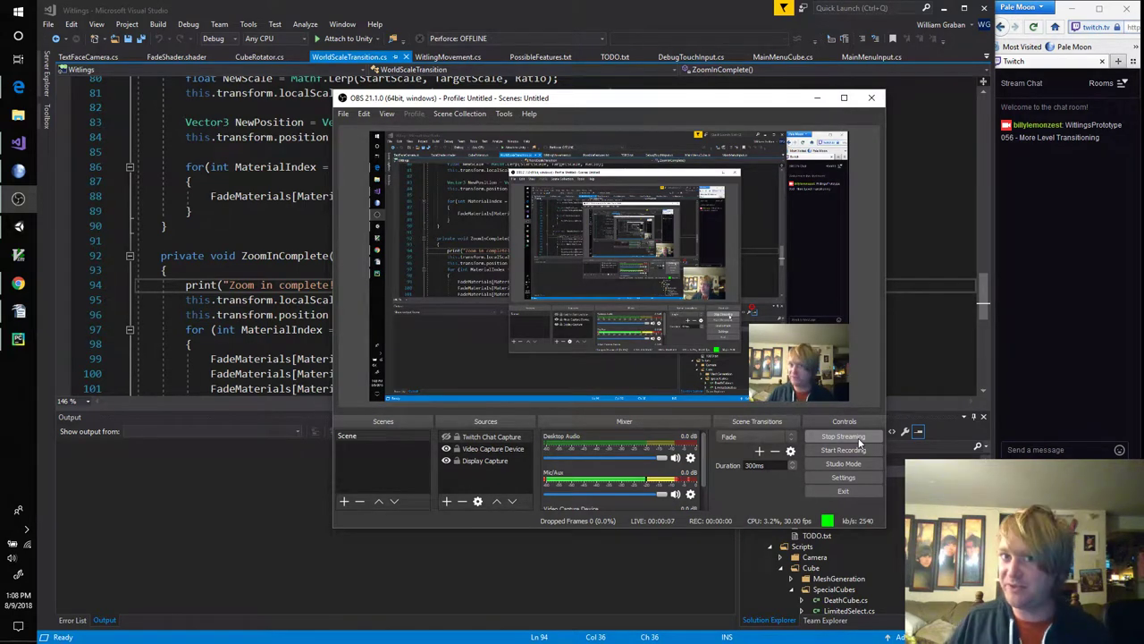
# Step: Put the OBS streaming window away to clear the desktop
pyautogui.click(871, 96)
pyautogui.write('mis')
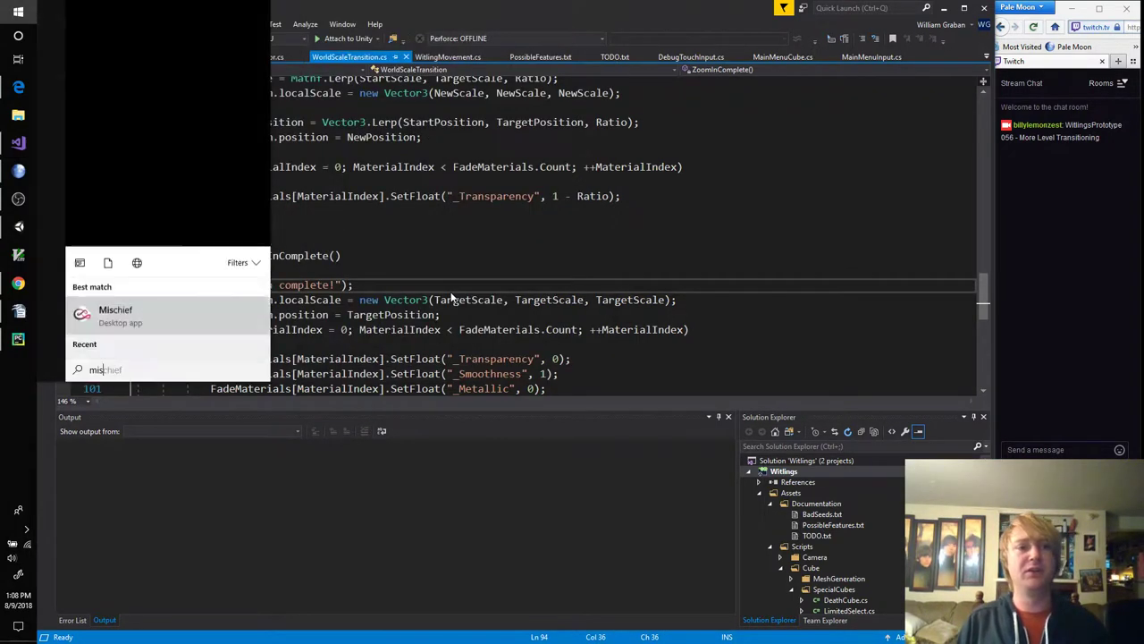
# Step: Launch Mischief and open WritingsPrototype.art from recent files, panning to empty canvas space
pyautogui.click(115, 315)
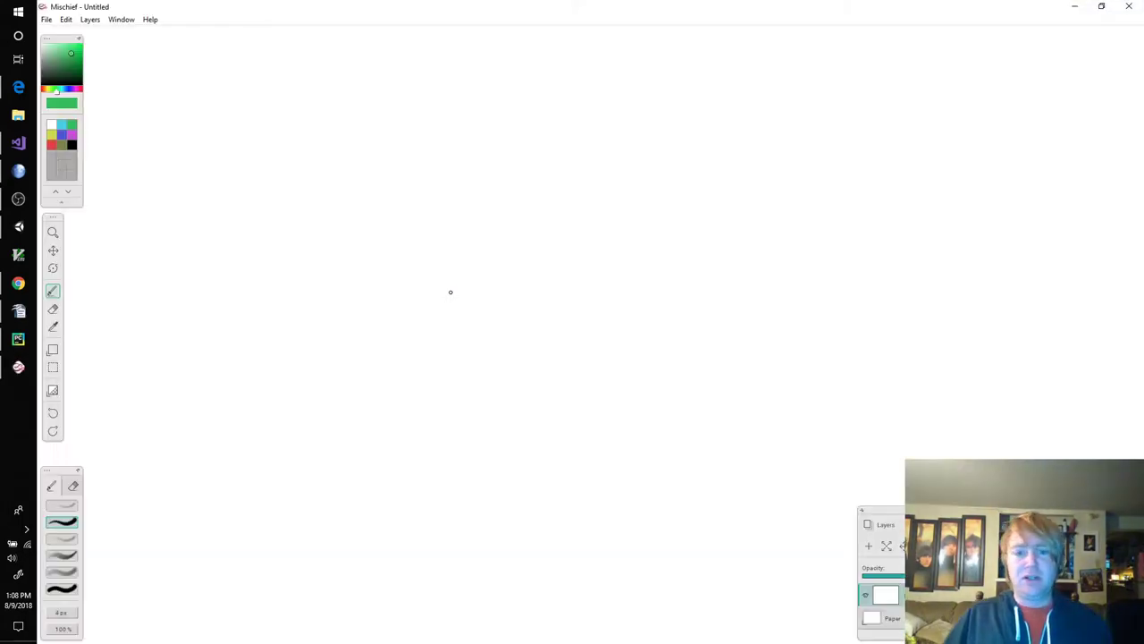
pyautogui.click(46, 17)
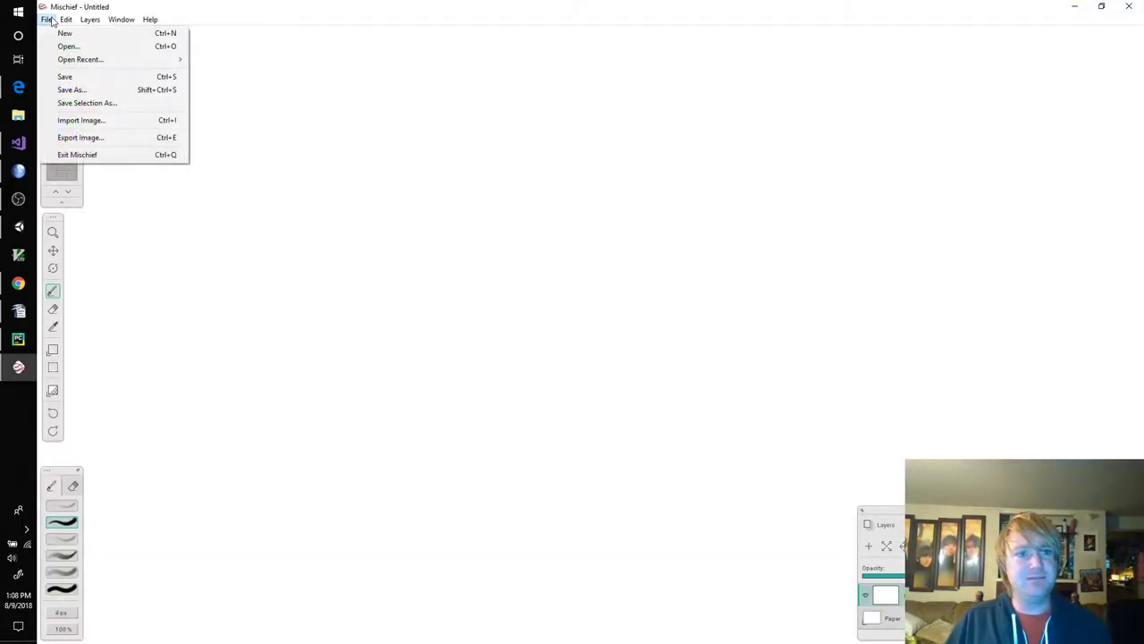
pyautogui.click(81, 59)
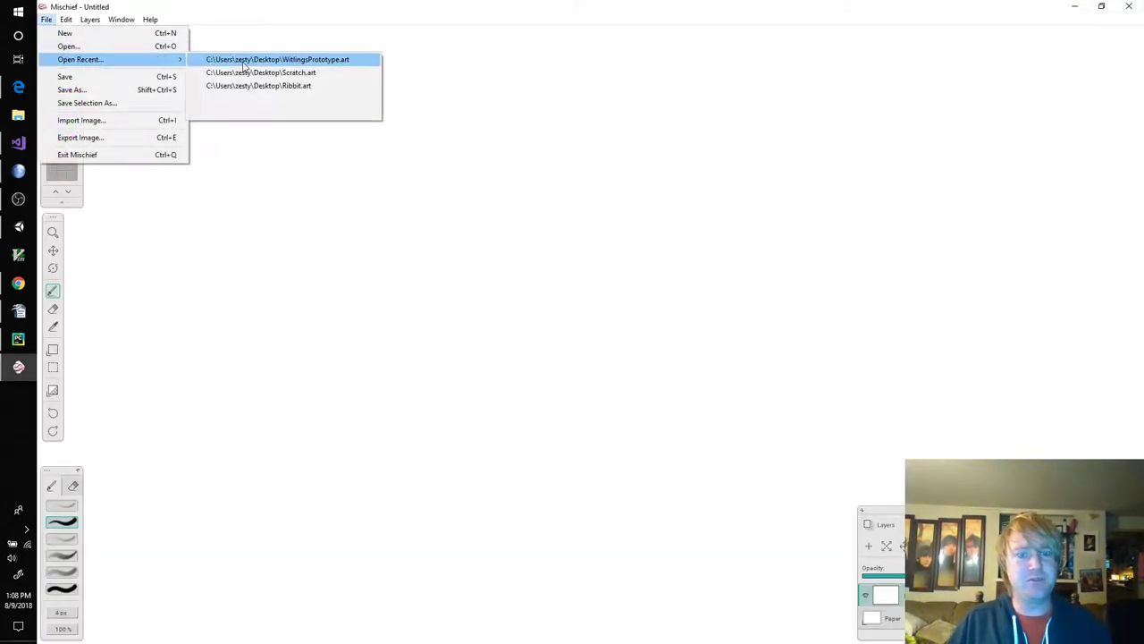
pyautogui.click(278, 59)
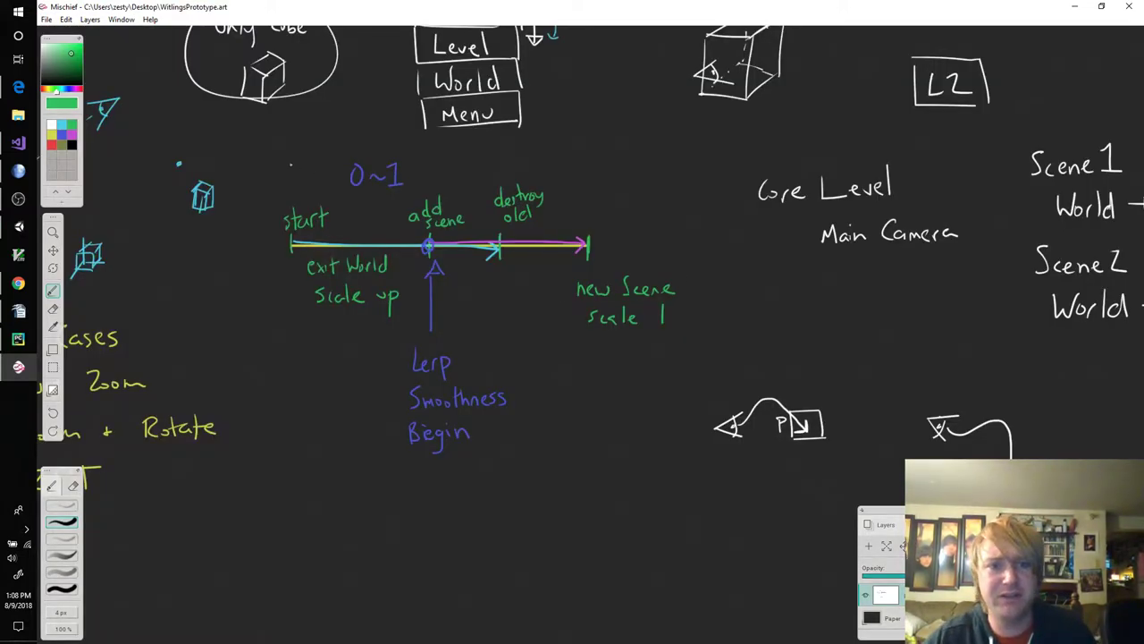
pyautogui.moveTo(438, 147); pyautogui.dragTo(599, 286)
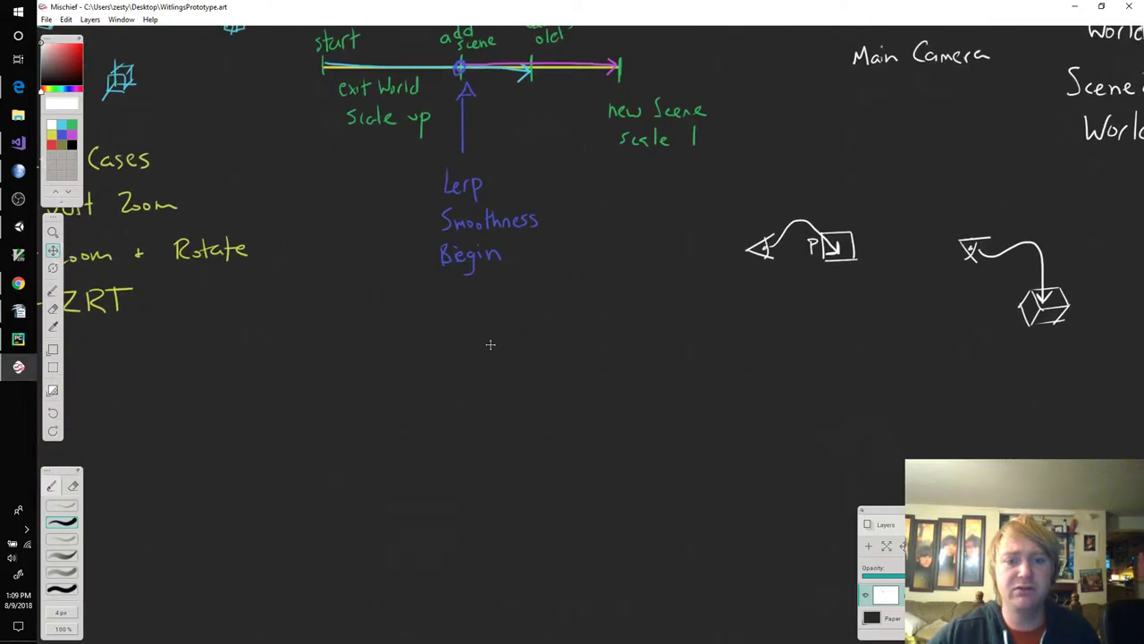
# Step: Draw a 0-to-1 timeline and mark a Zoom section spanning .15 to .6
pyautogui.moveTo(324, 367); pyautogui.dragTo(587, 374)
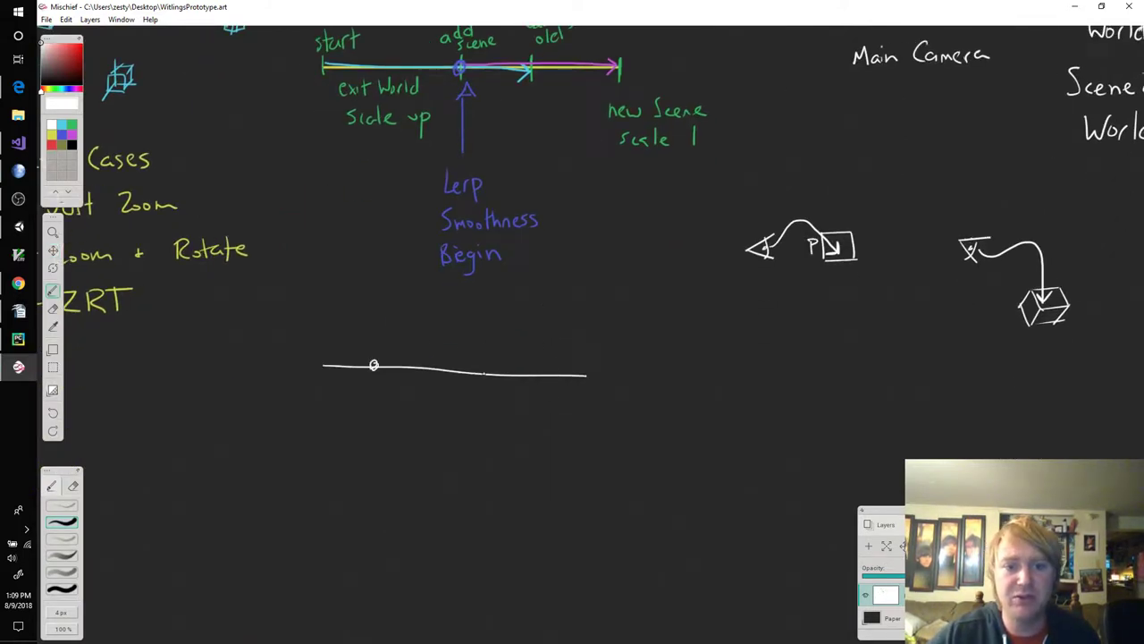
pyautogui.click(483, 374)
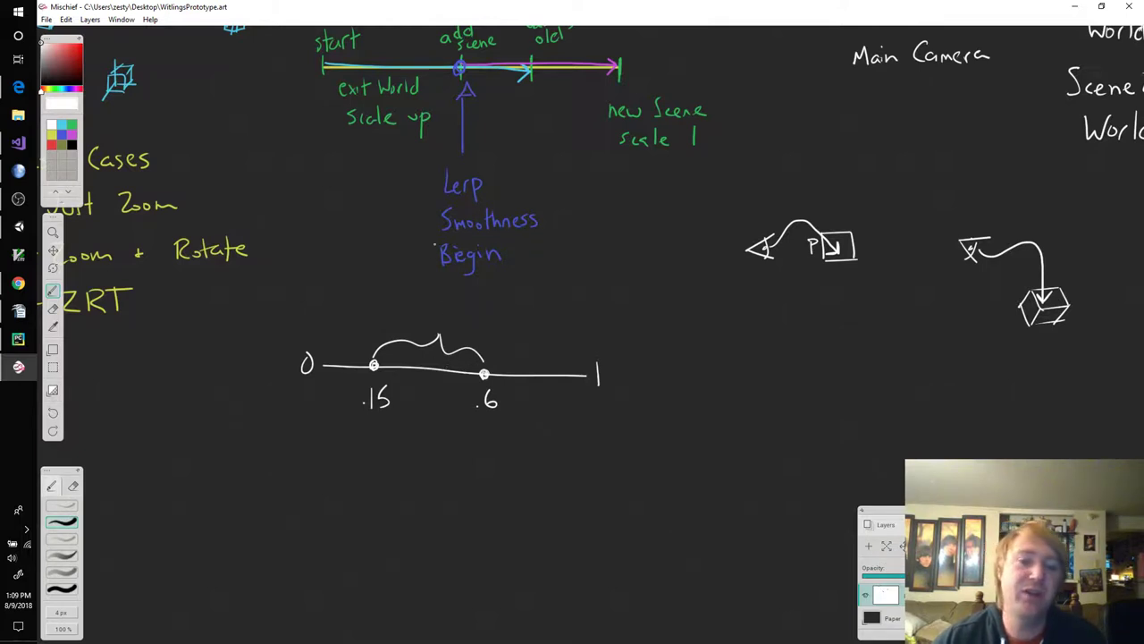
pyautogui.write('Zoom')
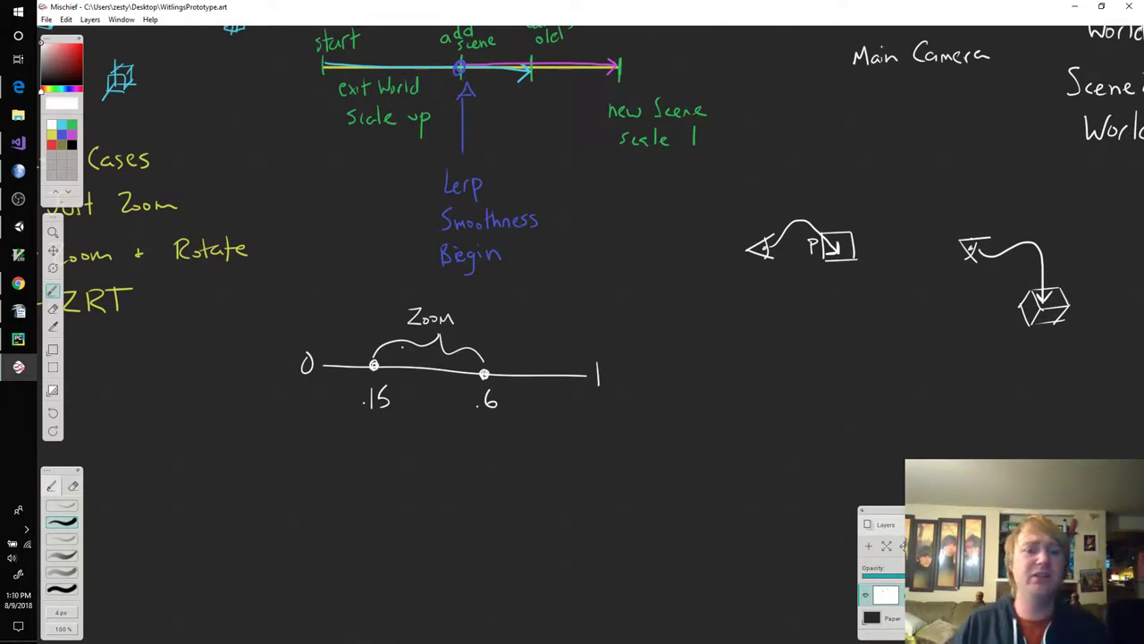
pyautogui.moveTo(365, 431); pyautogui.dragTo(556, 431)
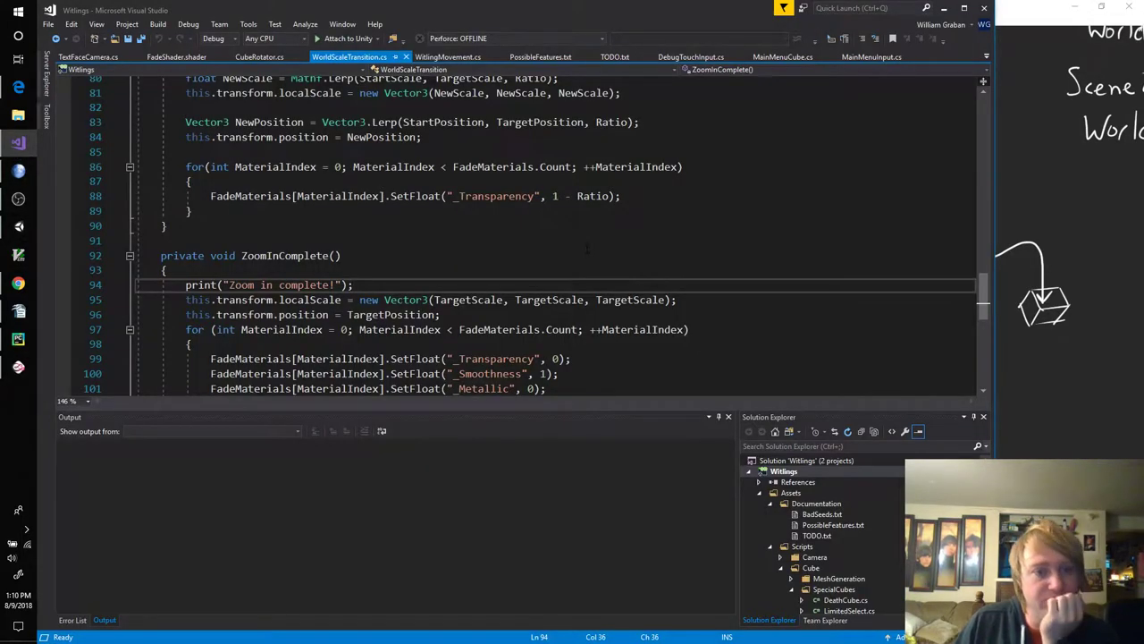
# Step: Declare a public Section class with a public string Name field
pyautogui.scroll(3)
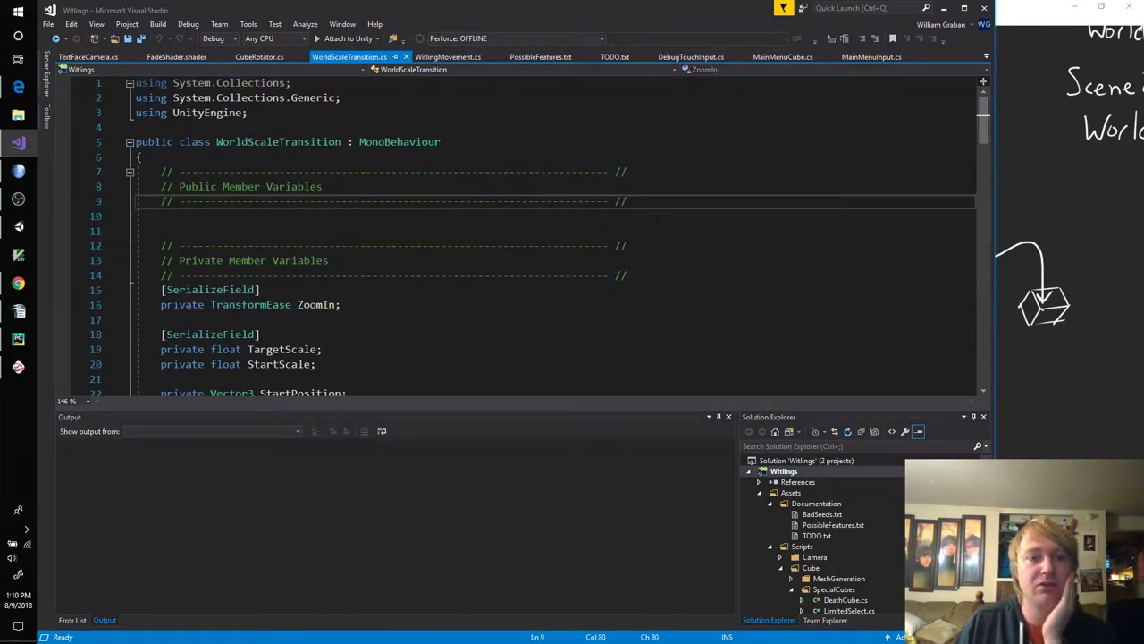
pyautogui.write('public class')
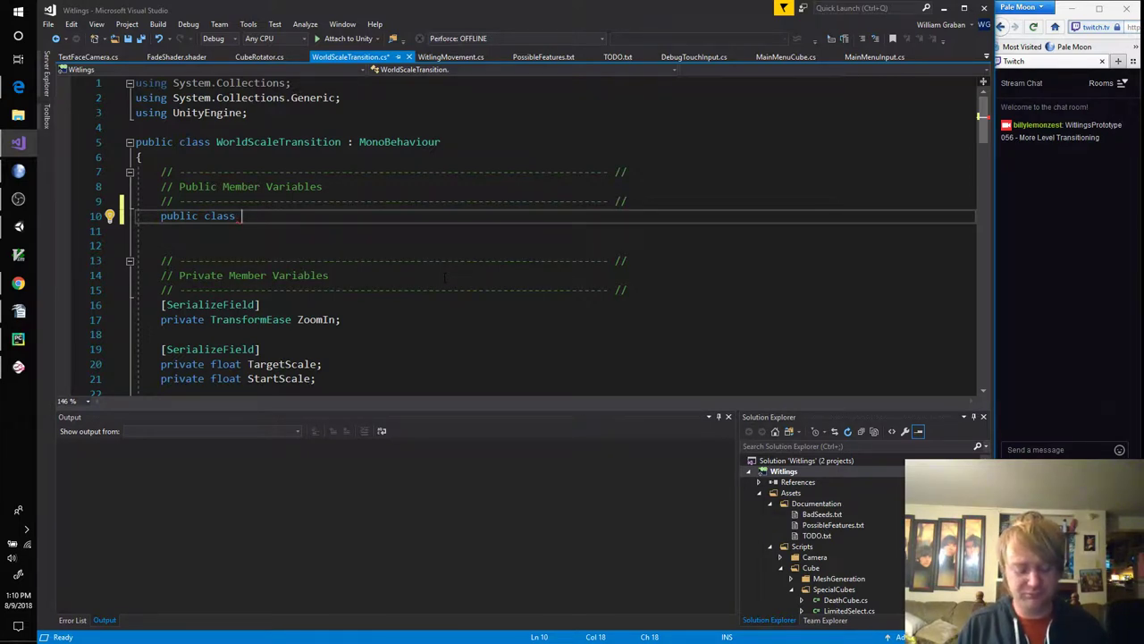
pyautogui.write('Section')
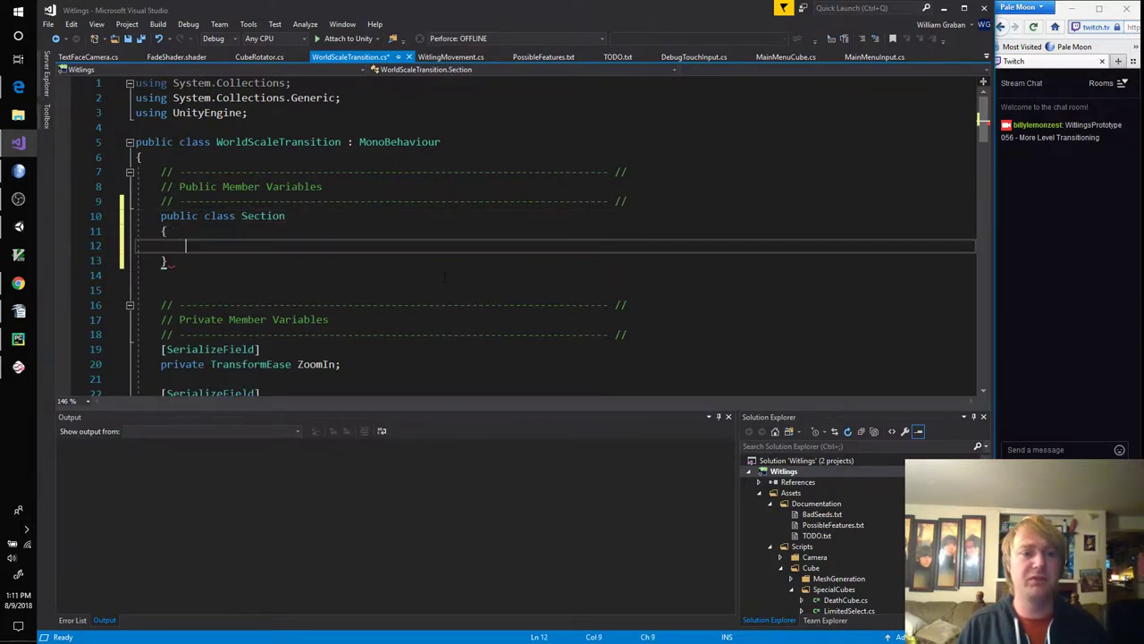
pyautogui.write('public string')
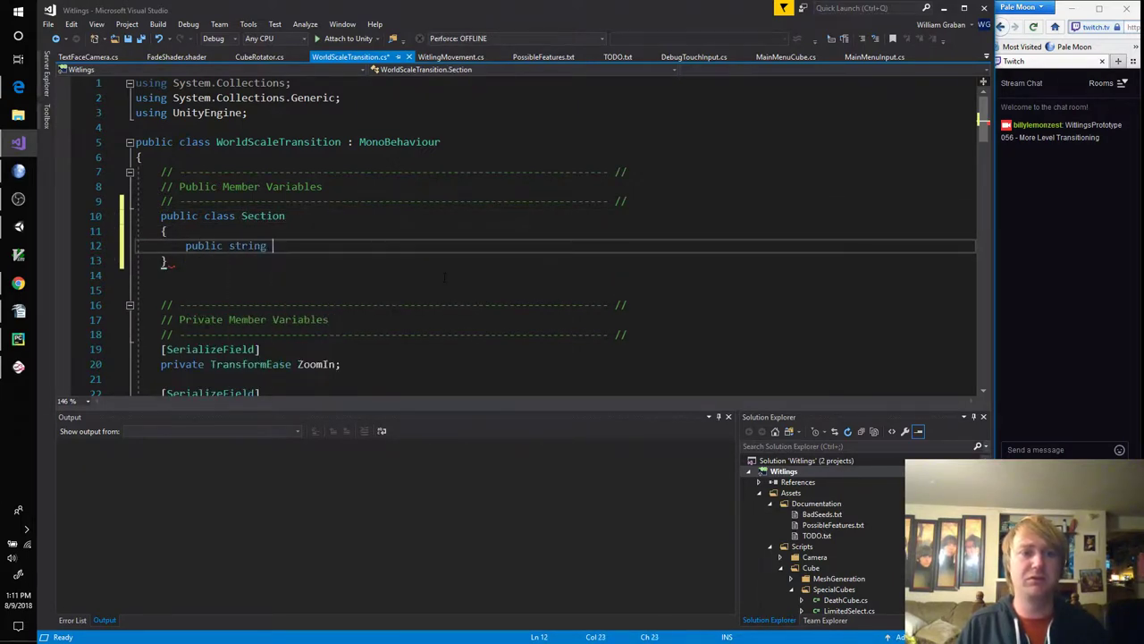
pyautogui.write('Name;')
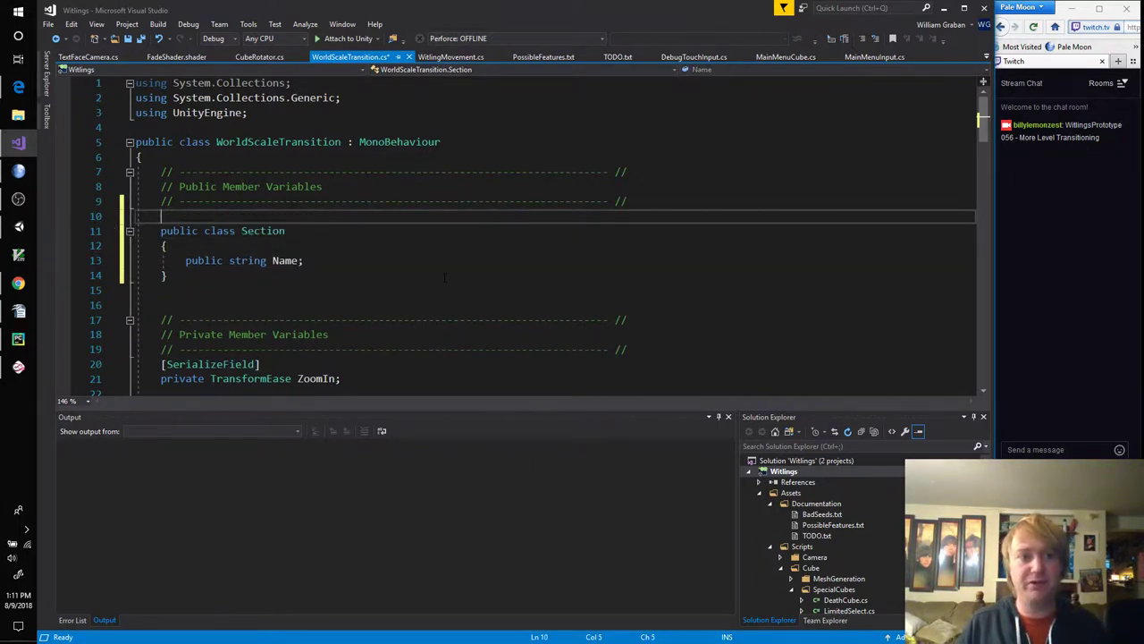
# Step: Mark Section with [System.Serializable] and start a second public field after Name
pyautogui.write('[System.Serializable')
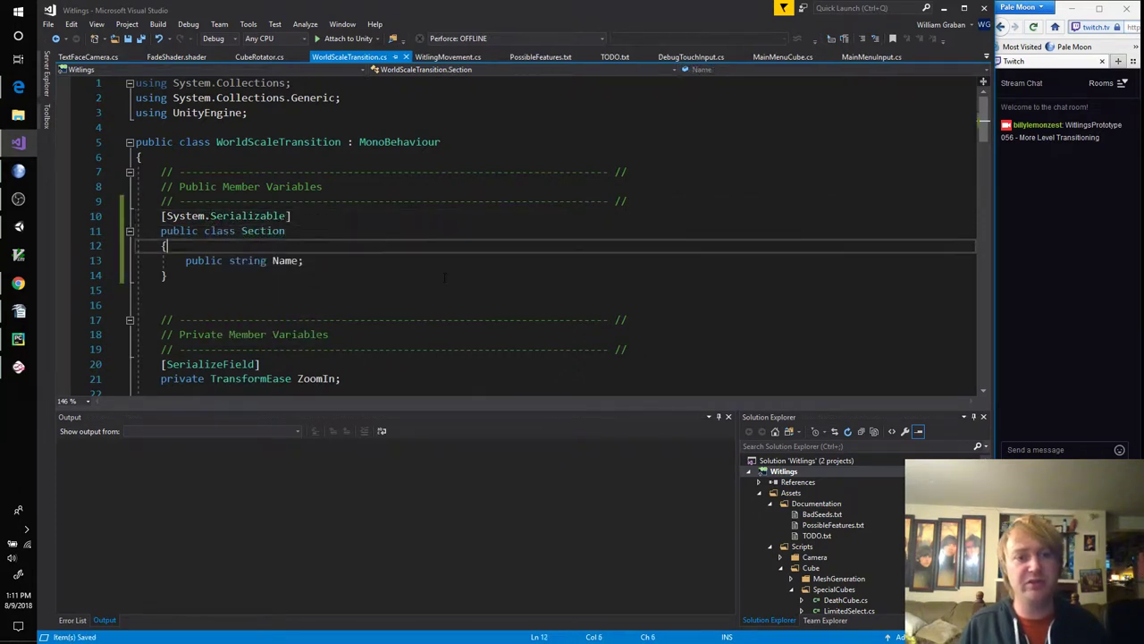
pyautogui.click(304, 261)
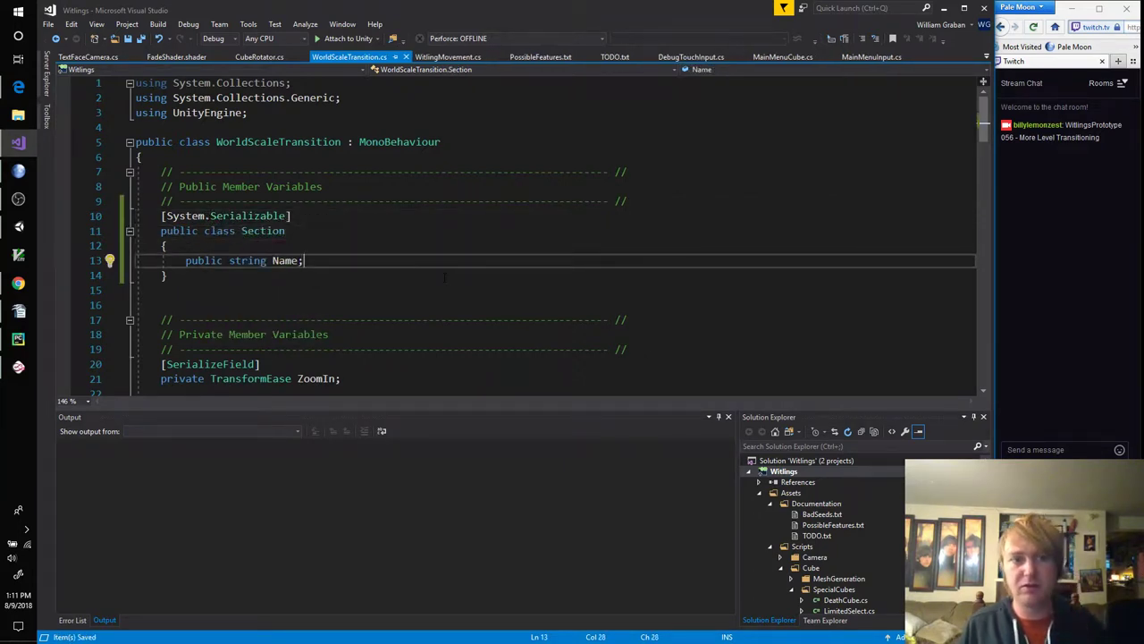
pyautogui.write('pu')
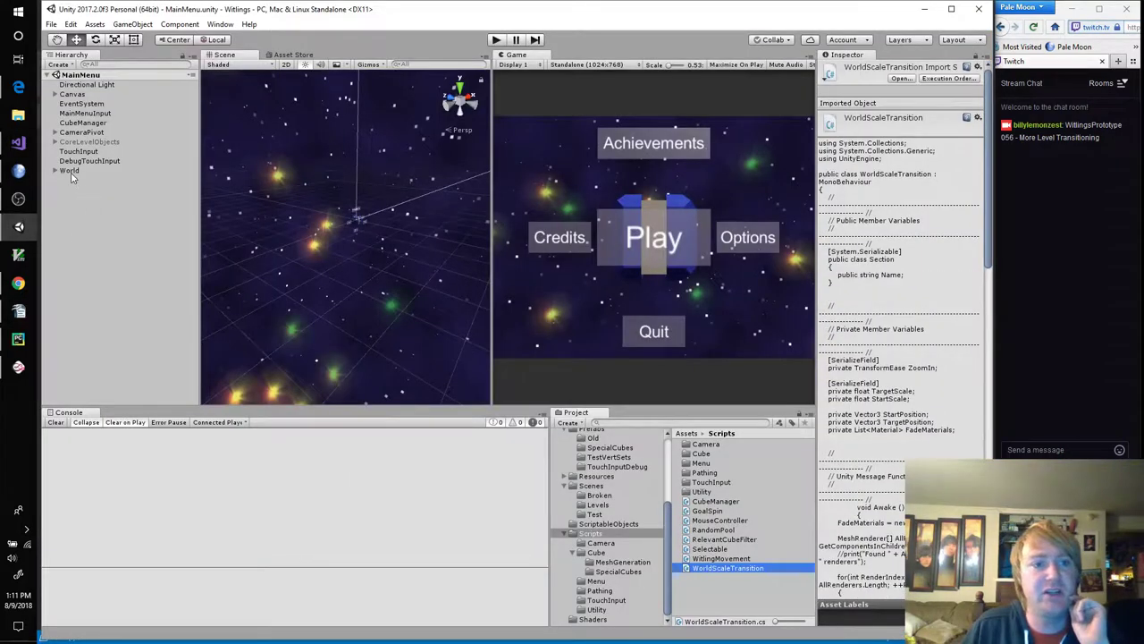
# Step: Return from Unity to editing the WorldScaleTransition script in Visual Studio
pyautogui.click(70, 170)
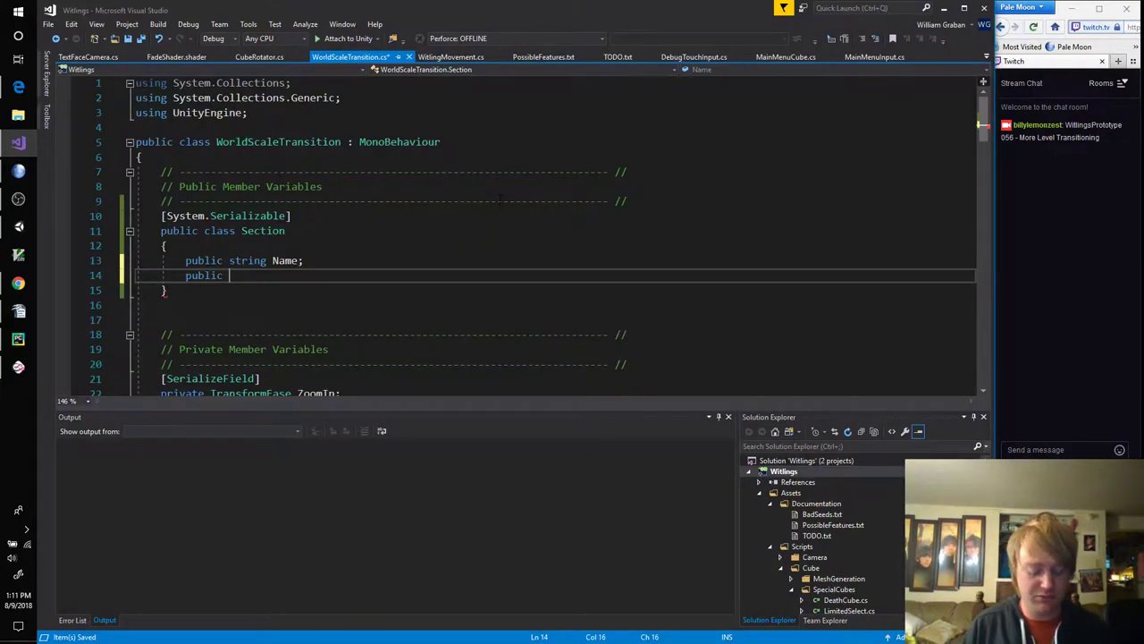
# Step: Add AnimationCurve Curve plus float RatioStart and RatioEnd fields to Section
pyautogui.write('AnimationCur')
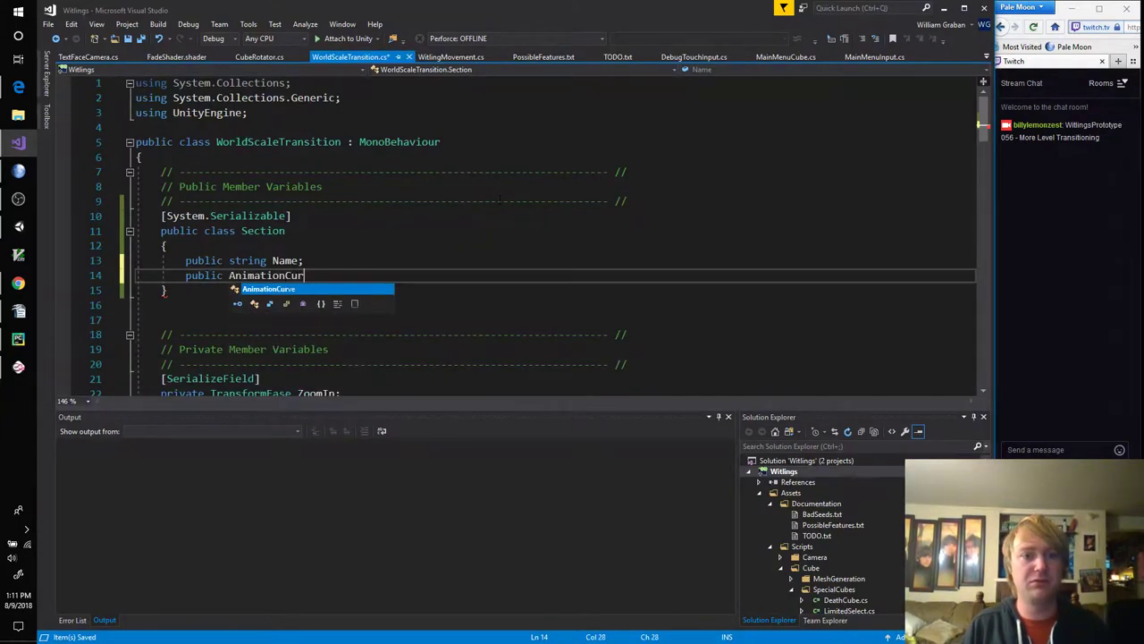
pyautogui.write('Curve;')
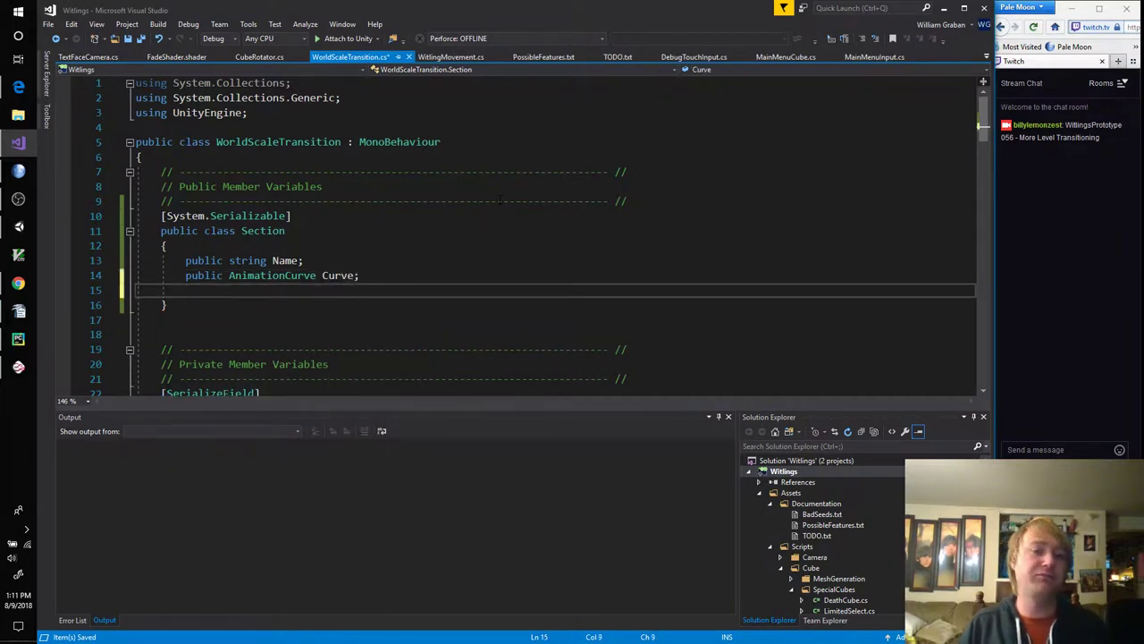
pyautogui.write('public float')
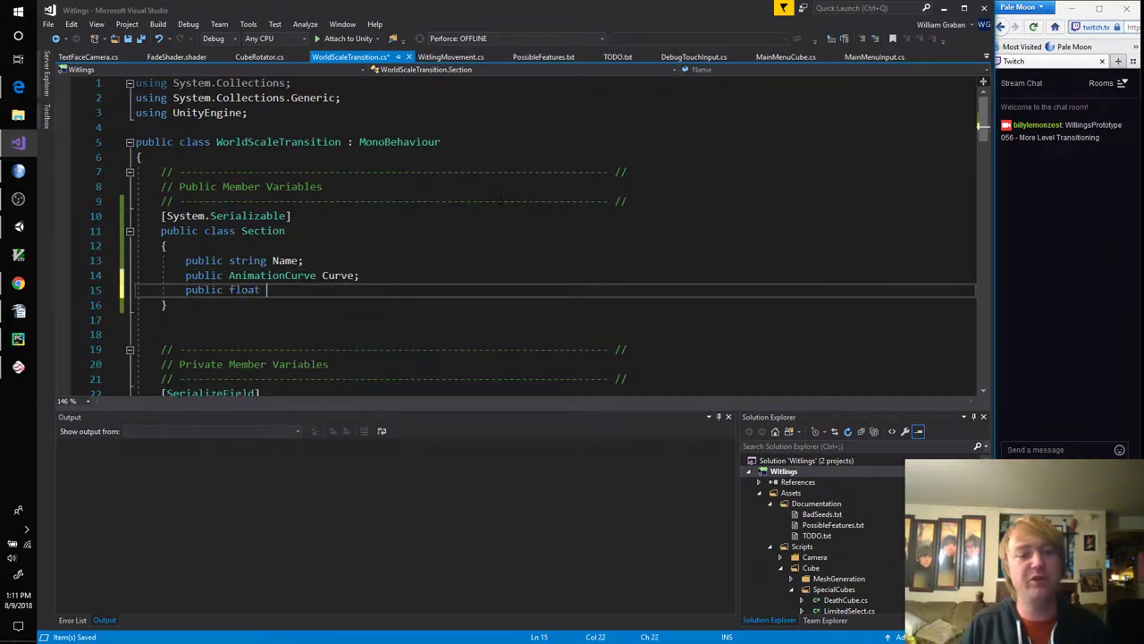
pyautogui.write('R')
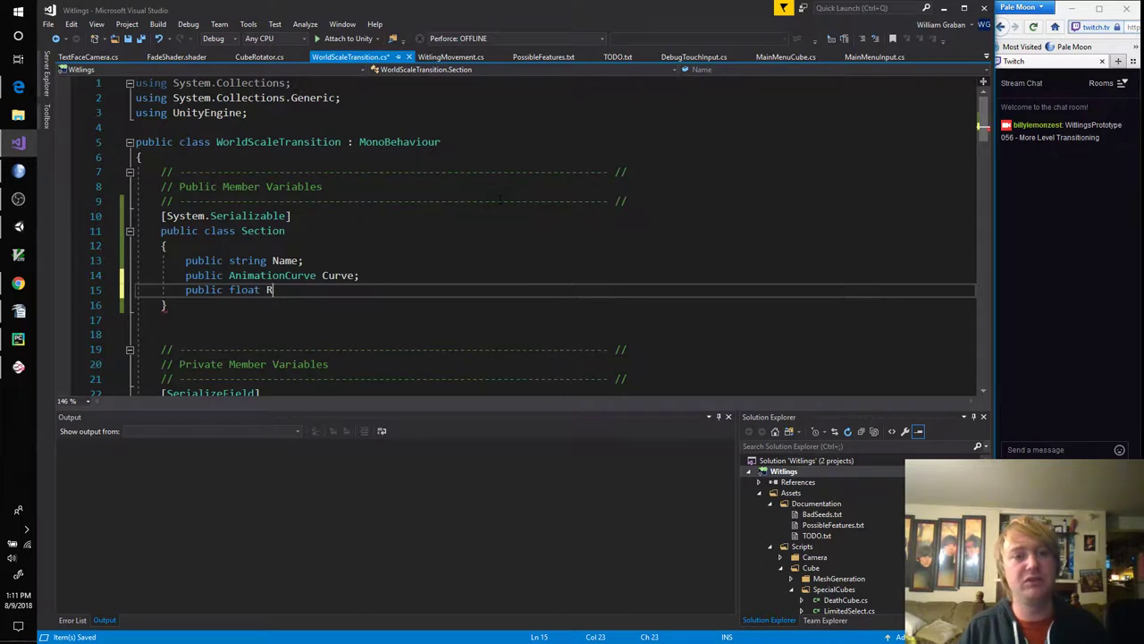
pyautogui.write('atioStart')
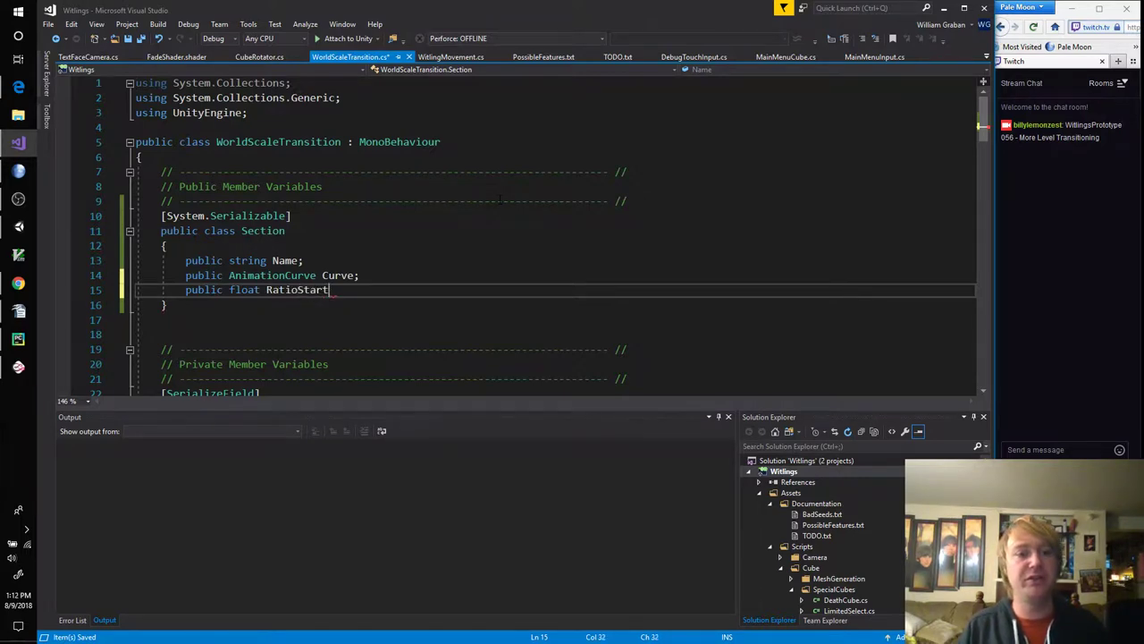
pyautogui.write(';')
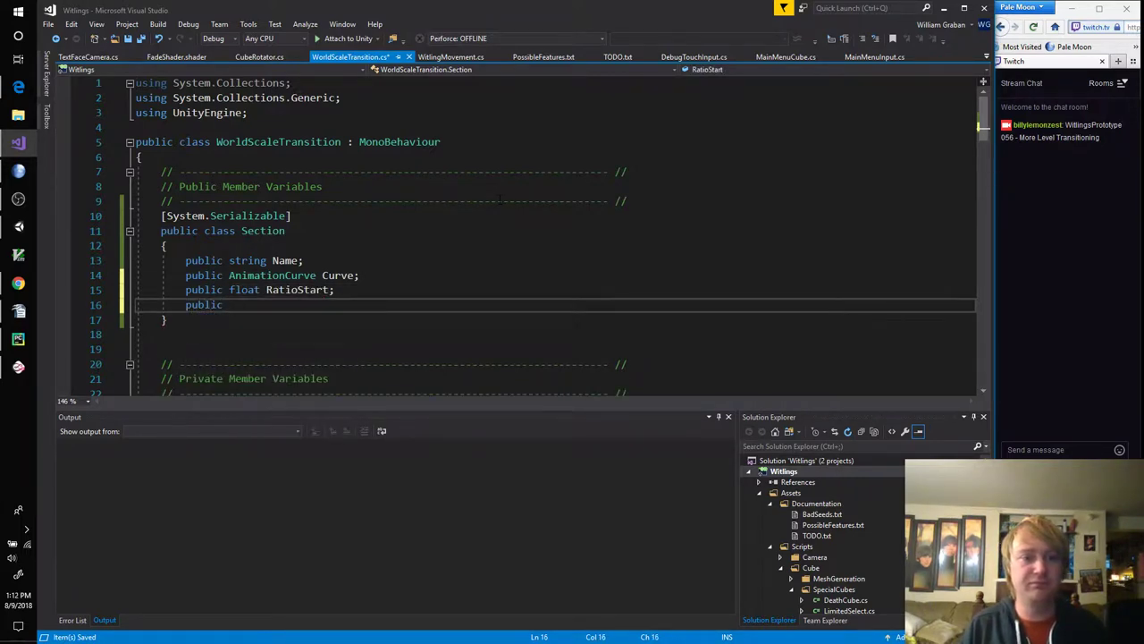
pyautogui.write('float Ra')
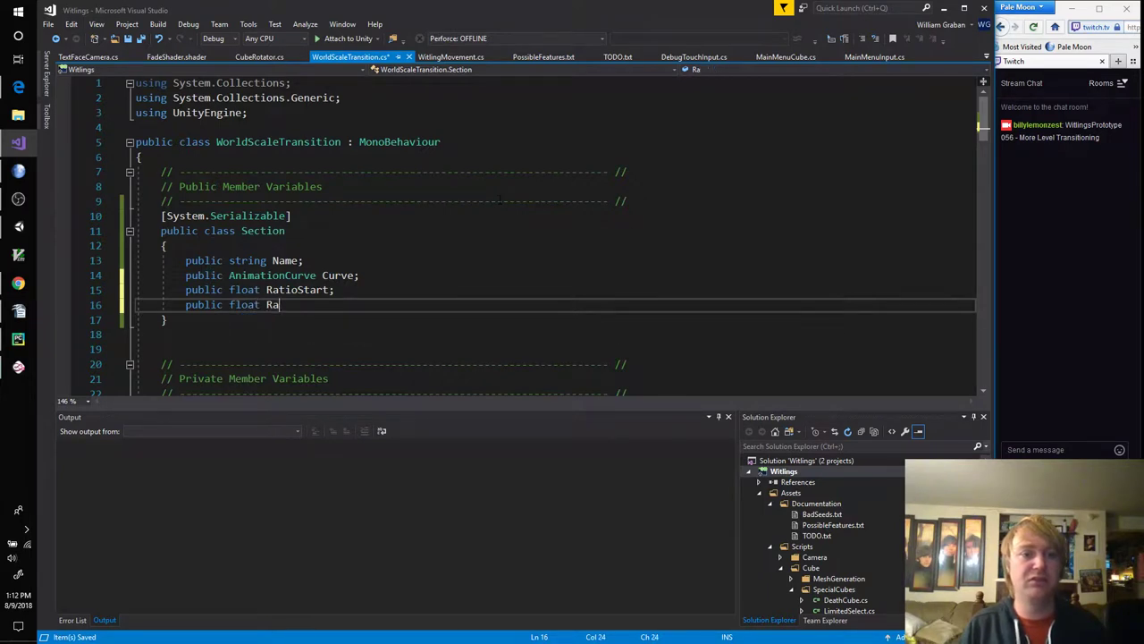
pyautogui.write('tioEnd;')
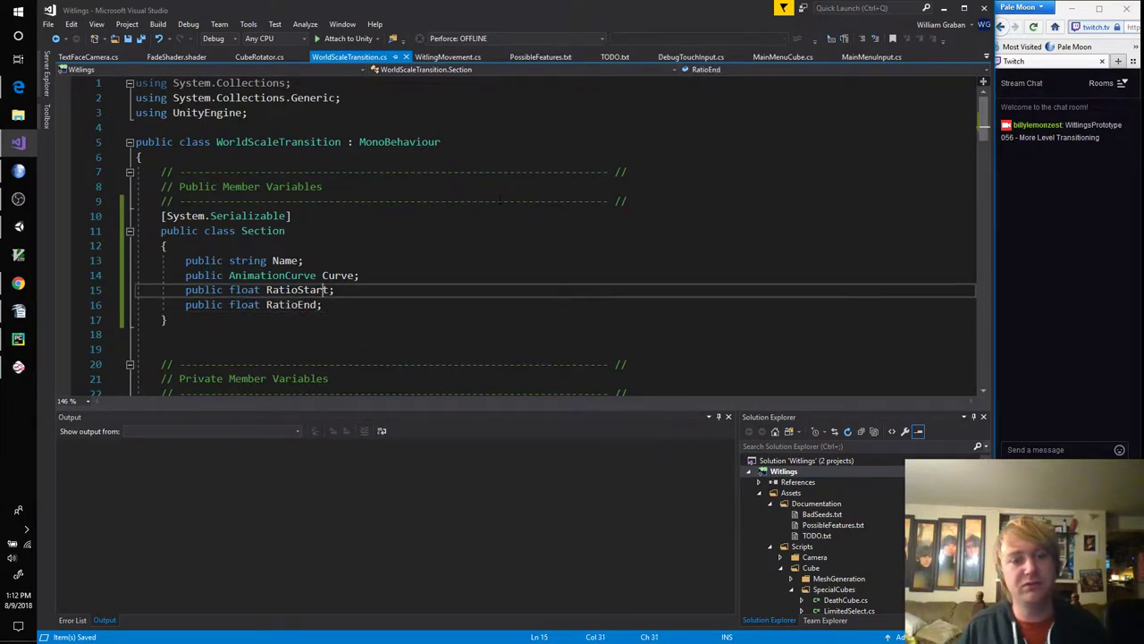
# Step: Rename the ratio fields, settling on float Start and End
pyautogui.doubleClick(297, 290)
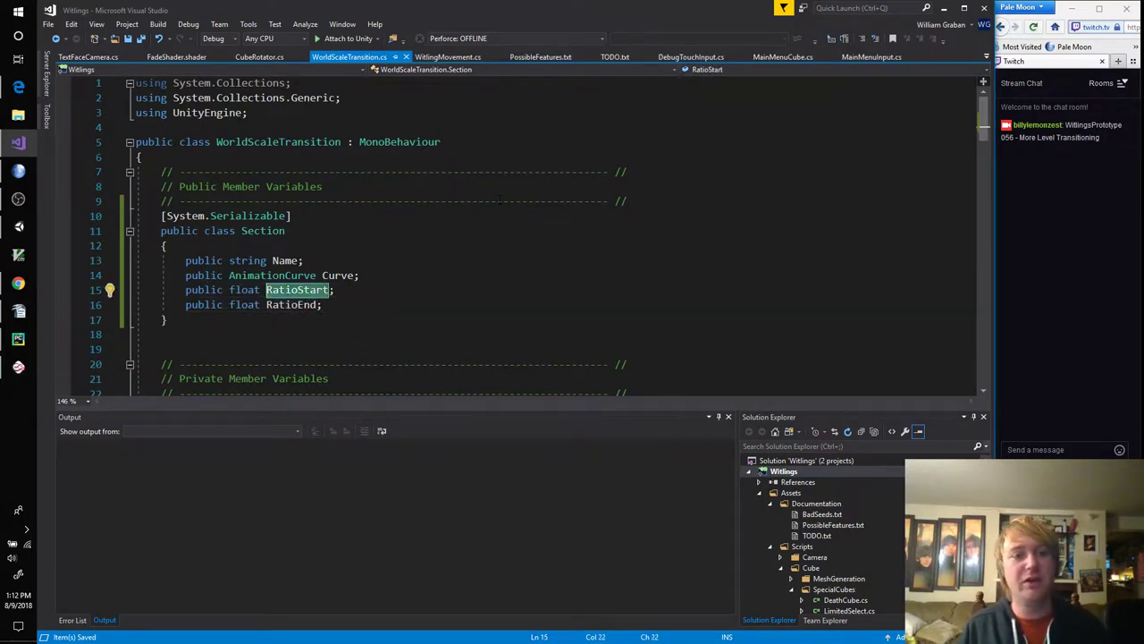
pyautogui.write('StartPercentage')
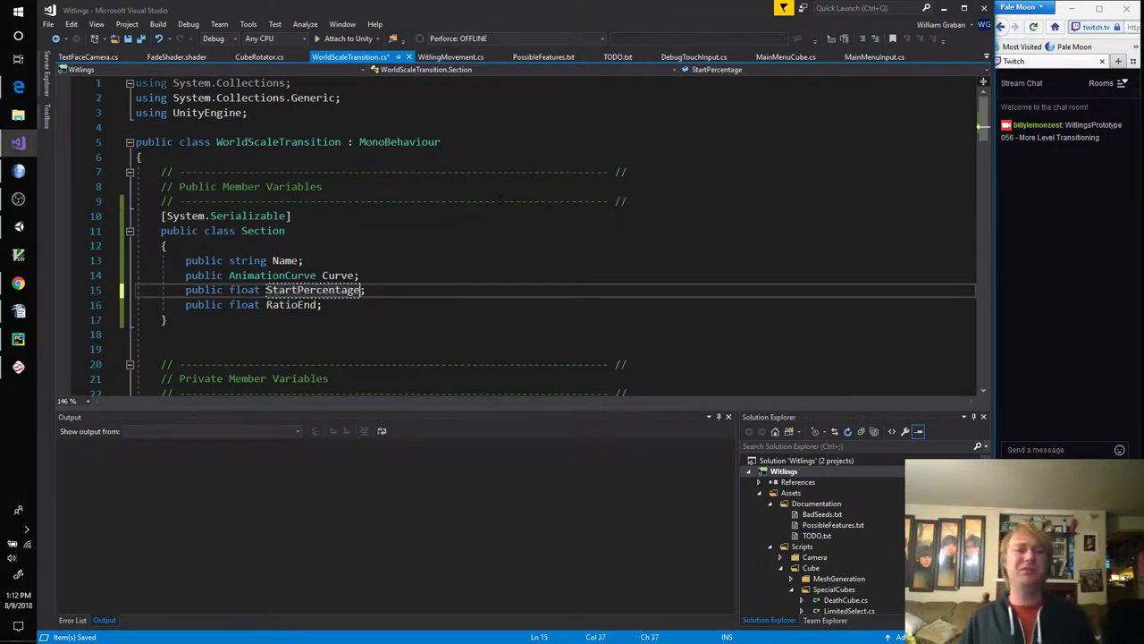
pyautogui.doubleClick(313, 290)
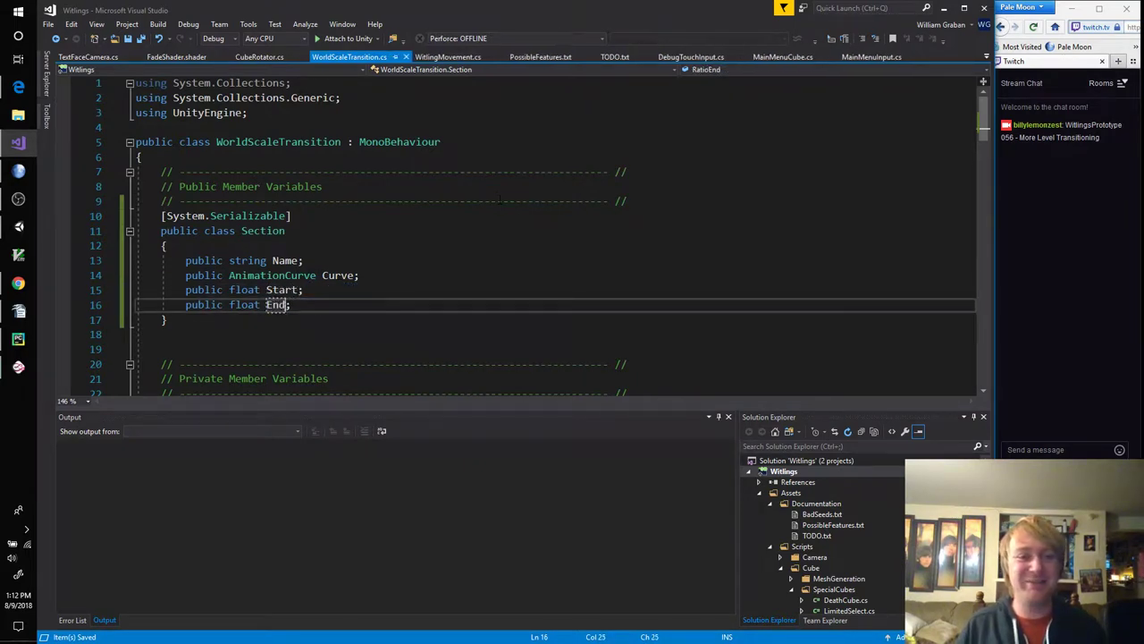
pyautogui.doubleClick(276, 304)
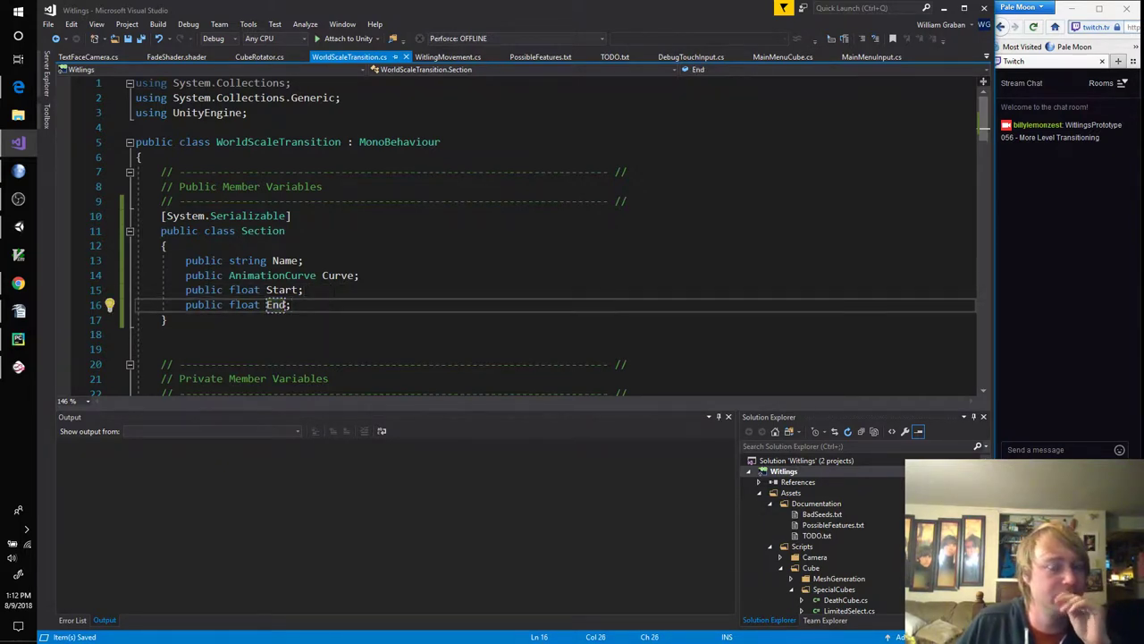
pyautogui.click(295, 289)
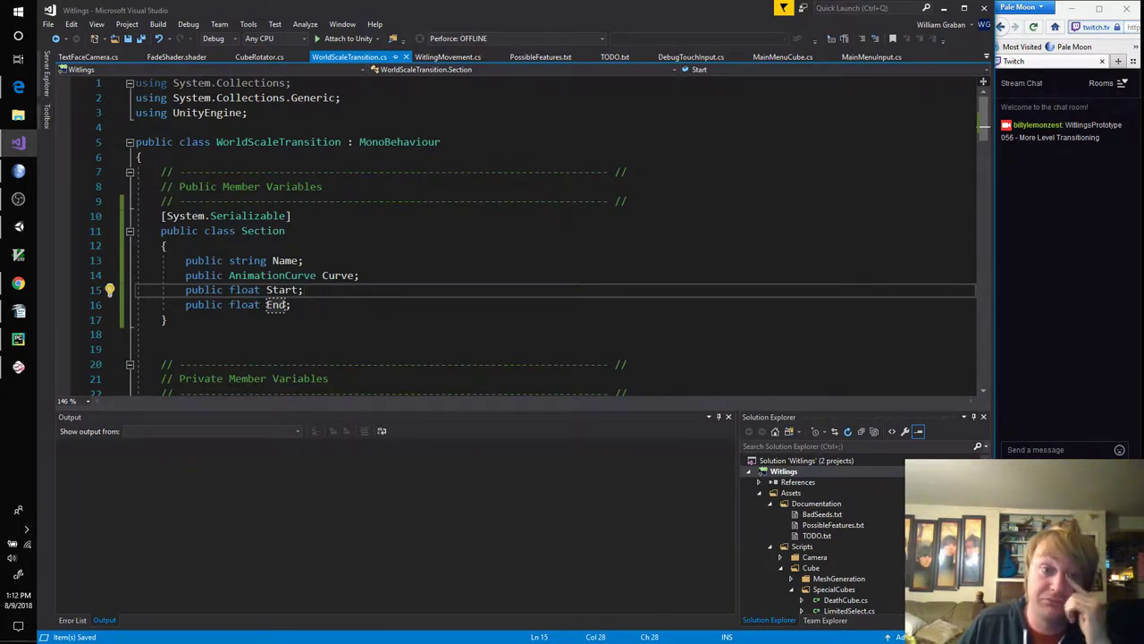
pyautogui.scroll(-3)
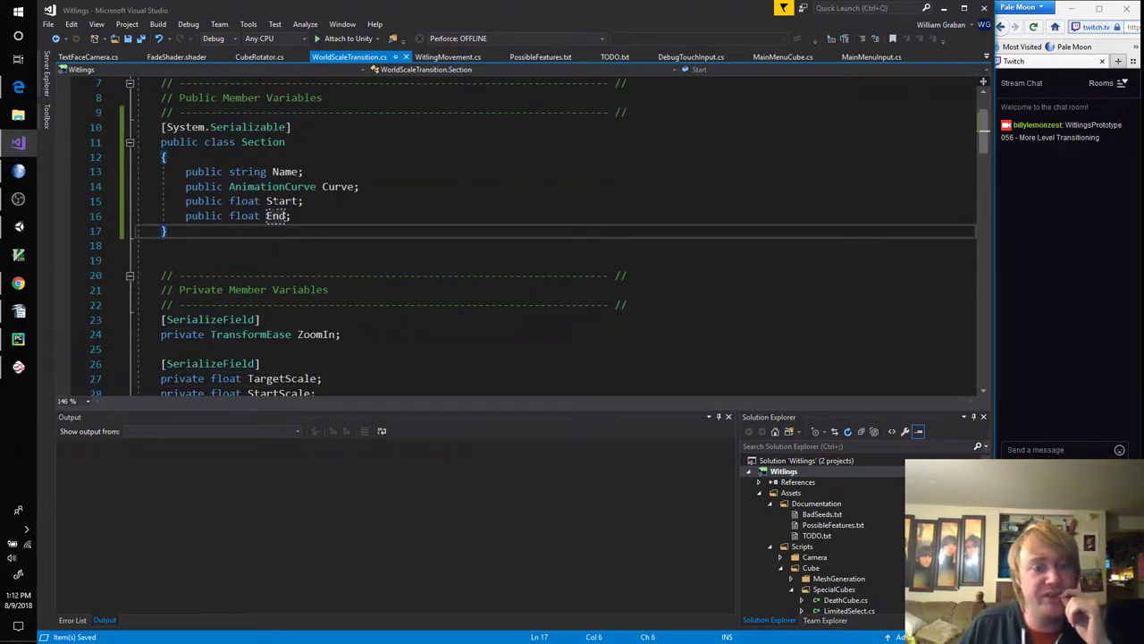
pyautogui.scroll(-3)
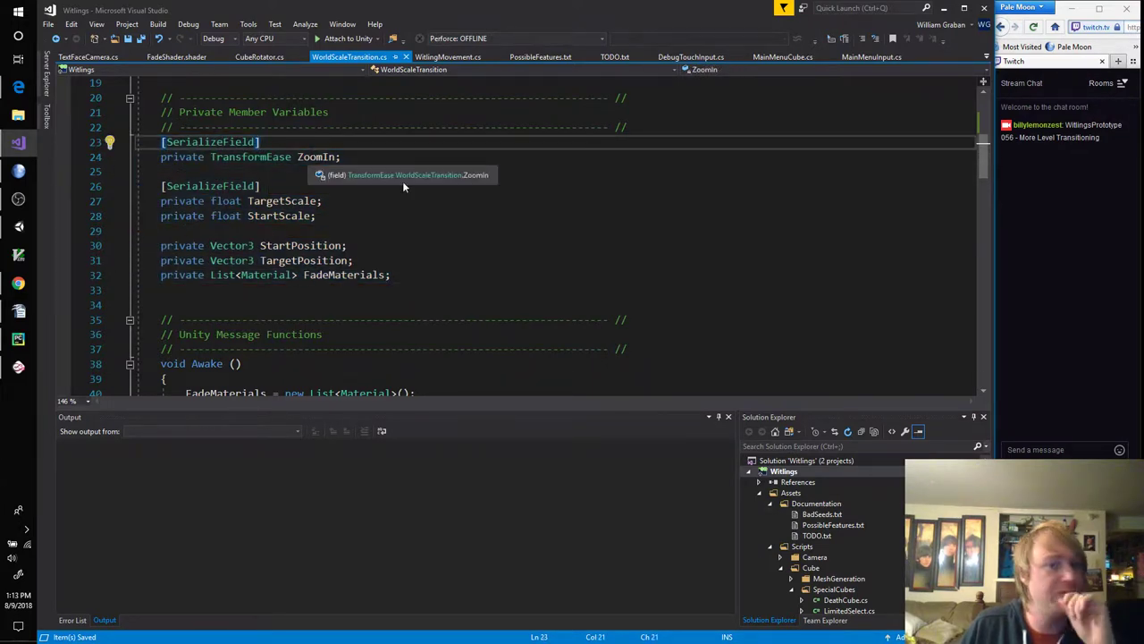
pyautogui.scroll(3)
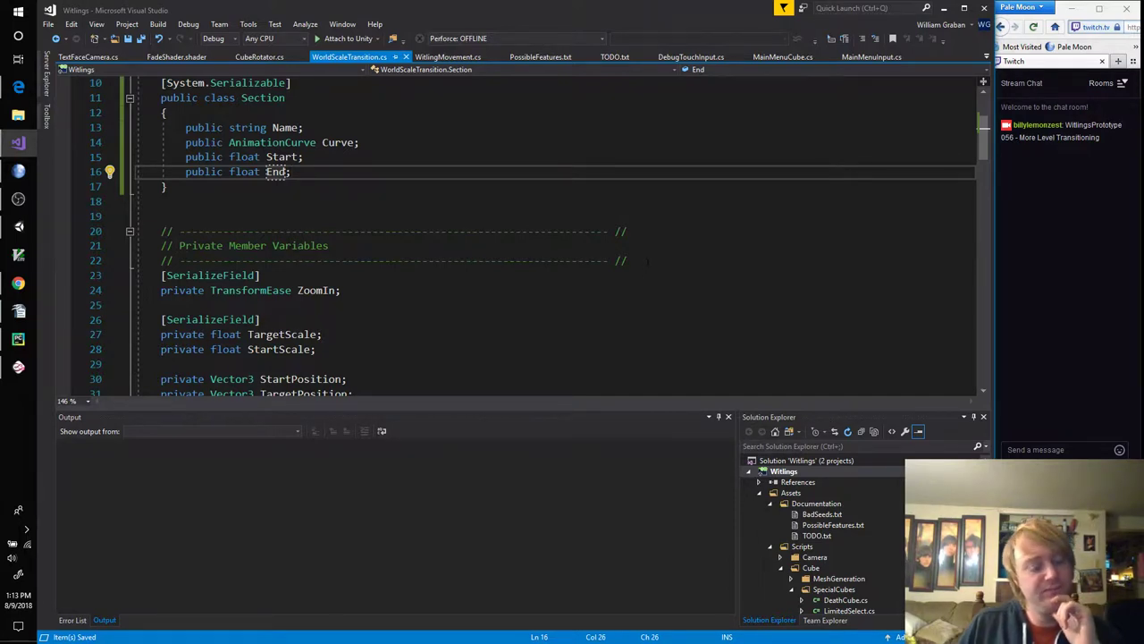
pyautogui.scroll(-3)
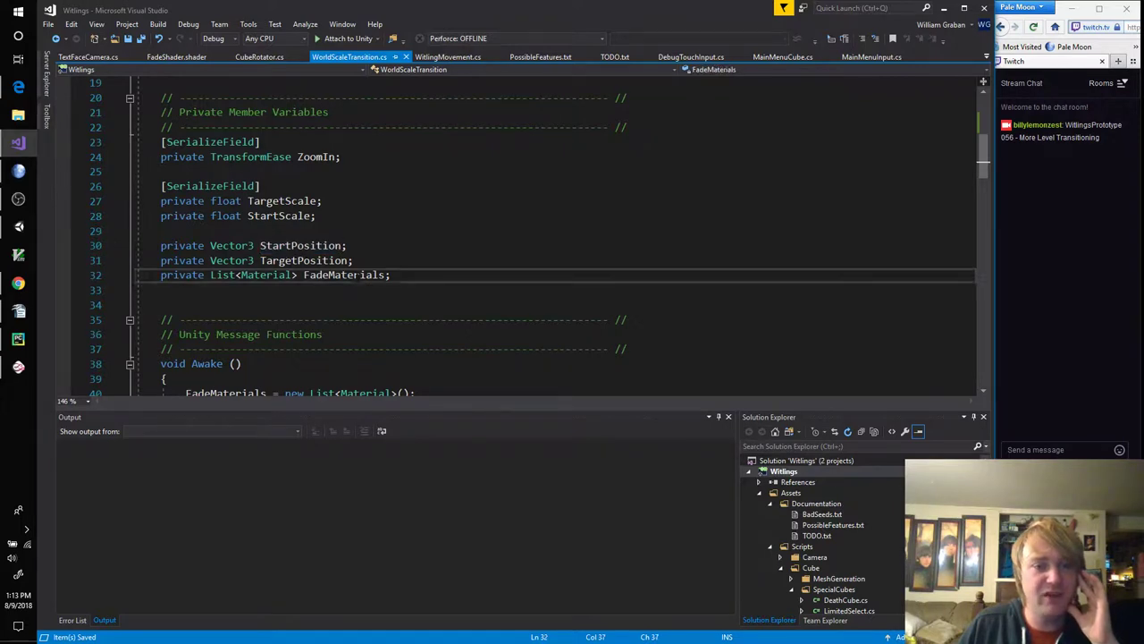
pyautogui.scroll(3)
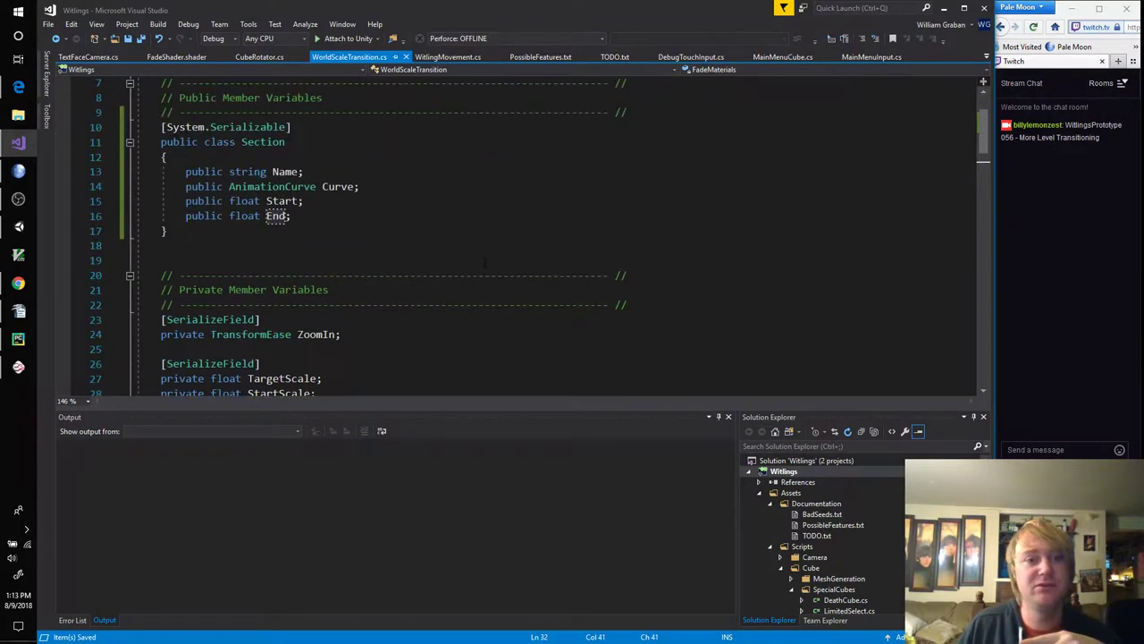
pyautogui.click(289, 215)
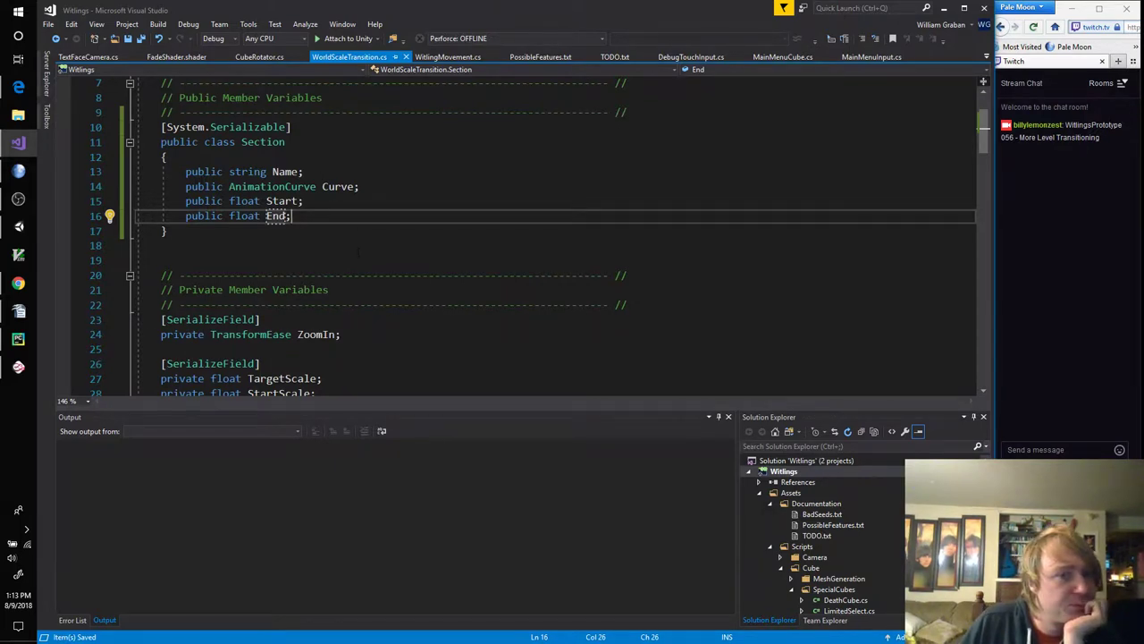
pyautogui.scroll(-3)
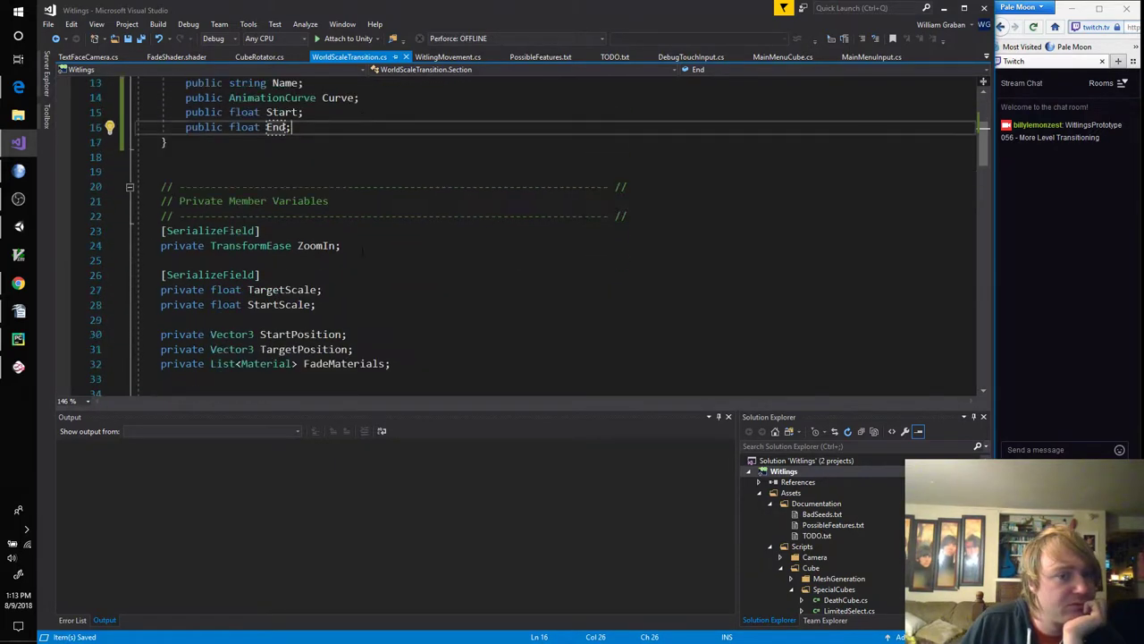
pyautogui.scroll(3)
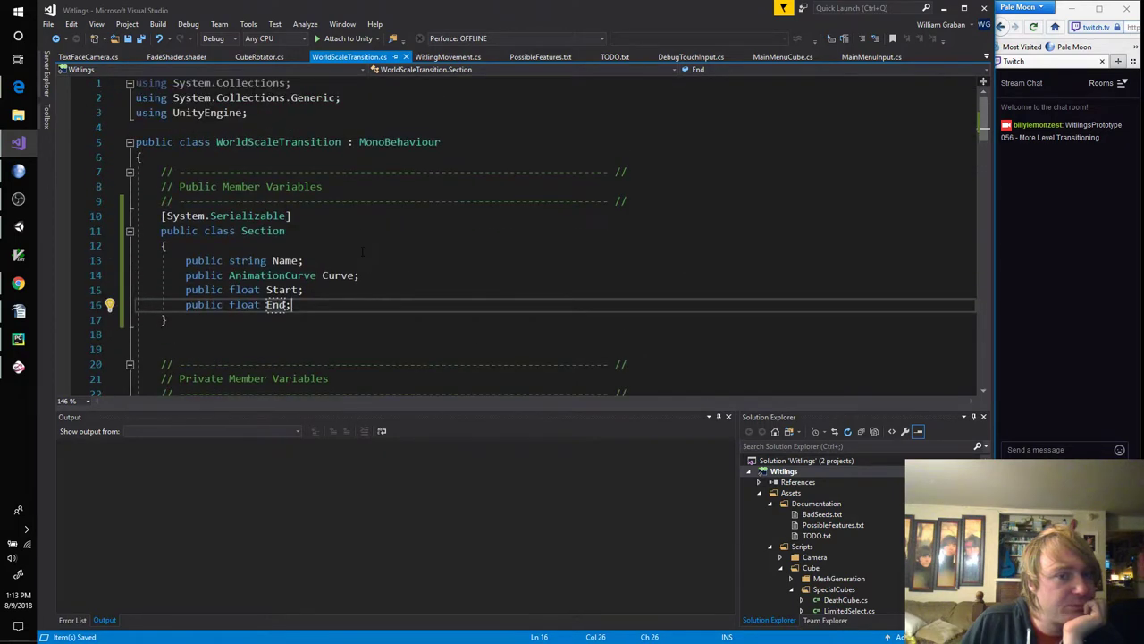
pyautogui.moveTo(275, 304)
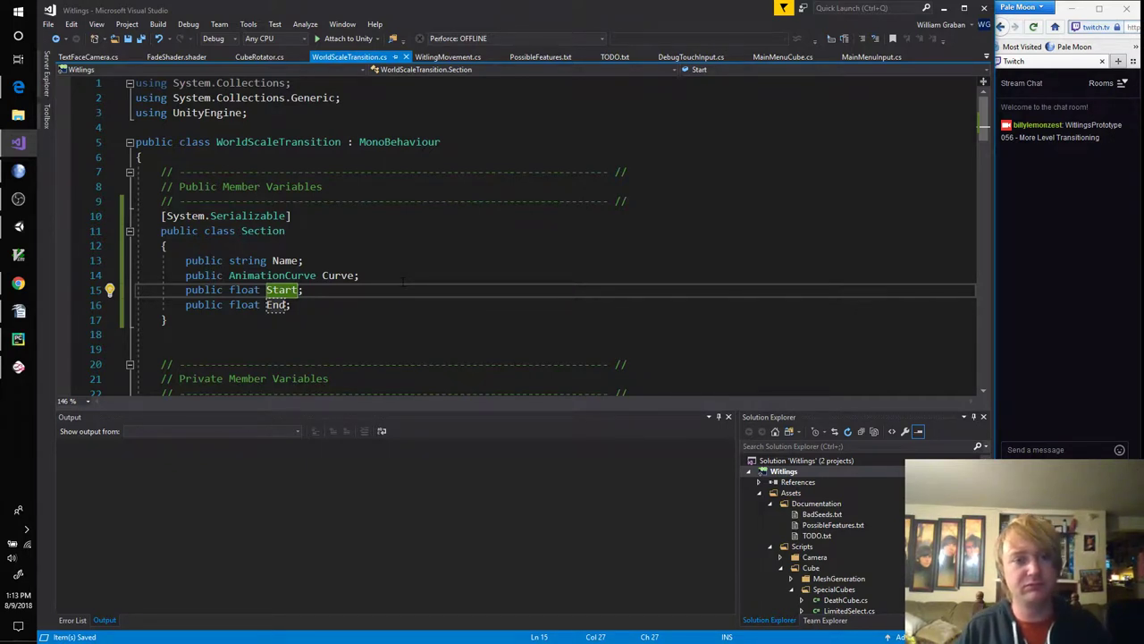
# Step: Rename Start and End to StartTime and EndTime, then begin a public enum above the class
pyautogui.write('Time')
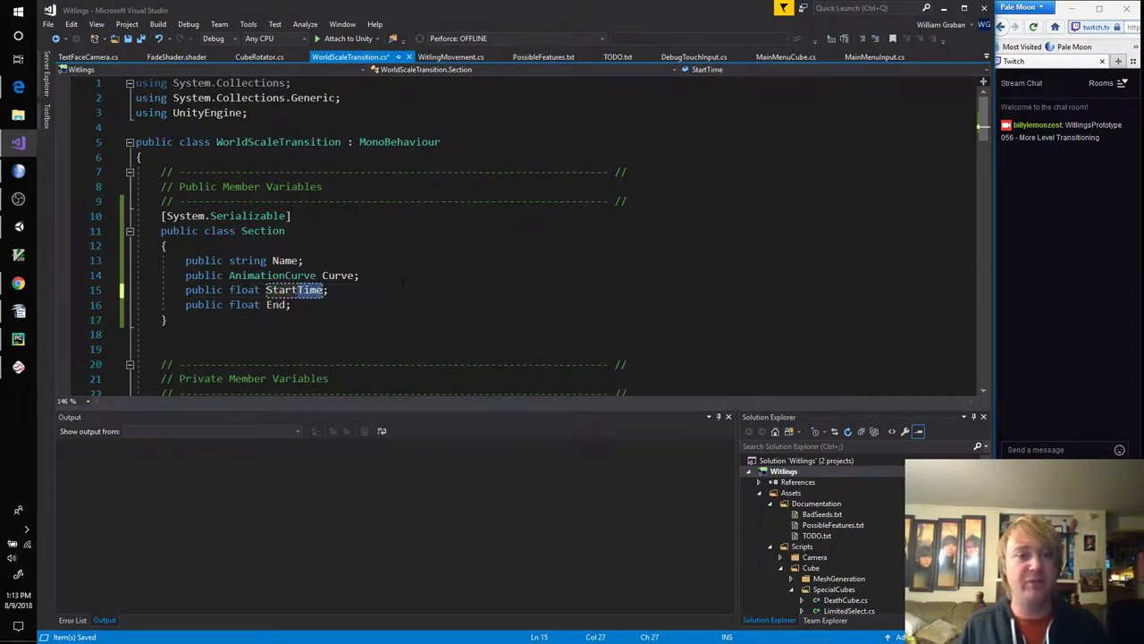
pyautogui.click(279, 304)
pyautogui.write('Time')
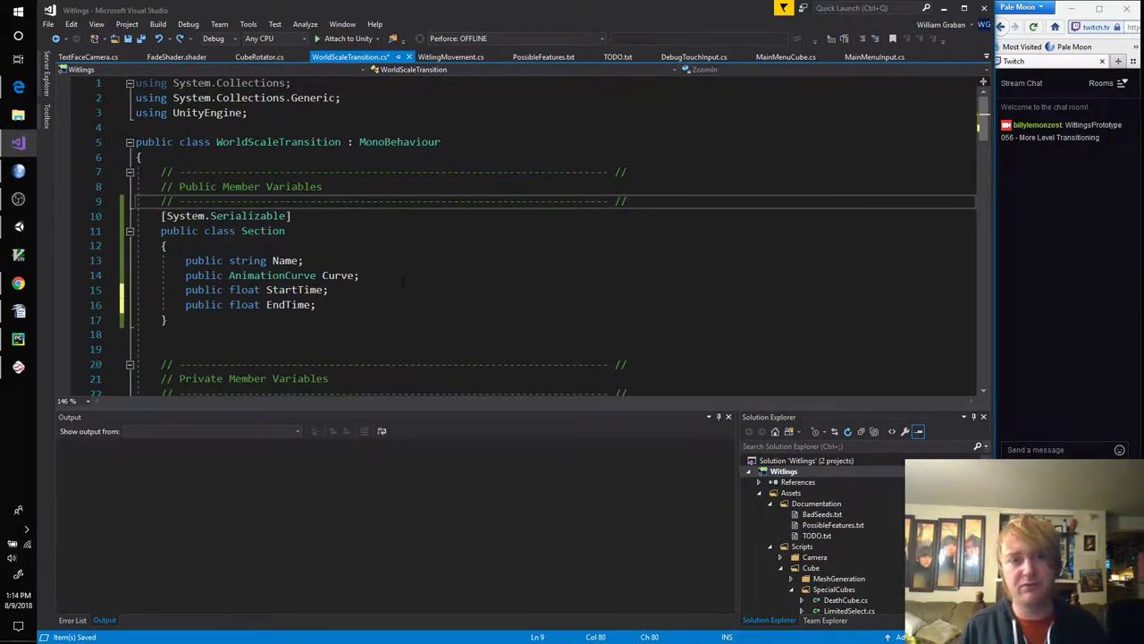
pyautogui.press('Return')
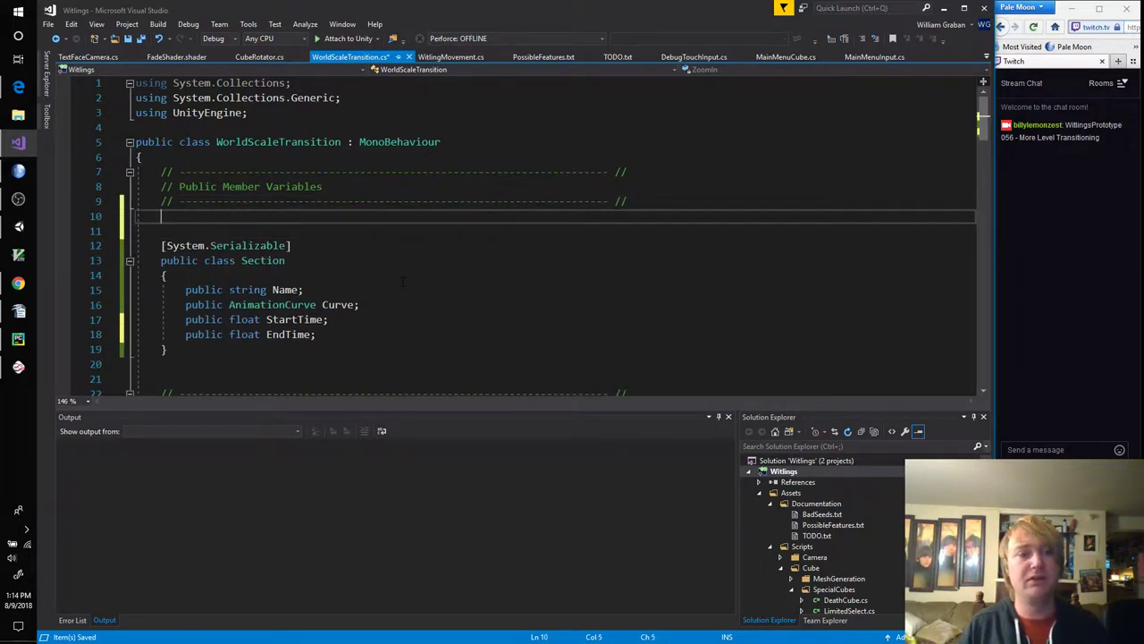
pyautogui.write('public enum')
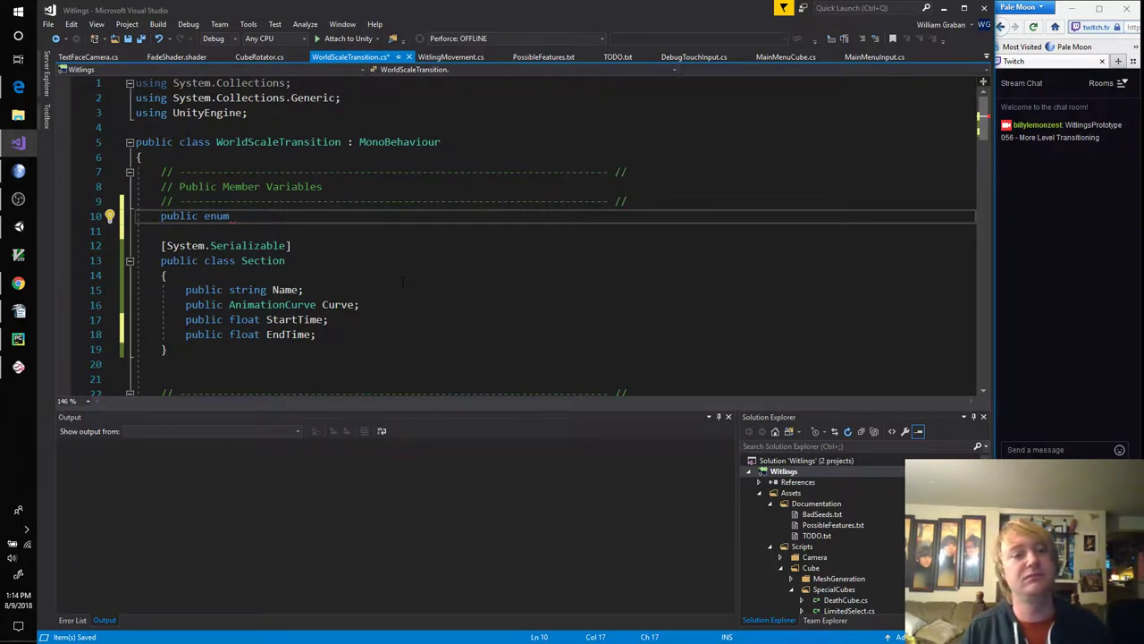
# Step: Write public enum SectionType { Vector3, Float } above the Section class
pyautogui.write('SectionType')
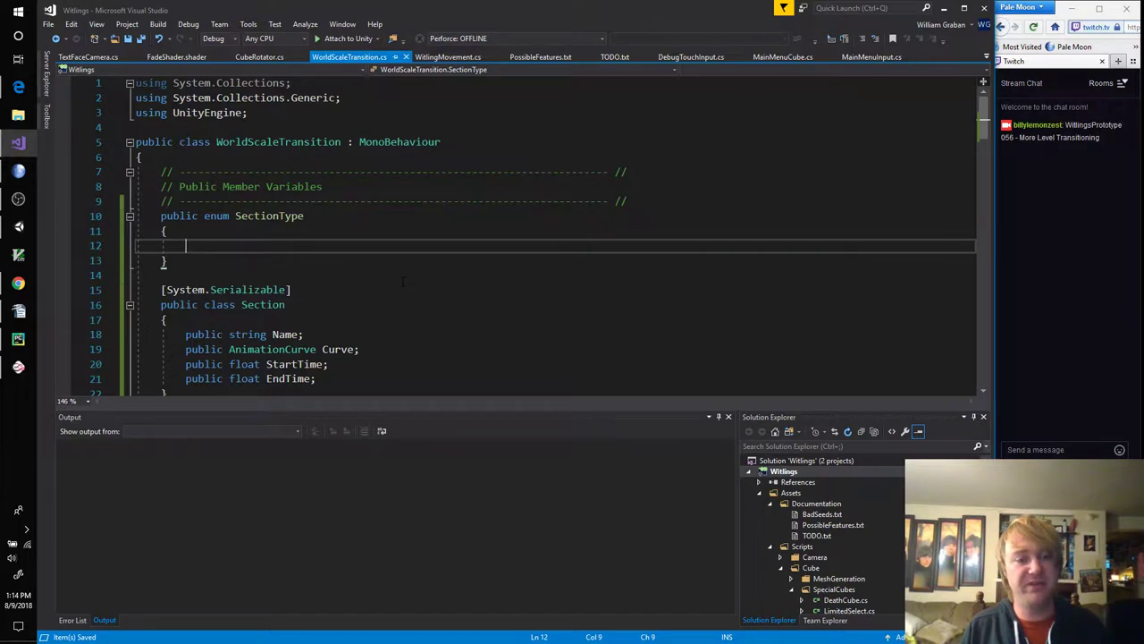
pyautogui.write('V')
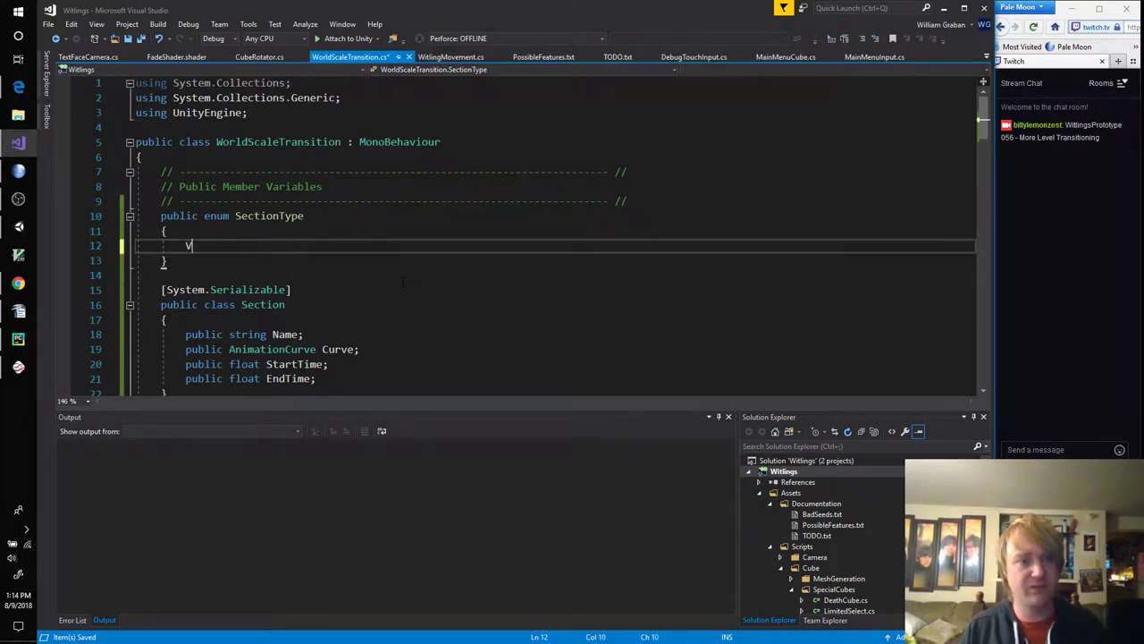
pyautogui.write('ector3,')
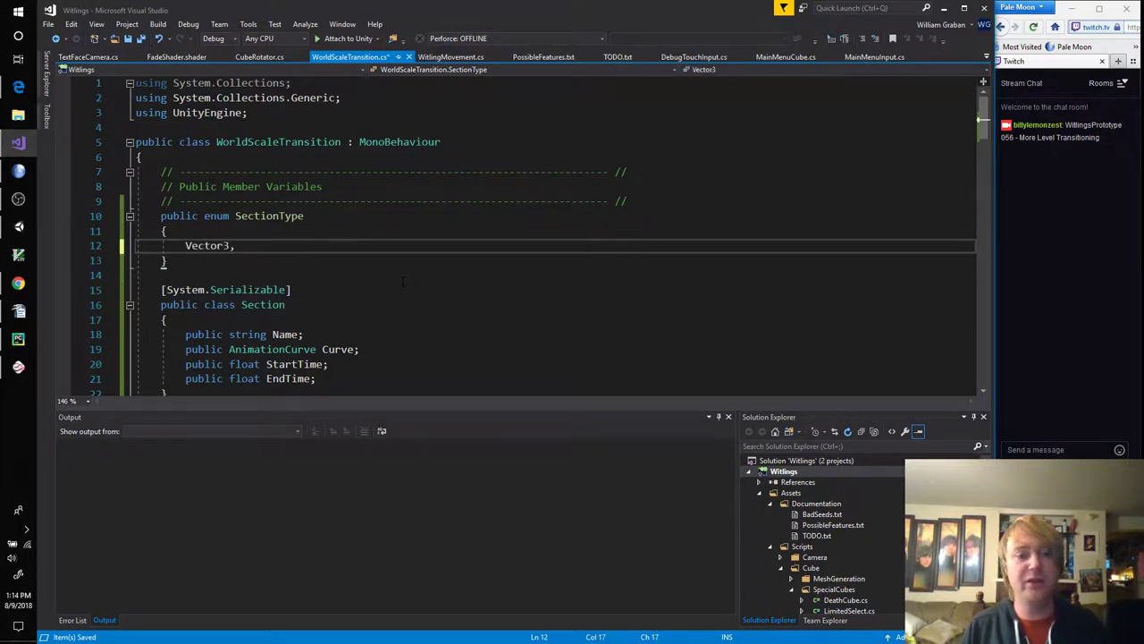
pyautogui.write('Float')
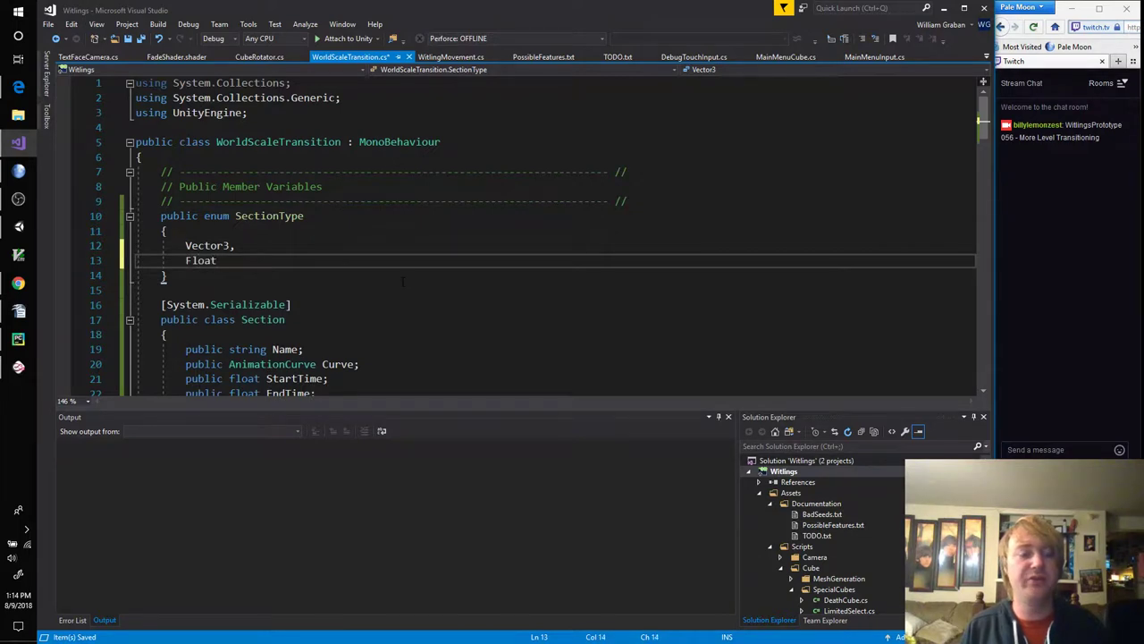
pyautogui.doubleClick(201, 261)
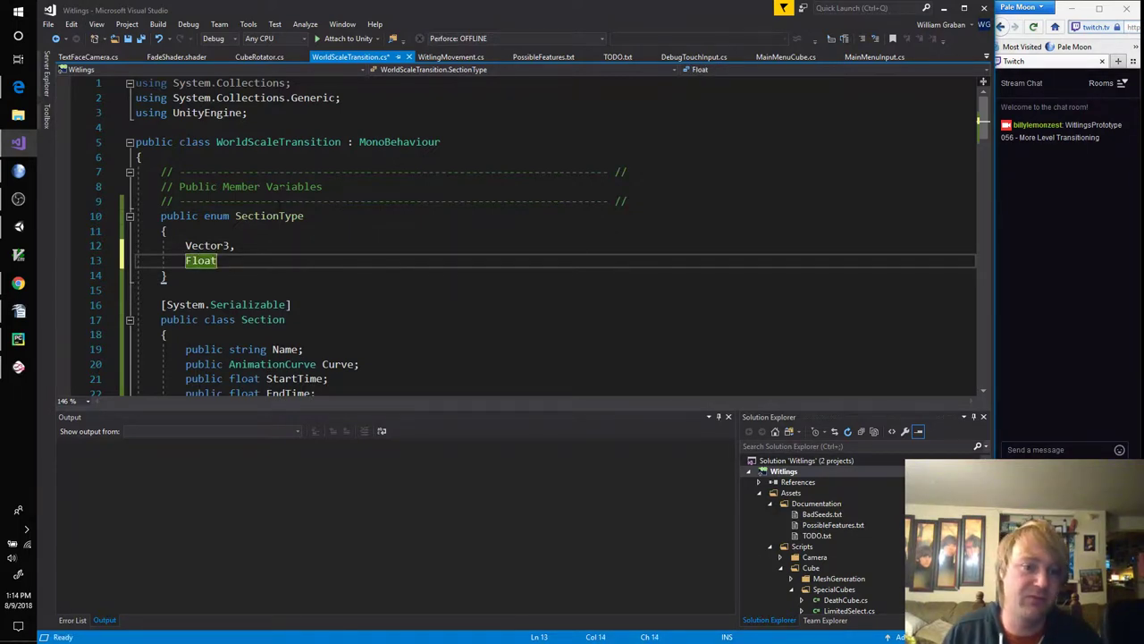
pyautogui.scroll(-3)
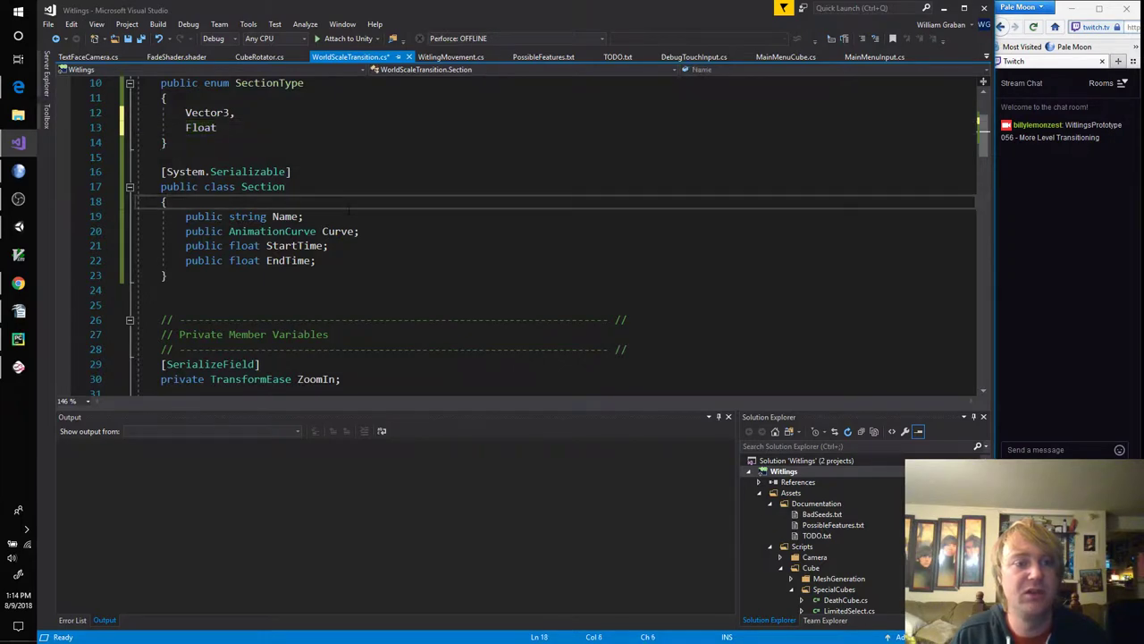
# Step: Insert a public SectionType Type field between Name and Curve in Section
pyautogui.press('enter')
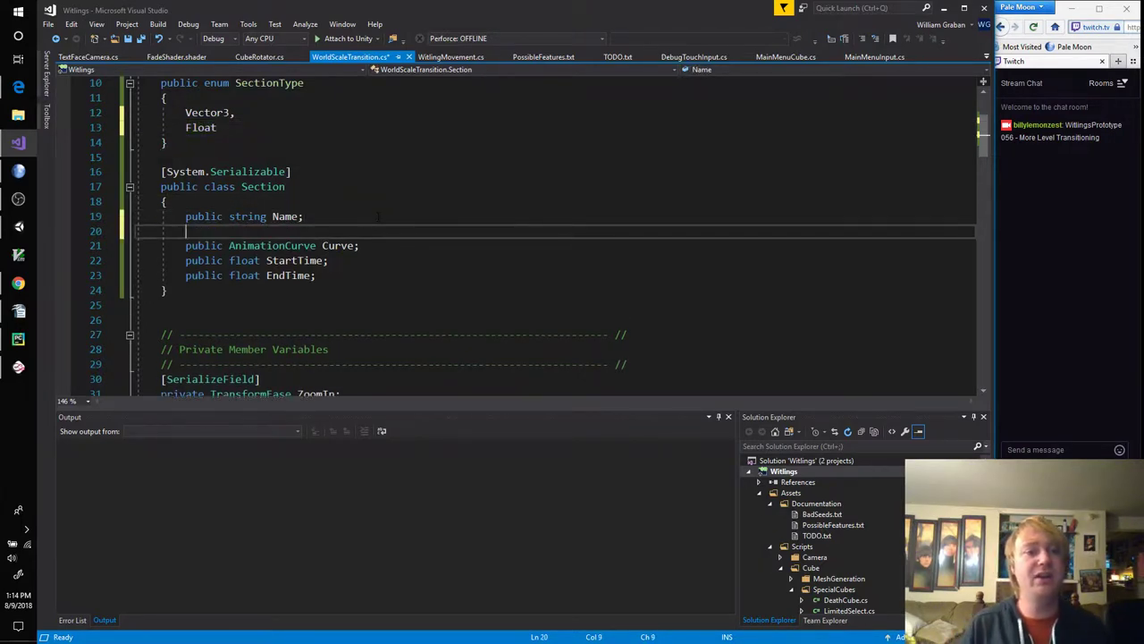
pyautogui.write('SectionType Type;')
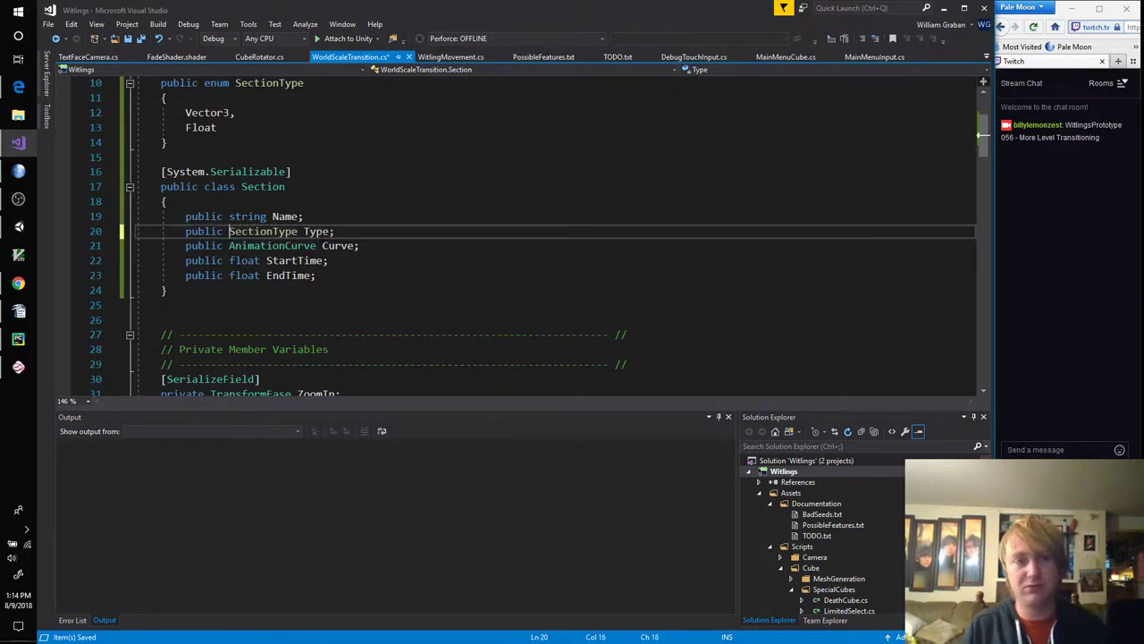
pyautogui.click(317, 275)
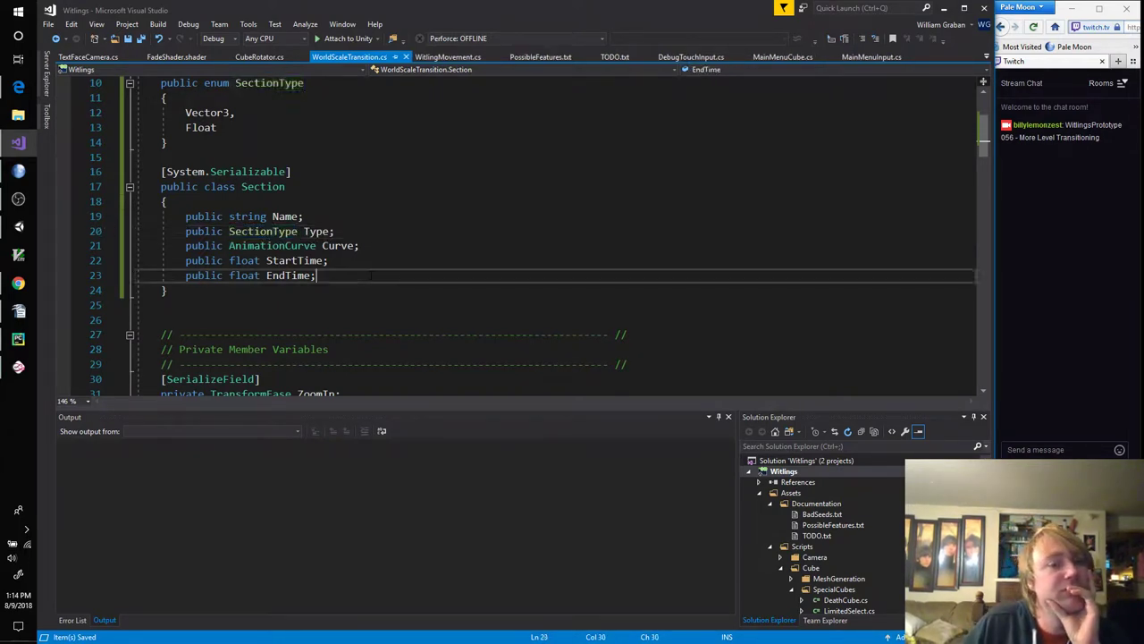
pyautogui.doubleClick(259, 186)
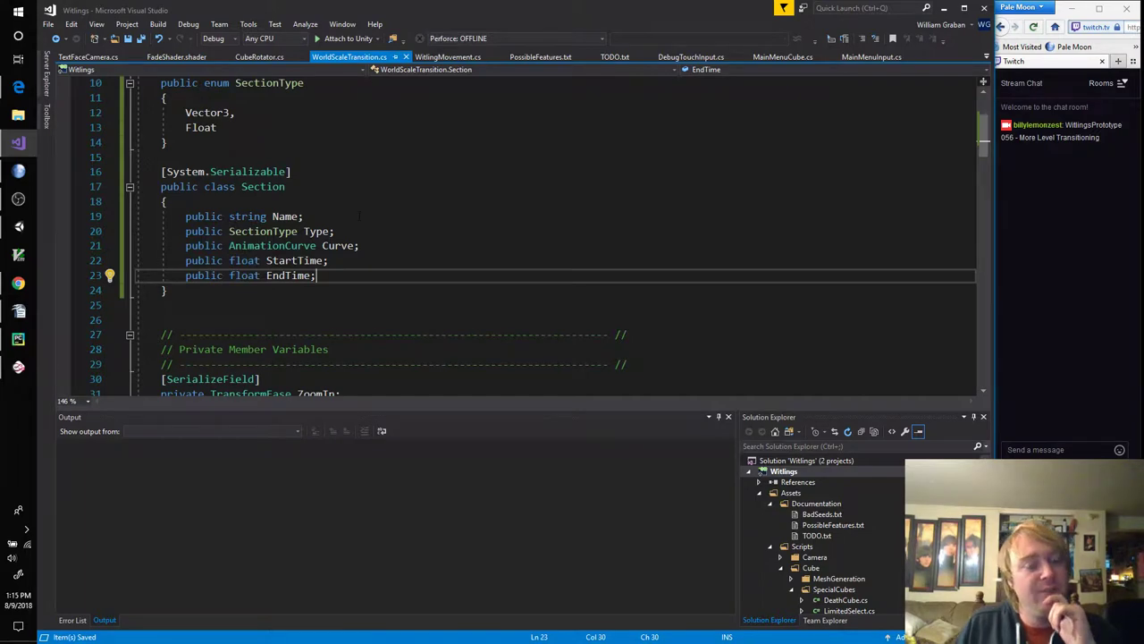
# Step: In a new Edge window, search Bing for 'unity templated class in inspector'
pyautogui.rightClick(18, 87)
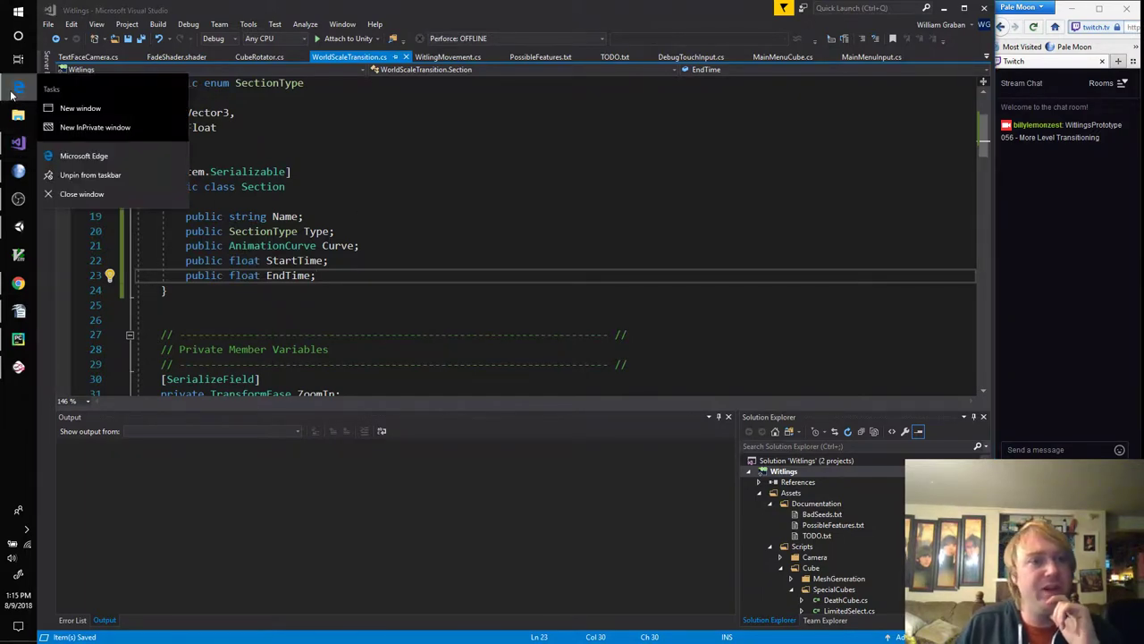
pyautogui.click(242, 127)
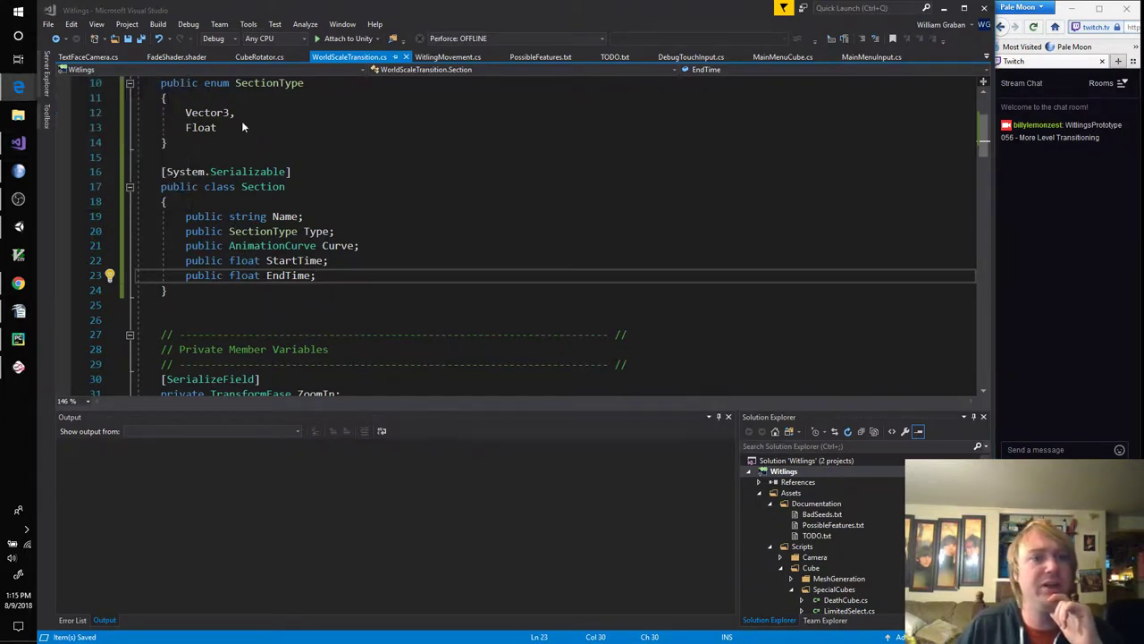
pyautogui.write('unity template')
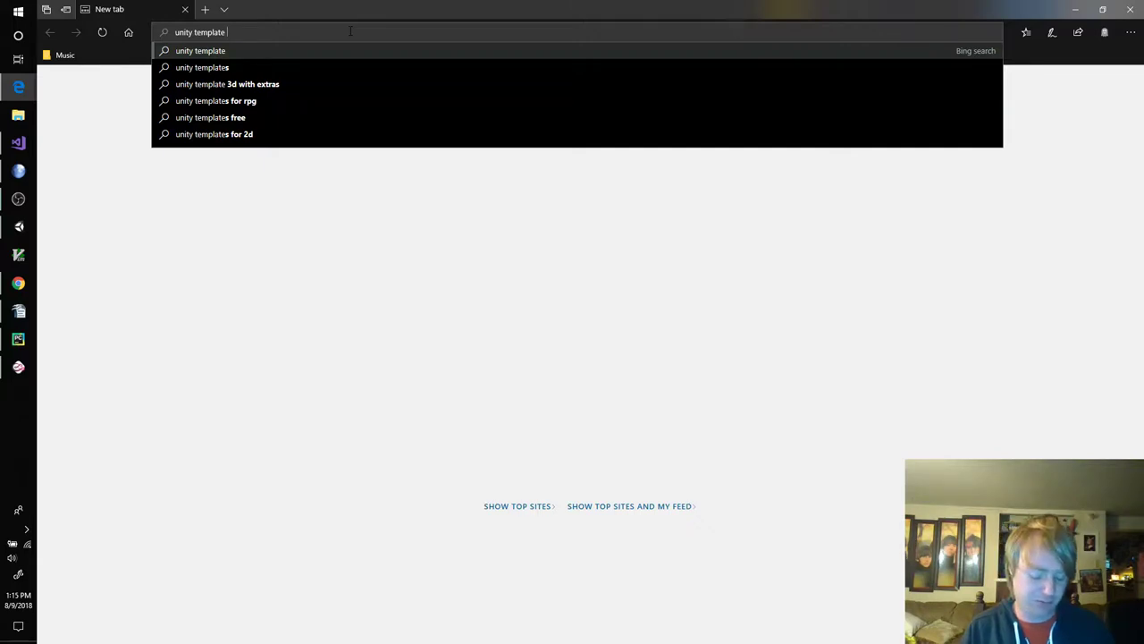
pyautogui.write('d c')
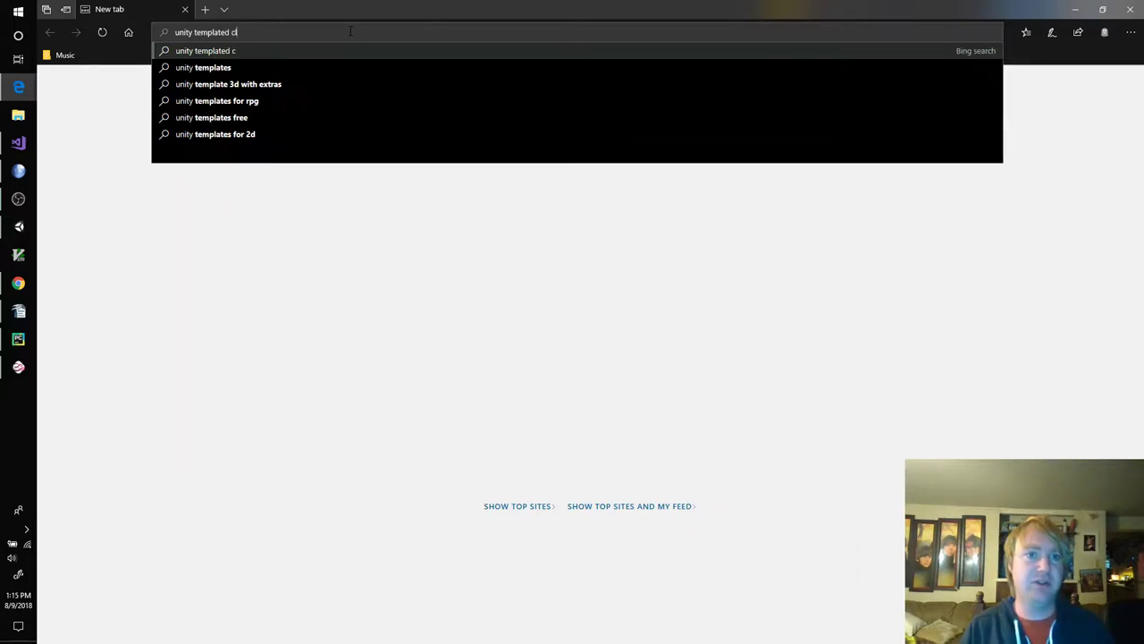
pyautogui.write('lass in inspector')
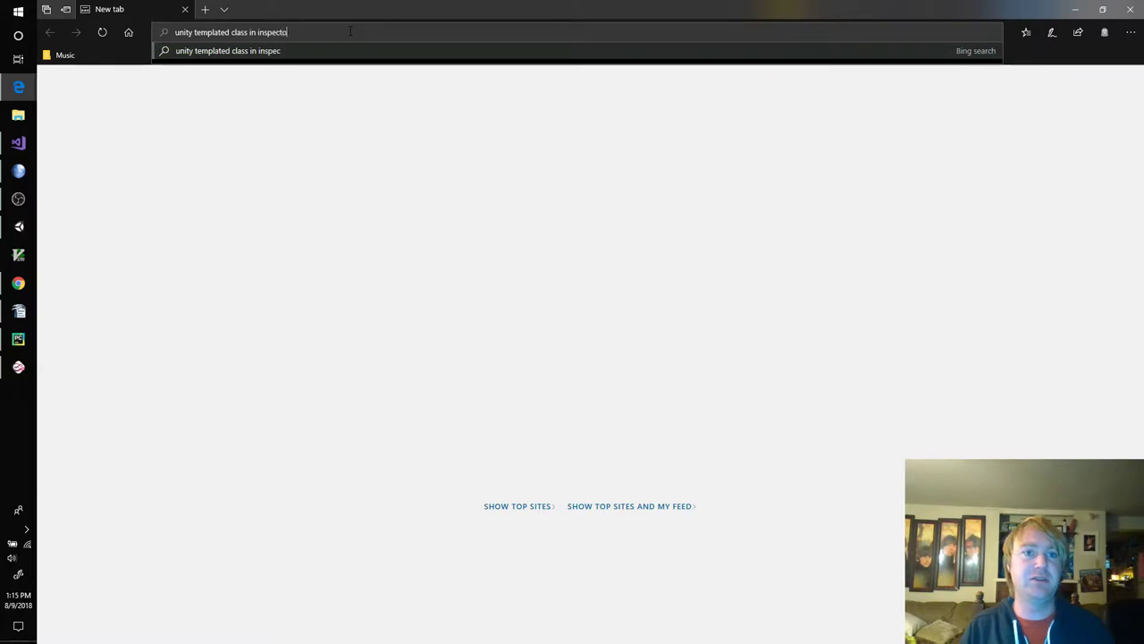
pyautogui.press('Return')
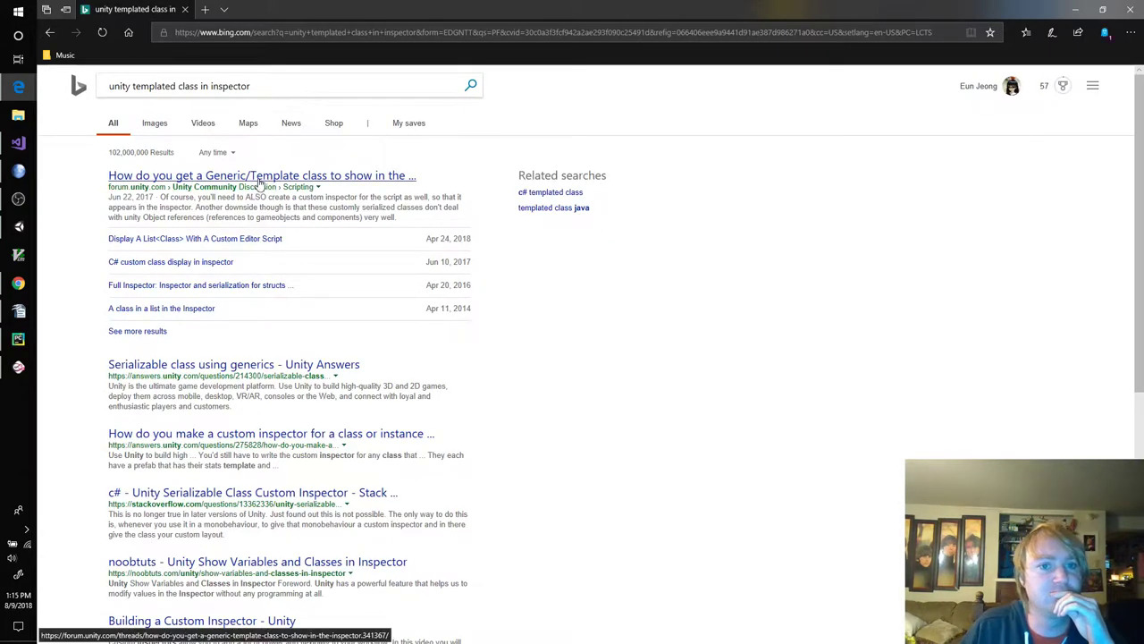
# Step: Read the Unity forum thread on generic inspector classes and follow its linked answer
pyautogui.click(261, 175)
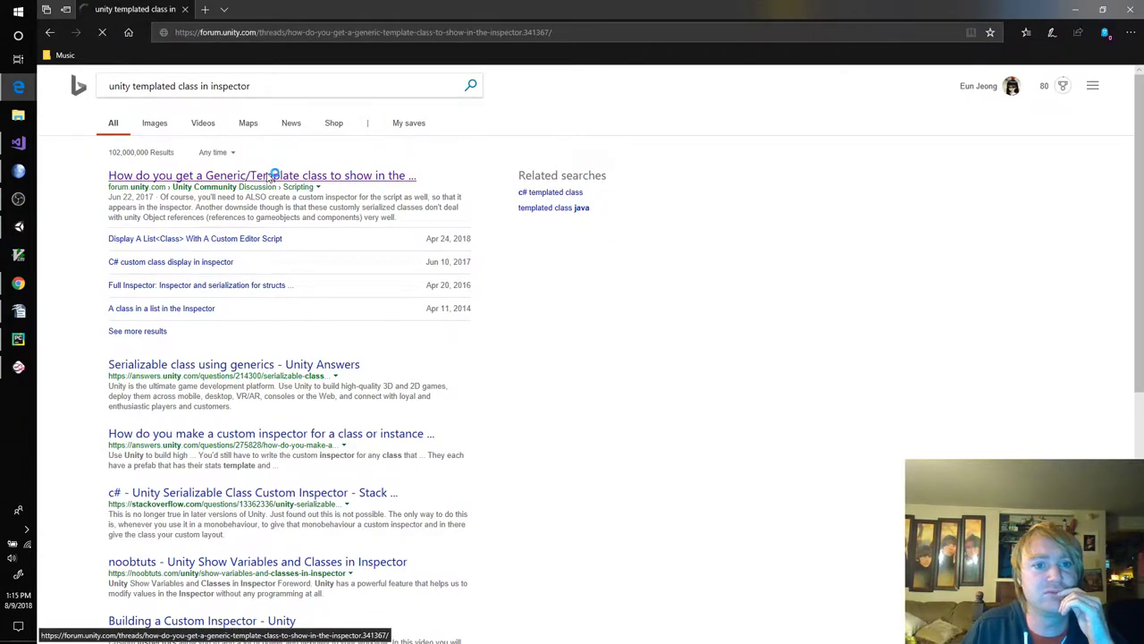
pyautogui.click(261, 175)
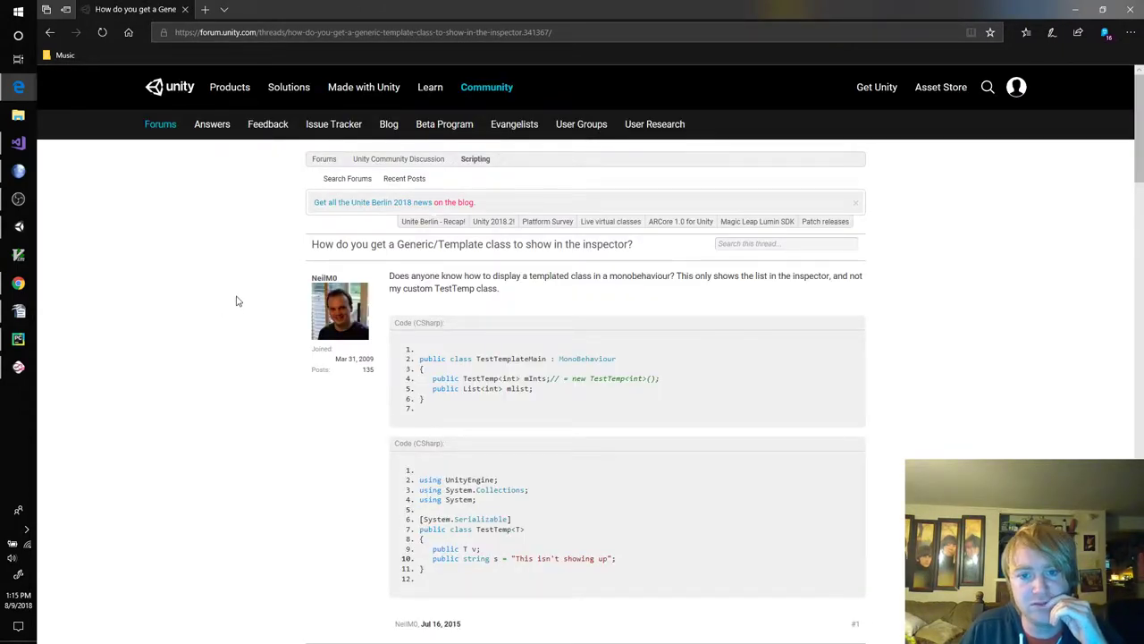
pyautogui.scroll(-3)
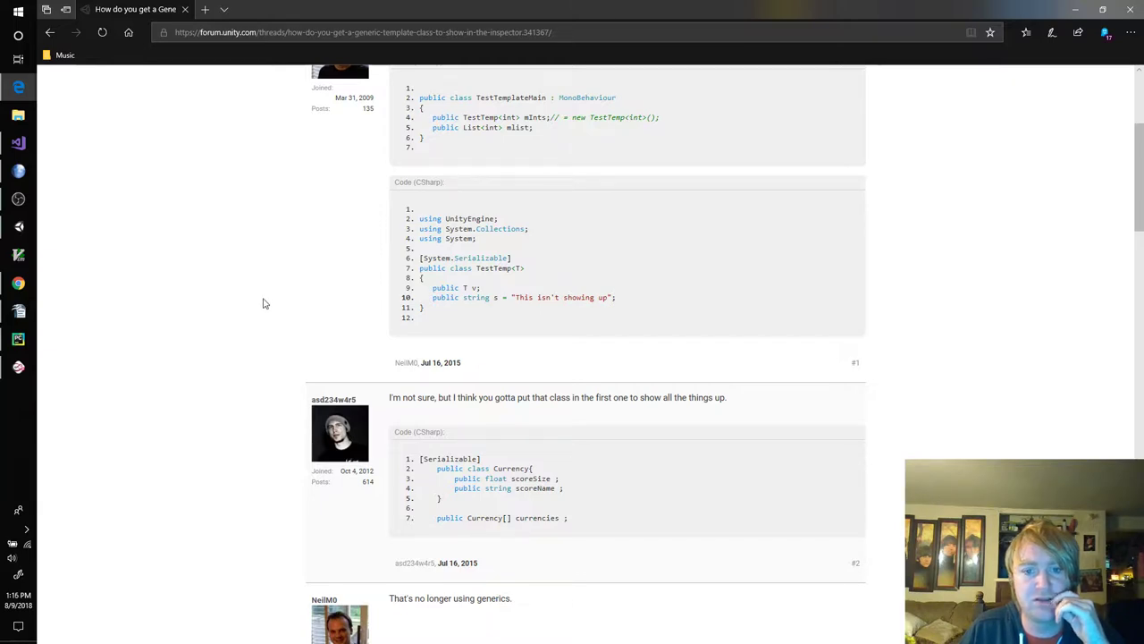
pyautogui.scroll(-3)
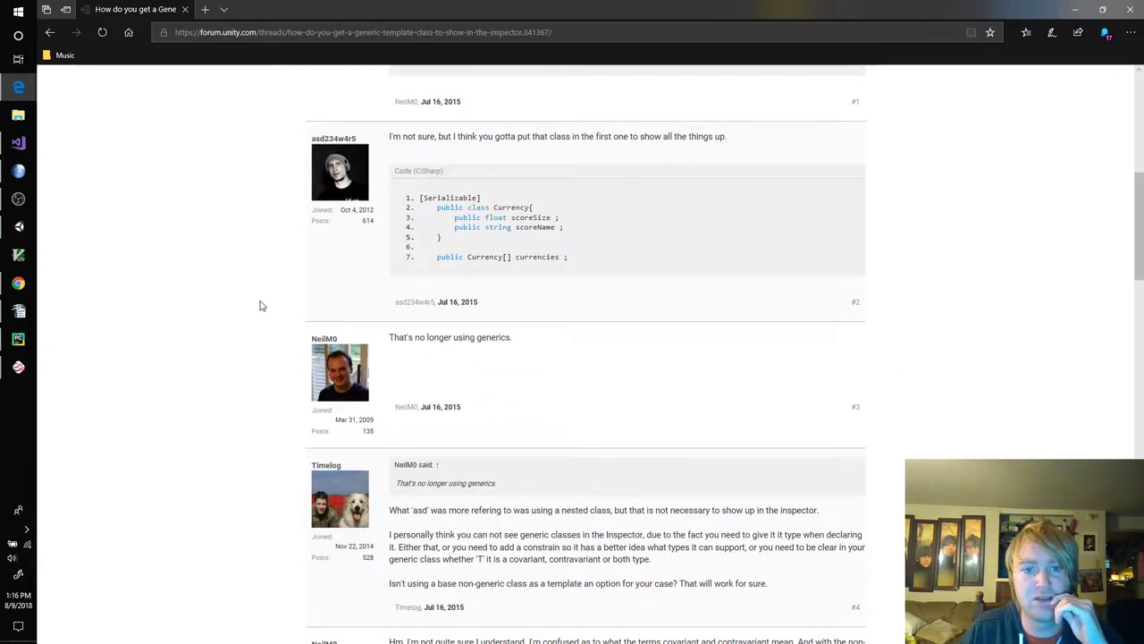
pyautogui.scroll(-3)
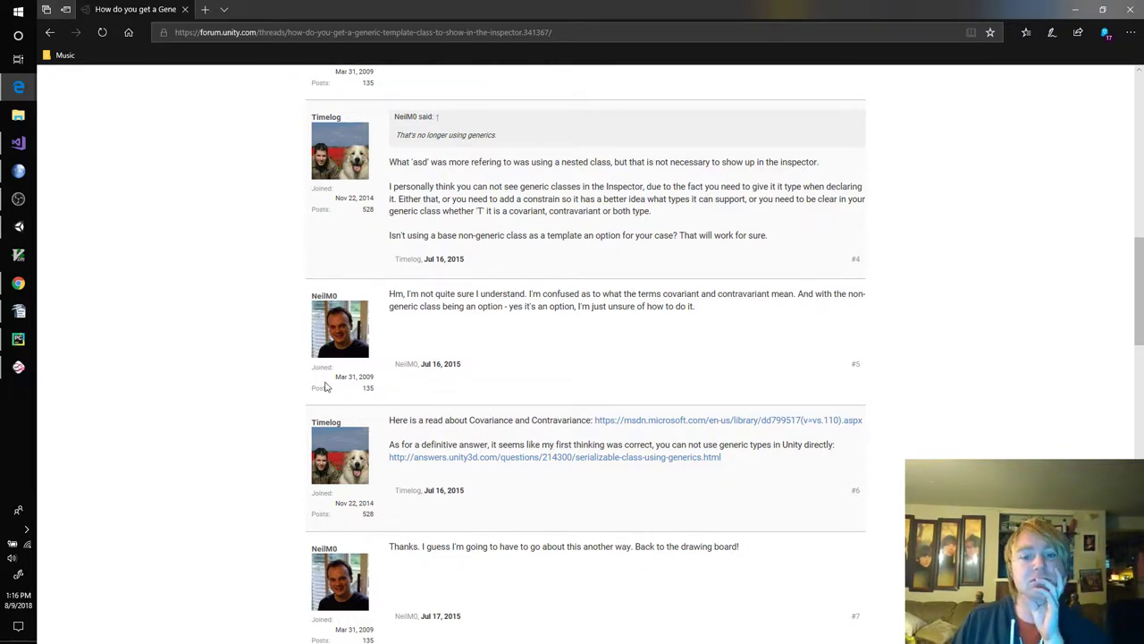
pyautogui.click(554, 458)
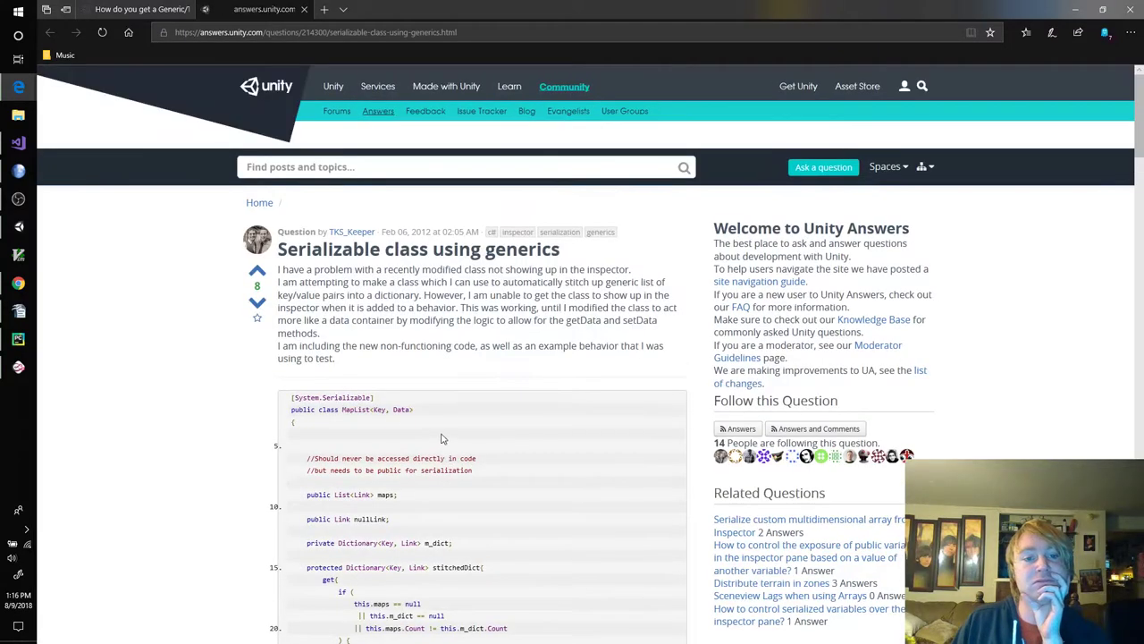
# Step: Scroll the Unity Answers generics question down to its accepted answer on concrete subclasses
pyautogui.scroll(-3)
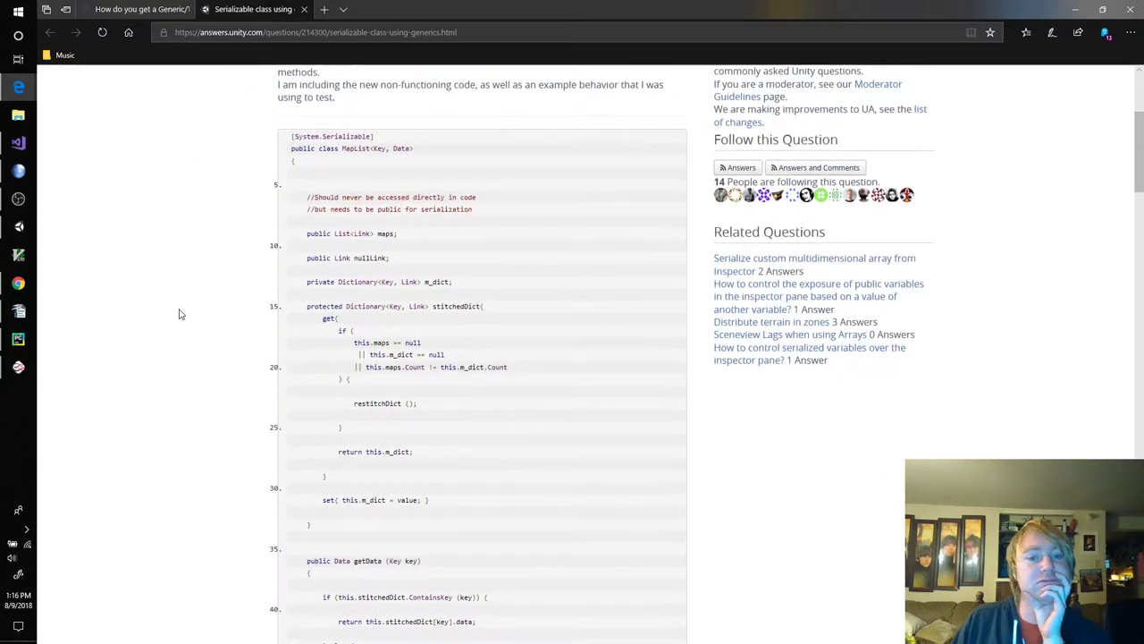
pyautogui.scroll(-3)
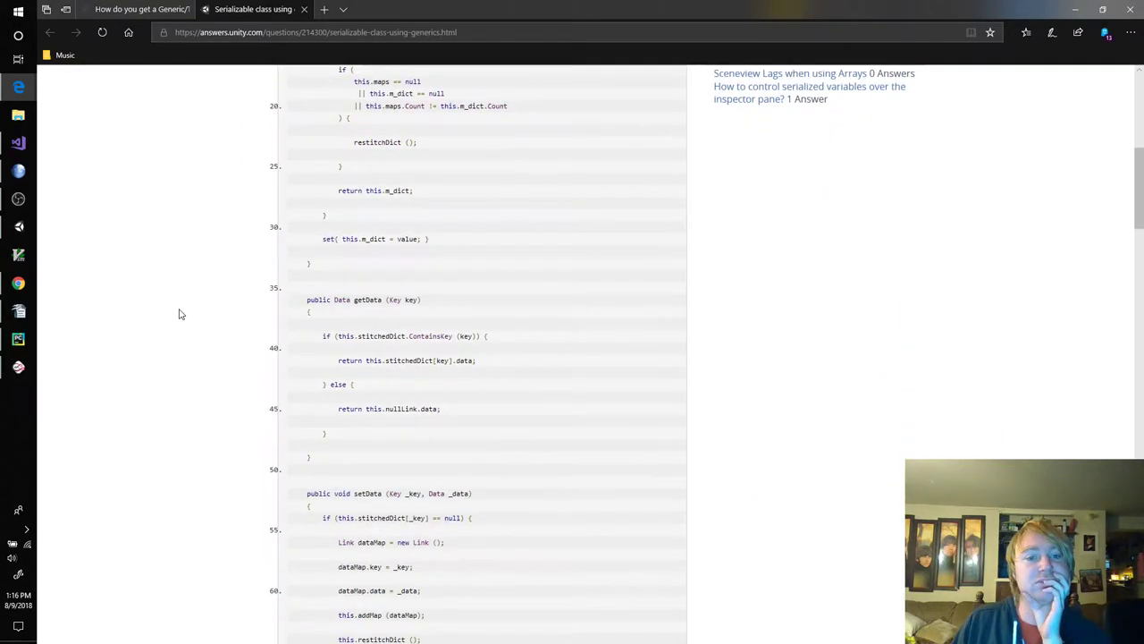
pyautogui.scroll(-3)
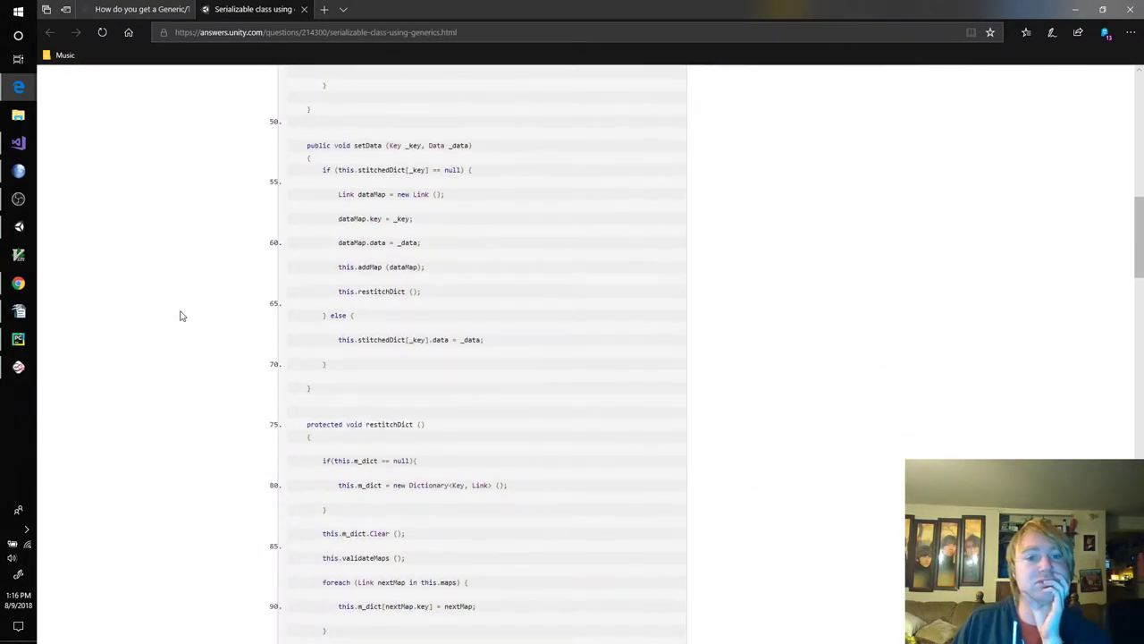
pyautogui.scroll(3)
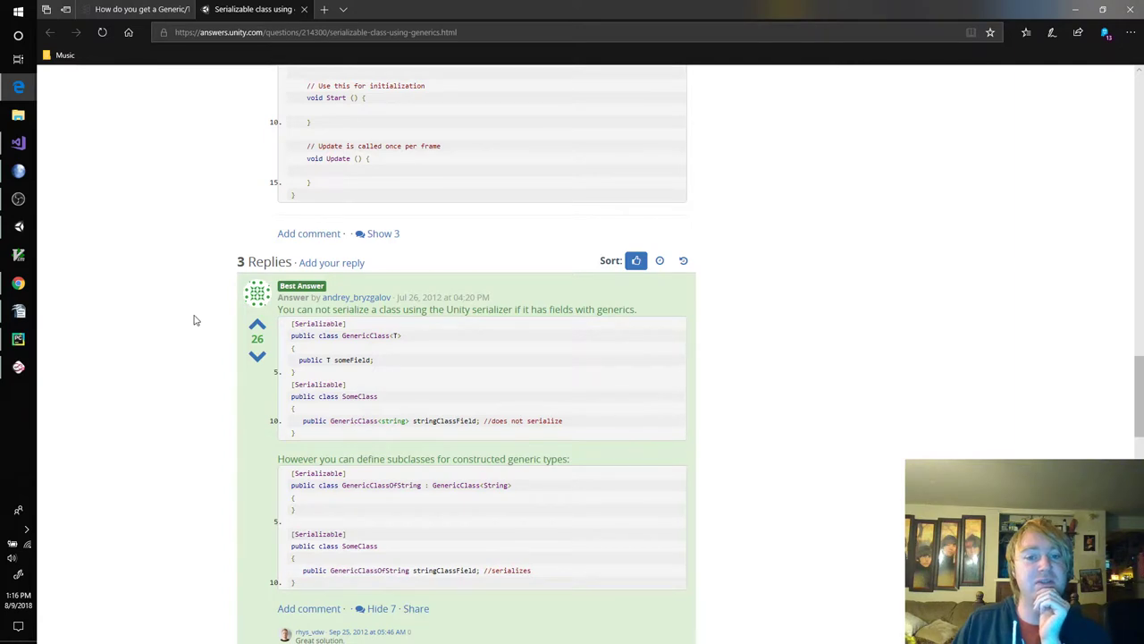
pyautogui.moveTo(202, 318)
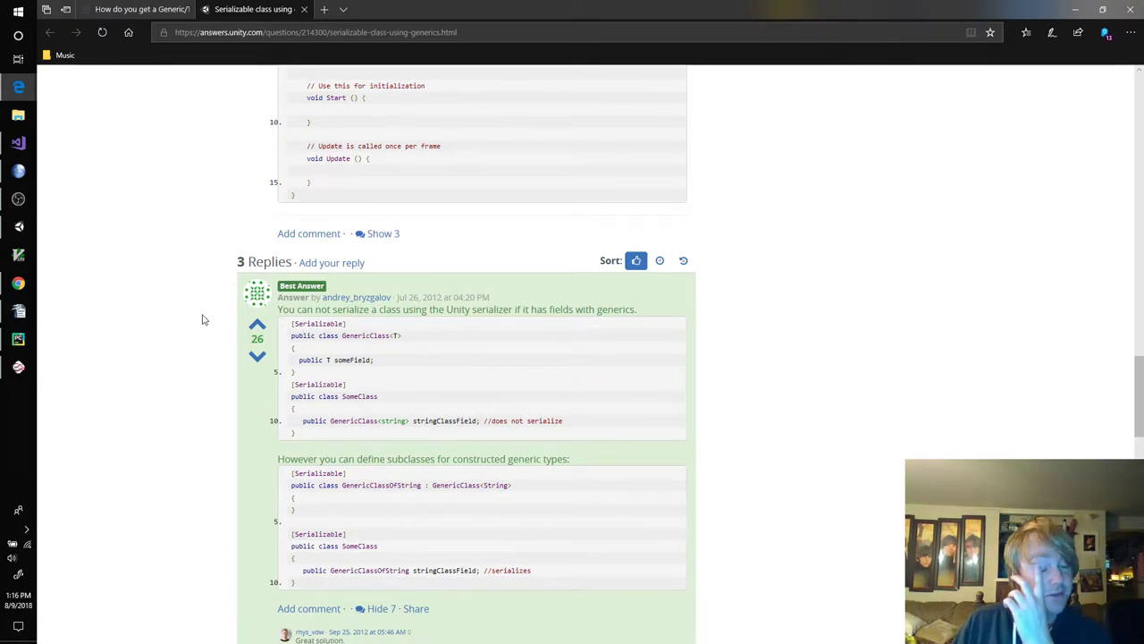
pyautogui.moveTo(447, 465)
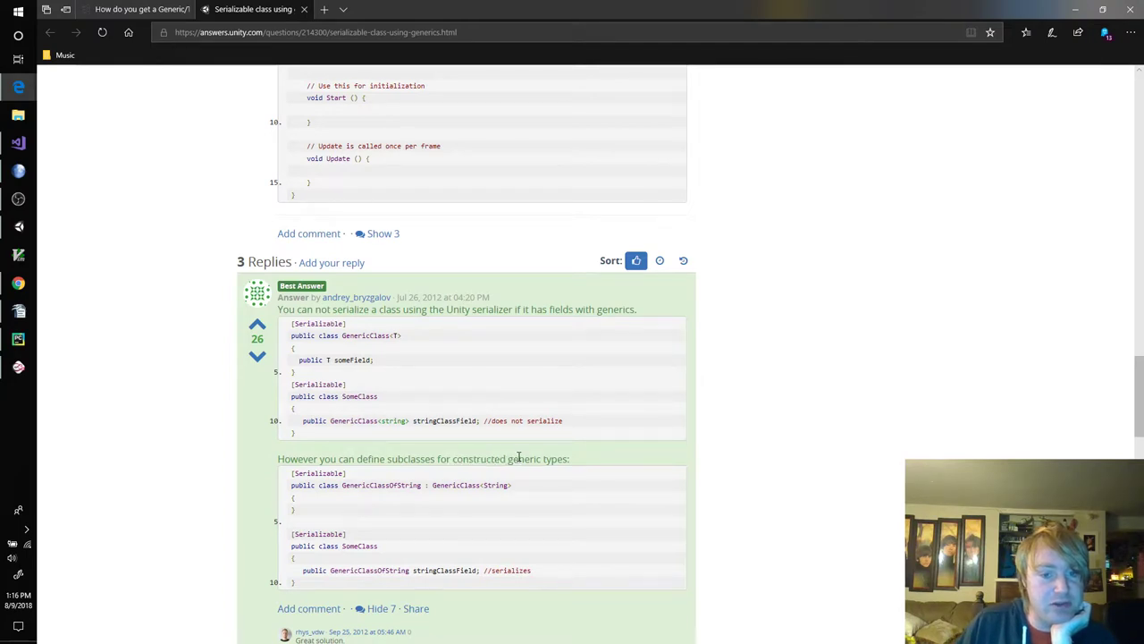
pyautogui.doubleClick(479, 458)
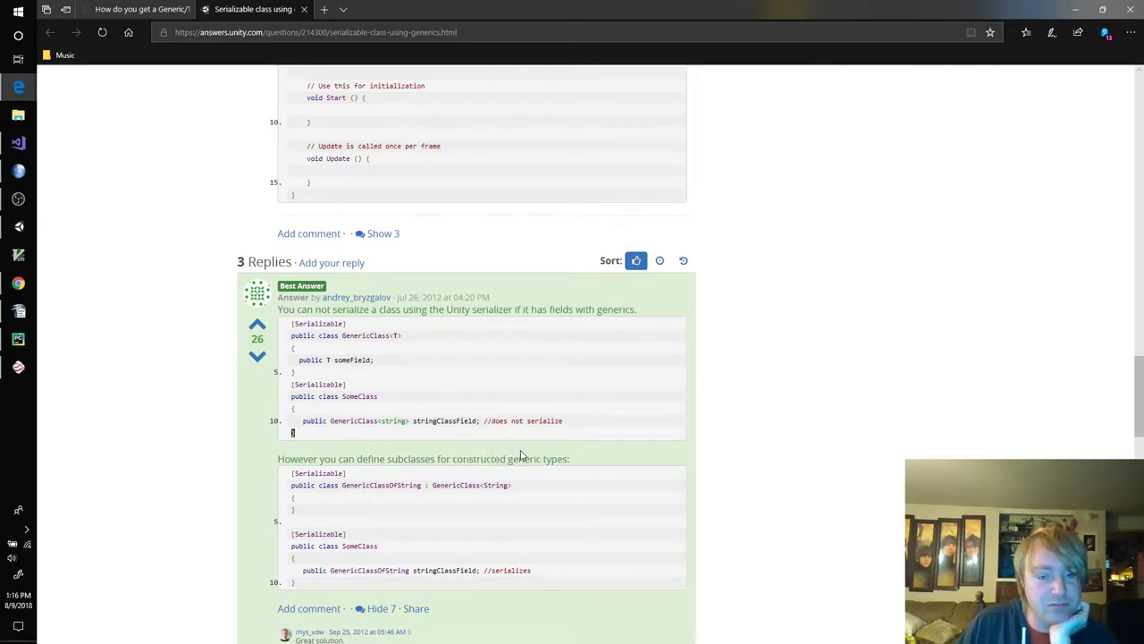
pyautogui.moveTo(454, 458)
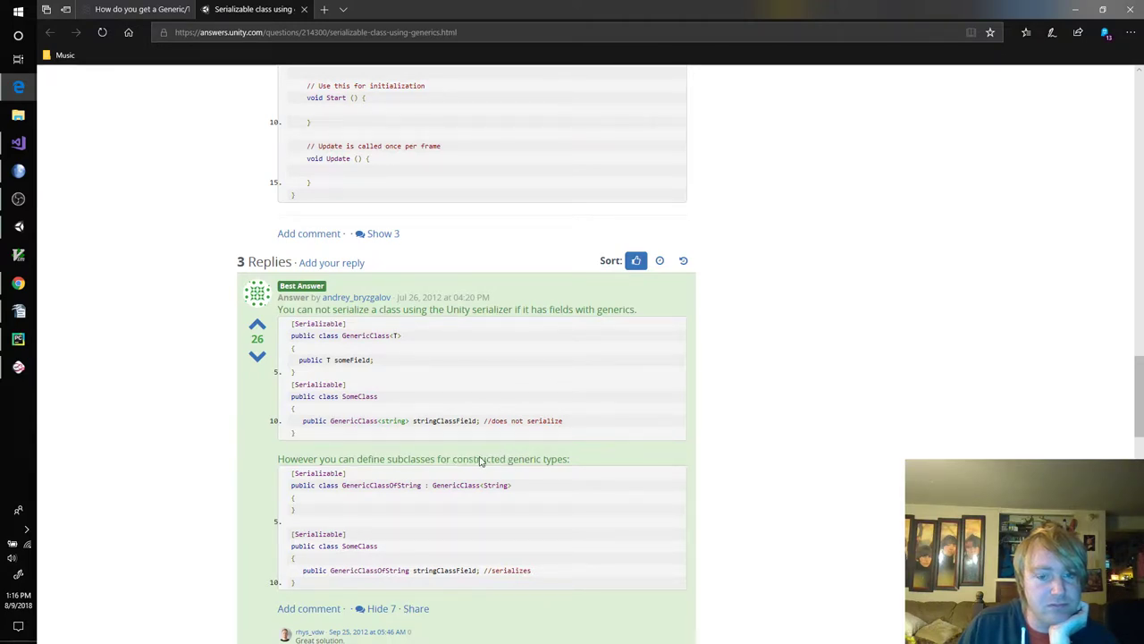
pyautogui.scroll(-3)
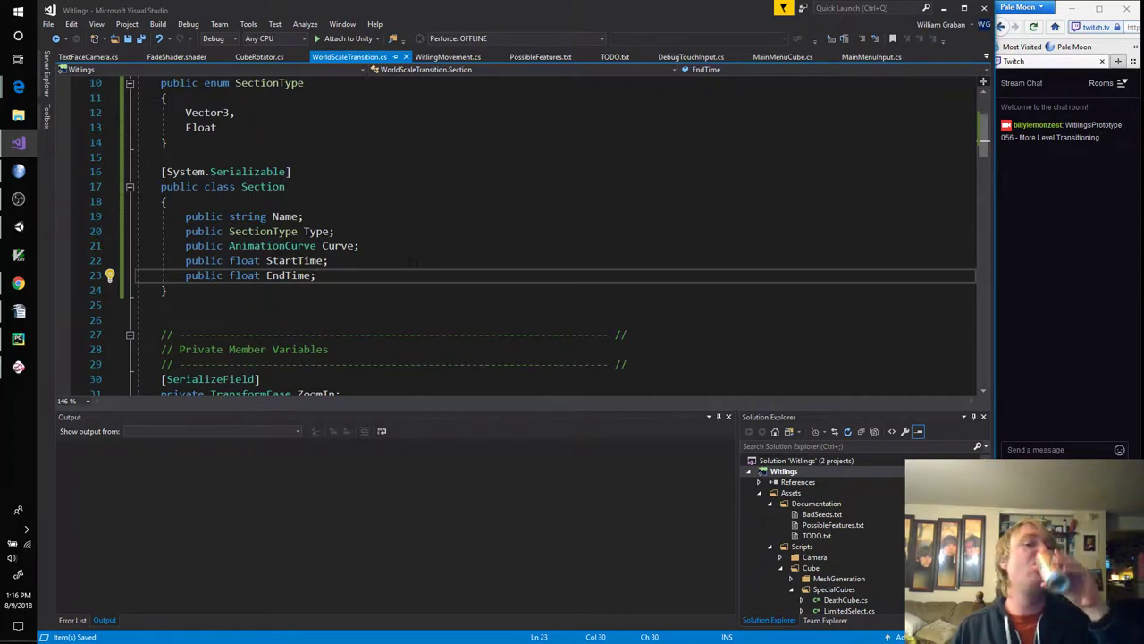
# Step: Write a [System.Serializable] 'public class SectionType<T> : where' header below the SectionType enum
pyautogui.click(168, 143)
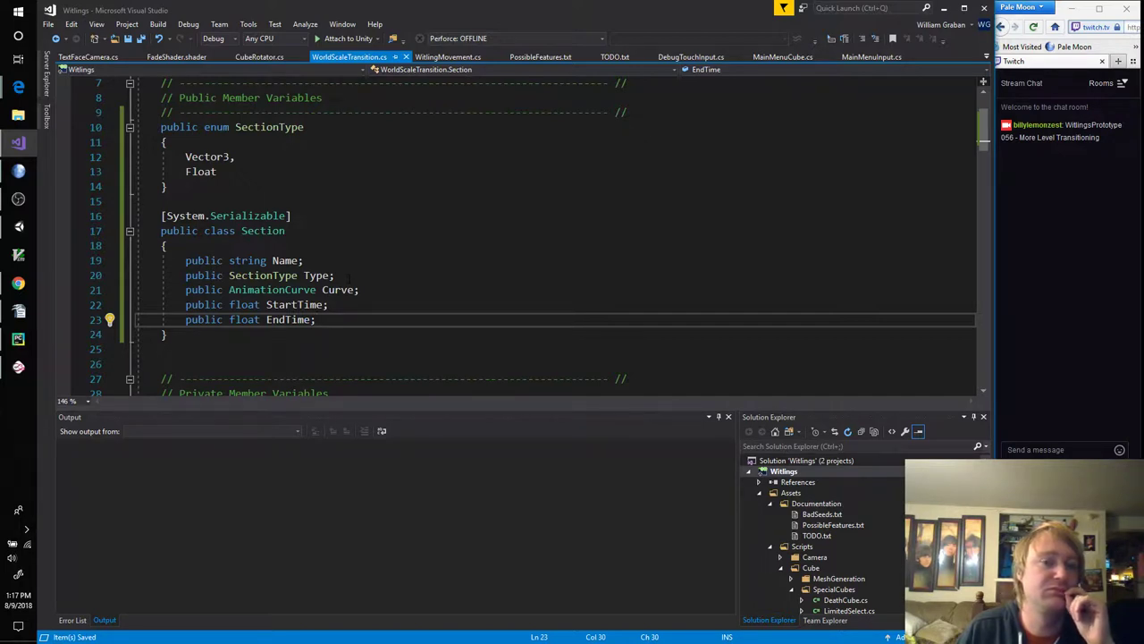
pyautogui.click(164, 186)
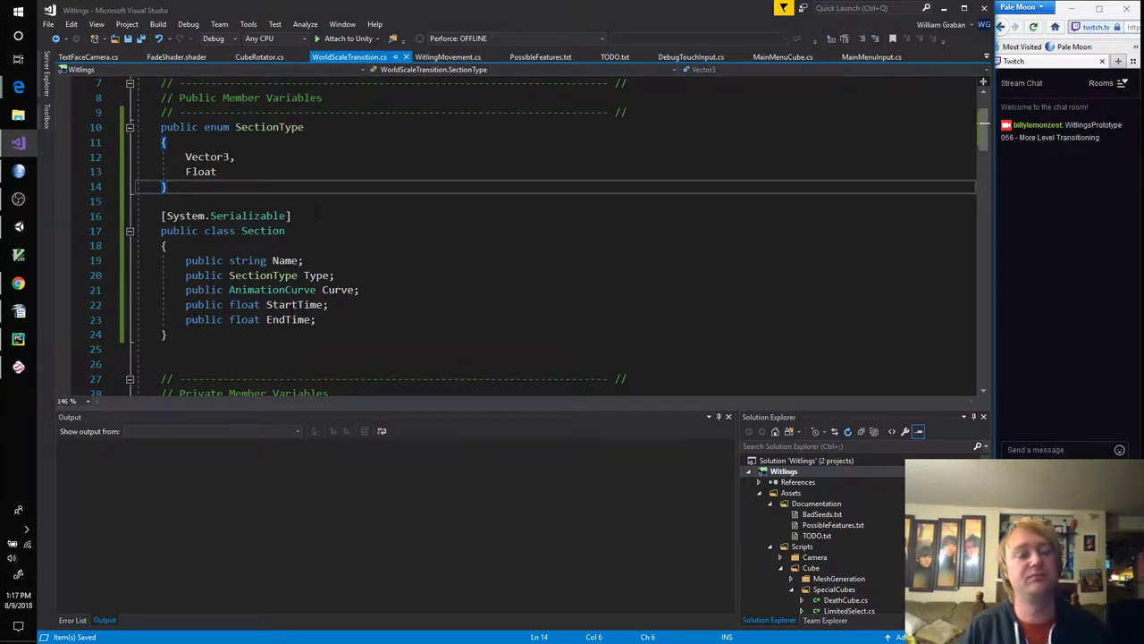
pyautogui.write('[System.Serializable')
pyautogui.write('public class')
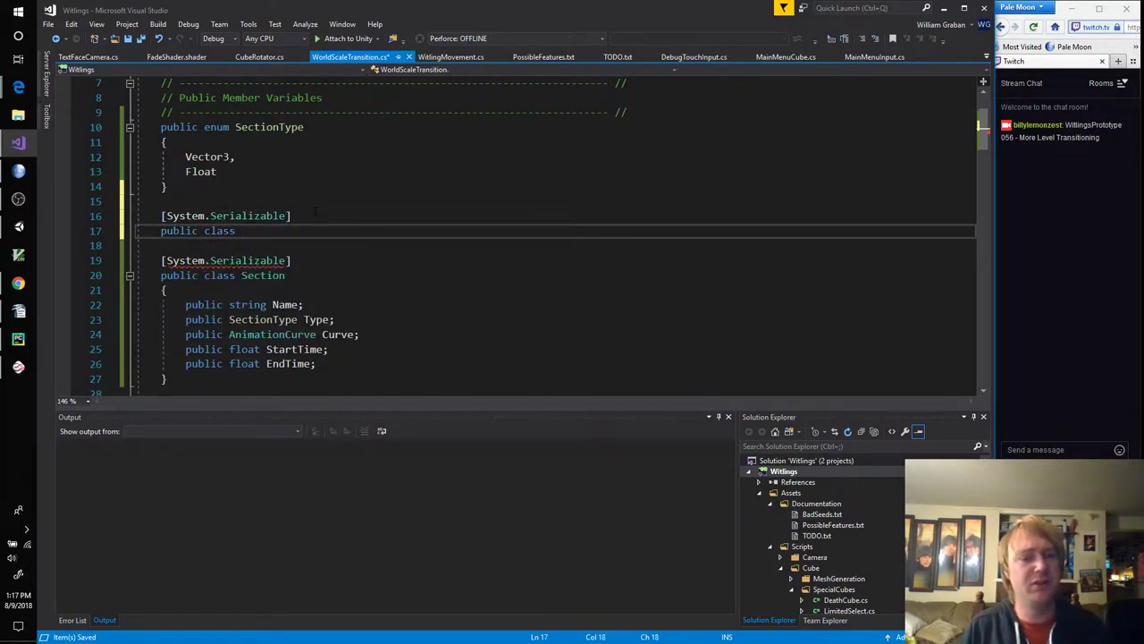
pyautogui.write('Sect')
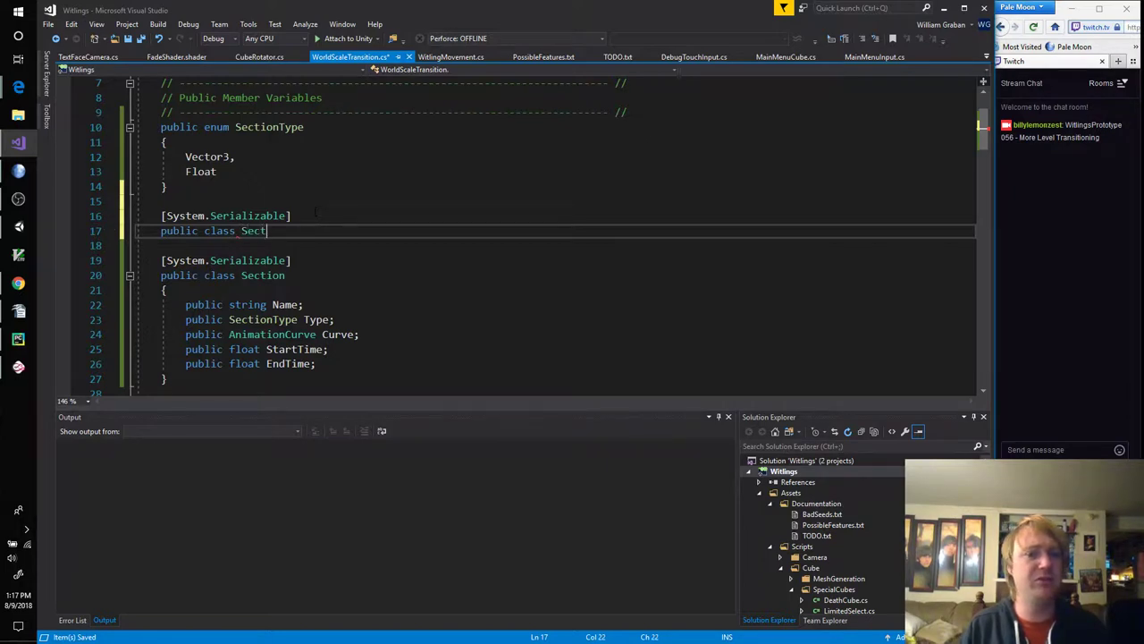
pyautogui.write('ionType')
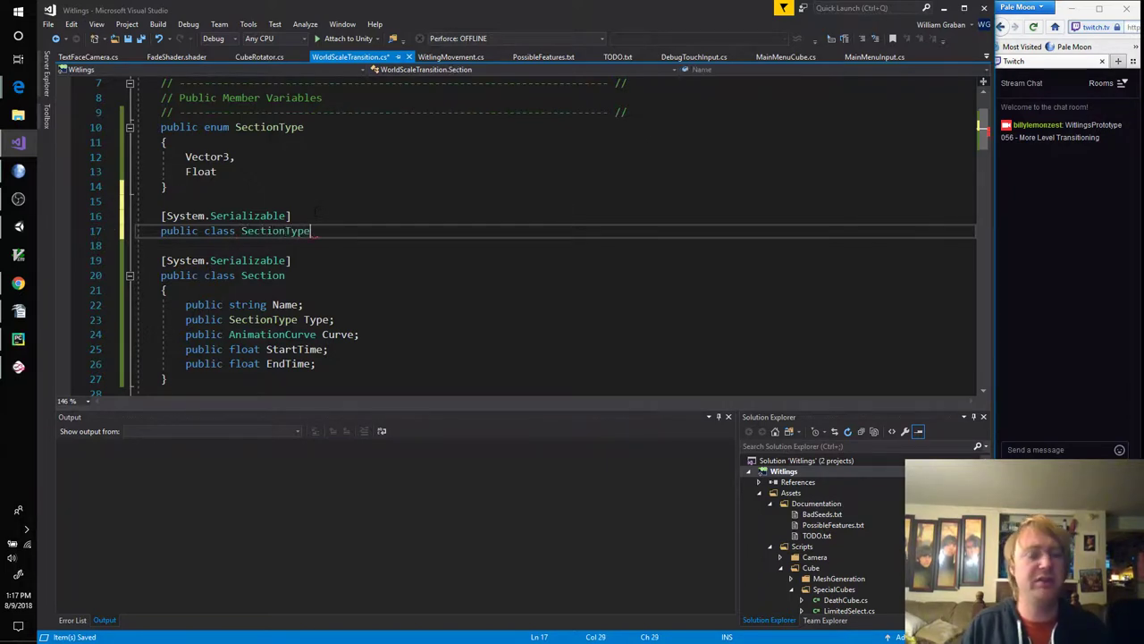
pyautogui.write('<T> : where')
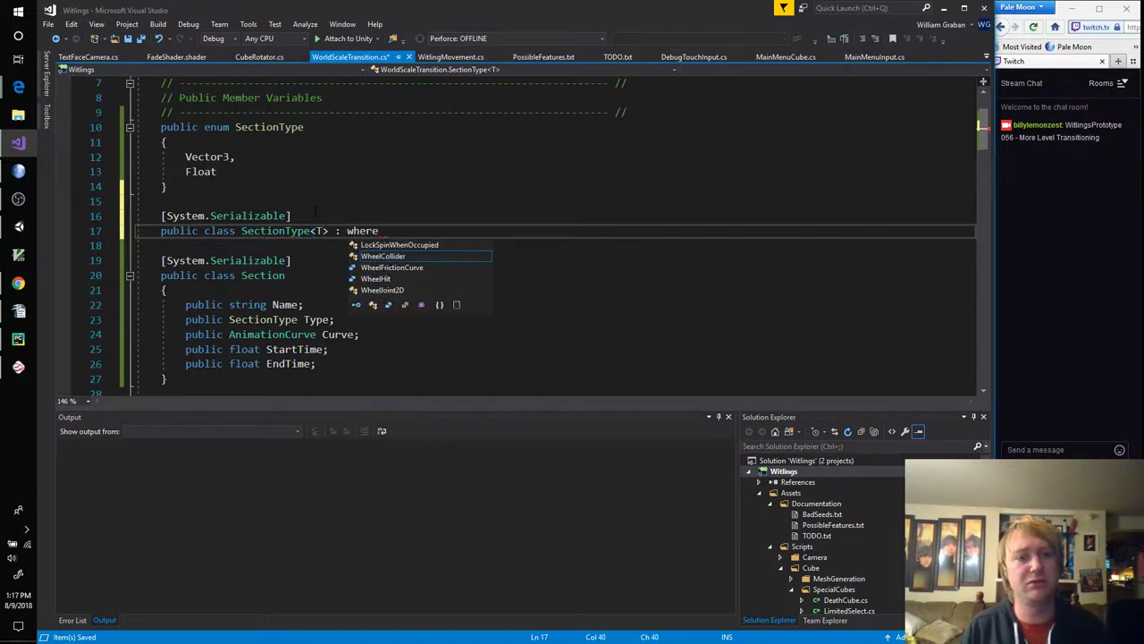
pyautogui.press('BackSpace')
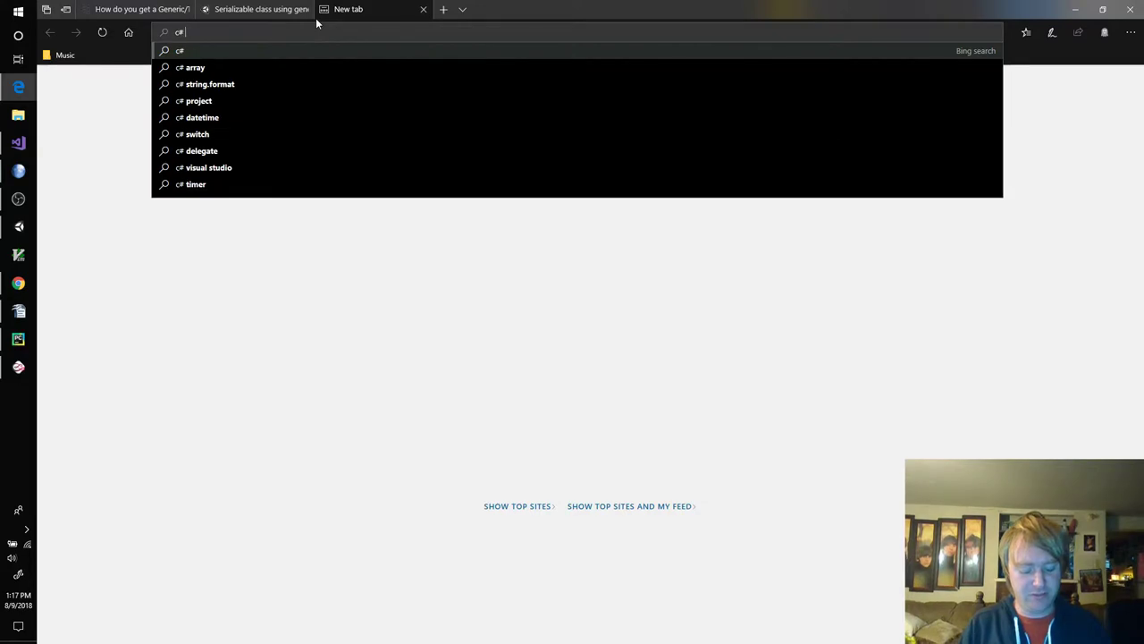
# Step: Search the web for 'c# generic w' to check generic where-constraint syntax
pyautogui.write('generic w')
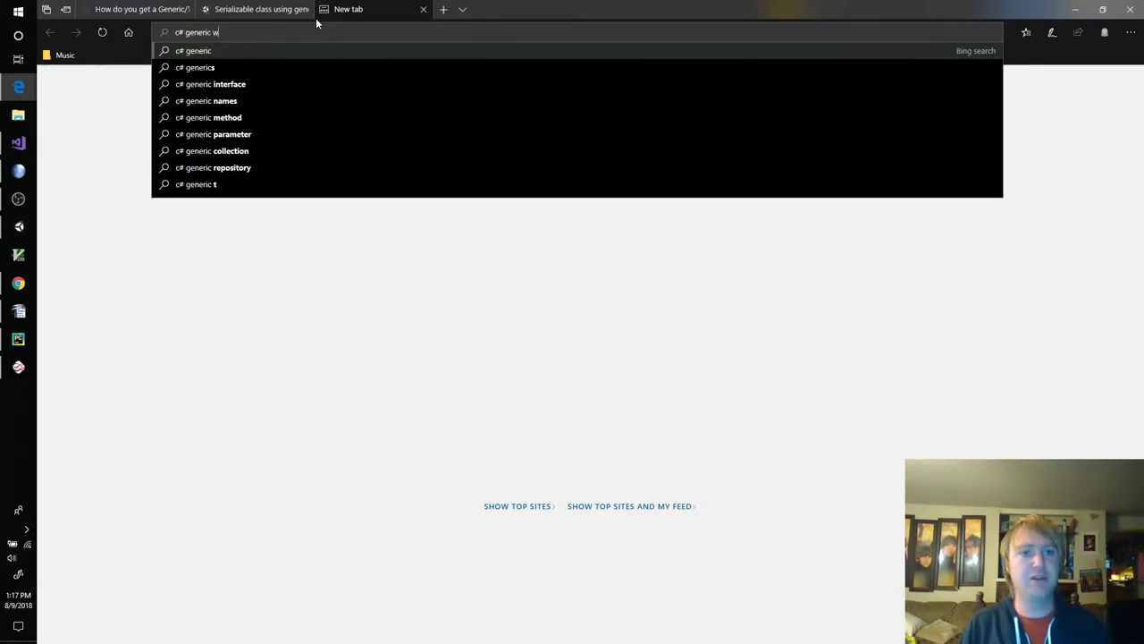
pyautogui.press('Return')
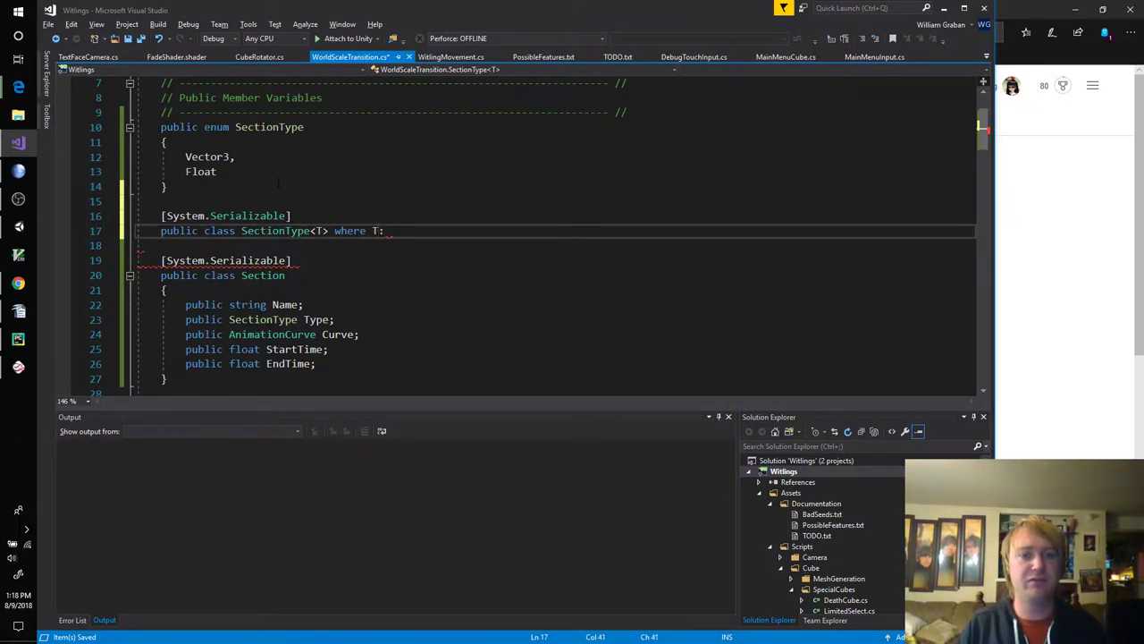
# Step: Try a 'where T : Vector3, float' constraint, then delete the SectionType enum and generic class
pyautogui.write('Vector3')
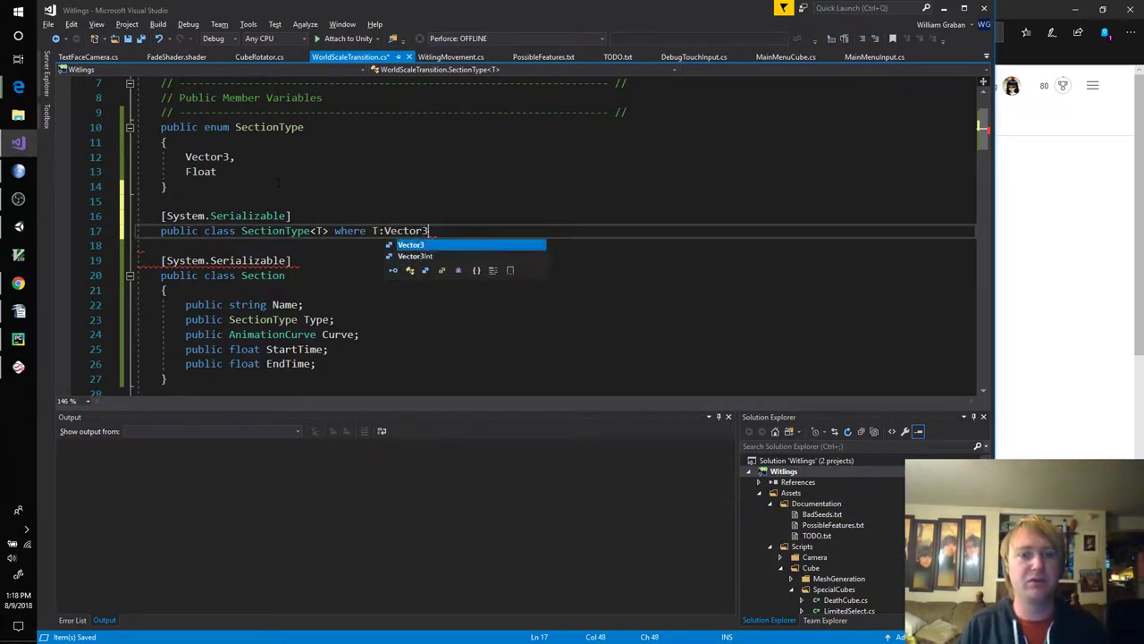
pyautogui.write(', float')
pyautogui.click(554, 245)
pyautogui.write('{')
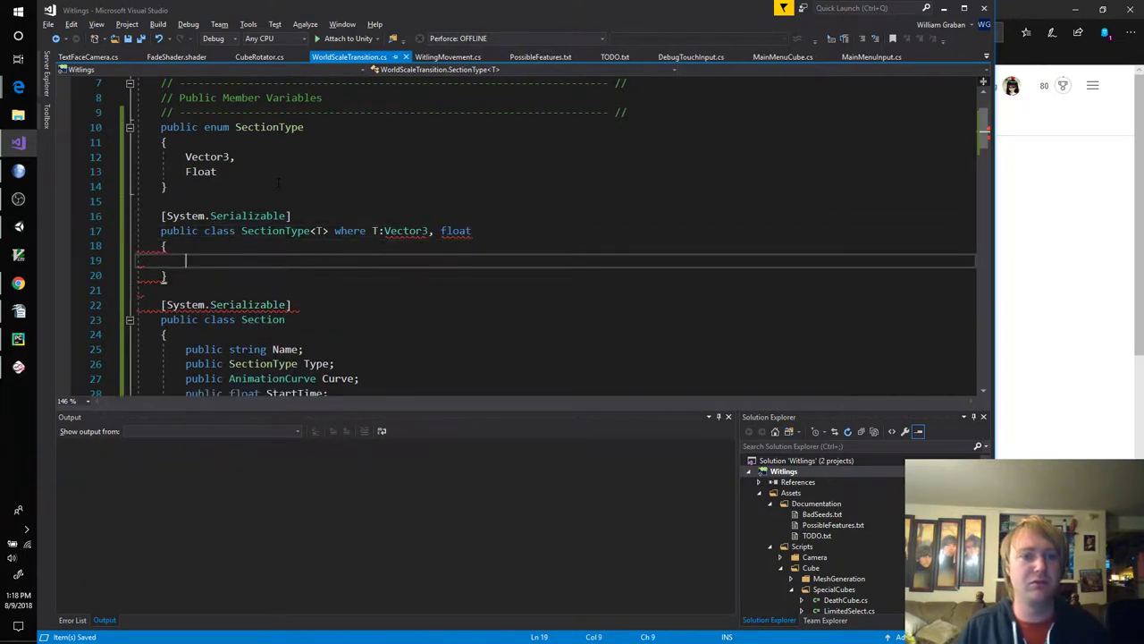
pyautogui.moveTo(404, 230)
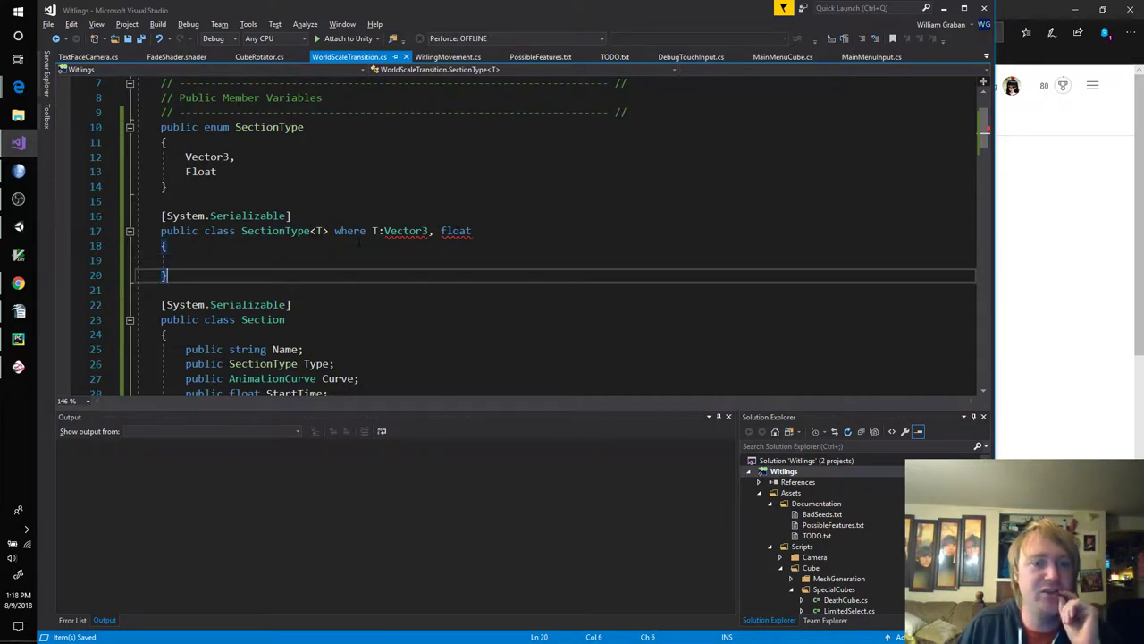
pyautogui.moveTo(404, 231)
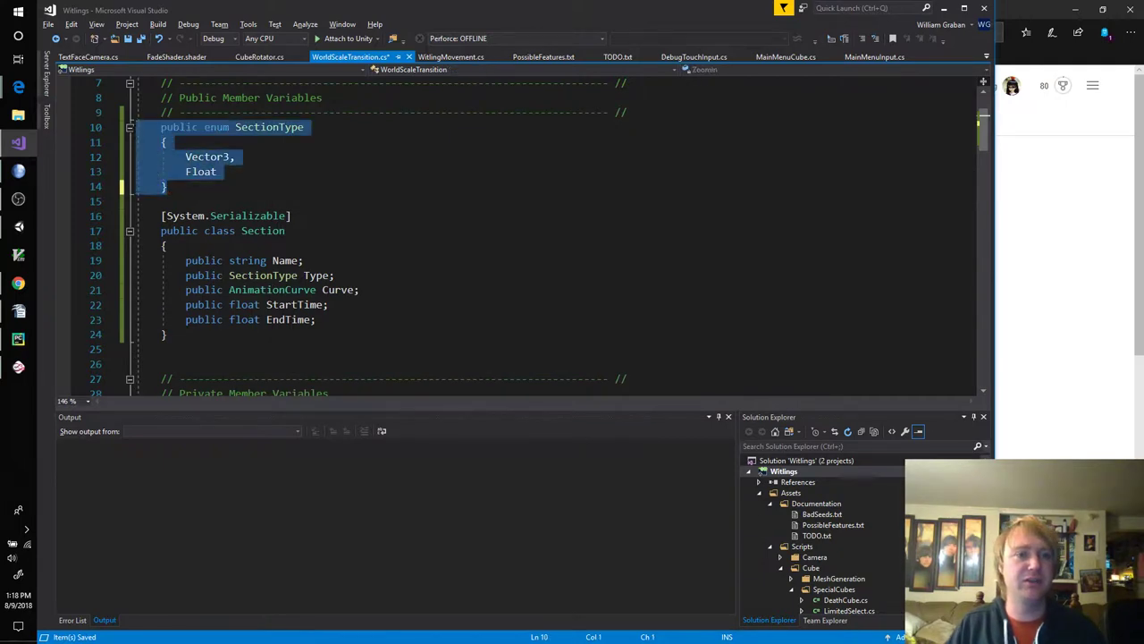
pyautogui.press('Delete')
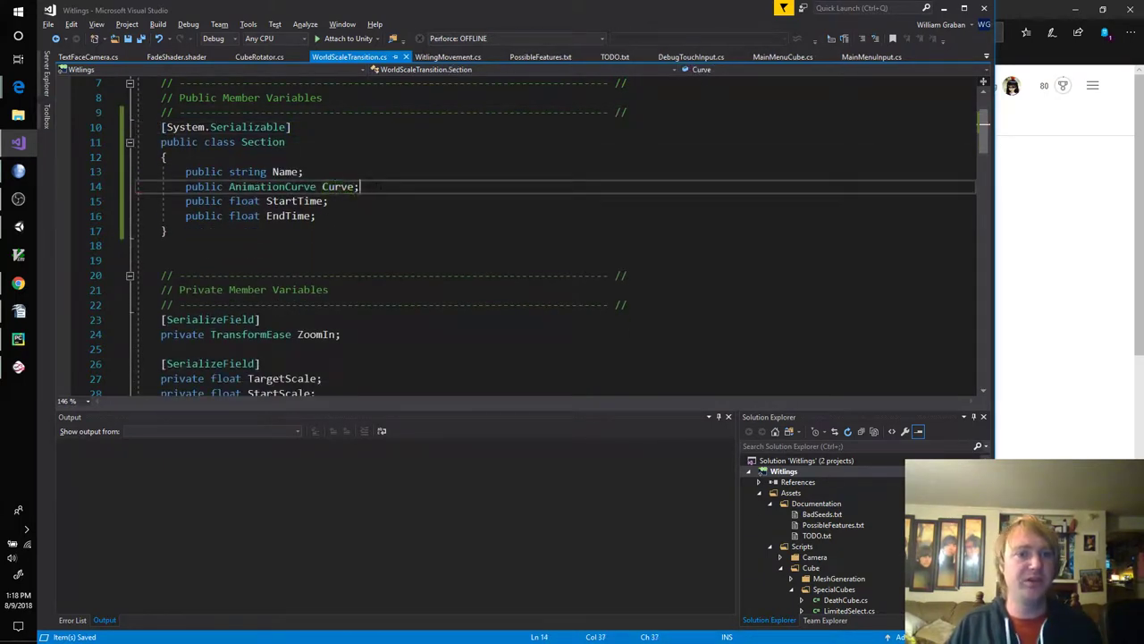
pyautogui.click(165, 230)
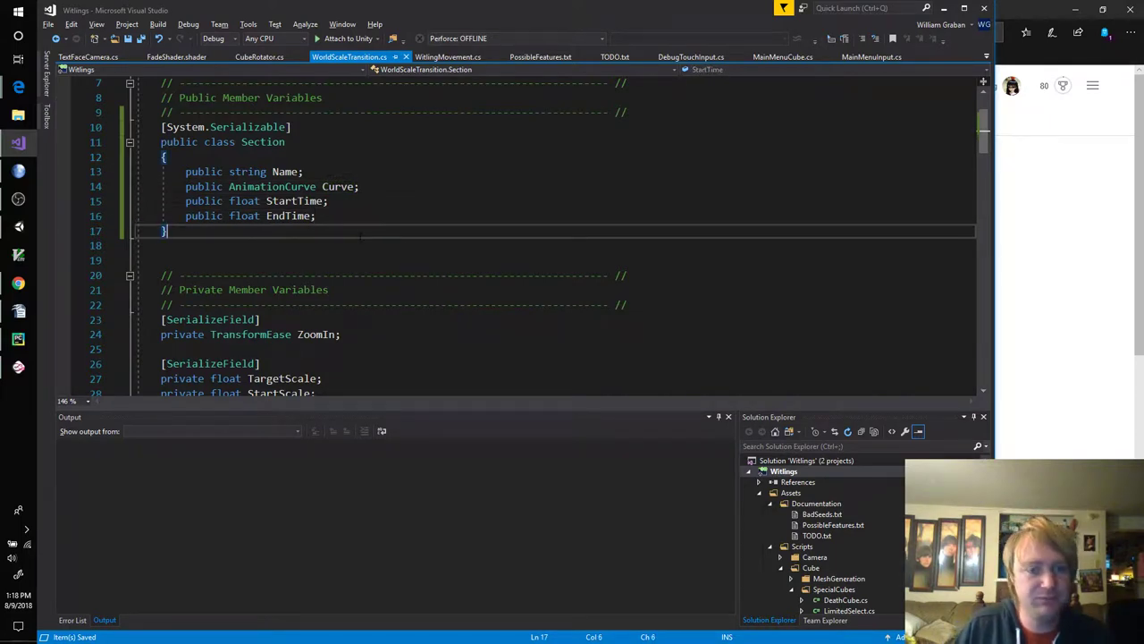
pyautogui.scroll(-3)
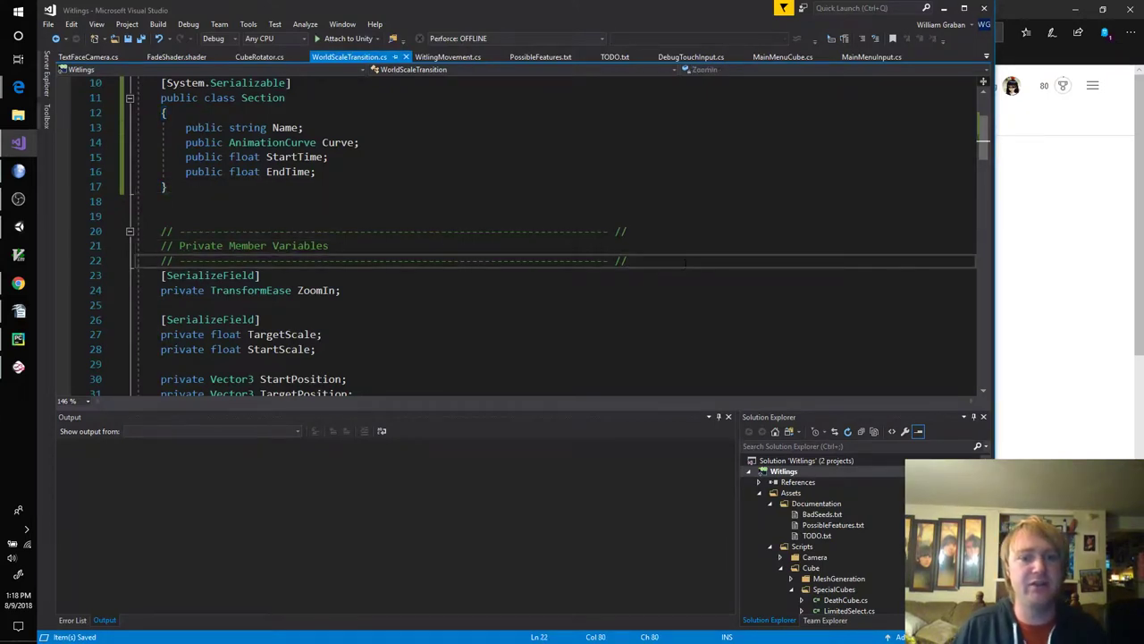
# Step: Add an '// Old' comment and a [SerializeField] private Section[] Sections; field under Private Member Variables
pyautogui.press('Enter')
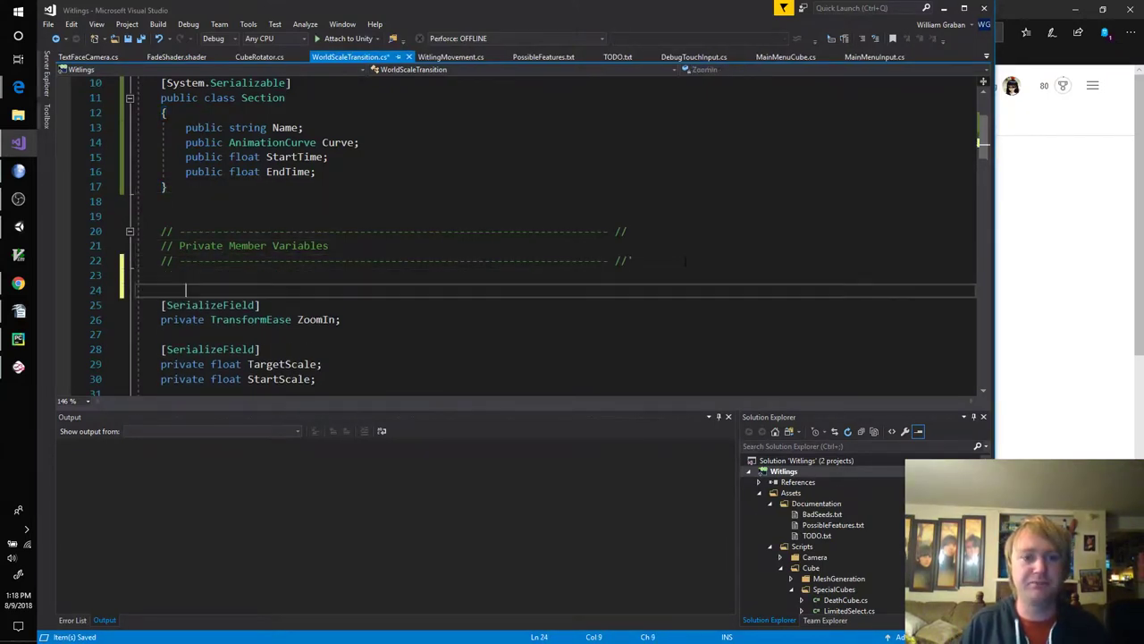
pyautogui.write('// 0')
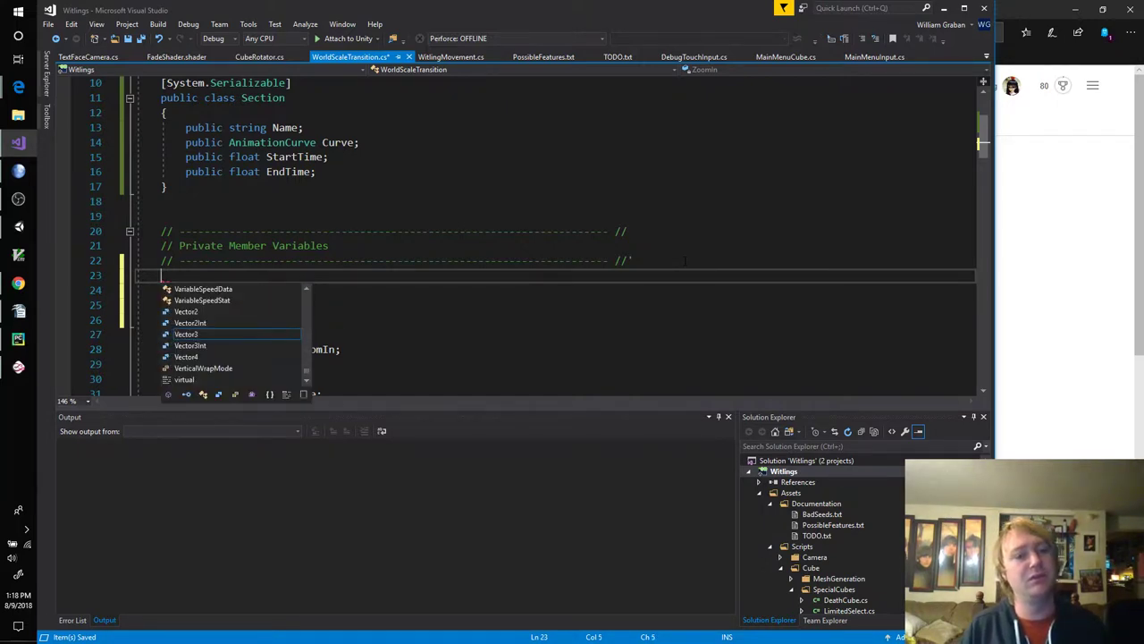
pyautogui.write('[SerializeField]')
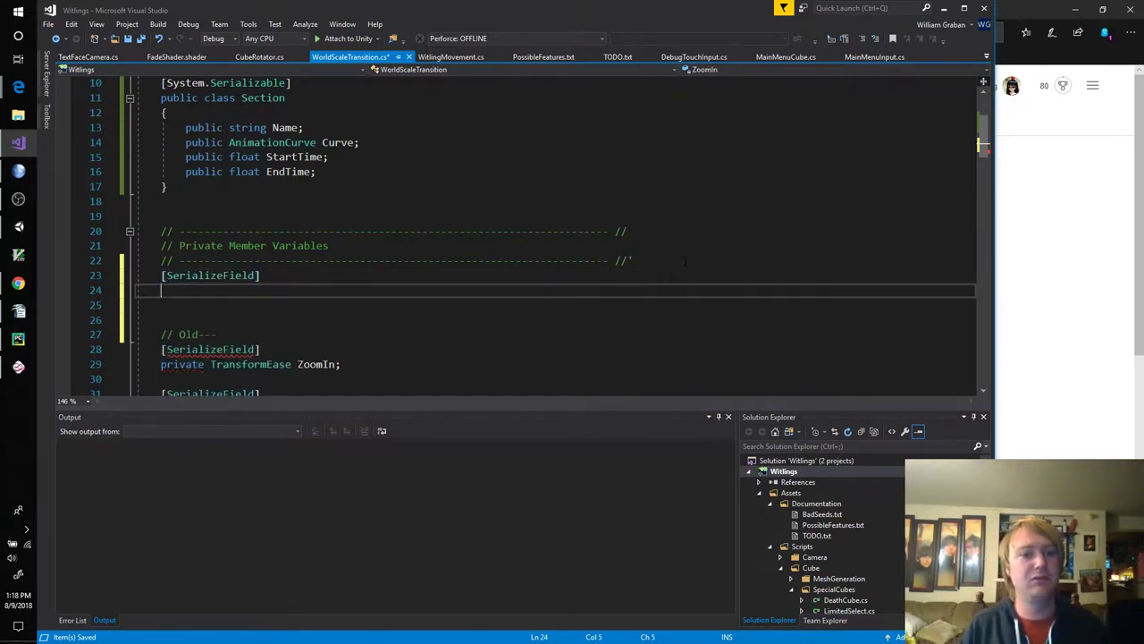
pyautogui.write('private')
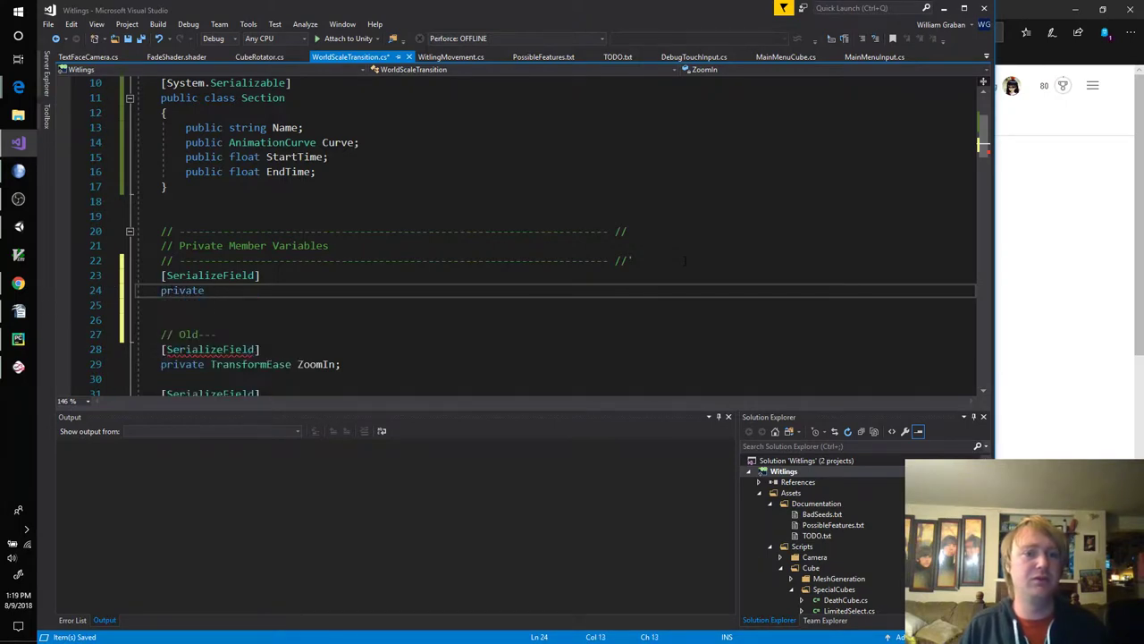
pyautogui.write('Section[]')
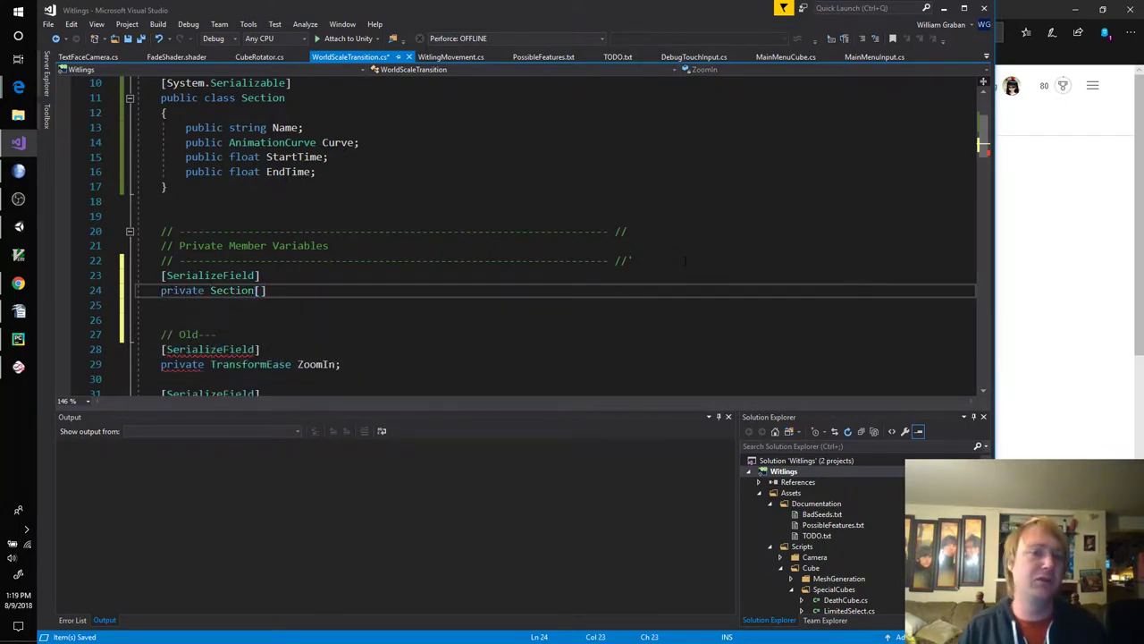
pyautogui.write('Sections;')
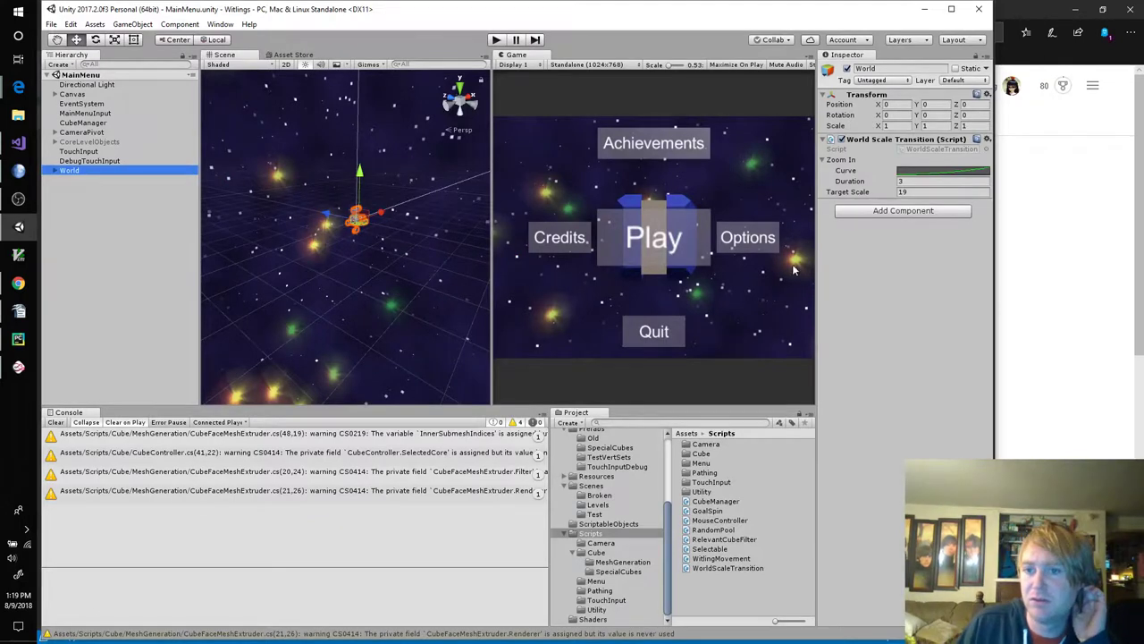
pyautogui.moveTo(898, 301)
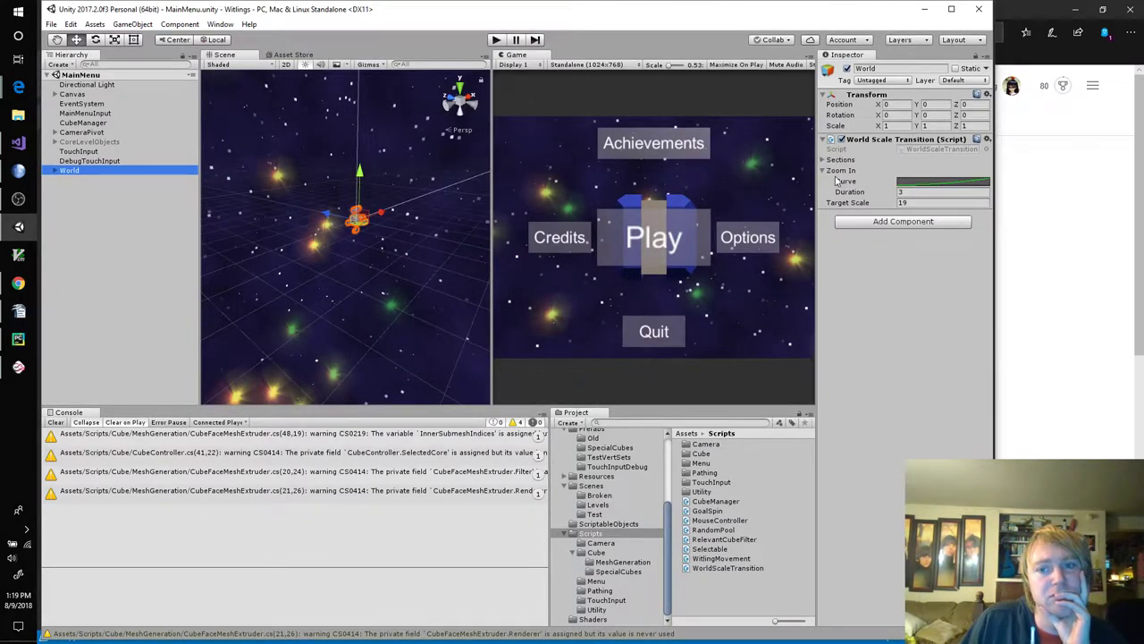
# Step: Give the Sections list size 3 and name the first element Out_Position
pyautogui.click(822, 159)
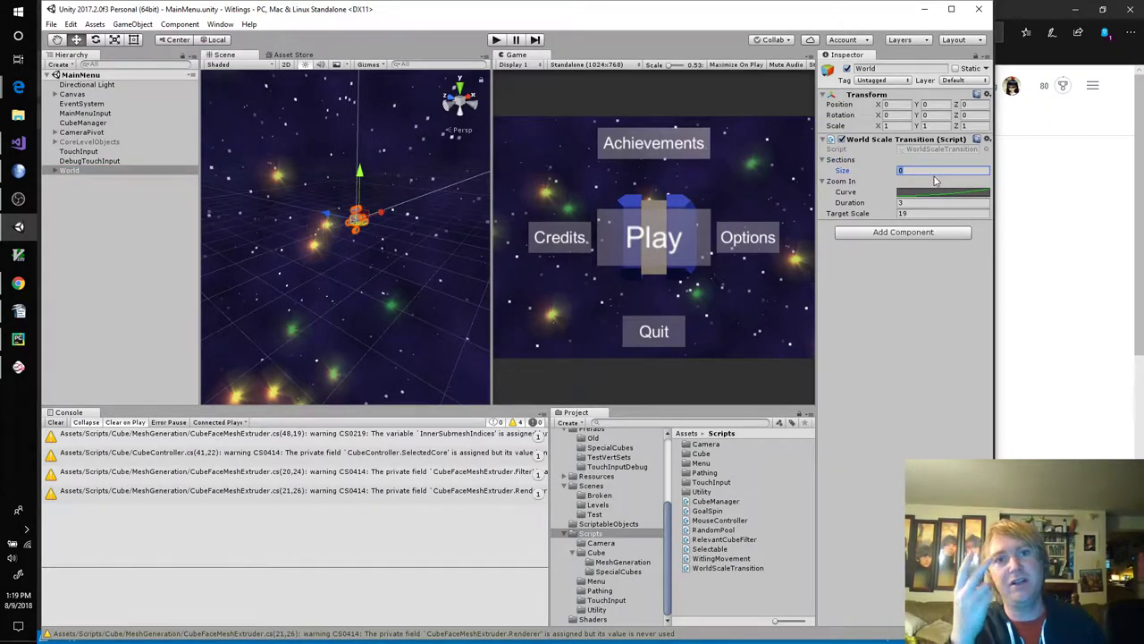
pyautogui.write('3')
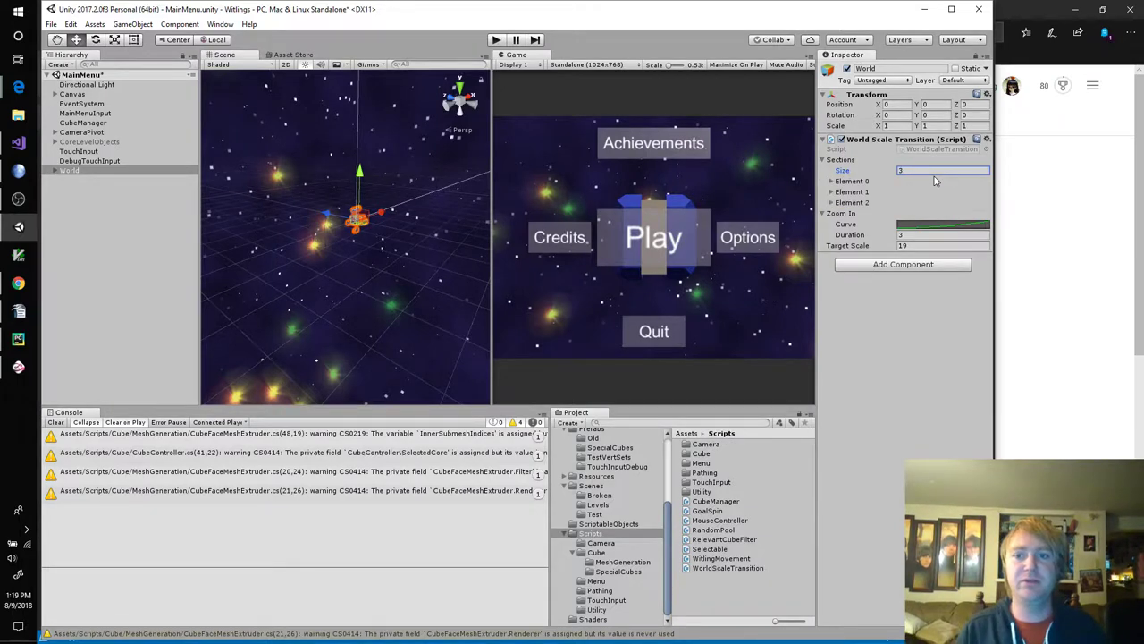
pyautogui.click(829, 180)
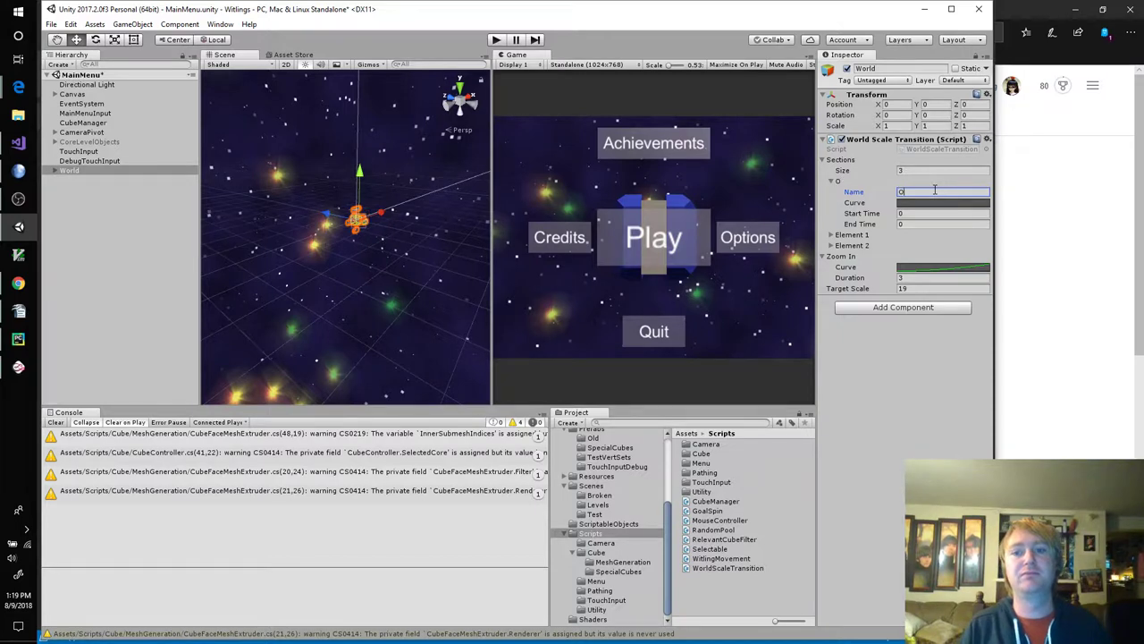
pyautogui.write('Out_Po')
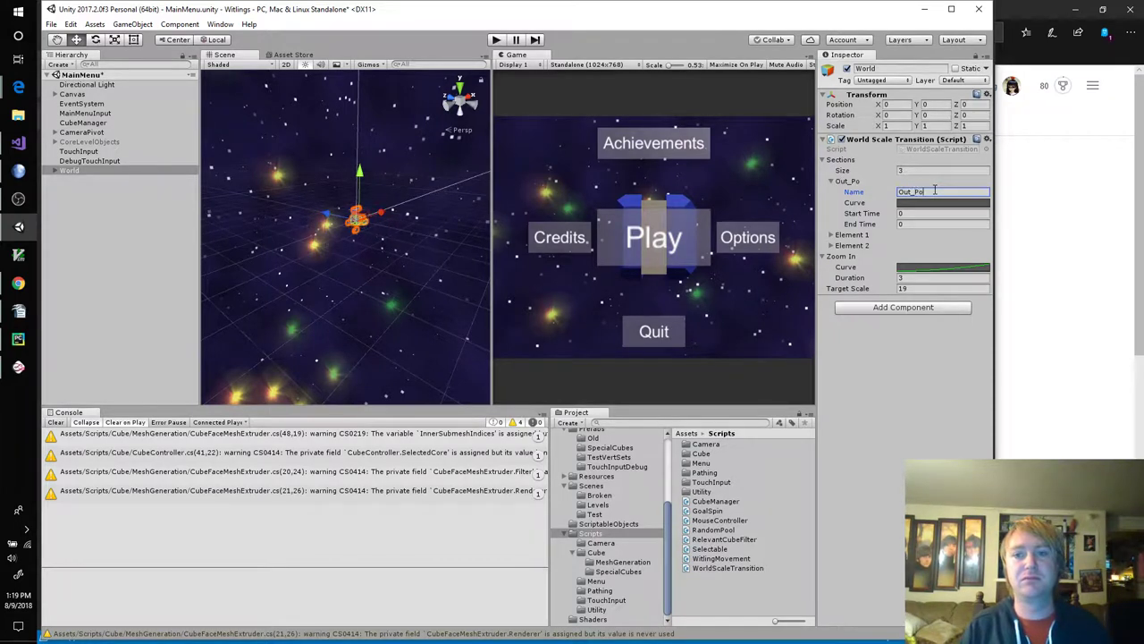
pyautogui.write('sition')
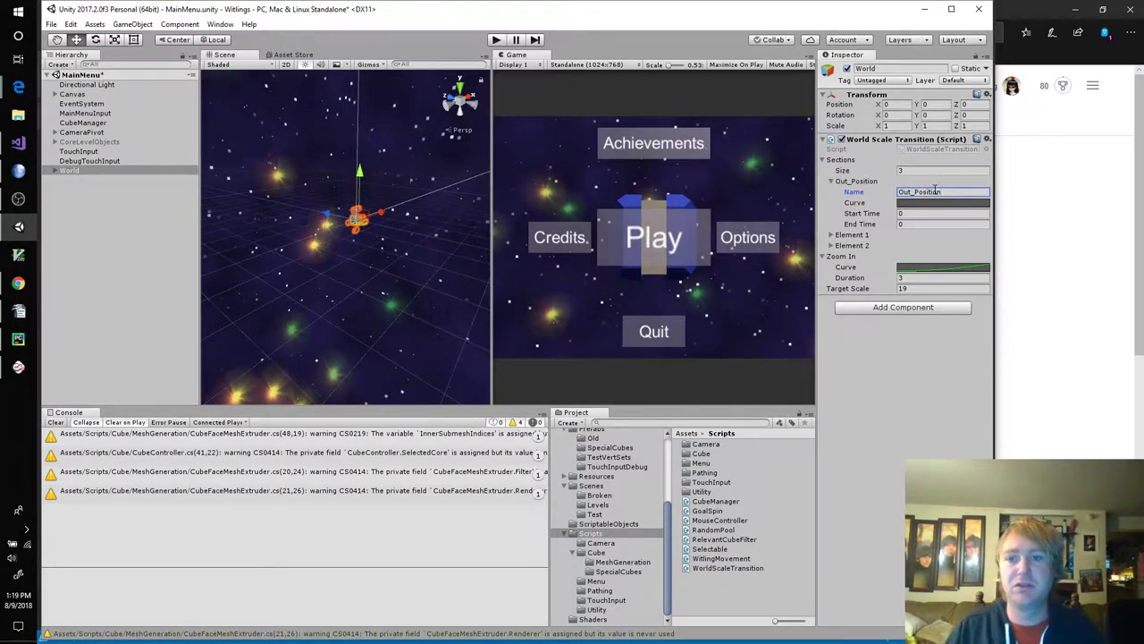
# Step: Name the second and third sections Out_Scale and Out_Fade
pyautogui.click(830, 235)
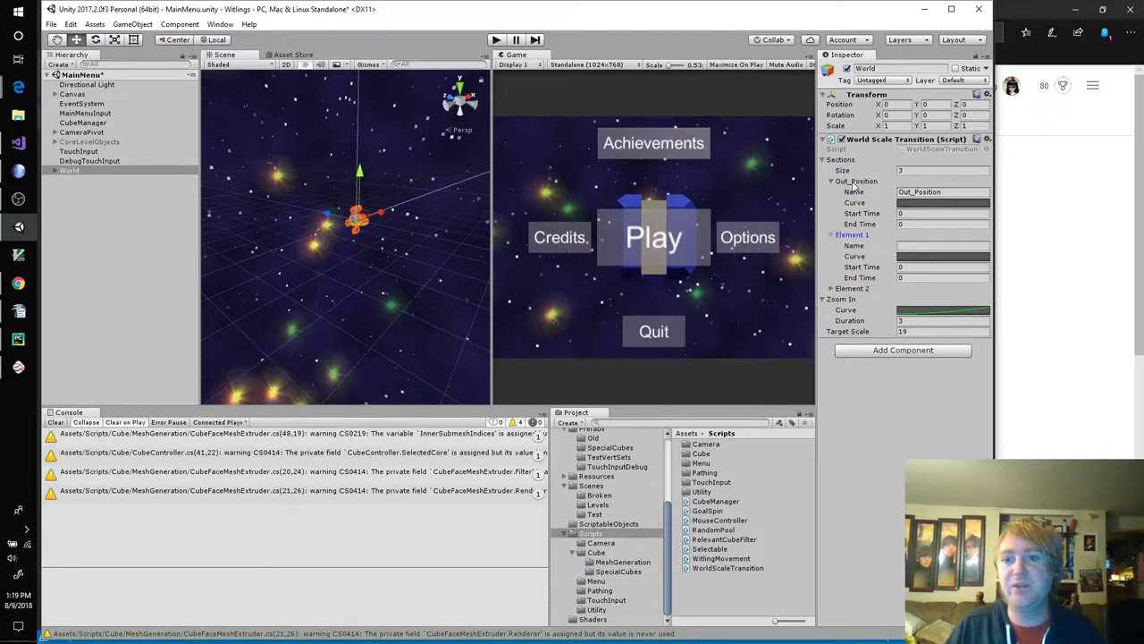
pyautogui.click(944, 245)
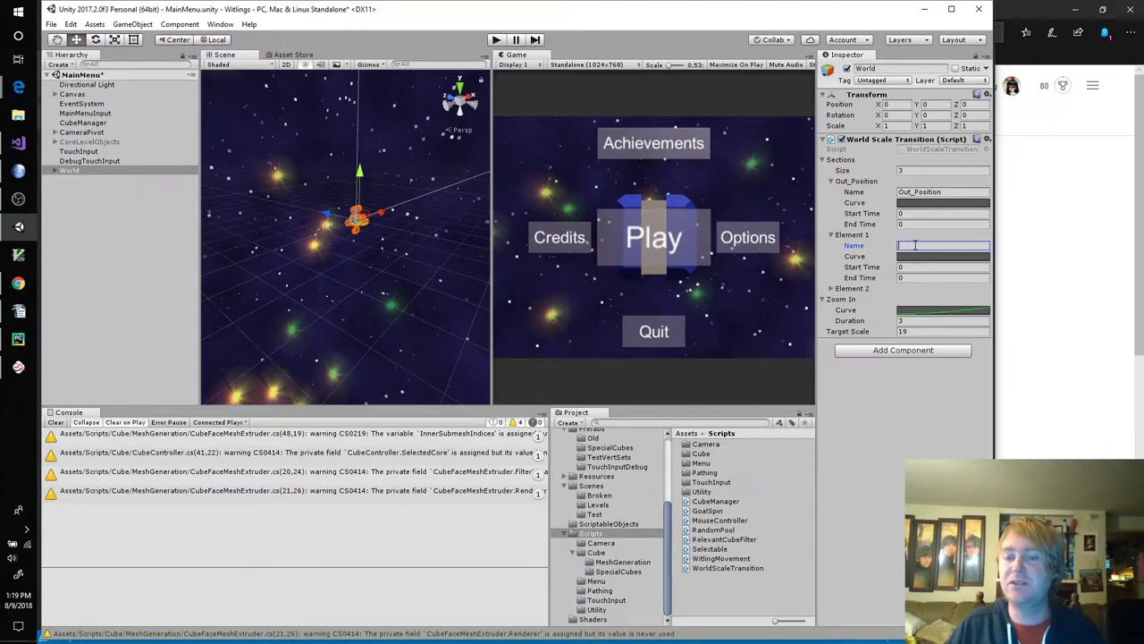
pyautogui.moveTo(915, 243)
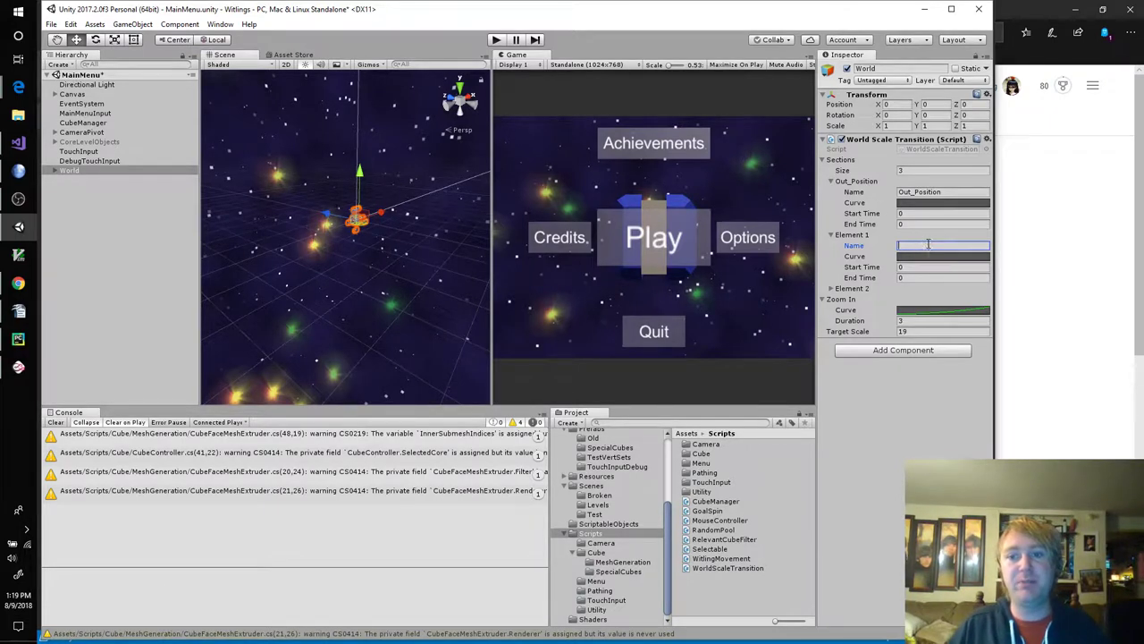
pyautogui.write('OP')
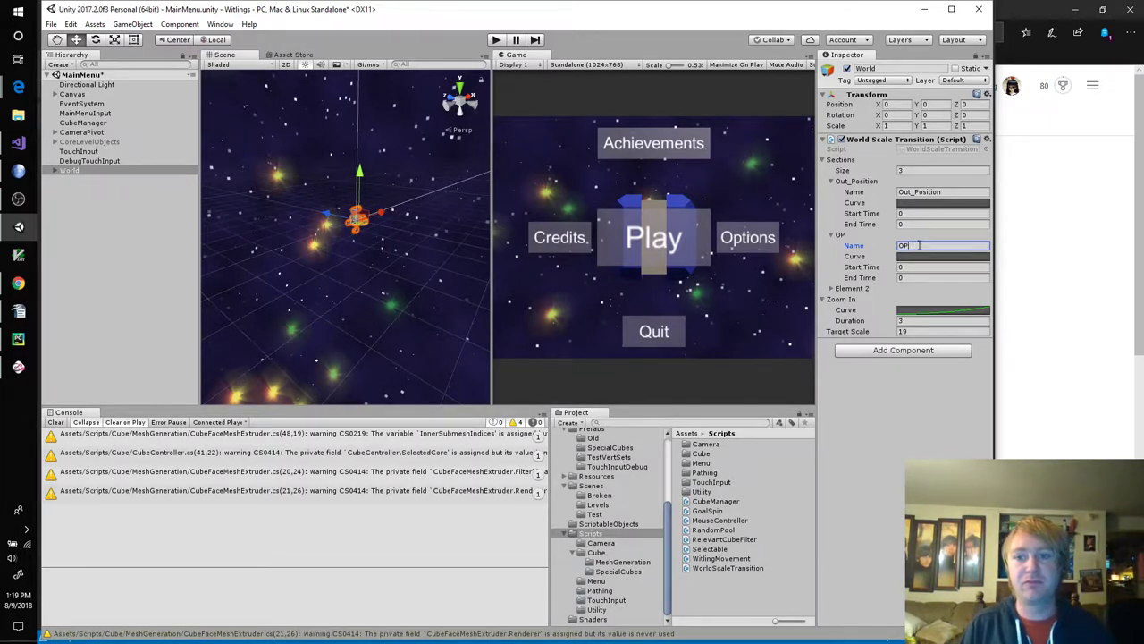
pyautogui.write('Out_Scale')
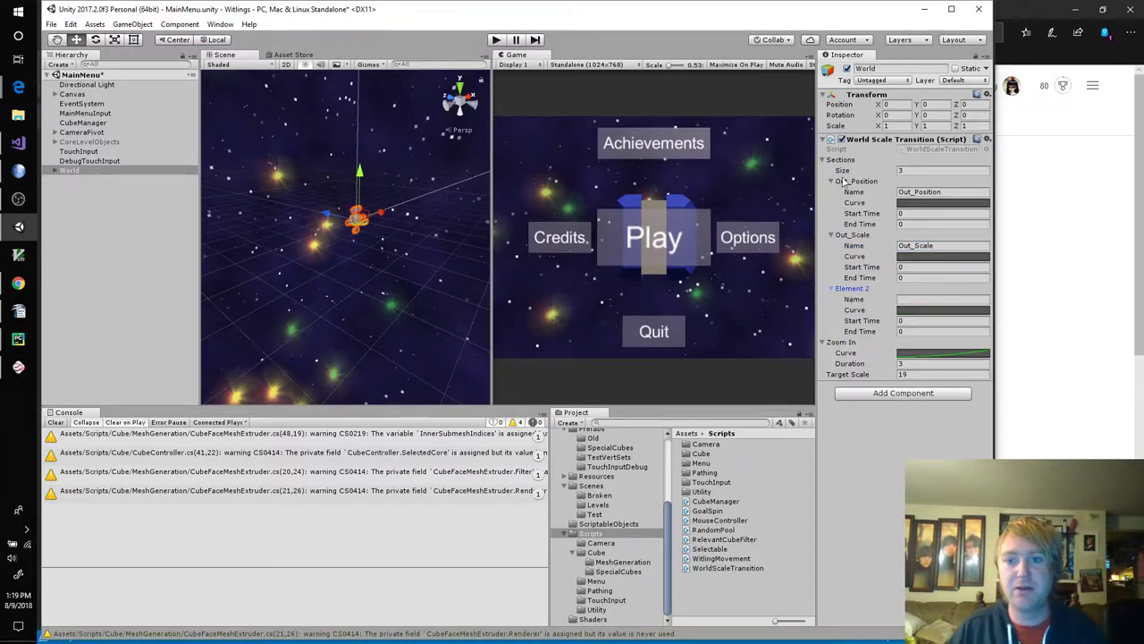
pyautogui.click(944, 298)
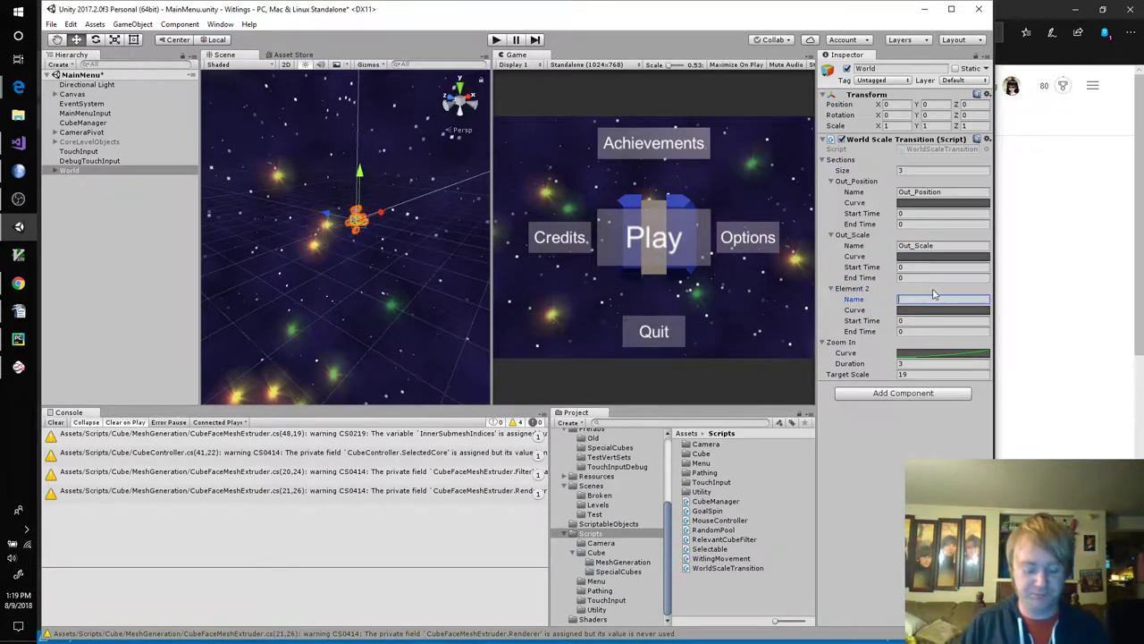
pyautogui.write('Out_Fade')
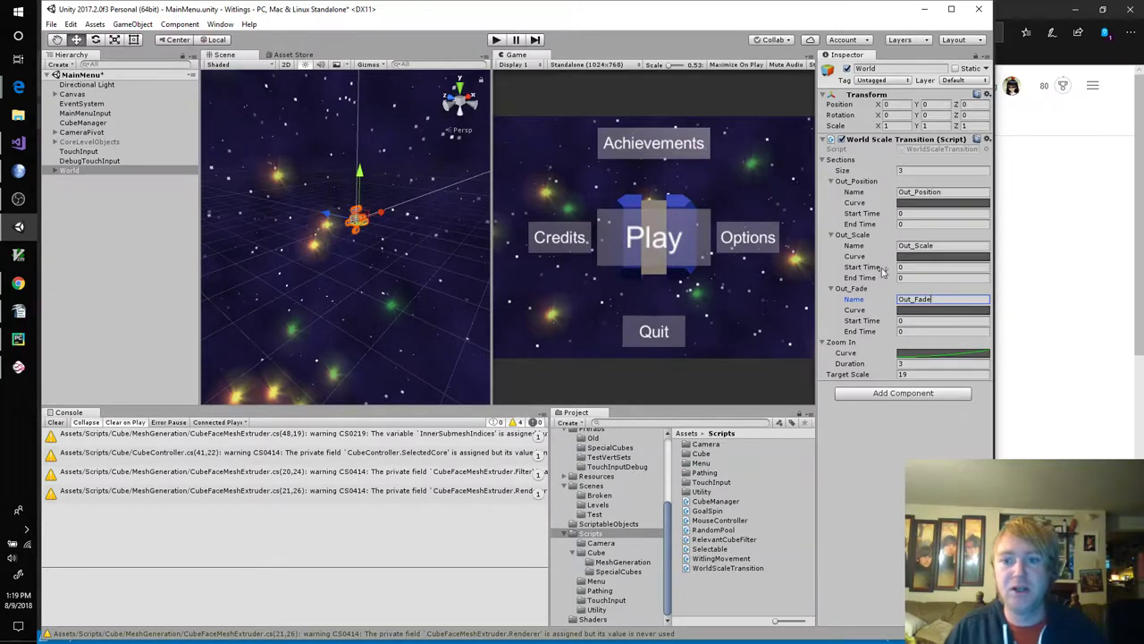
pyautogui.moveTo(776, 254)
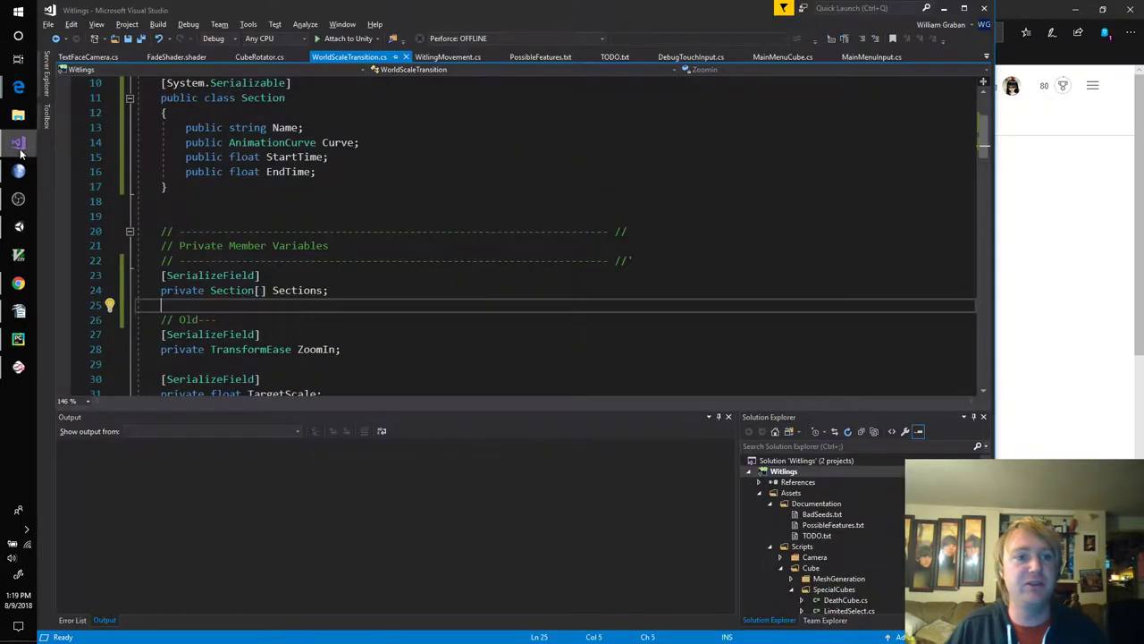
# Step: Hide the Section Name field and add [SerializeField] private float TotalTransitionDuration;
pyautogui.write('[SerializeField')
pyautogui.write('[HideInInspector')
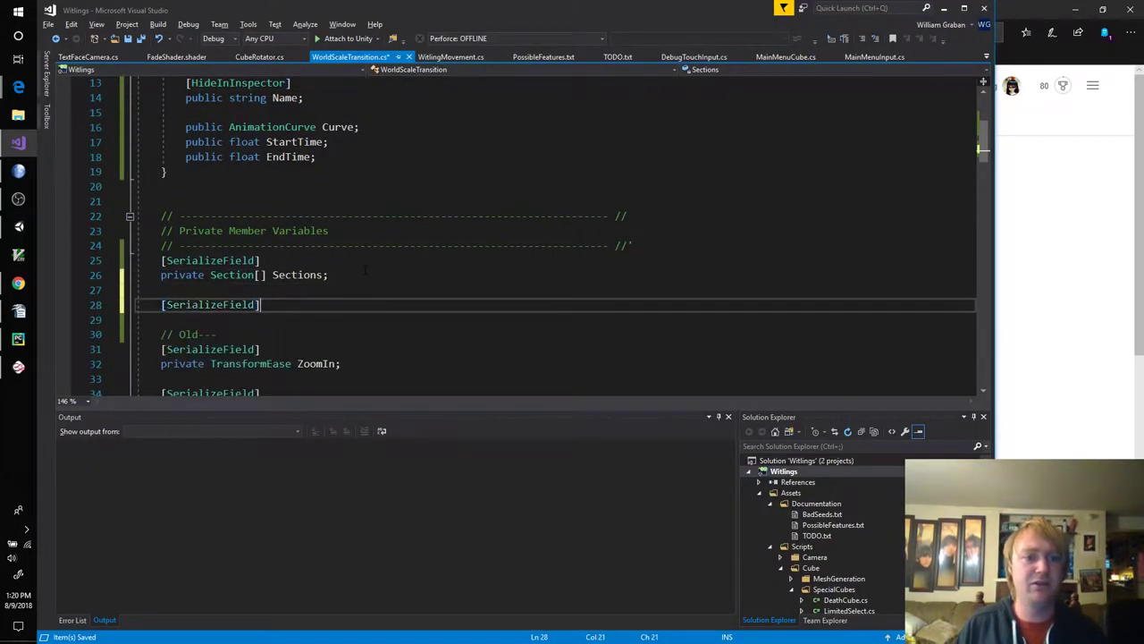
pyautogui.write('private')
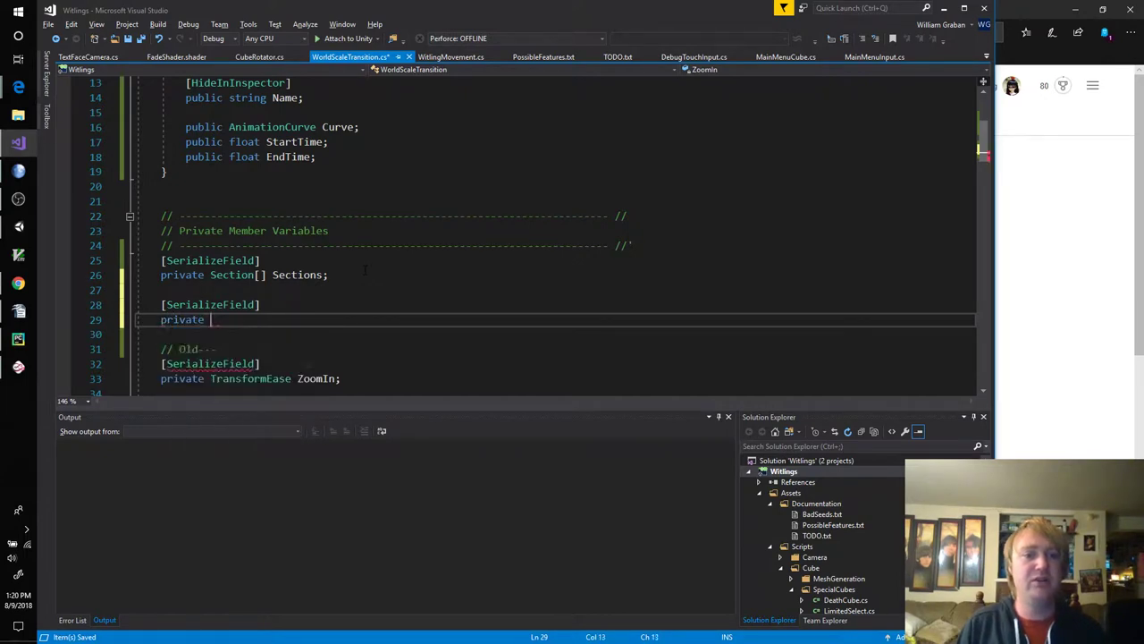
pyautogui.write('float TotalTransitionDUrat')
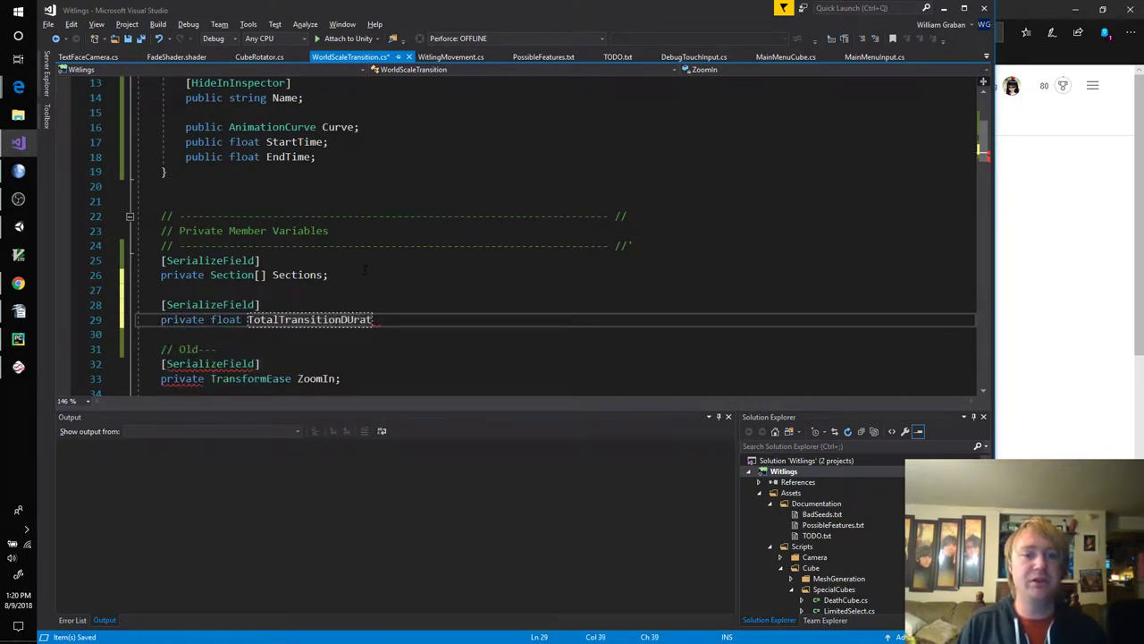
pyautogui.write('ion;')
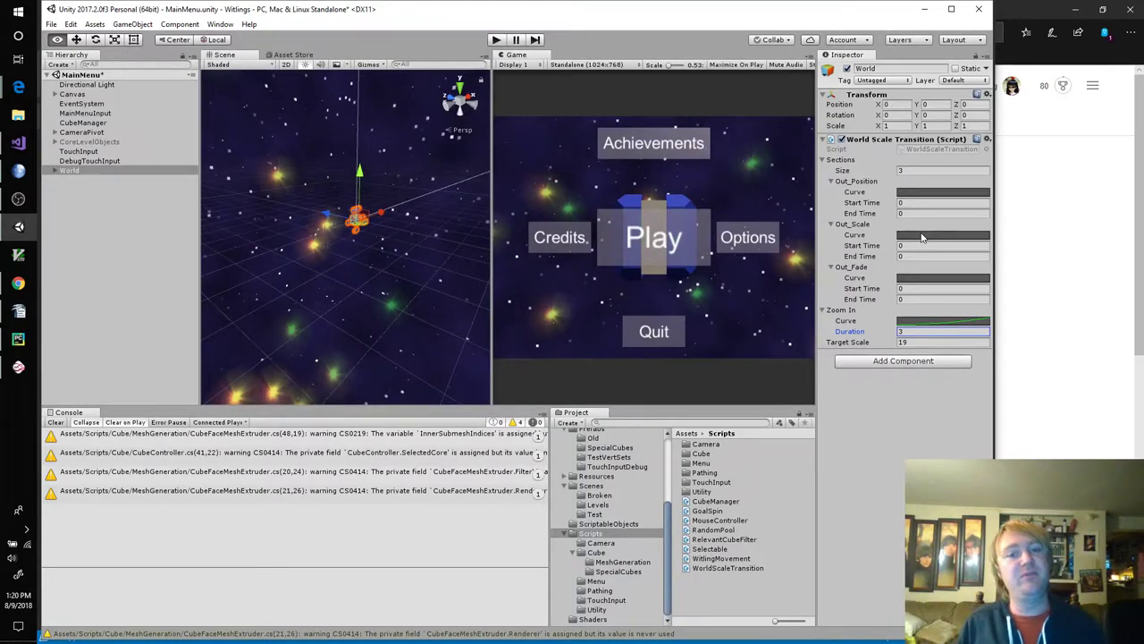
# Step: Enter a Total Transition Duration value and start editing Out_Position's start and end times
pyautogui.click(830, 267)
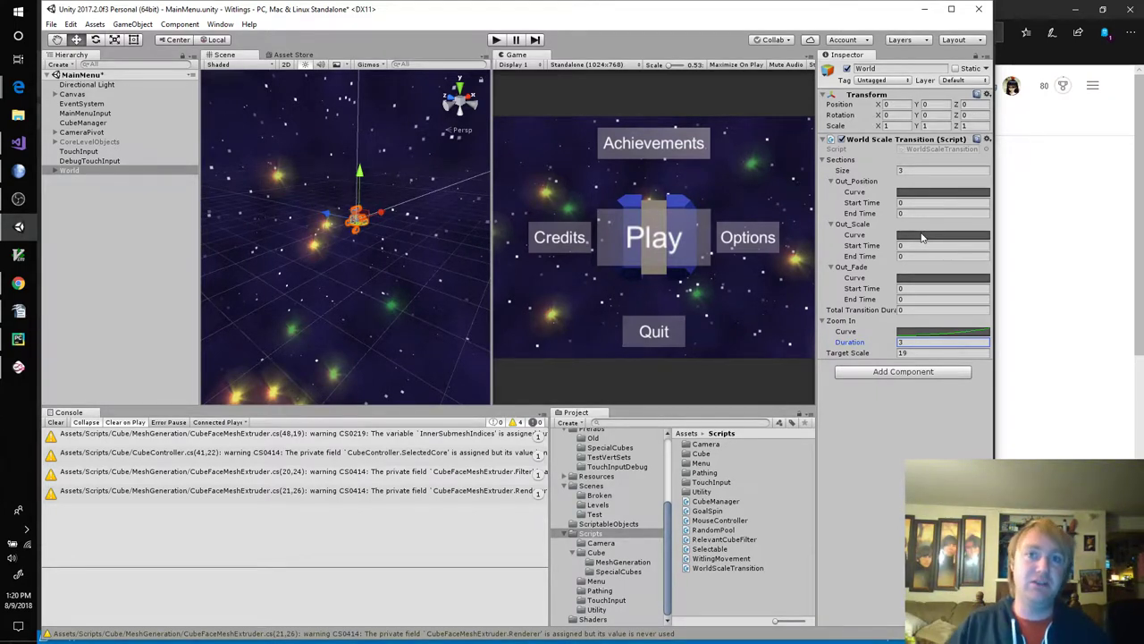
pyautogui.click(944, 310)
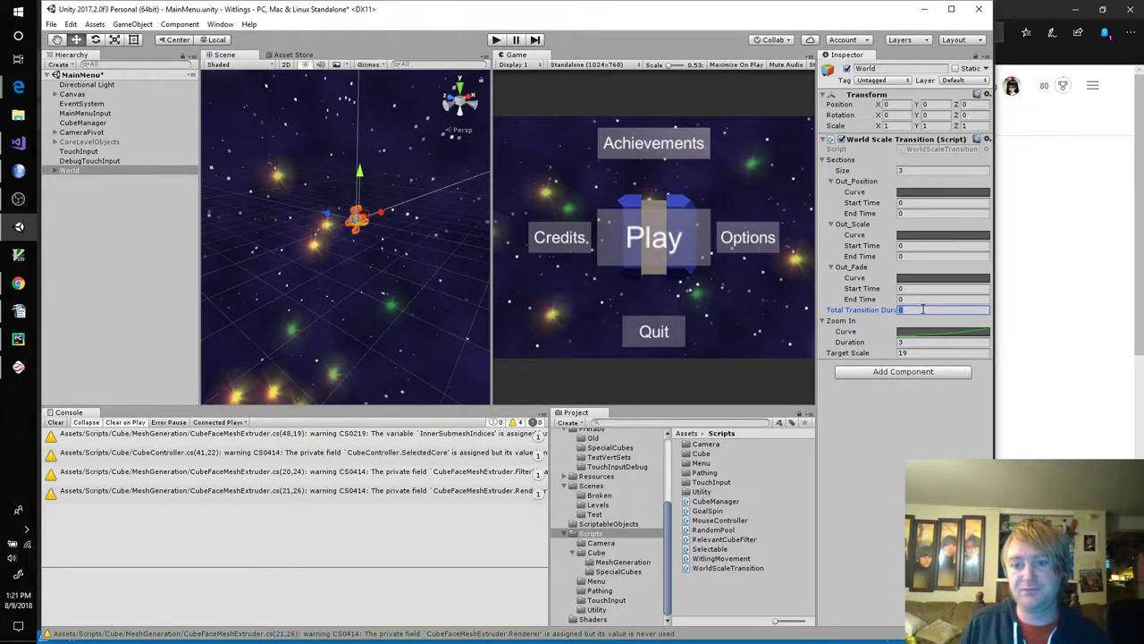
pyautogui.write('5')
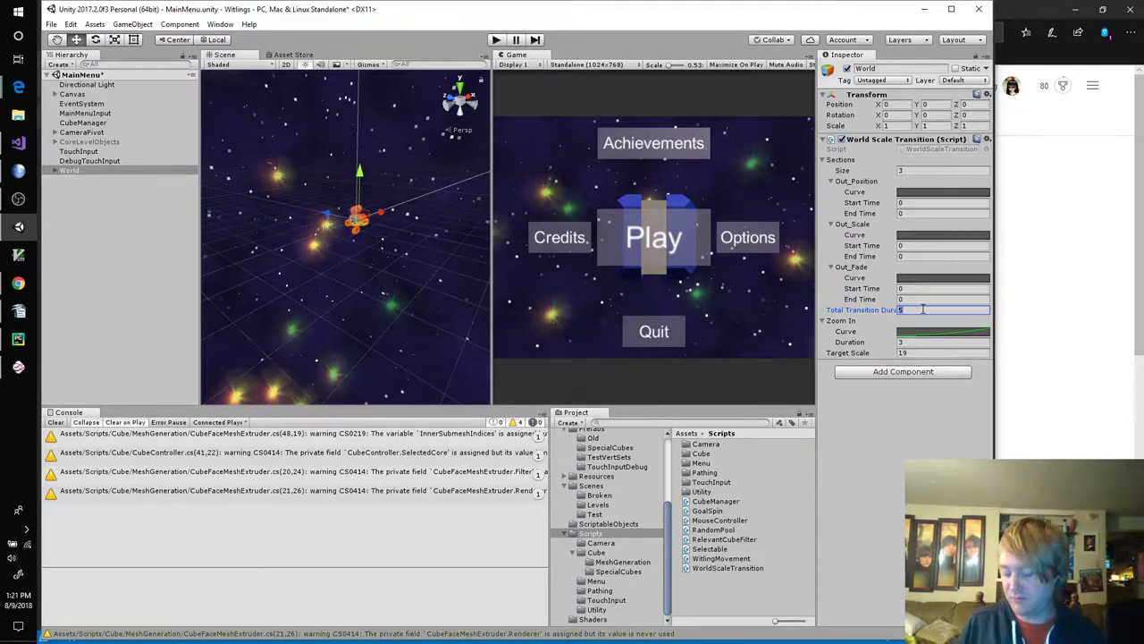
pyautogui.write('3')
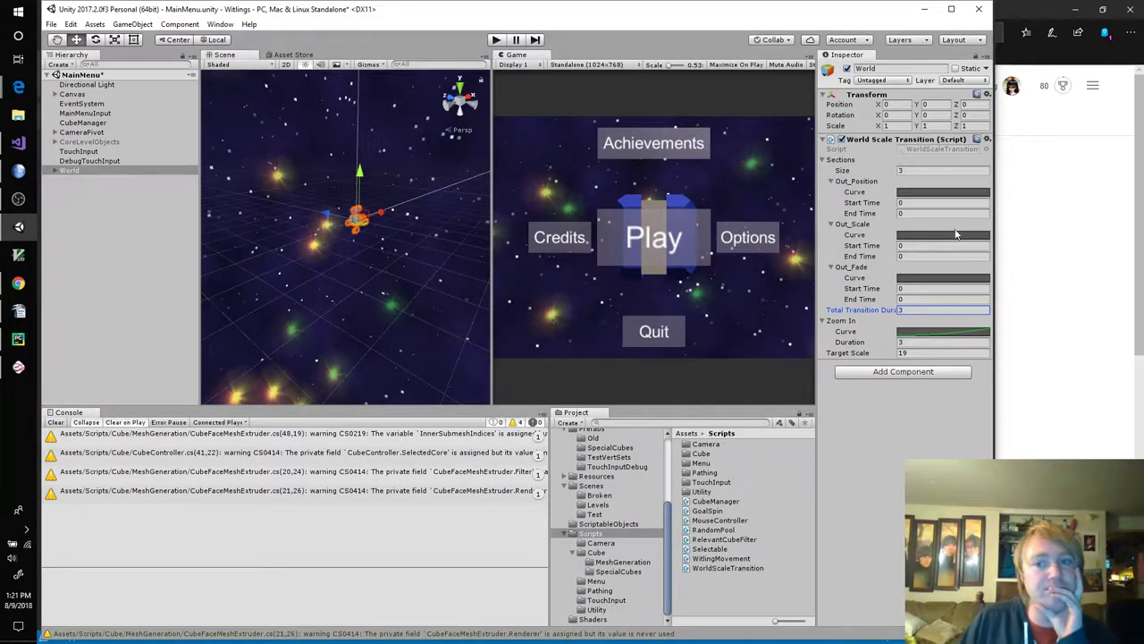
pyautogui.click(944, 202)
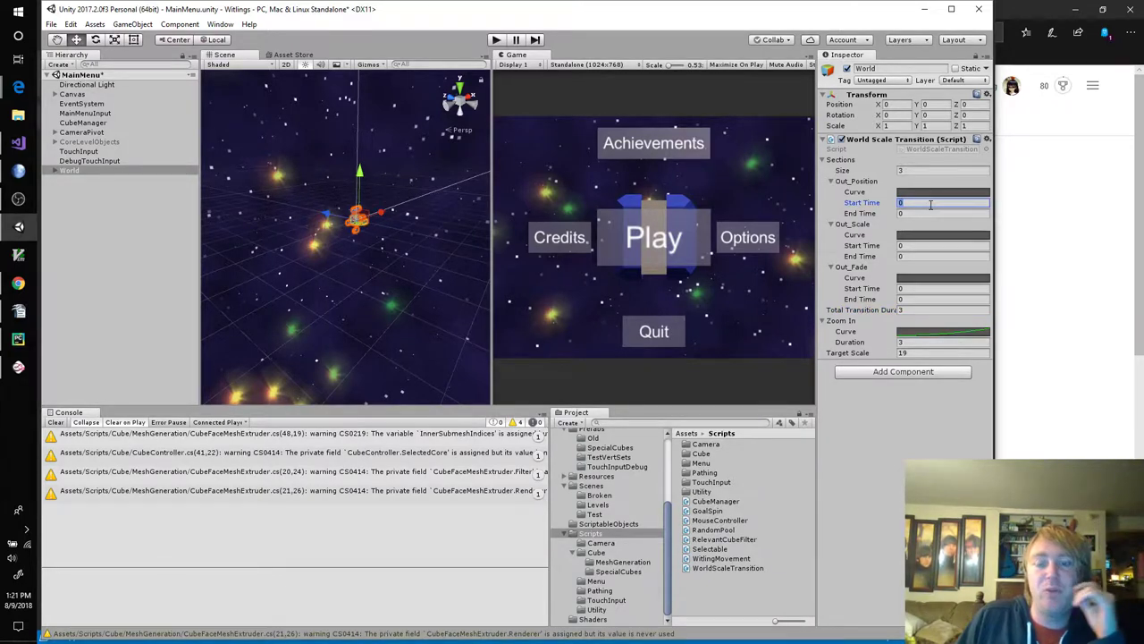
pyautogui.click(944, 212)
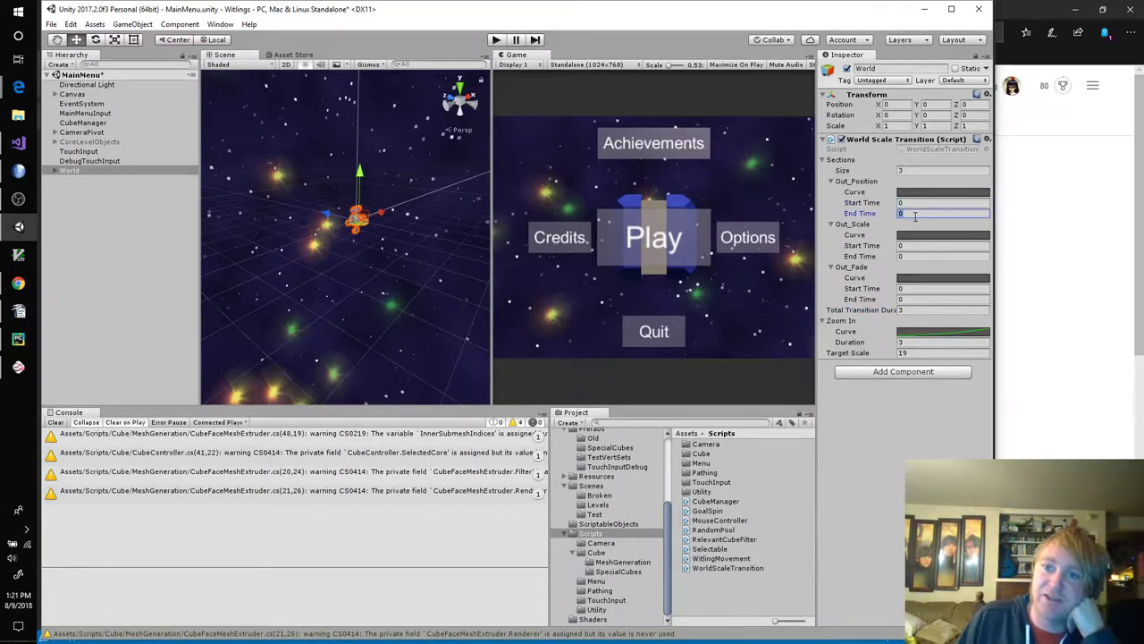
# Step: Set section end times of 0.5 and give Out_Fade an end time of 0.4
pyautogui.write('0.5')
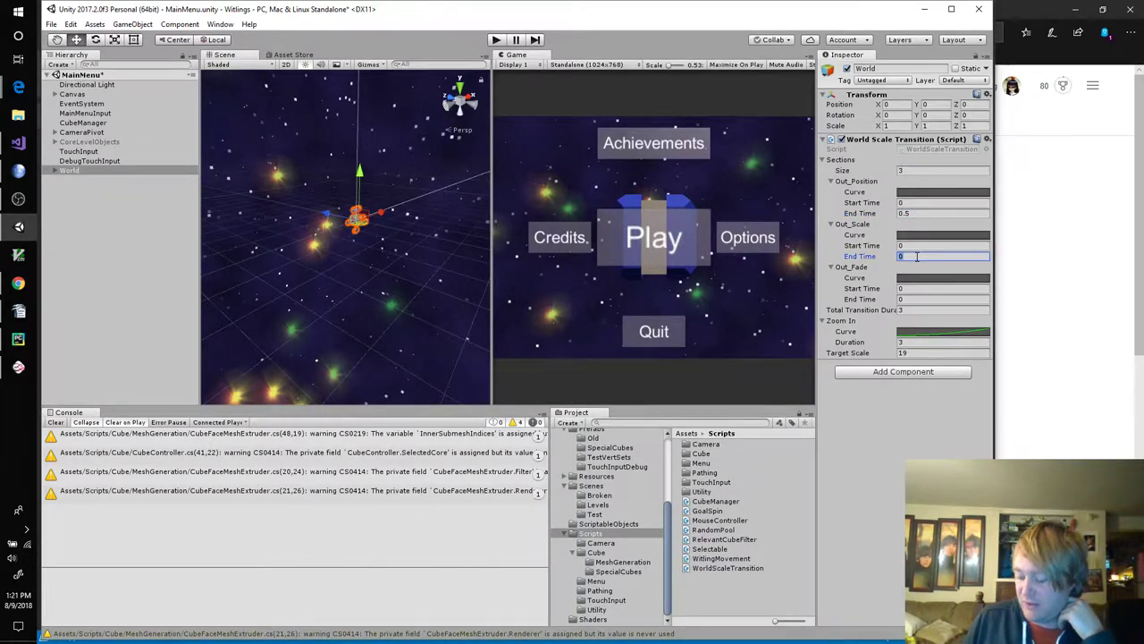
pyautogui.write('0.5')
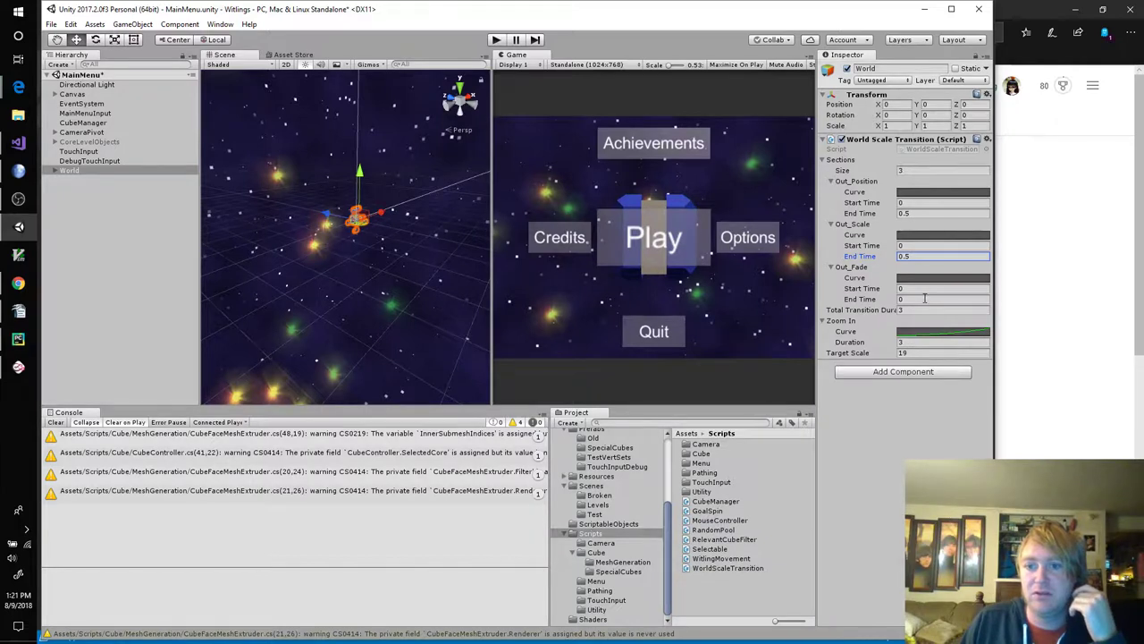
pyautogui.click(944, 287)
pyautogui.write('.2')
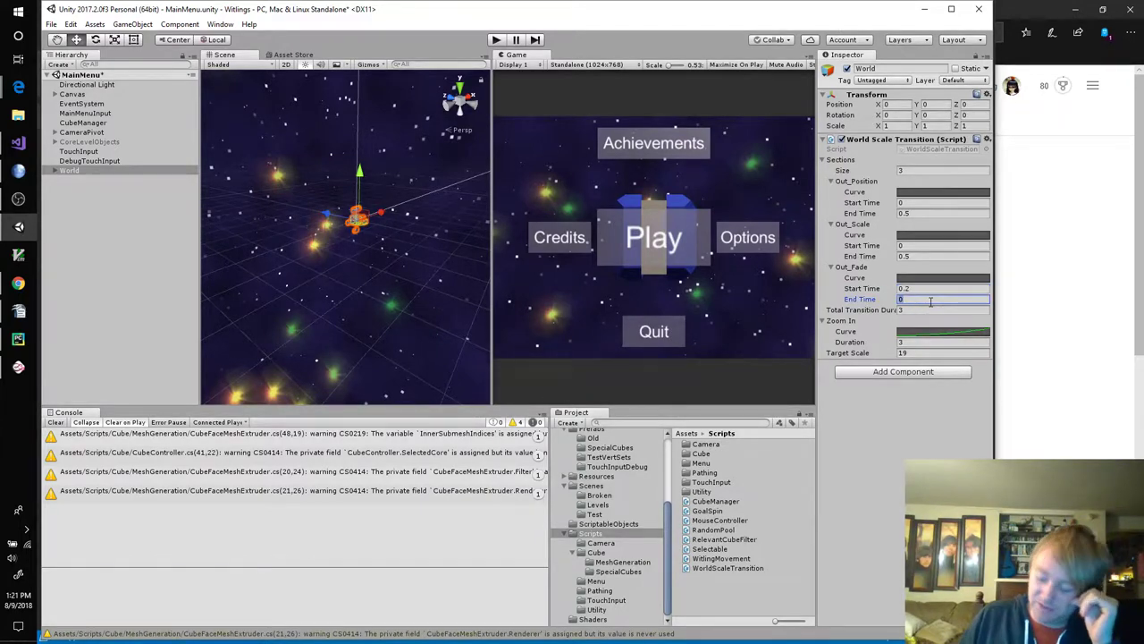
pyautogui.write('0.4')
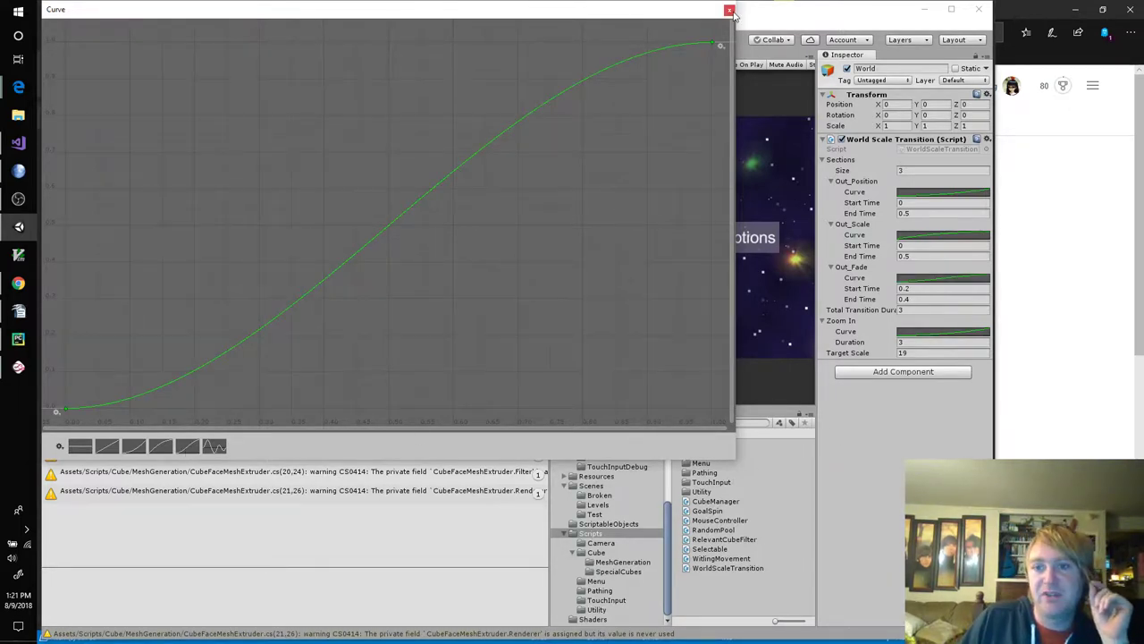
pyautogui.click(729, 9)
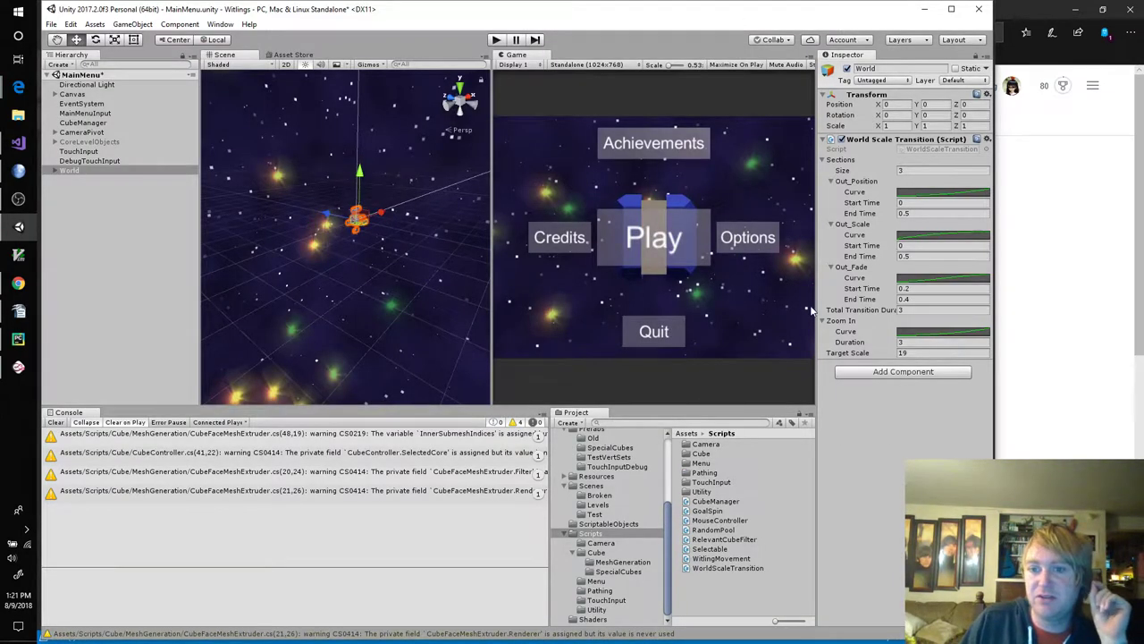
pyautogui.click(831, 320)
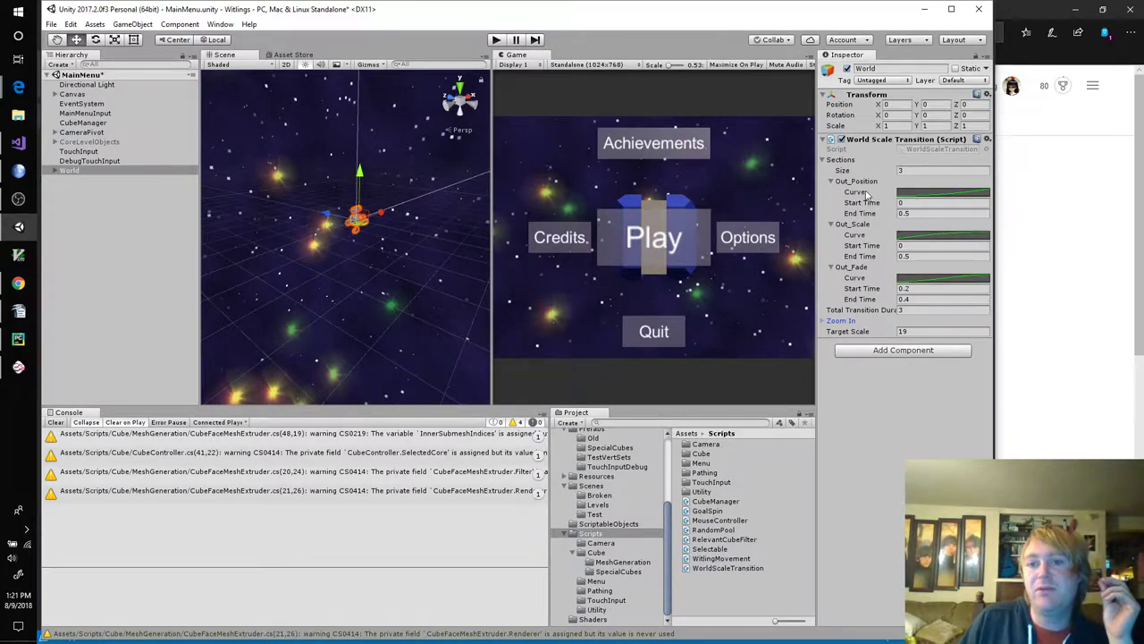
pyautogui.moveTo(862, 215)
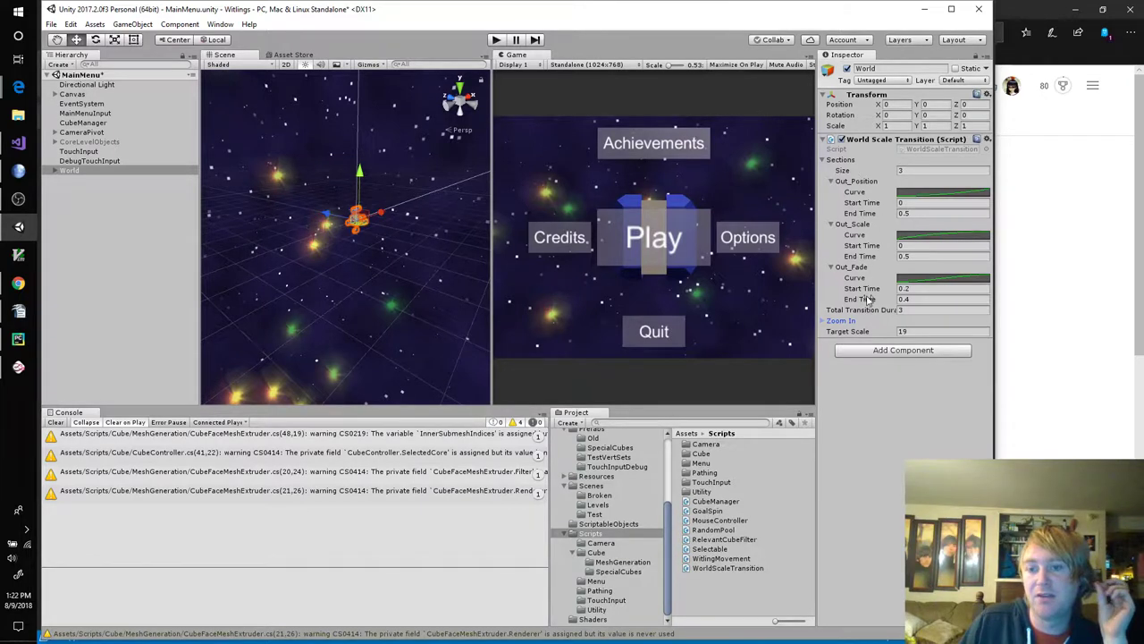
pyautogui.moveTo(867, 300)
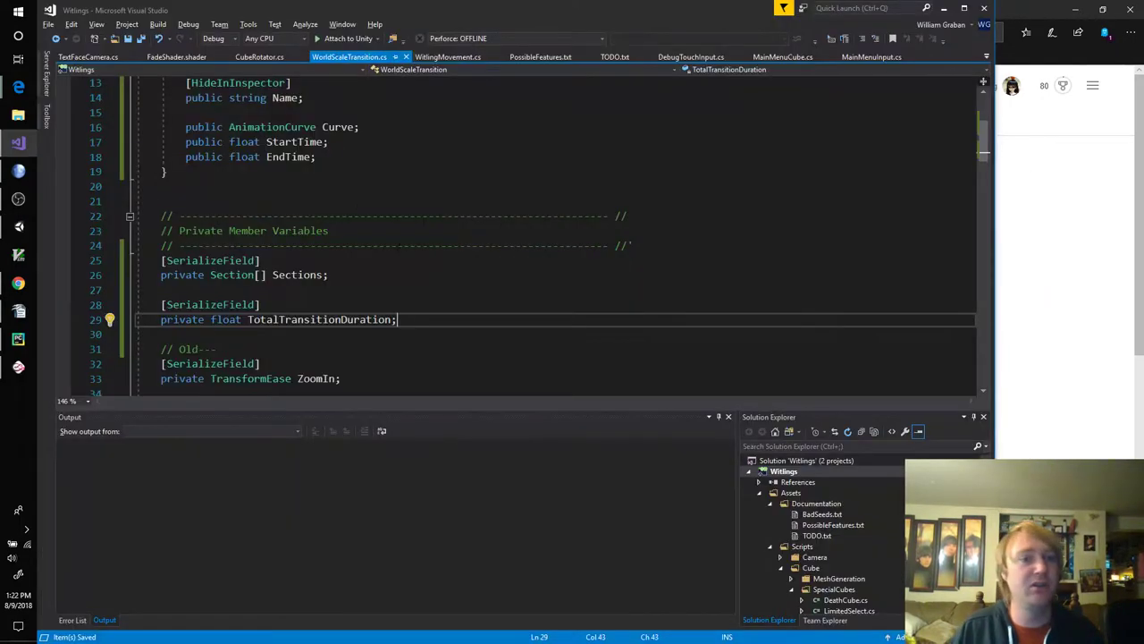
# Step: Add public Vector3 StartVector and TargetVector fields under a '// For Vector3 transitions' comment
pyautogui.scroll(3)
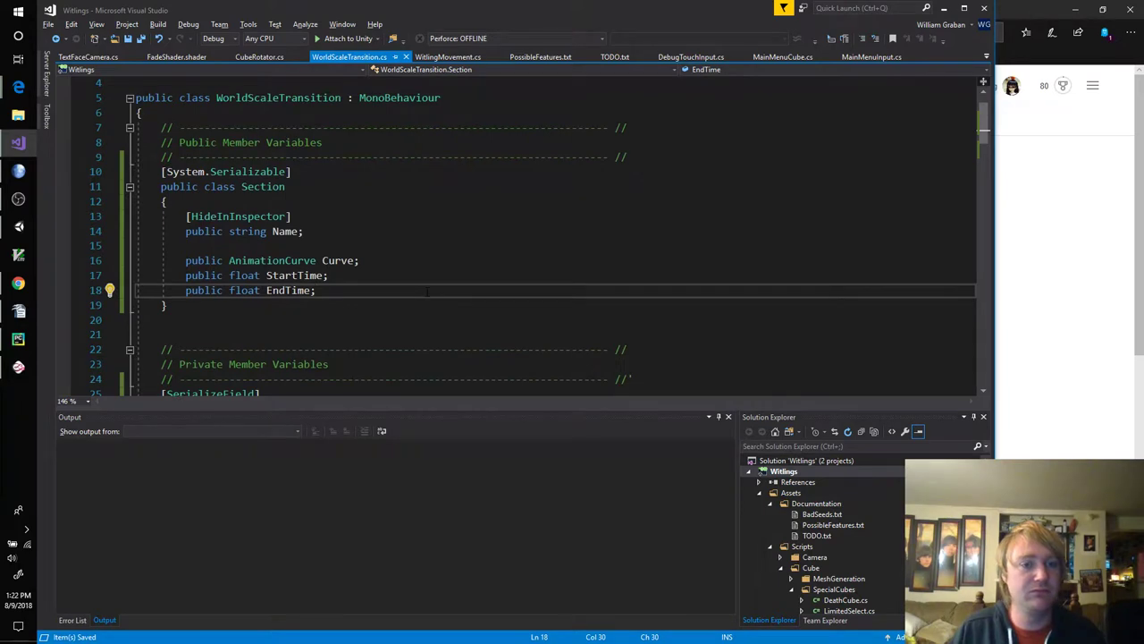
pyautogui.write('// For V')
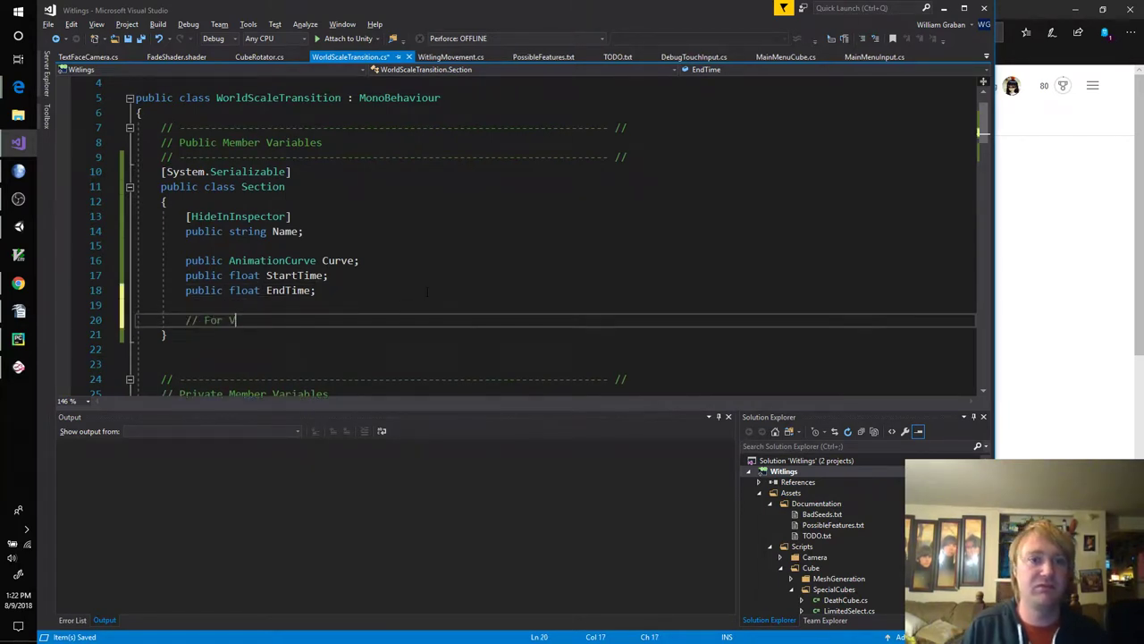
pyautogui.write('ector3')
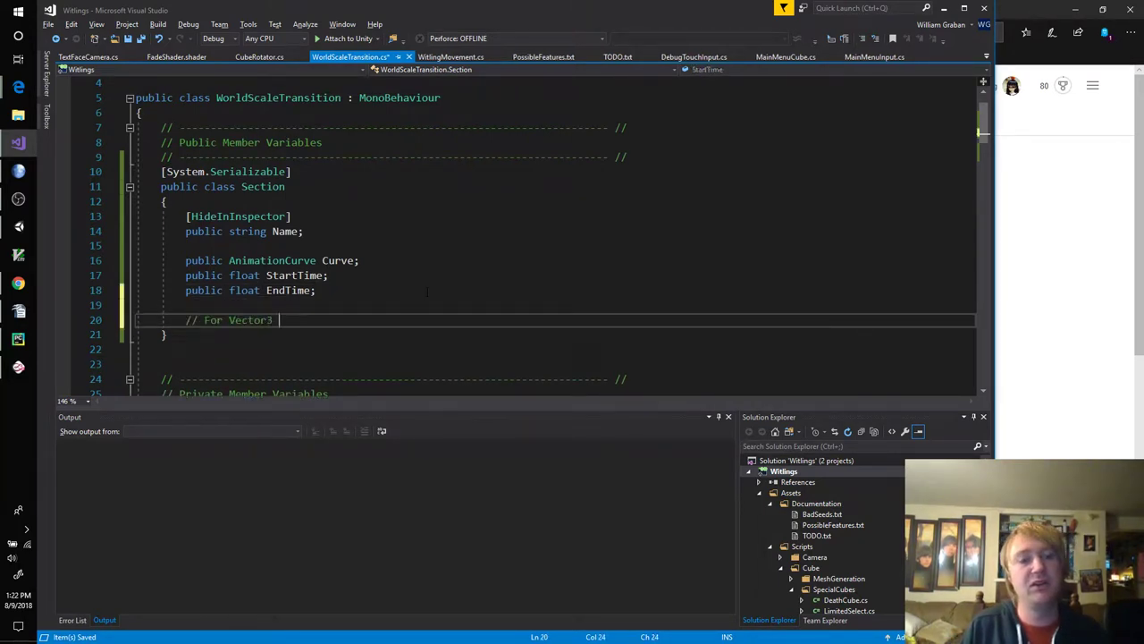
pyautogui.write('transitions')
pyautogui.write('public float')
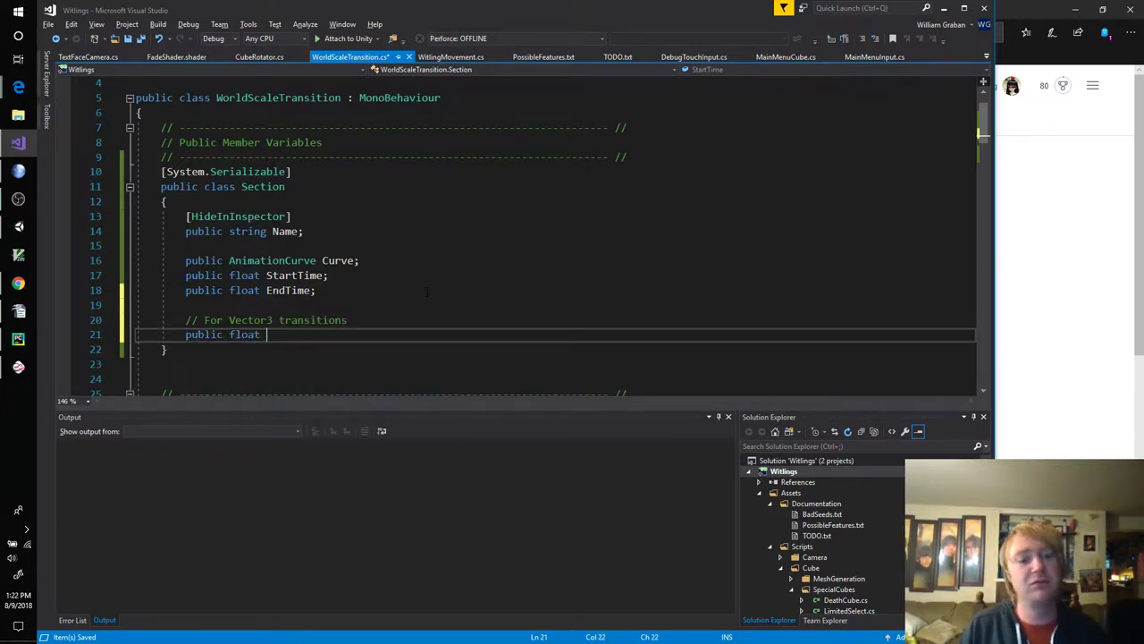
pyautogui.write('Vector3')
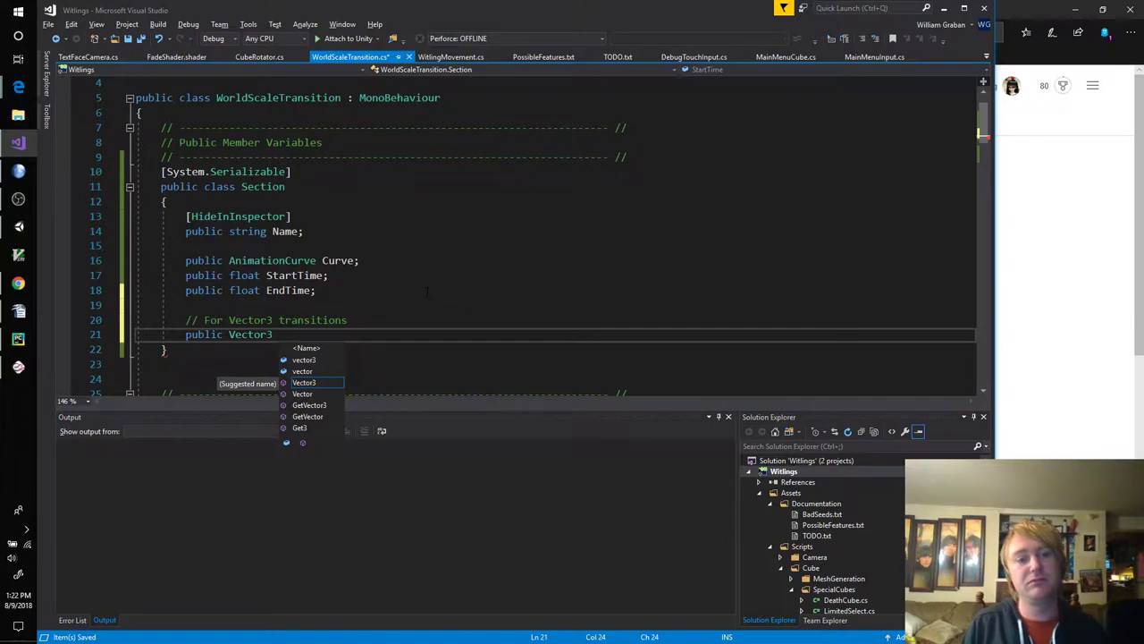
pyautogui.write('StartVector;')
pyautogui.write('public Vector3 Tarege')
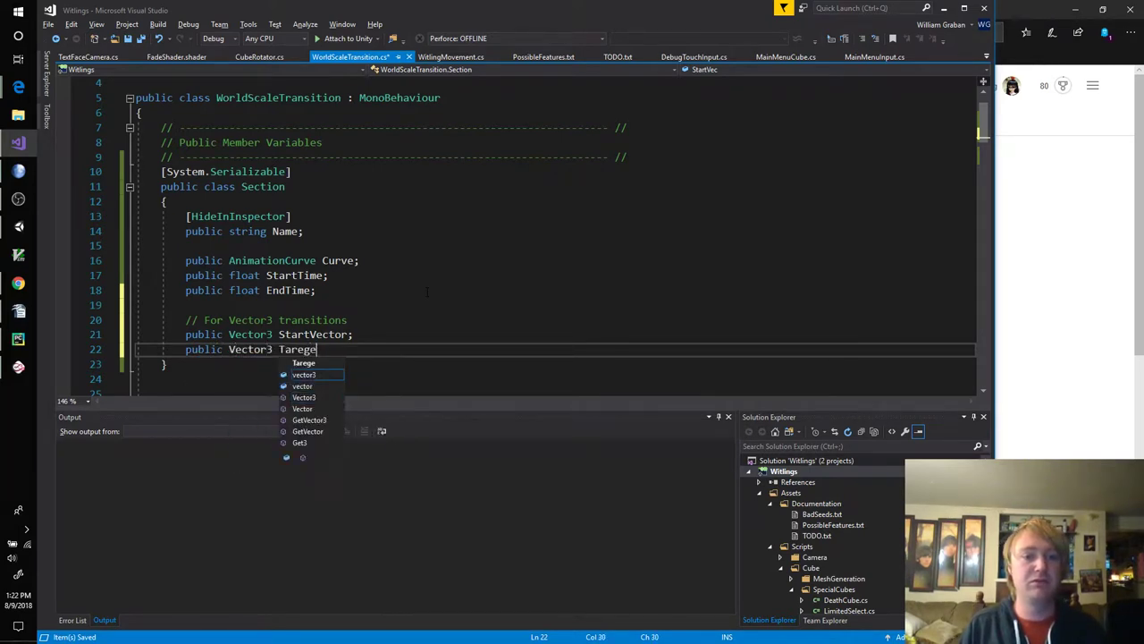
pyautogui.write('tVector;')
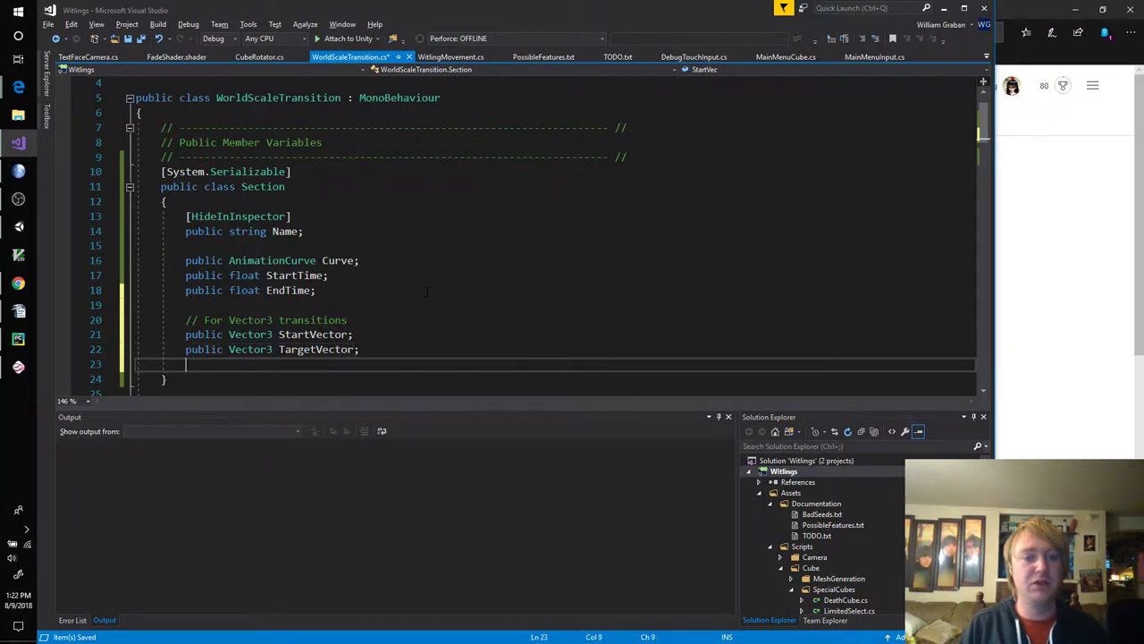
# Step: Add float StartValue and TargetValue fields under a '// For float transitions' comment, renaming StartFloat
pyautogui.write('// Fo')
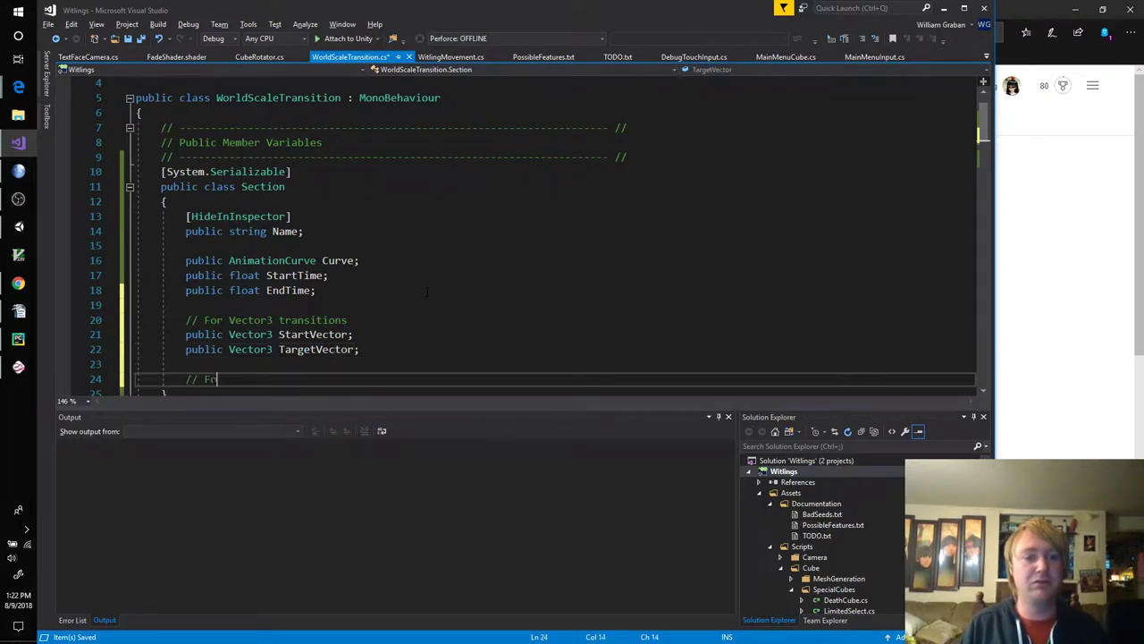
pyautogui.write('float trans')
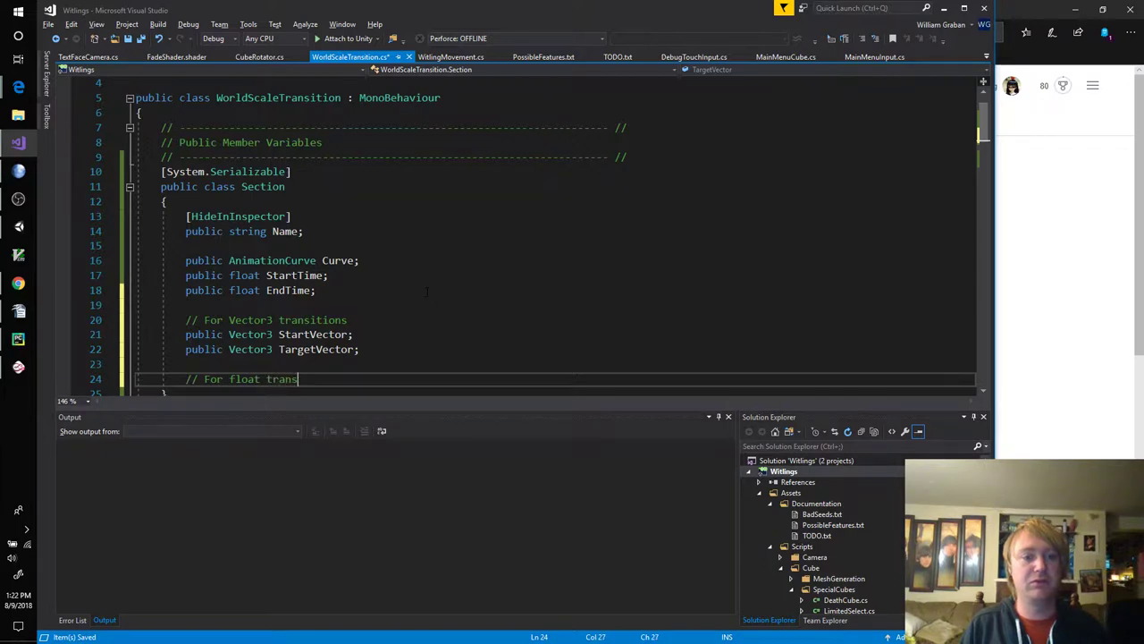
pyautogui.write('public float')
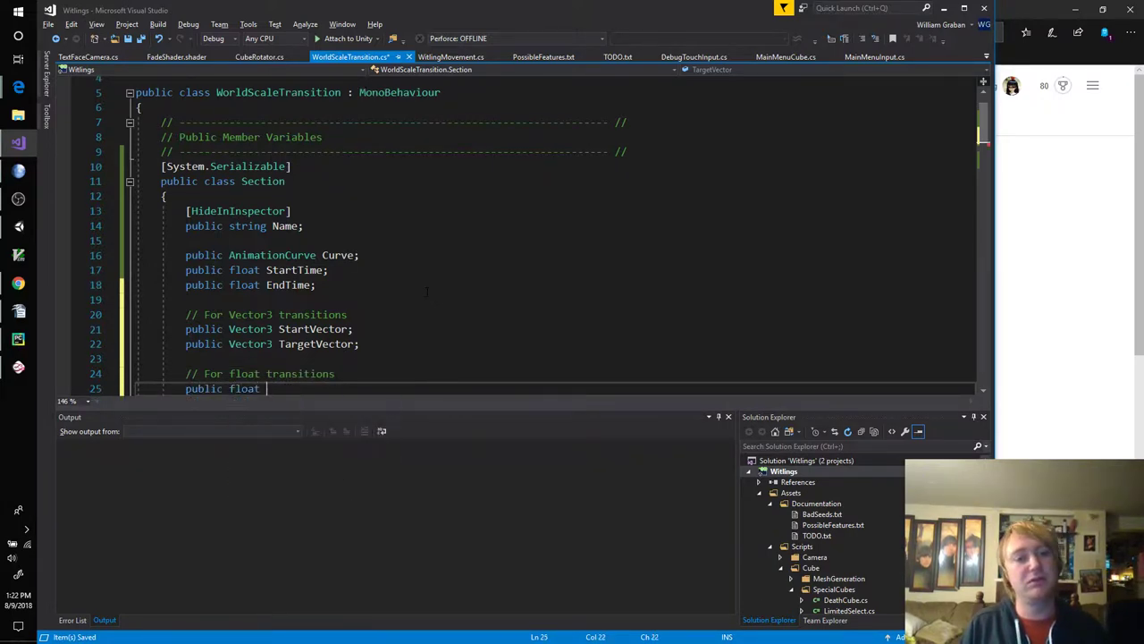
pyautogui.write('StartFloat;')
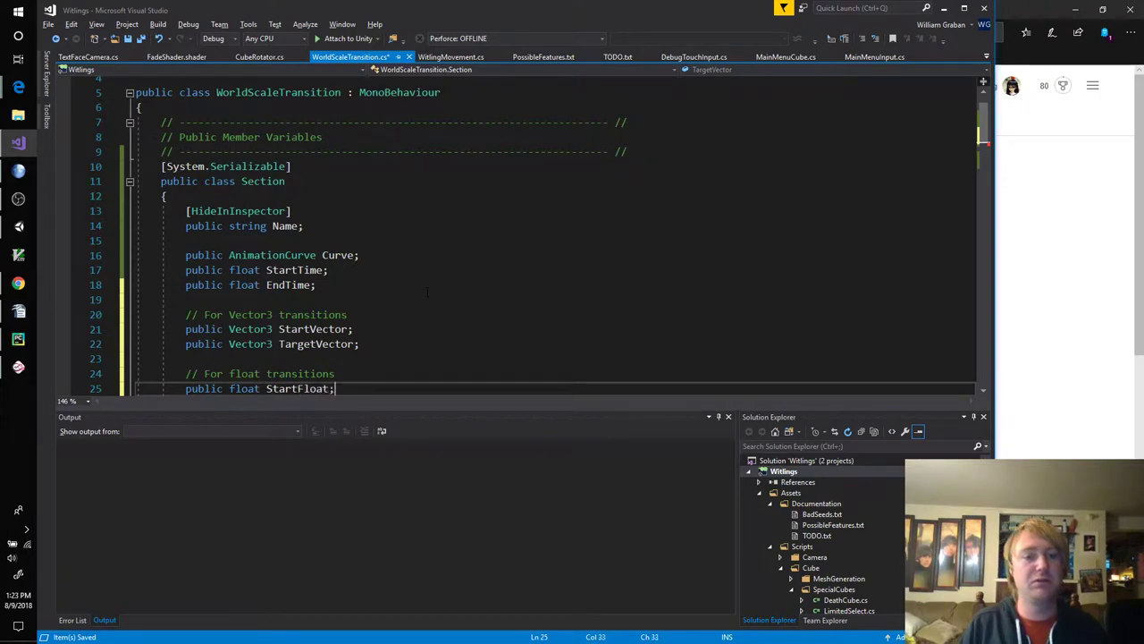
pyautogui.doubleClick(311, 388)
pyautogui.write('public float Tar')
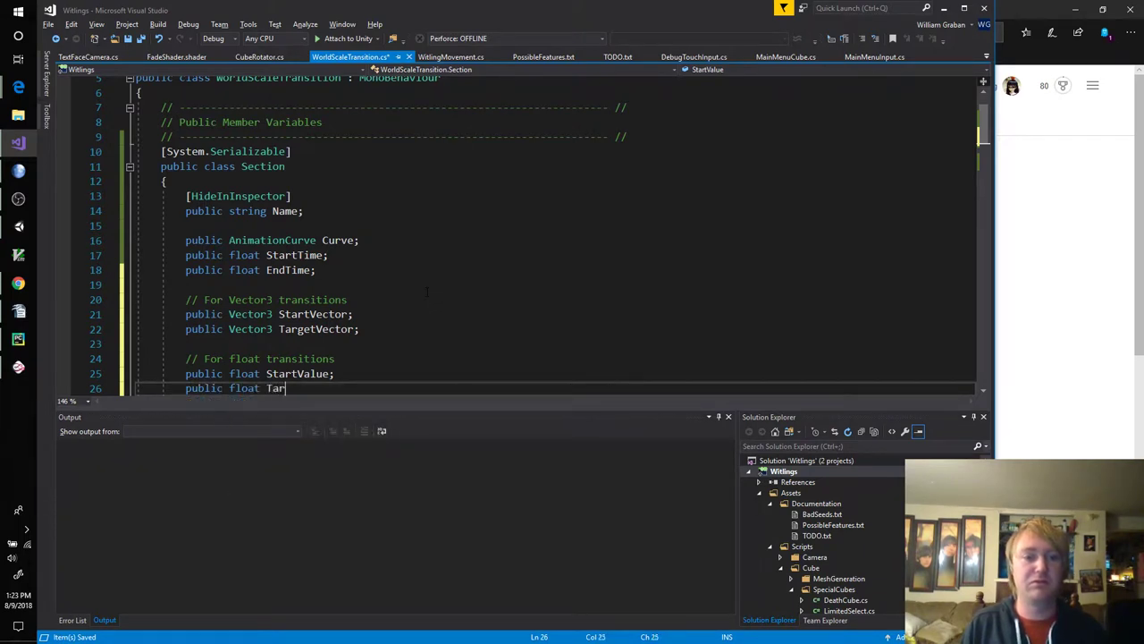
pyautogui.write('getValue;')
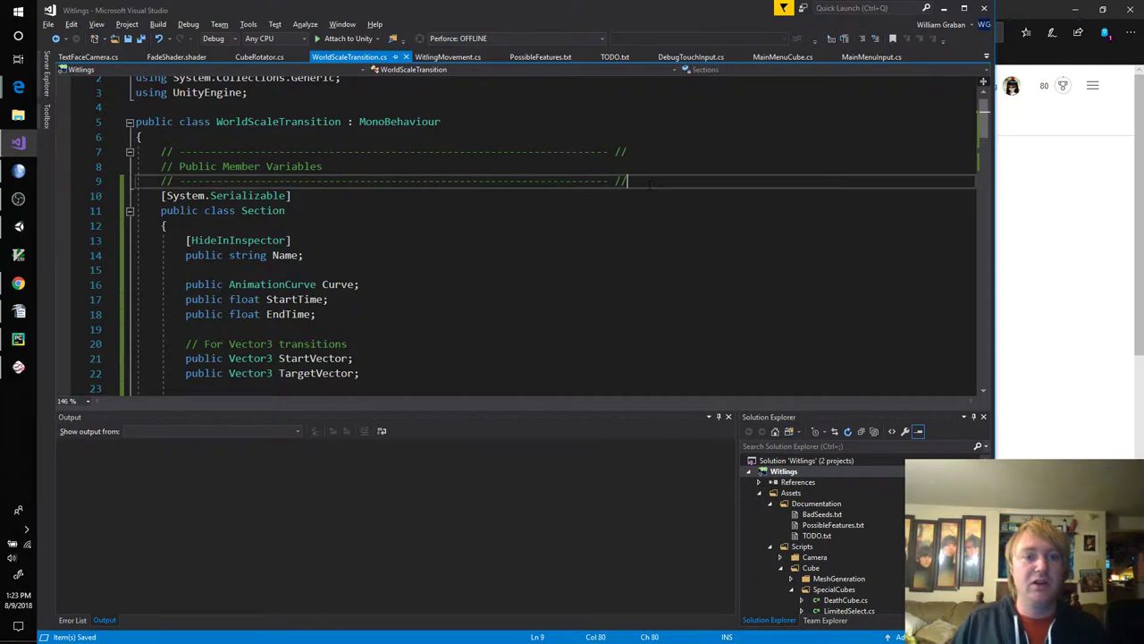
# Step: Declare public enum Type { Vector3, Float } and a public Type TransitionType; field in Section
pyautogui.write('pu')
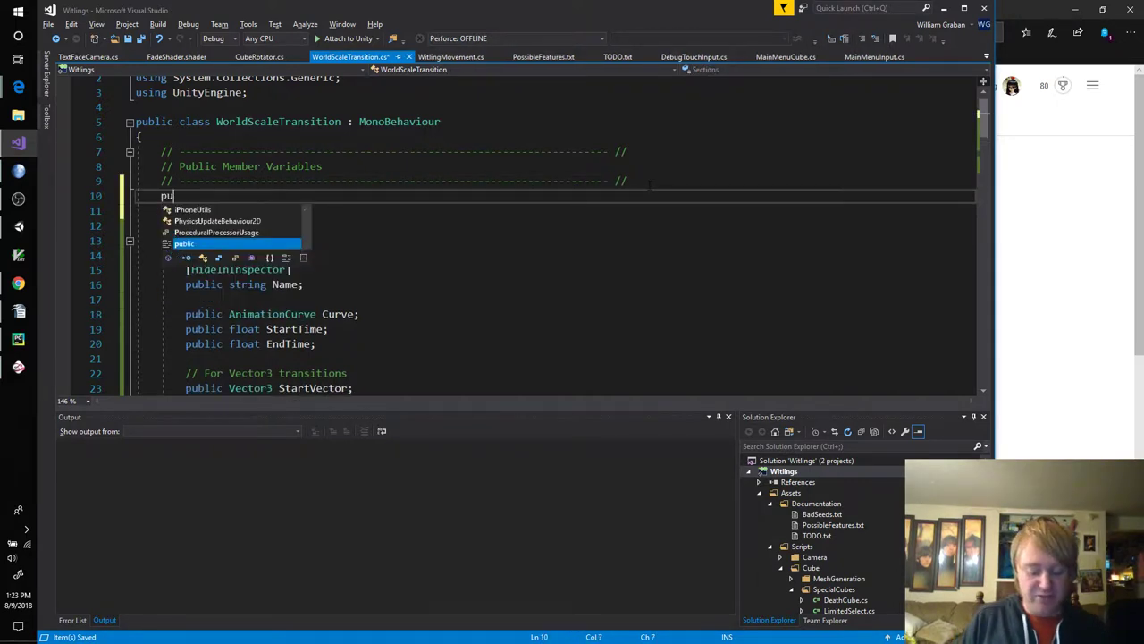
pyautogui.write('enum Type')
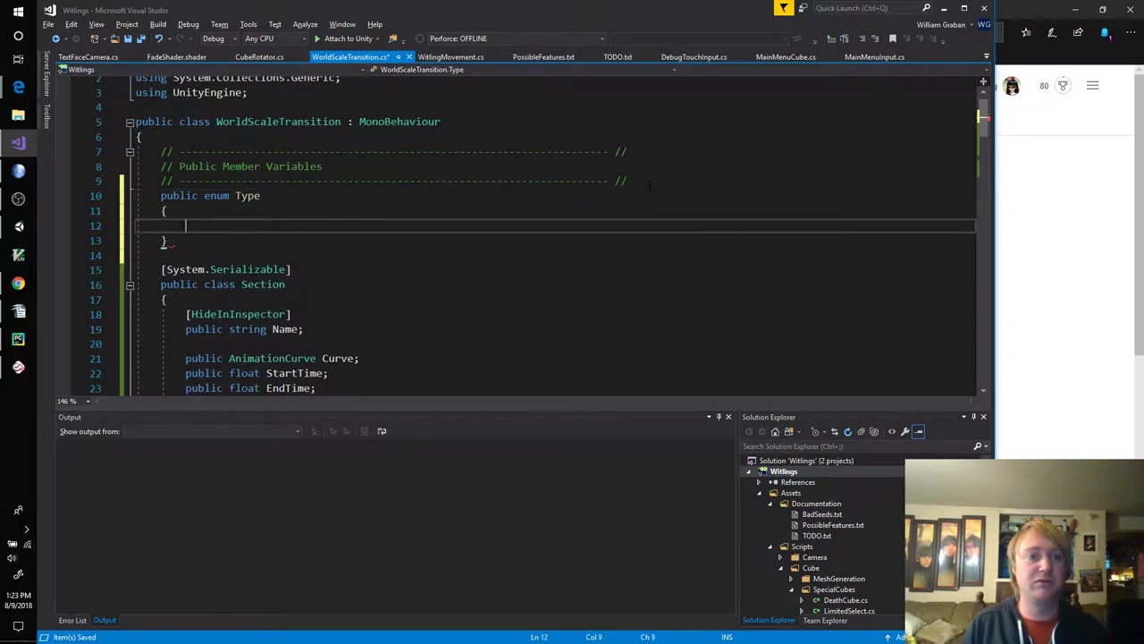
pyautogui.write('Vector3,')
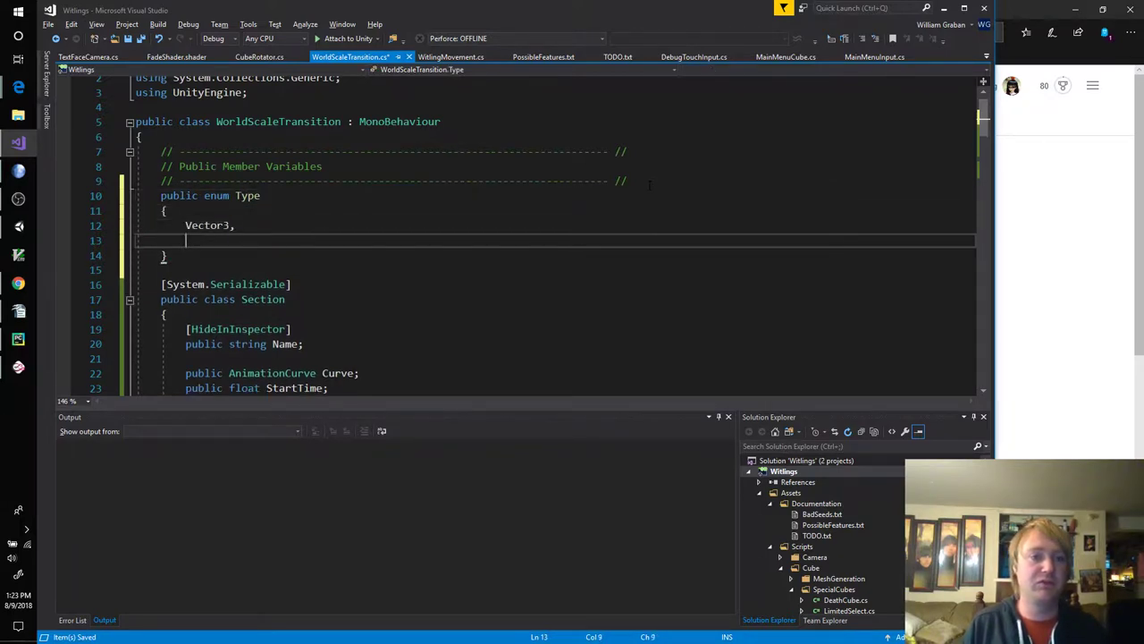
pyautogui.write('Float')
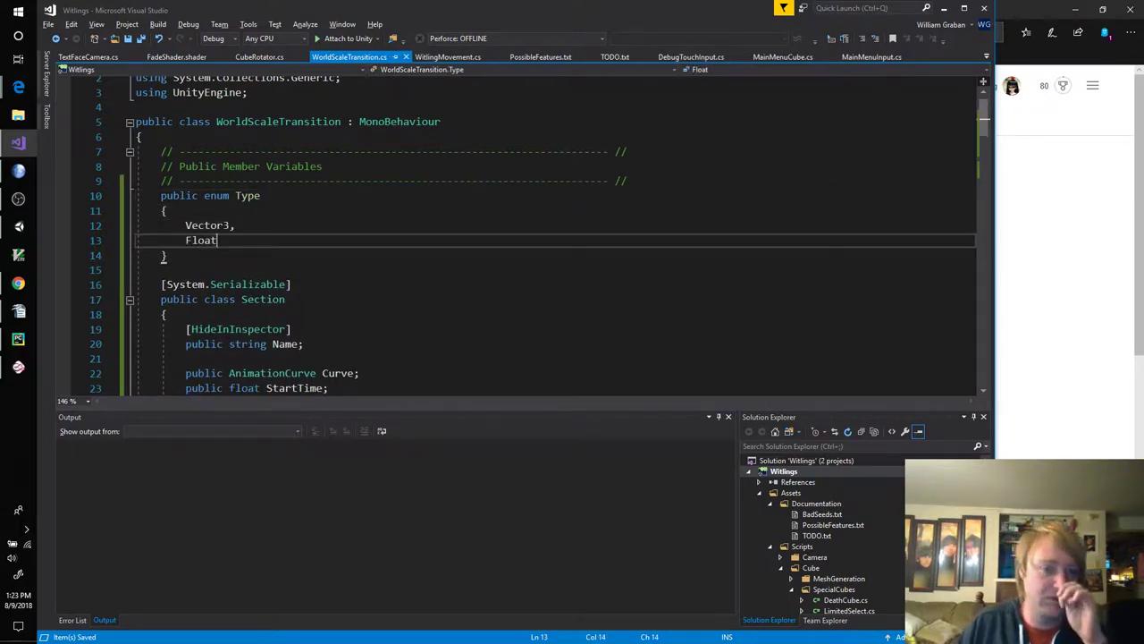
pyautogui.write('pub')
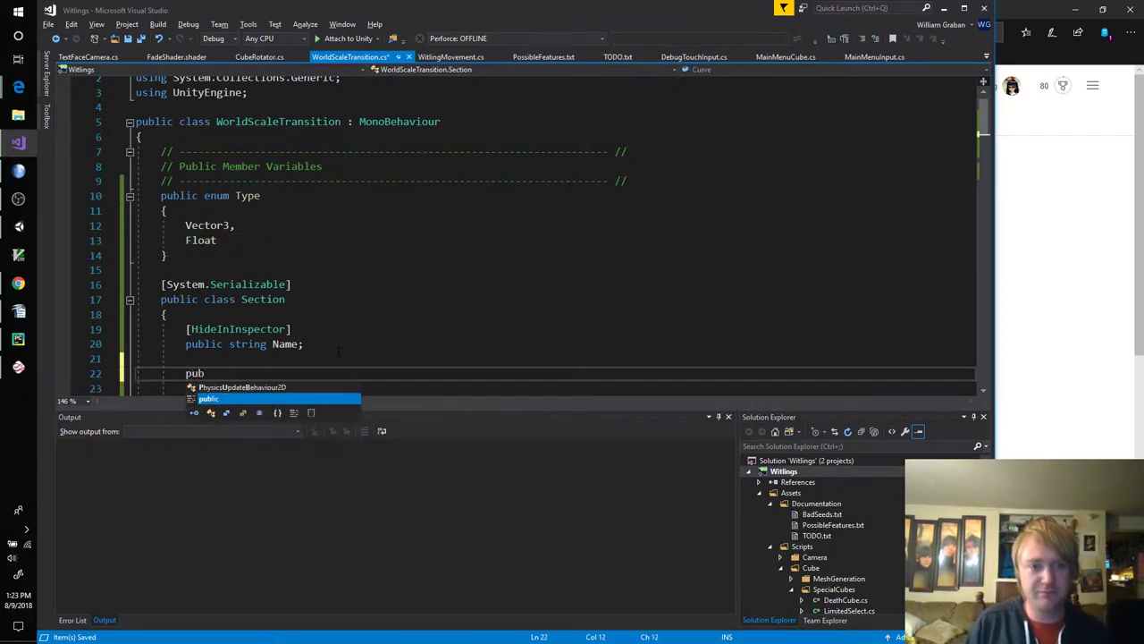
pyautogui.write('Type')
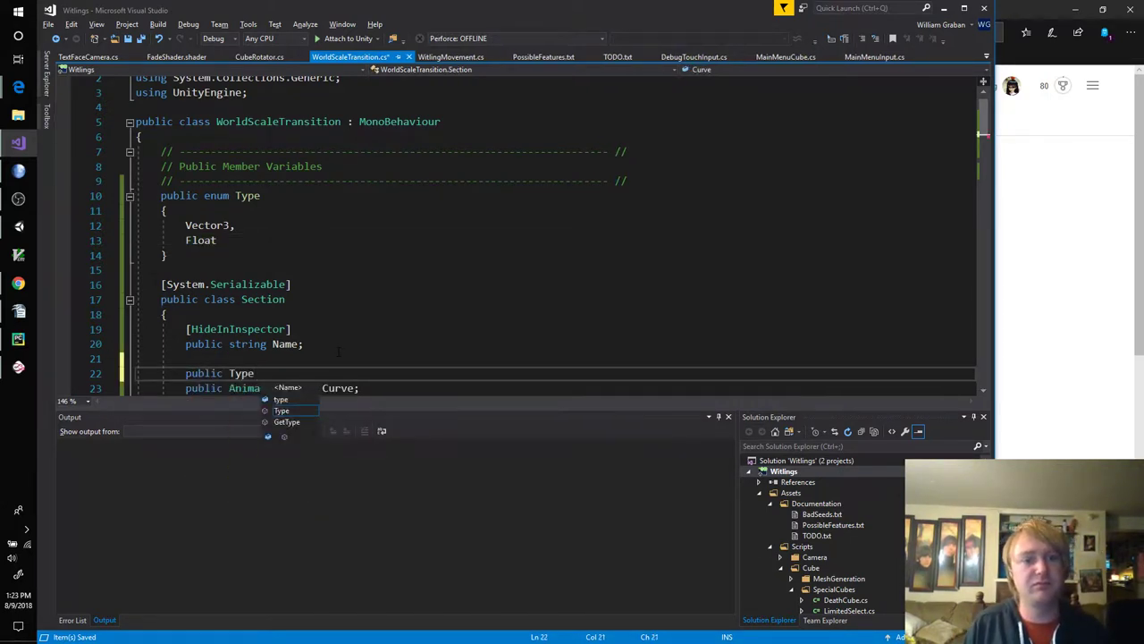
pyautogui.write('TransitionType;')
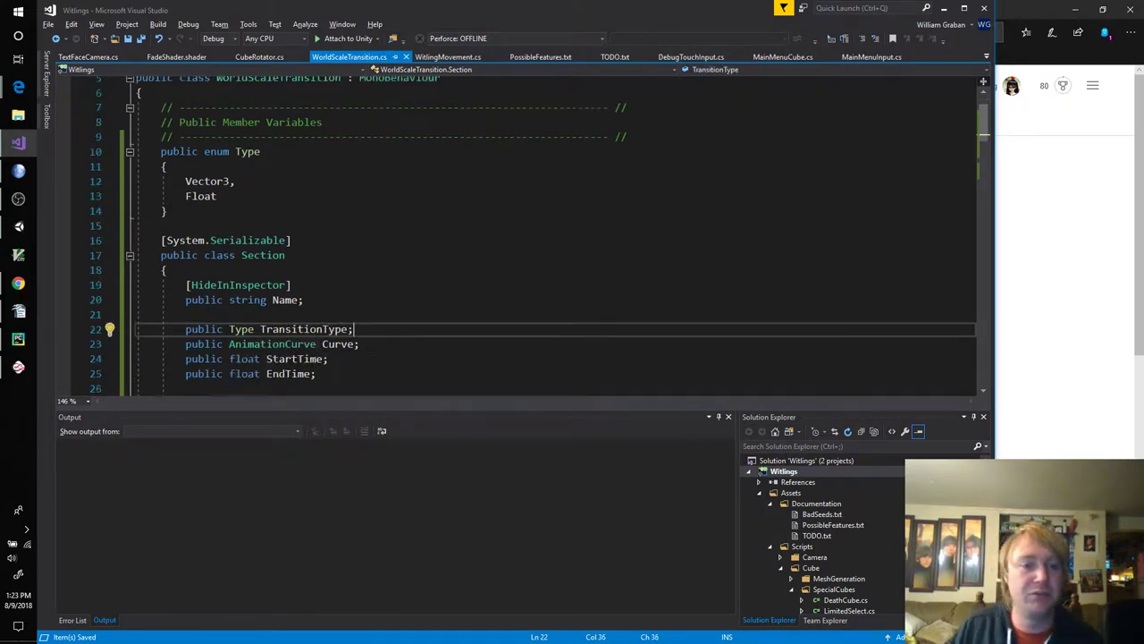
pyautogui.scroll(3)
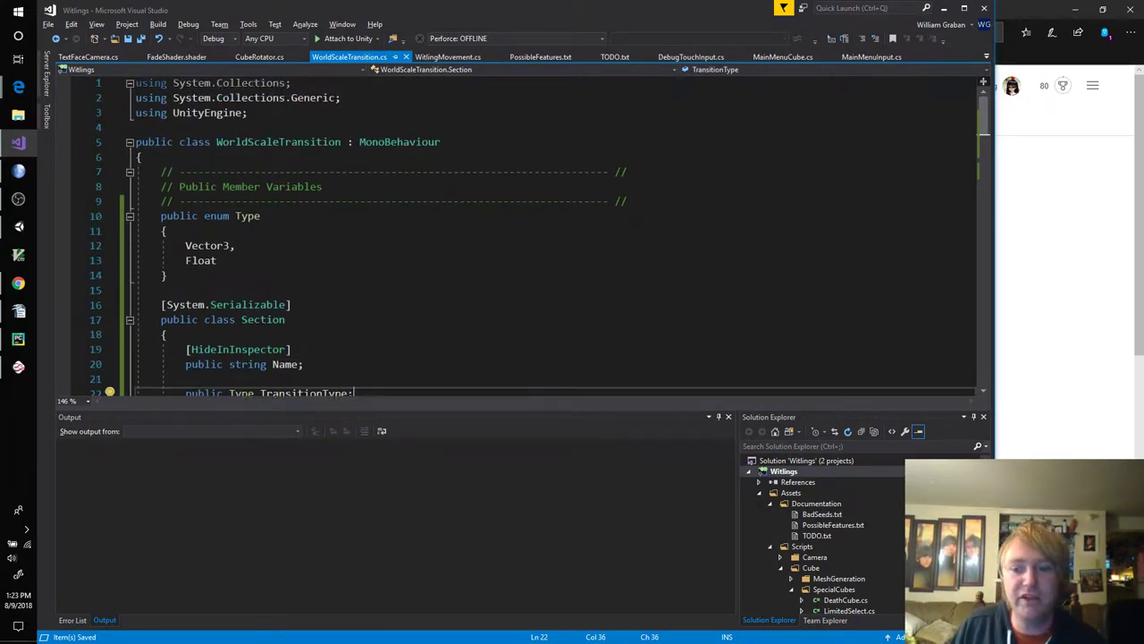
pyautogui.scroll(-3)
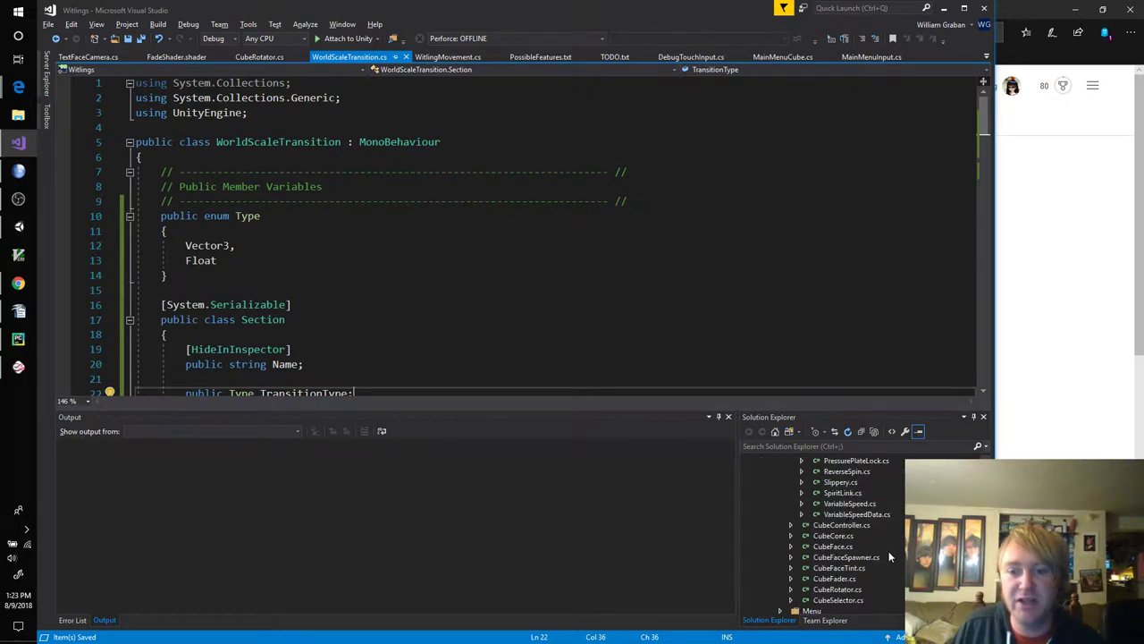
pyautogui.scroll(-3)
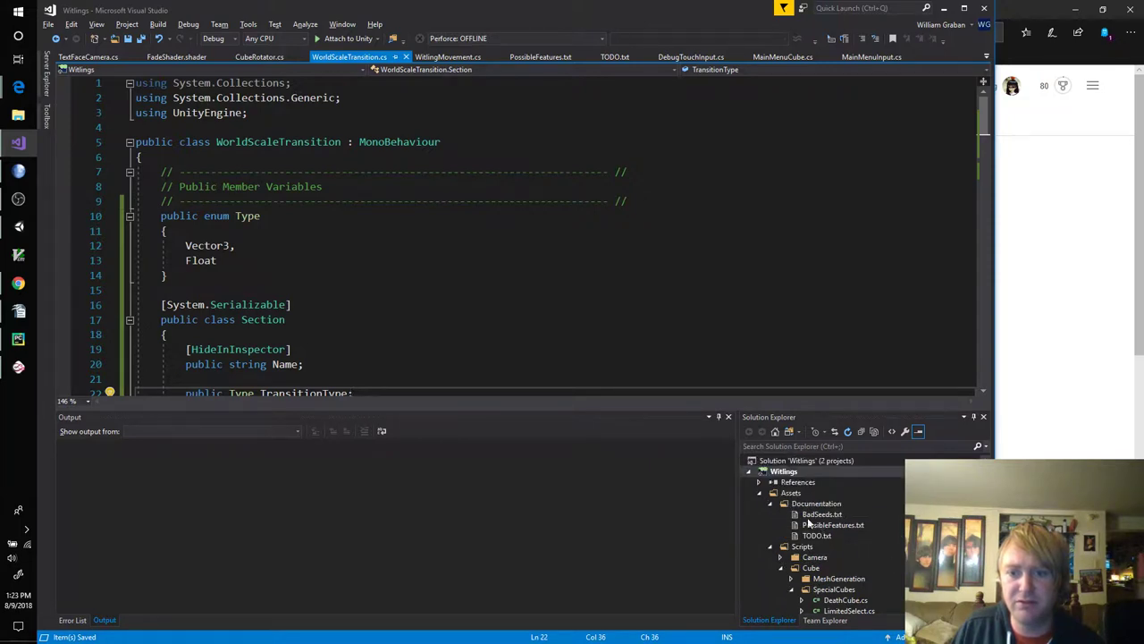
pyautogui.scroll(-3)
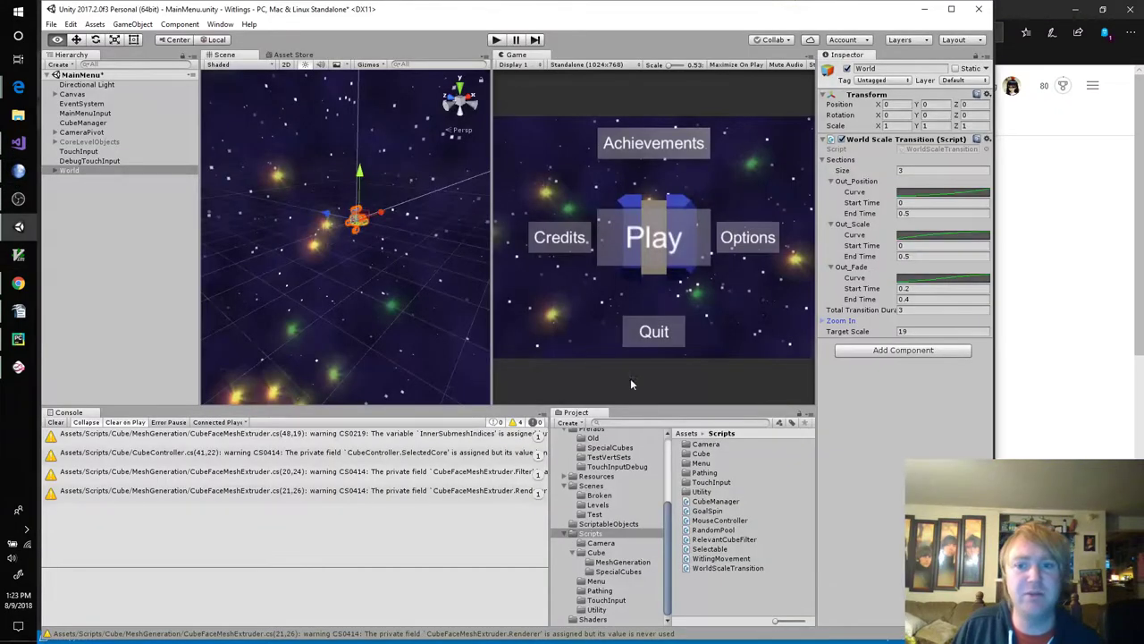
# Step: Create a C# script named WorldScaleTransitionEditor in the Assets > Editor folder
pyautogui.click(598, 551)
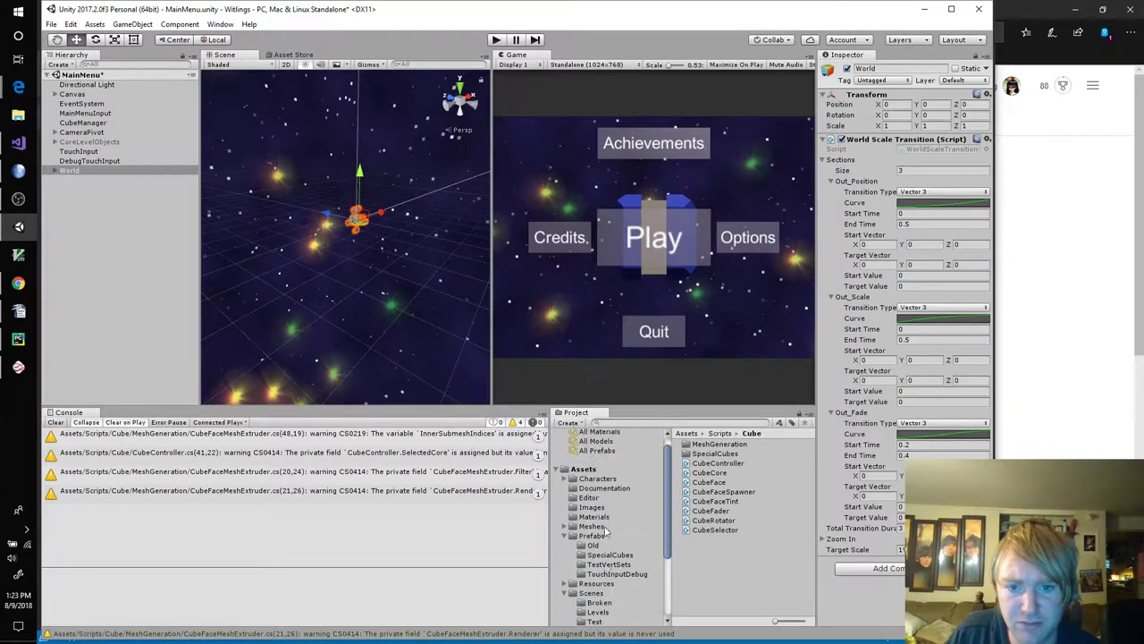
pyautogui.click(588, 507)
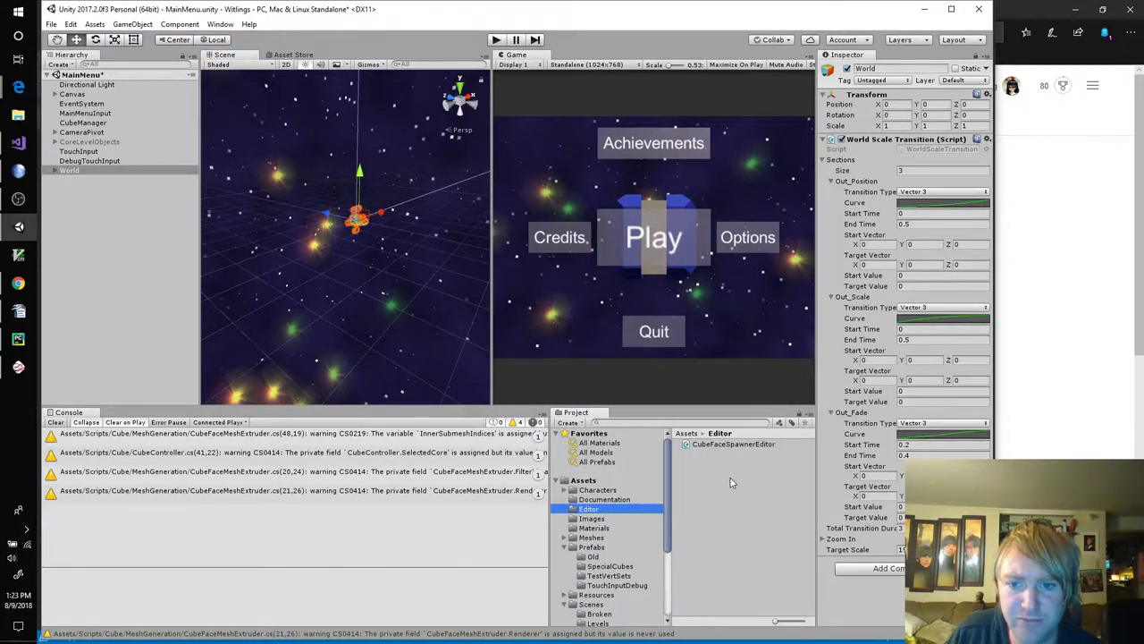
pyautogui.moveTo(730, 498)
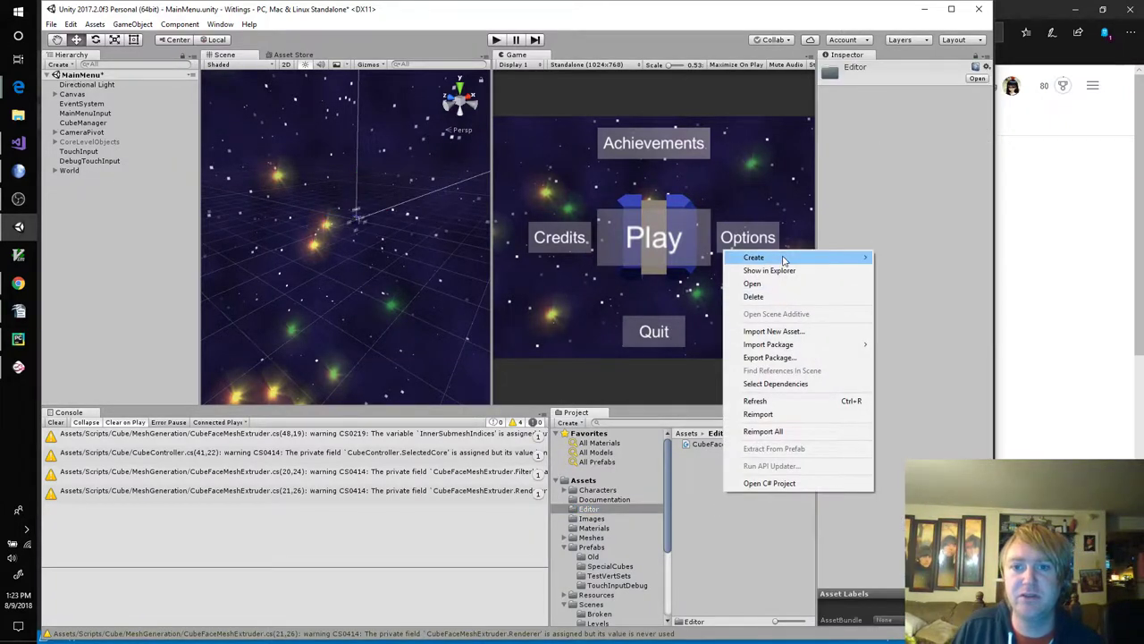
pyautogui.click(754, 258)
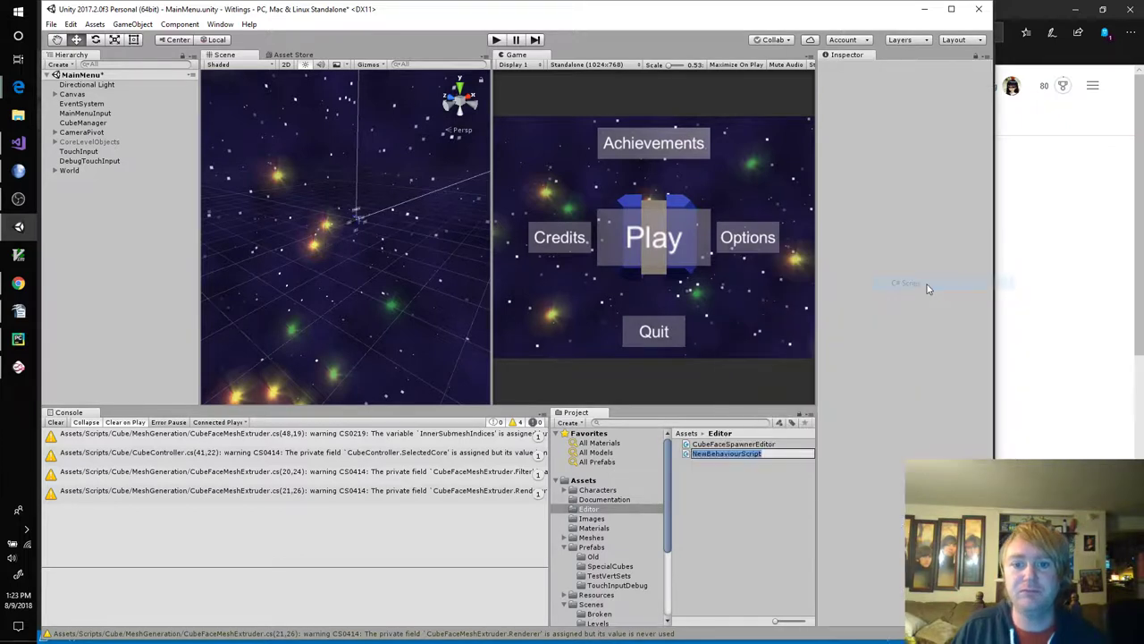
pyautogui.write('WorldScaleTransit')
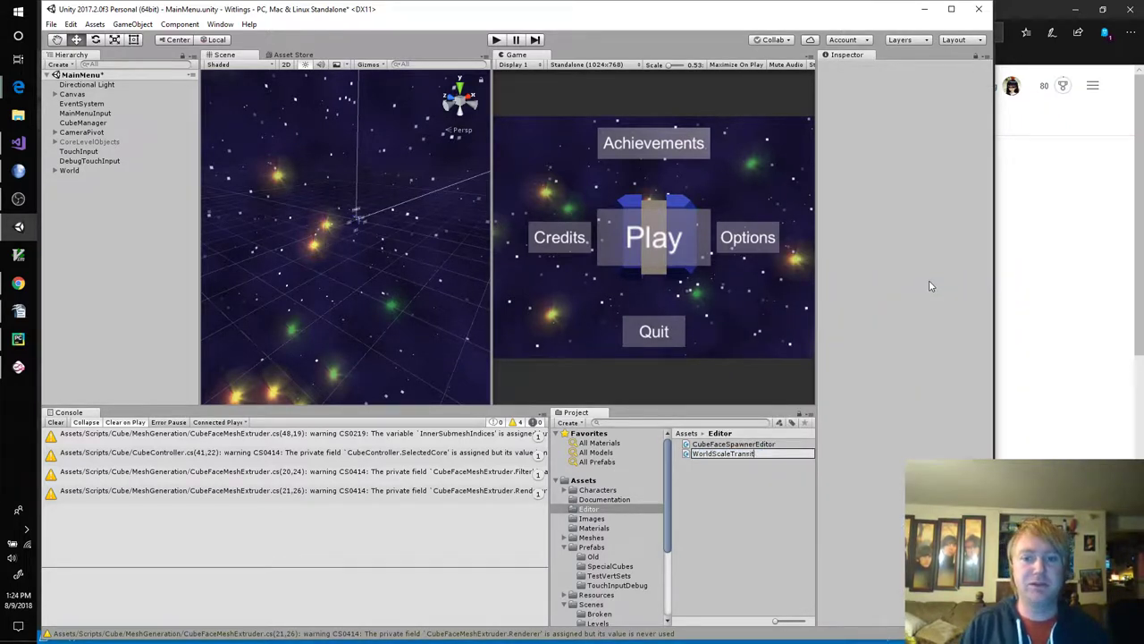
pyautogui.click(722, 455)
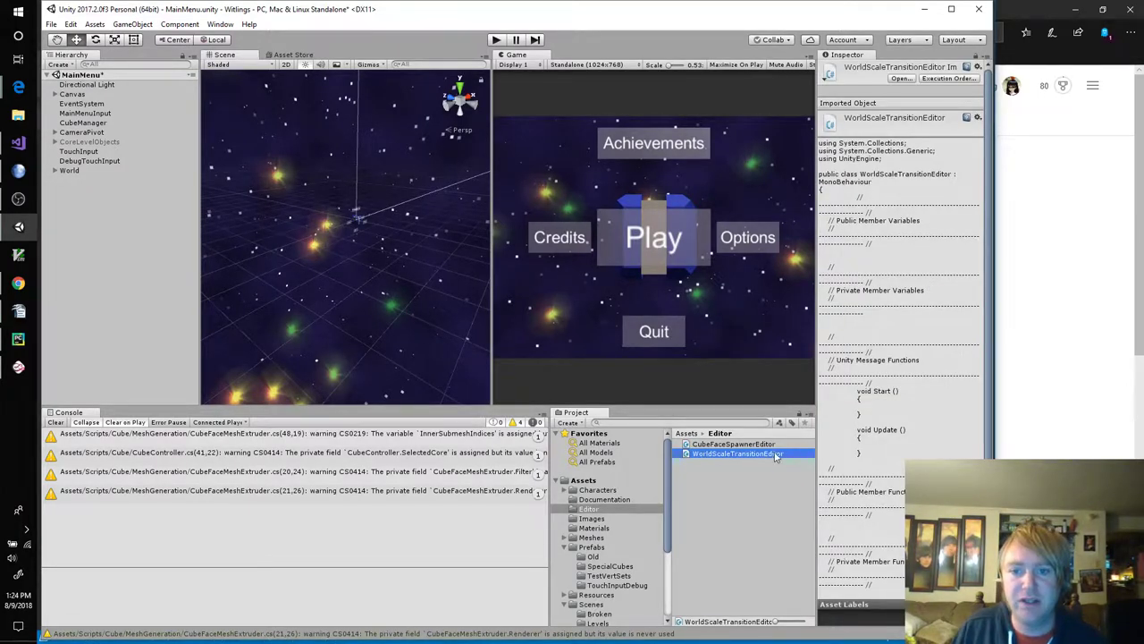
# Step: Look through the CubeFaceSpawnerEditor script for reference
pyautogui.click(733, 444)
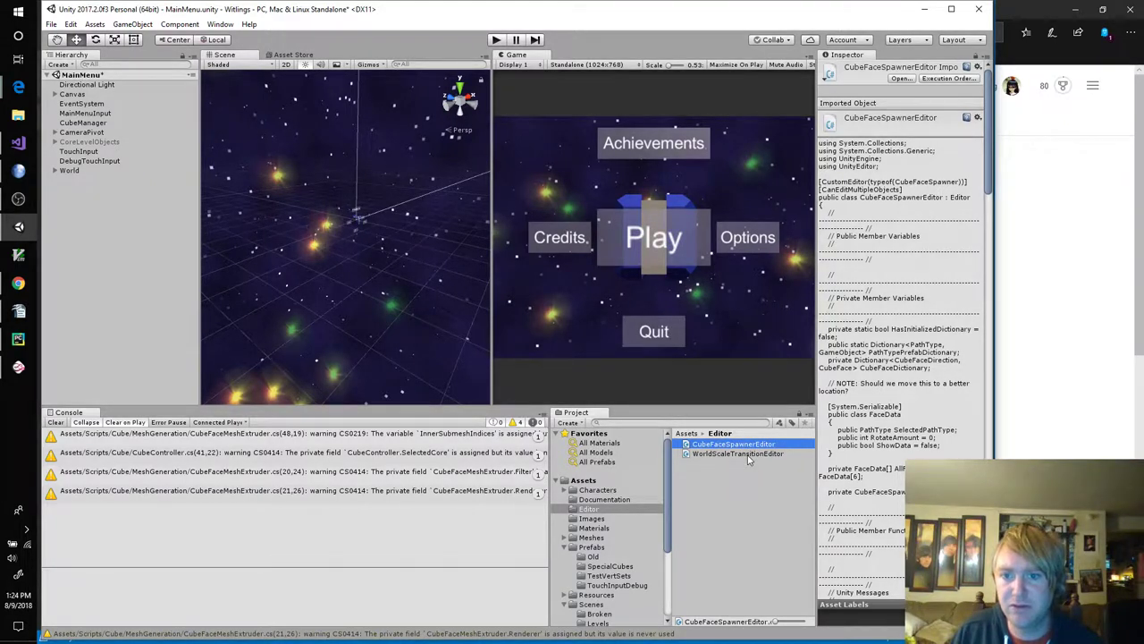
pyautogui.scroll(-3)
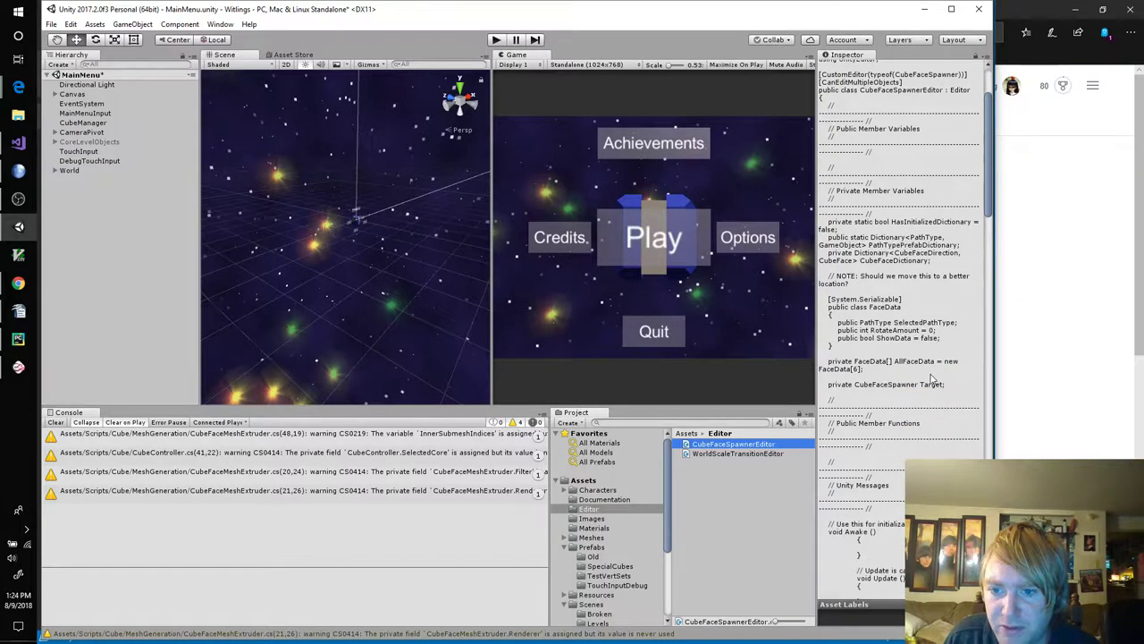
pyautogui.scroll(-3)
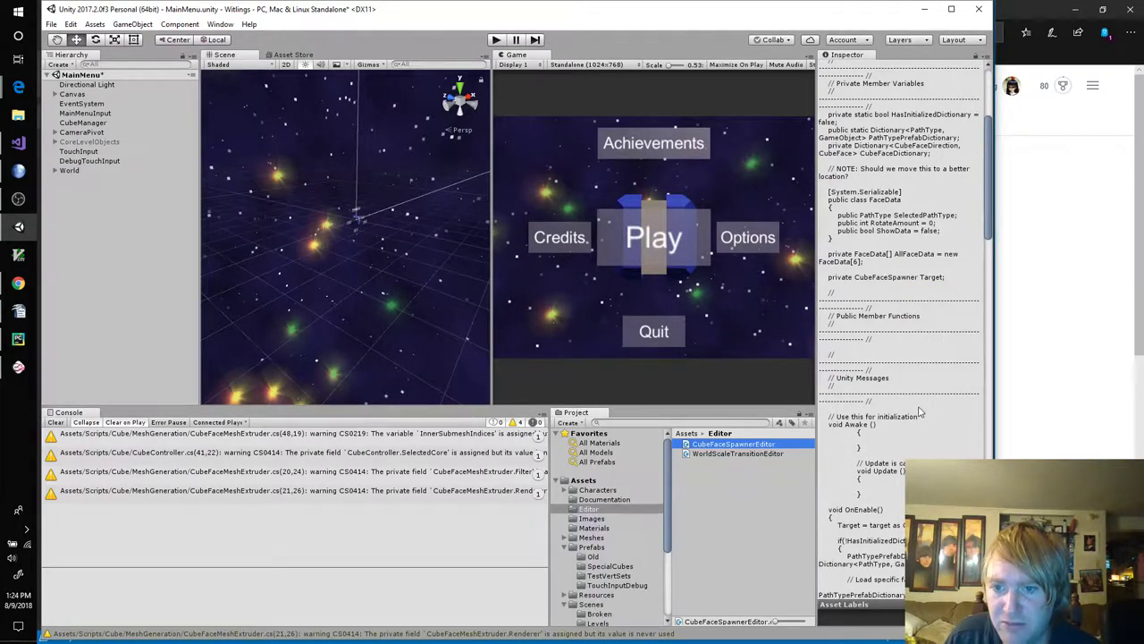
pyautogui.scroll(-3)
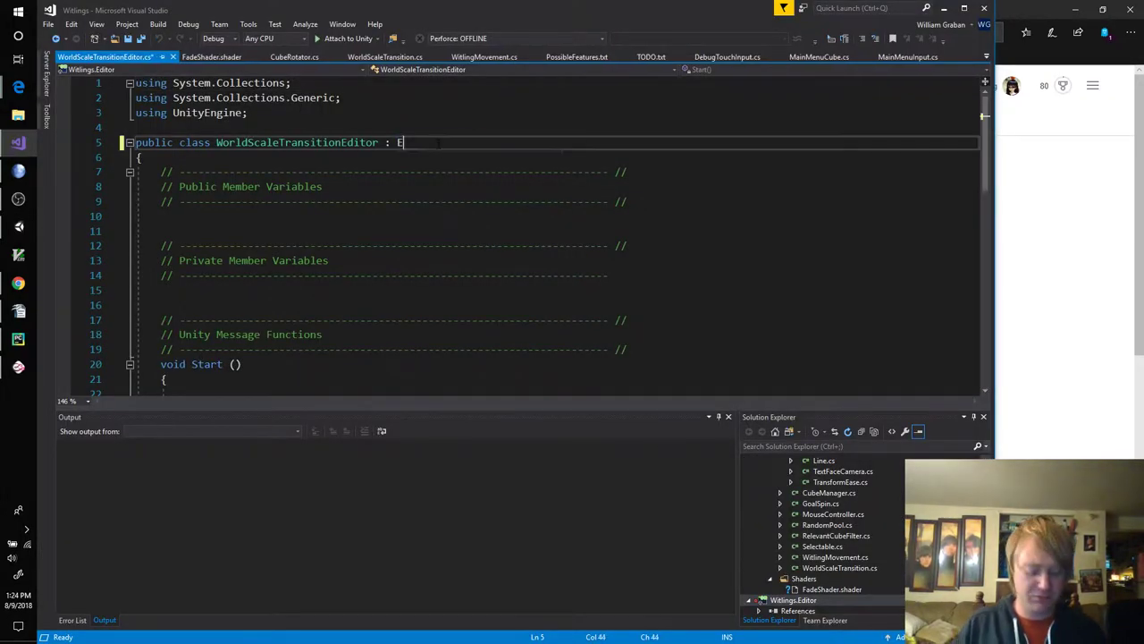
# Step: Import UnityEditor and make WorldScaleTransitionEditor derive from Editor
pyautogui.write('ditor')
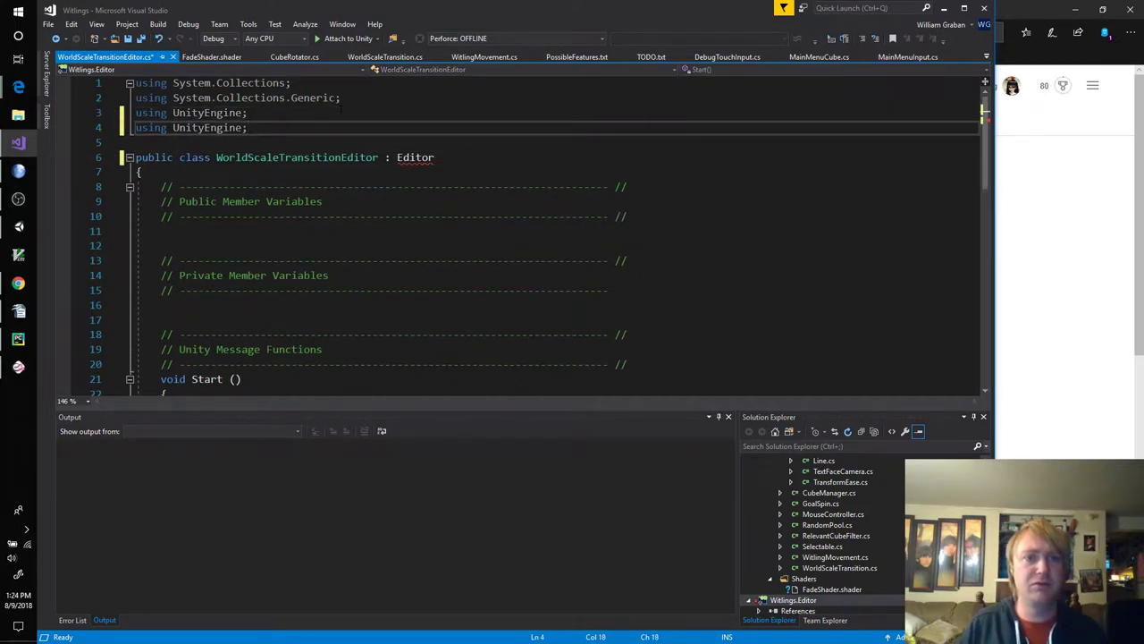
pyautogui.write('.')
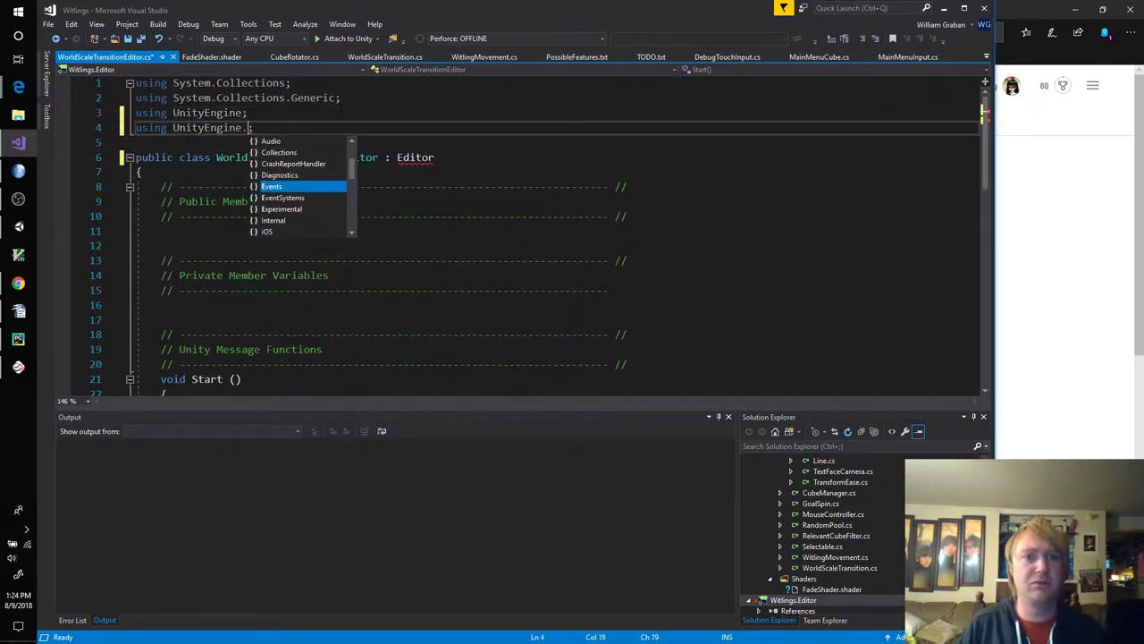
pyautogui.write('Editor')
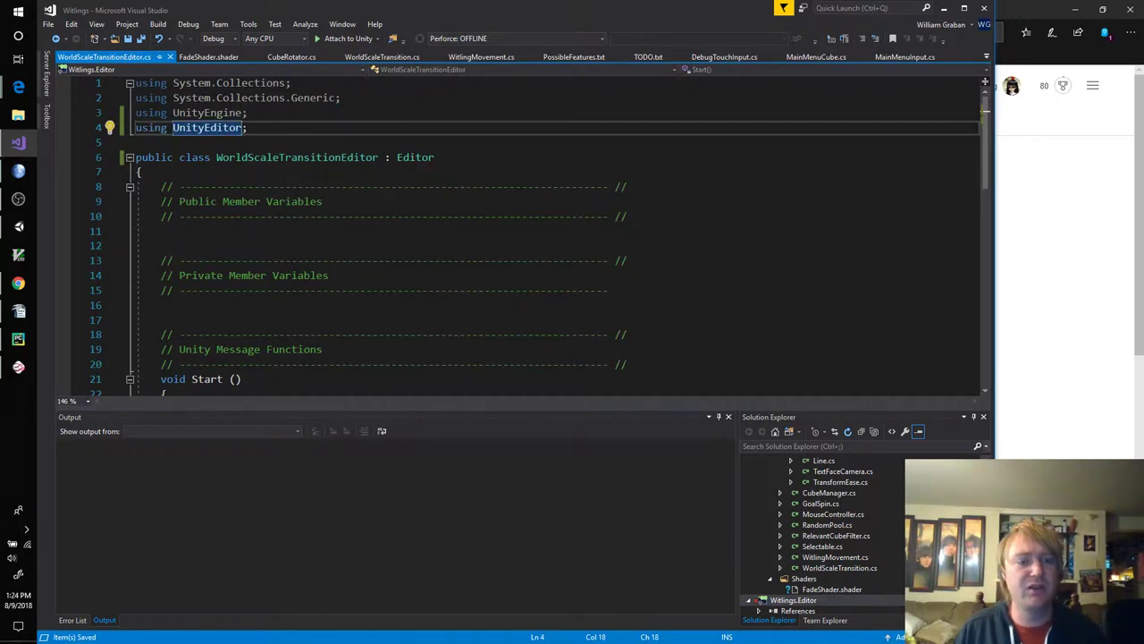
pyautogui.scroll(-3)
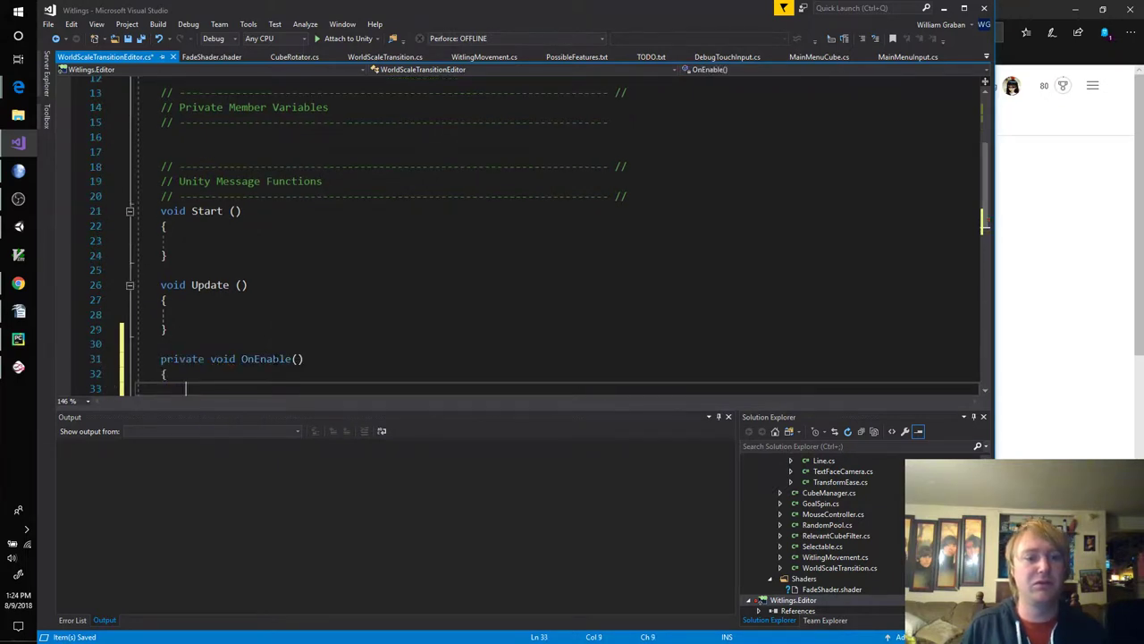
# Step: Stub out private void OnEnable, OnDisable and OnSceneGUI methods
pyautogui.write('void OnDisable(')
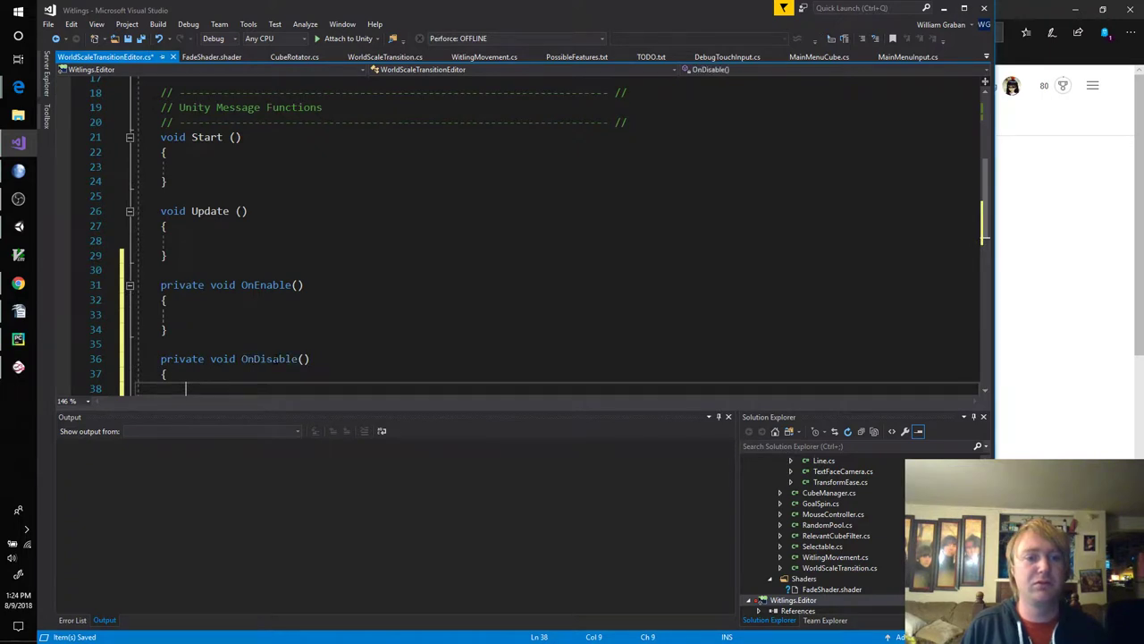
pyautogui.click(268, 314)
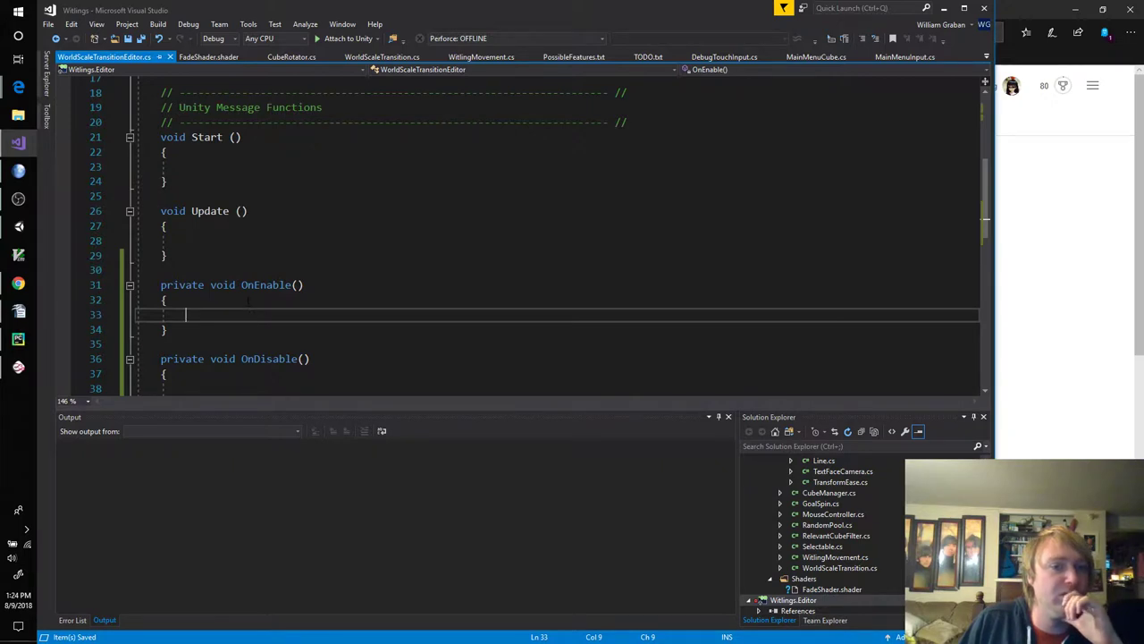
pyautogui.write('p')
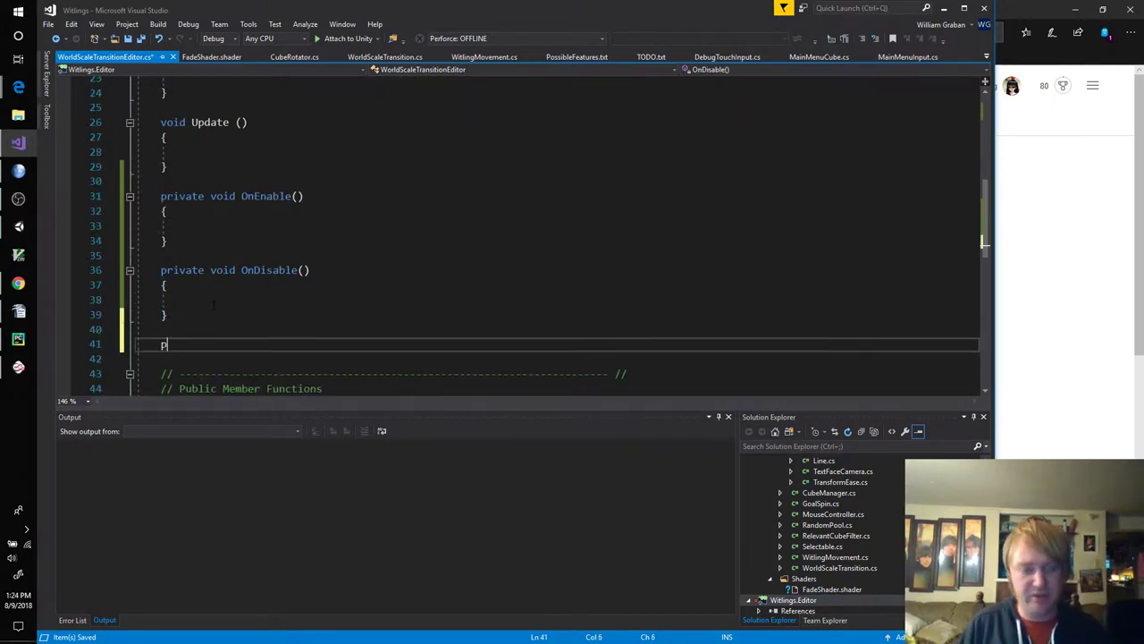
pyautogui.write('rivate OnGUI')
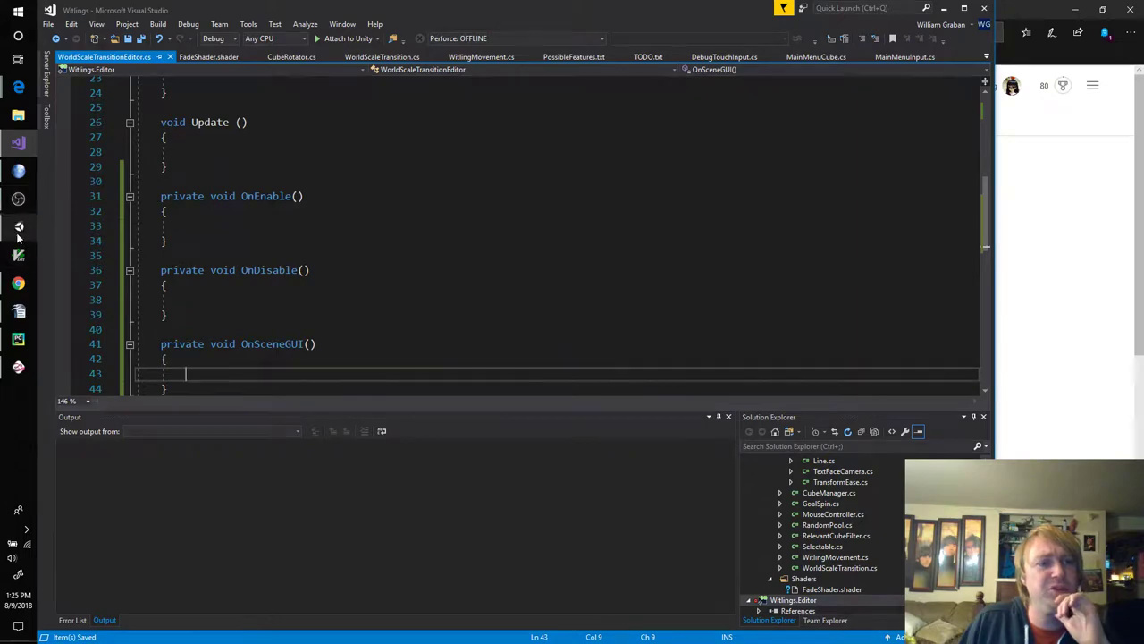
# Step: Review CubeFaceSpawnerEditor's inspector code for reference, then return to WorldScaleTransitionEditor
pyautogui.click(100, 55)
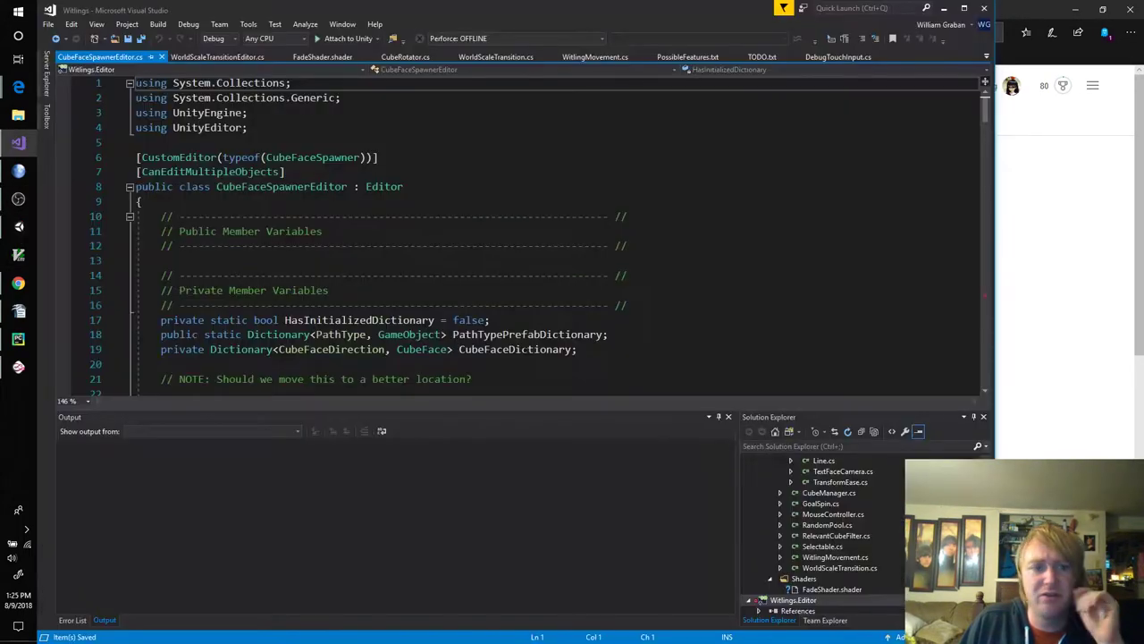
pyautogui.scroll(-3)
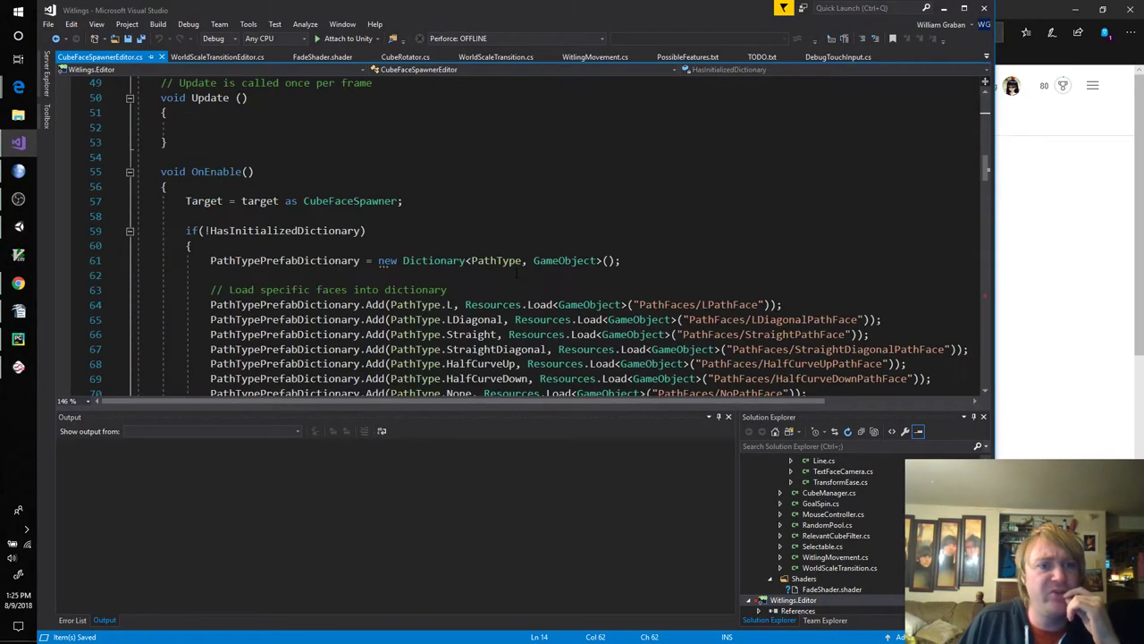
pyautogui.scroll(-3)
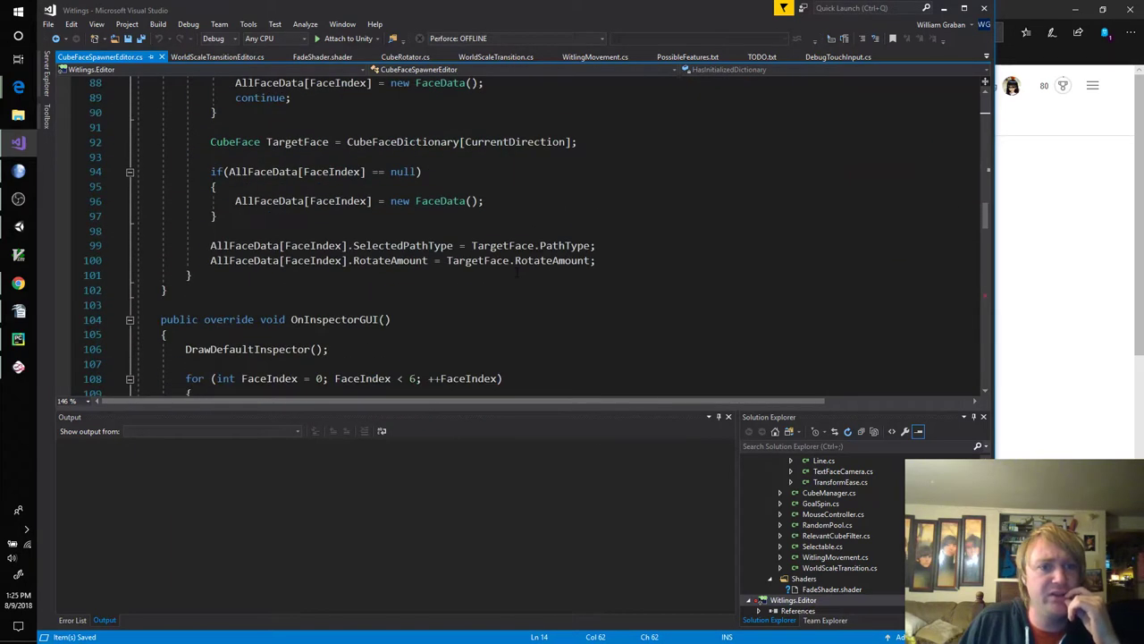
pyautogui.scroll(-3)
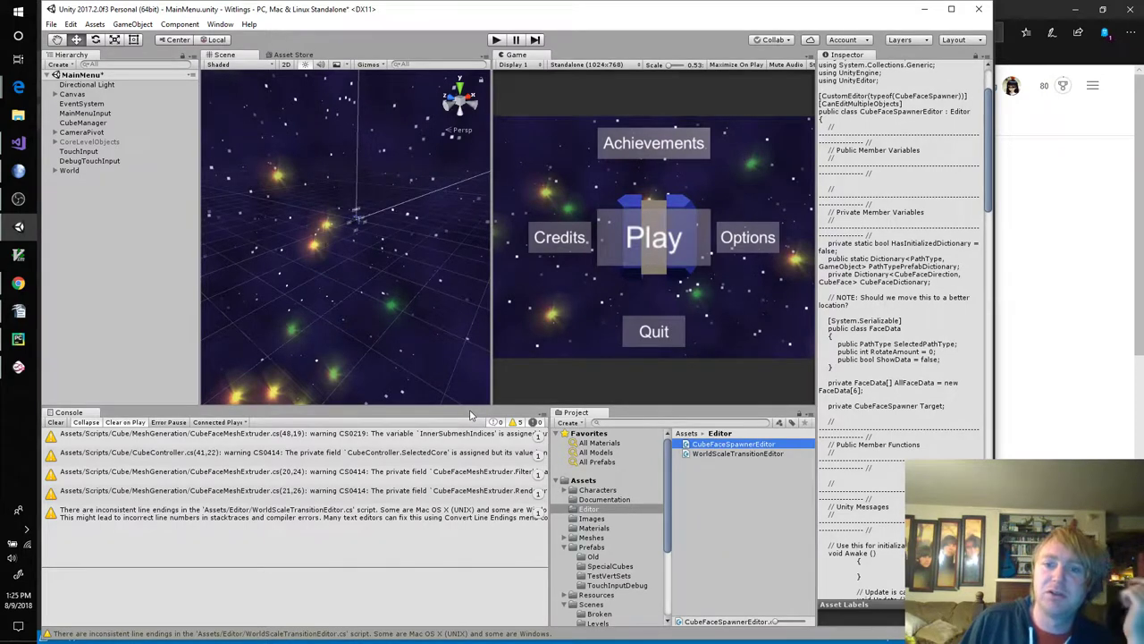
pyautogui.press('alt+tab')
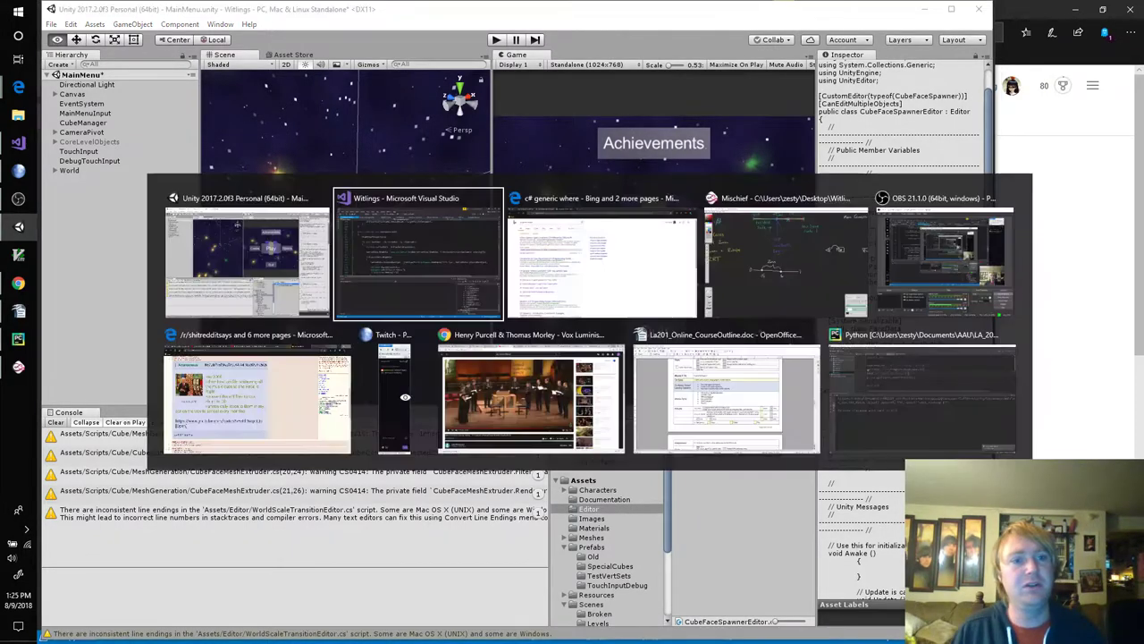
pyautogui.click(418, 260)
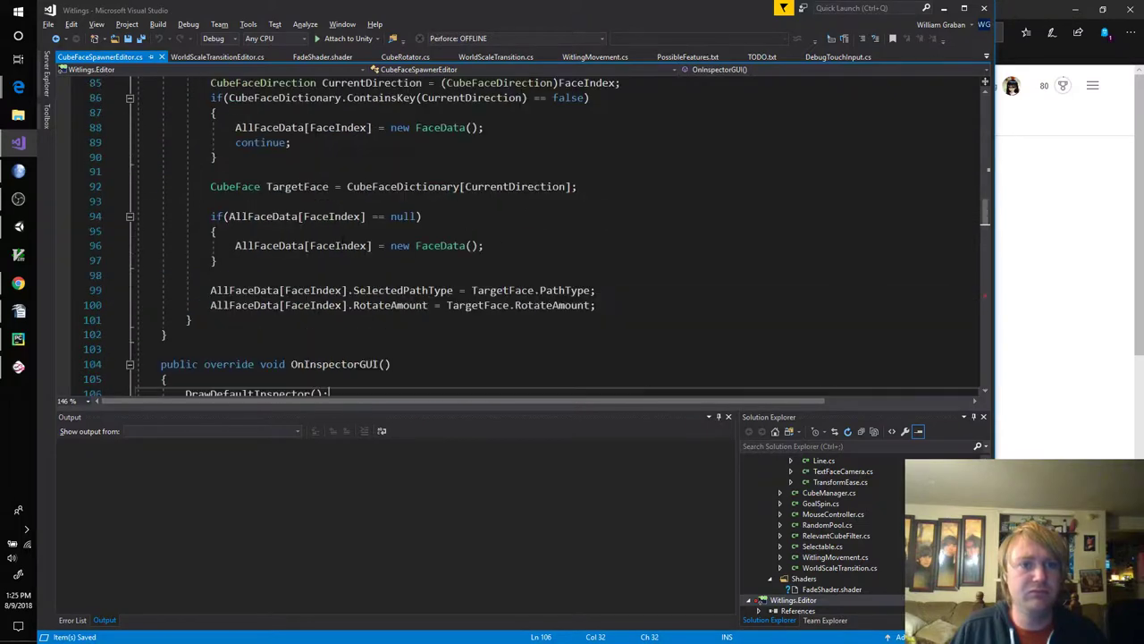
pyautogui.scroll(3)
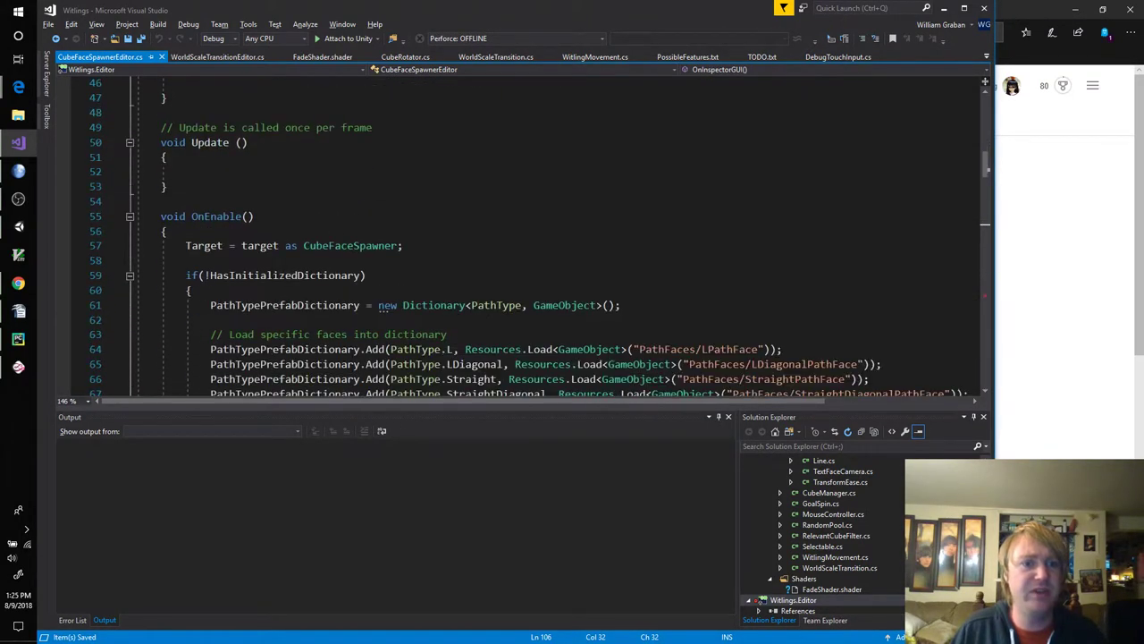
pyautogui.press('alt+tab')
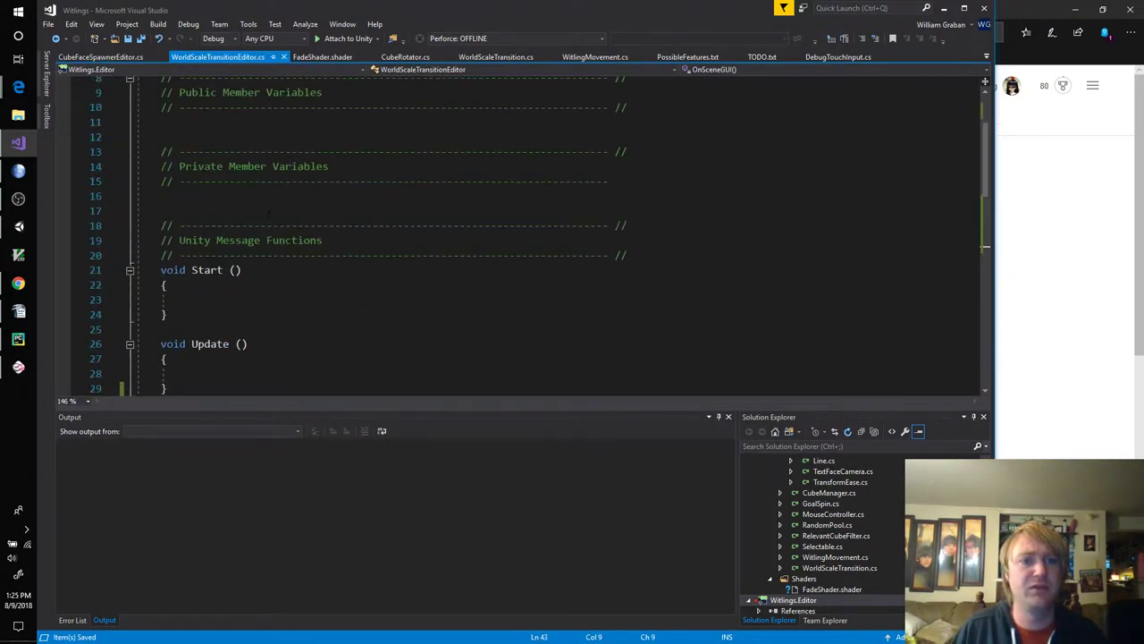
pyautogui.scroll(3)
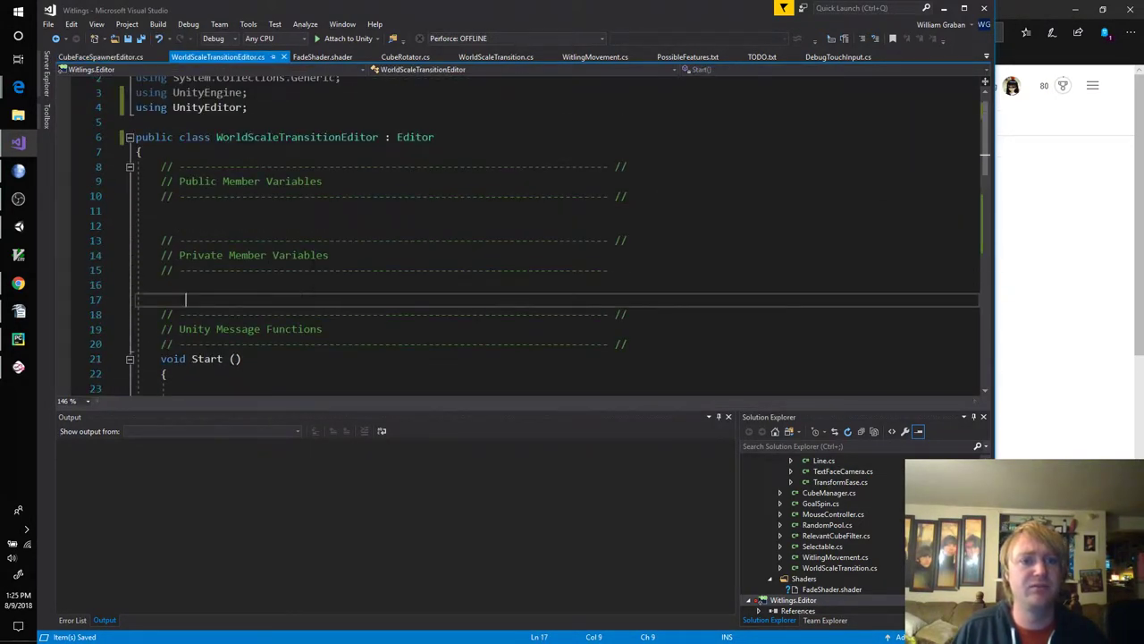
# Step: Add a private WorldScaleTransition Target field, assigned from target in OnEnable
pyautogui.write('WorldScaleTransition Target;')
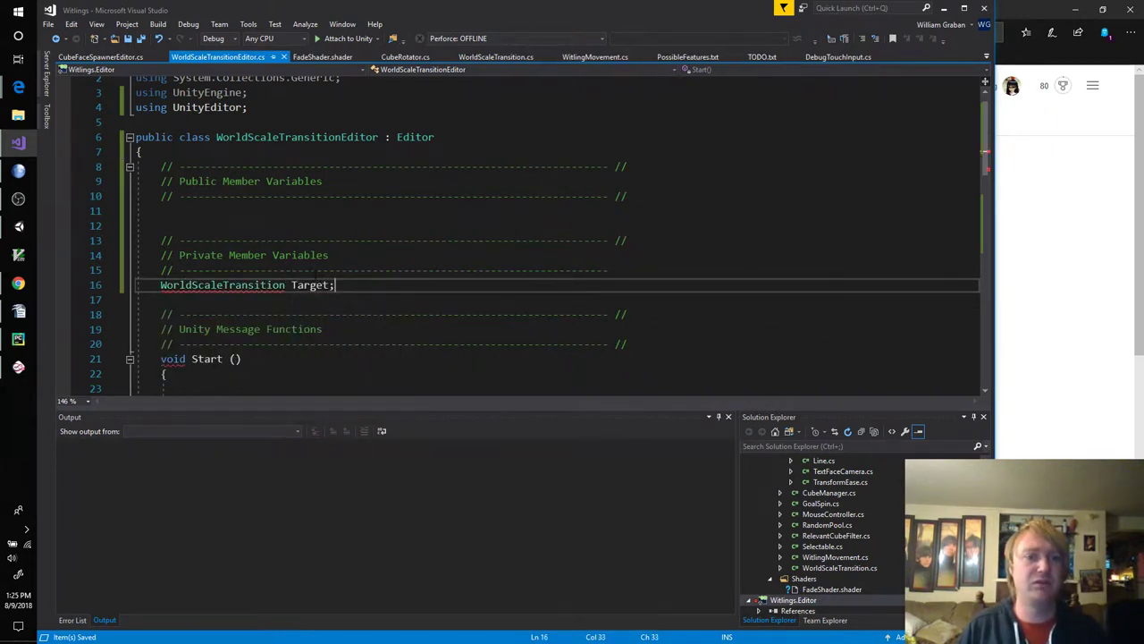
pyautogui.write('private')
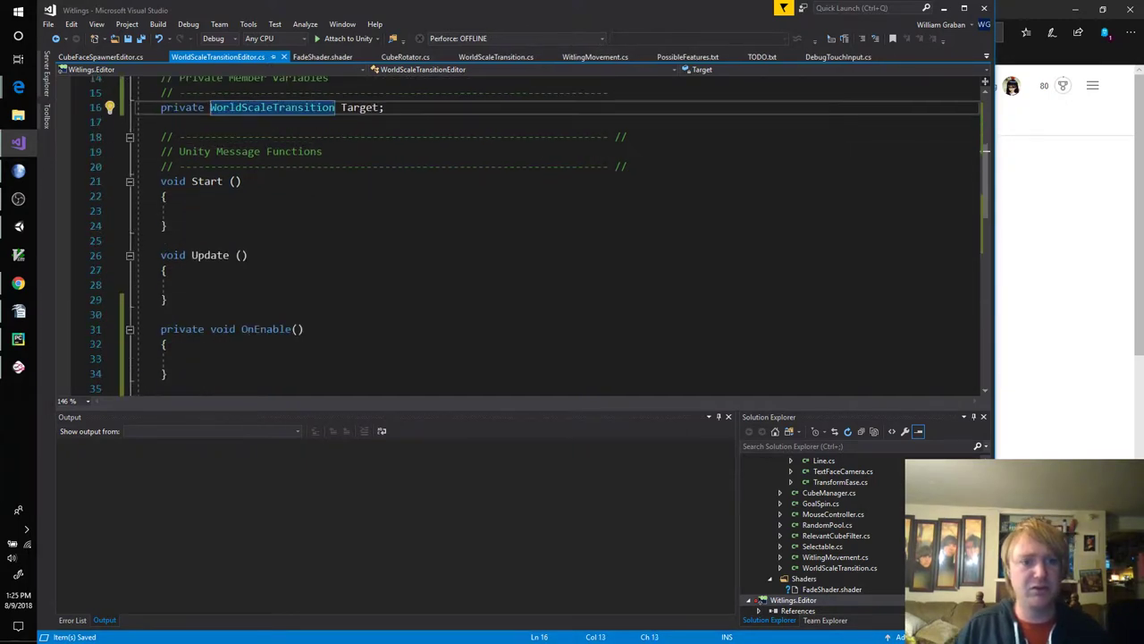
pyautogui.write('Target = target')
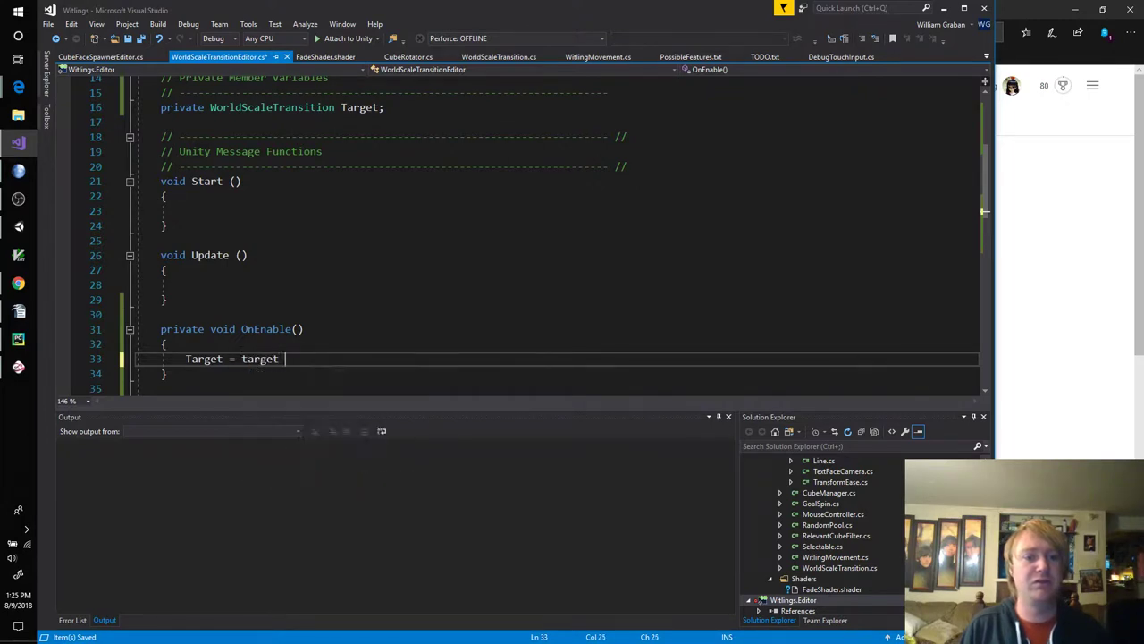
pyautogui.write('as WS')
pyautogui.write('private void OnIn(')
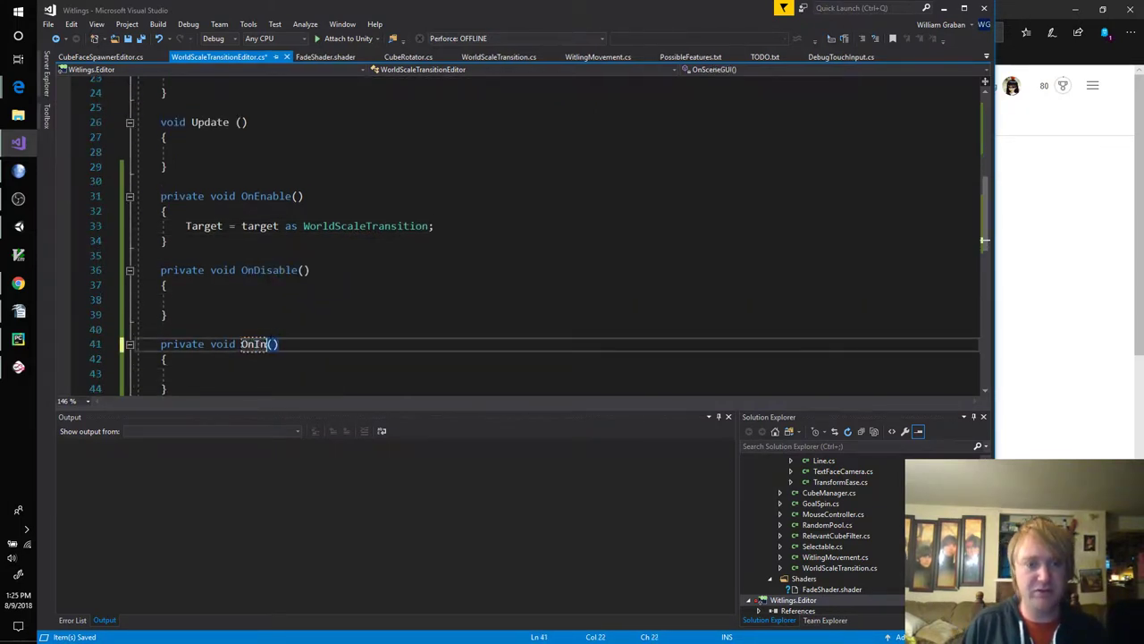
pyautogui.write('s')
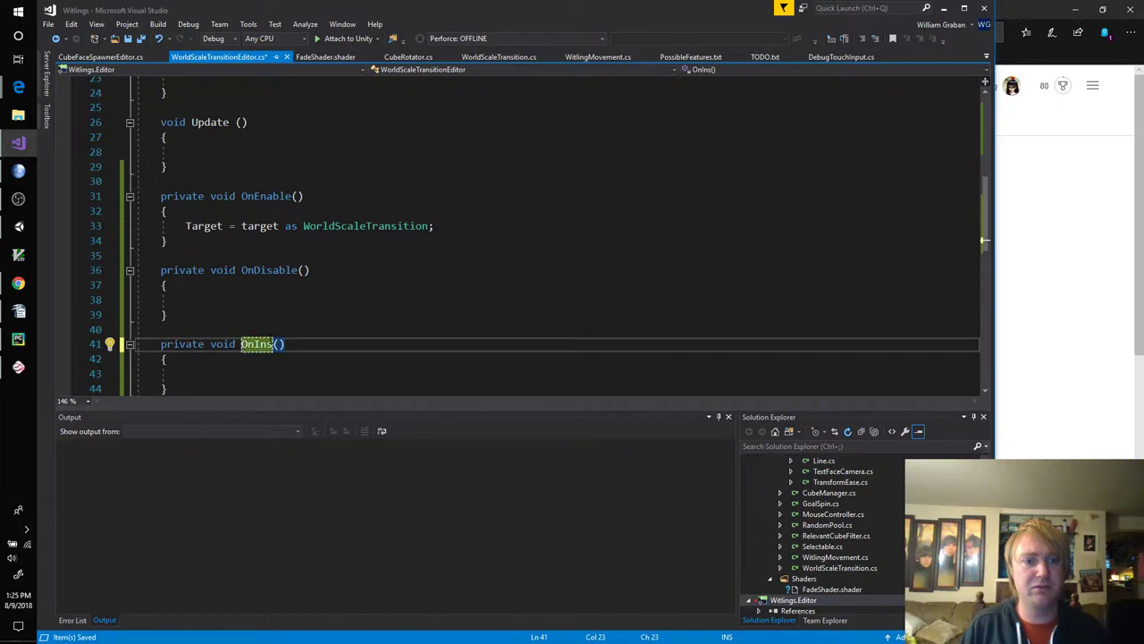
pyautogui.write('[e')
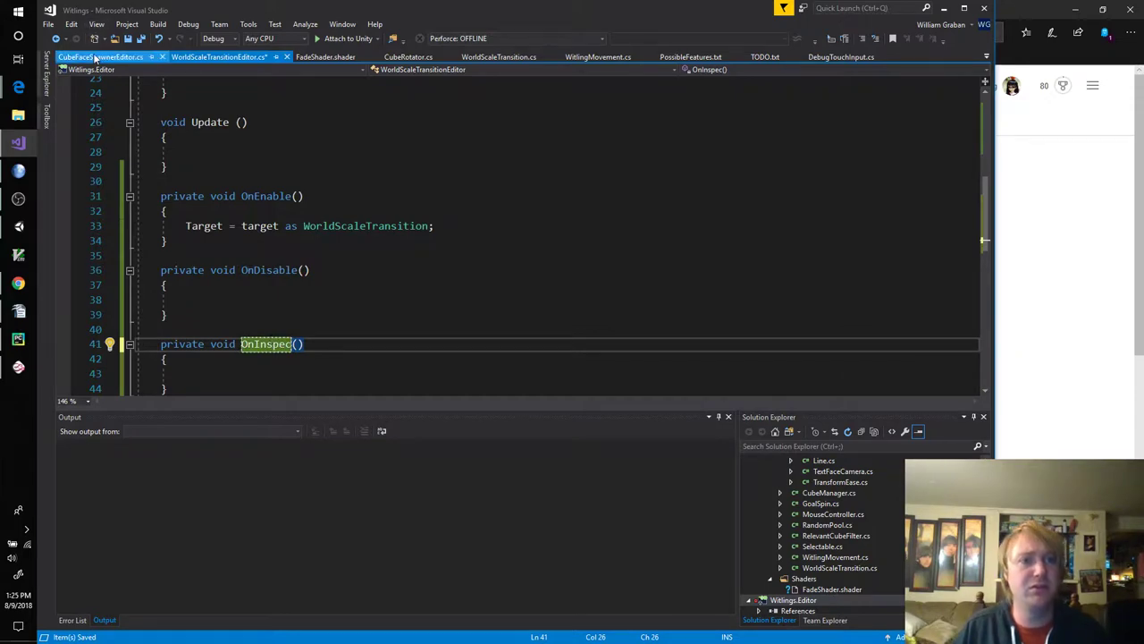
# Step: Check CubeFaceSpawnerEditor's OnInspectorGUI signature for reference
pyautogui.click(98, 56)
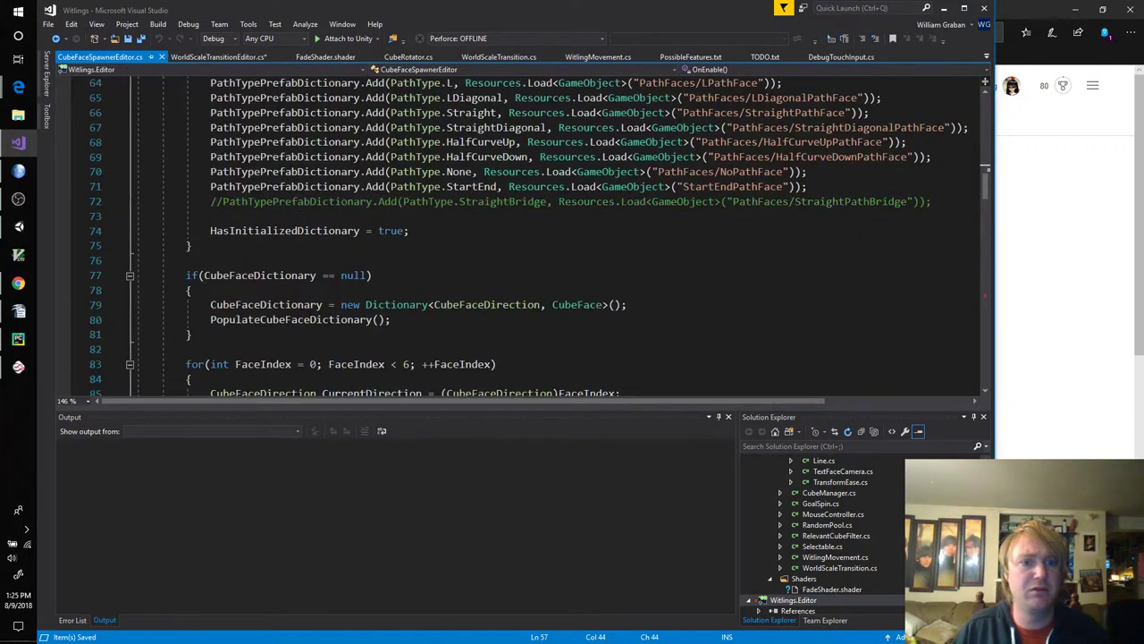
pyautogui.scroll(-3)
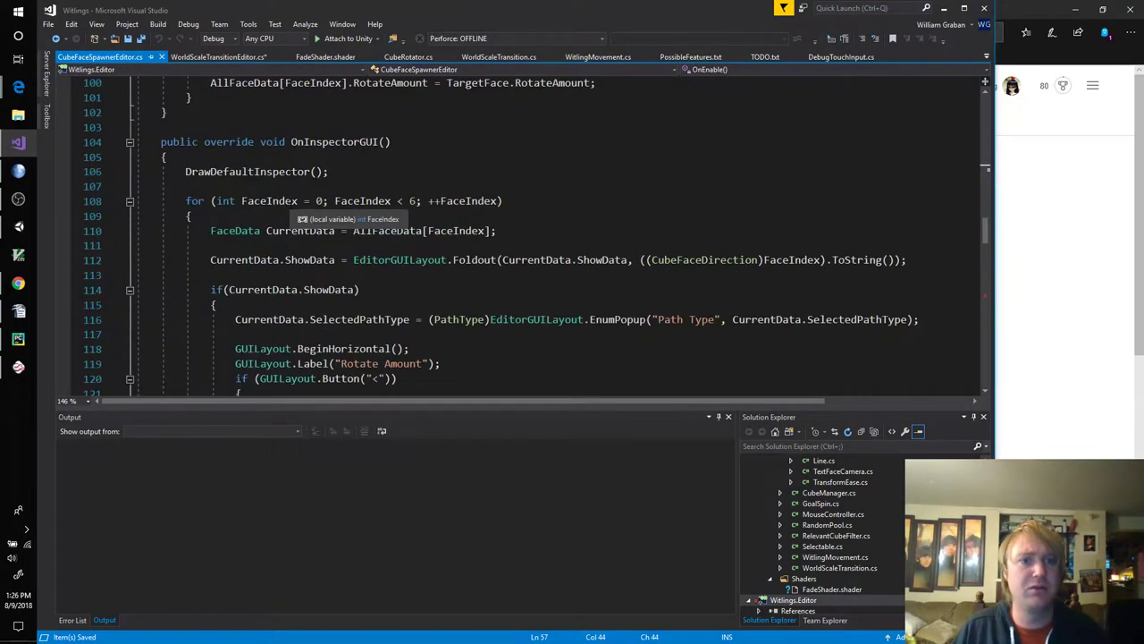
pyautogui.press('alt+tab')
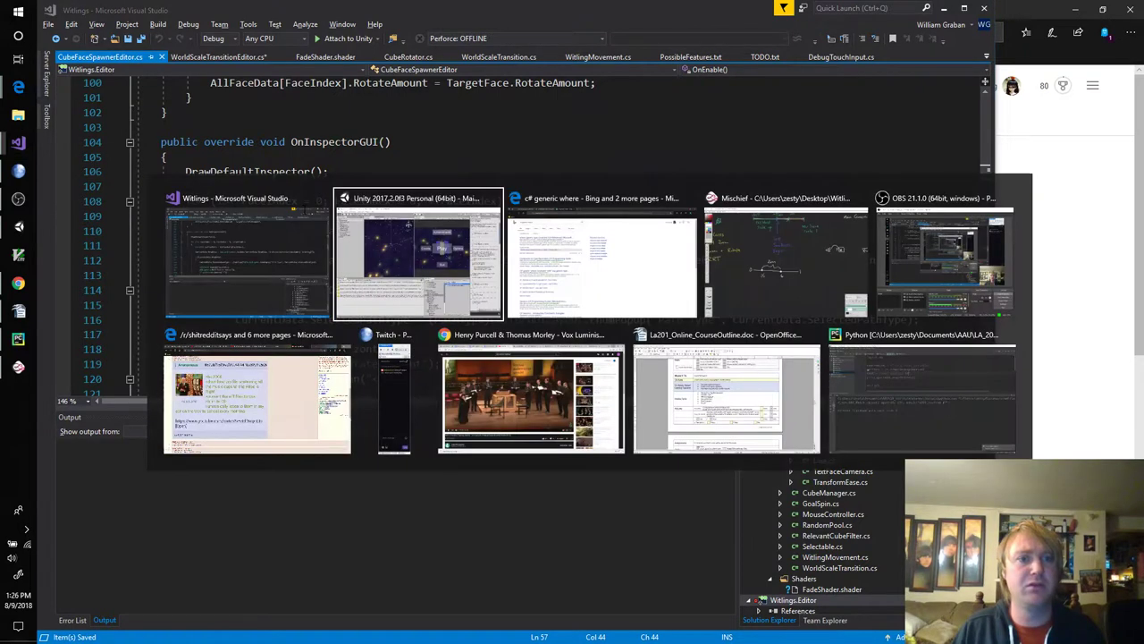
pyautogui.click(246, 254)
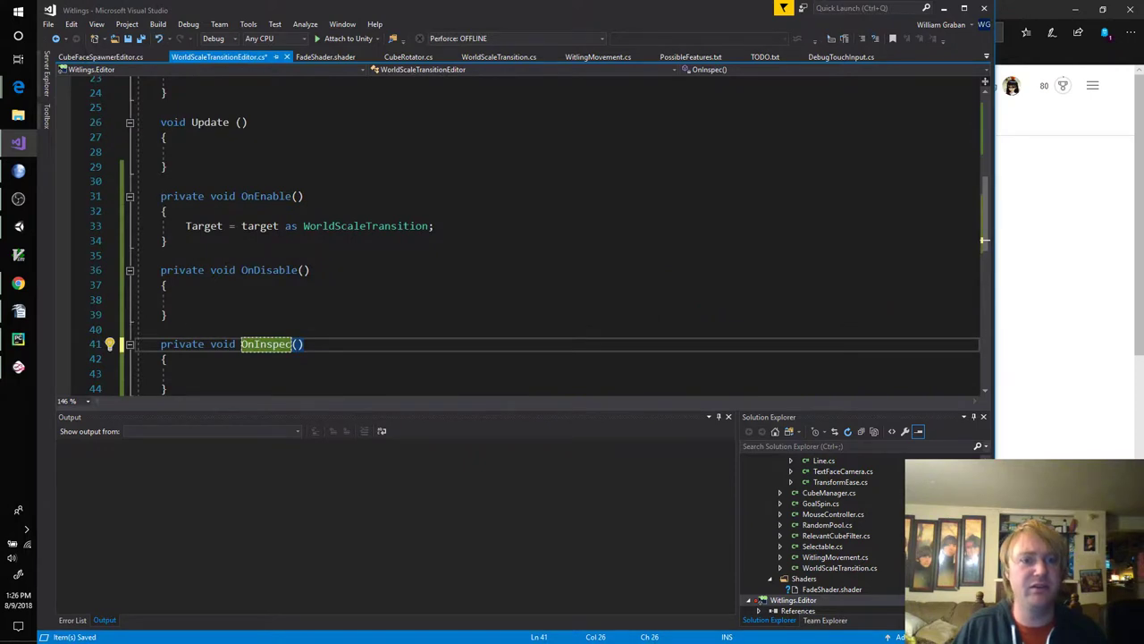
# Step: Change the new method to public override void OnInspectorGUI via IntelliSense
pyautogui.write('public')
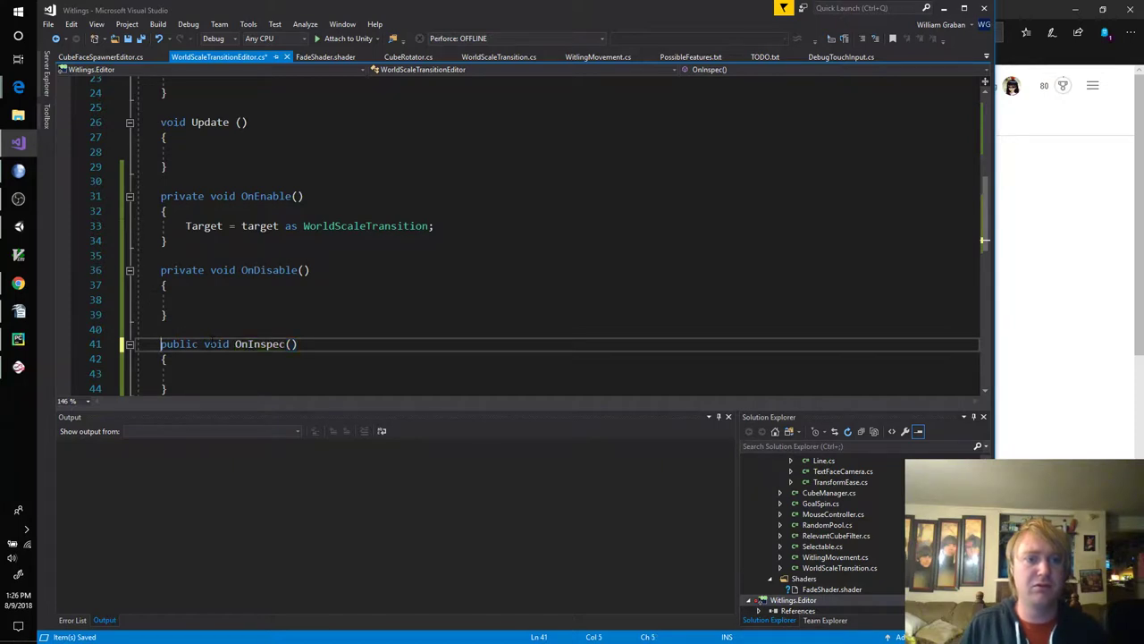
pyautogui.write('override')
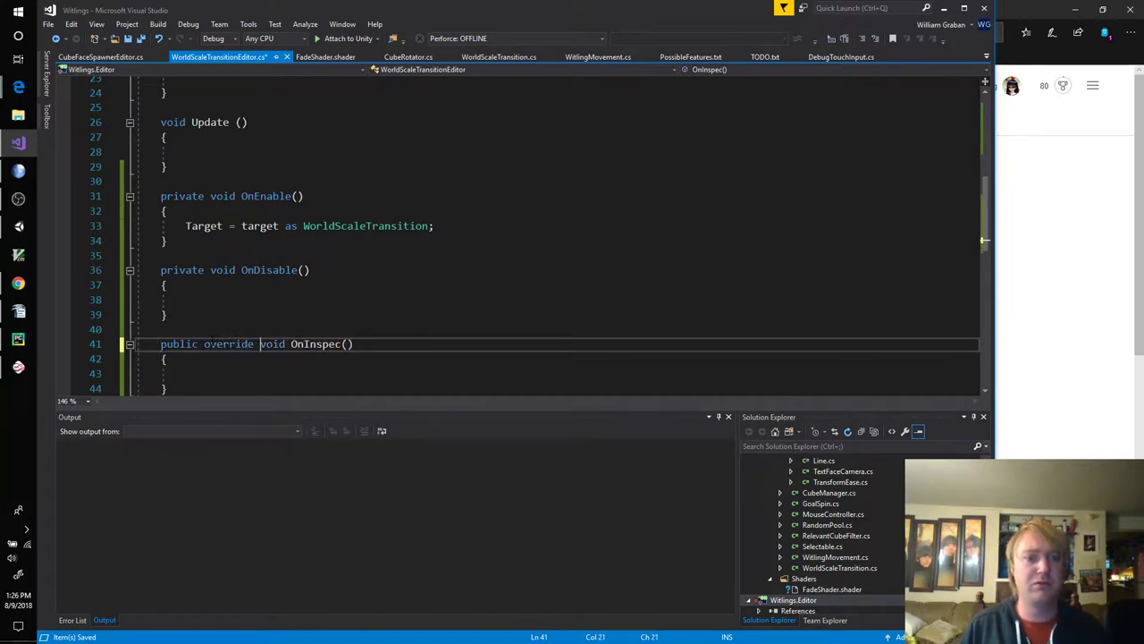
pyautogui.doubleClick(316, 343)
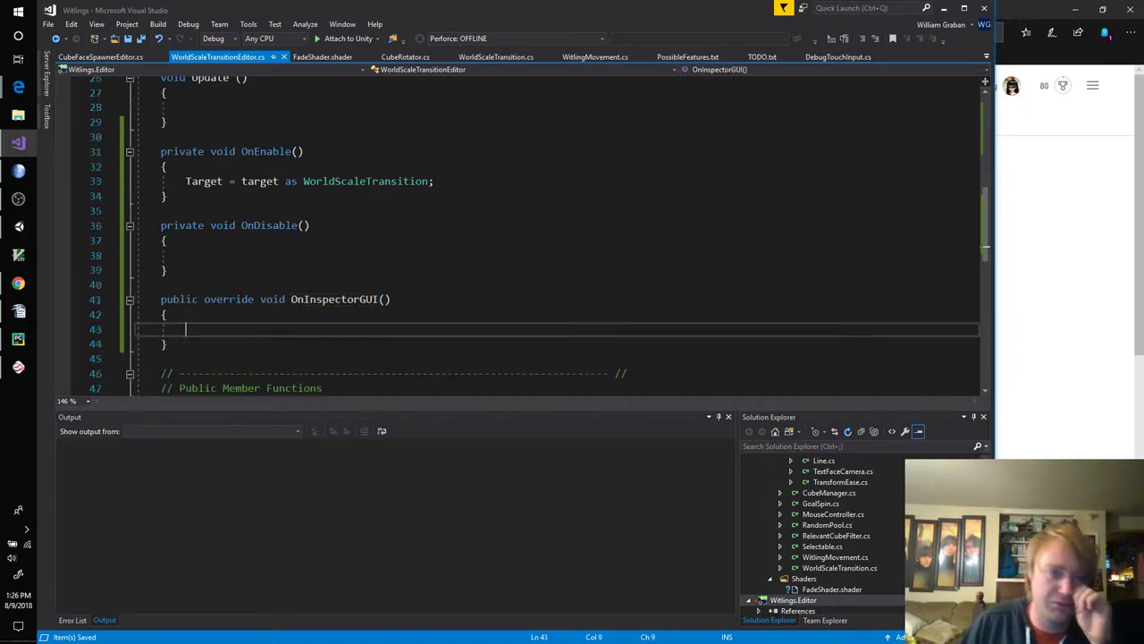
pyautogui.scroll(-3)
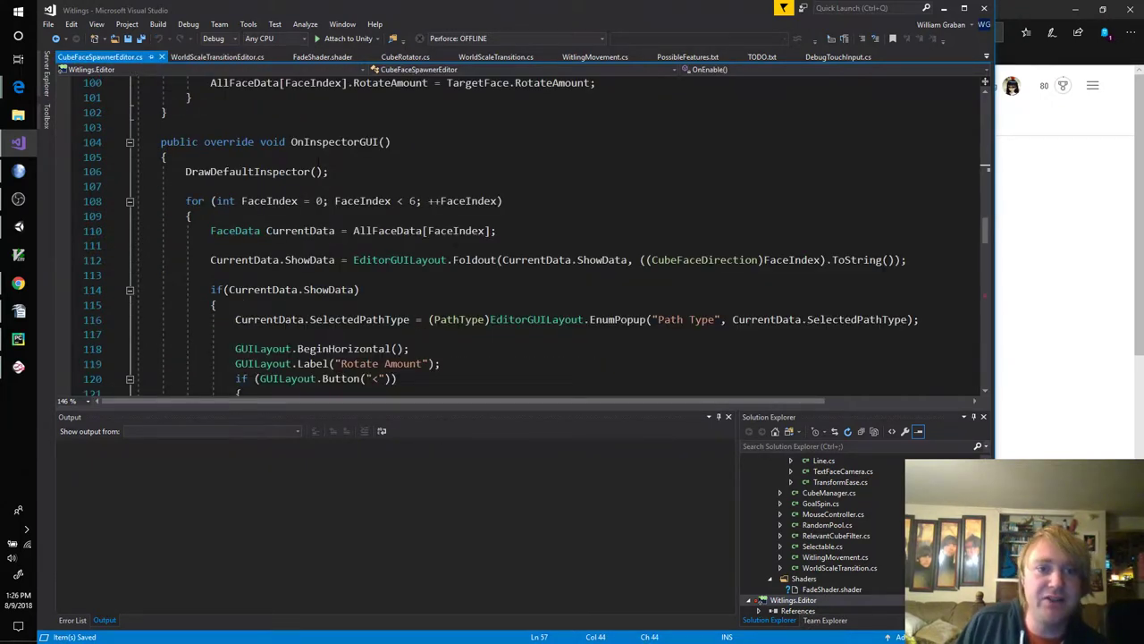
pyautogui.moveTo(269, 172)
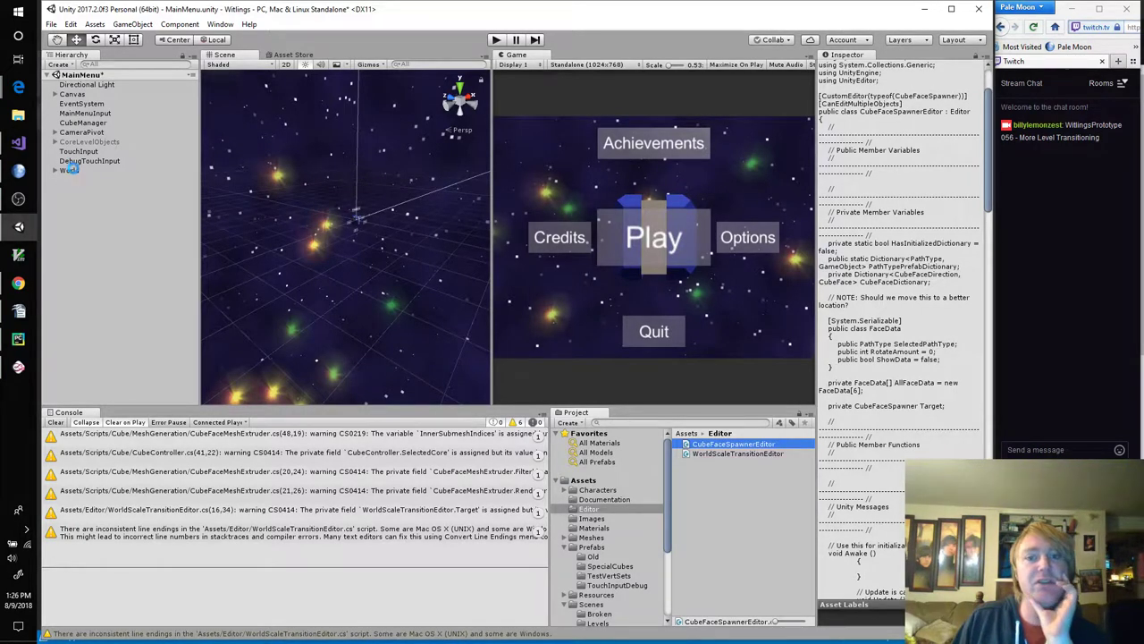
pyautogui.click(68, 170)
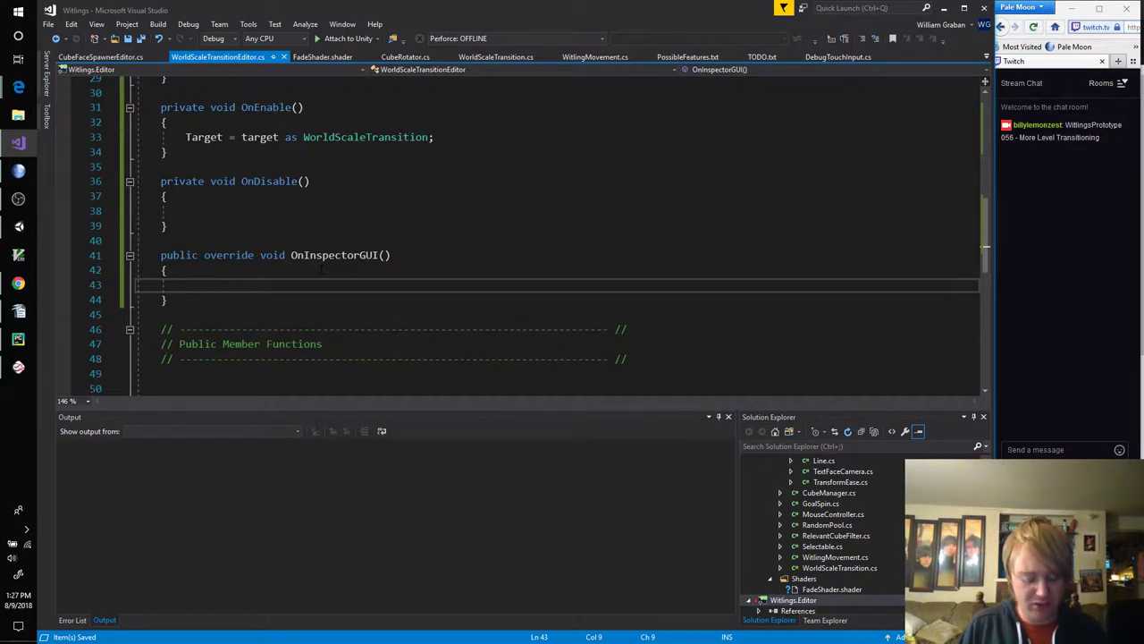
# Step: Write EditorGUILayout.EnumPopup("Curve", Target.Curve); inside OnInspectorGUI
pyautogui.write('Inspec')
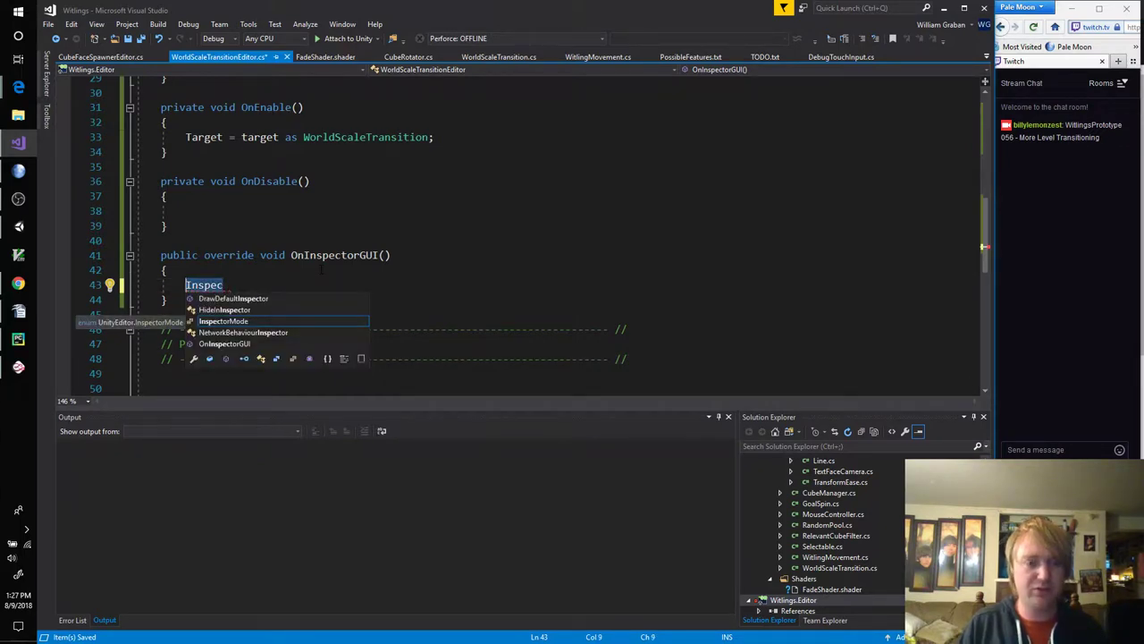
pyautogui.write('GUILayout')
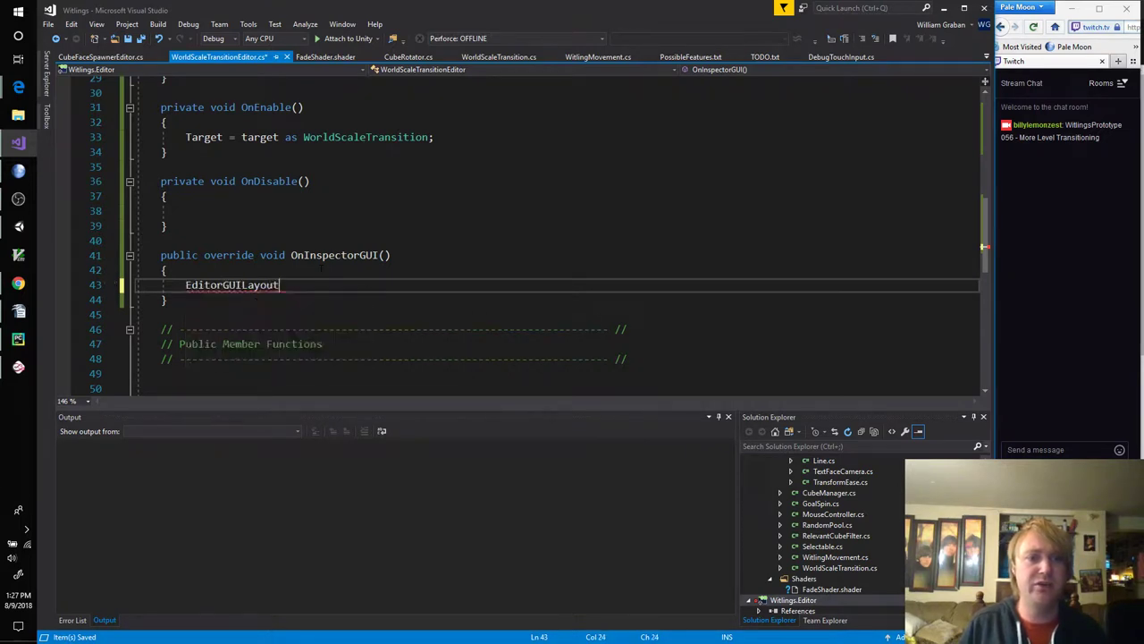
pyautogui.write('.')
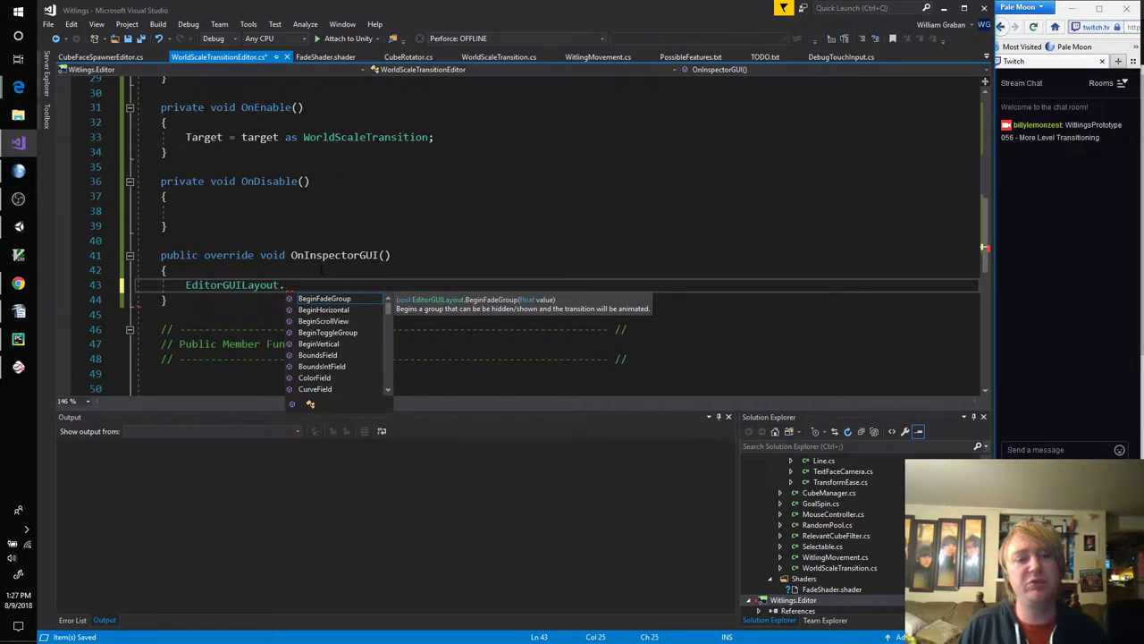
pyautogui.write('EnumPopup')
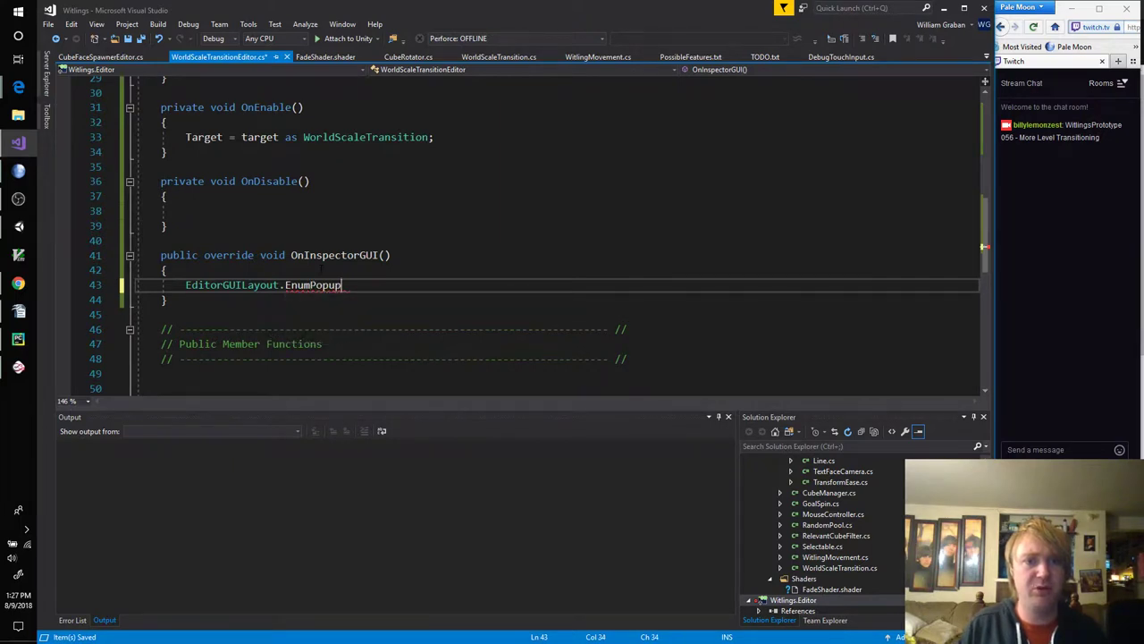
pyautogui.write('(')
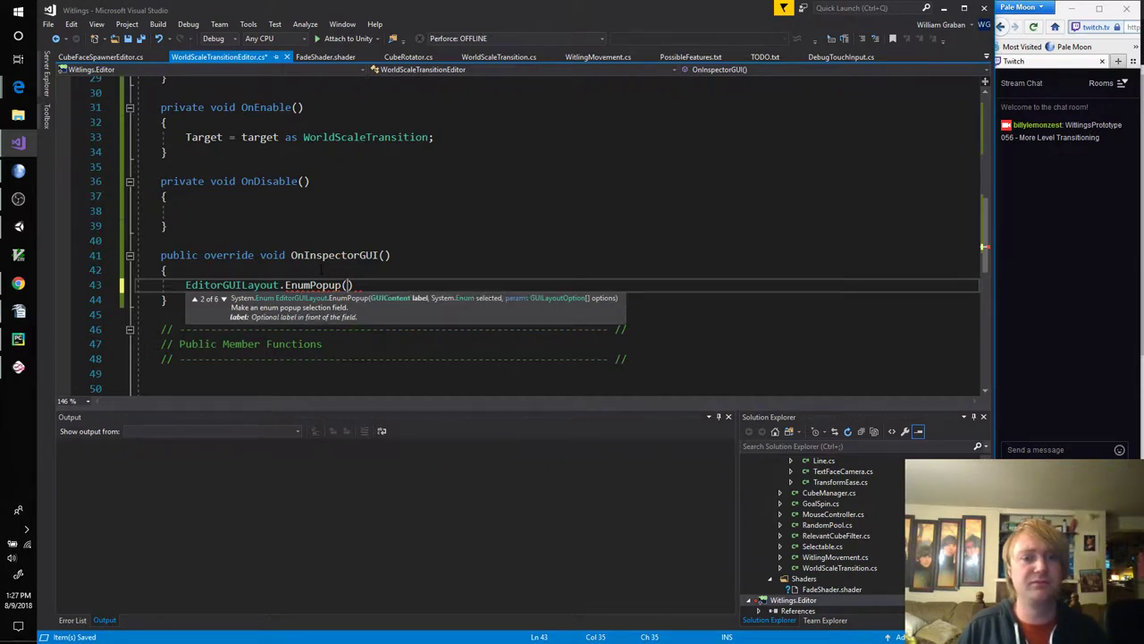
pyautogui.write('"')
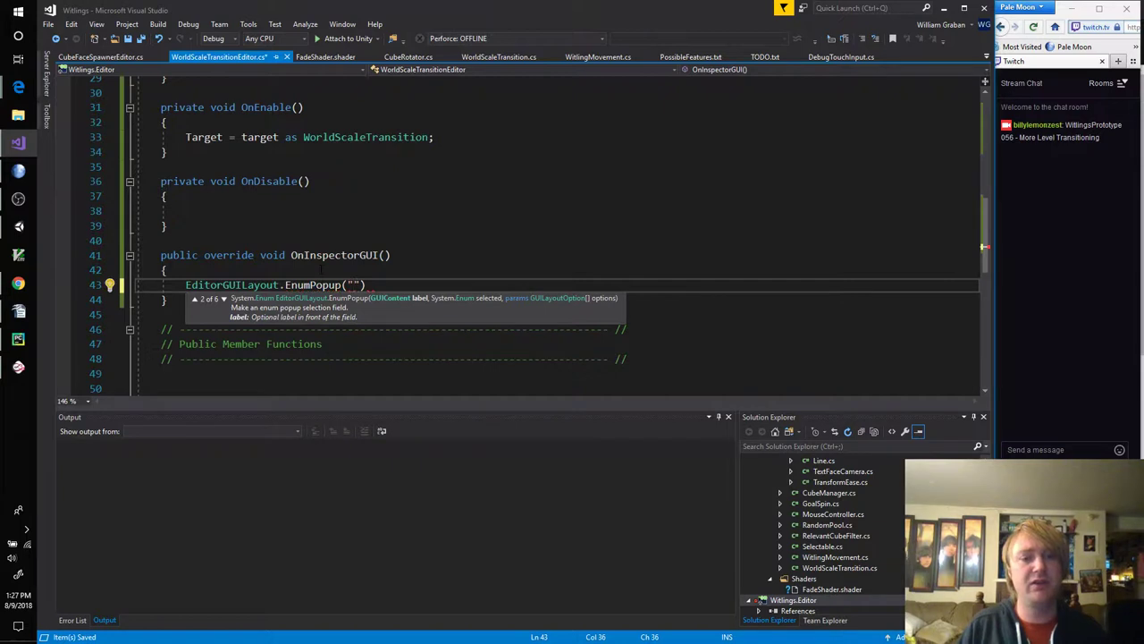
pyautogui.write('Cur')
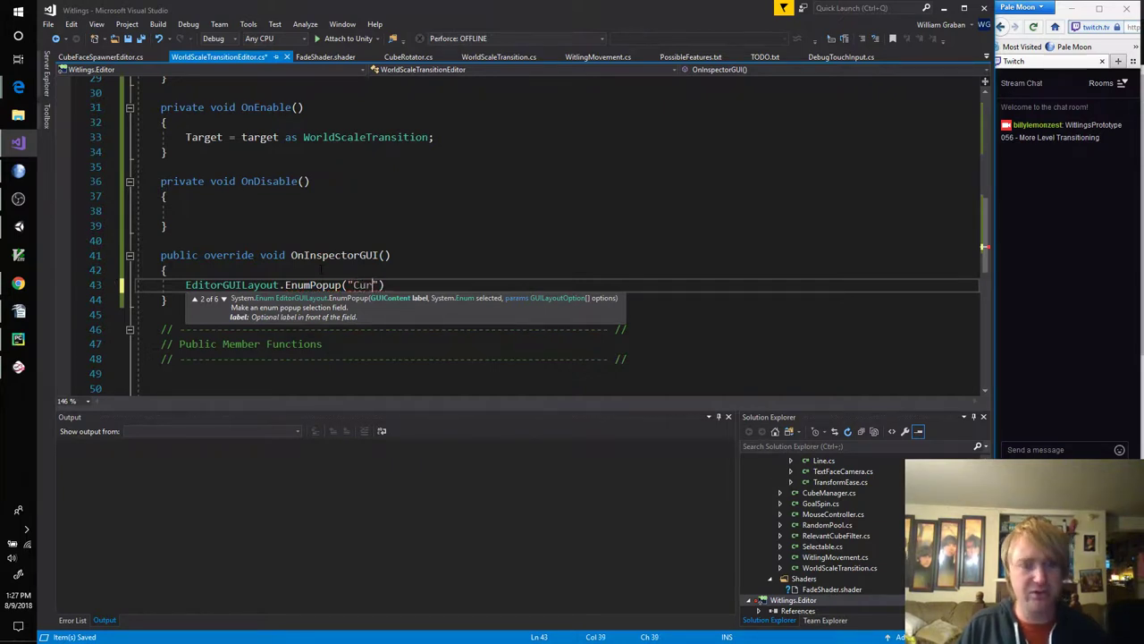
pyautogui.write('ve')
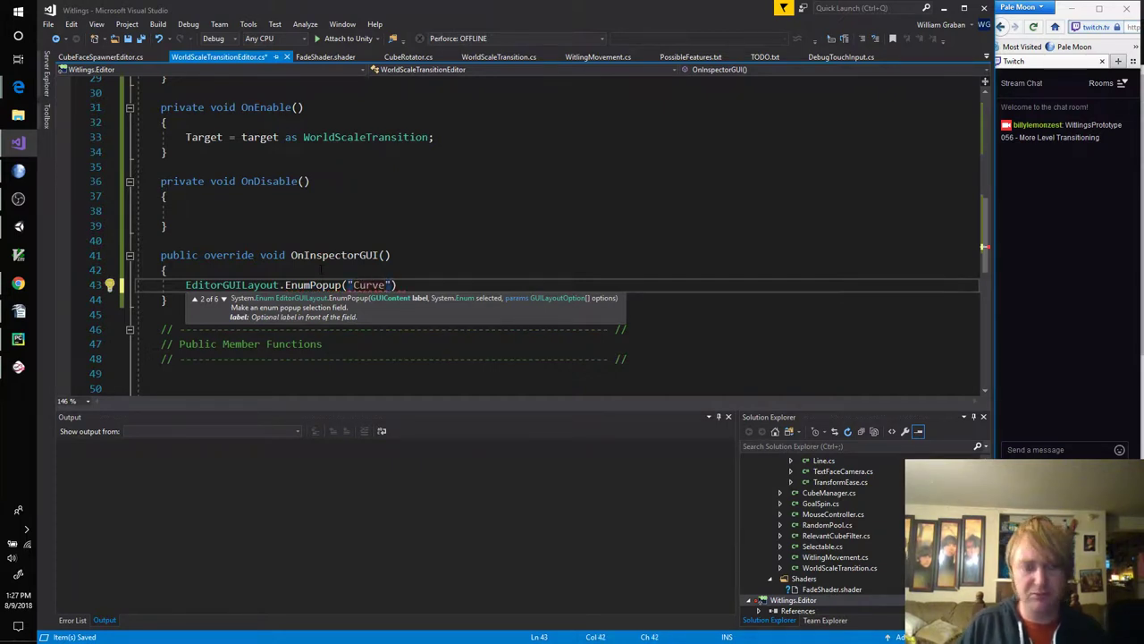
pyautogui.write(',')
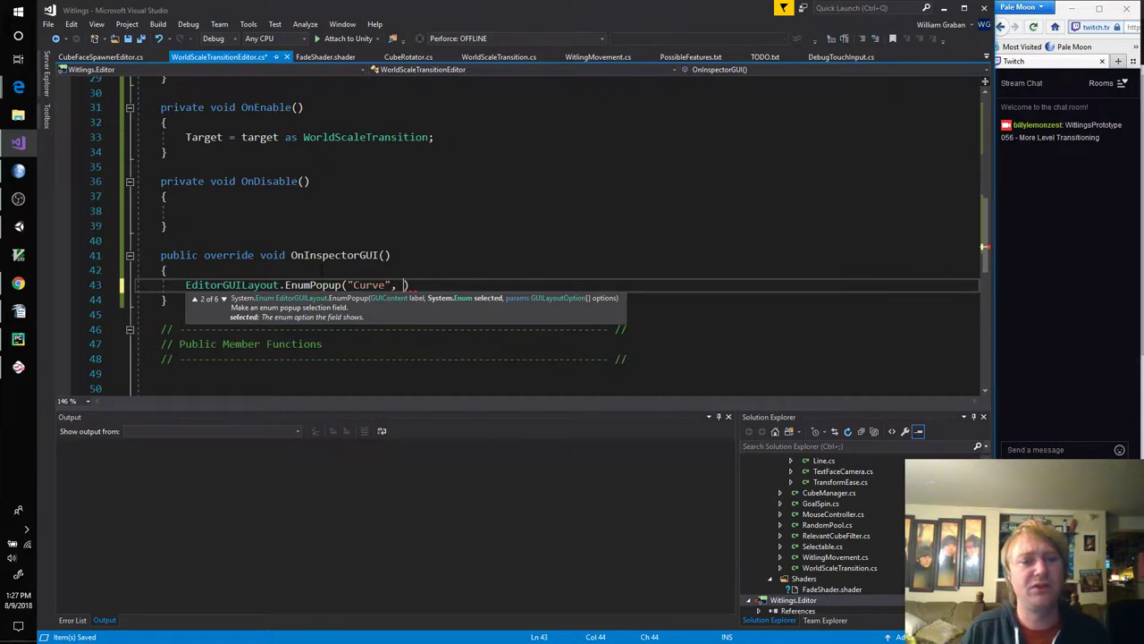
pyautogui.write('Target.')
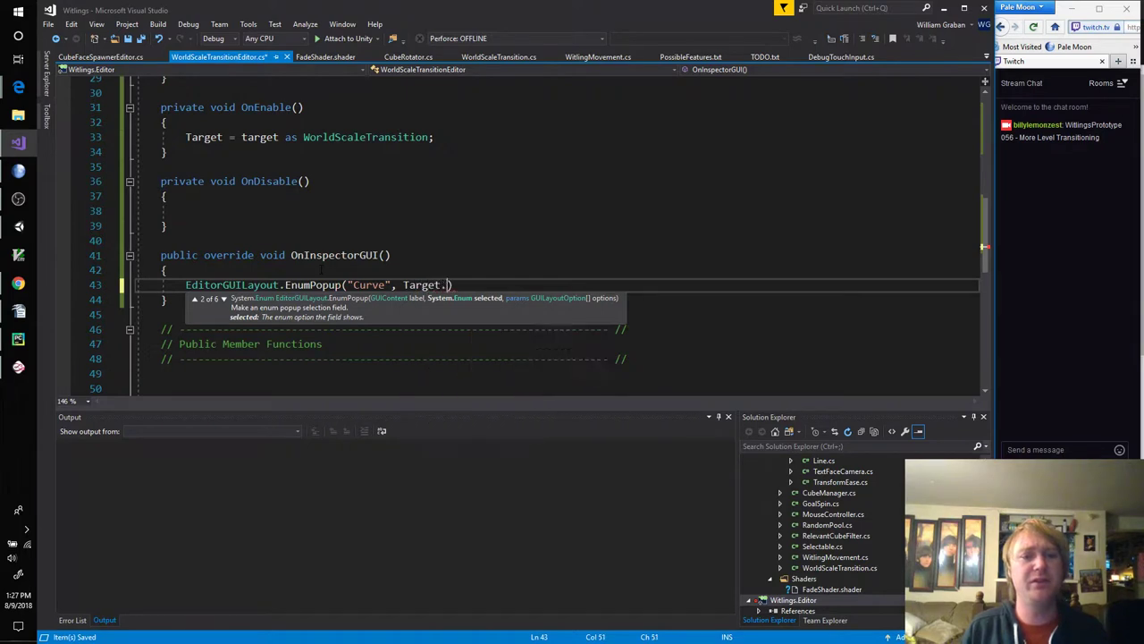
pyautogui.write('Curve)')
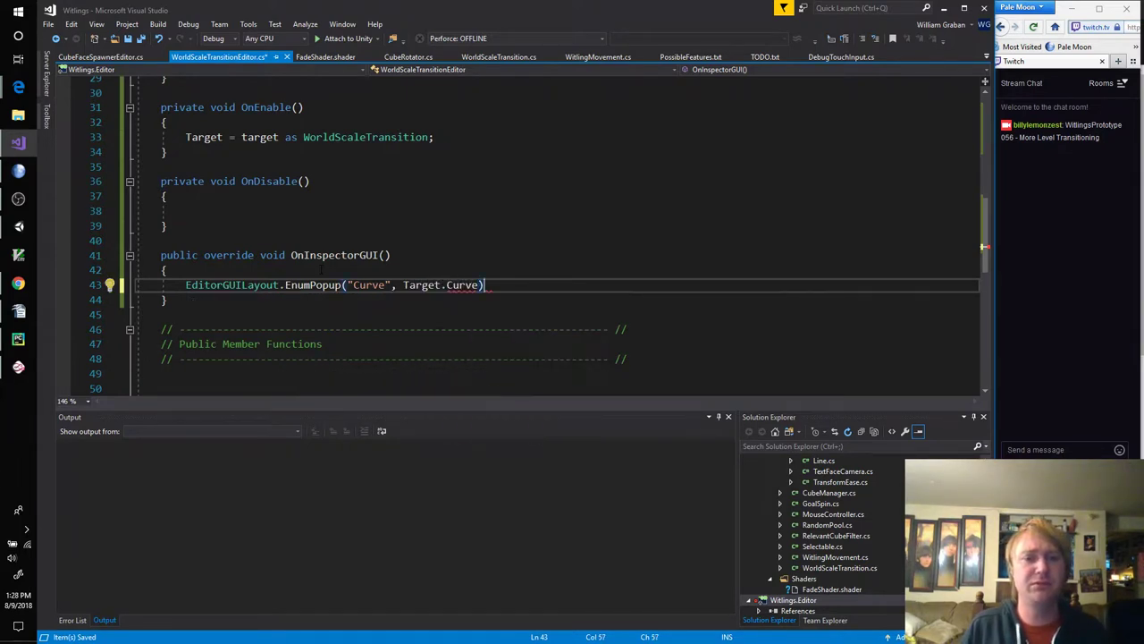
pyautogui.write(';')
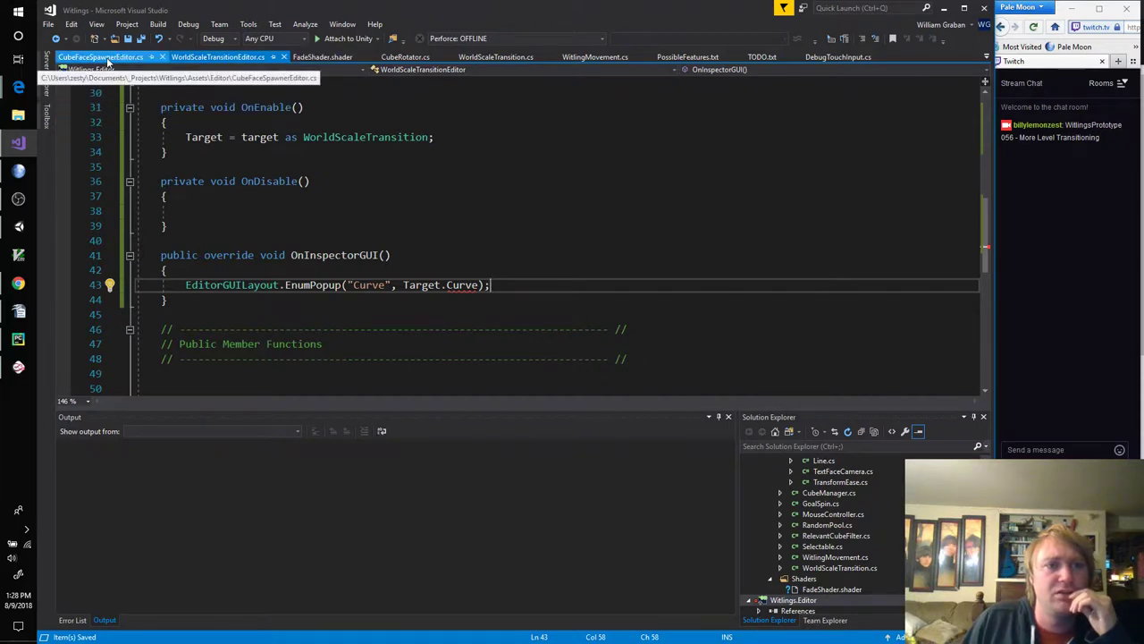
# Step: Look up the Sections field in WorldScaleTransition and start indexing it after Target
pyautogui.click(497, 56)
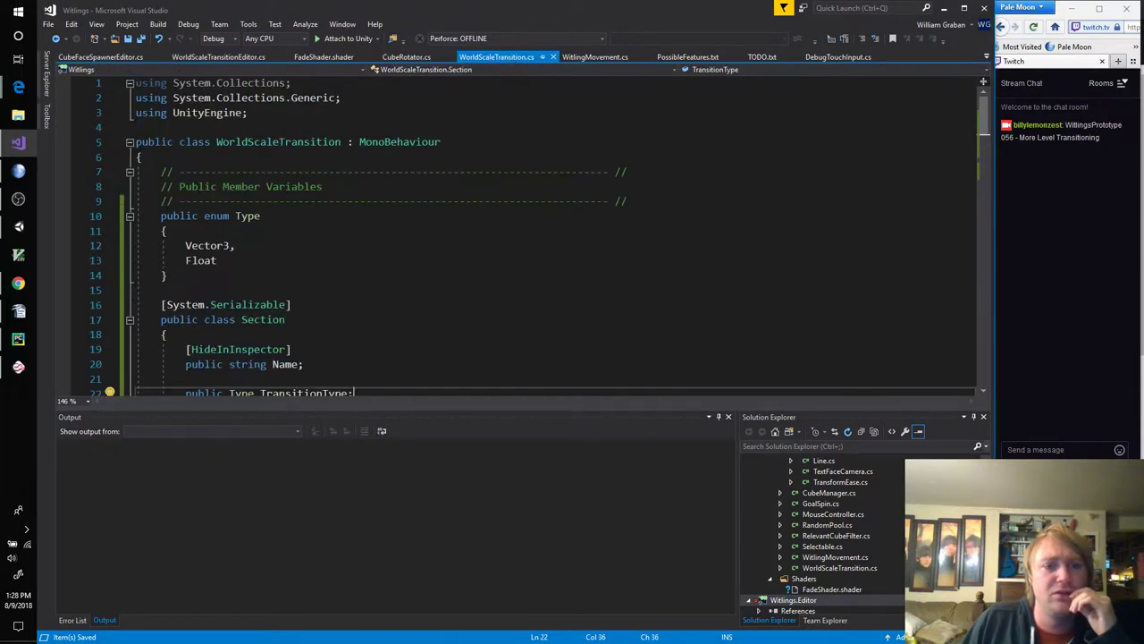
pyautogui.scroll(-3)
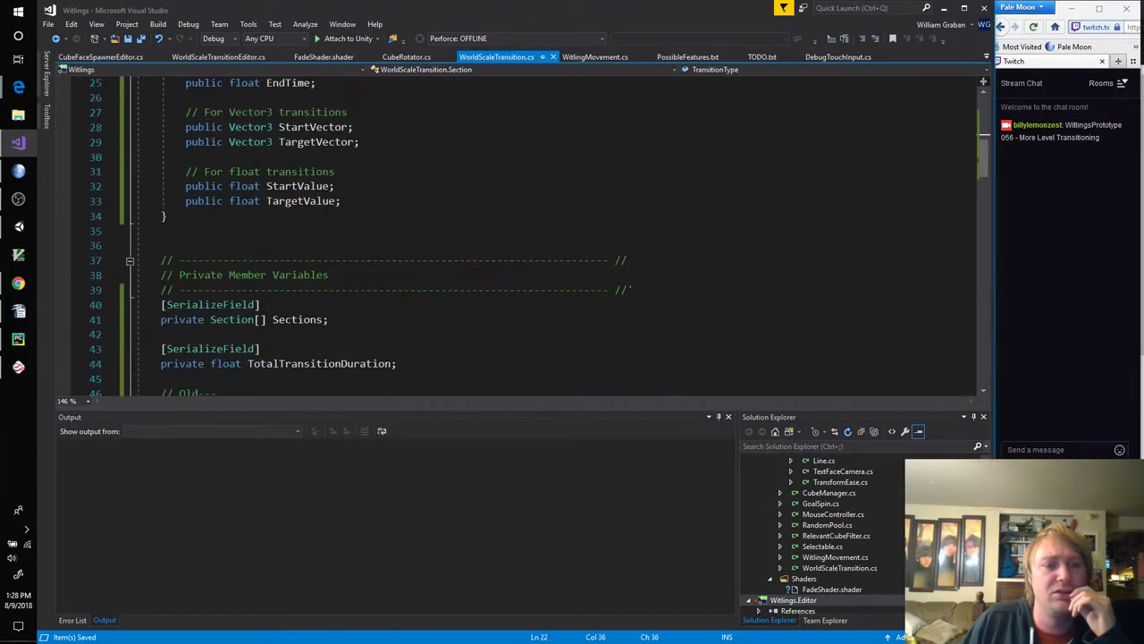
pyautogui.doubleClick(183, 319)
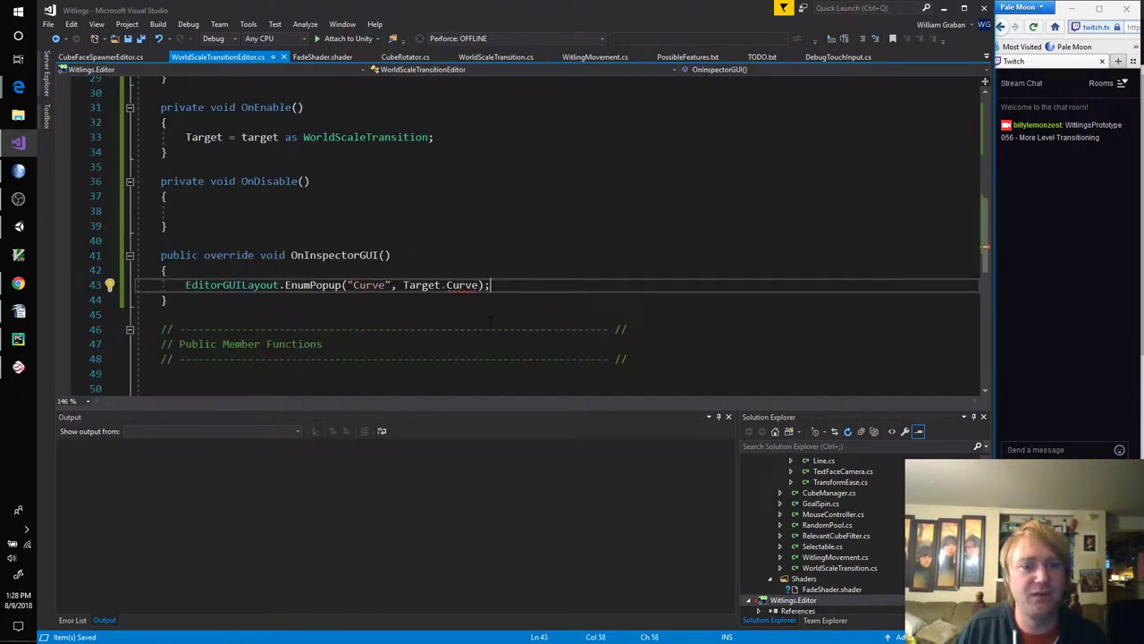
pyautogui.write('.')
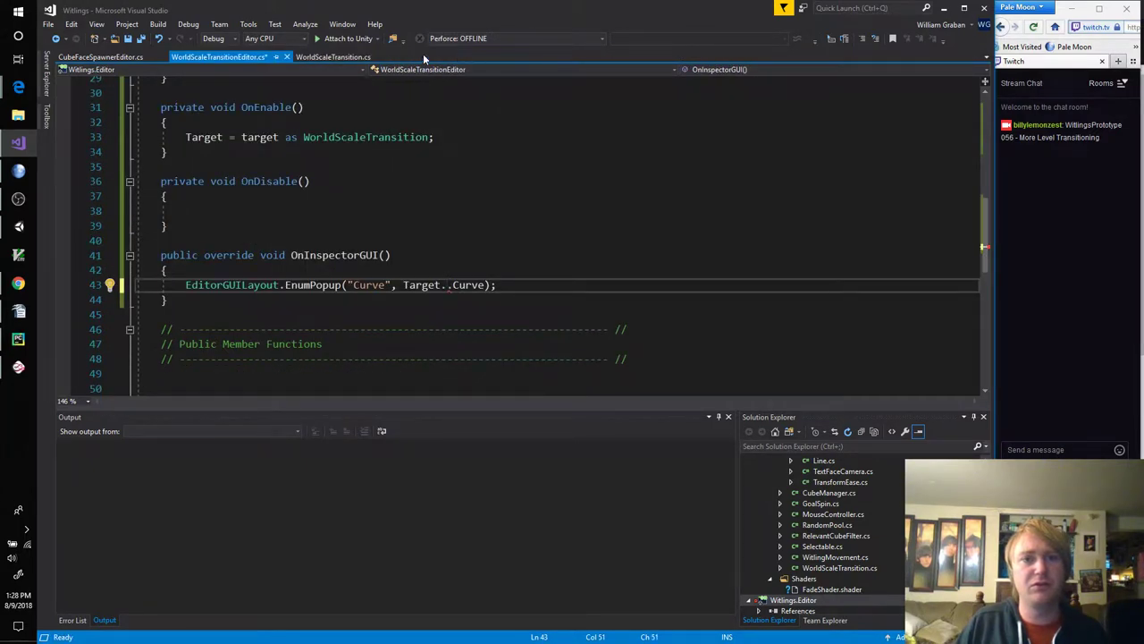
# Step: Save, duplicate the EnumPopup line and relabel it "Type" for the section's TransitionType
pyautogui.click(332, 55)
pyautogui.write('Sections[0]')
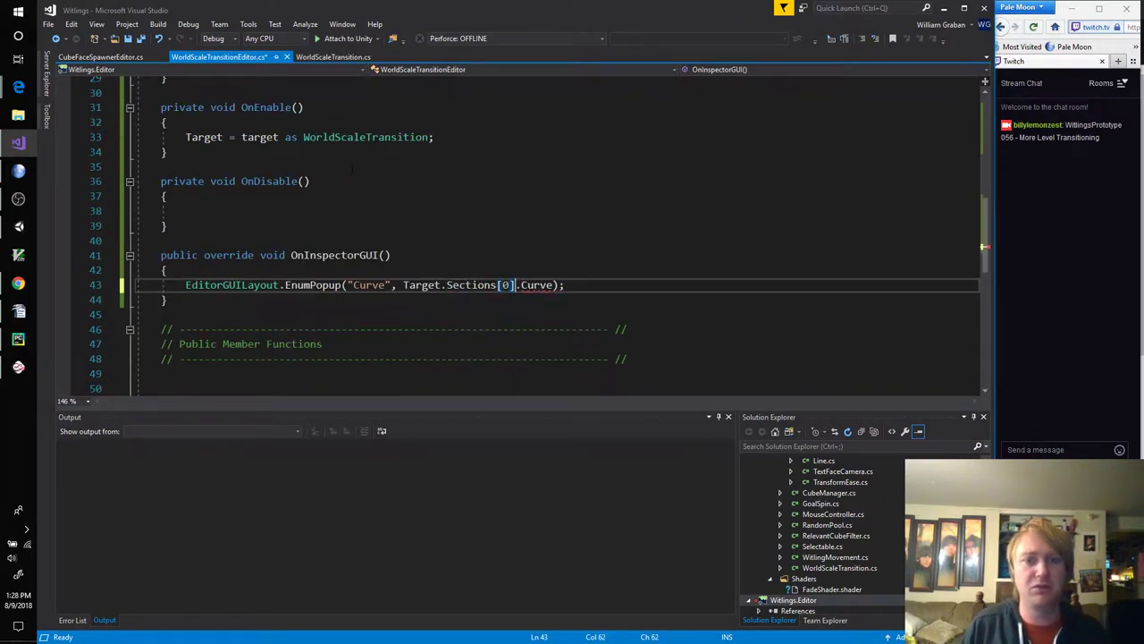
pyautogui.press('ctrl+s')
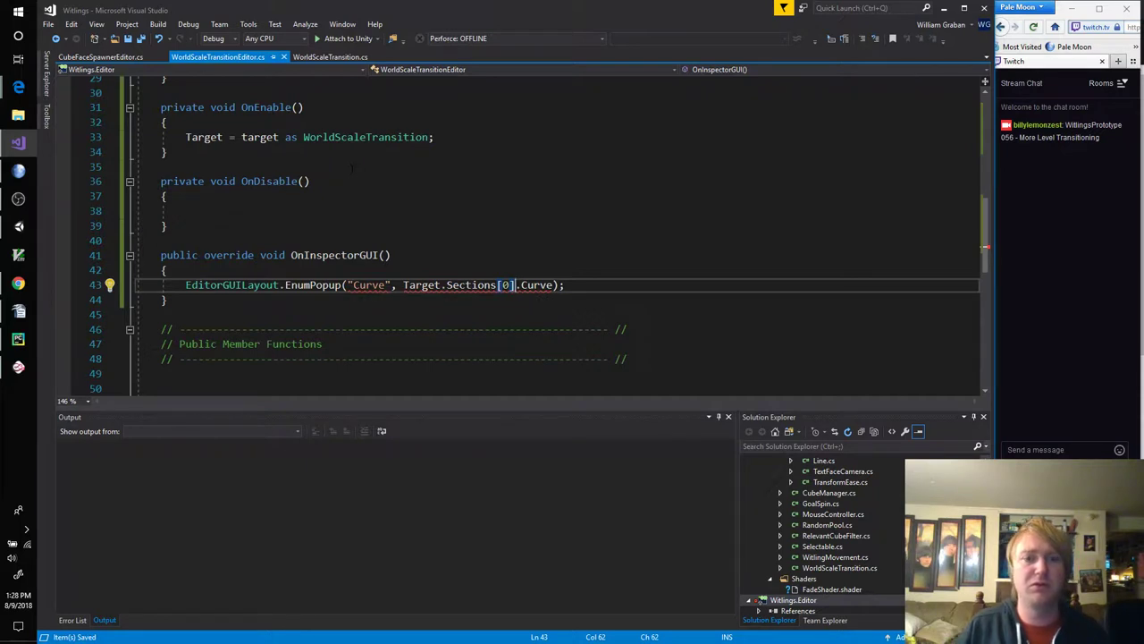
pyautogui.moveTo(537, 284)
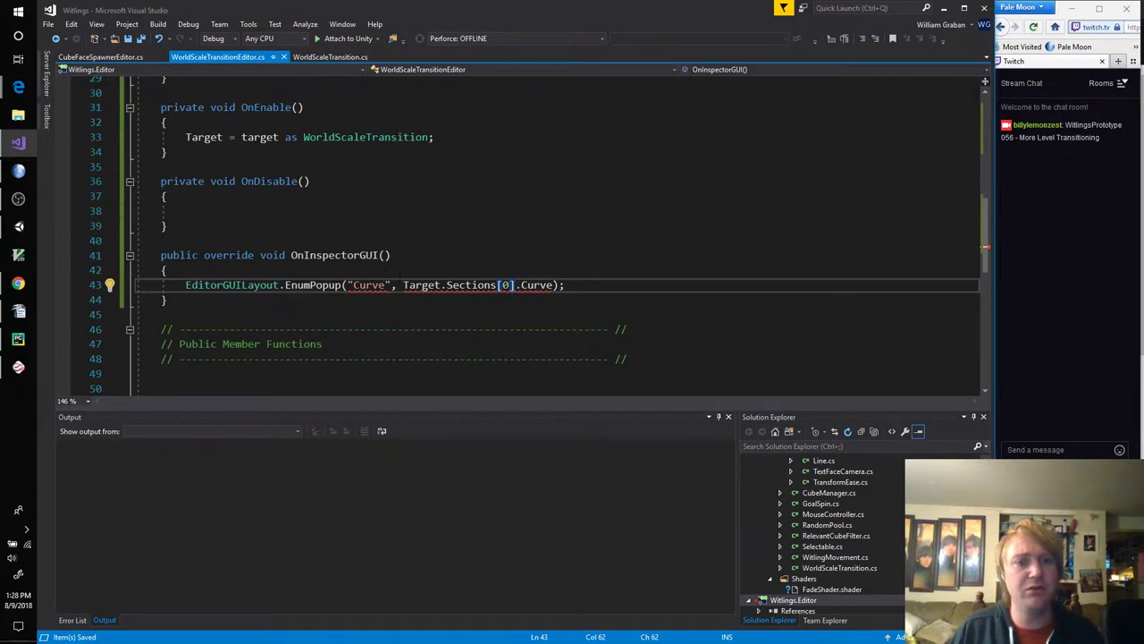
pyautogui.press('Return')
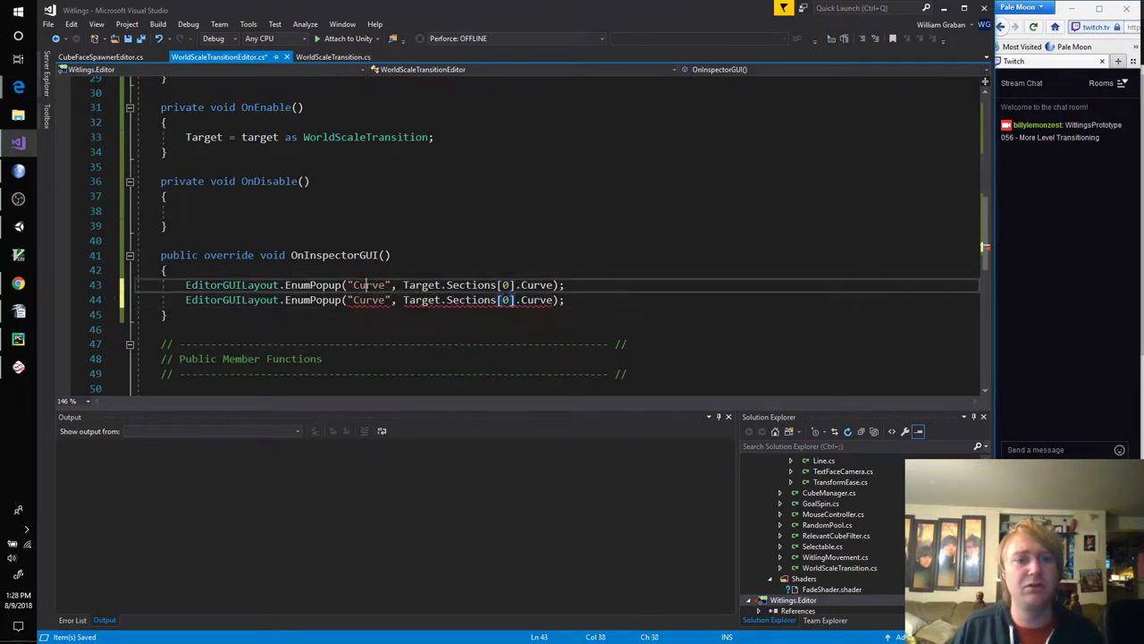
pyautogui.write('Type')
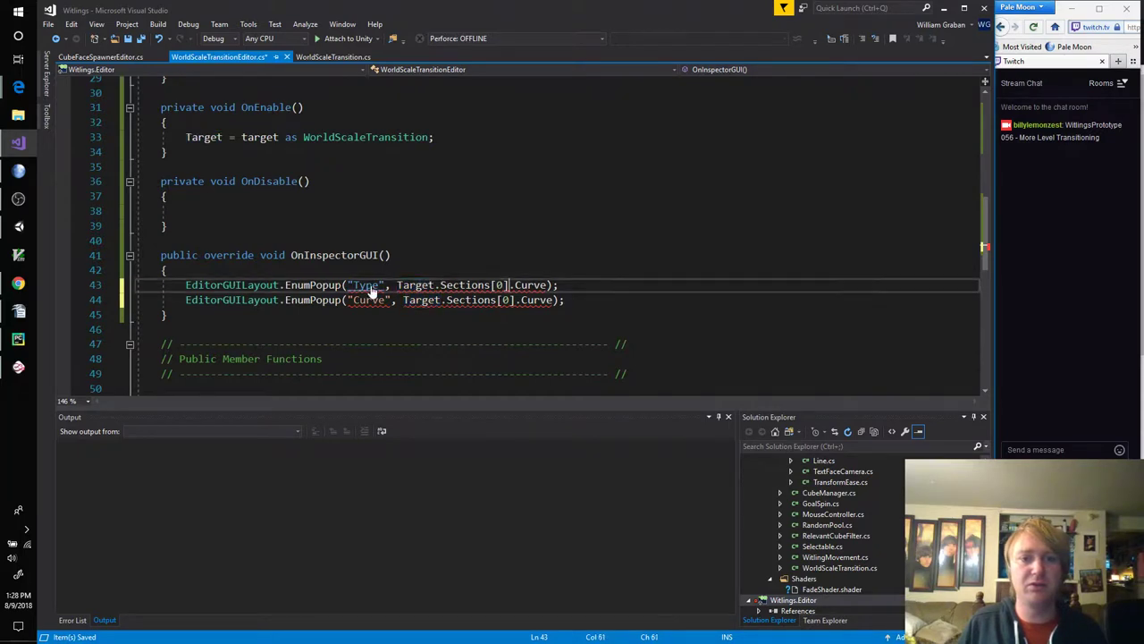
pyautogui.write('.Type')
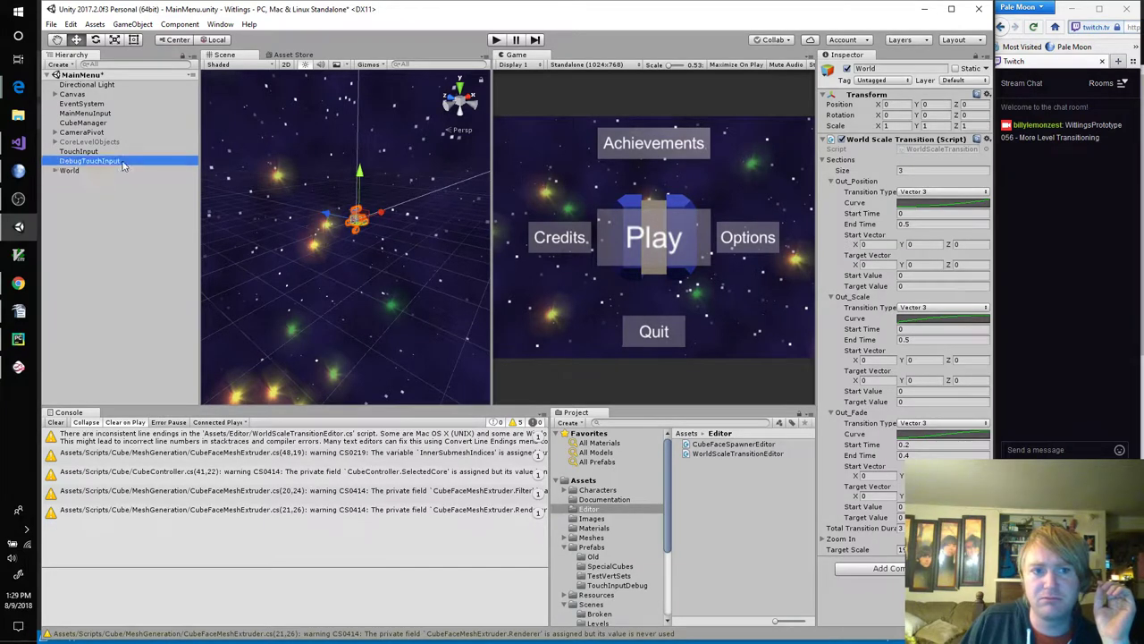
pyautogui.click(68, 170)
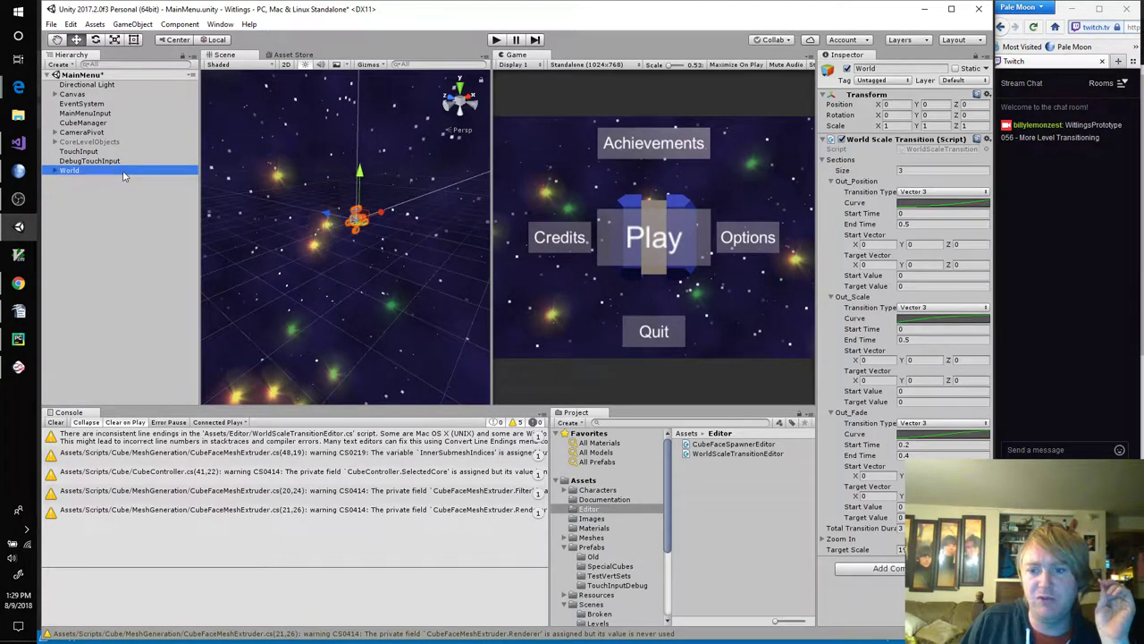
pyautogui.moveTo(175, 190)
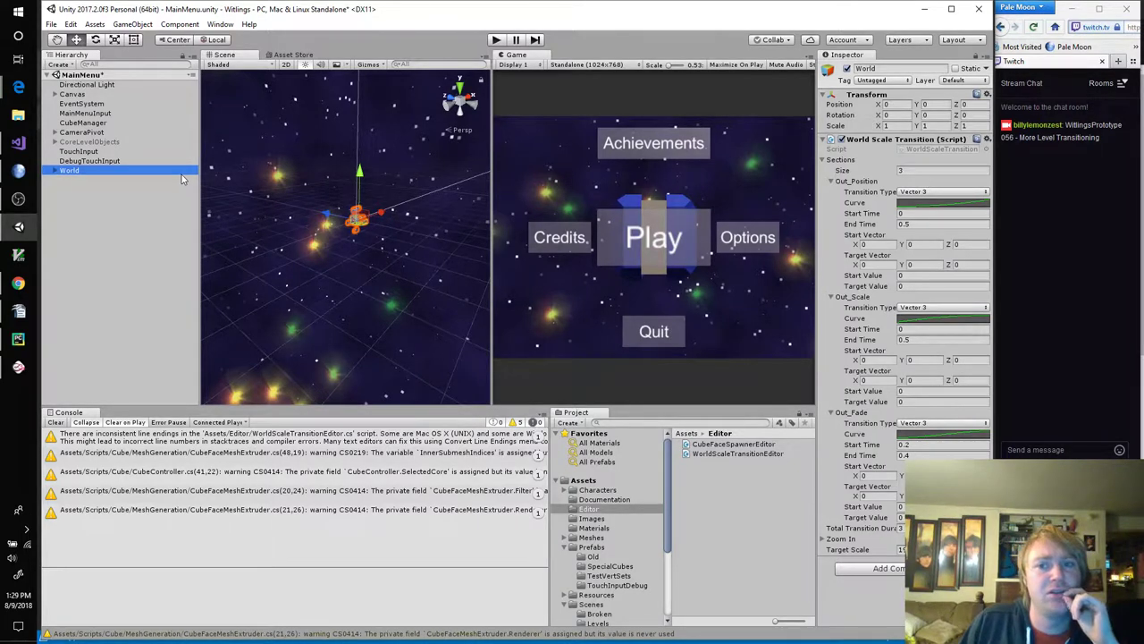
pyautogui.moveTo(612, 300)
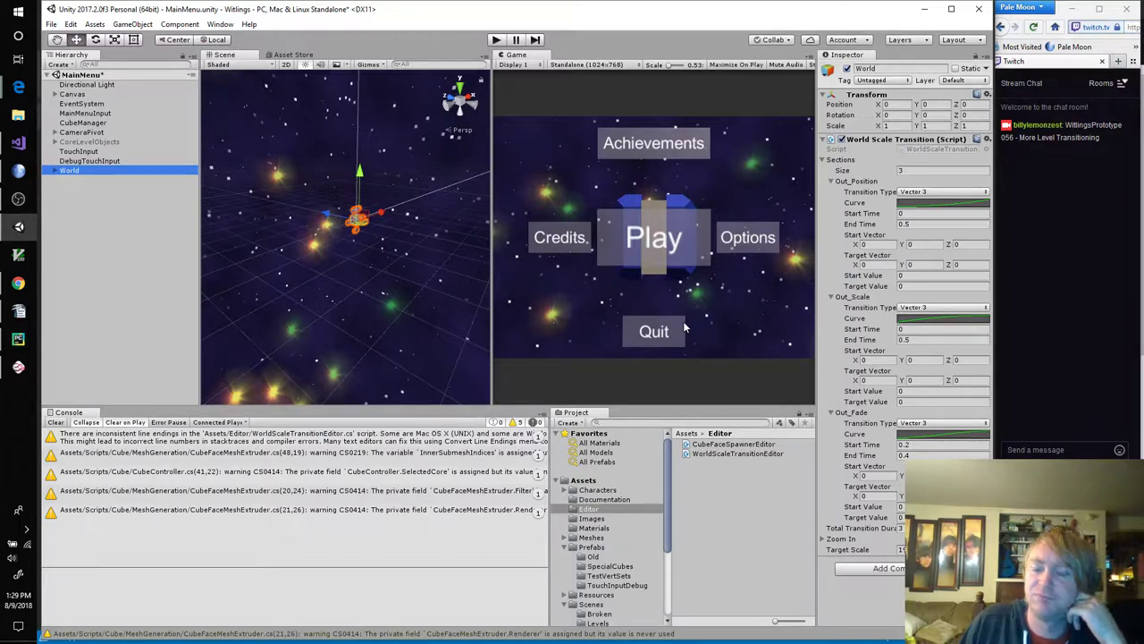
pyautogui.moveTo(681, 325)
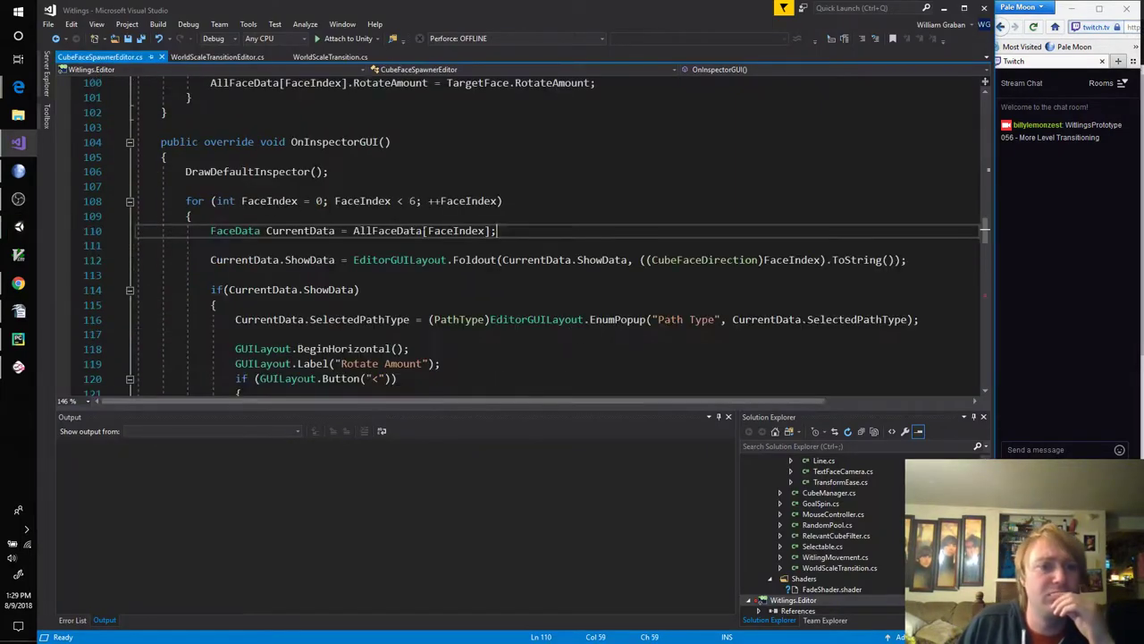
# Step: Scroll through CubeFaceSpawnerEditor's OnEnable, OnInspectorGUI foldouts and [CustomEditor] header
pyautogui.scroll(3)
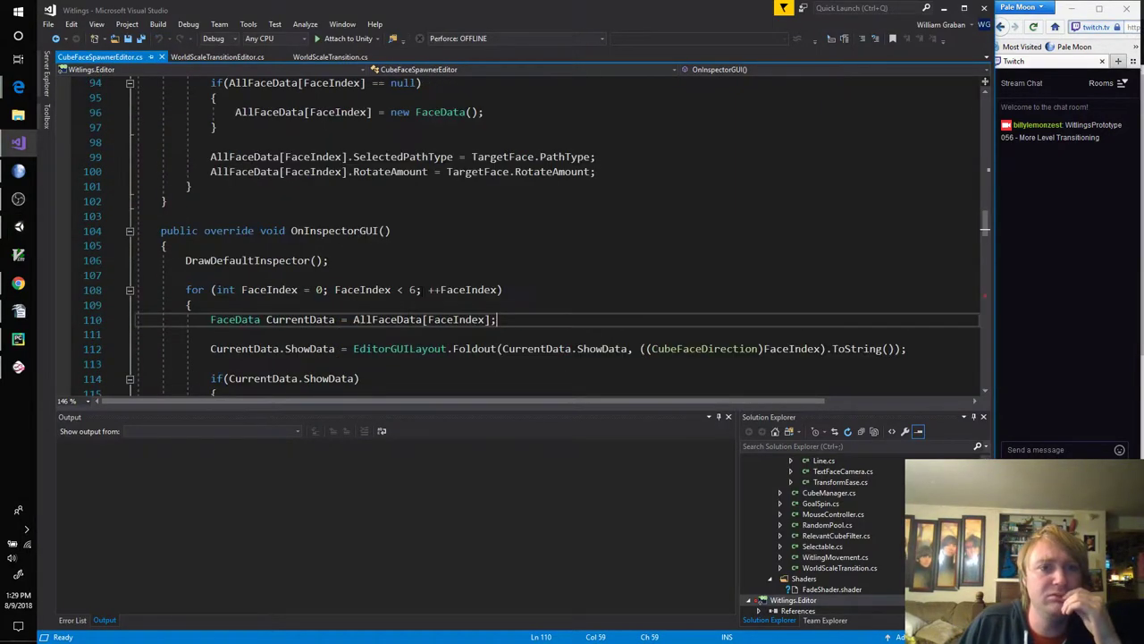
pyautogui.scroll(3)
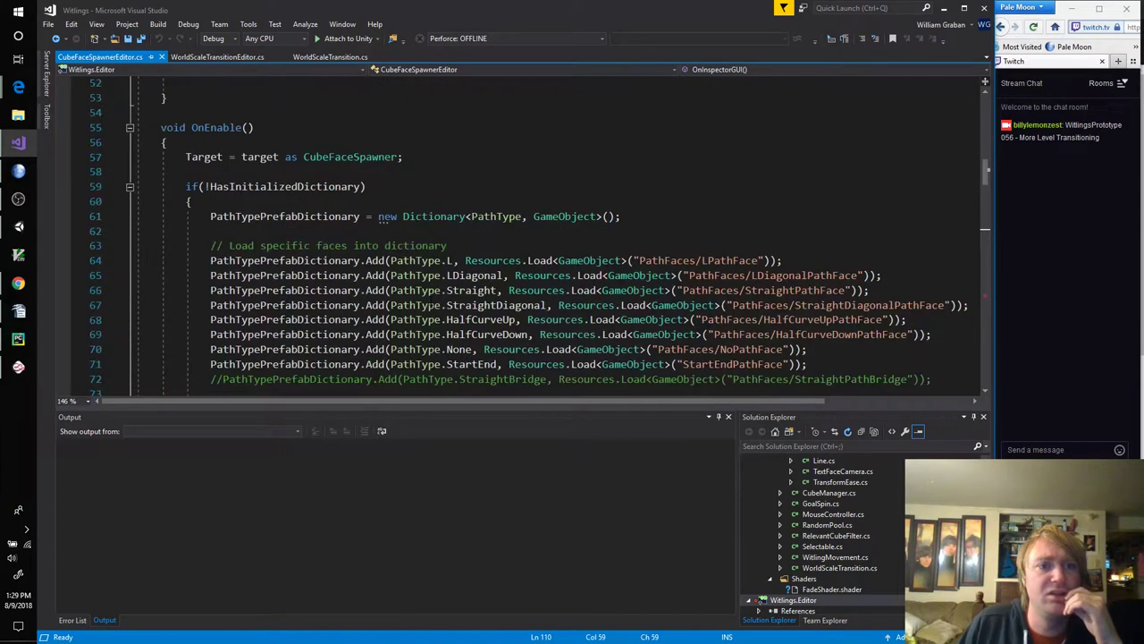
pyautogui.click(339, 157)
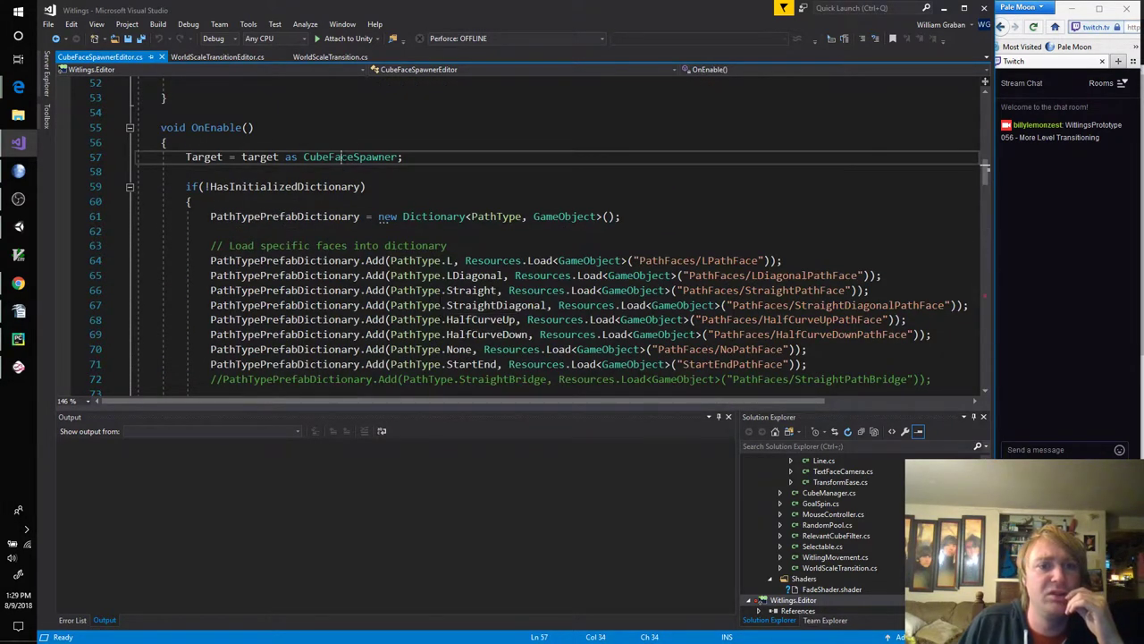
pyautogui.scroll(-3)
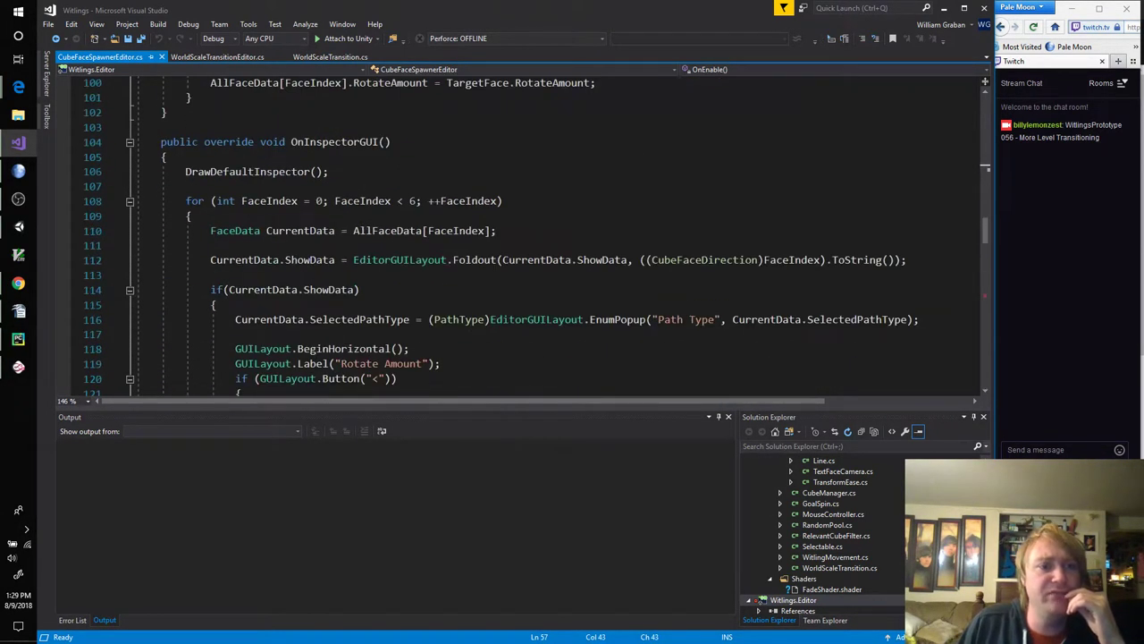
pyautogui.scroll(-3)
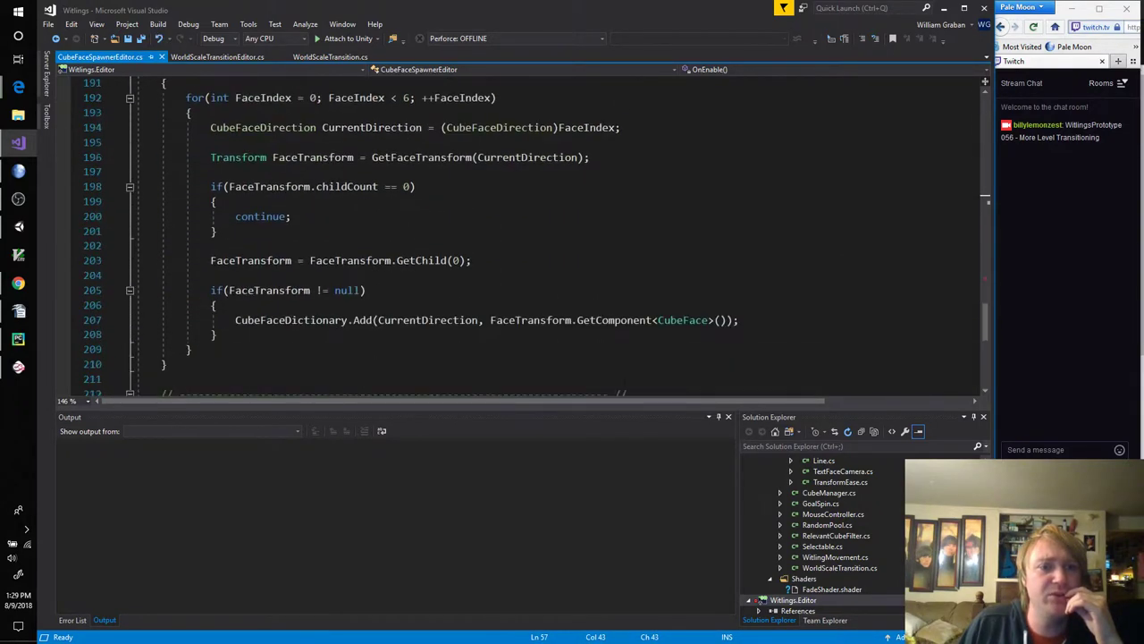
pyautogui.scroll(3)
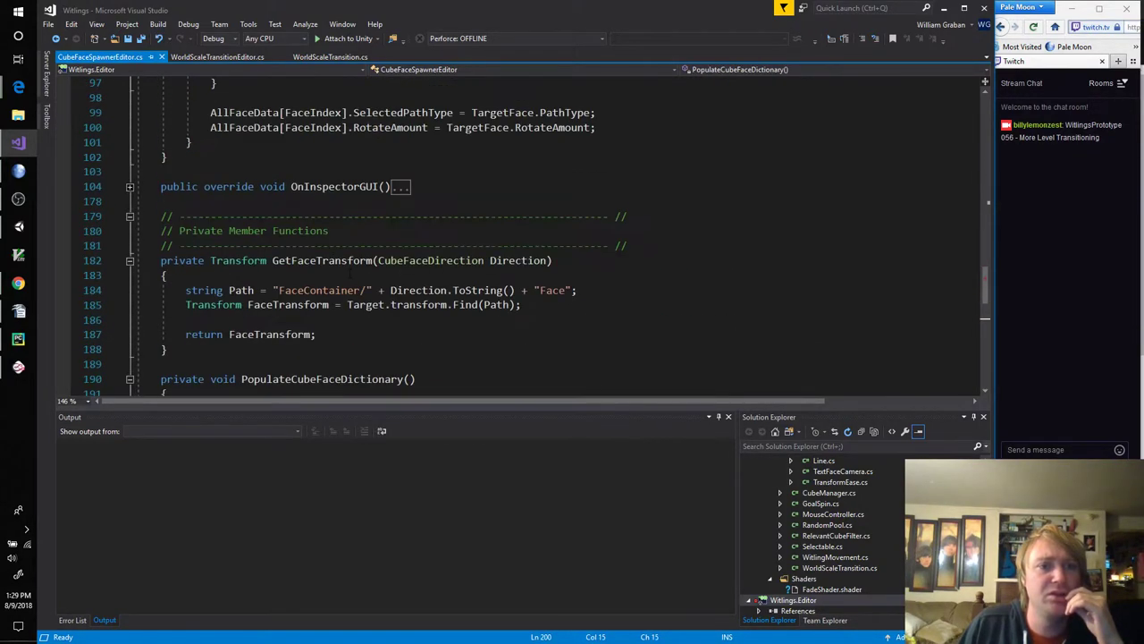
pyautogui.scroll(3)
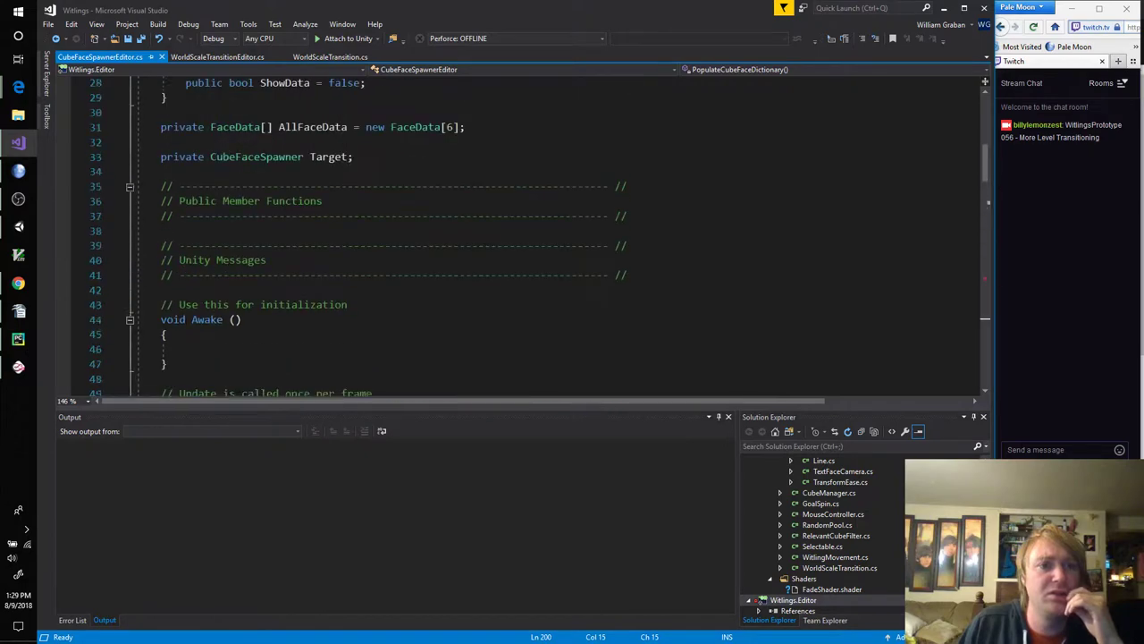
pyautogui.scroll(3)
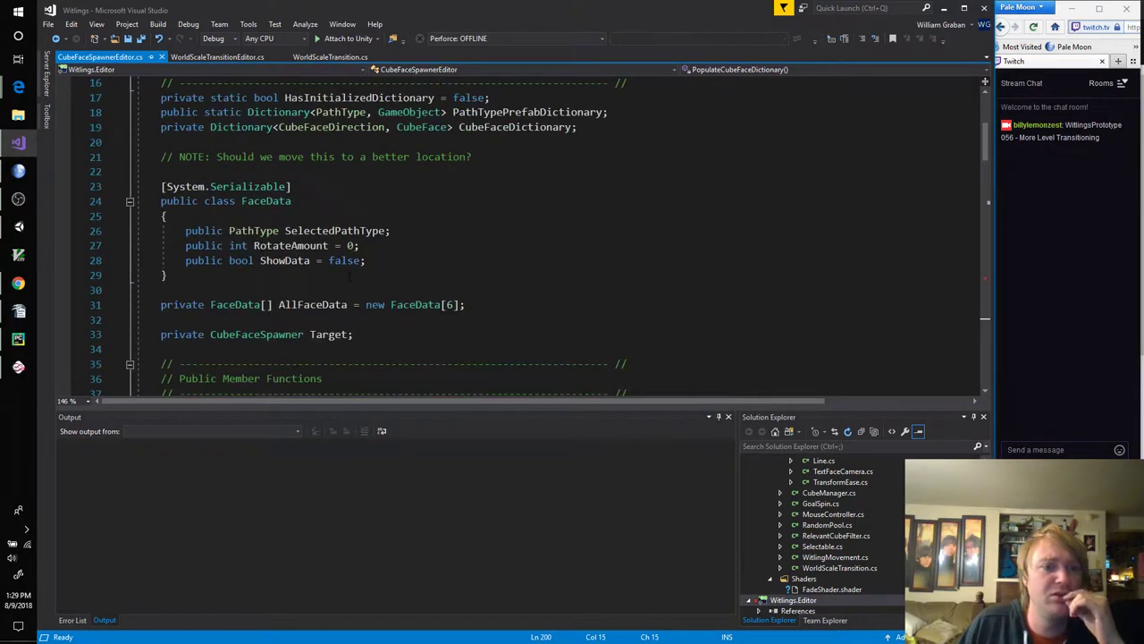
pyautogui.scroll(3)
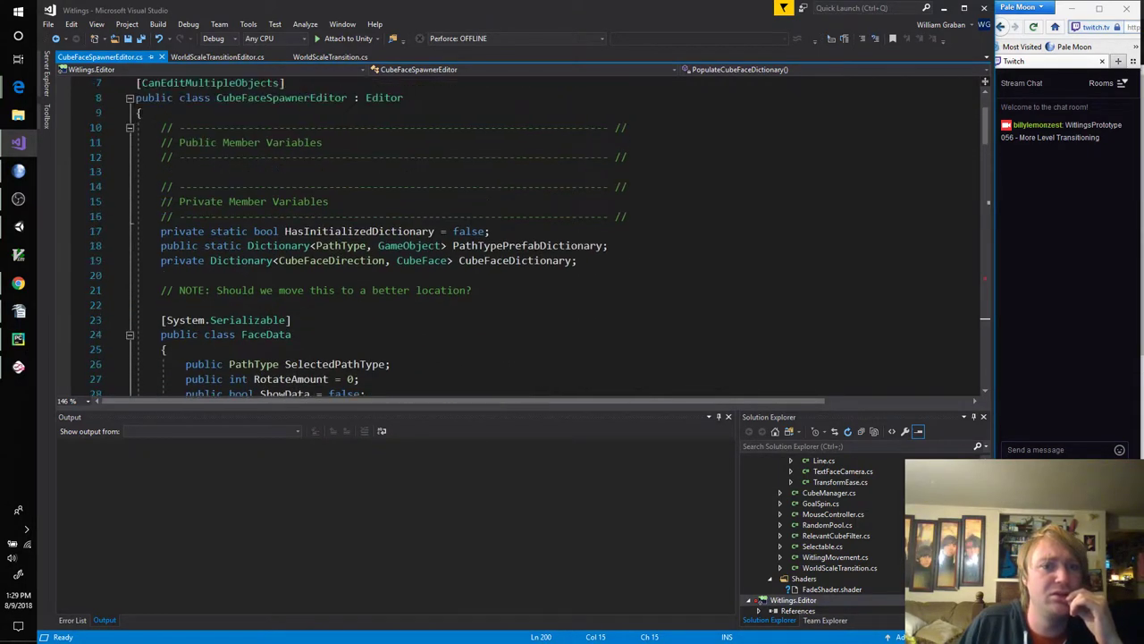
pyautogui.scroll(3)
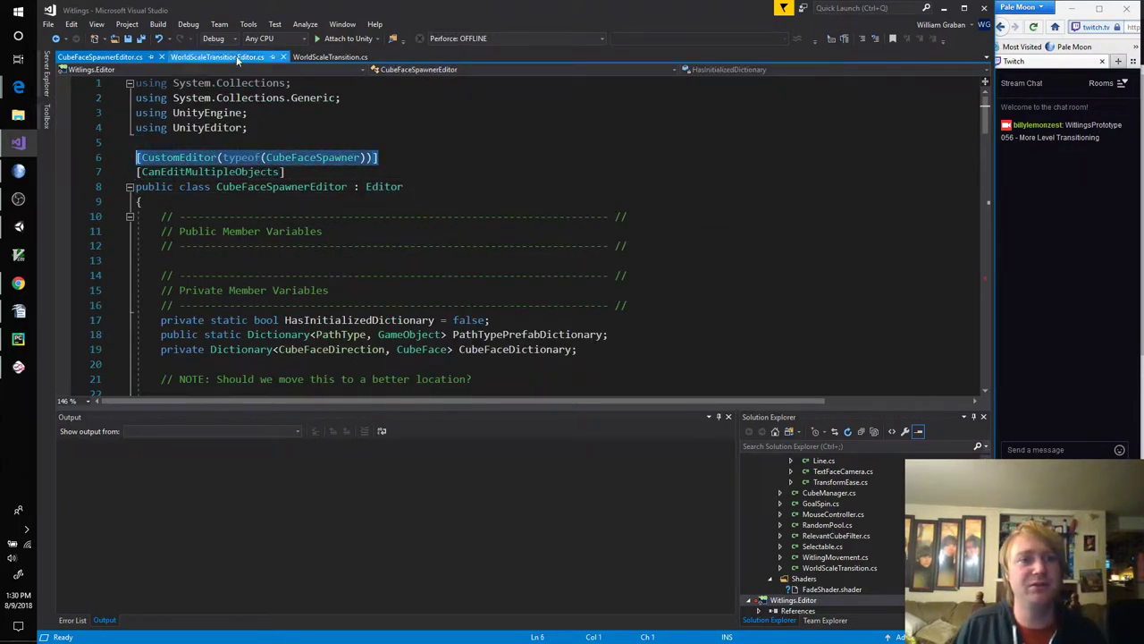
# Step: Paste the [CustomEditor] attribute above WorldScaleTransitionEditor, retyped toward WorldScaleTransition
pyautogui.click(215, 55)
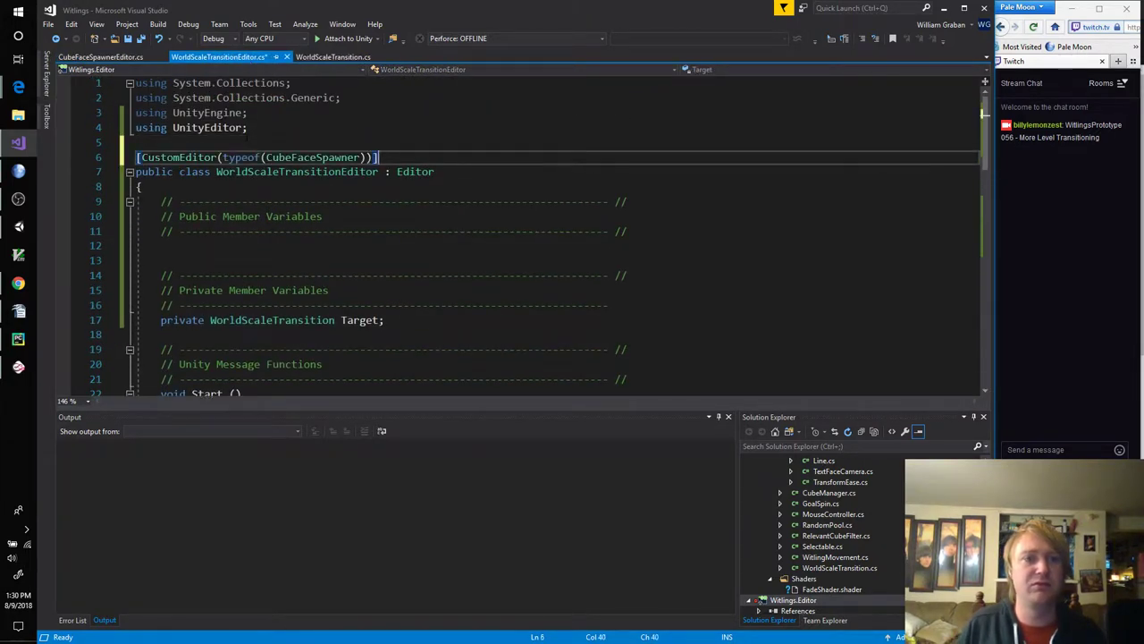
pyautogui.write('WS')
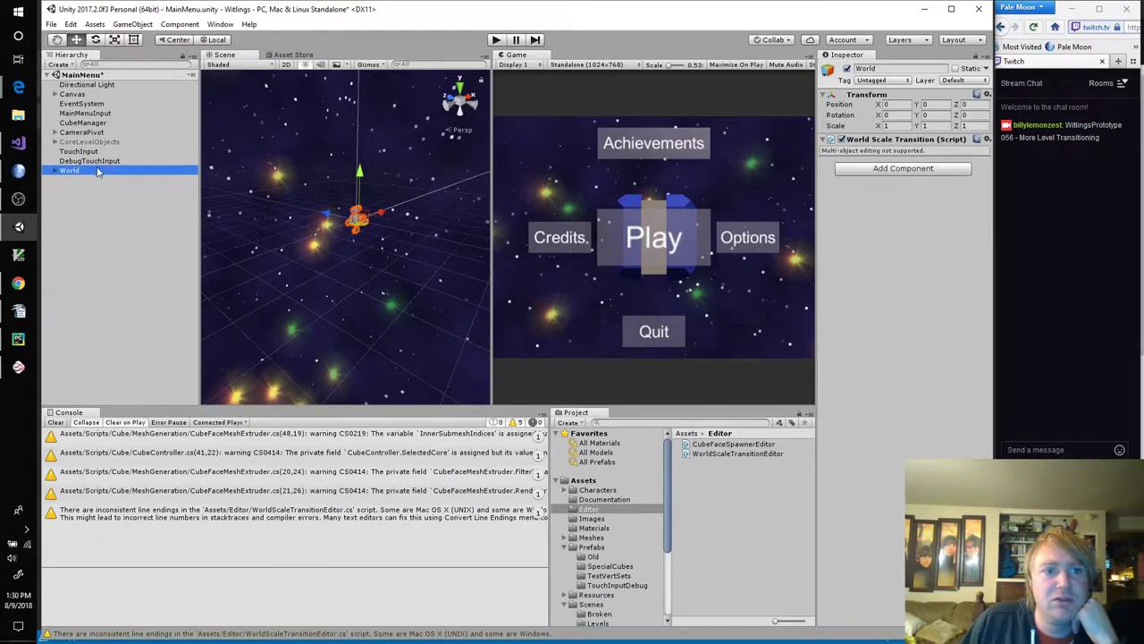
# Step: Select World in the Hierarchy and check its World Scale Transition inspector
pyautogui.click(55, 170)
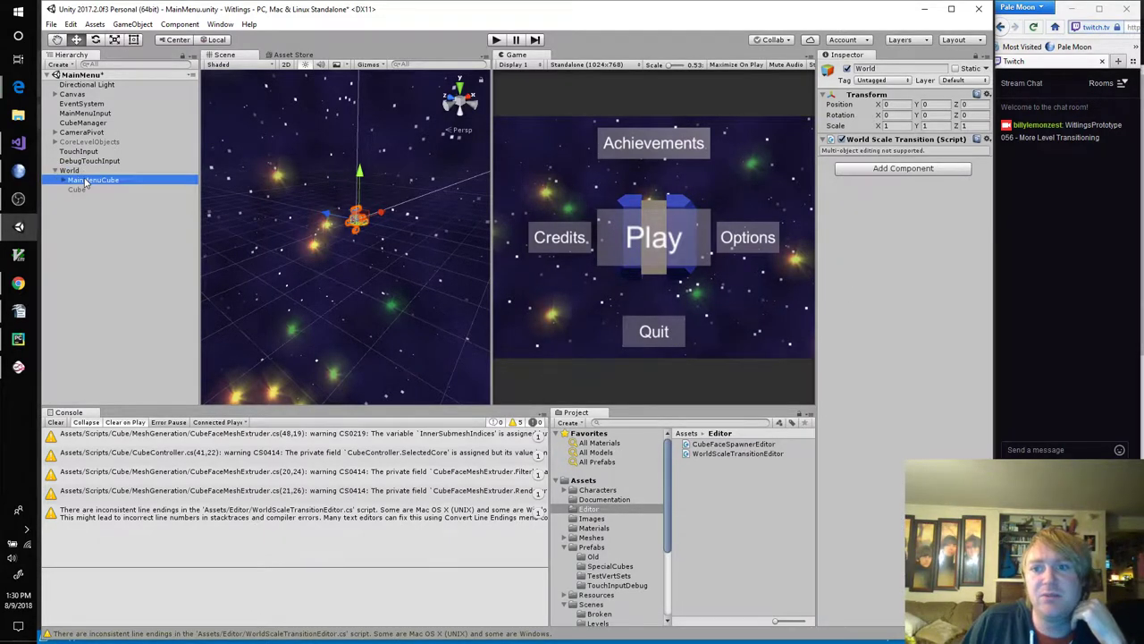
pyautogui.click(69, 170)
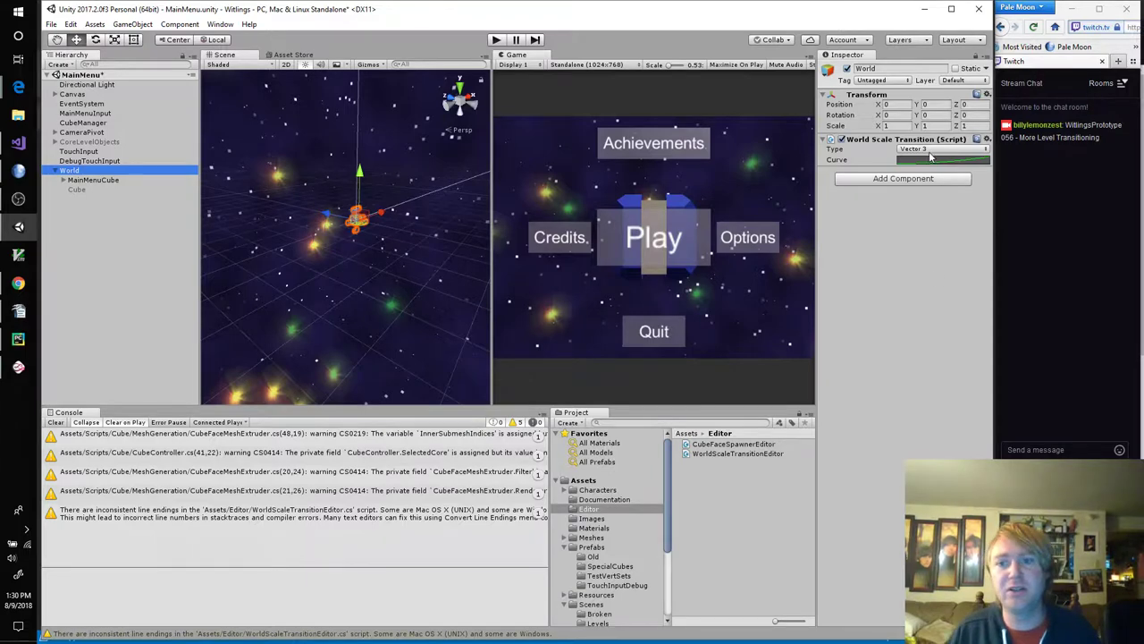
pyautogui.click(938, 149)
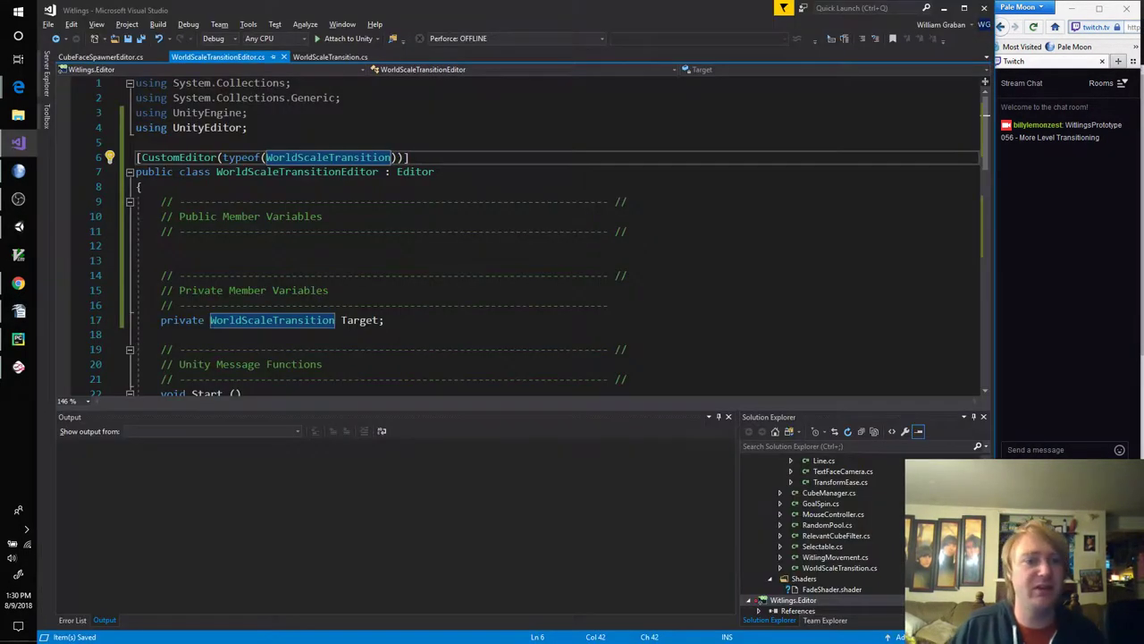
# Step: Assign the Type popup result back to Target.Sections[0].TransitionType
pyautogui.scroll(-3)
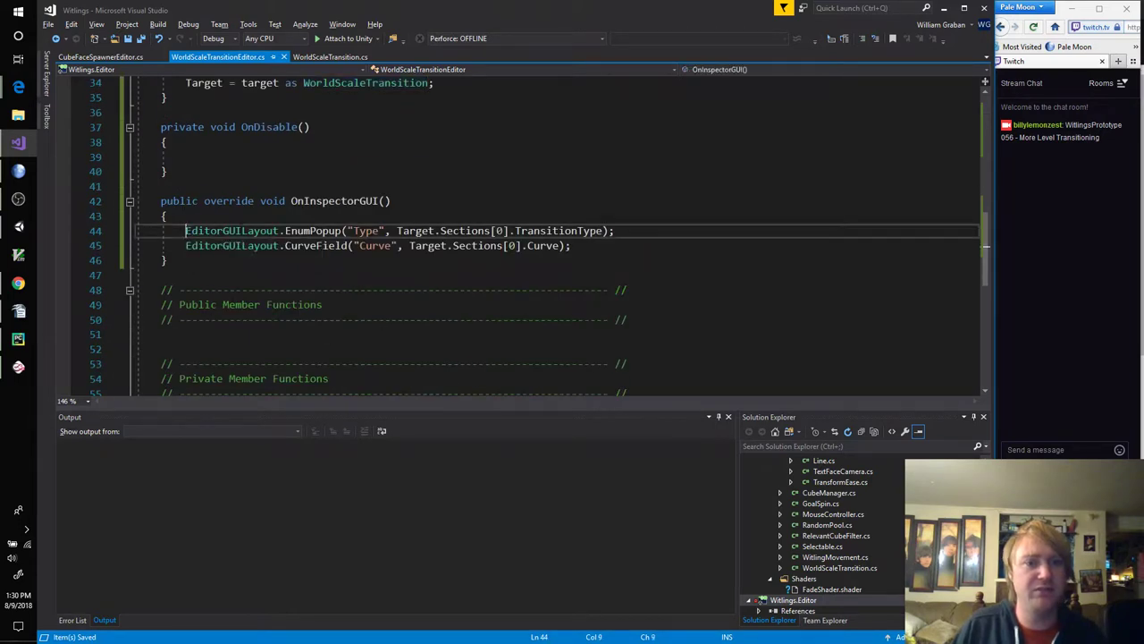
pyautogui.write('Target.Sections[0].TransitionType =')
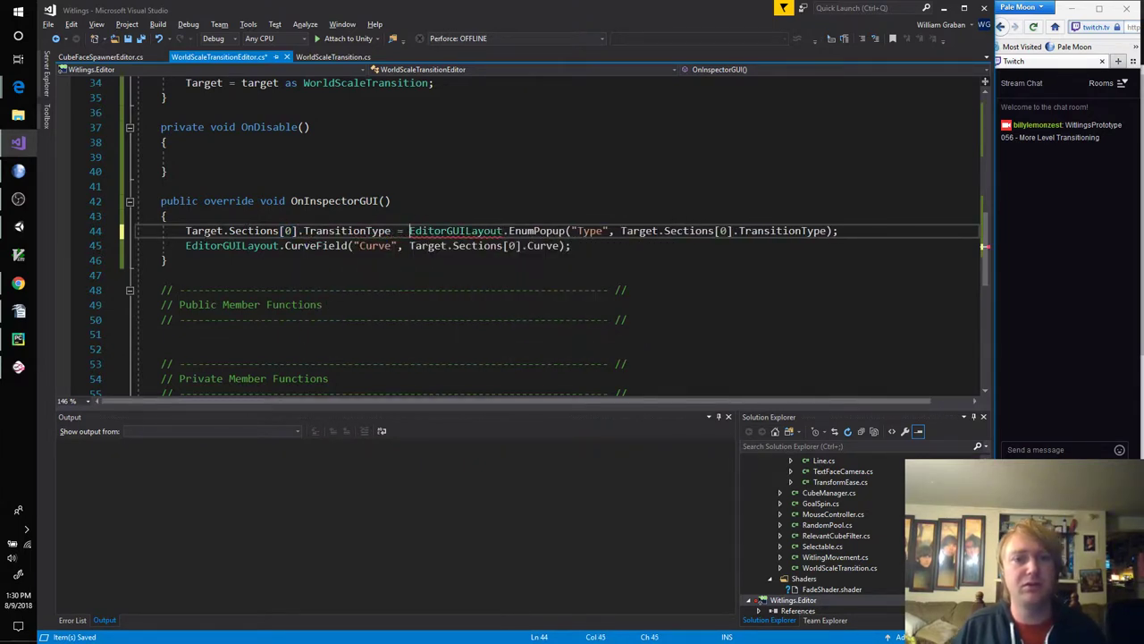
pyautogui.click(357, 245)
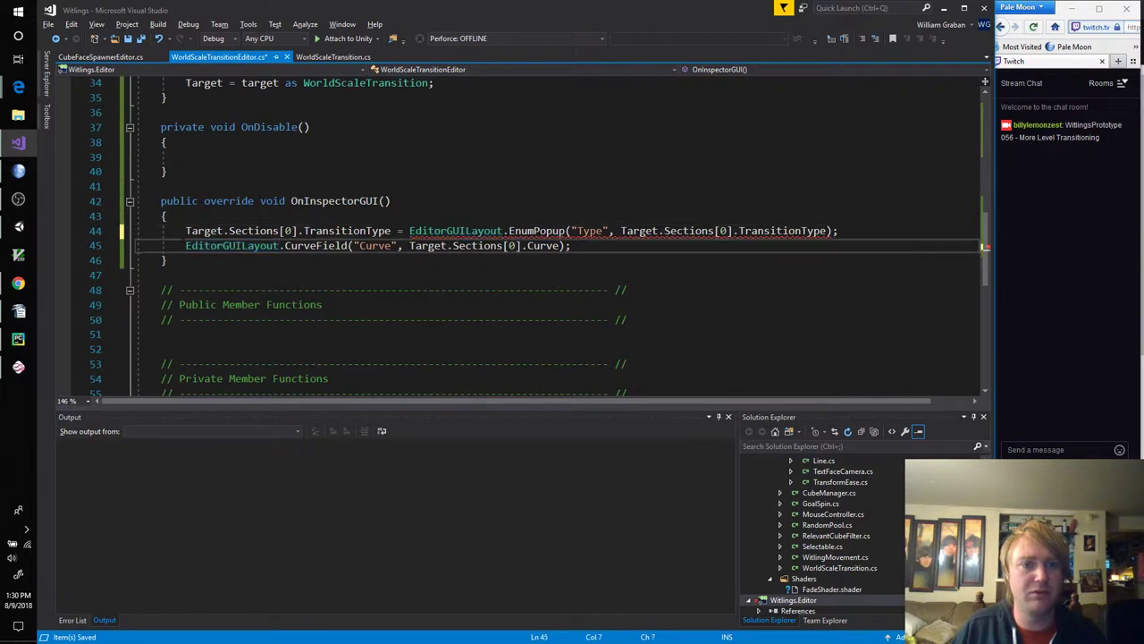
pyautogui.moveTo(454, 230)
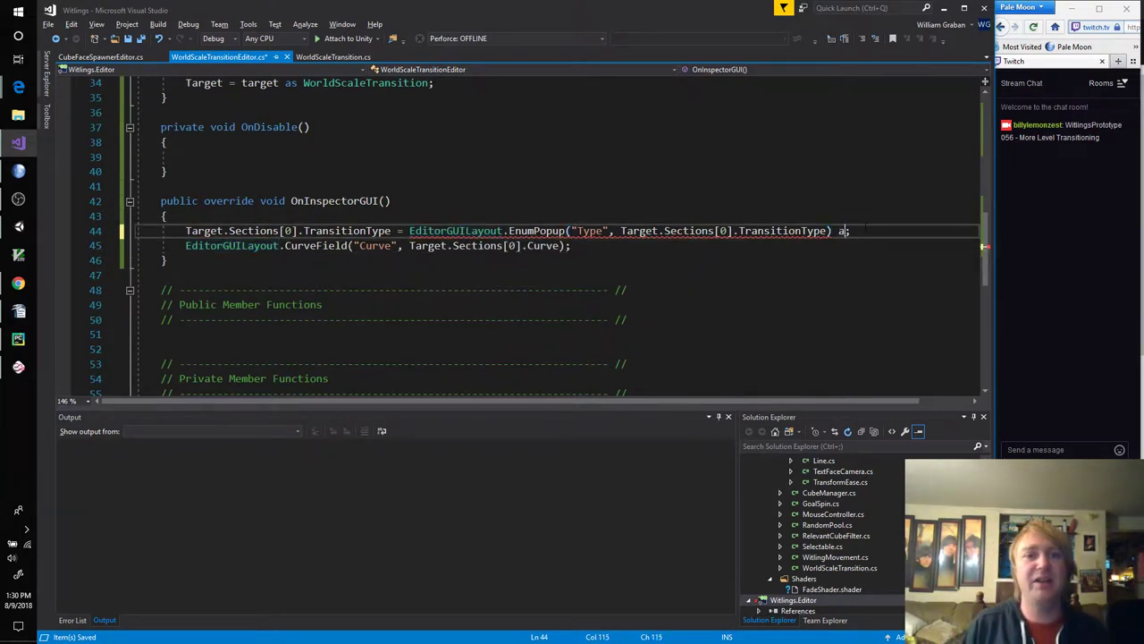
pyautogui.write('as WorldScaleTransition')
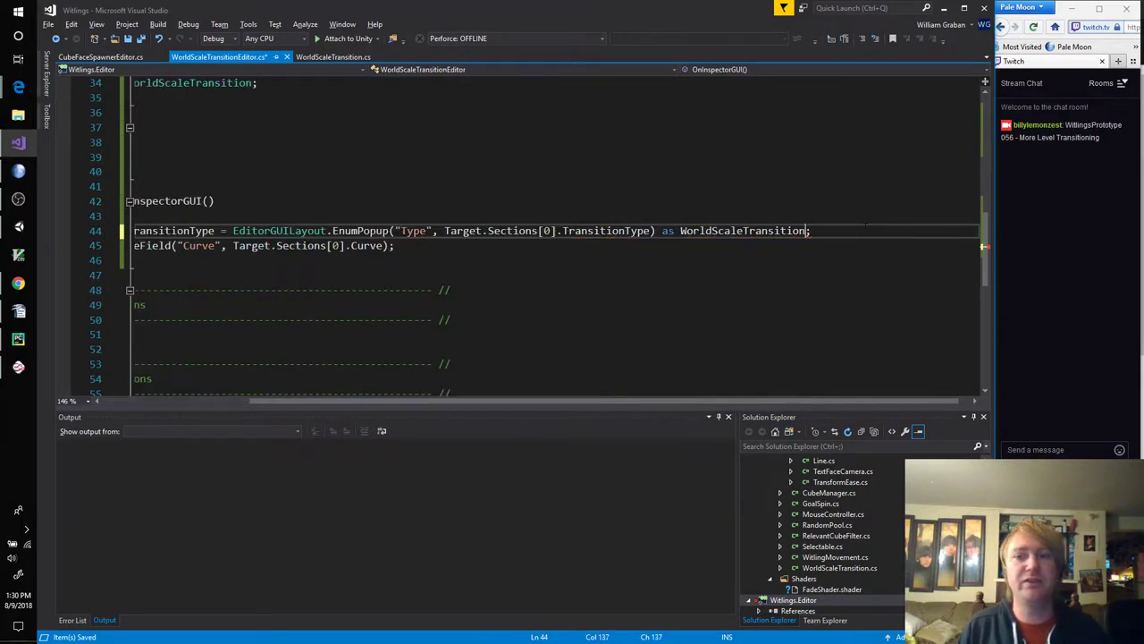
pyautogui.write('.Section')
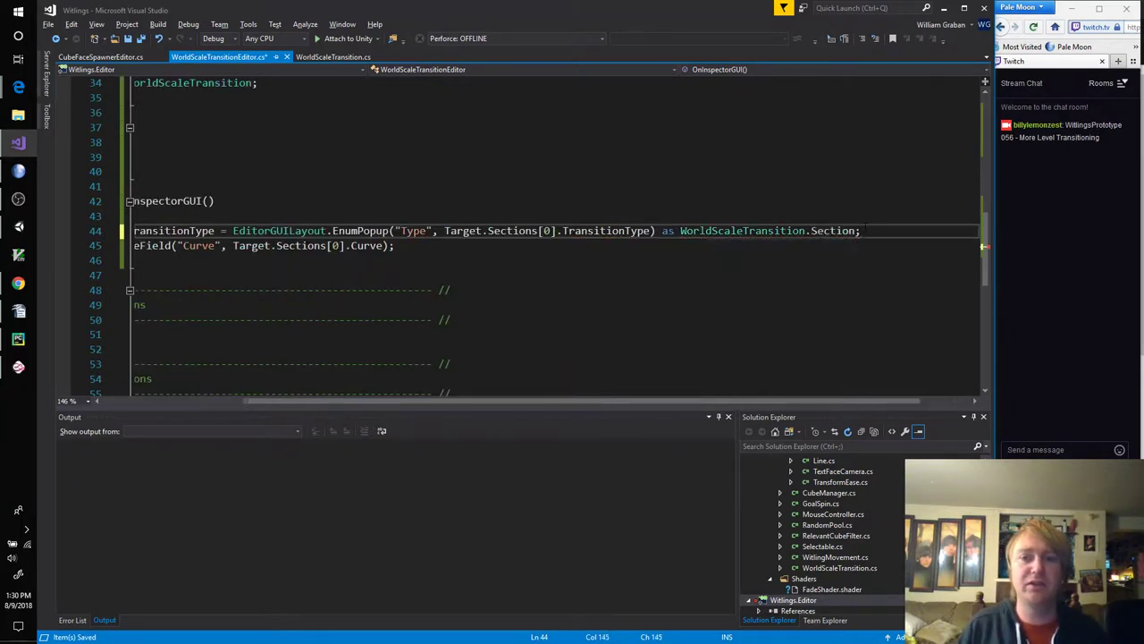
pyautogui.write('Tyoe')
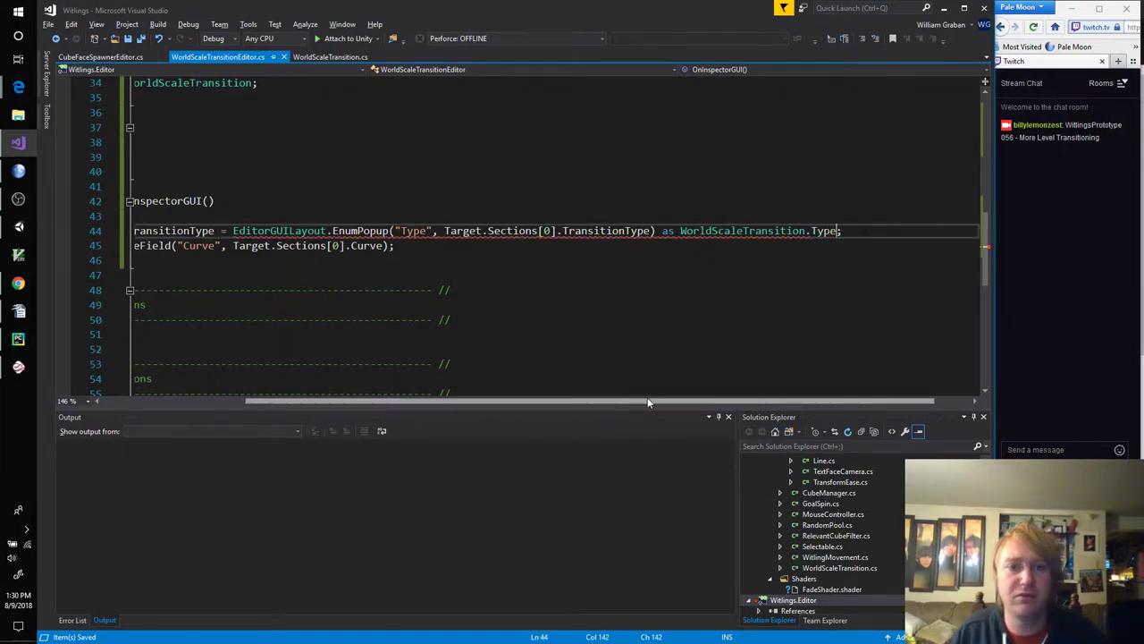
pyautogui.moveTo(822, 230)
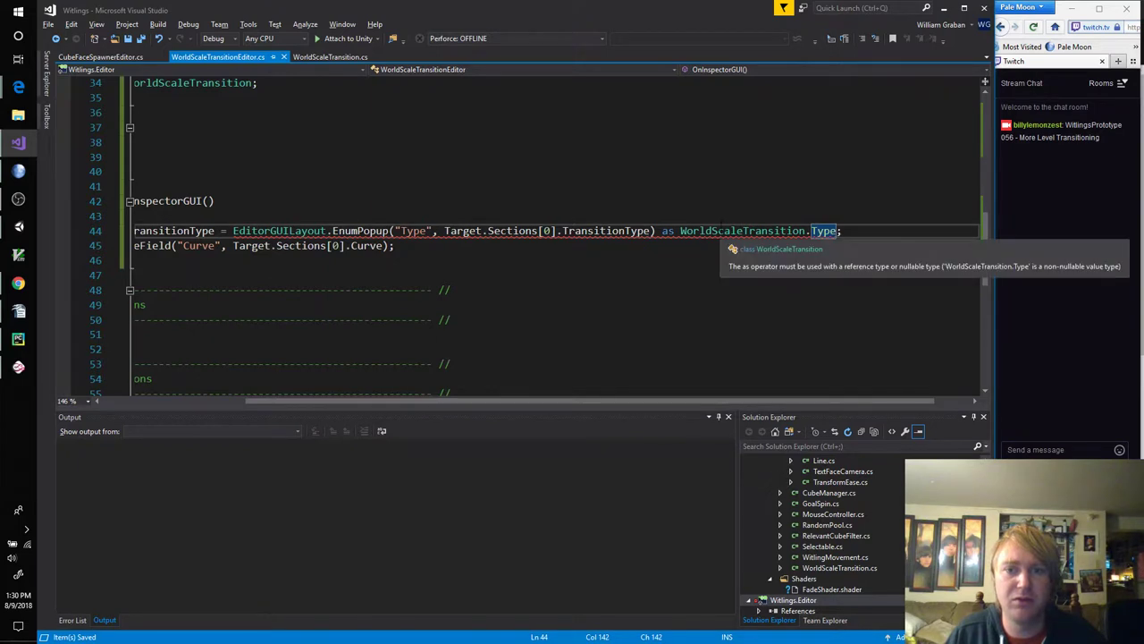
# Step: Replace the cast with (WorldScaleTransition.Type) before EditorGUILayout.EnumPopup
pyautogui.doubleClick(742, 231)
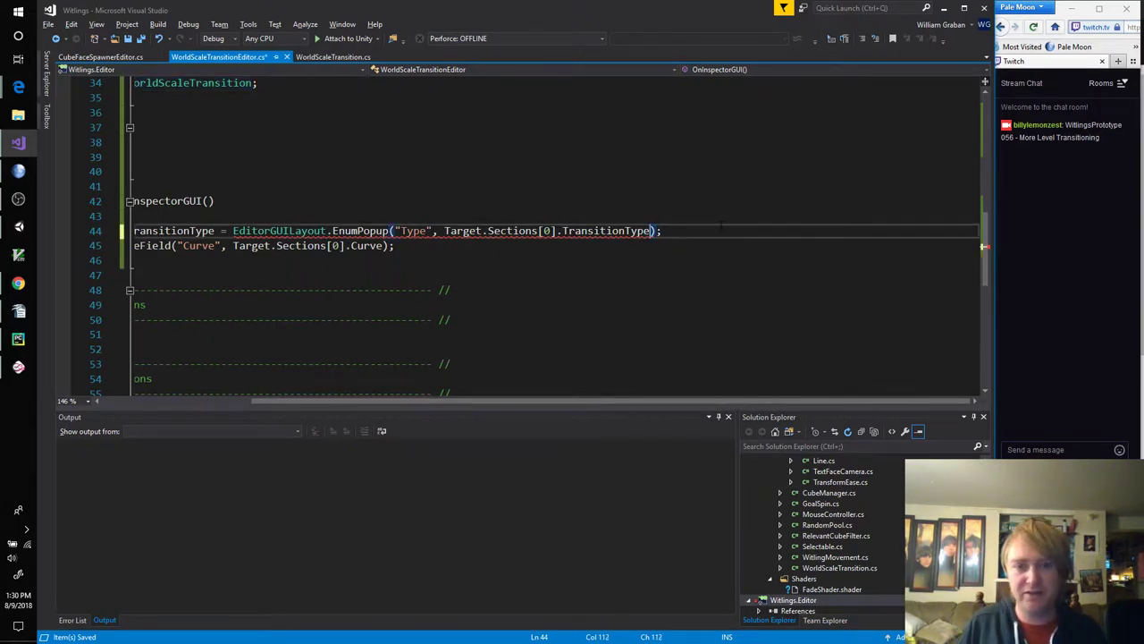
pyautogui.click(330, 231)
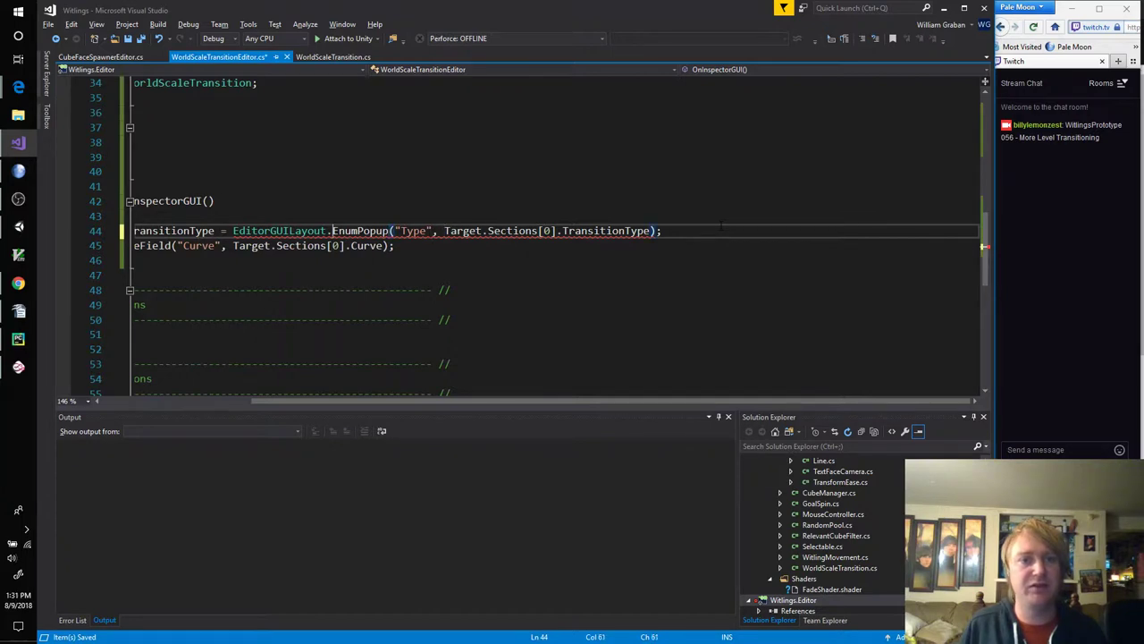
pyautogui.write('(WorldScaleTransition.Type)')
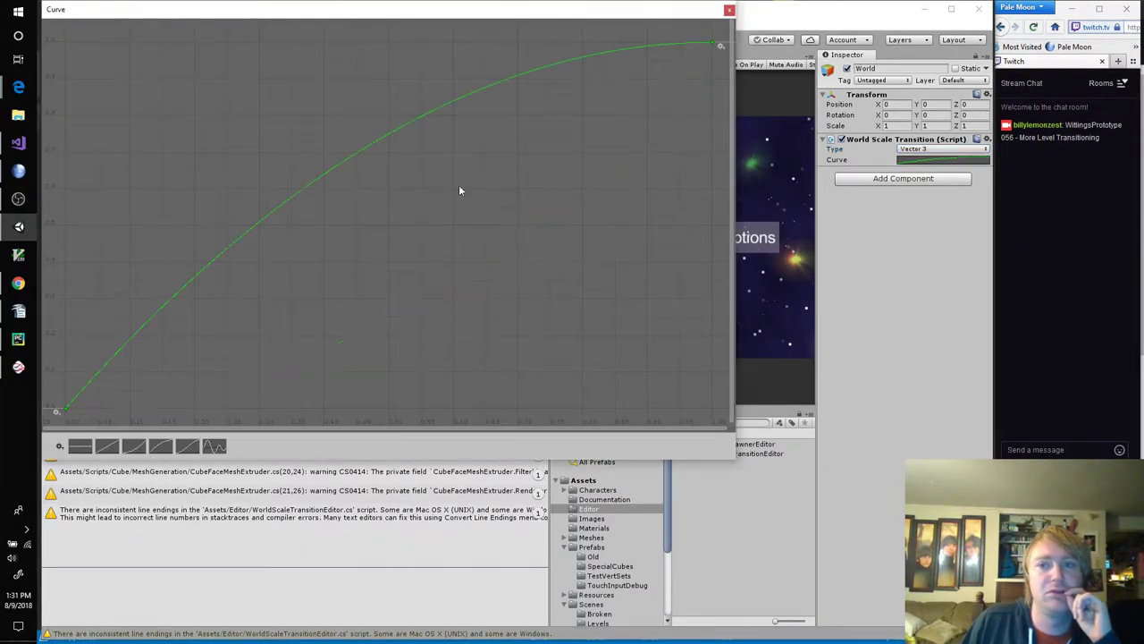
pyautogui.click(730, 10)
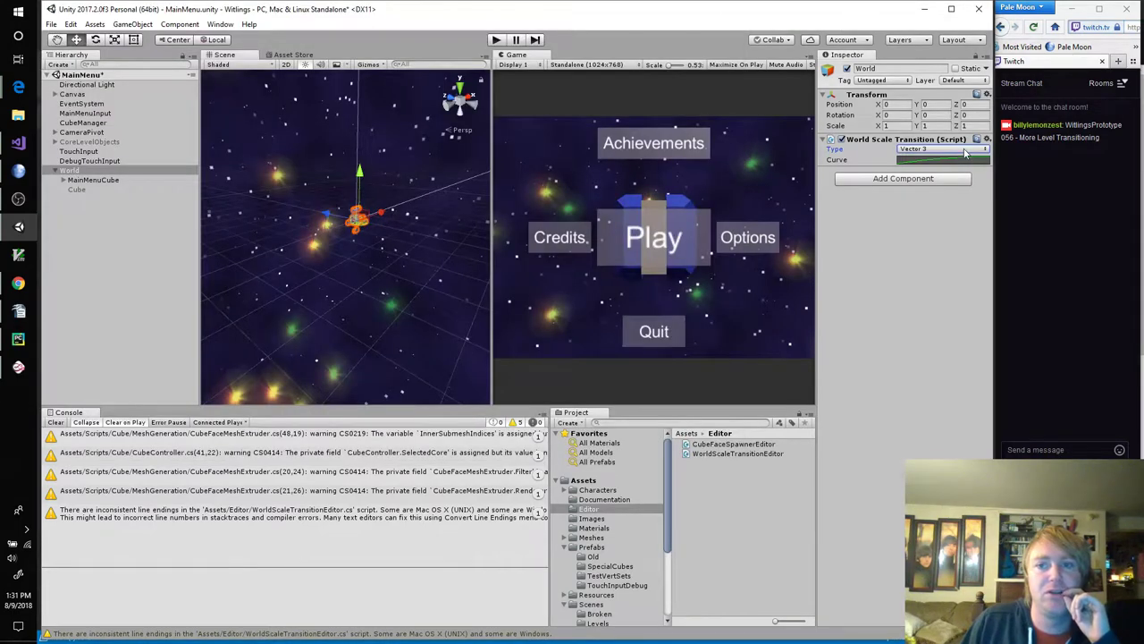
pyautogui.click(938, 150)
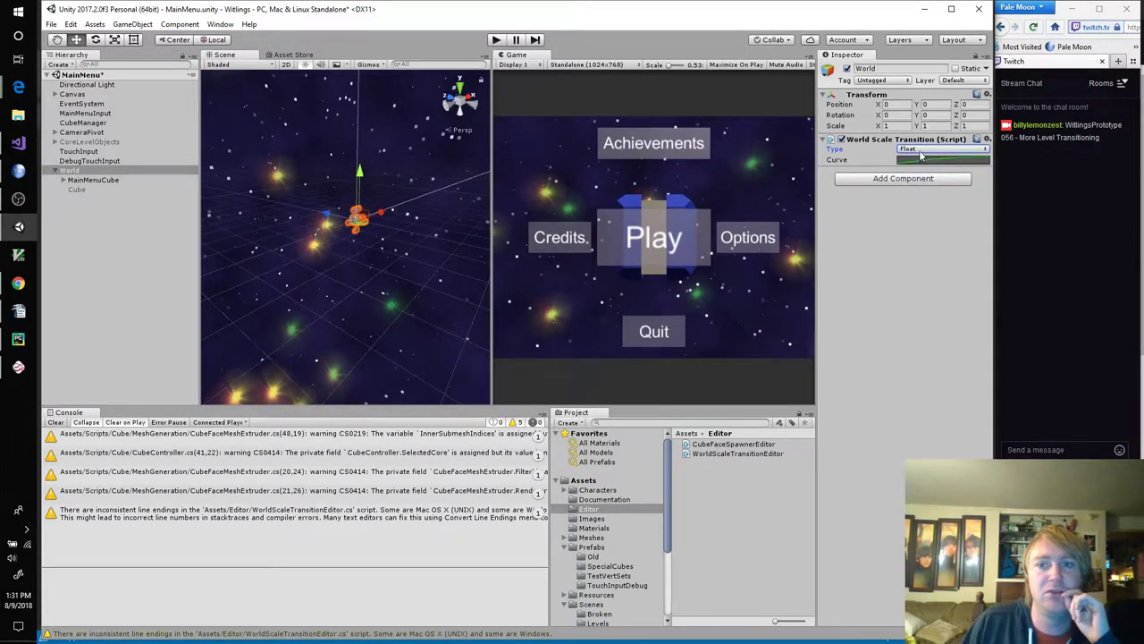
pyautogui.click(939, 151)
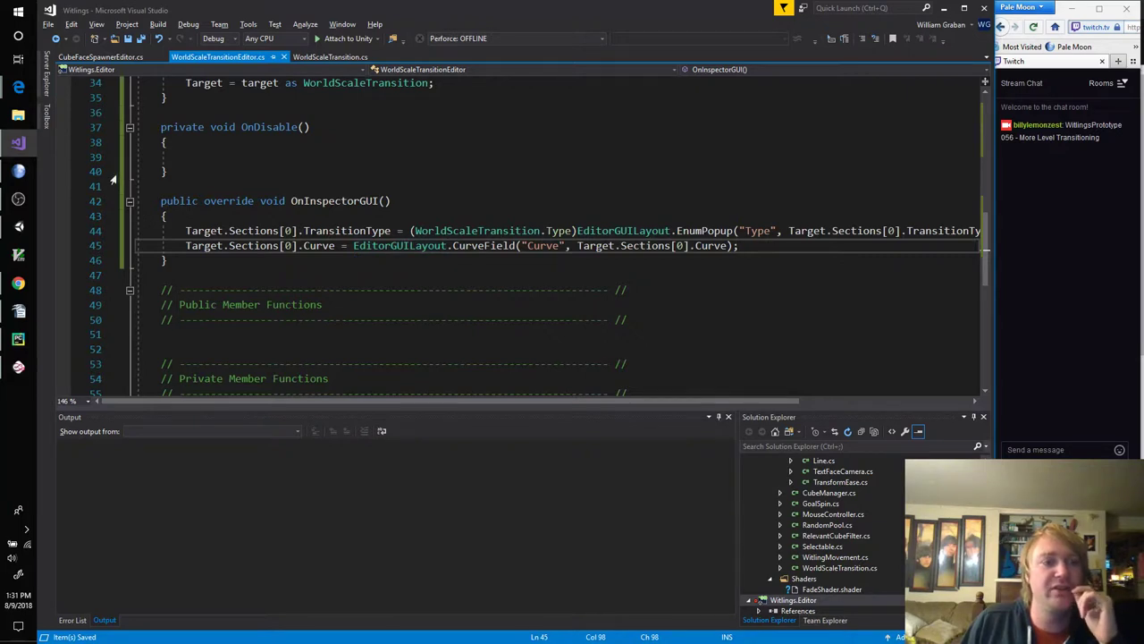
pyautogui.click(331, 56)
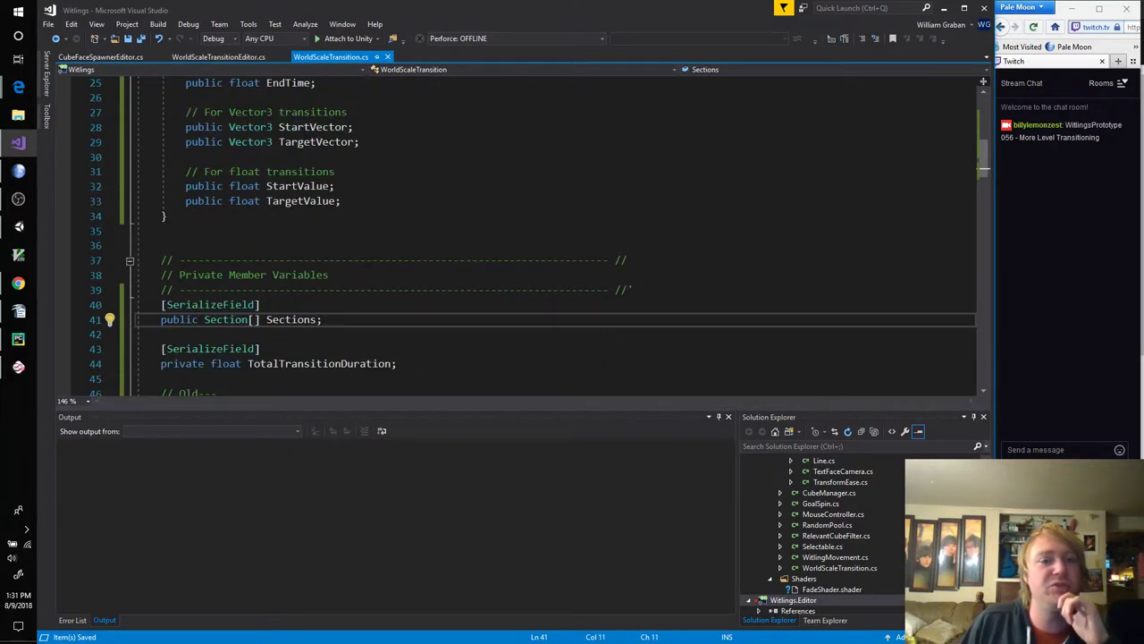
pyautogui.scroll(3)
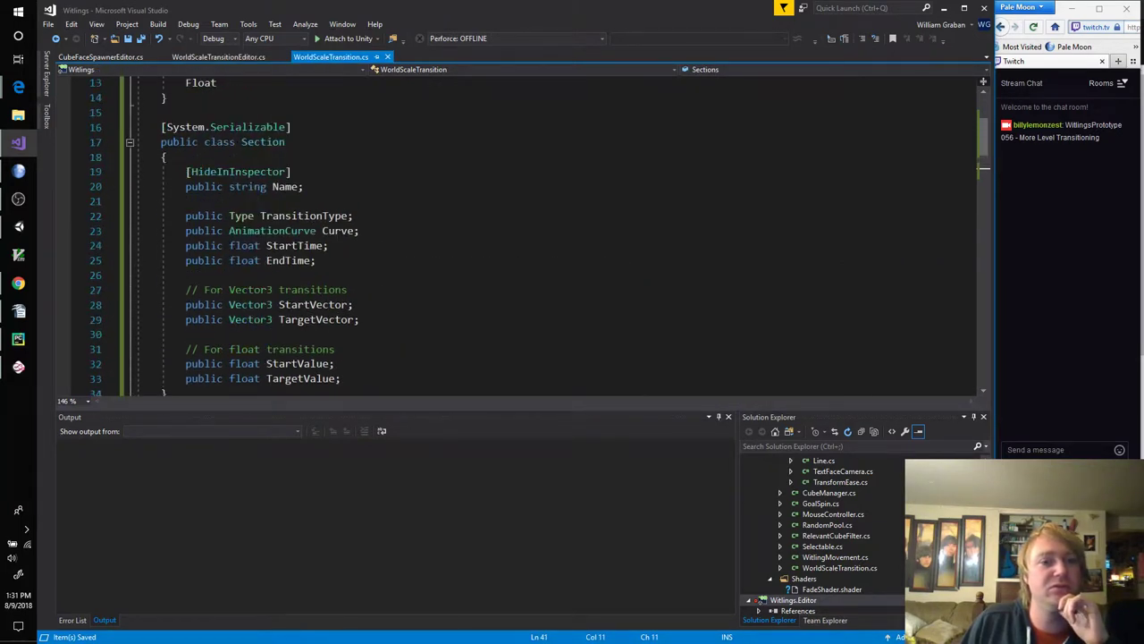
pyautogui.click(218, 56)
pyautogui.write('for(int ')
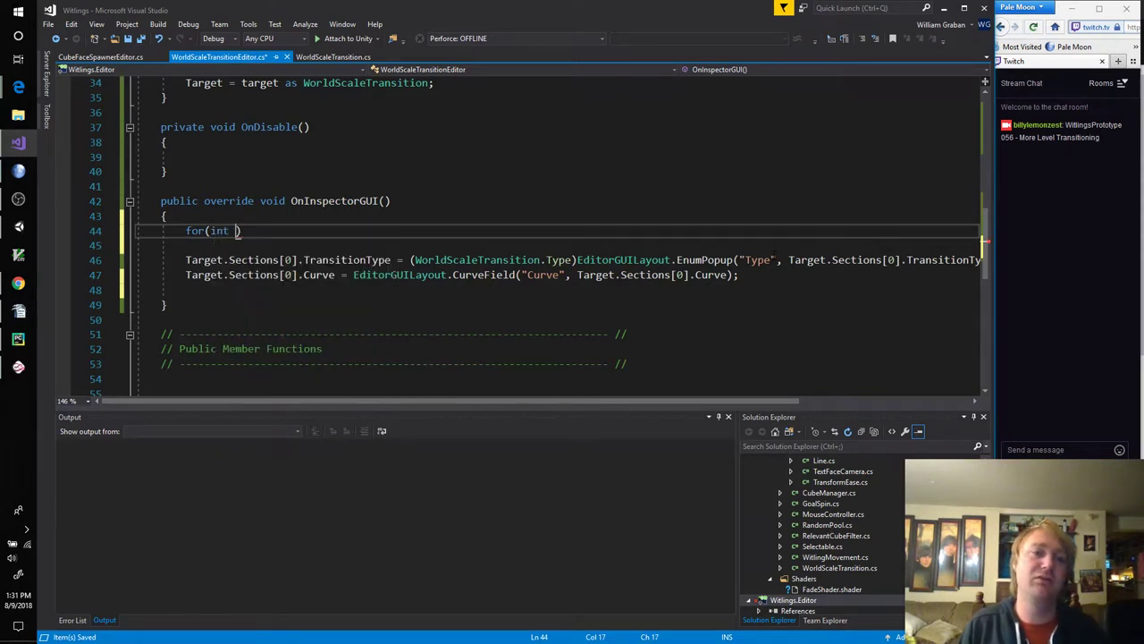
# Step: Loop SectionIndex over Target.Sections.Length with WorldScaleTransition.Section Current = Target.Sections[SectionIndex]
pyautogui.write('SectionIndex =')
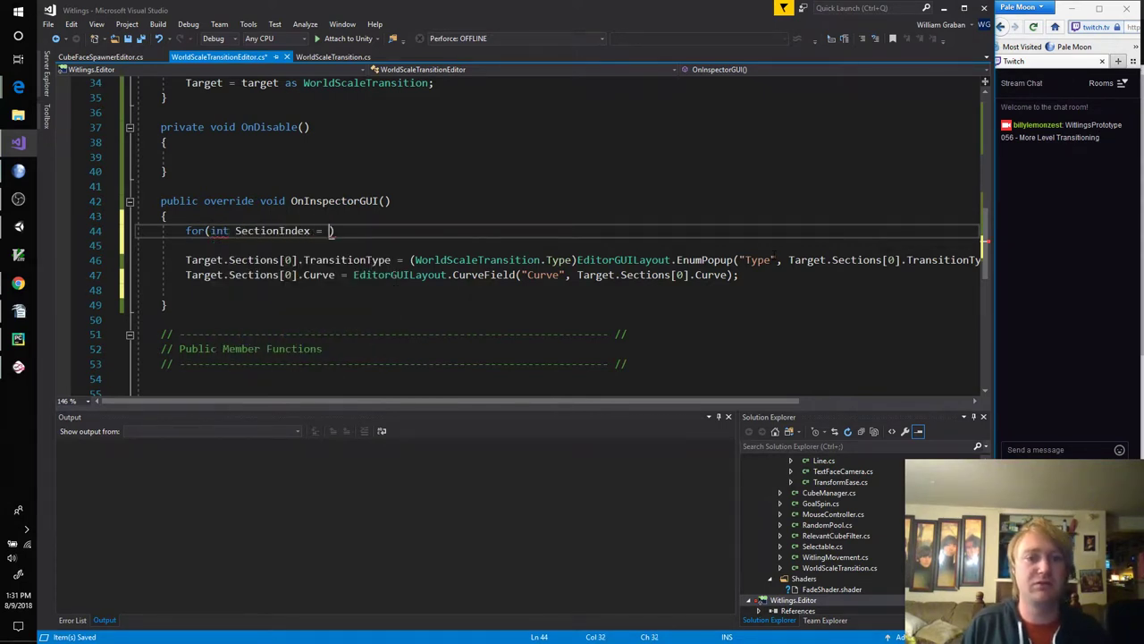
pyautogui.write('0; SectionIndex <')
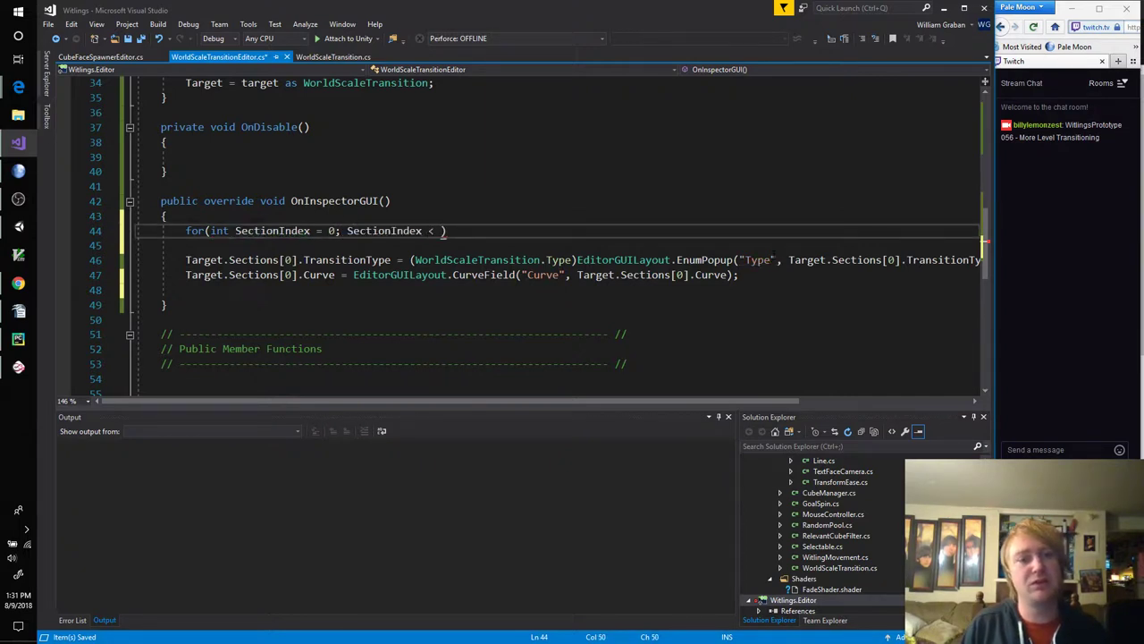
pyautogui.write('Target.Sections.Length; ++SectionIndex')
pyautogui.click(557, 245)
pyautogui.write('{')
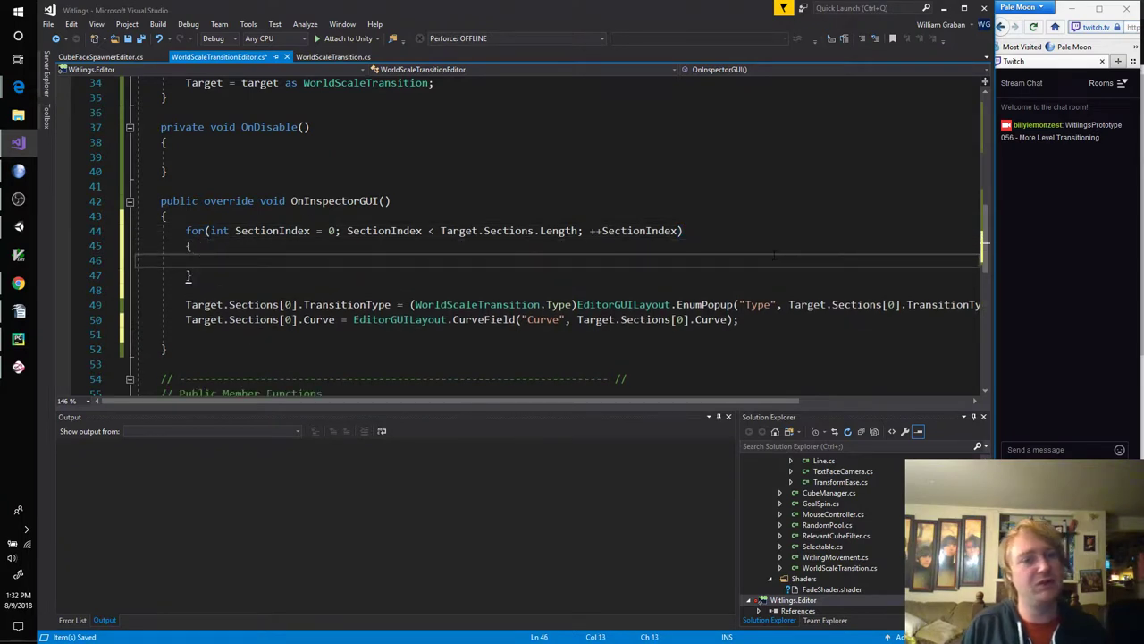
pyautogui.write('WST')
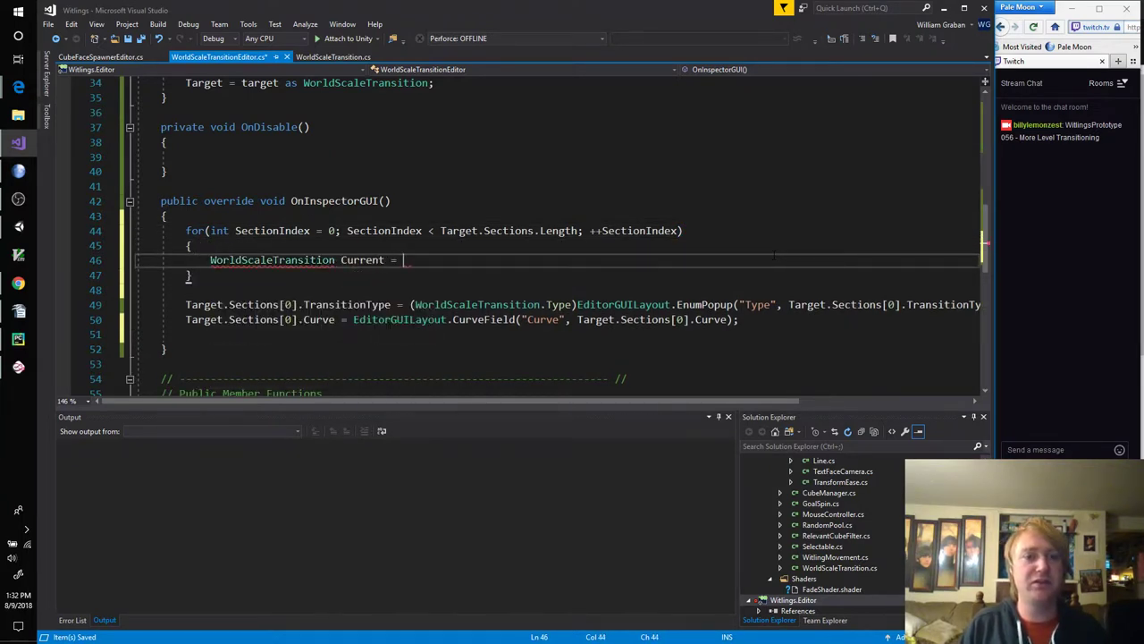
pyautogui.write('Target.Sections[')
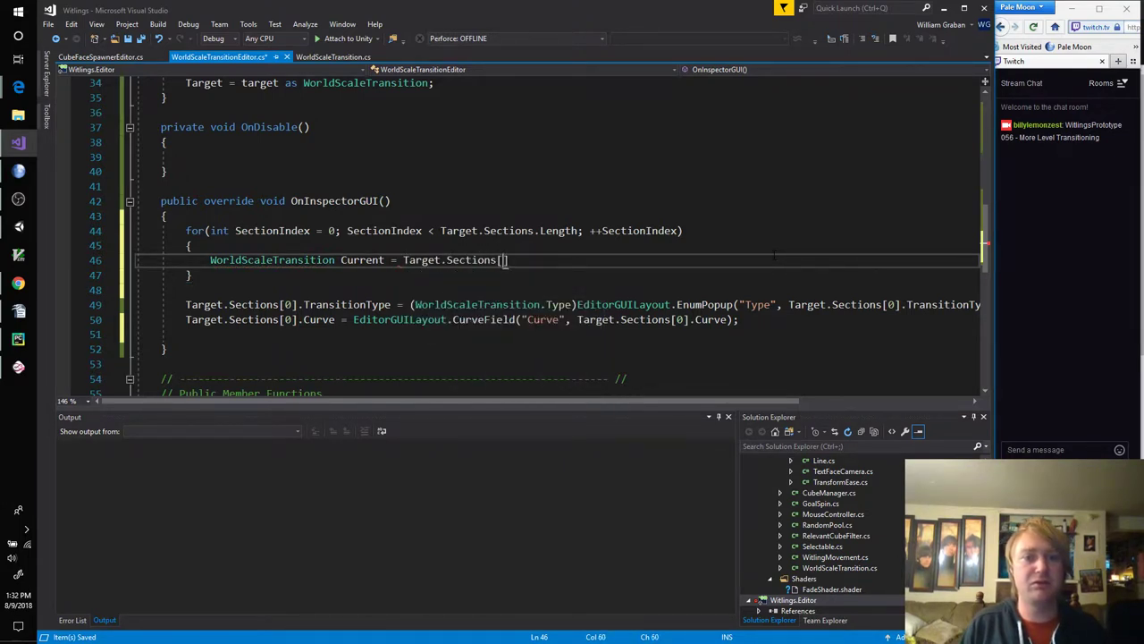
pyautogui.write('SectionIndex];')
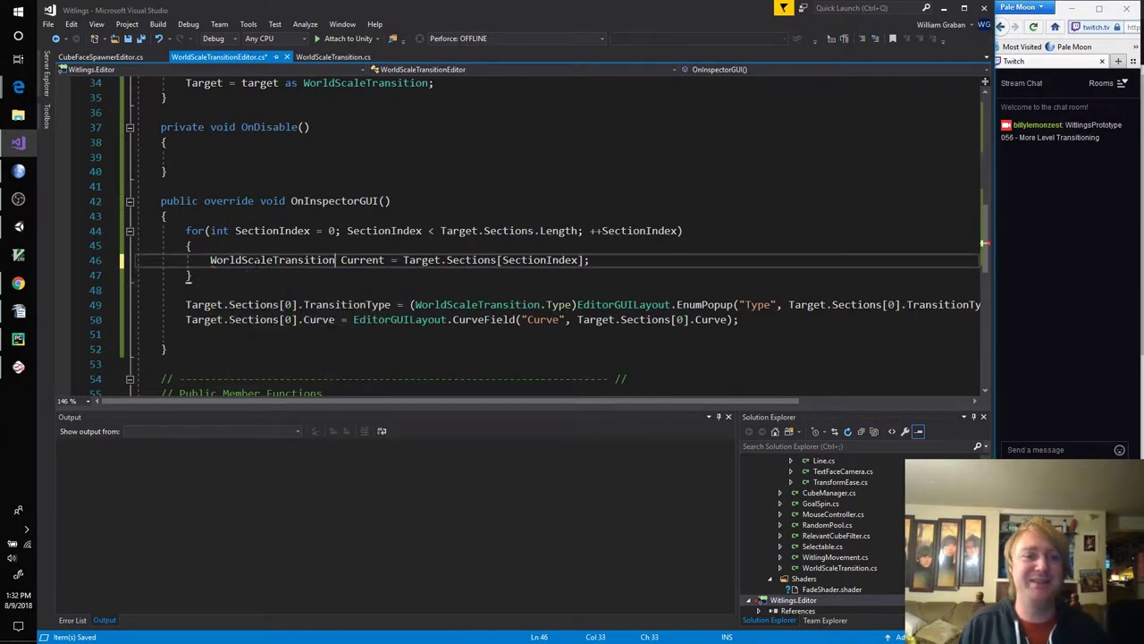
pyautogui.write('.Section')
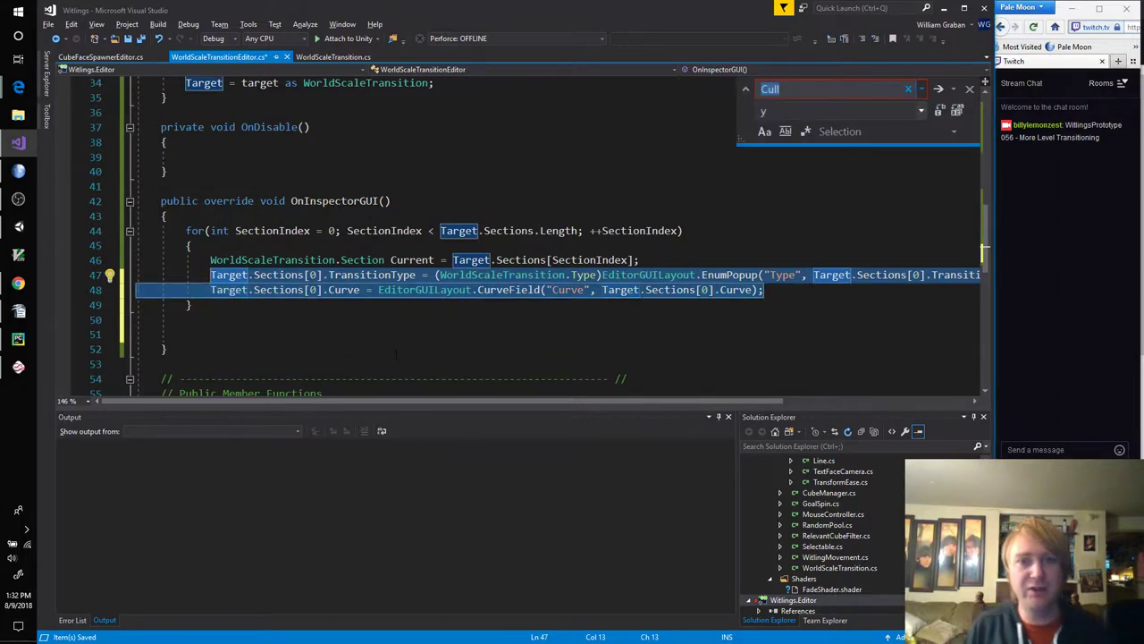
# Step: Replace Target.Sections[0] with Current on the Type popup and Curve field lines via Quick Replace
pyautogui.write('tAR')
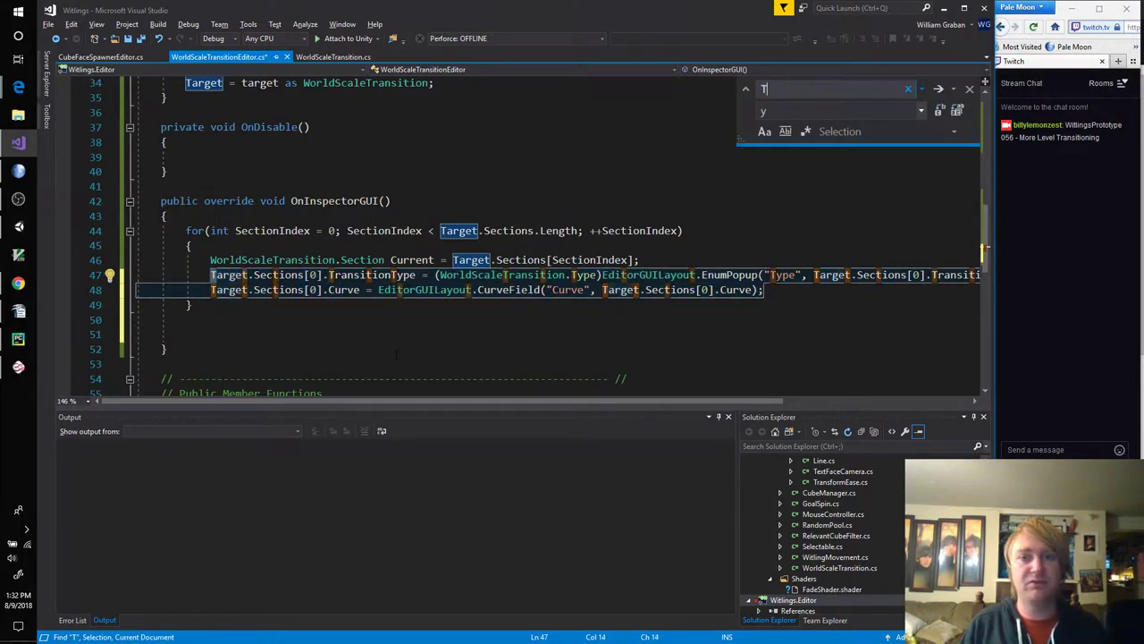
pyautogui.write('Target.Sections[0')
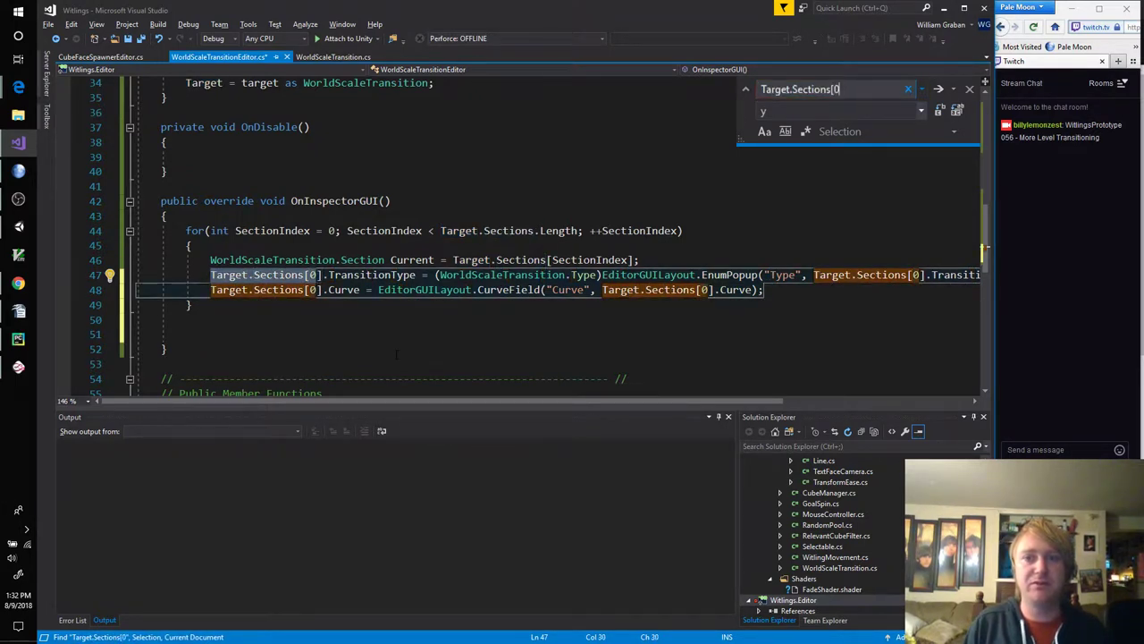
pyautogui.write('Current')
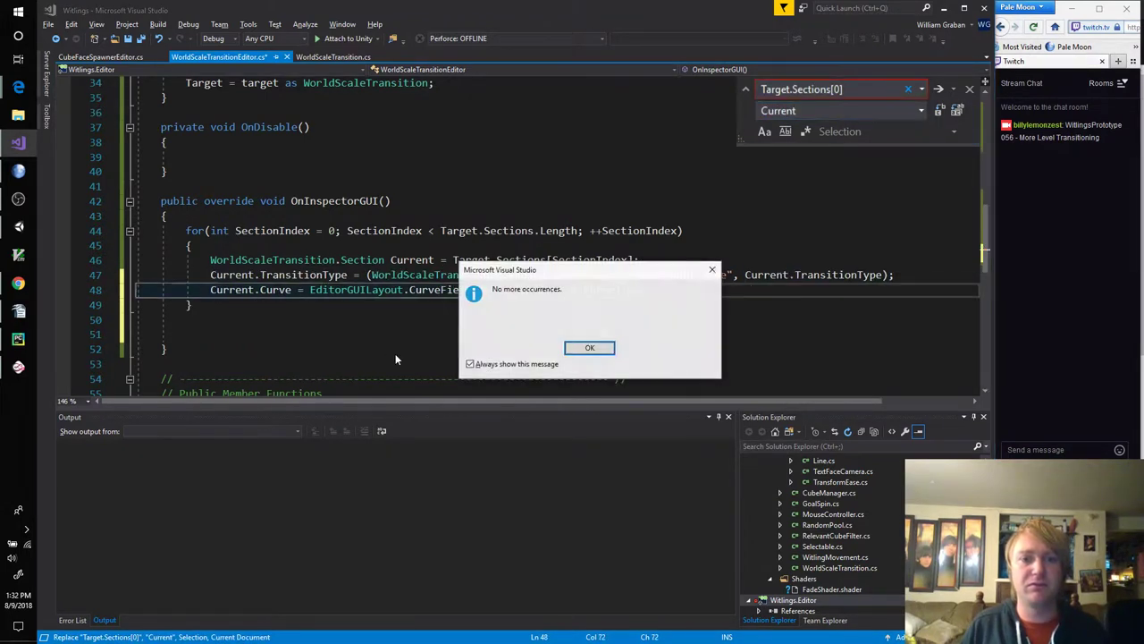
pyautogui.click(591, 347)
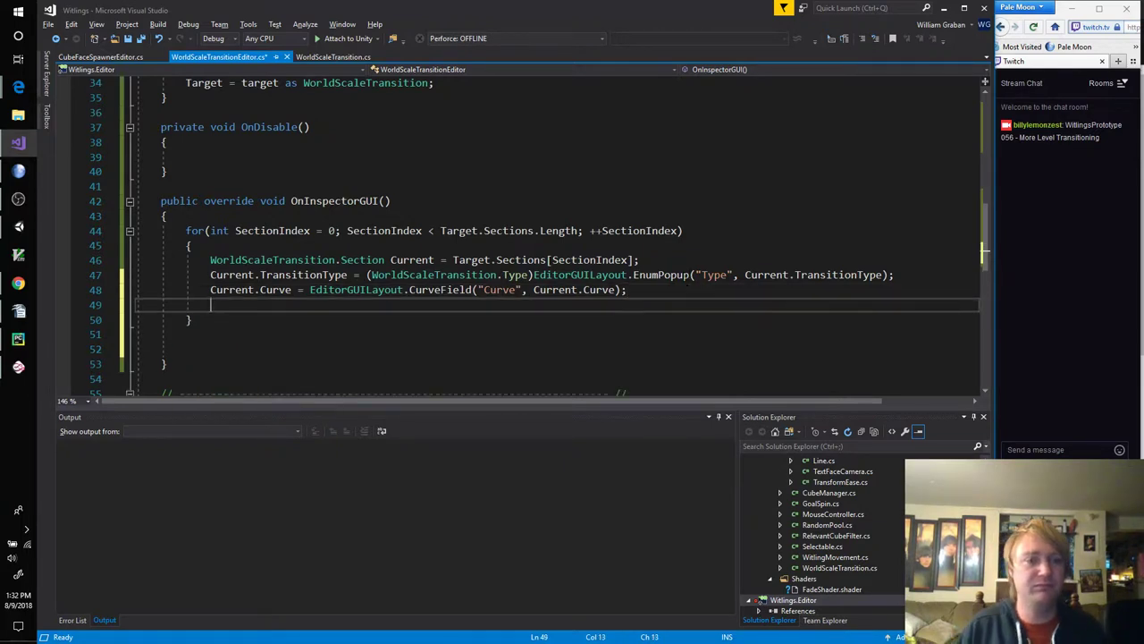
# Step: Draw FloatFields 'Start Time' and 'End Time' bound to Current.StartTime and Current.EndTime
pyautogui.write('Current.StartTime =')
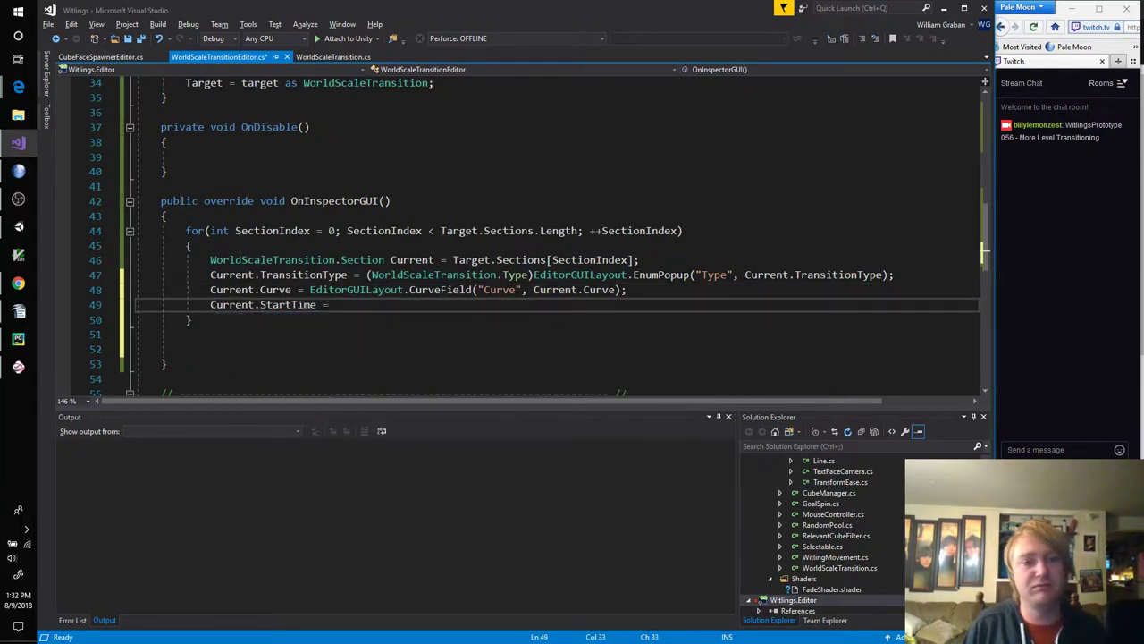
pyautogui.write('EditorGUILayout.FloatField("Start Time')
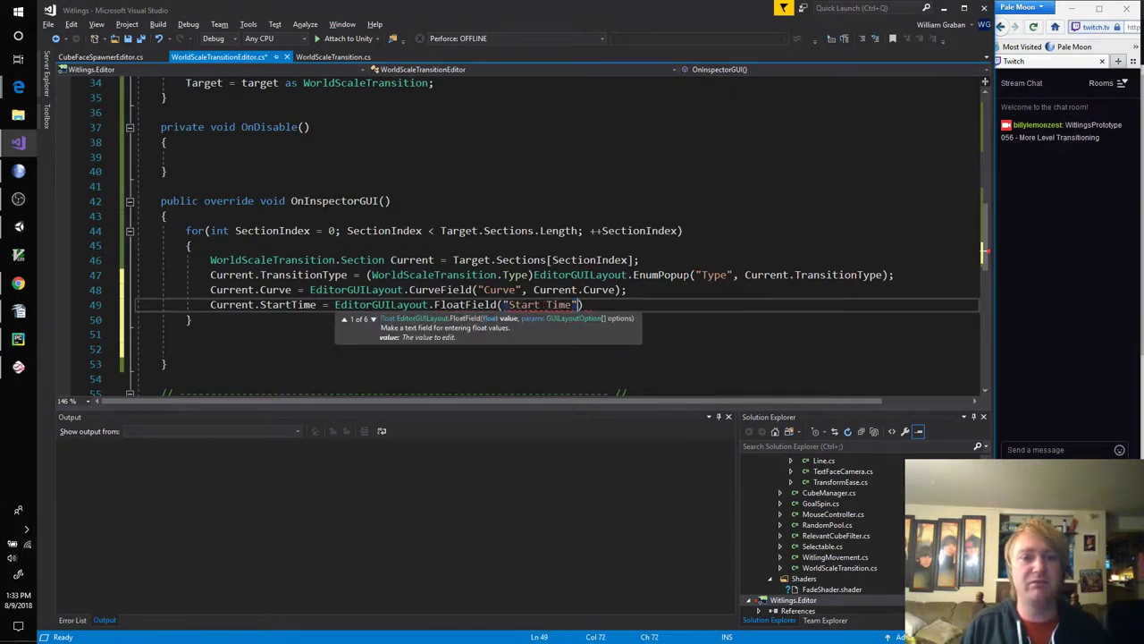
pyautogui.write(', C')
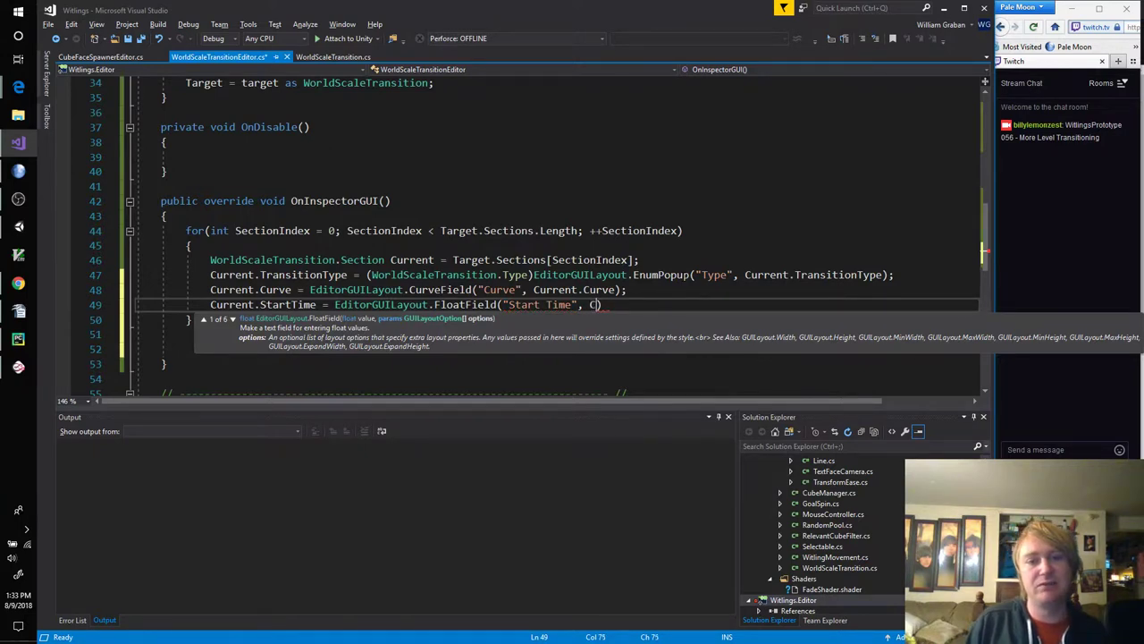
pyautogui.write('urrent.StartTime')
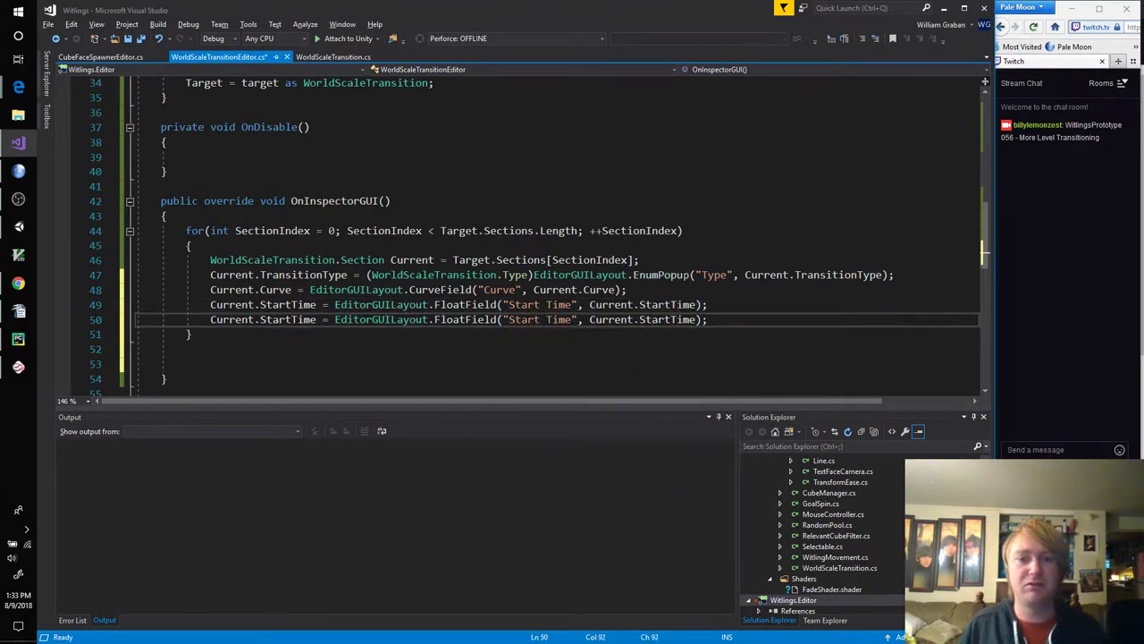
pyautogui.write('End')
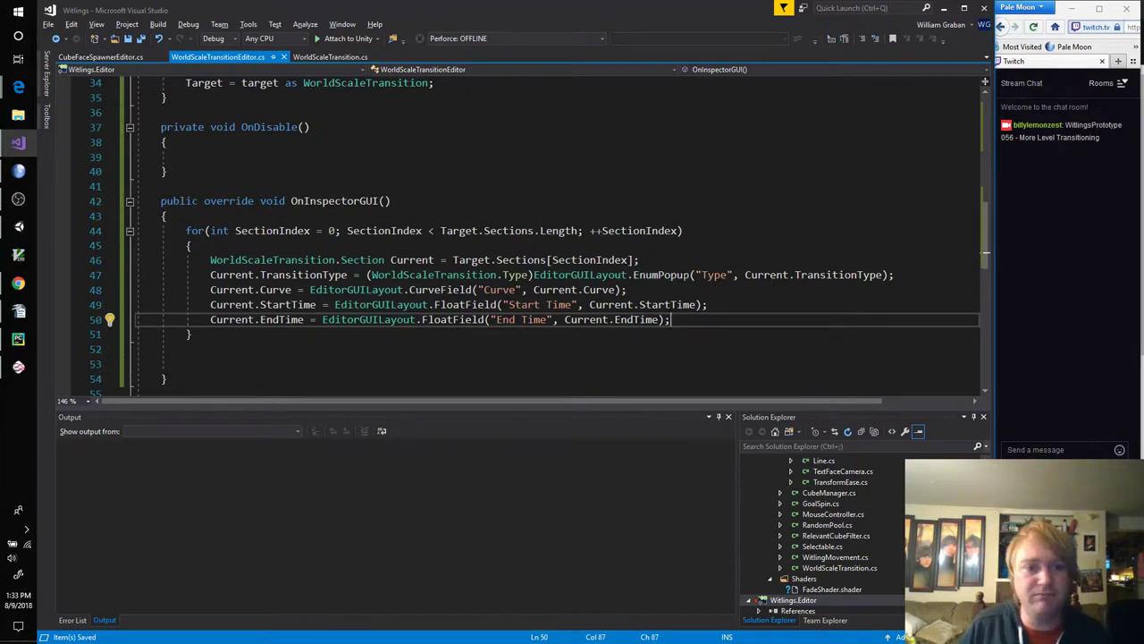
# Step: Add a comment and an if on Current.TransitionType == WorldScaleTransition.Type.Float
pyautogui.write('// Depending o')
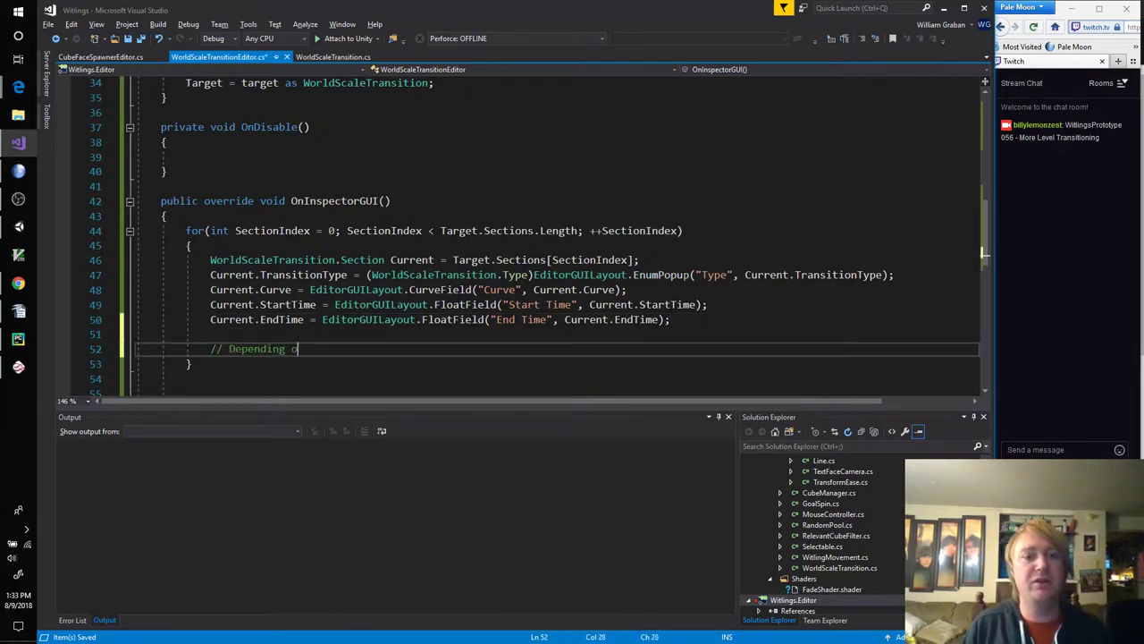
pyautogui.write('on type, d')
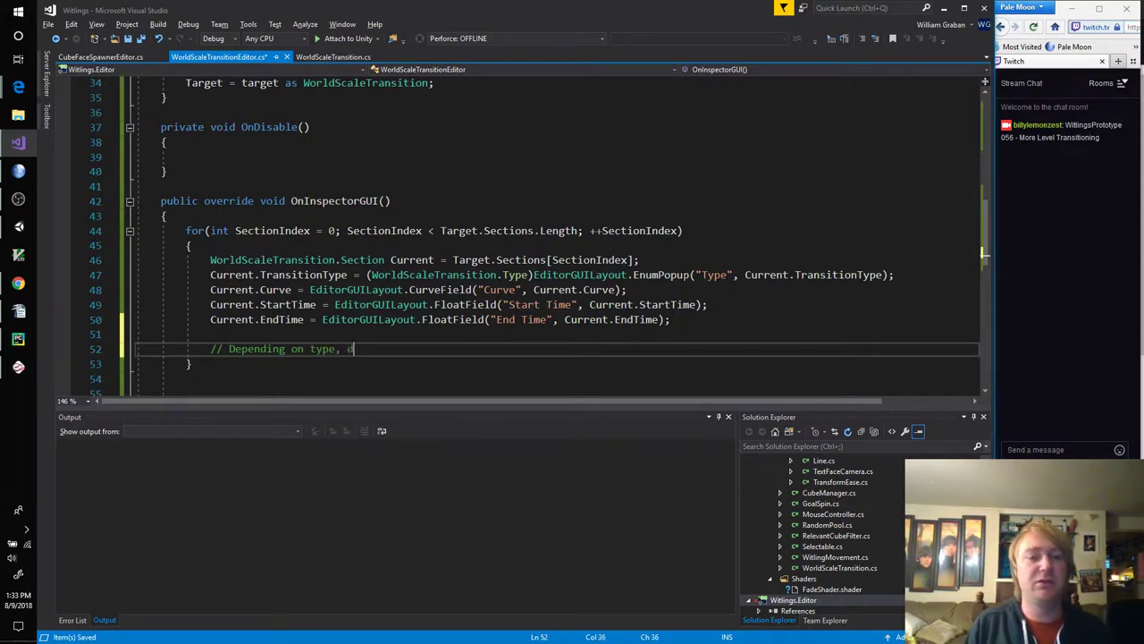
pyautogui.write('raw different fields')
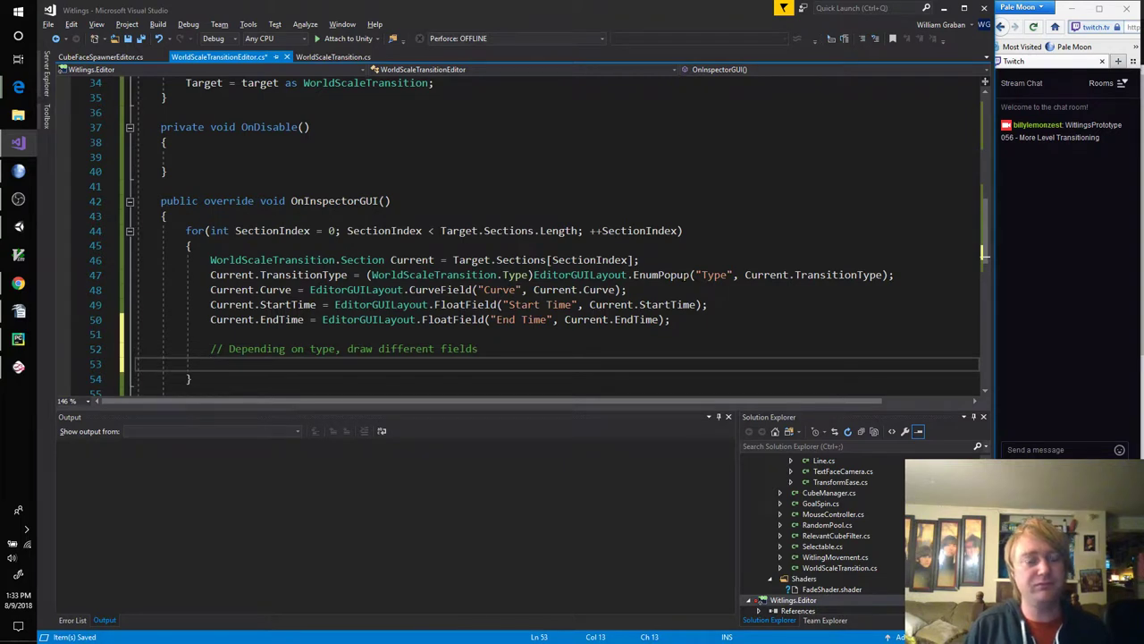
pyautogui.write('if(Current.')
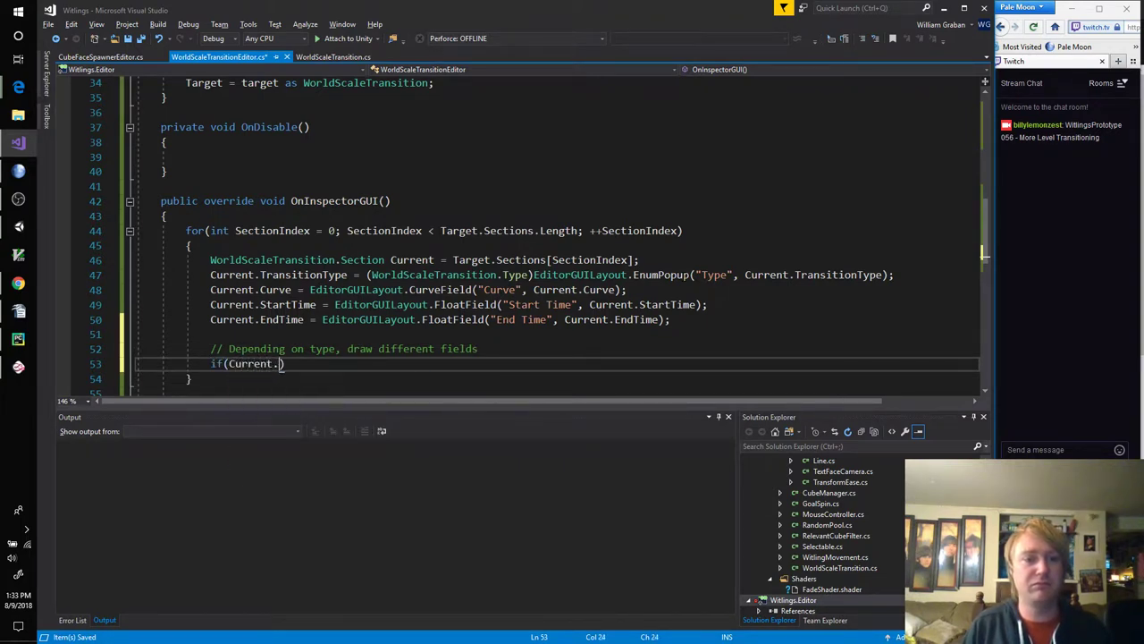
pyautogui.write('TransitionType == WorldScaleTransition.Type.Float')
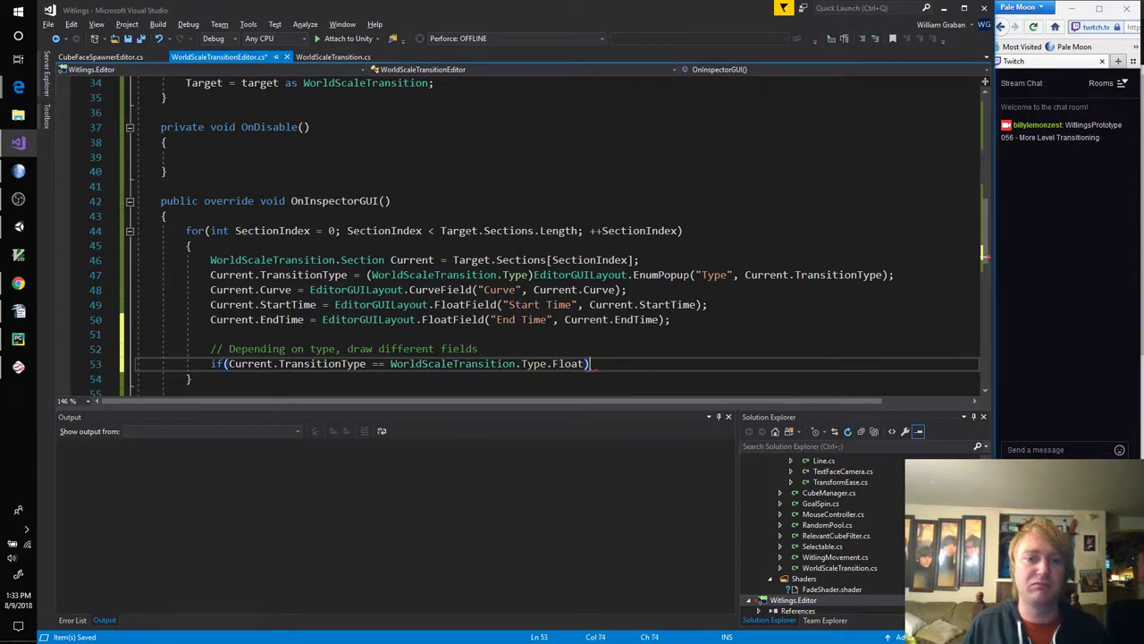
pyautogui.press('enter')
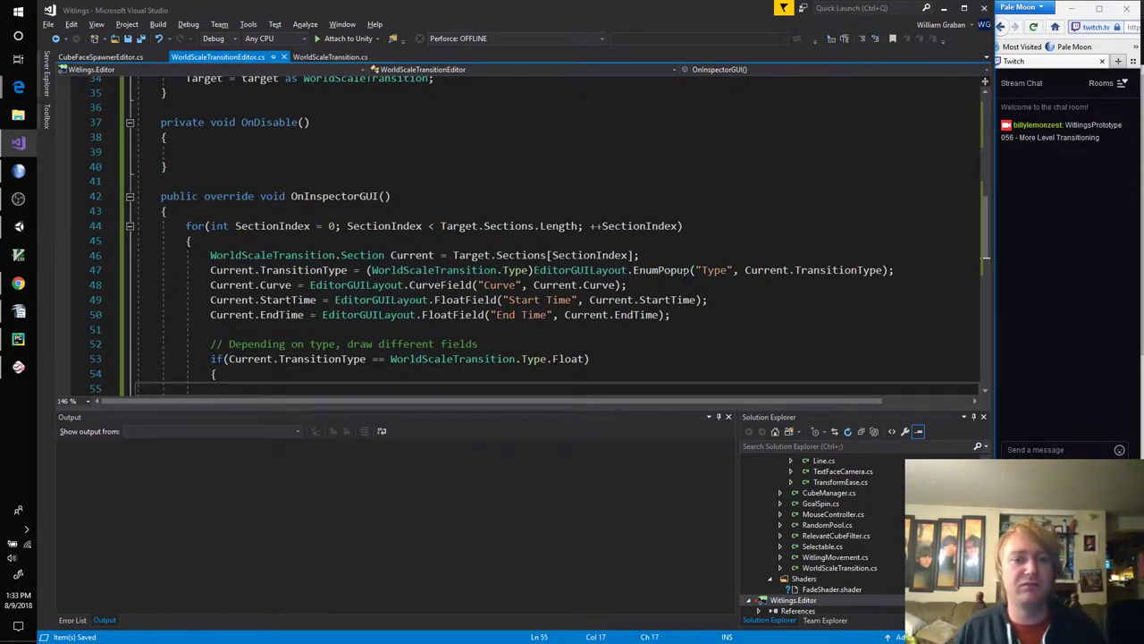
# Step: Inside the Float branch draw 'Start Value' and 'End Value' FloatFields for StartValue and EndValue
pyautogui.scroll(-3)
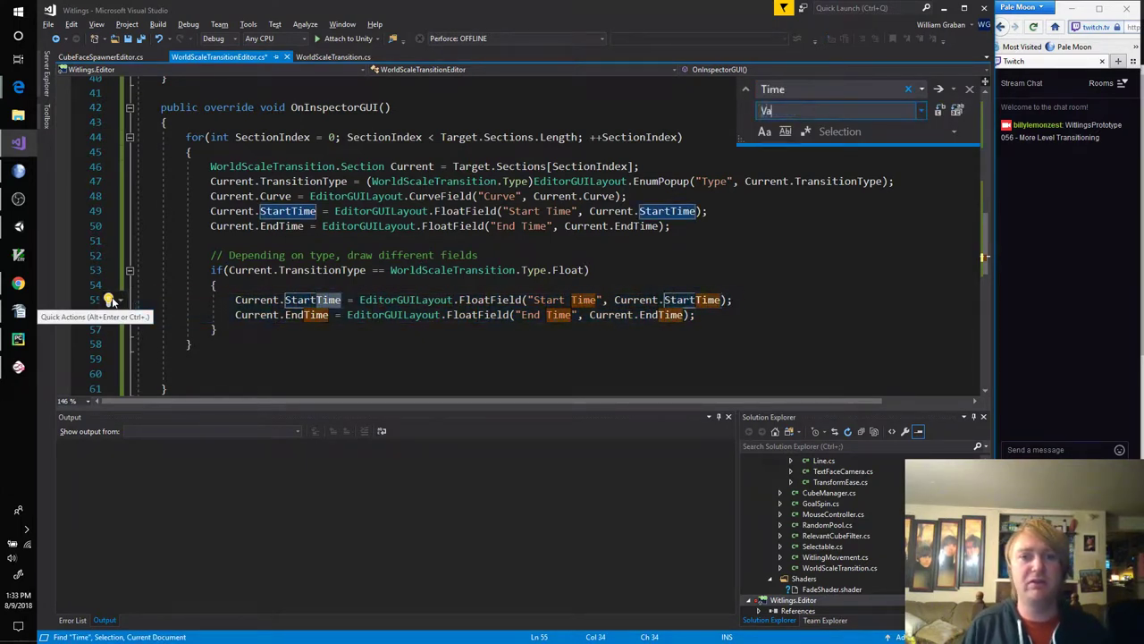
pyautogui.write('Value')
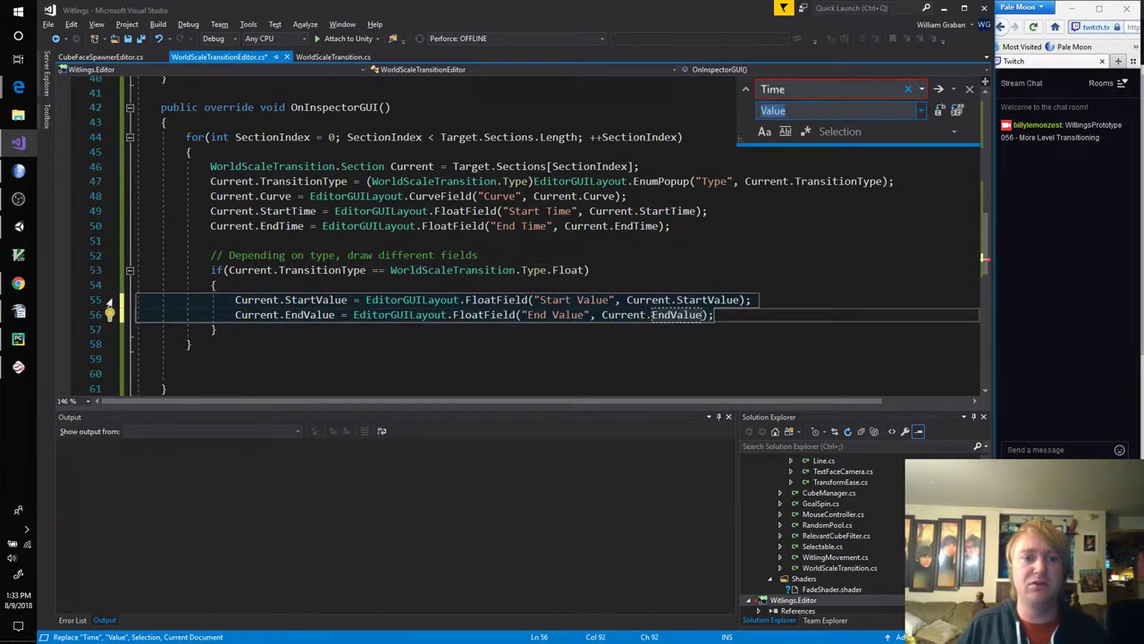
pyautogui.write('es')
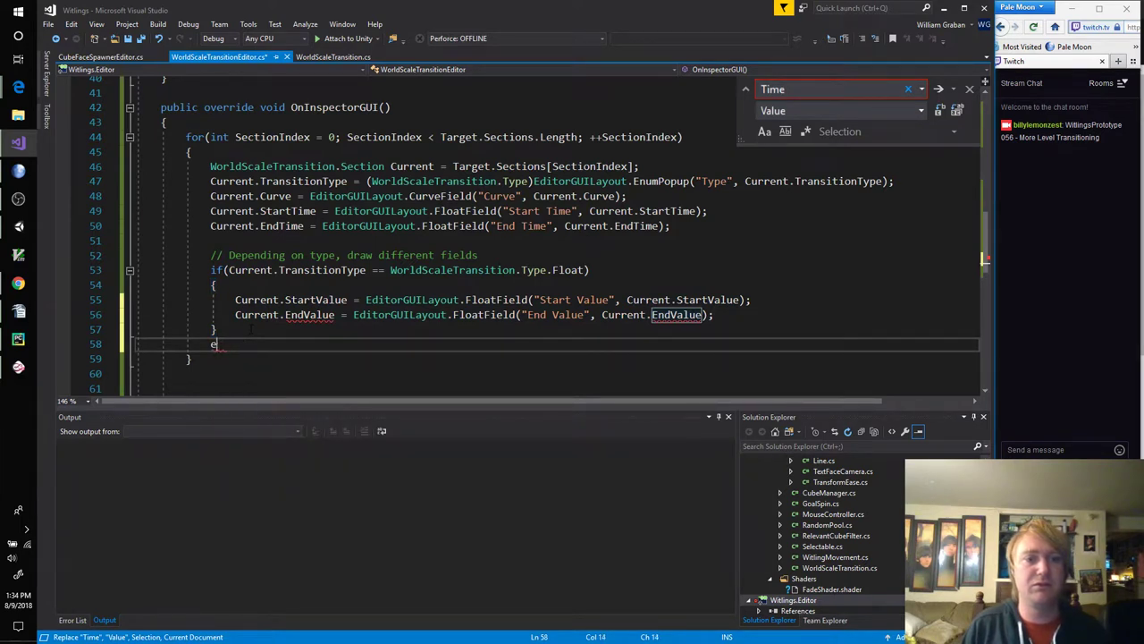
# Step: Add an else if branch for Current.TransitionType == WorldScaleTransition.Type.Vector3
pyautogui.write('lseif')
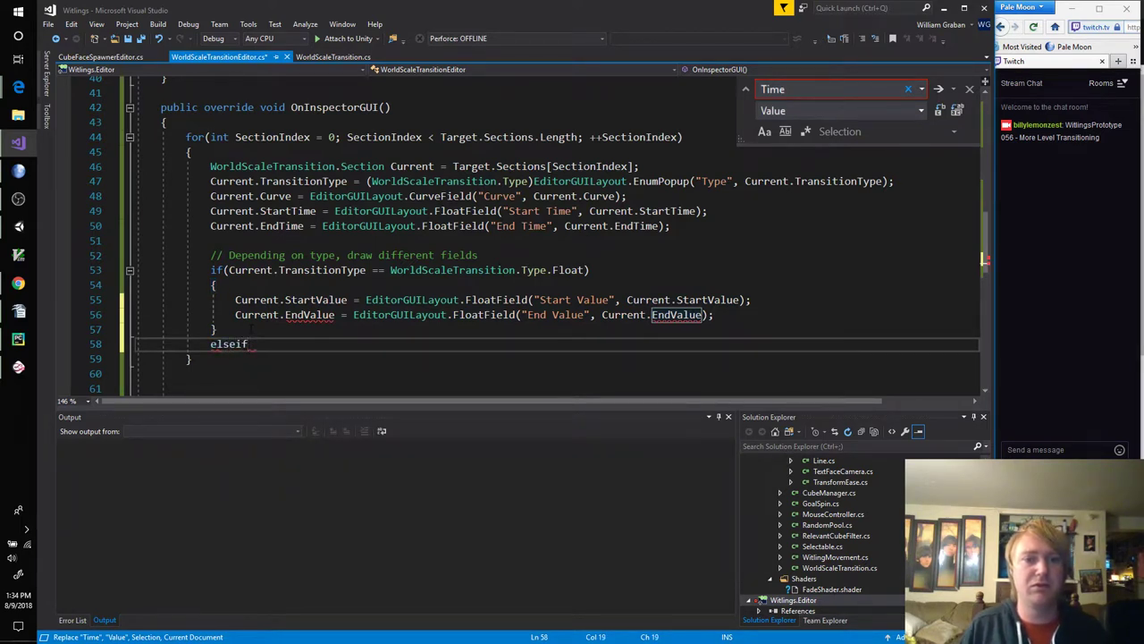
pyautogui.click(308, 315)
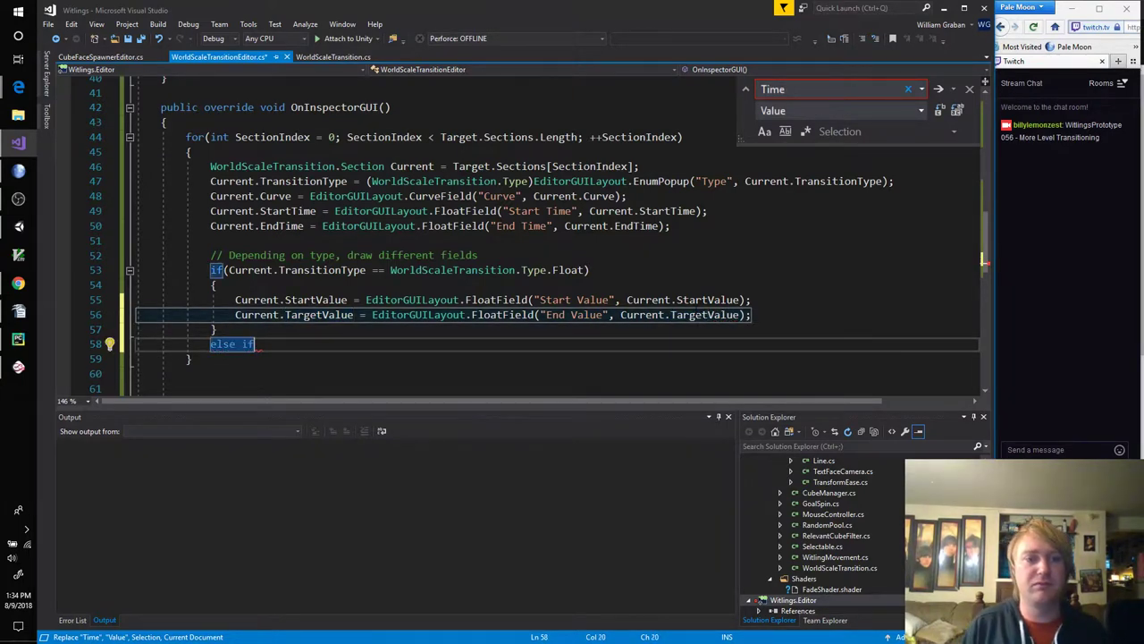
pyautogui.write('(Current')
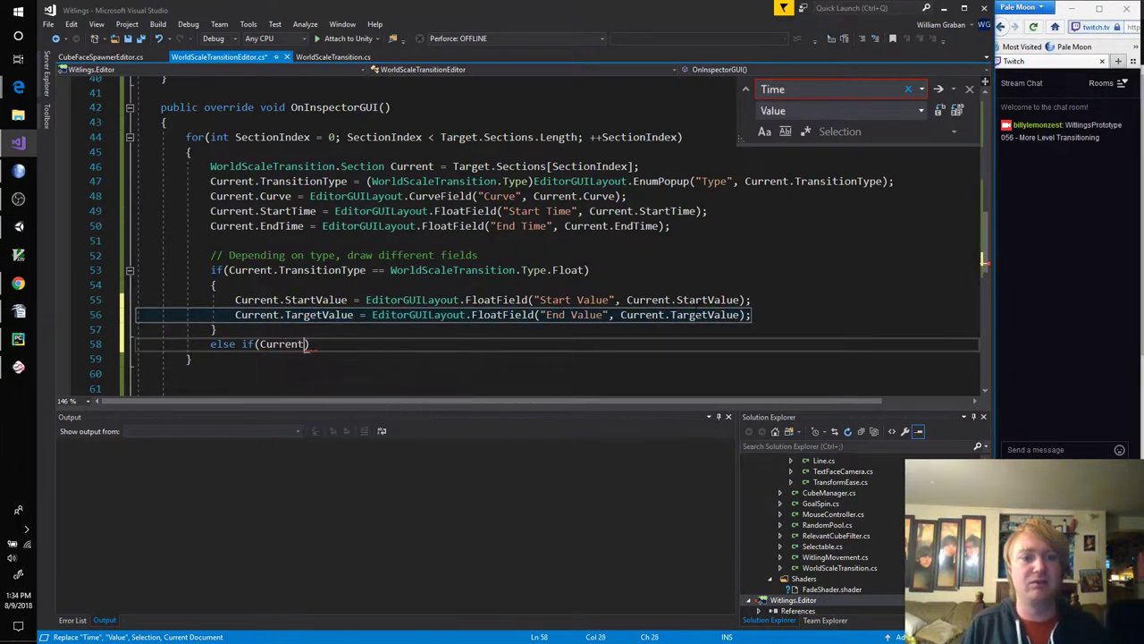
pyautogui.write('.TransitionType ==')
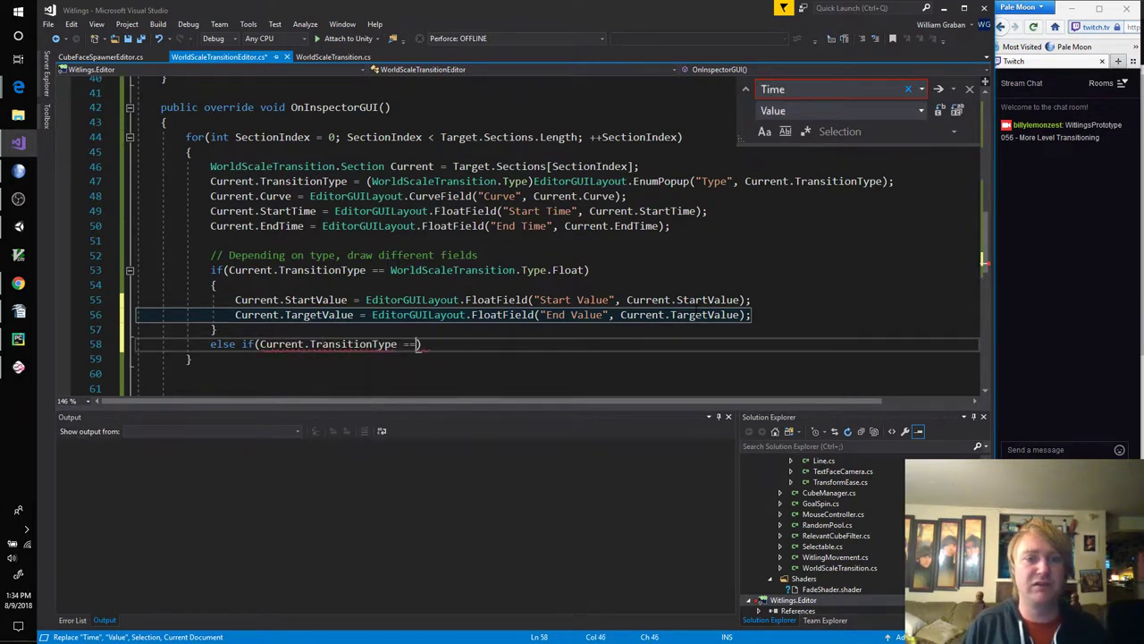
pyautogui.write('WorldScaleTransition.Type.Vector3')
pyautogui.write('{')
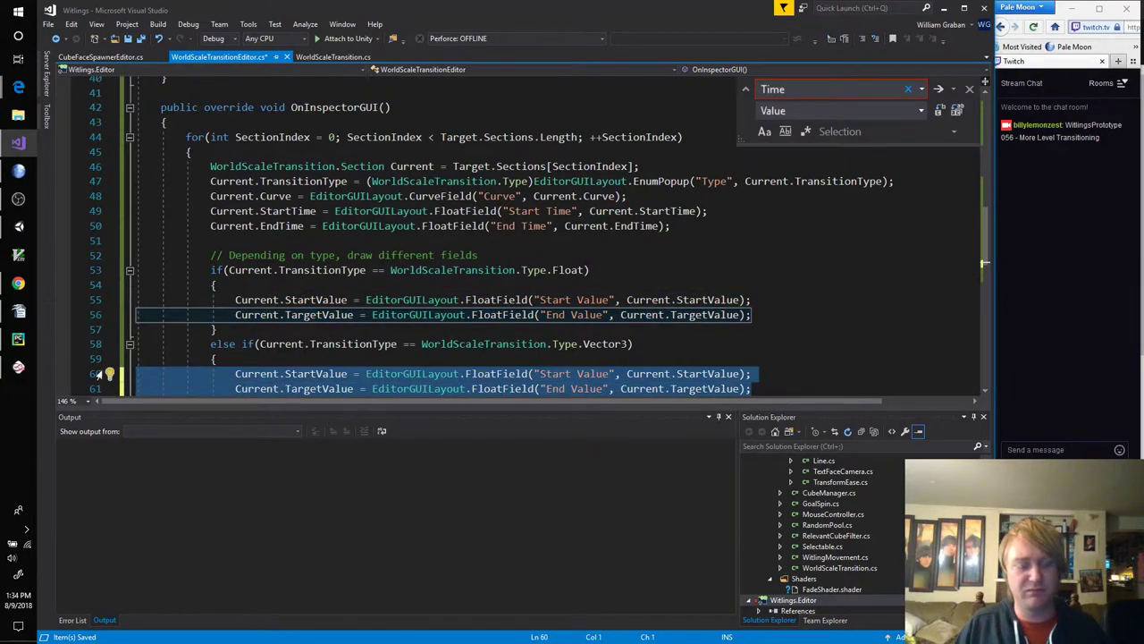
# Step: Draw 'Start Vector' and 'End Vector' with EditorGUILayout.Vector3Field in that branch and save
pyautogui.write('Value')
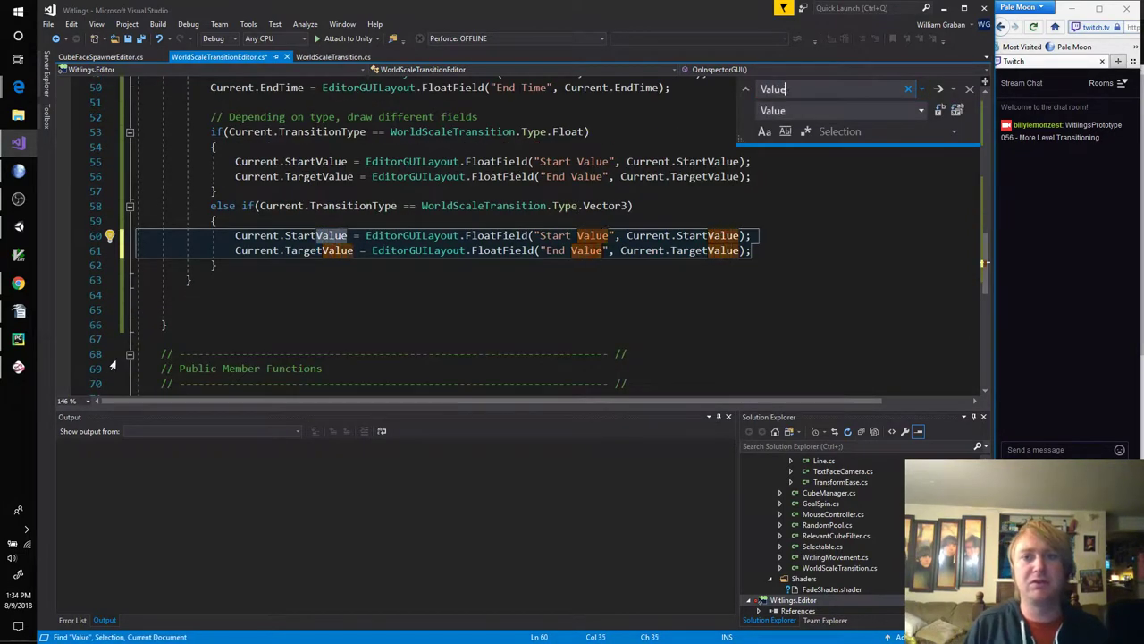
pyautogui.write('Vector')
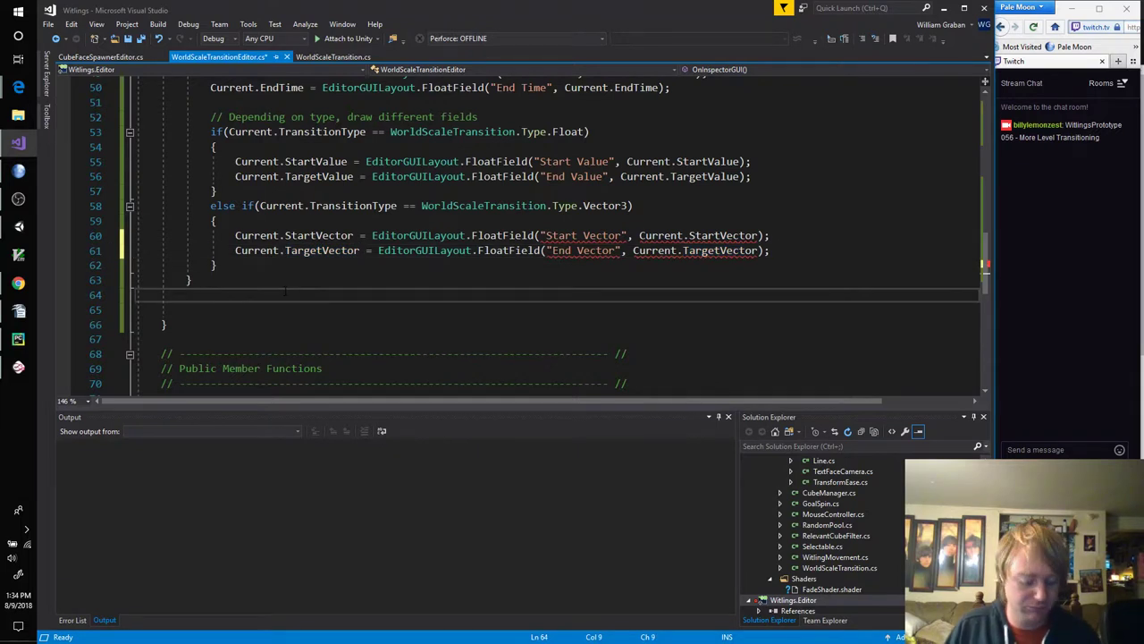
pyautogui.press('ctrl+s')
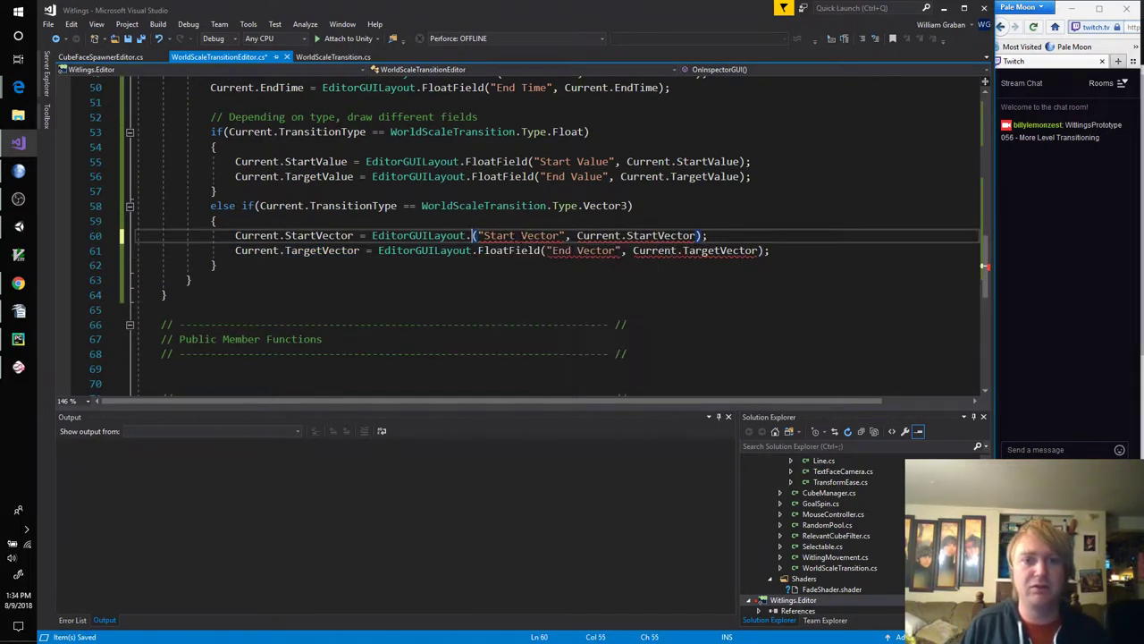
pyautogui.write('Vector3Field')
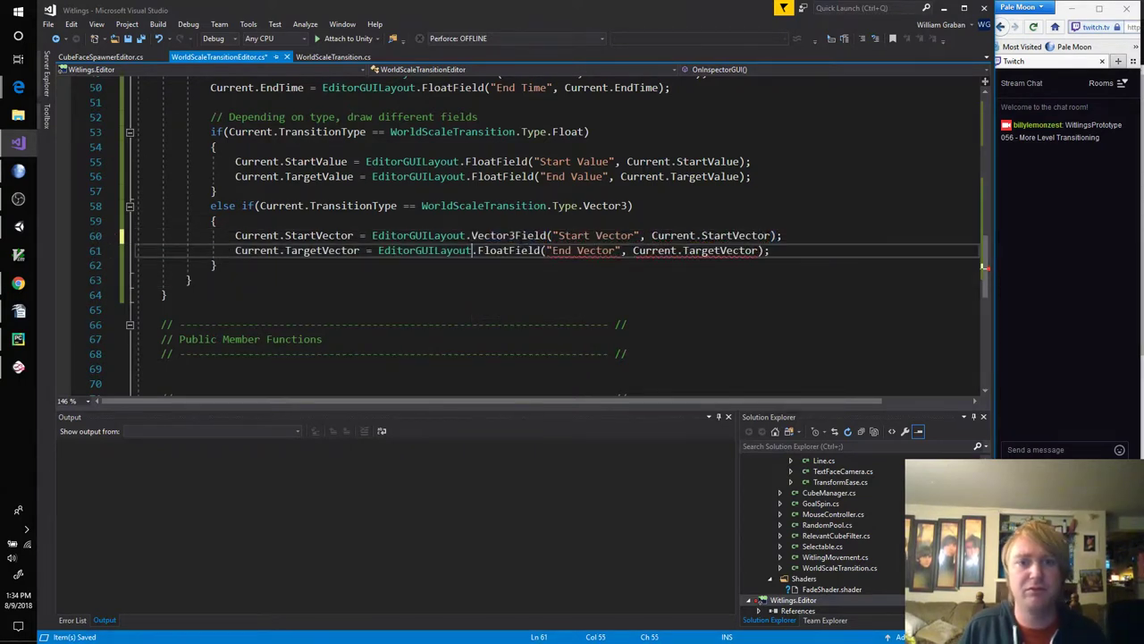
pyautogui.write('Vector3Field')
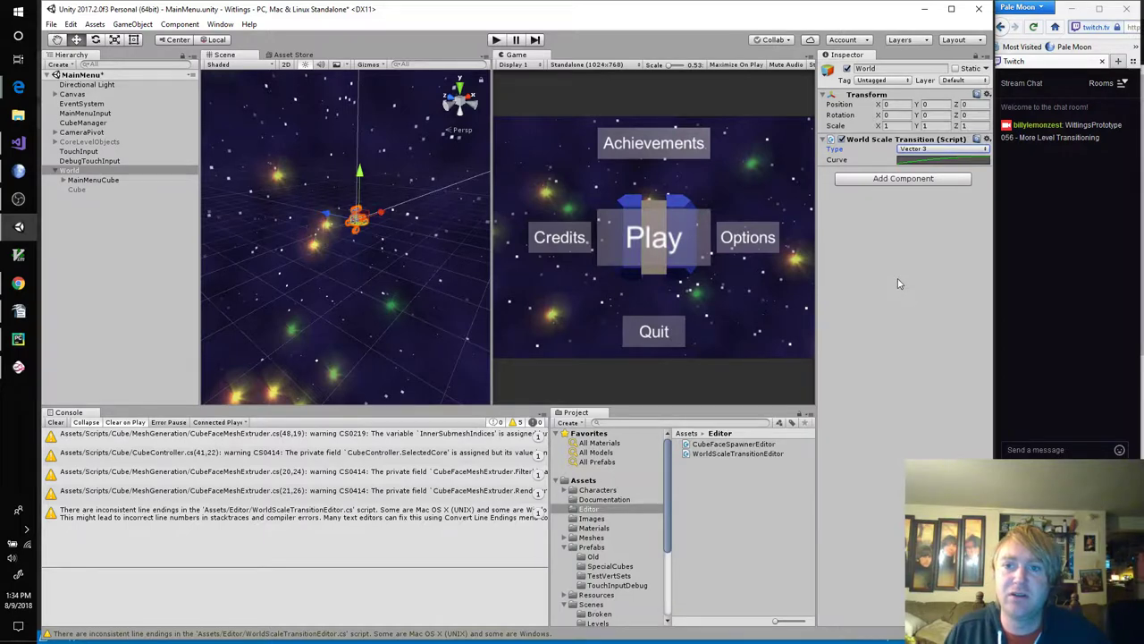
pyautogui.click(830, 140)
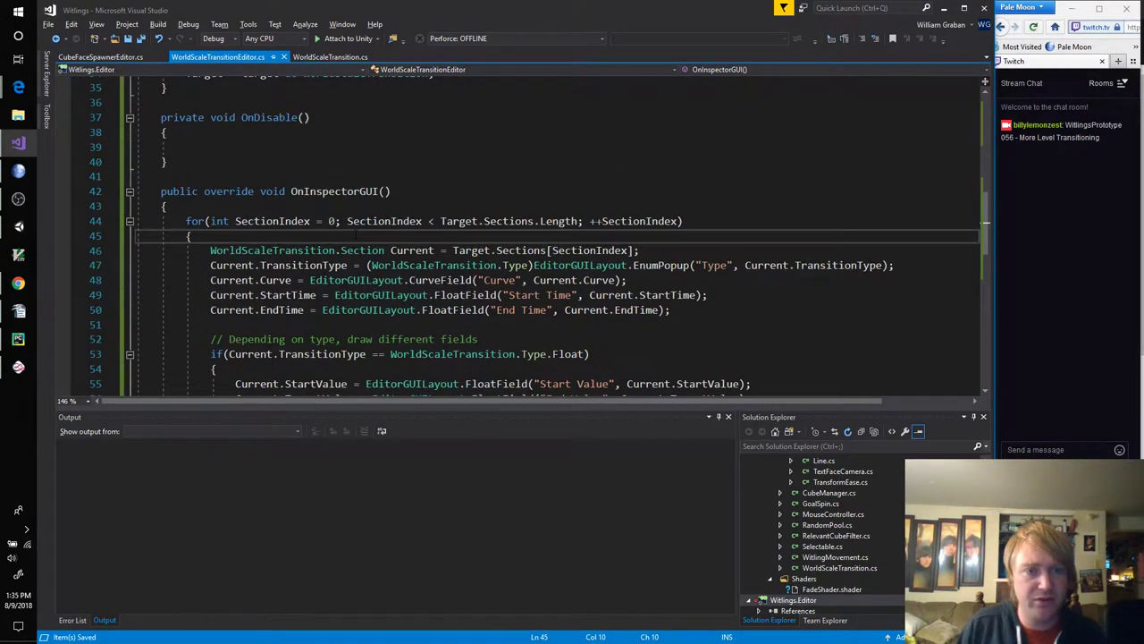
# Step: Begin an EditorGUILayout.Foldout call at the top of the OnInspectorGUI section loop
pyautogui.write('EditorF')
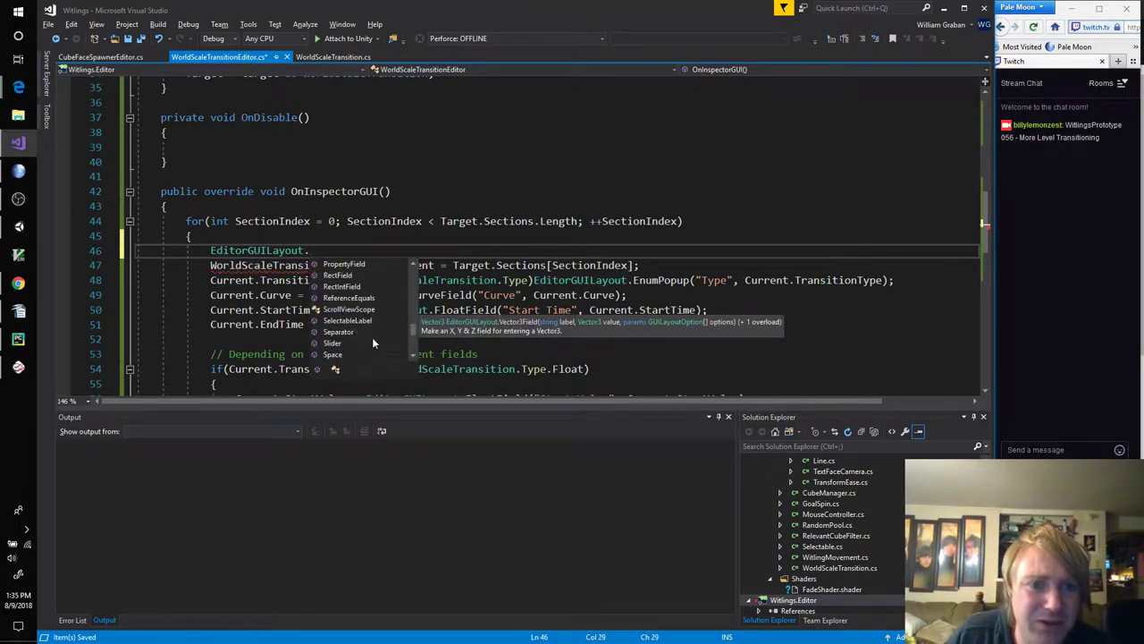
pyautogui.scroll(-3)
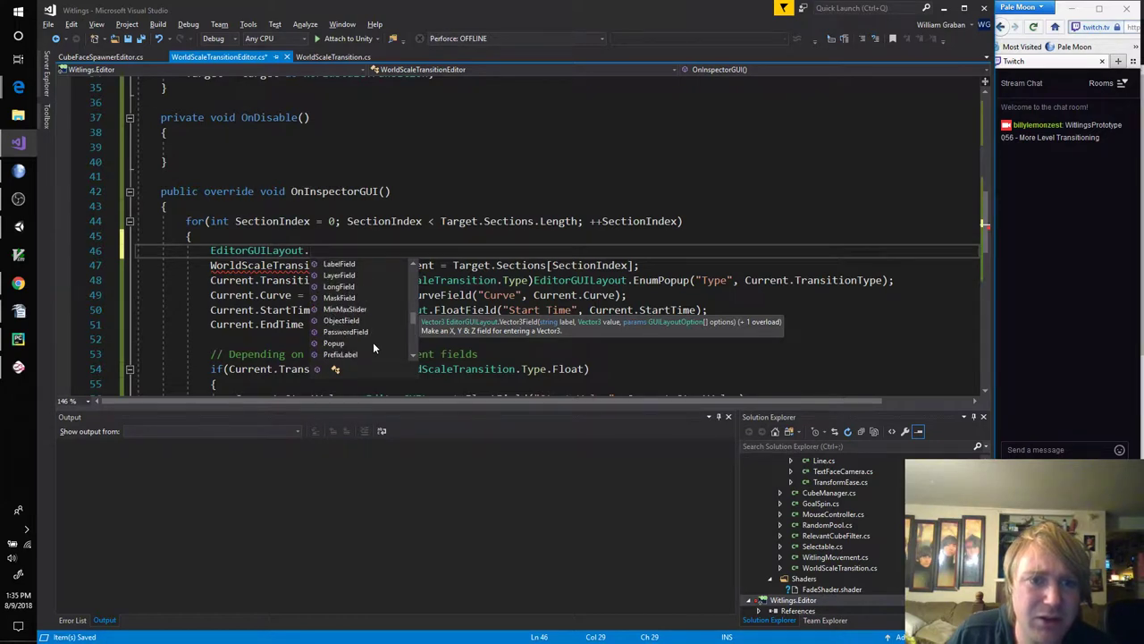
pyautogui.scroll(-3)
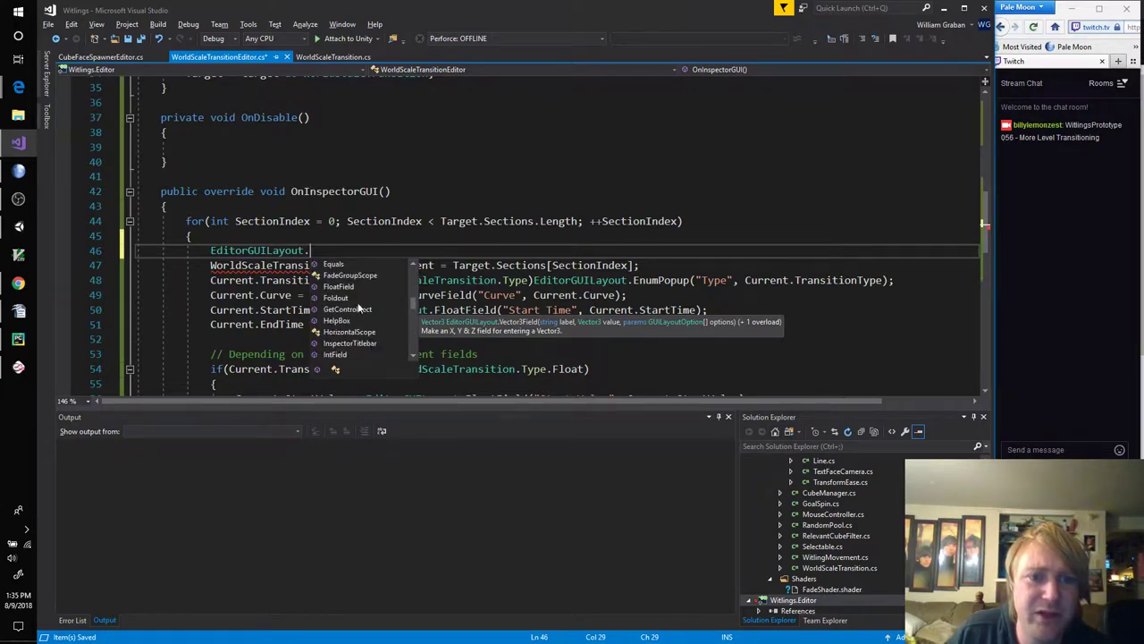
pyautogui.moveTo(340, 297)
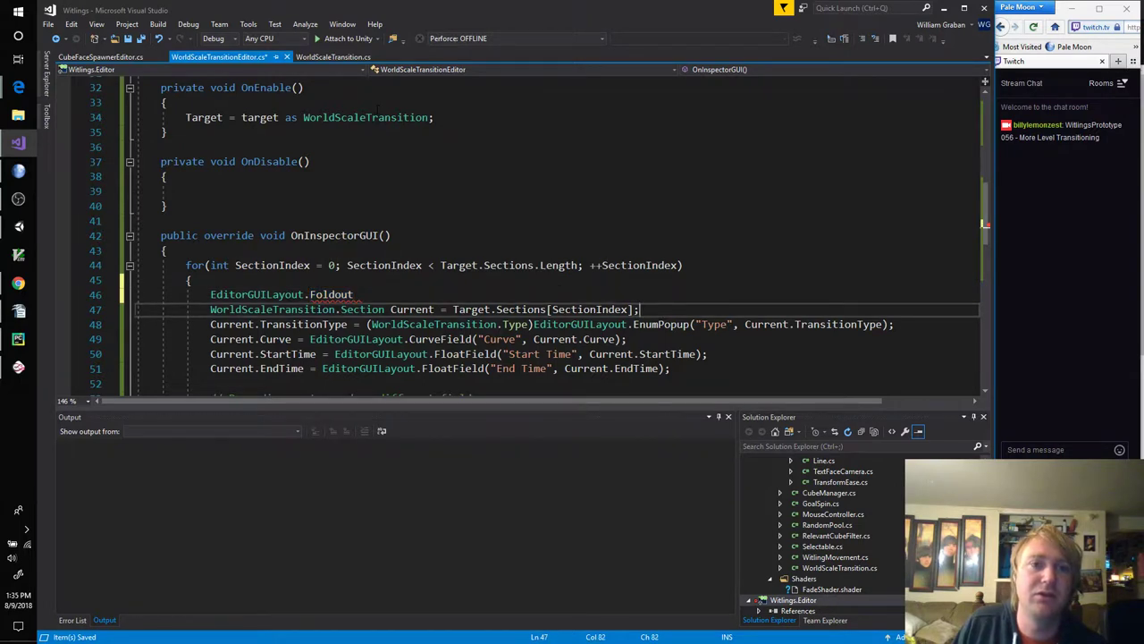
pyautogui.scroll(3)
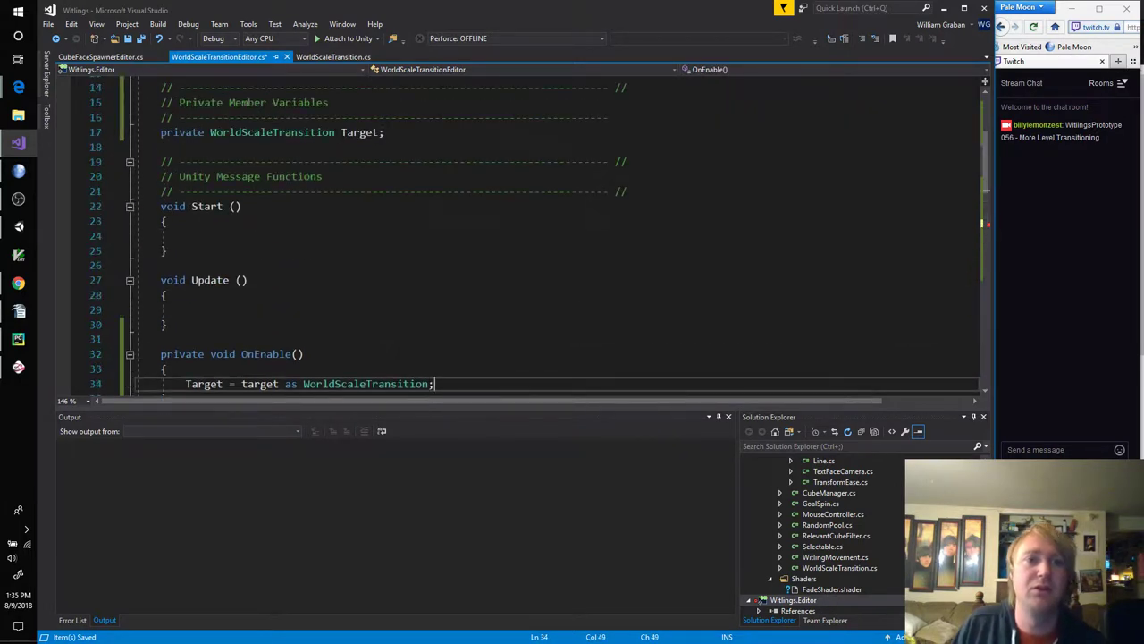
# Step: Declare a private class WorldScaleTransitionInspectorData under the Target field
pyautogui.write('private class')
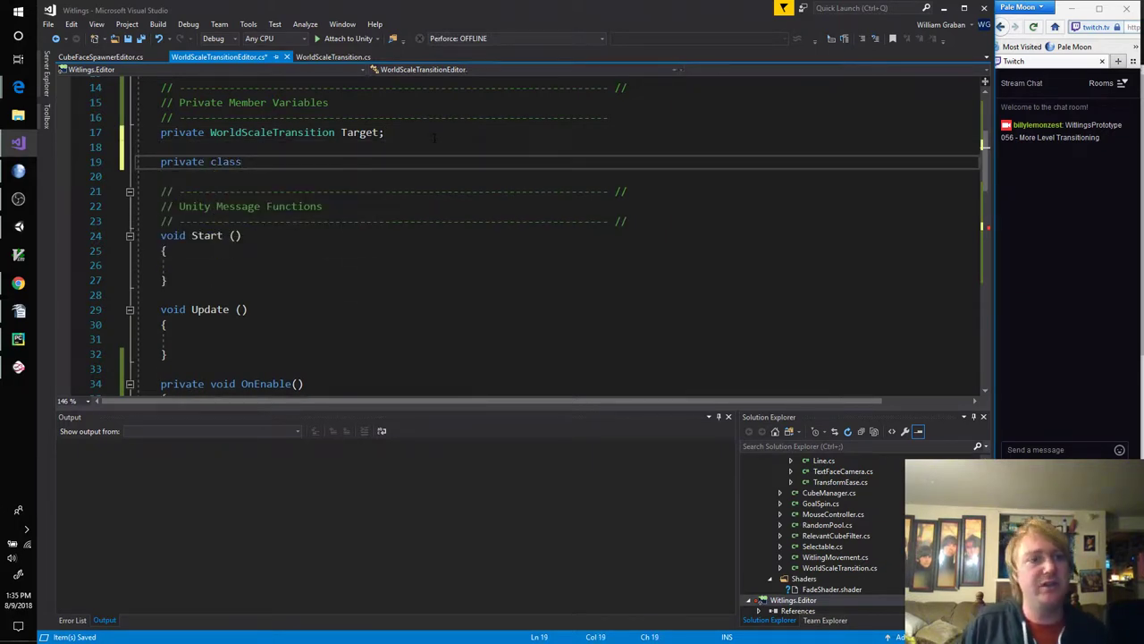
pyautogui.write('W')
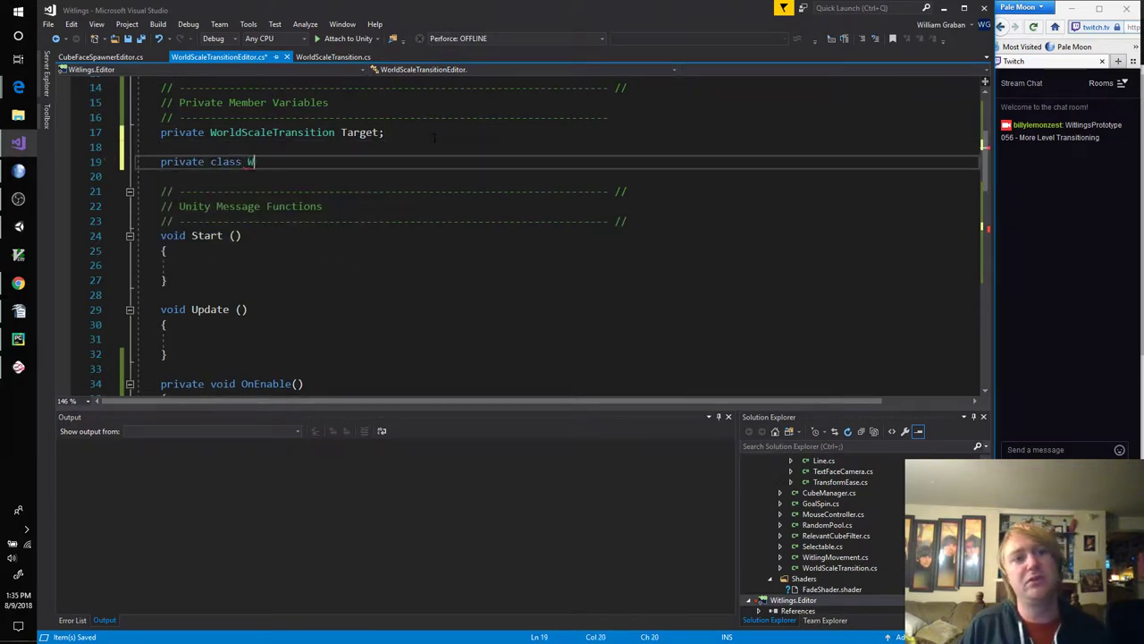
pyautogui.write('orldScaleTrans')
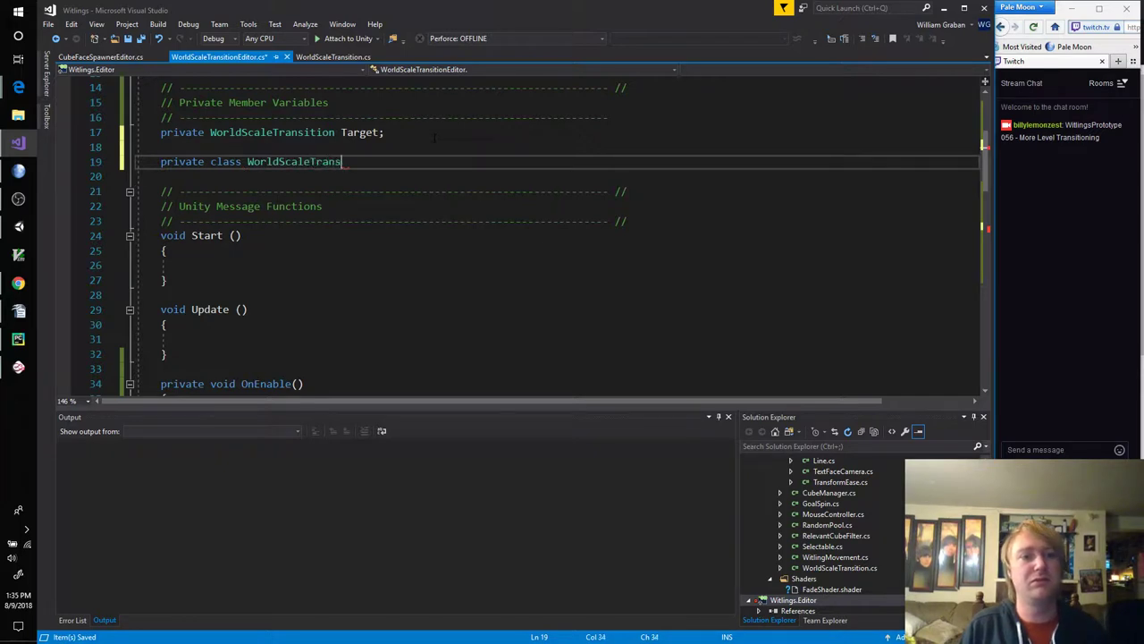
pyautogui.write('ition')
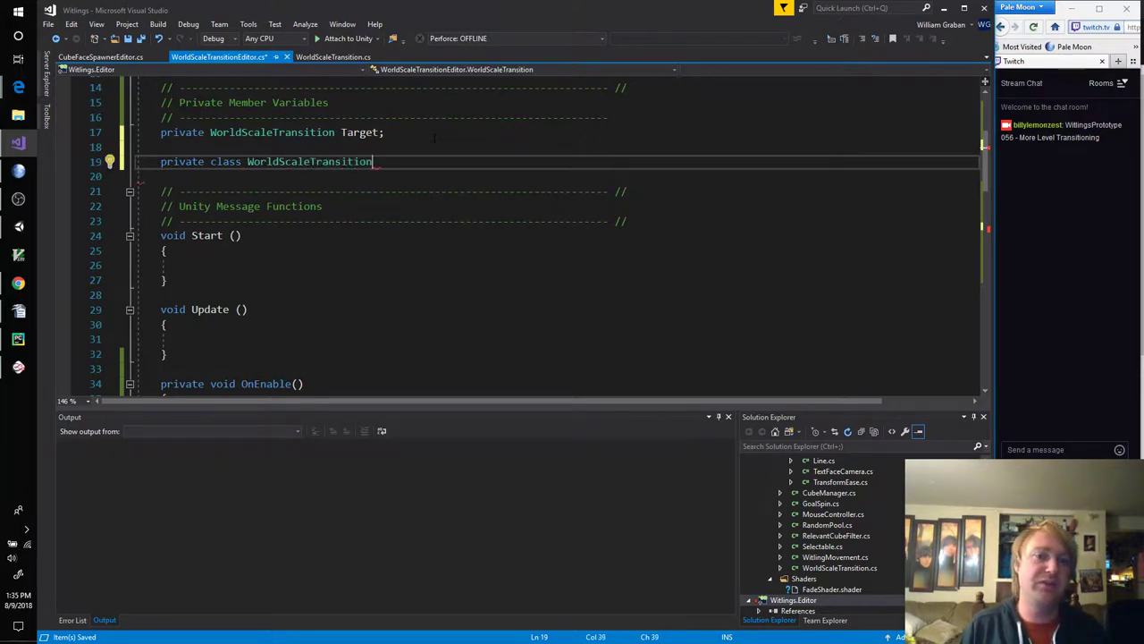
pyautogui.write('InspectorD')
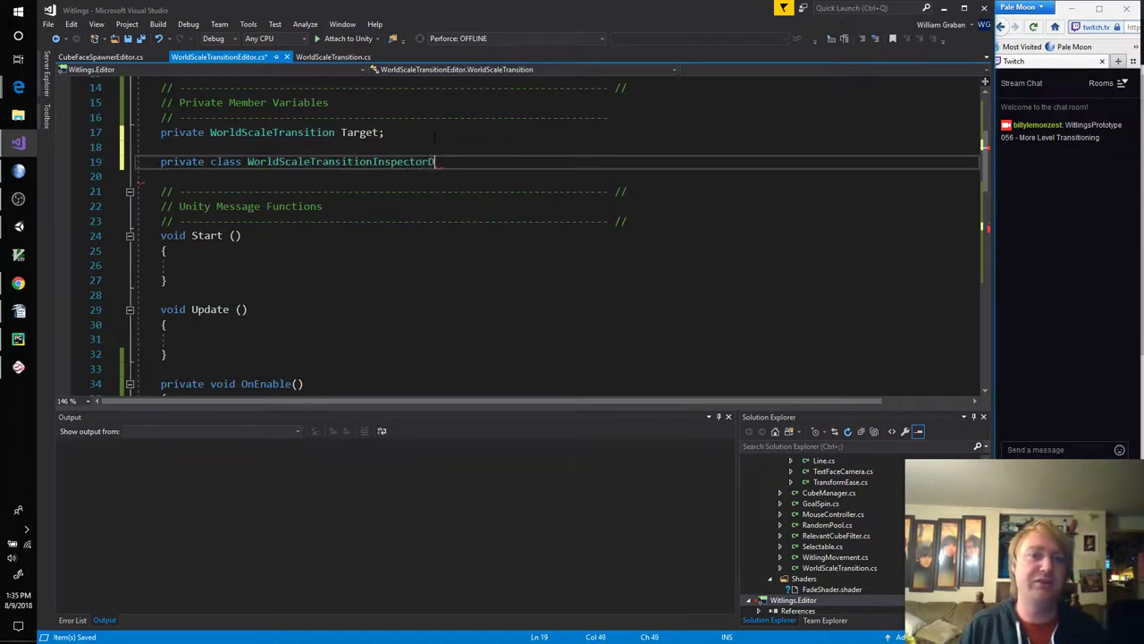
pyautogui.write('ata')
pyautogui.click(556, 175)
pyautogui.write('{')
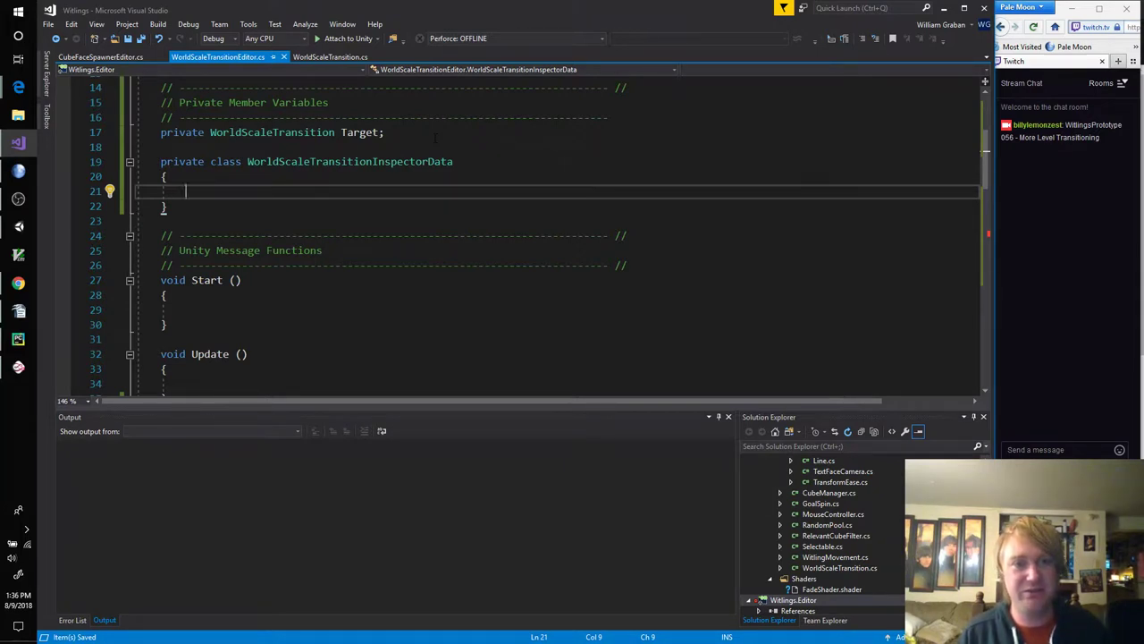
# Step: Give it a WorldScaleTransition.Section Section field and a bool IsShown field
pyautogui.write('WorldScaleTransition')
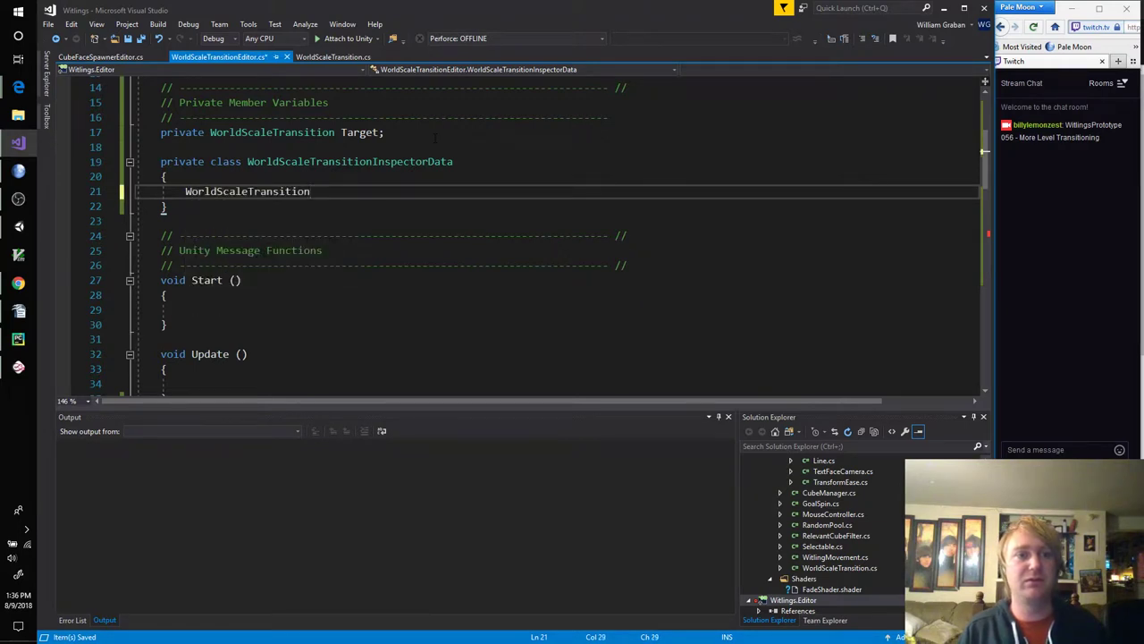
pyautogui.write('.')
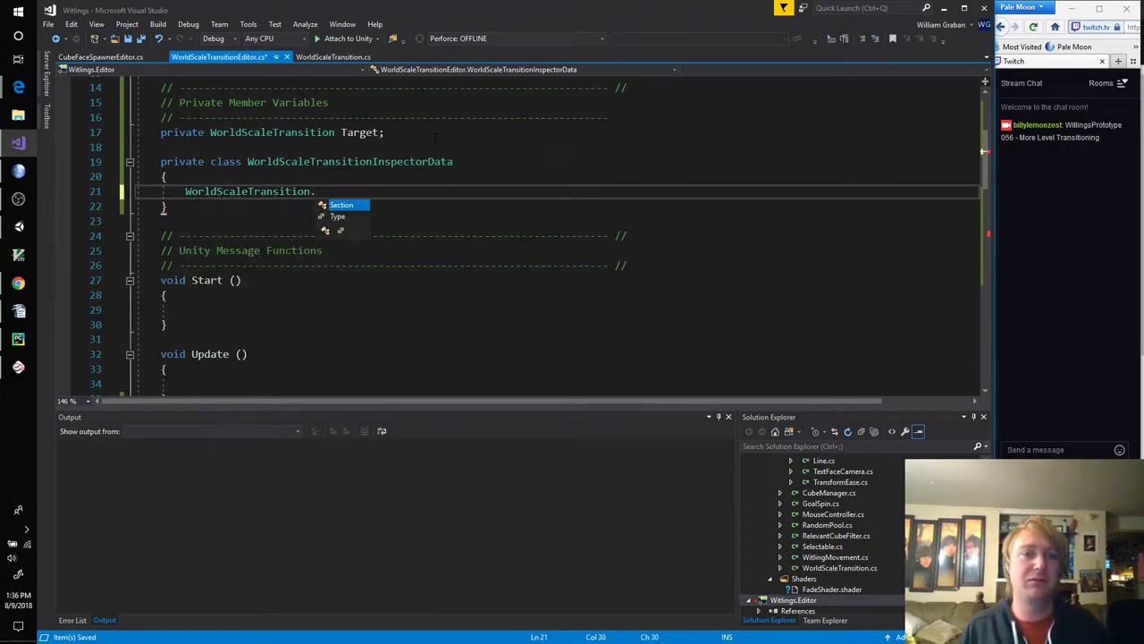
pyautogui.write('Section S')
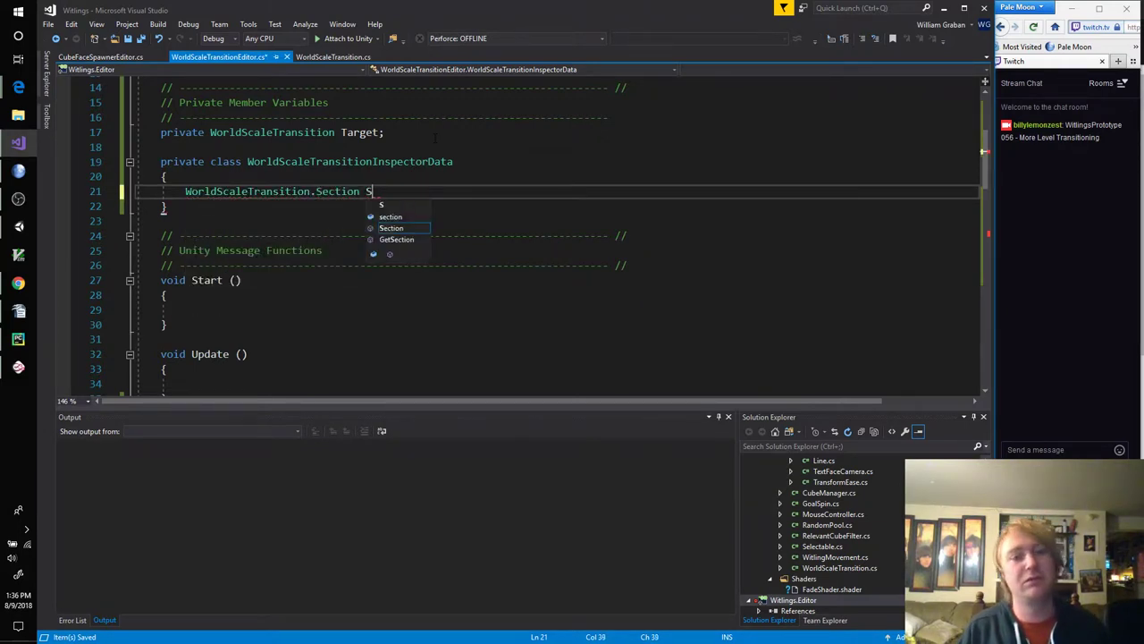
pyautogui.write('ectionData;')
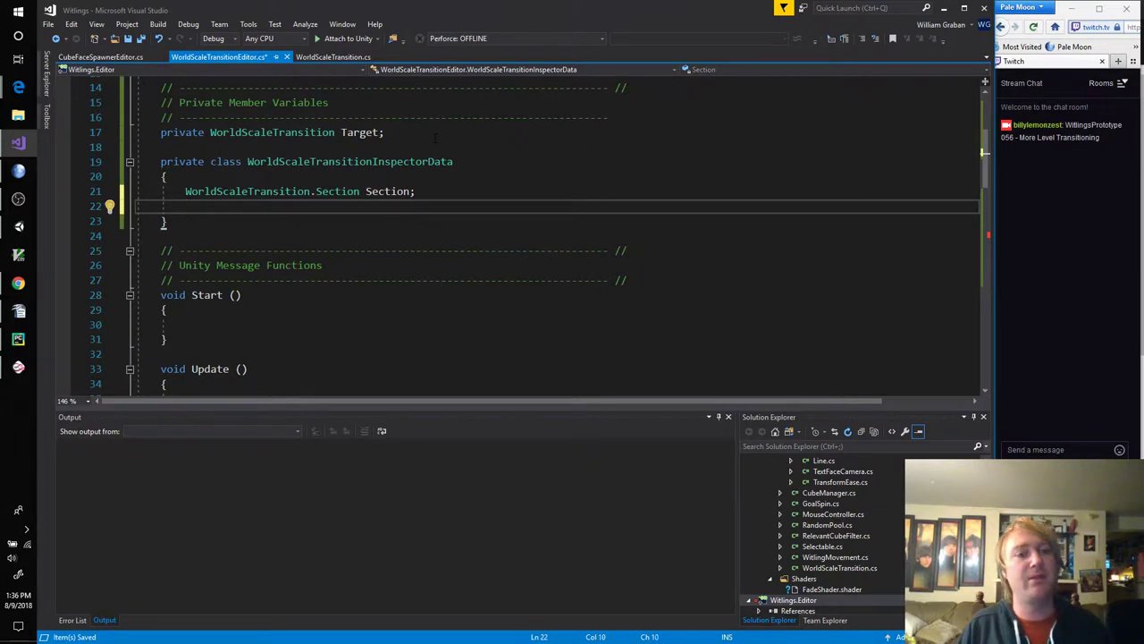
pyautogui.write('bool IsDh')
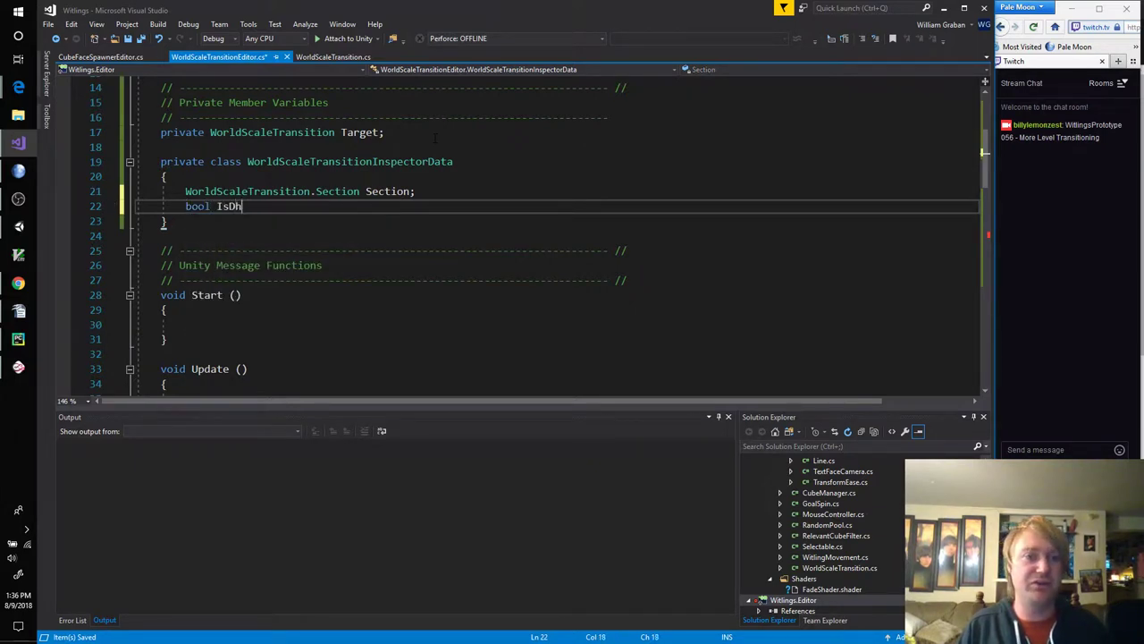
pyautogui.write('Shown;')
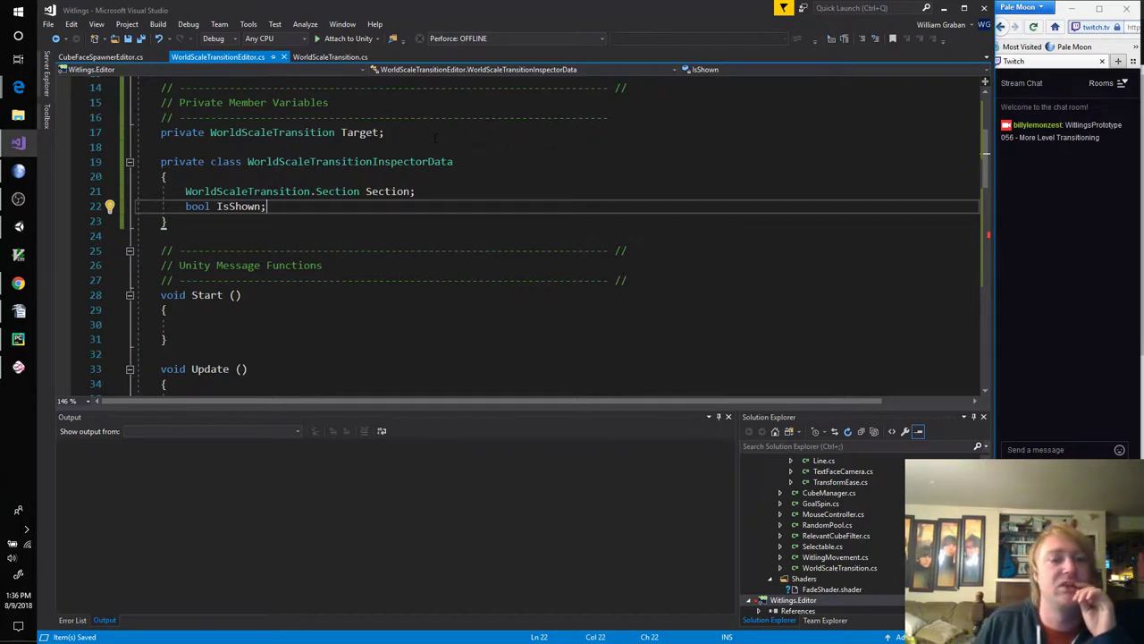
pyautogui.doubleClick(238, 206)
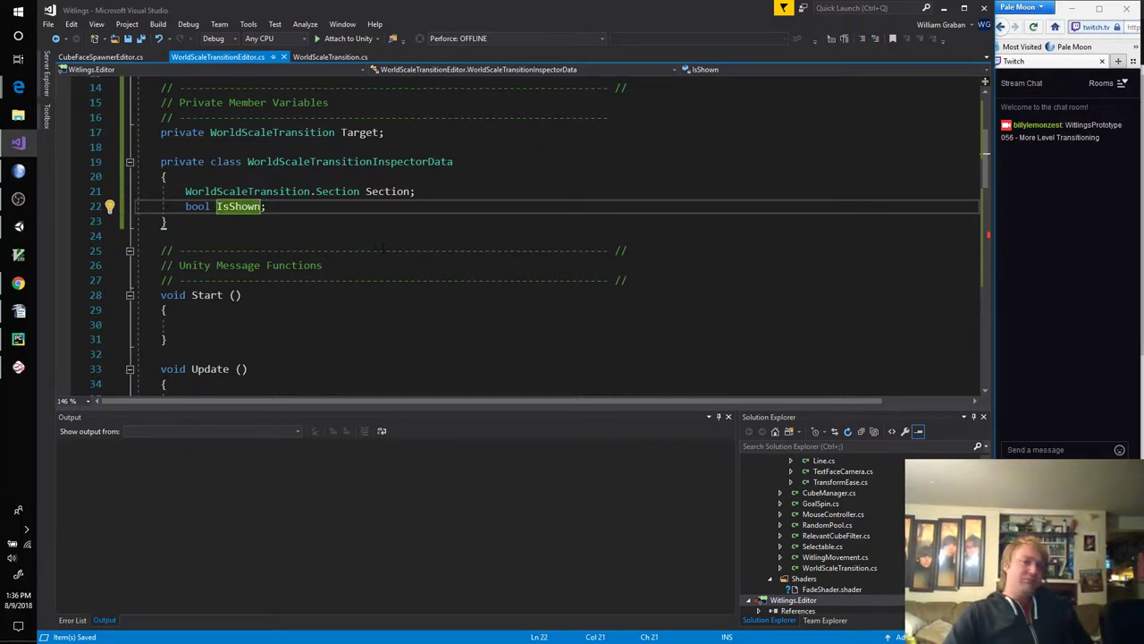
# Step: Declare private List<WorldScaleTransitionInspectorData> Data and create it in Awake
pyautogui.scroll(-3)
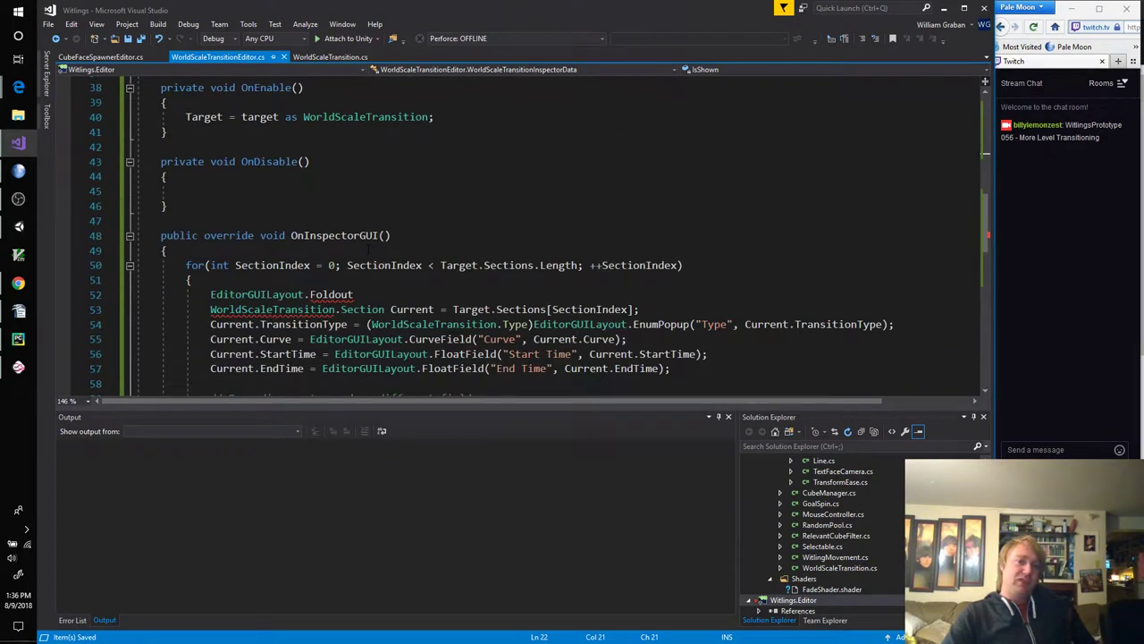
pyautogui.doubleClick(331, 293)
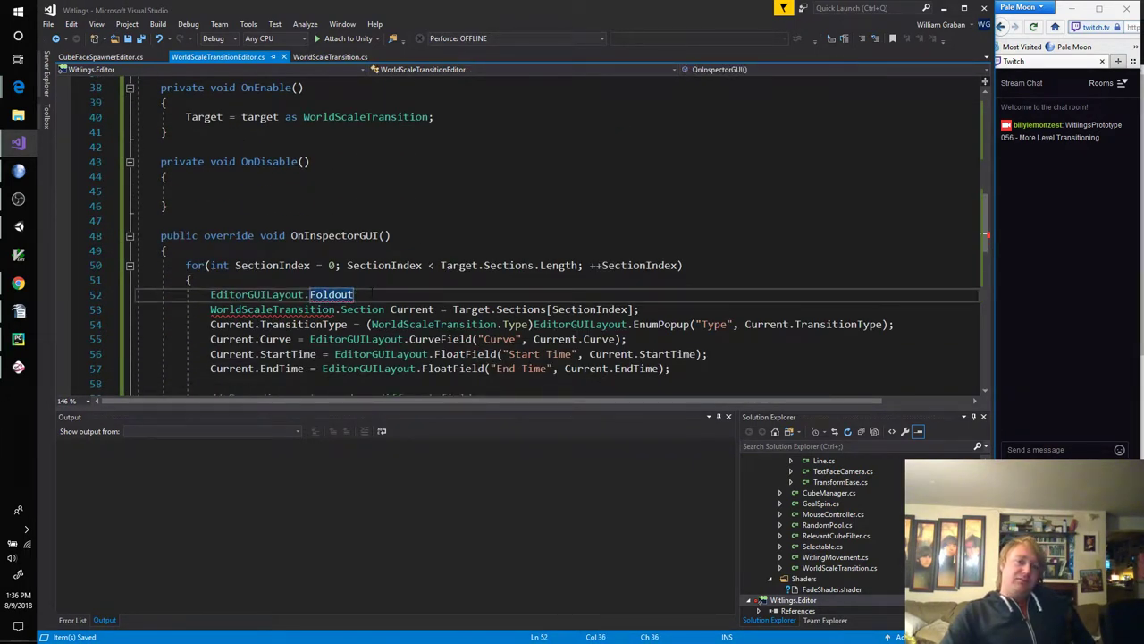
pyautogui.scroll(3)
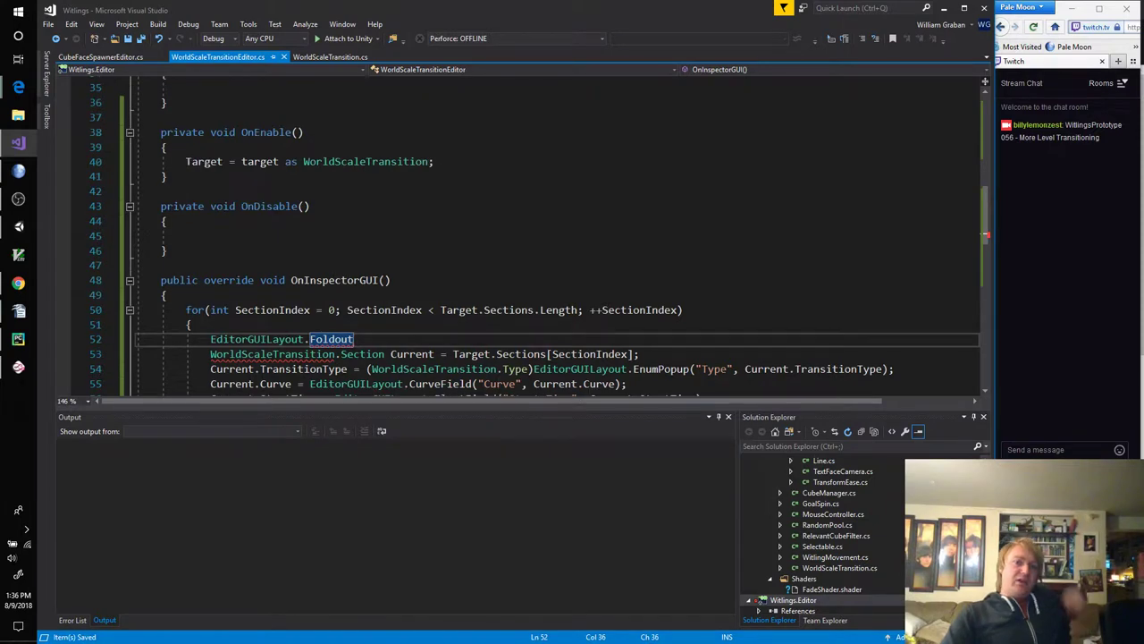
pyautogui.click(434, 161)
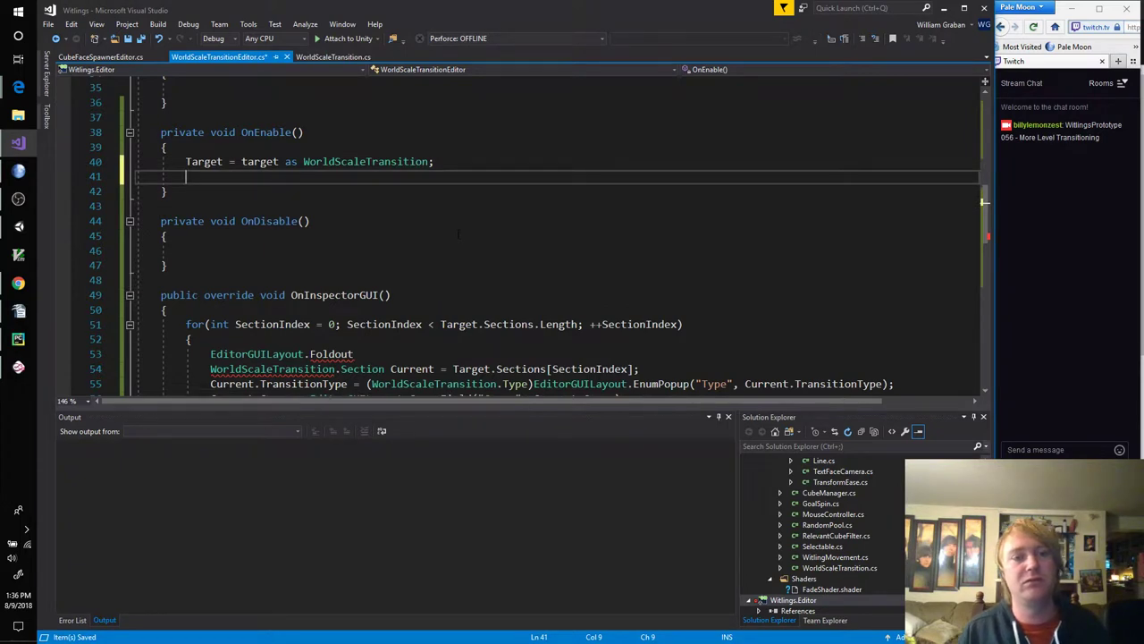
pyautogui.scroll(3)
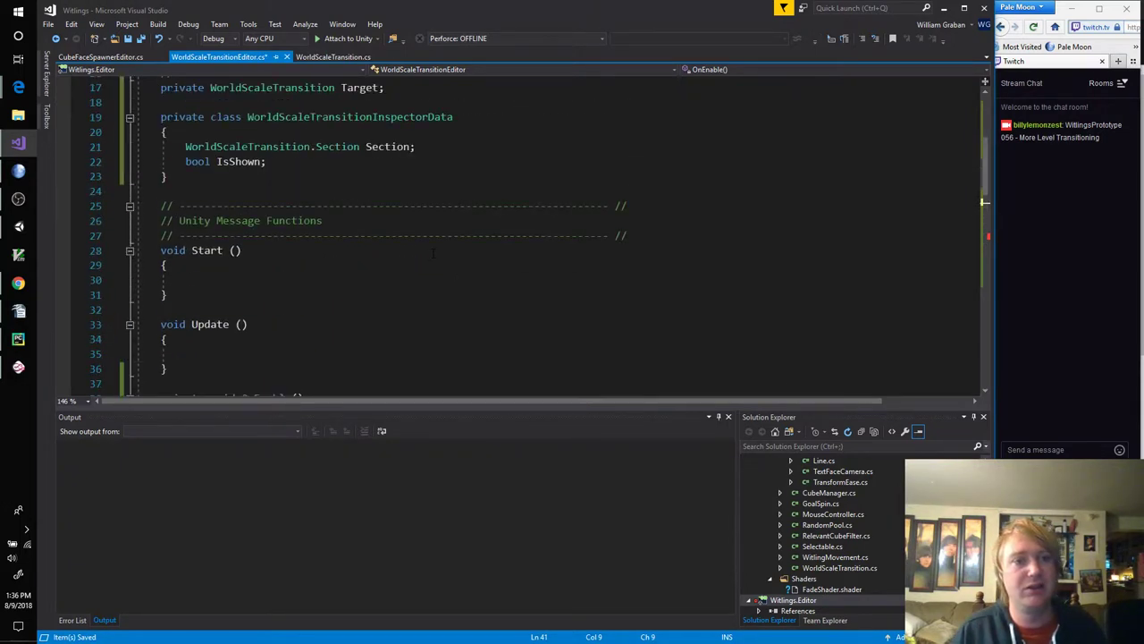
pyautogui.write('private List<WorldScaleTransitionInspectorData>')
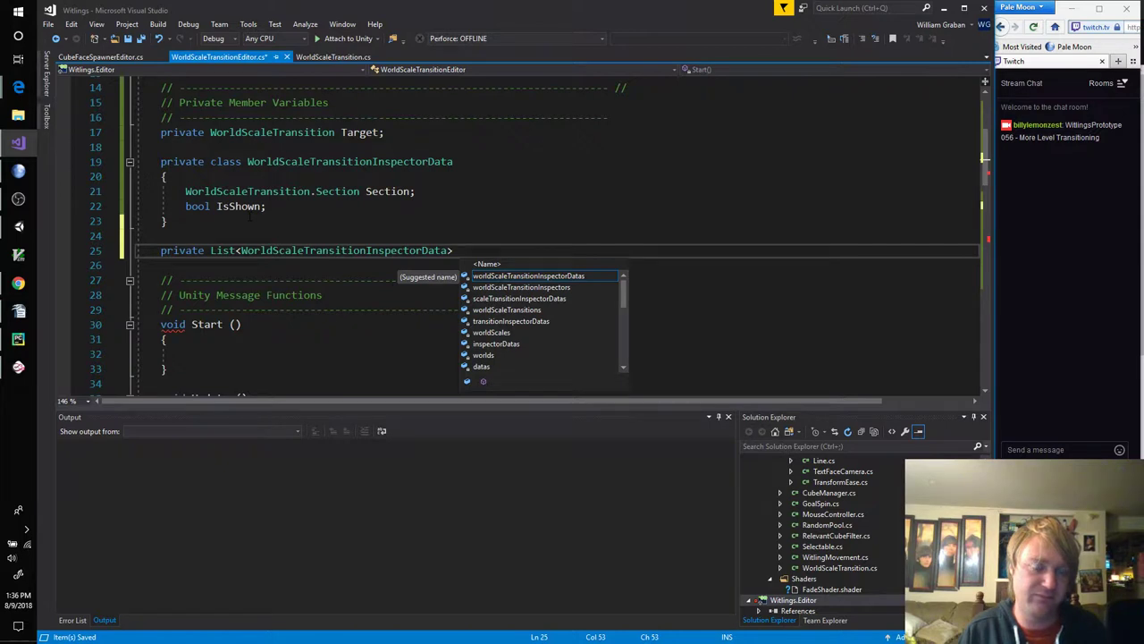
pyautogui.write('Data;')
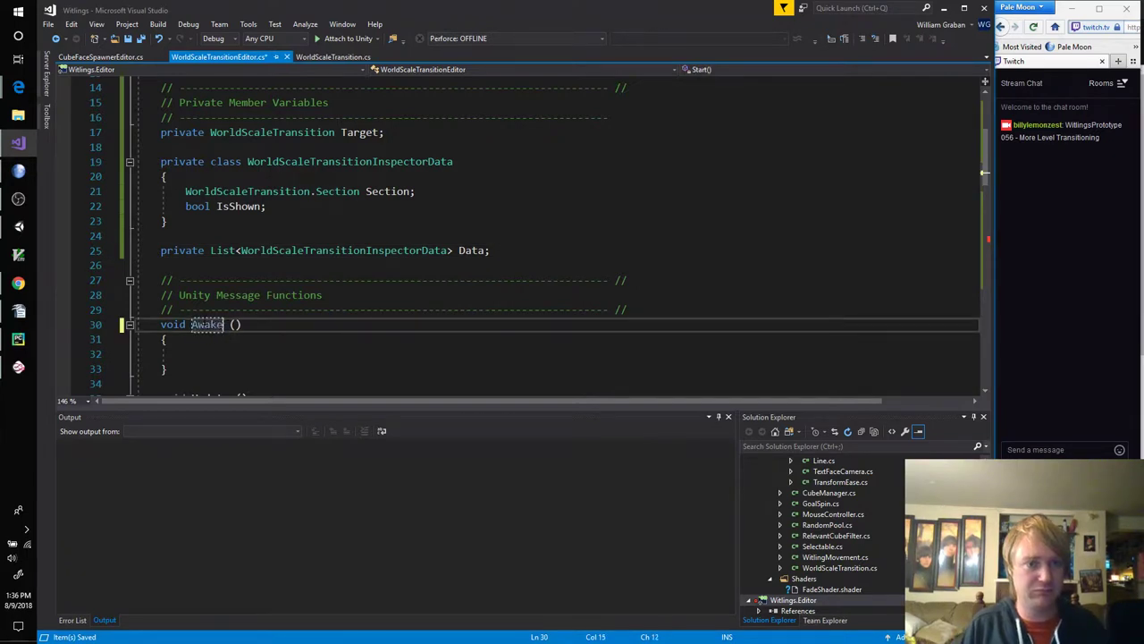
pyautogui.write('Data')
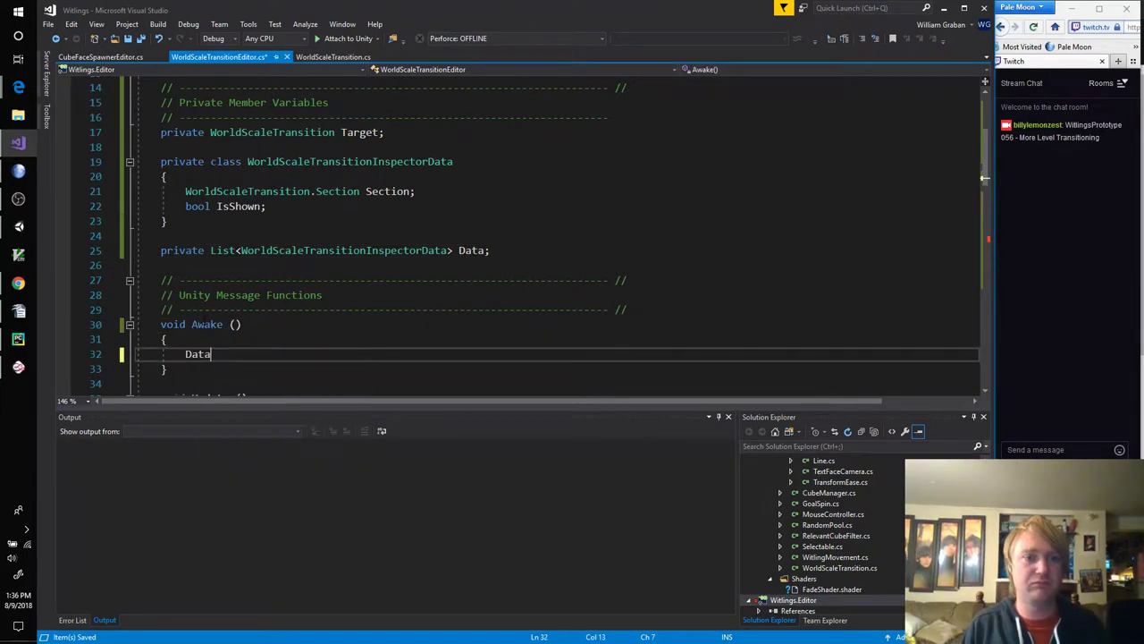
pyautogui.write('= new List<WorldScaleTransitionInspectorData>')
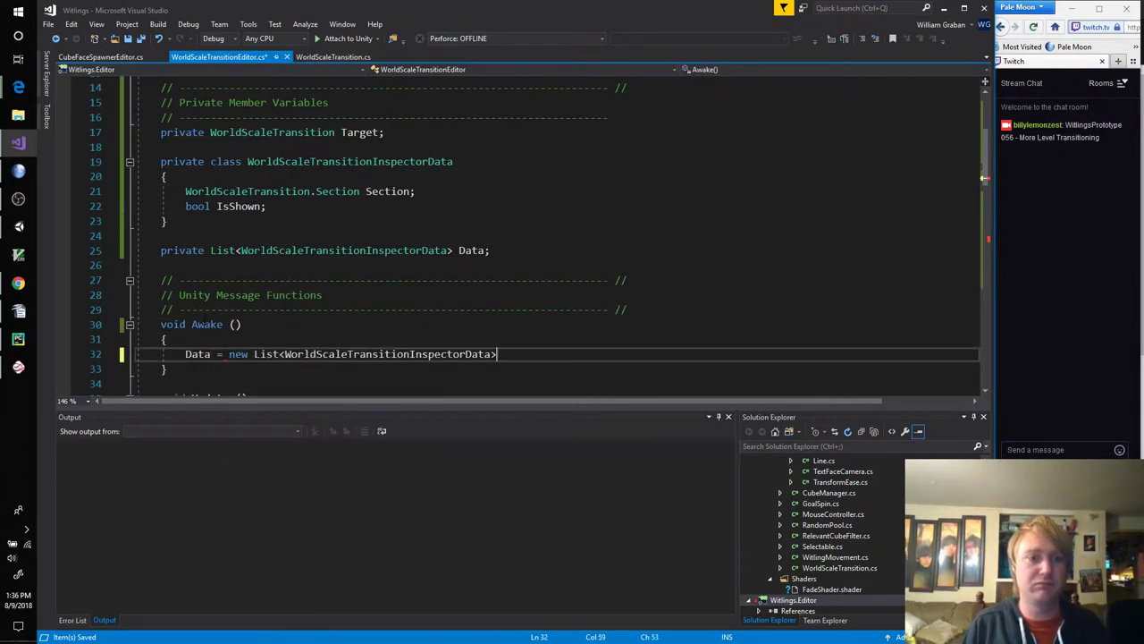
pyautogui.write('();')
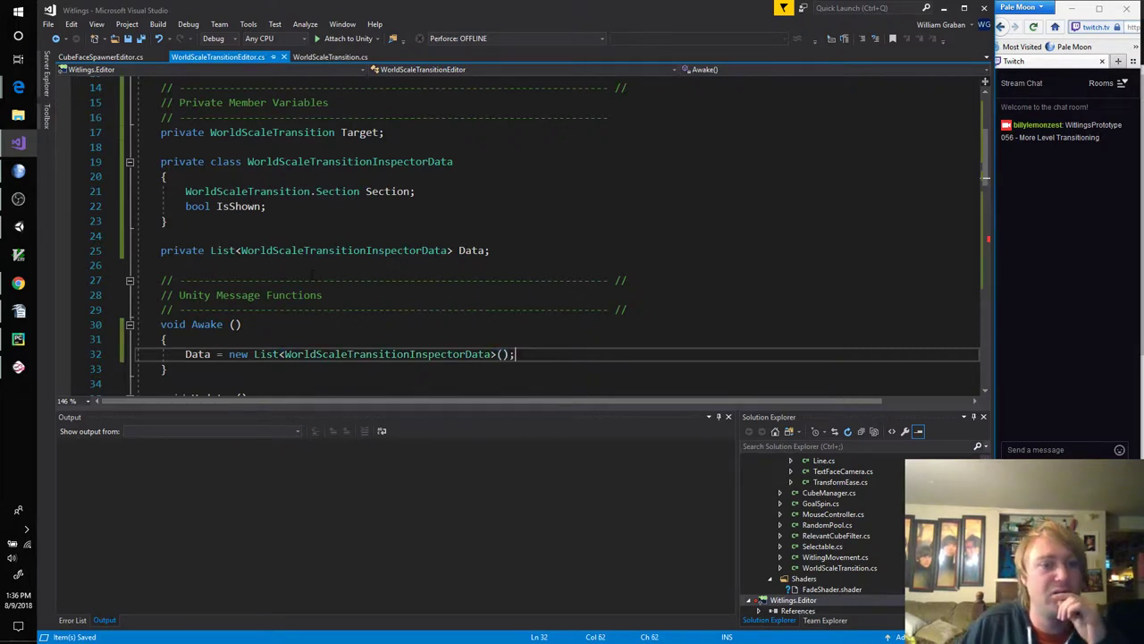
# Step: In OnEnable call Data.Clear() and loop over Target.Sections into Current, without the Foldout line
pyautogui.scroll(-3)
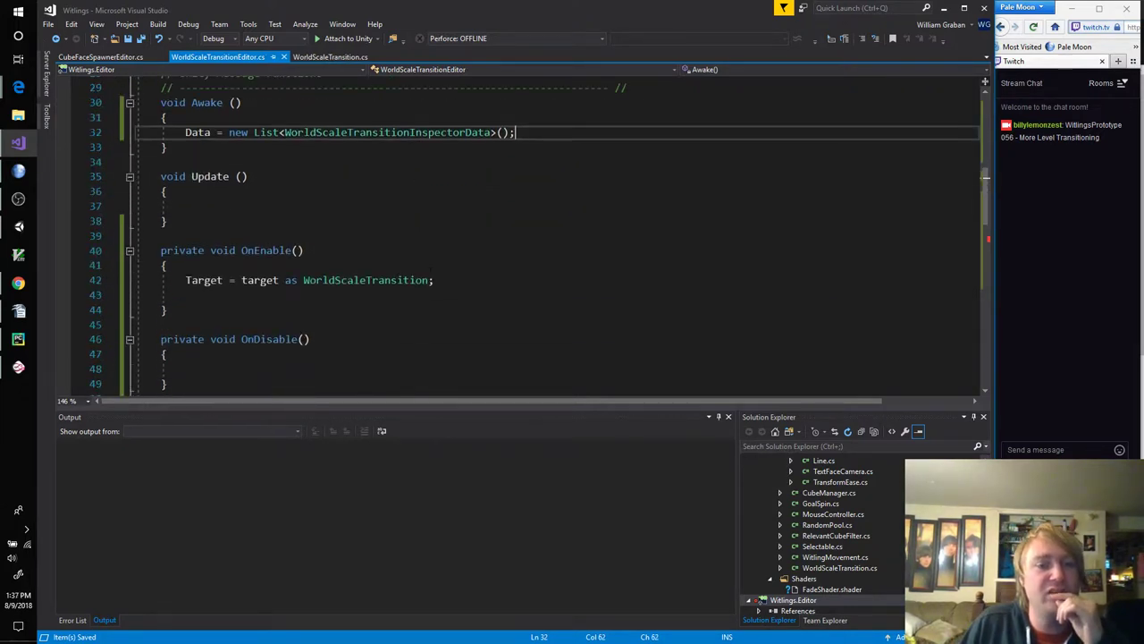
pyautogui.write('Data.Clear();')
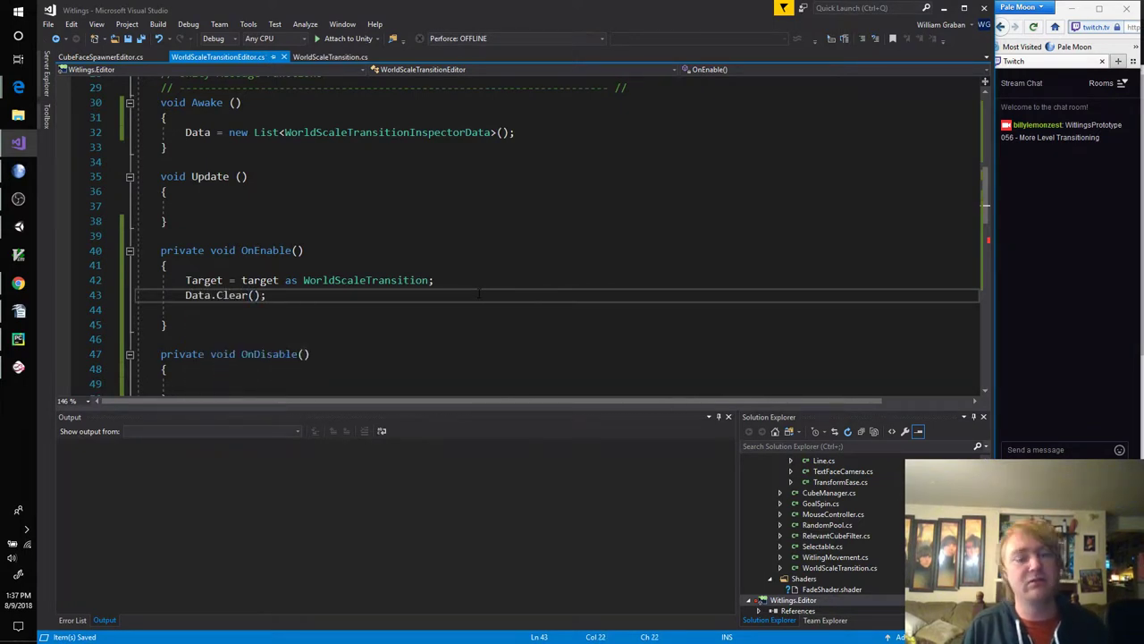
pyautogui.scroll(-3)
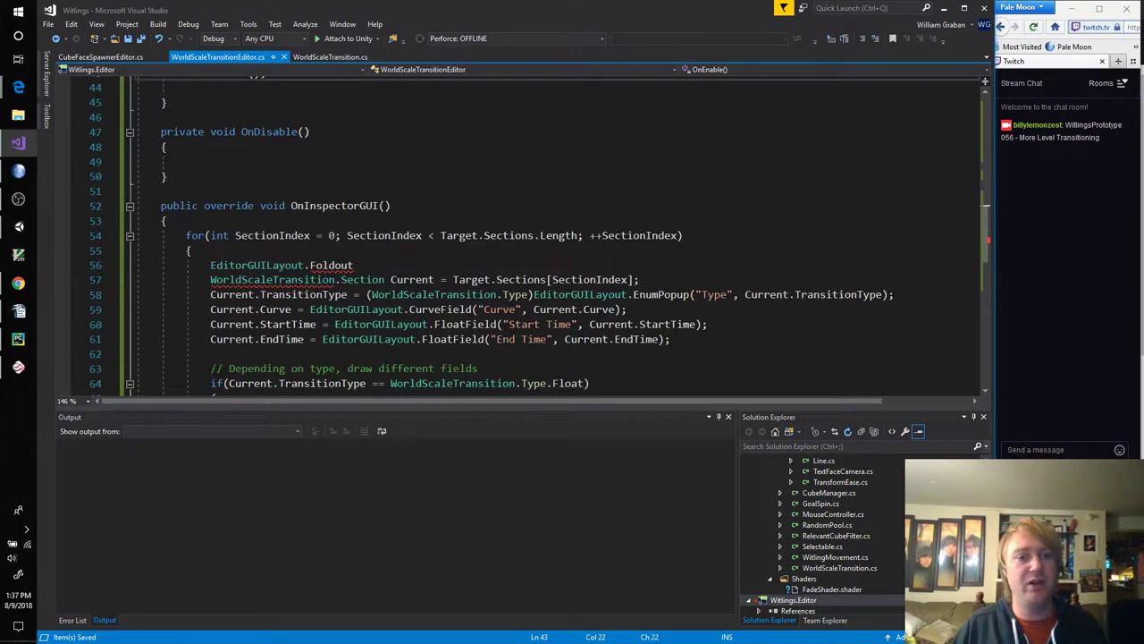
pyautogui.scroll(3)
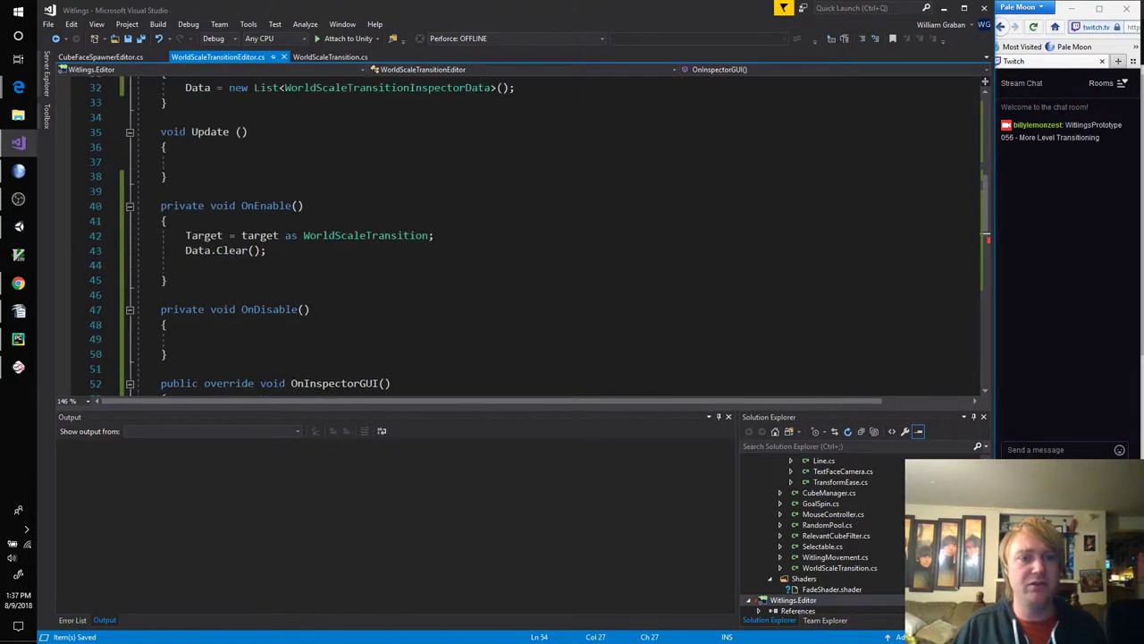
pyautogui.scroll(-3)
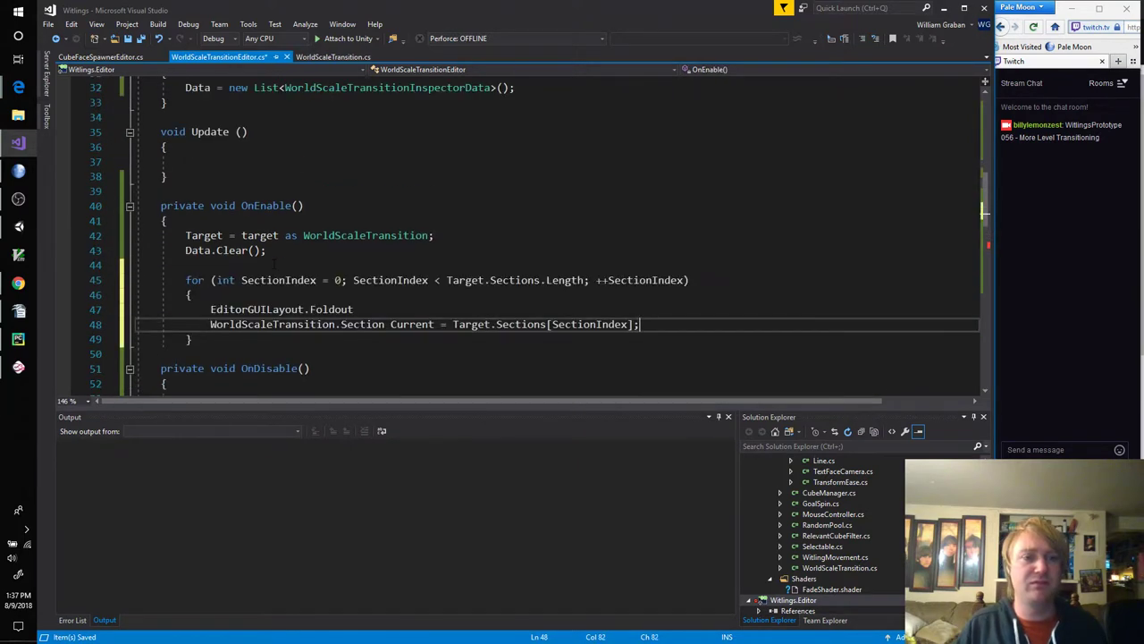
pyautogui.press('Delete')
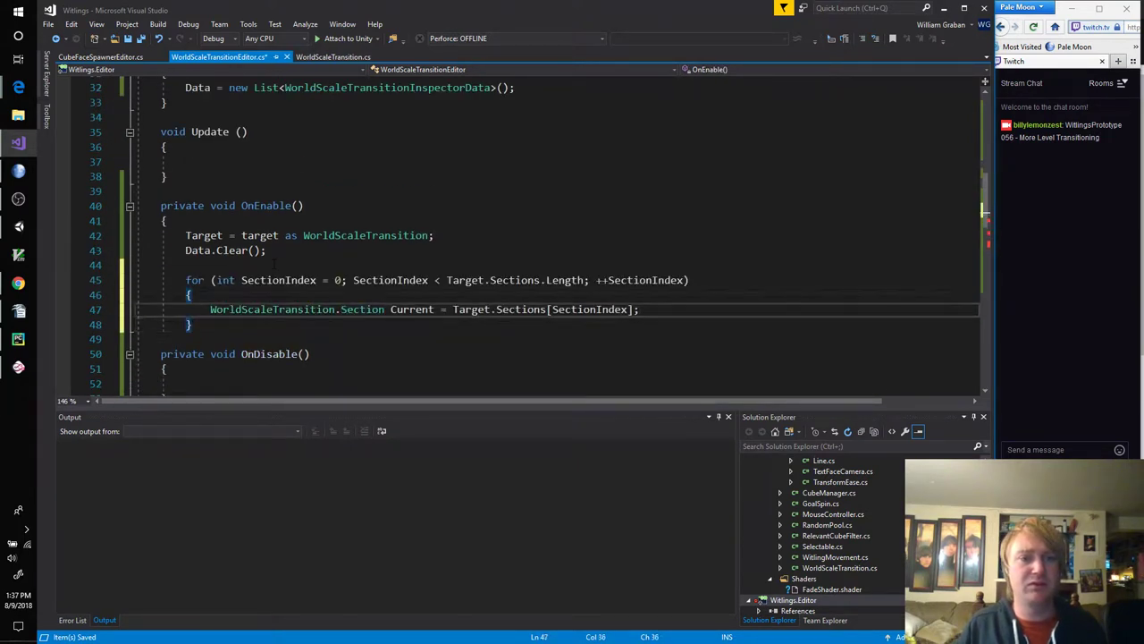
pyautogui.press('enter')
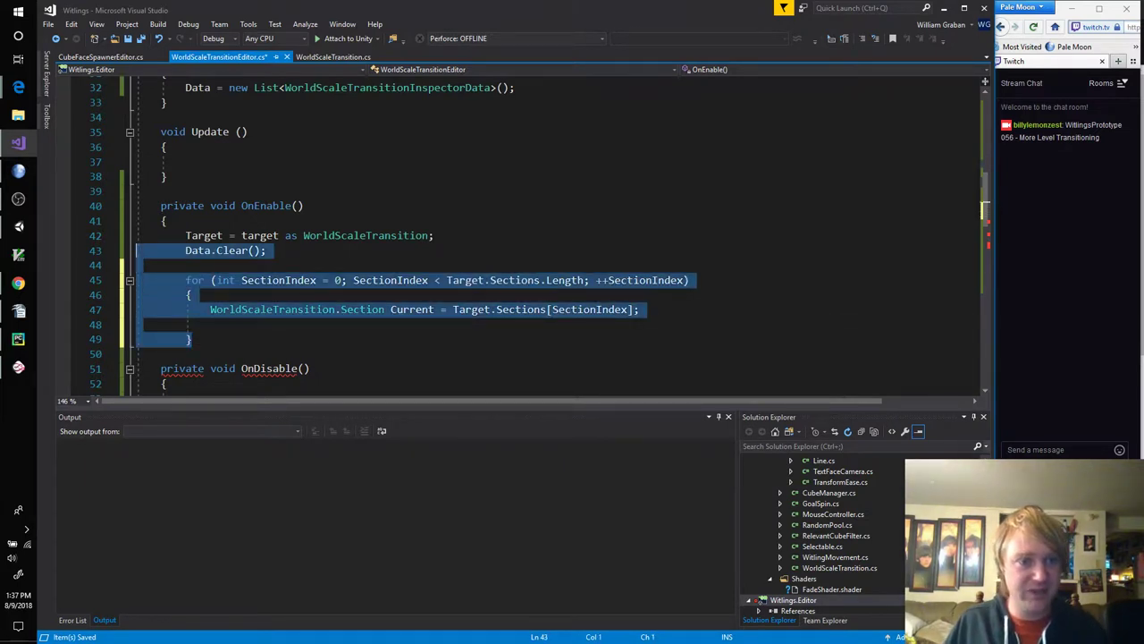
# Step: Delete the OnEnable code and the WorldScaleTransitionInspectorData class and list from the editor
pyautogui.press('Delete')
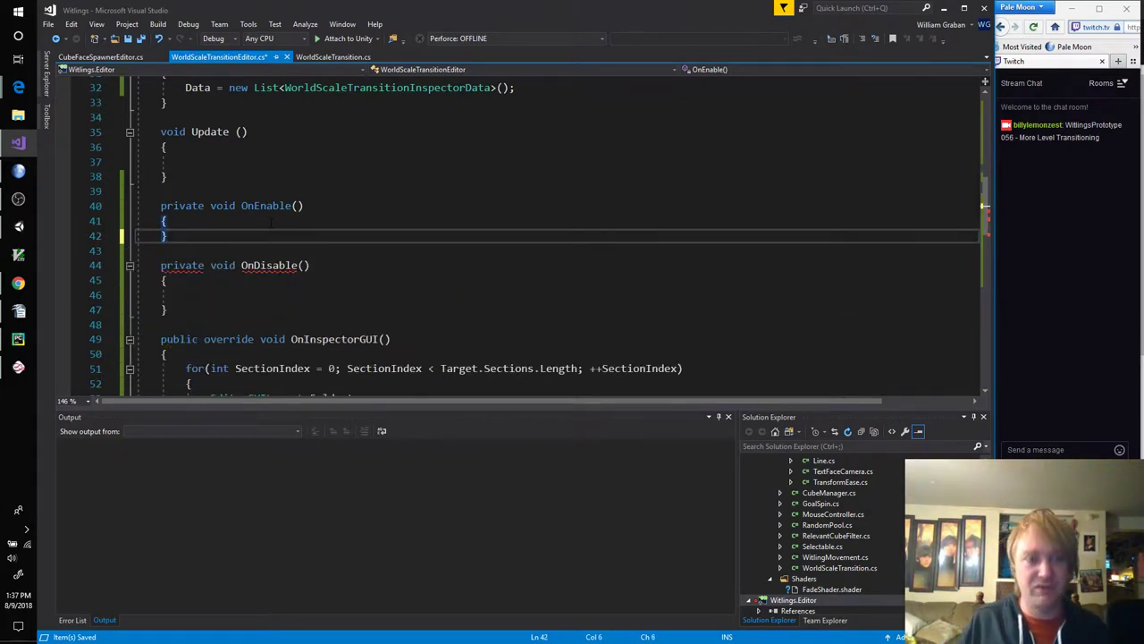
pyautogui.scroll(3)
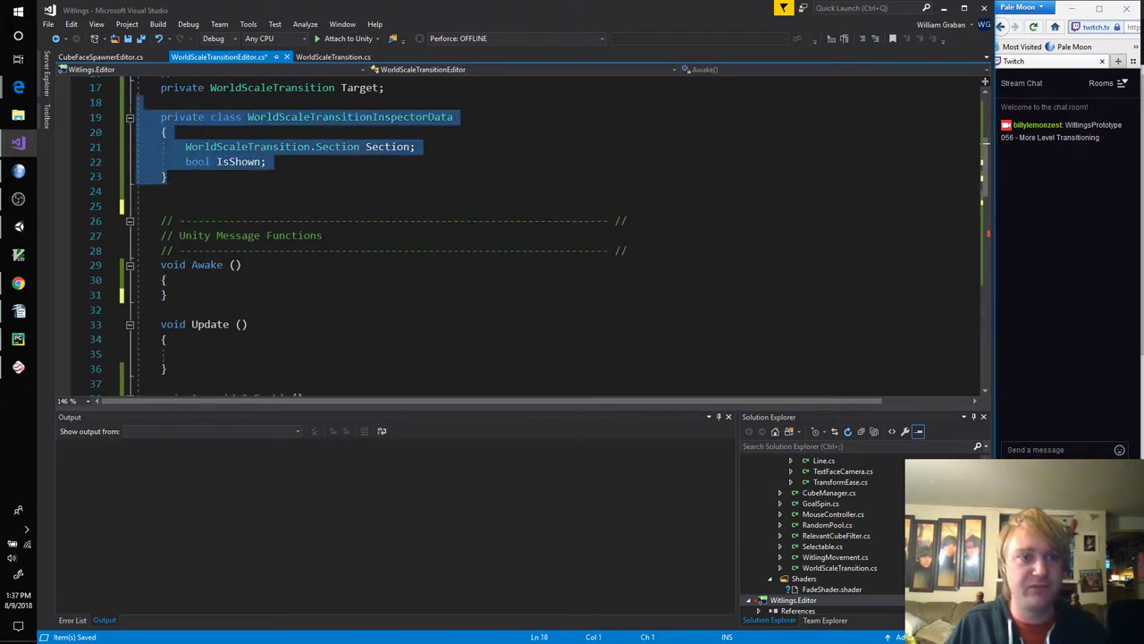
pyautogui.press('Delete')
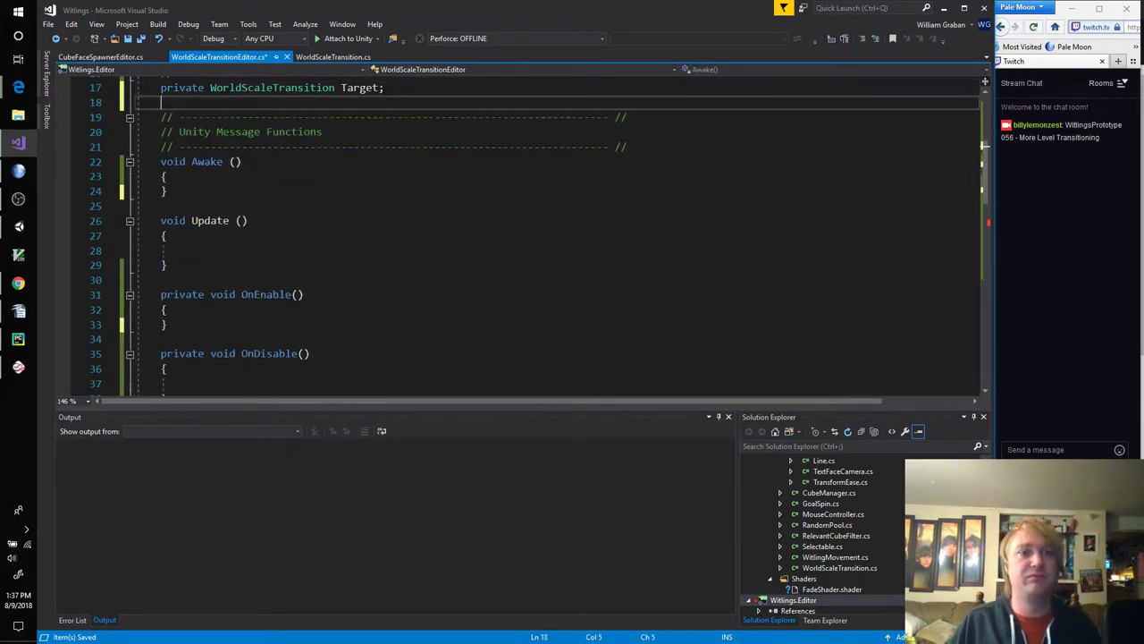
pyautogui.click(331, 56)
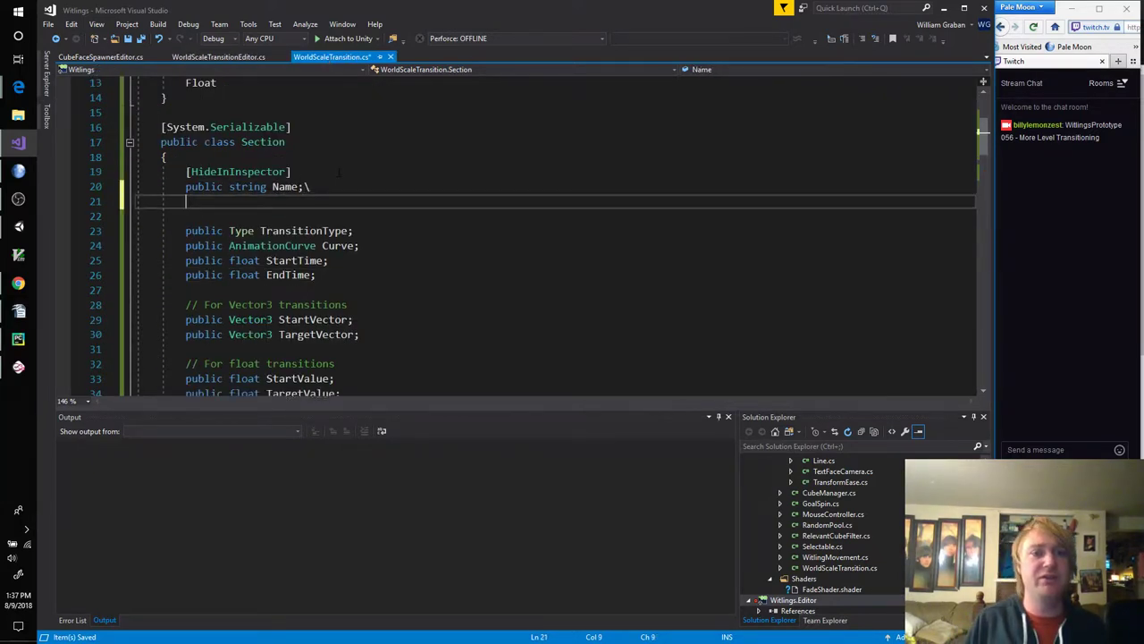
# Step: In WorldScaleTransition.cs add a [HideInInspector] public bool DrawInInspector to Section
pyautogui.press('Backspace')
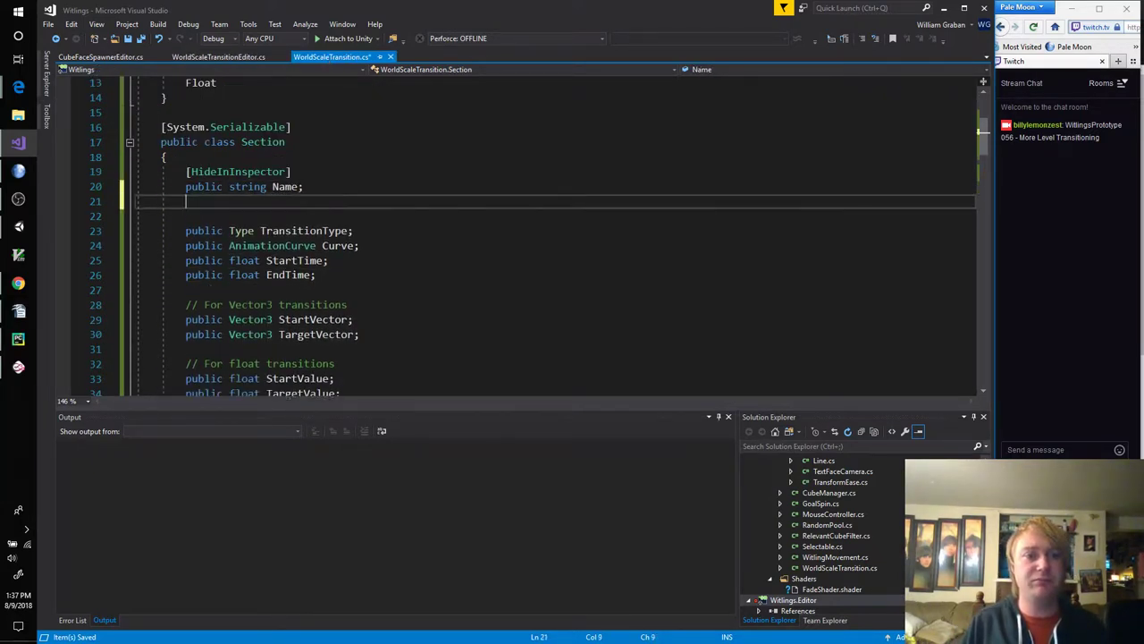
pyautogui.write('[HideInInspector]')
pyautogui.write('public')
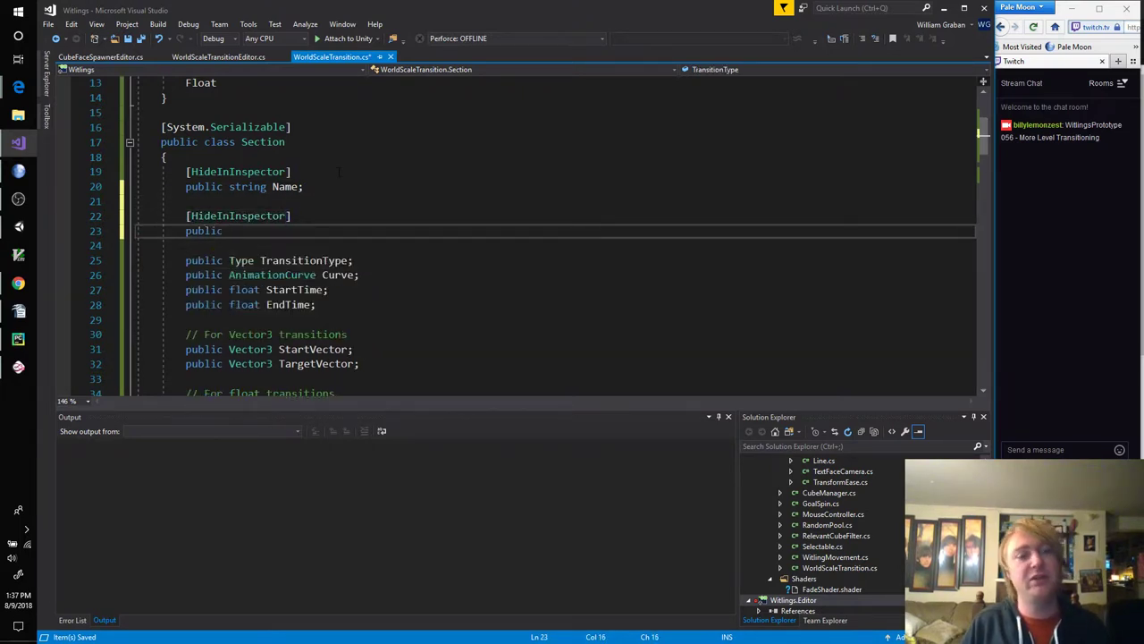
pyautogui.write('bool DrawInInsp')
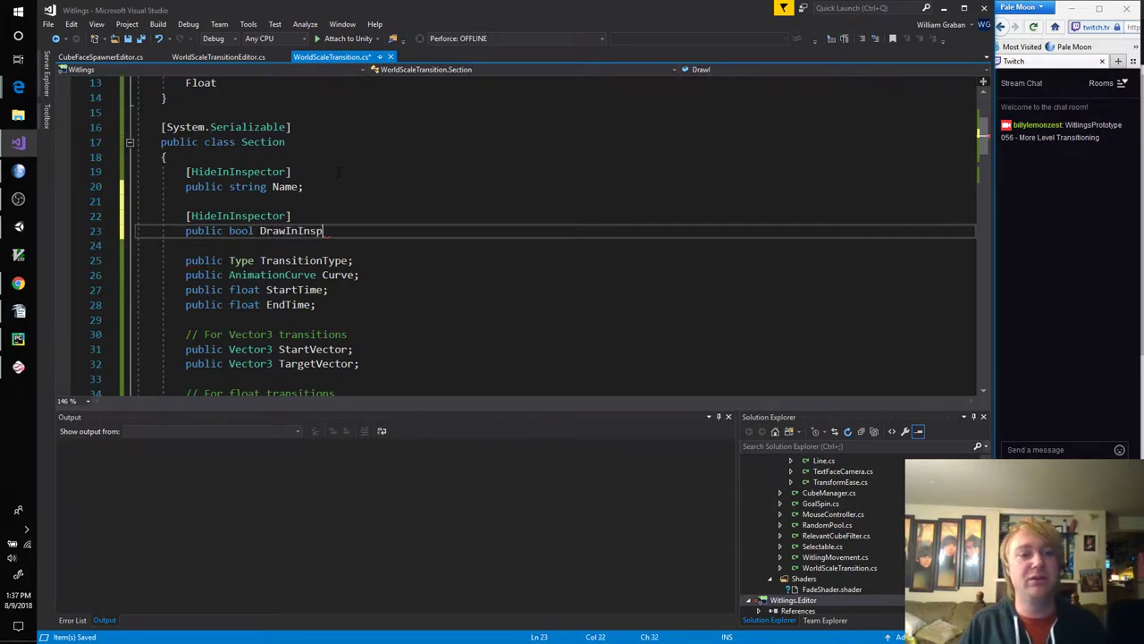
pyautogui.write('ector;')
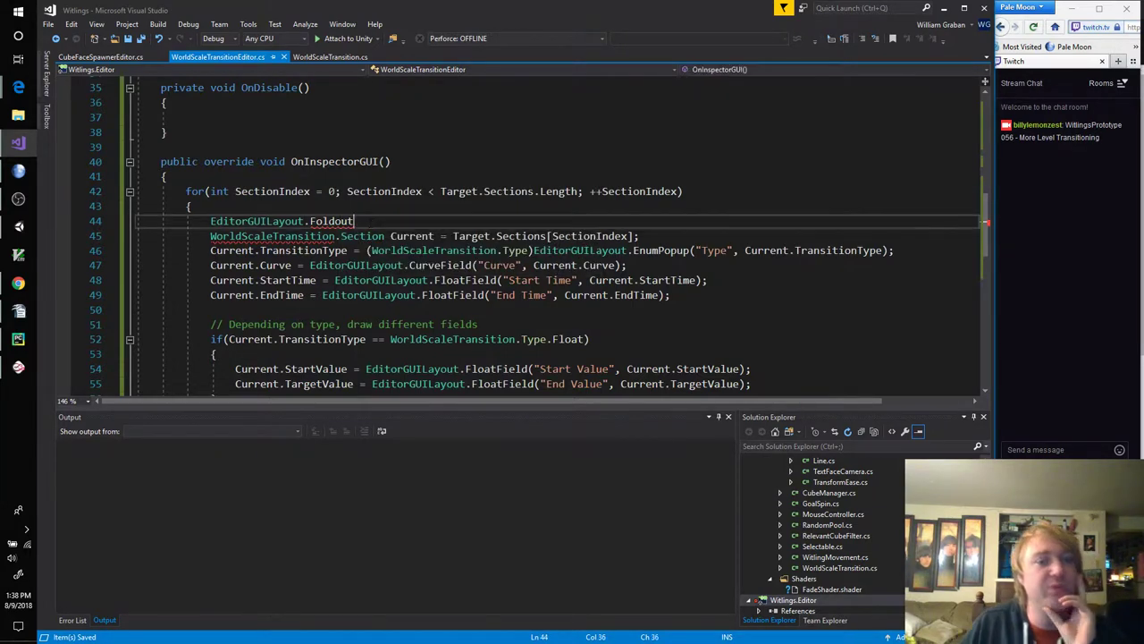
# Step: Make the Foldout call use Current.DrawInInspector and Current.Name
pyautogui.doubleClick(333, 222)
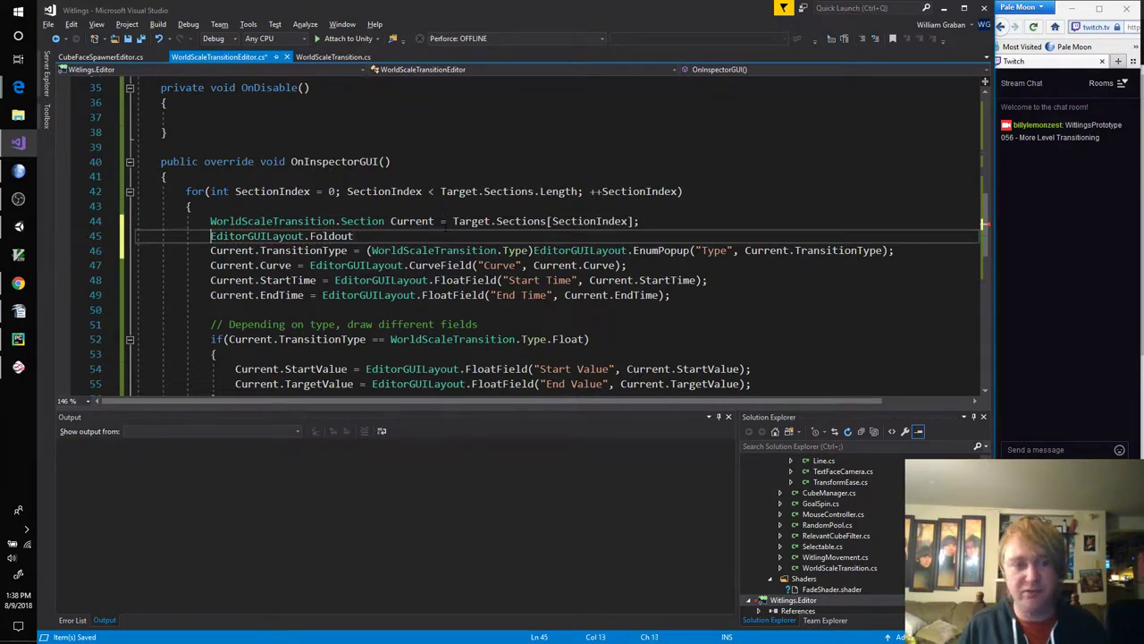
pyautogui.write('()')
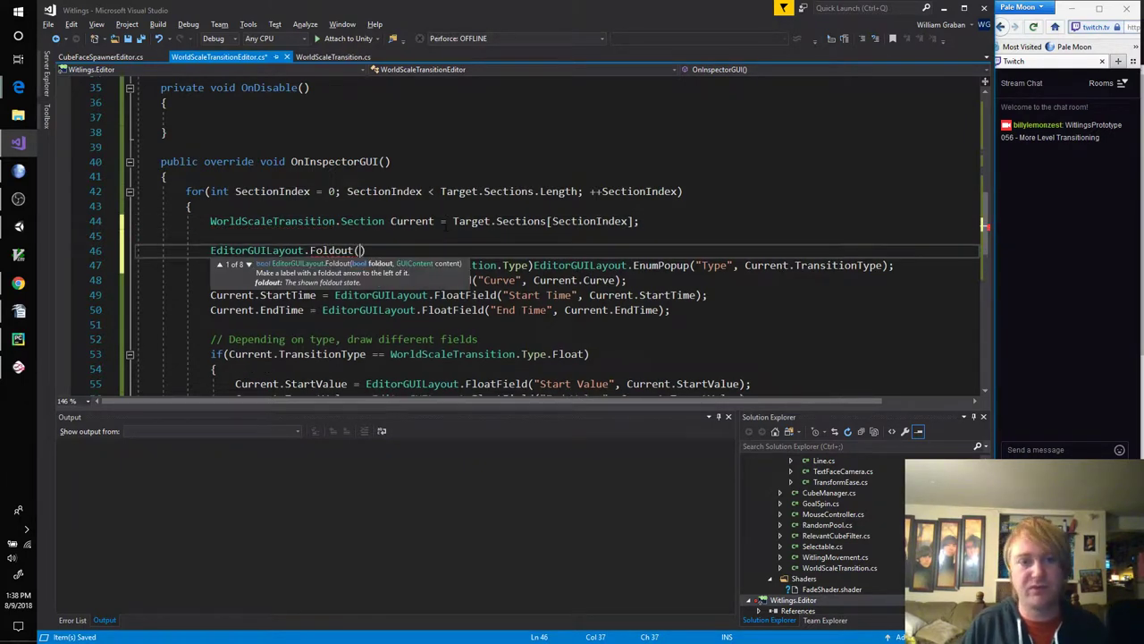
pyautogui.write('Current.DrawInInspector')
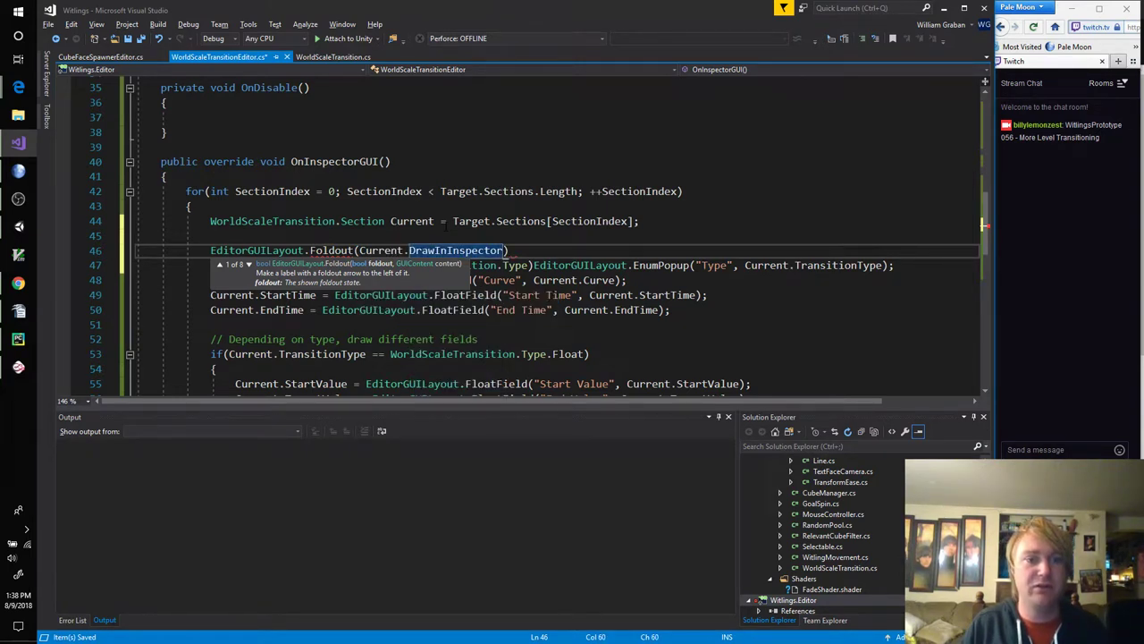
pyautogui.write(',')
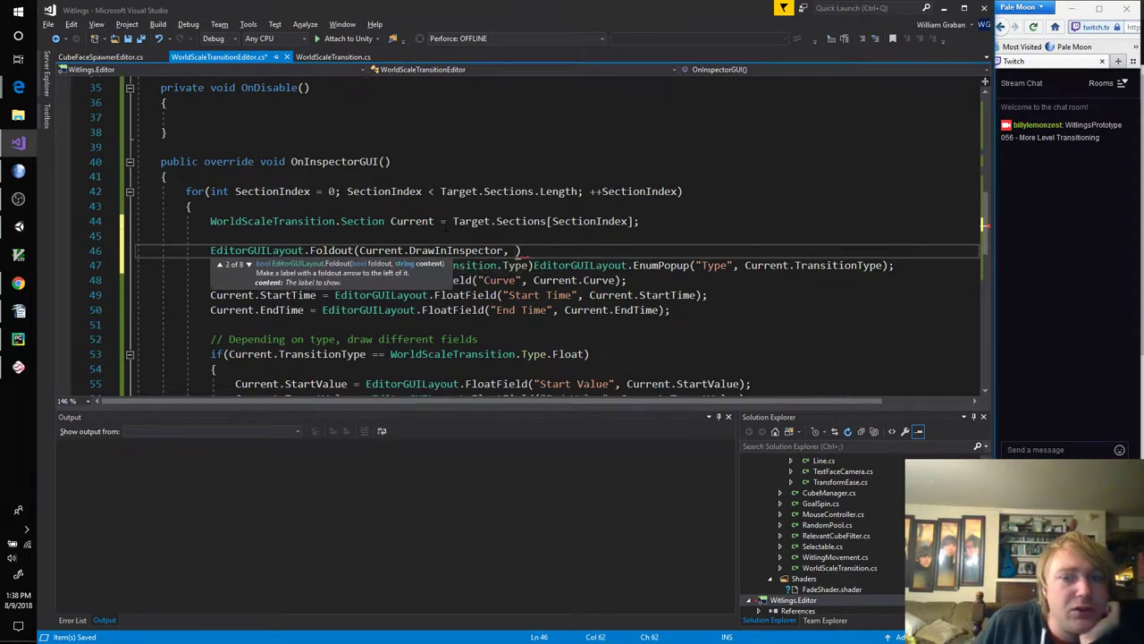
pyautogui.write('Current.Name')
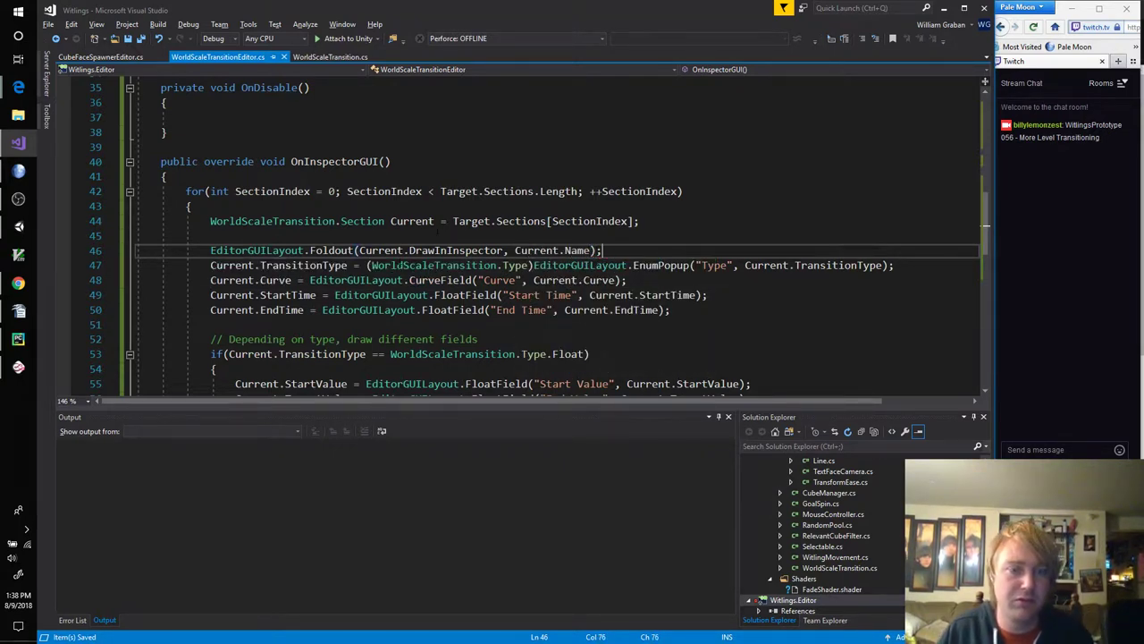
pyautogui.moveTo(329, 251)
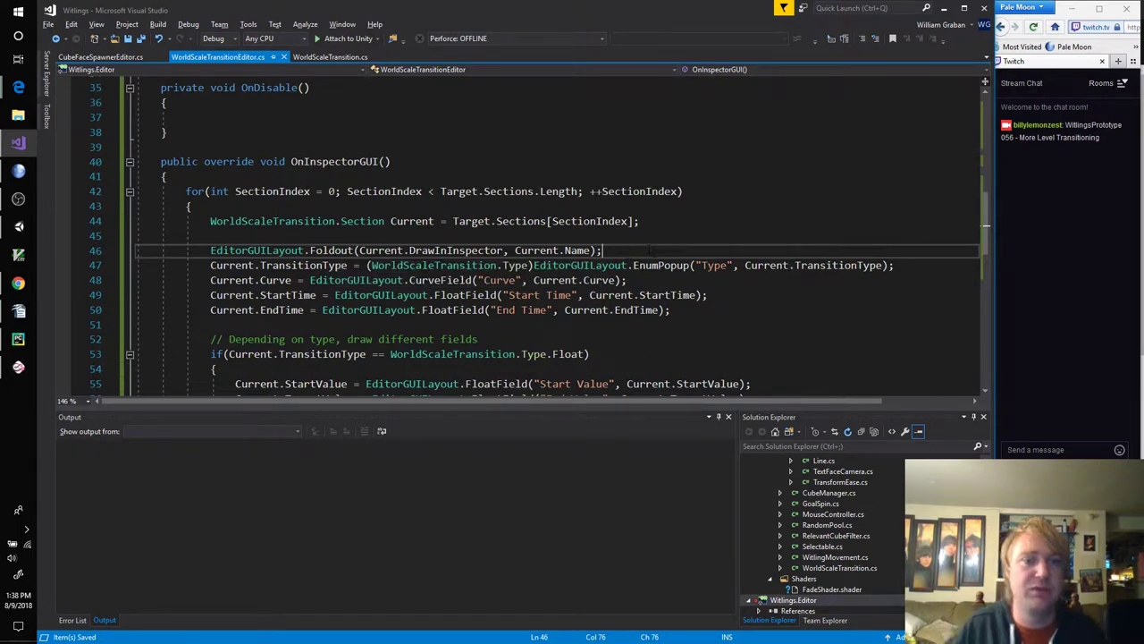
# Step: Add if(!Current.DrawInInspector) { continue; } and assign the Foldout result to Current.DrawInInspector
pyautogui.write('if()')
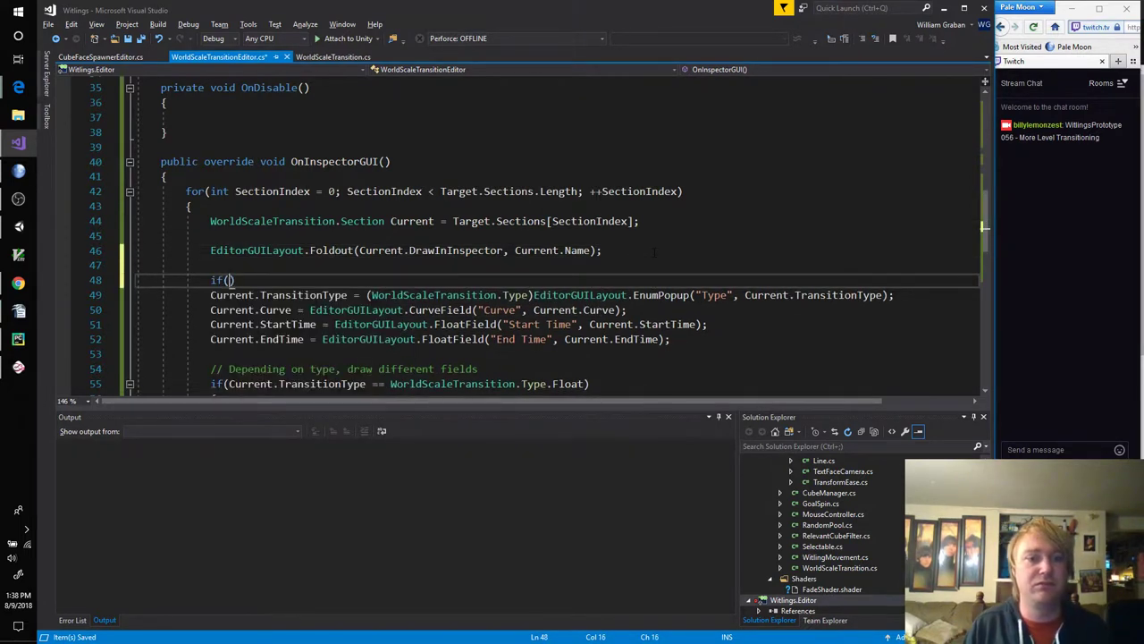
pyautogui.write('Current.DrawInInspector')
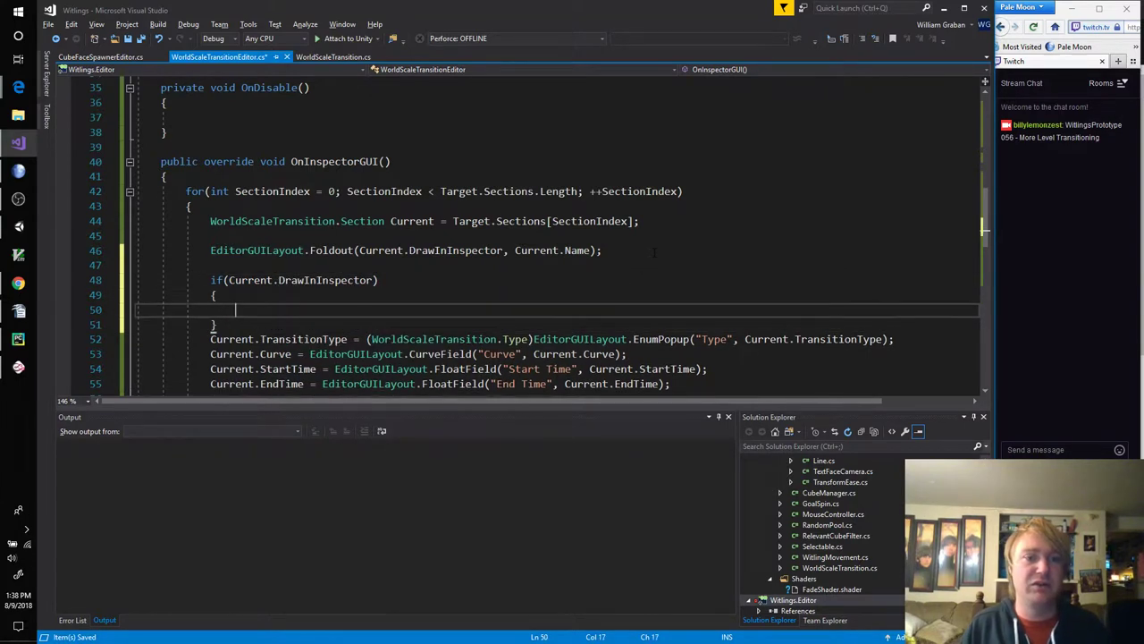
pyautogui.scroll(-3)
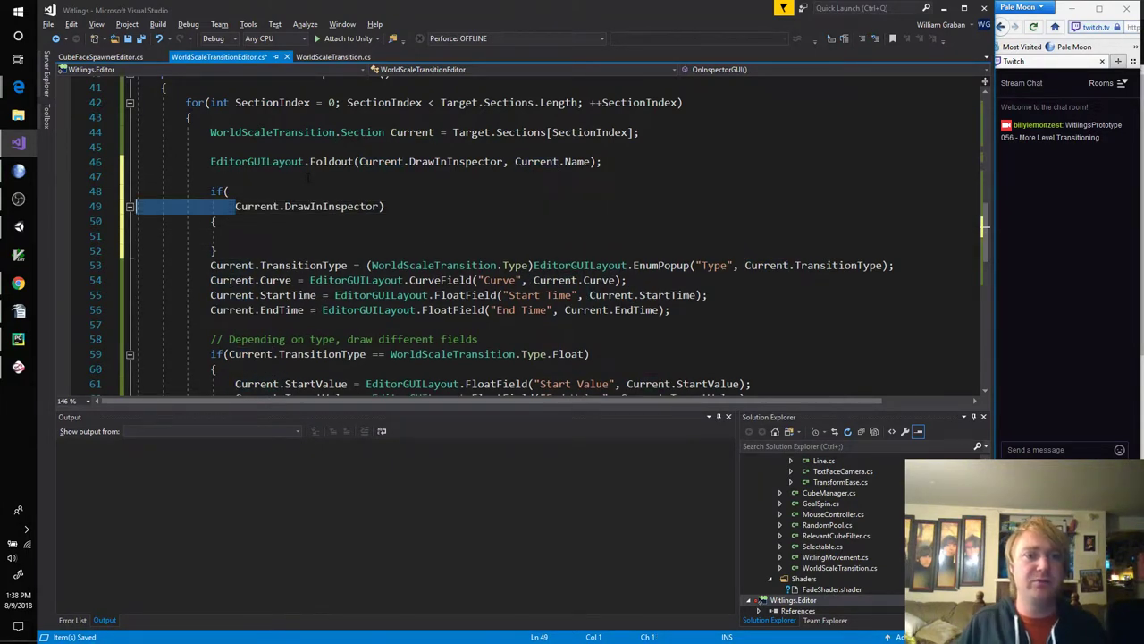
pyautogui.write('continue;')
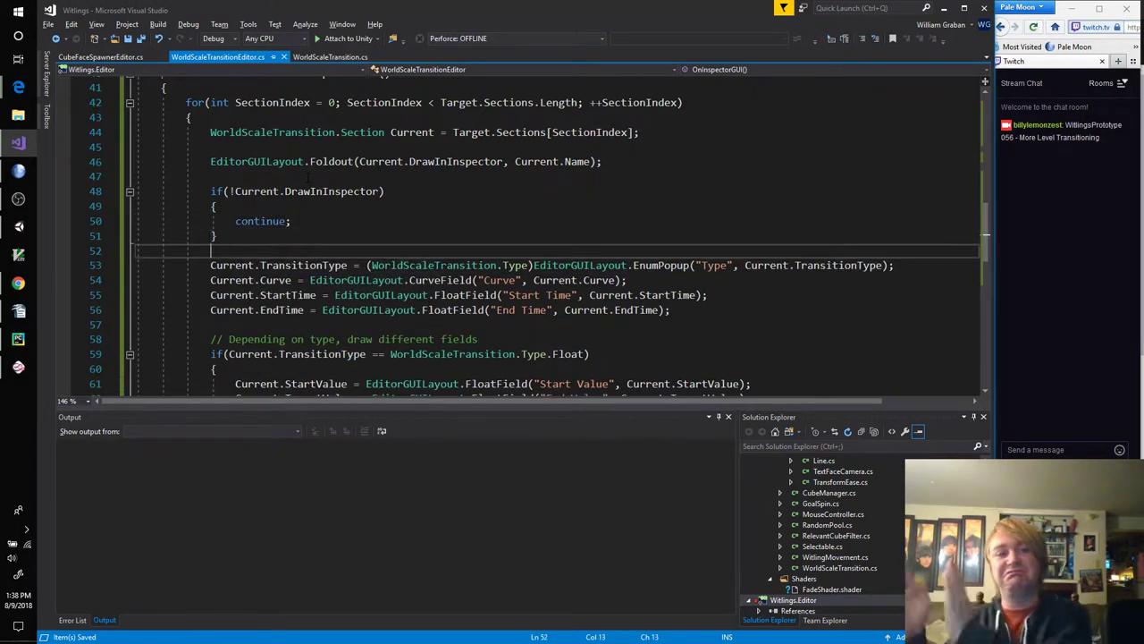
pyautogui.scroll(-3)
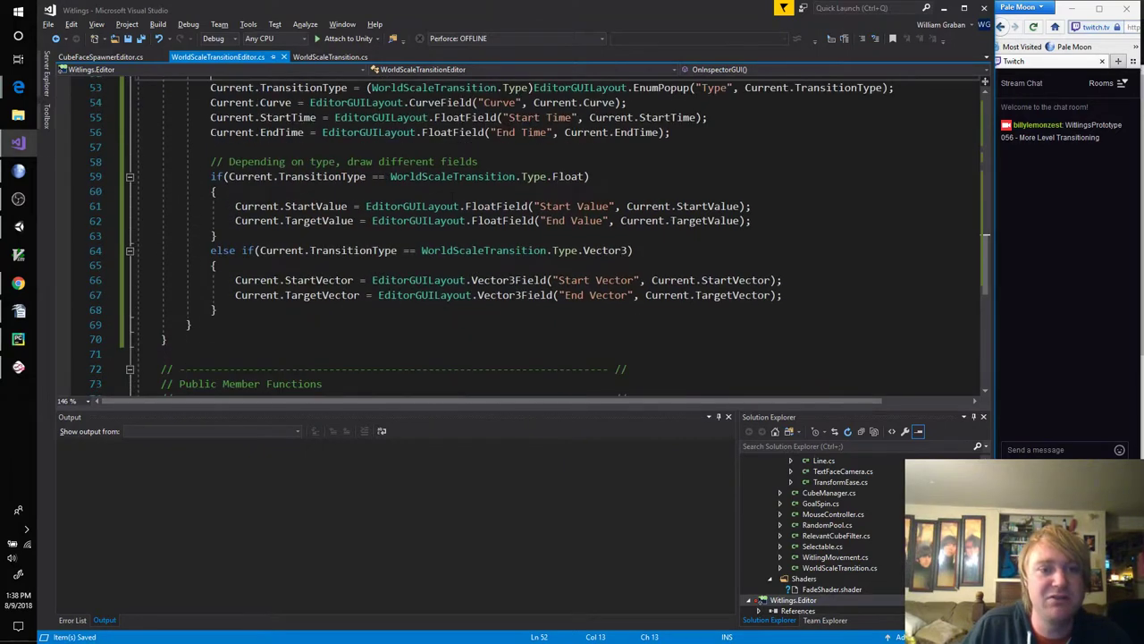
pyautogui.scroll(3)
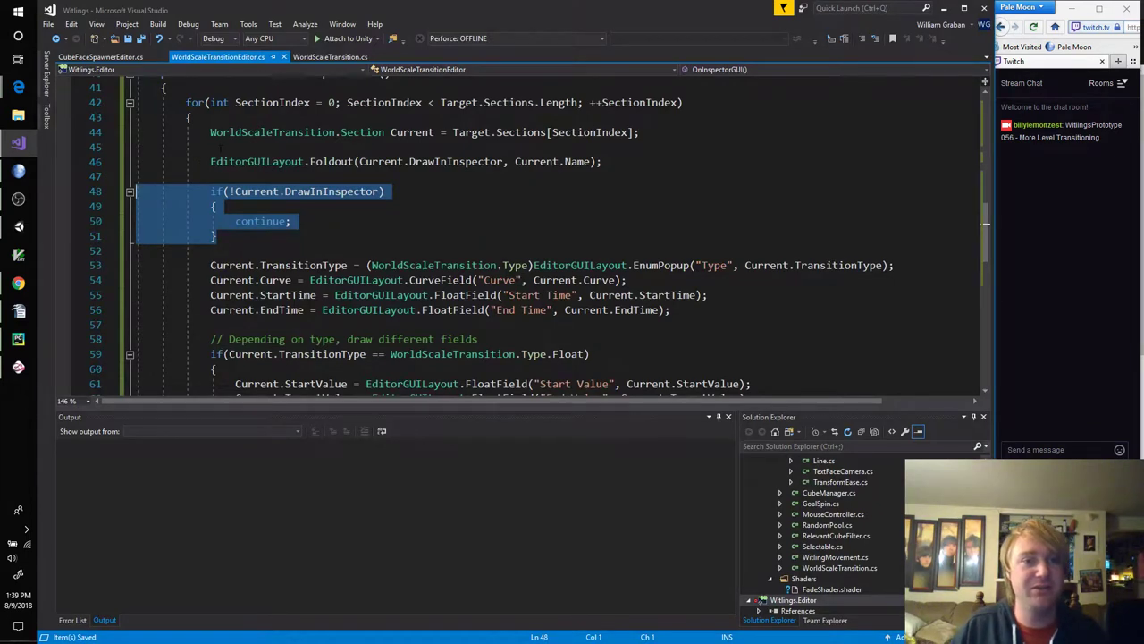
pyautogui.click(258, 161)
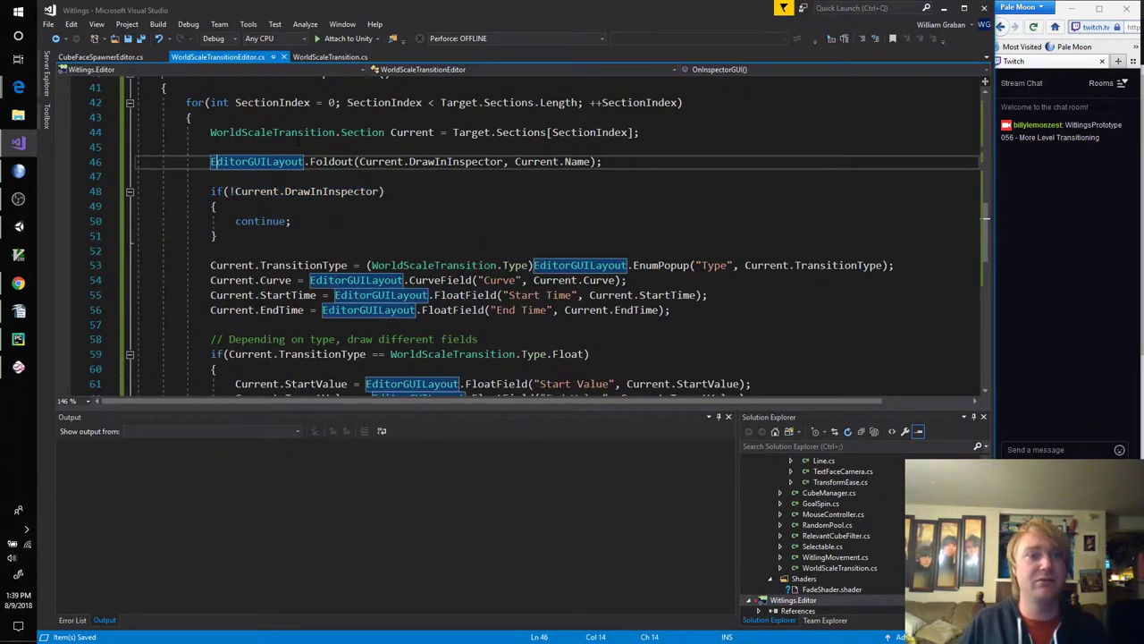
pyautogui.write('Current.Draw')
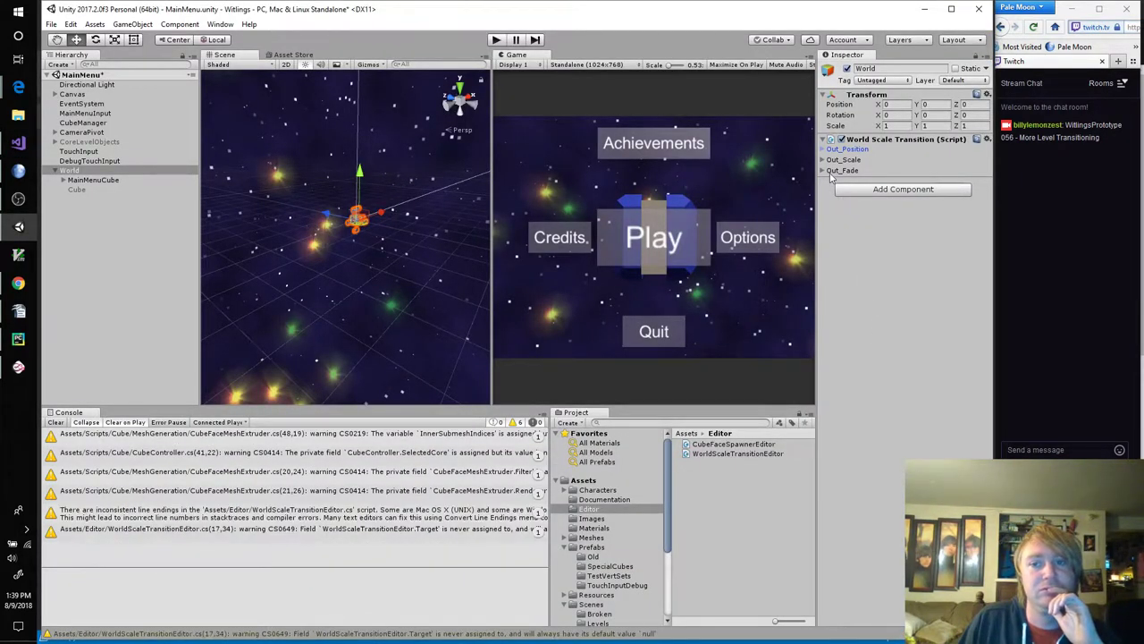
# Step: In Unity toggle the Out_Position and Out_Scale foldouts and check the NullReferenceException in the Console
pyautogui.click(822, 159)
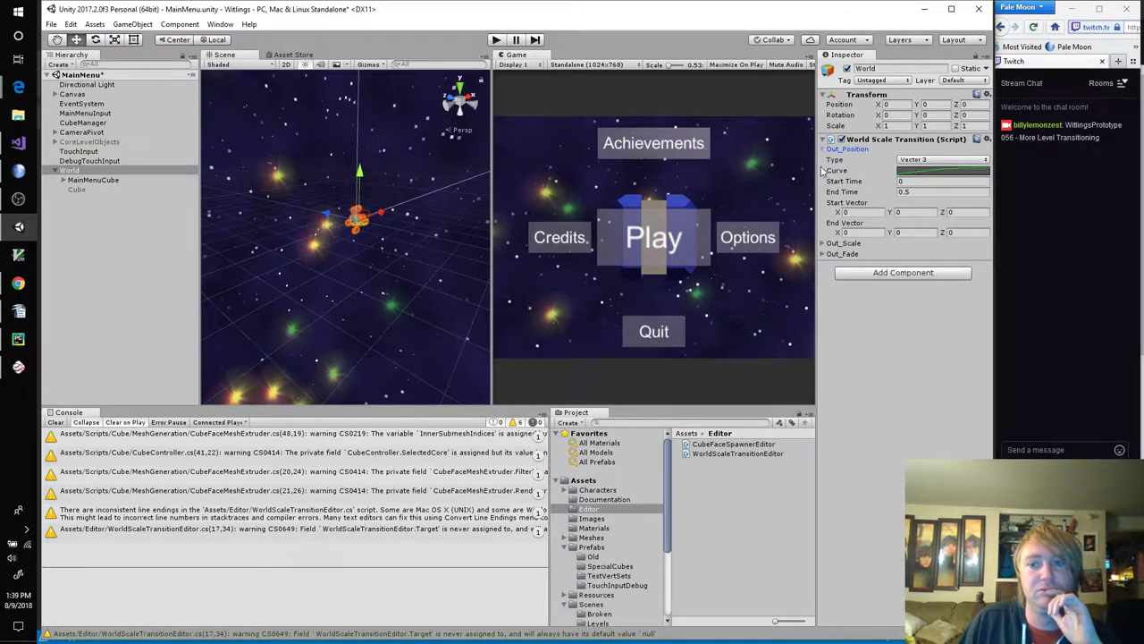
pyautogui.click(824, 244)
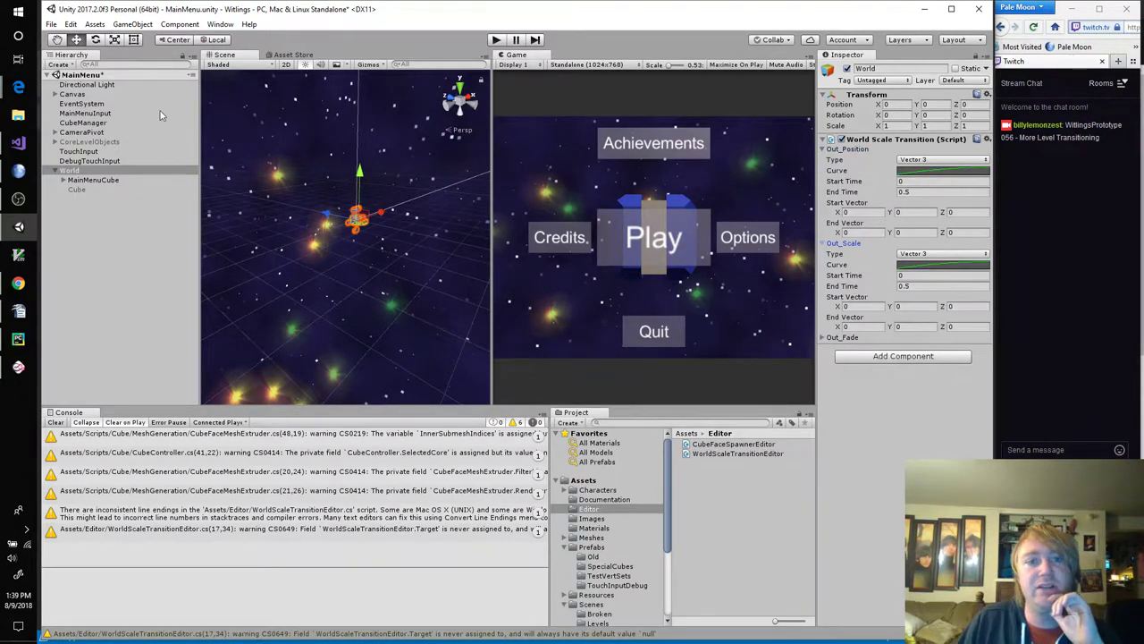
pyautogui.click(89, 161)
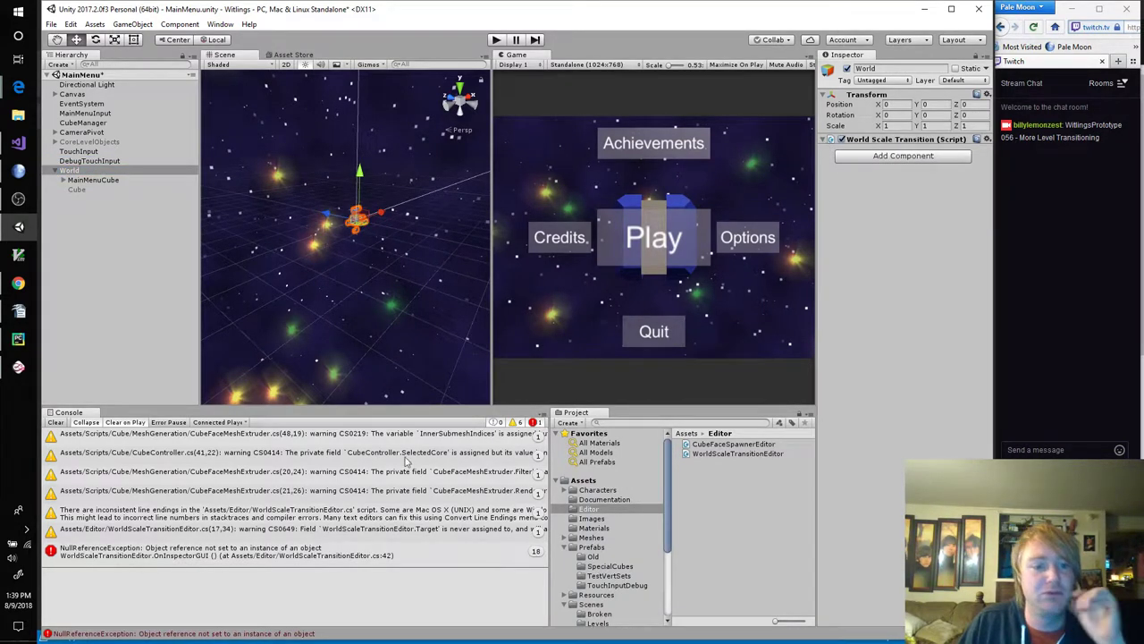
pyautogui.click(223, 551)
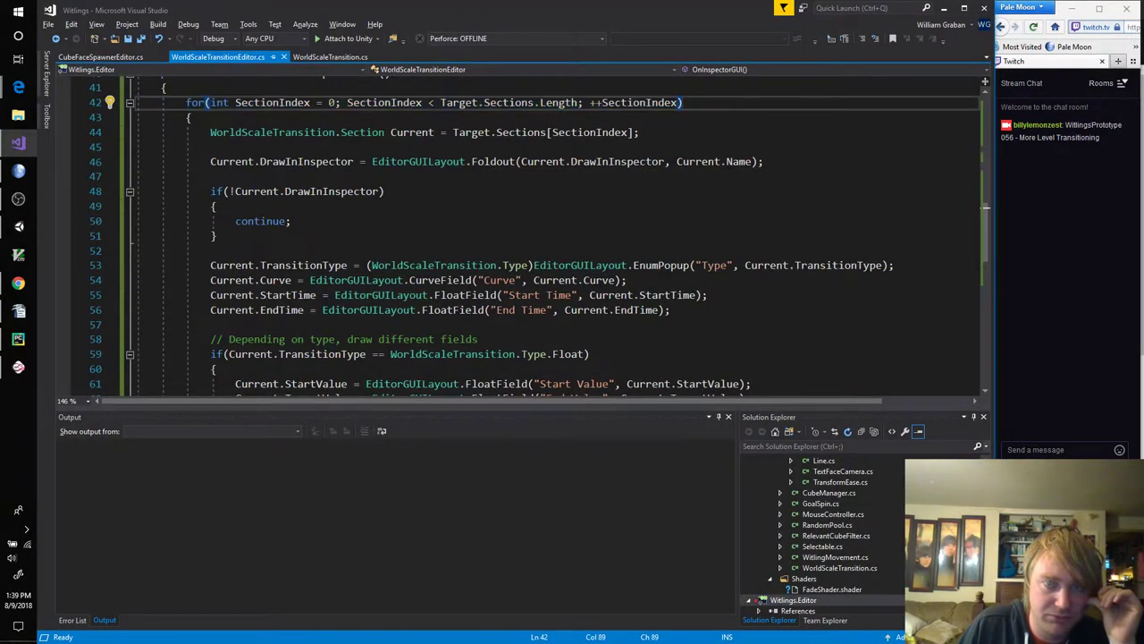
# Step: In OnEnable, assign Target = target as WorldScaleTransition
pyautogui.scroll(3)
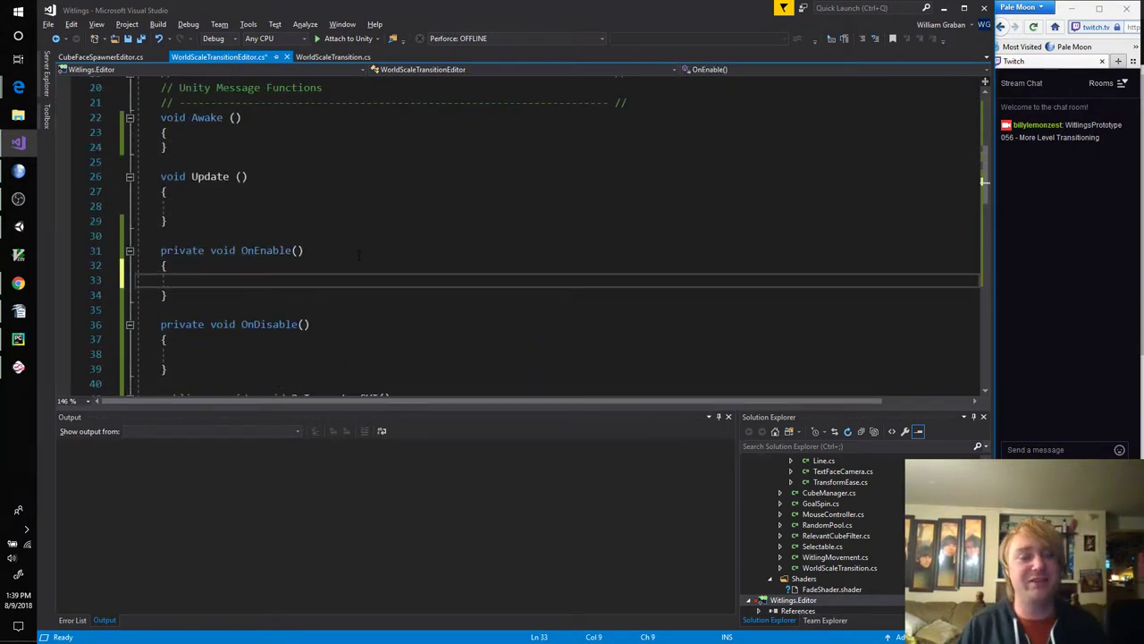
pyautogui.write('Target =')
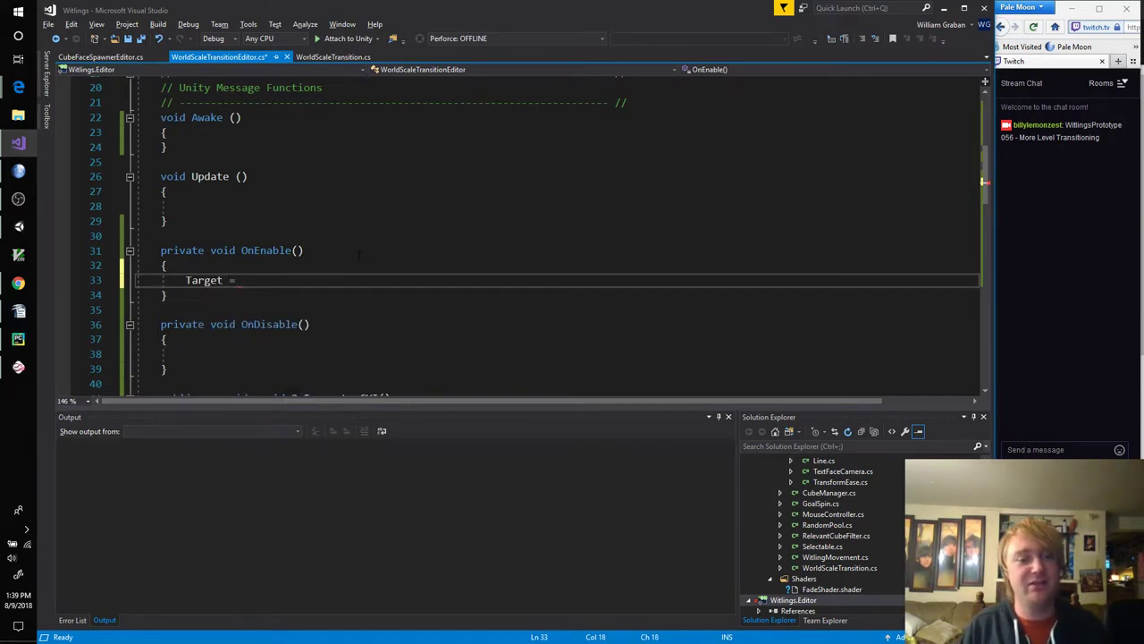
pyautogui.write('target as')
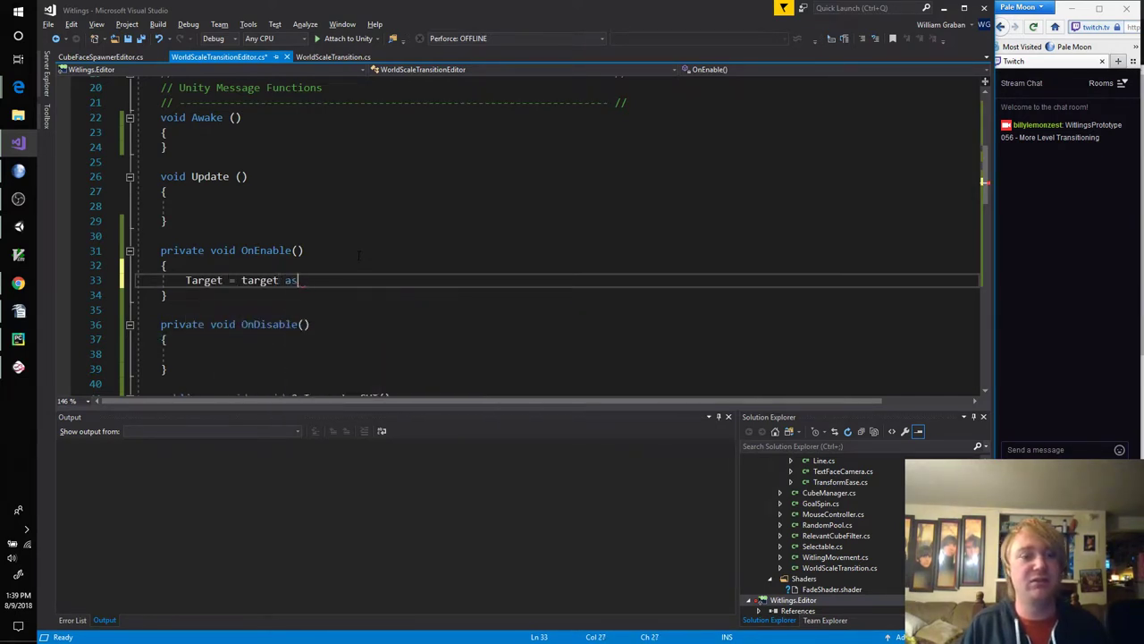
pyautogui.write('WorldScaleTransition')
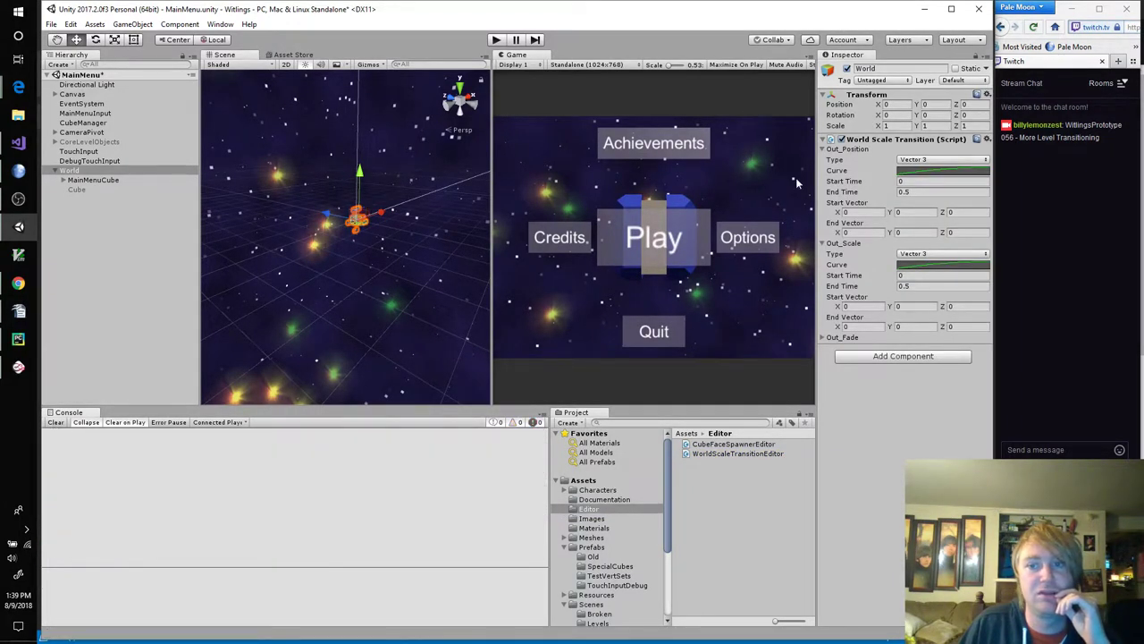
# Step: Toggle the Out_Scale and Out_Fade section foldouts to confirm each expands and collapses independently
pyautogui.click(827, 149)
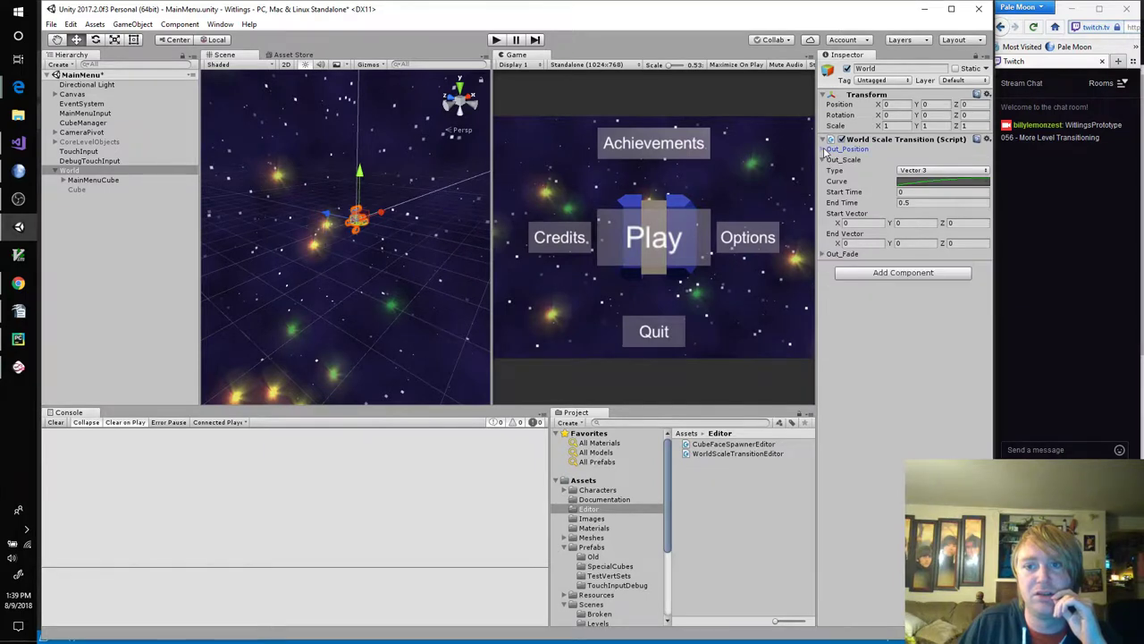
pyautogui.click(824, 148)
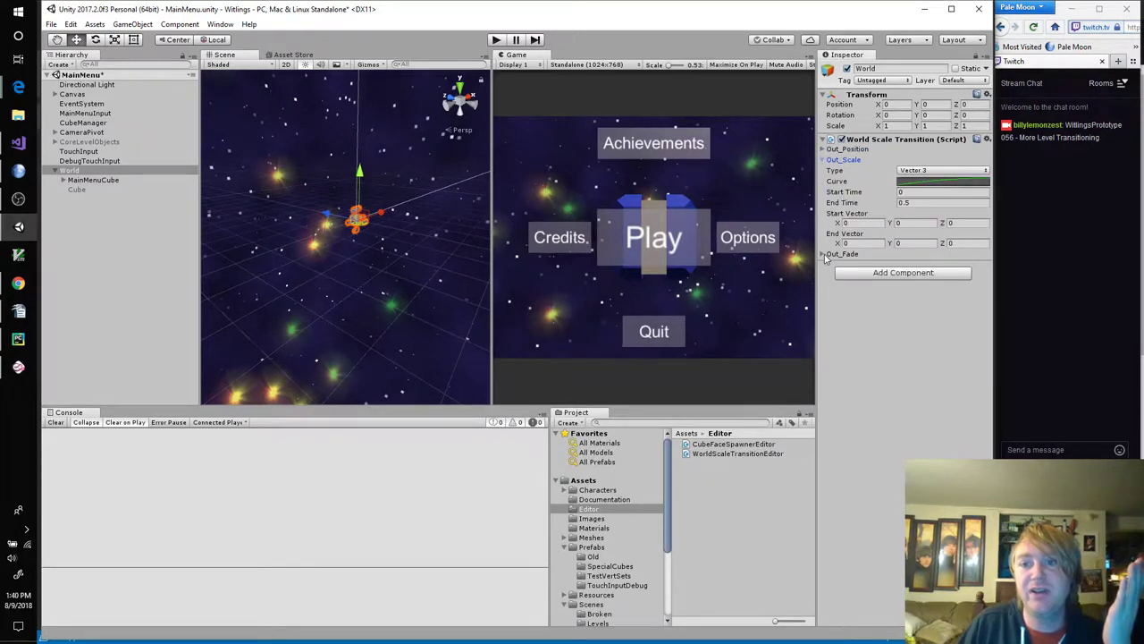
pyautogui.click(824, 254)
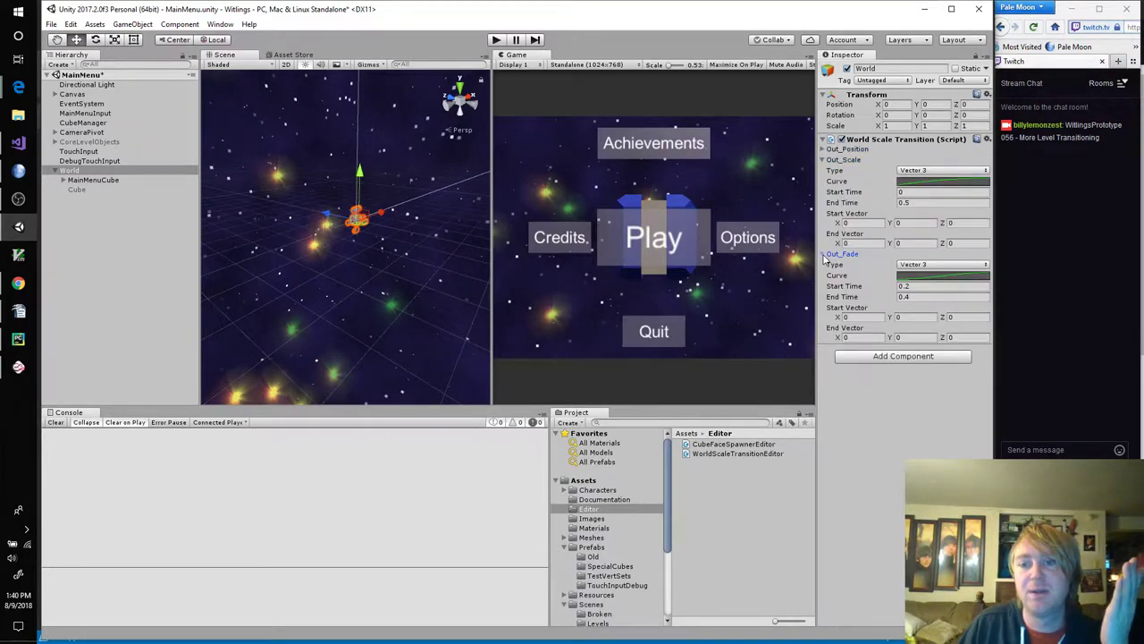
pyautogui.click(822, 160)
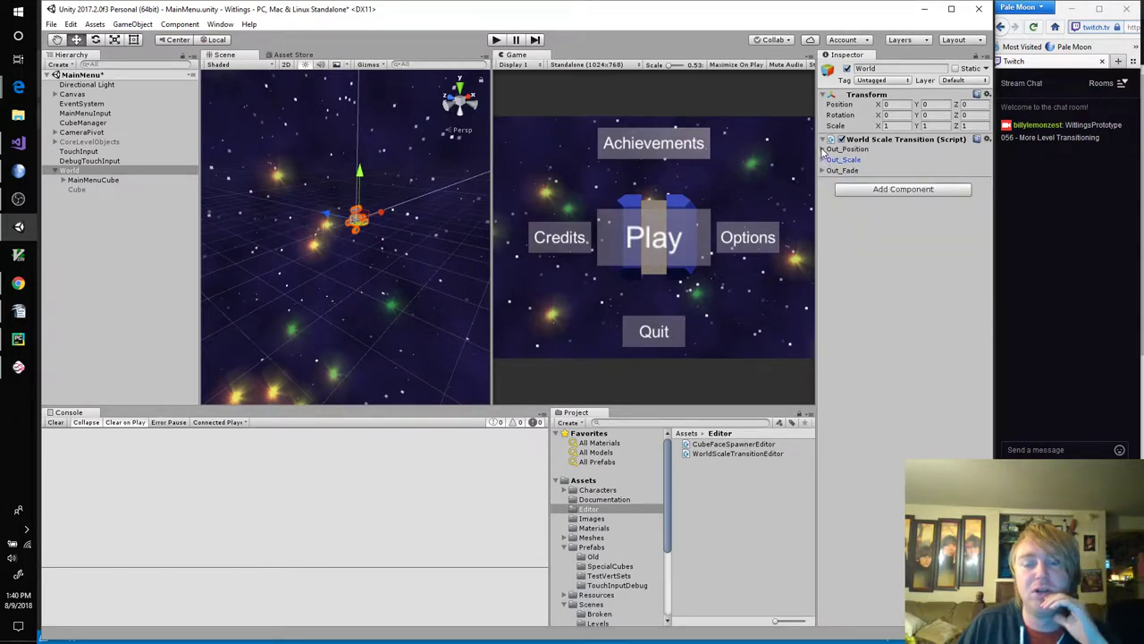
pyautogui.click(824, 159)
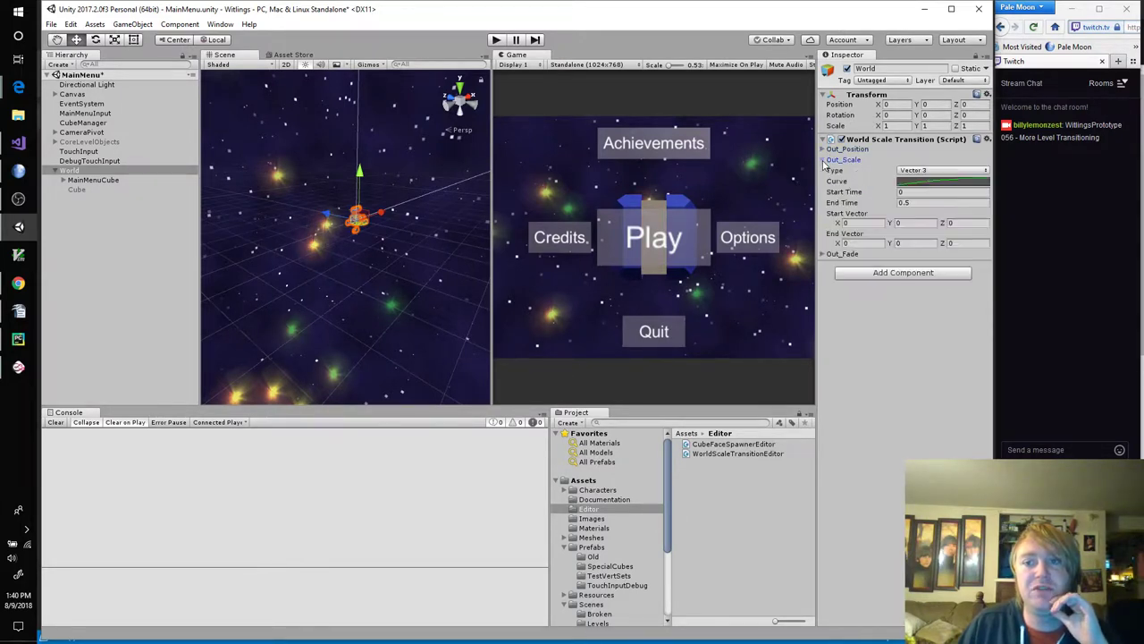
pyautogui.click(822, 169)
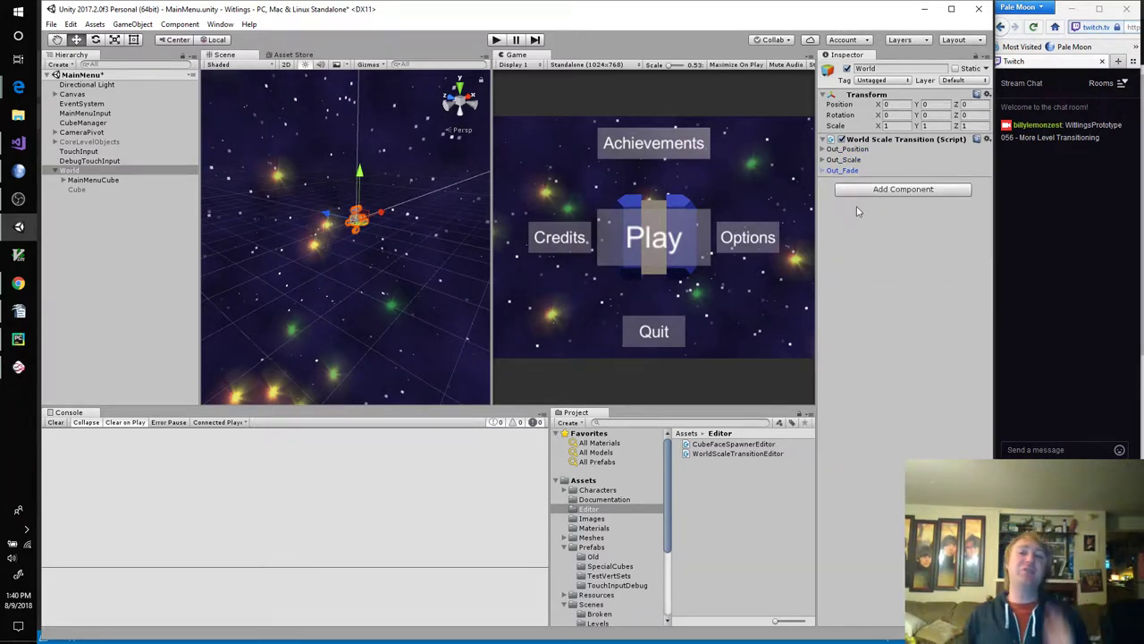
pyautogui.click(842, 170)
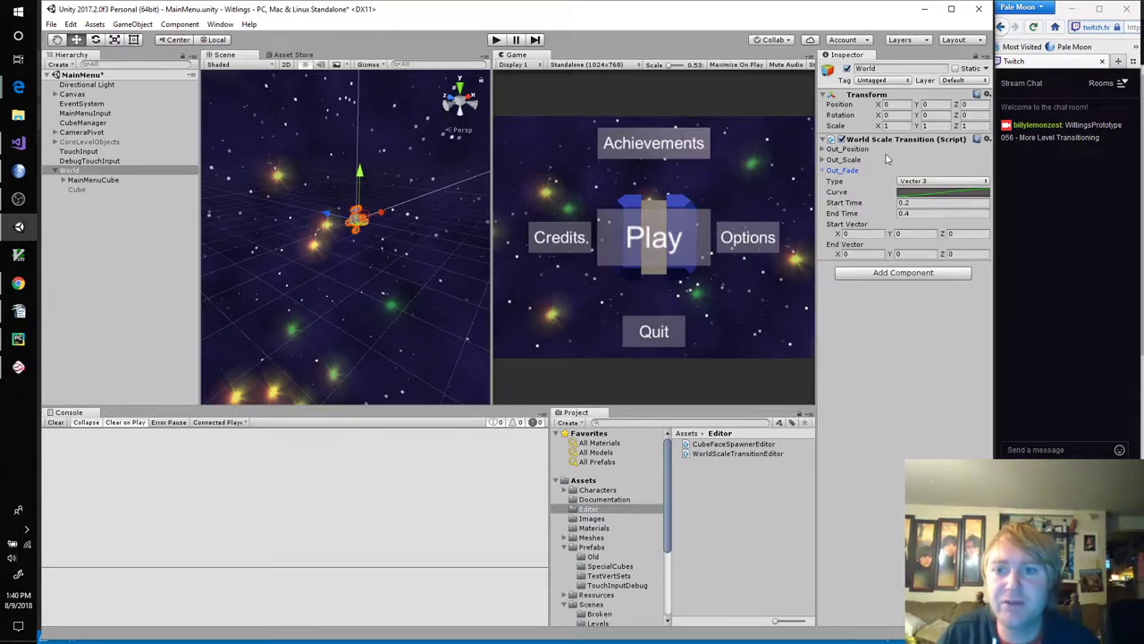
pyautogui.click(939, 170)
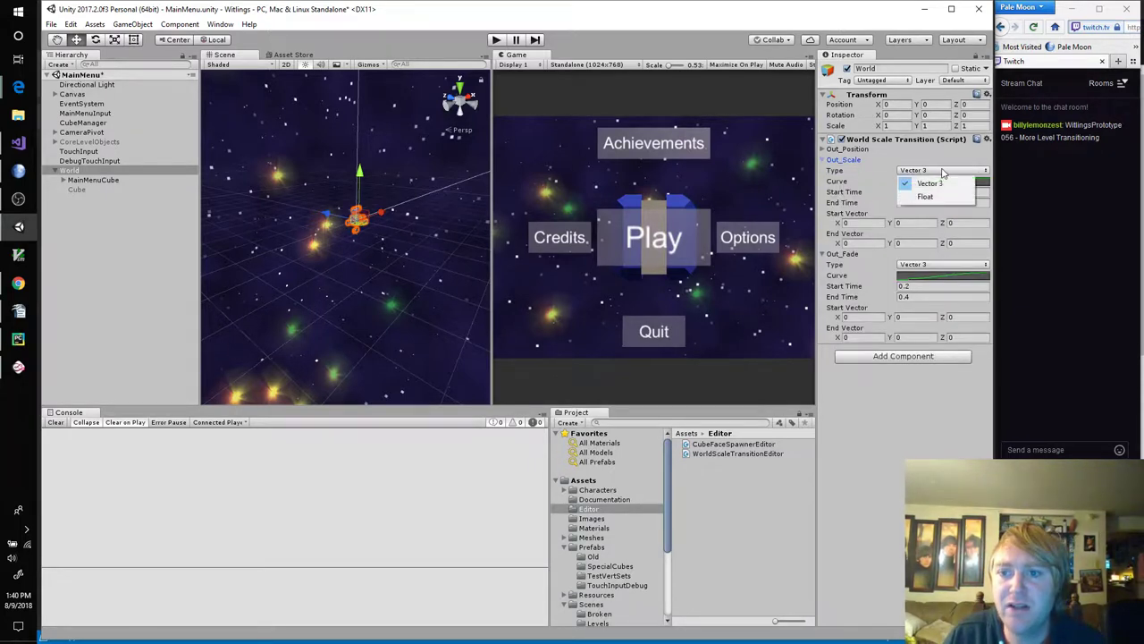
# Step: Set the section Type dropdown to Float, then collapse all sections
pyautogui.click(926, 195)
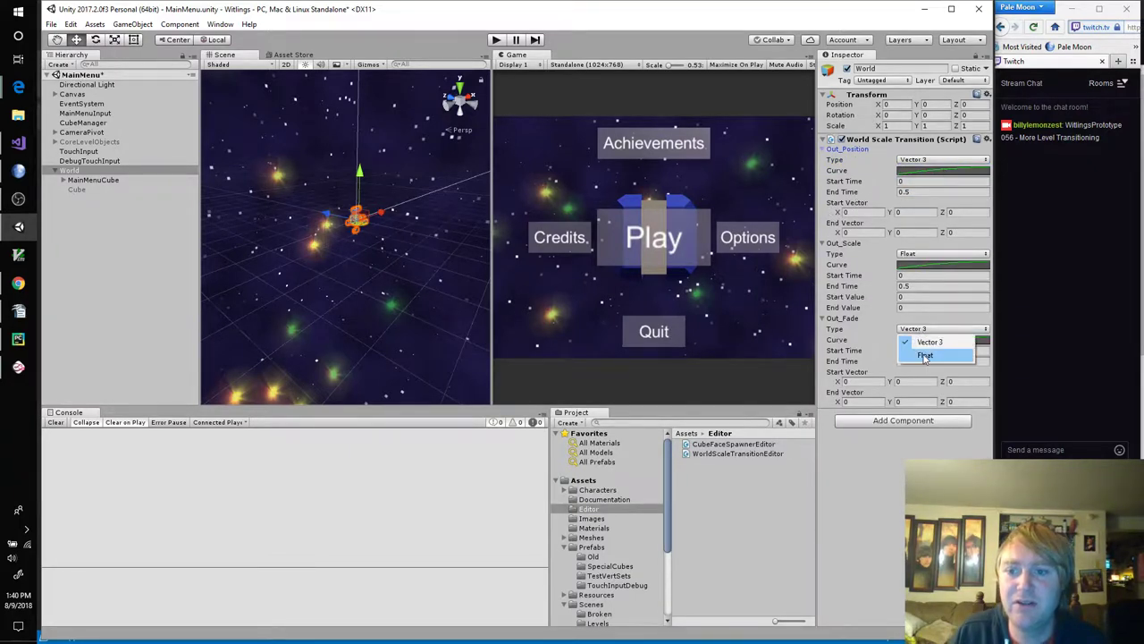
pyautogui.click(926, 354)
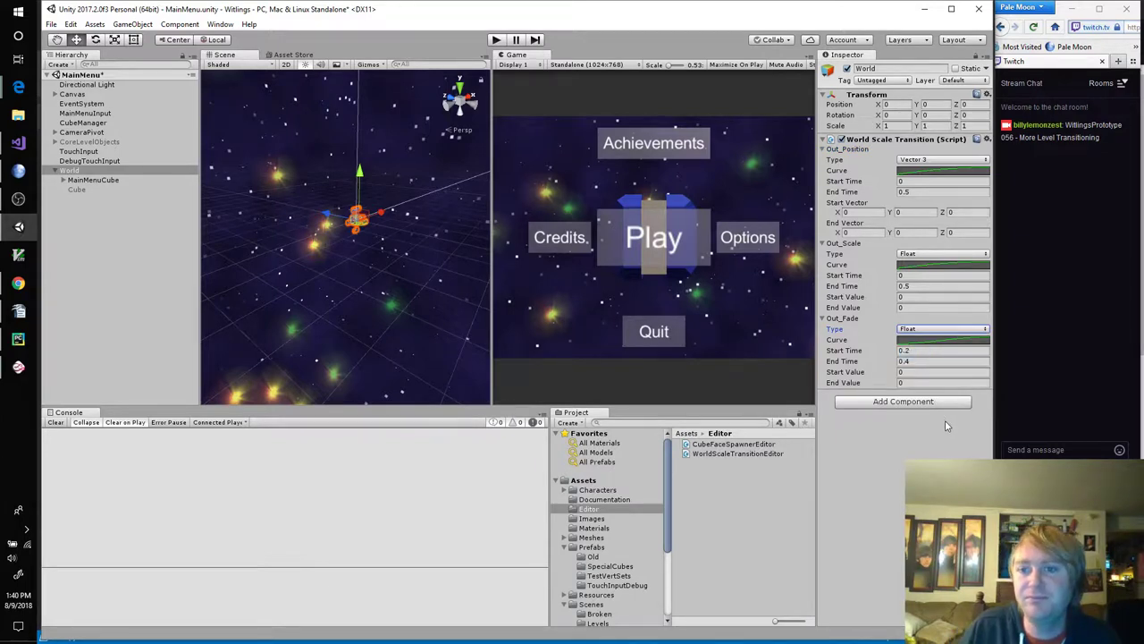
pyautogui.click(823, 318)
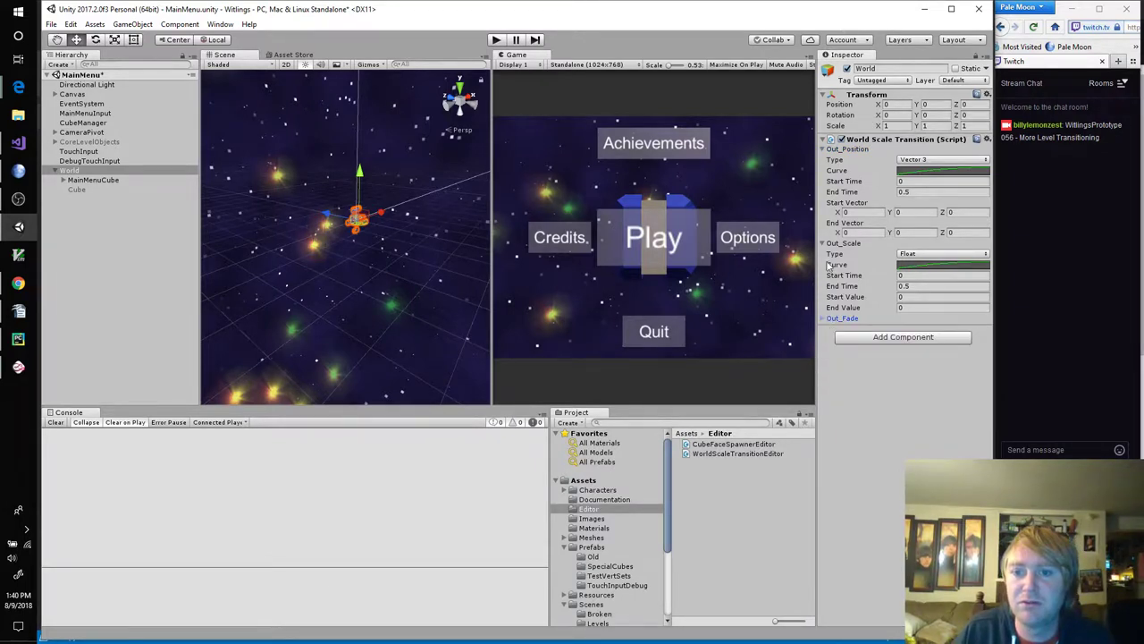
pyautogui.click(823, 148)
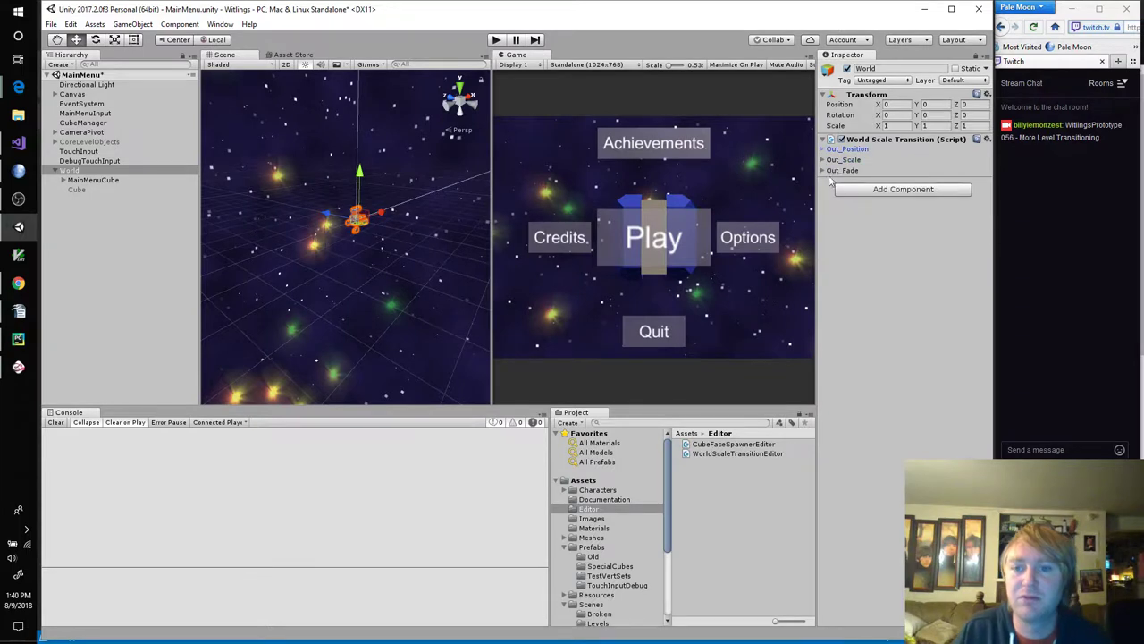
pyautogui.moveTo(881, 328)
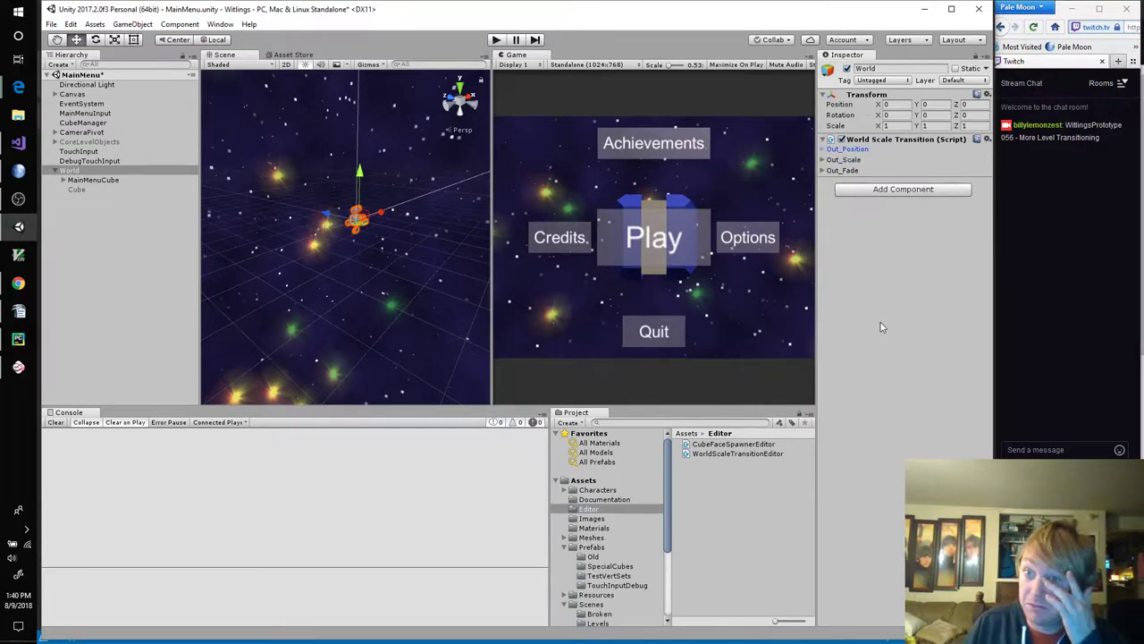
pyautogui.moveTo(903, 324)
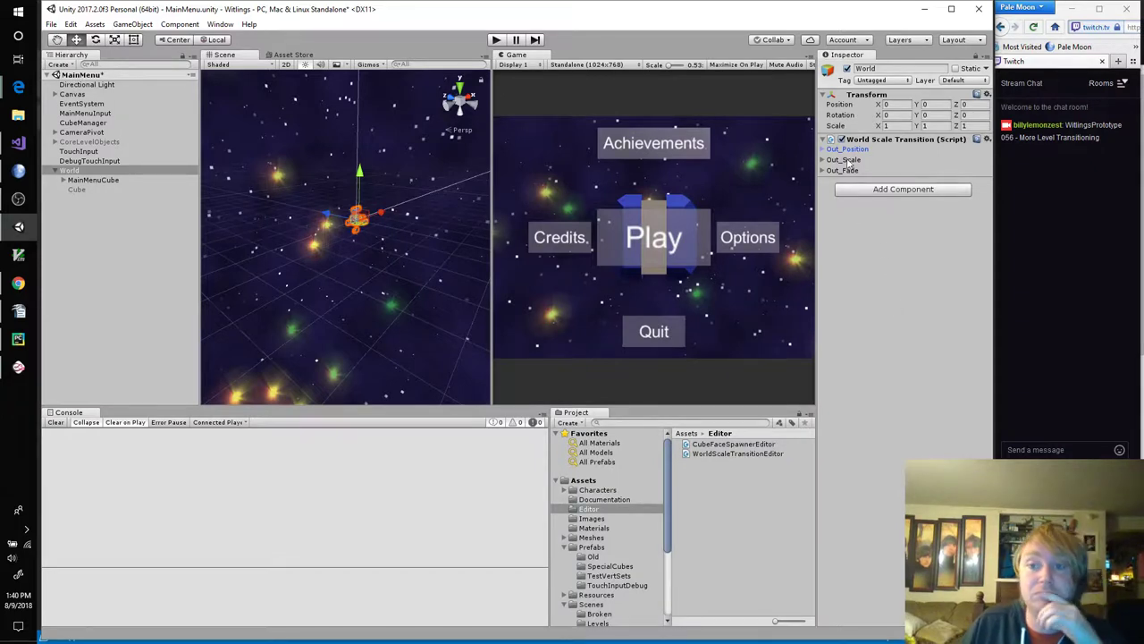
pyautogui.moveTo(272, 175)
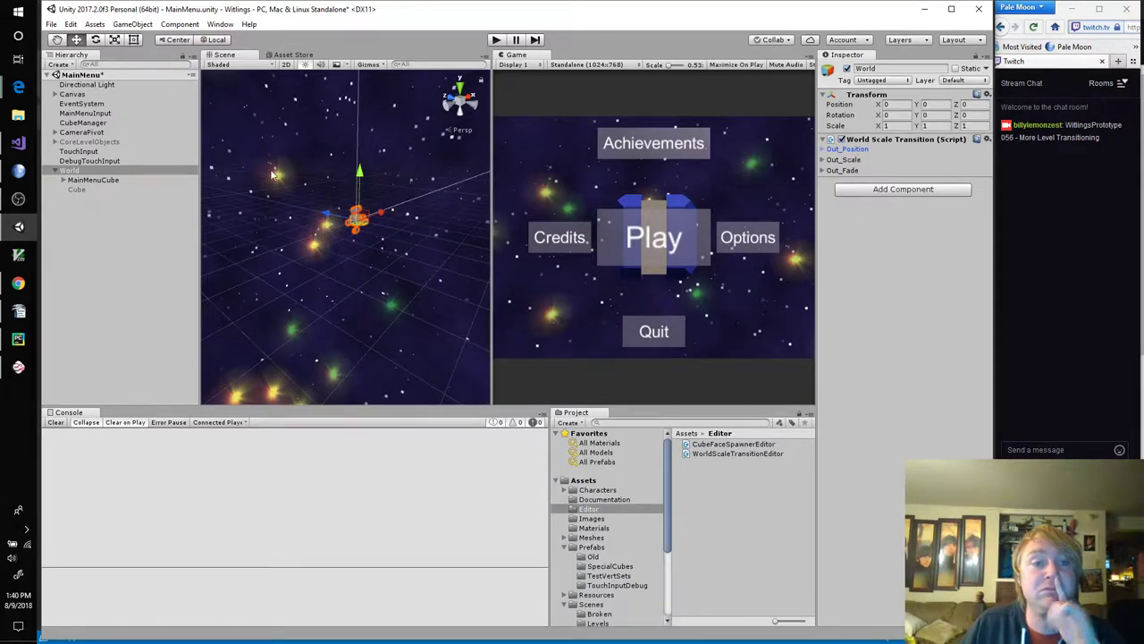
pyautogui.moveTo(18, 143)
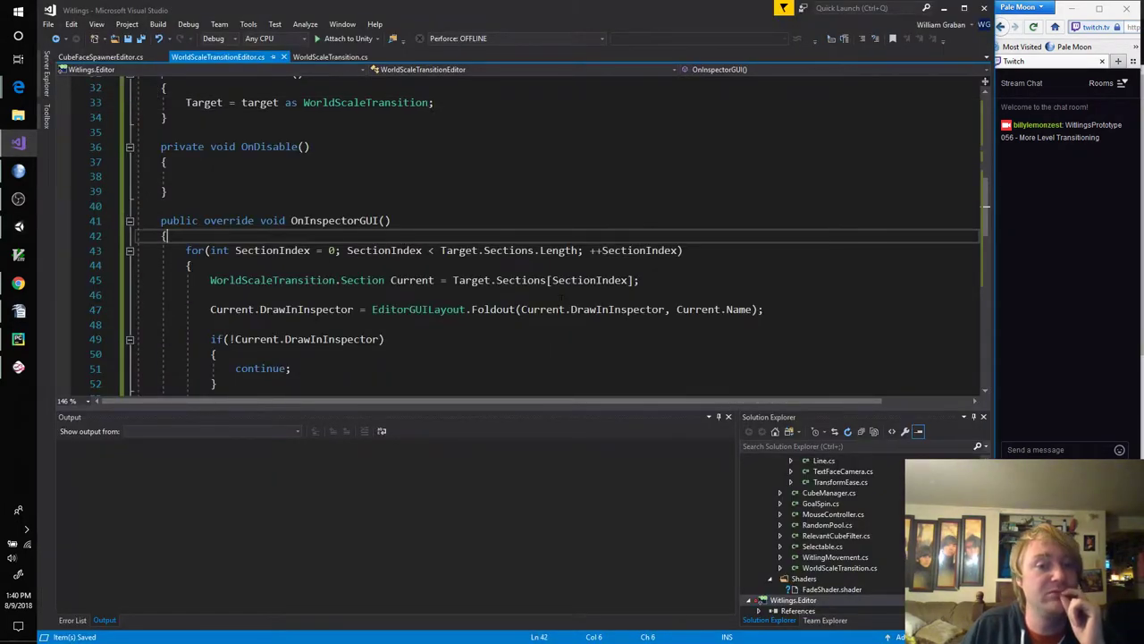
# Step: Add NewCount from EditorGUILayout.IntField("Section Count", ...) and PreviousCount from Target's sections length
pyautogui.scroll(-3)
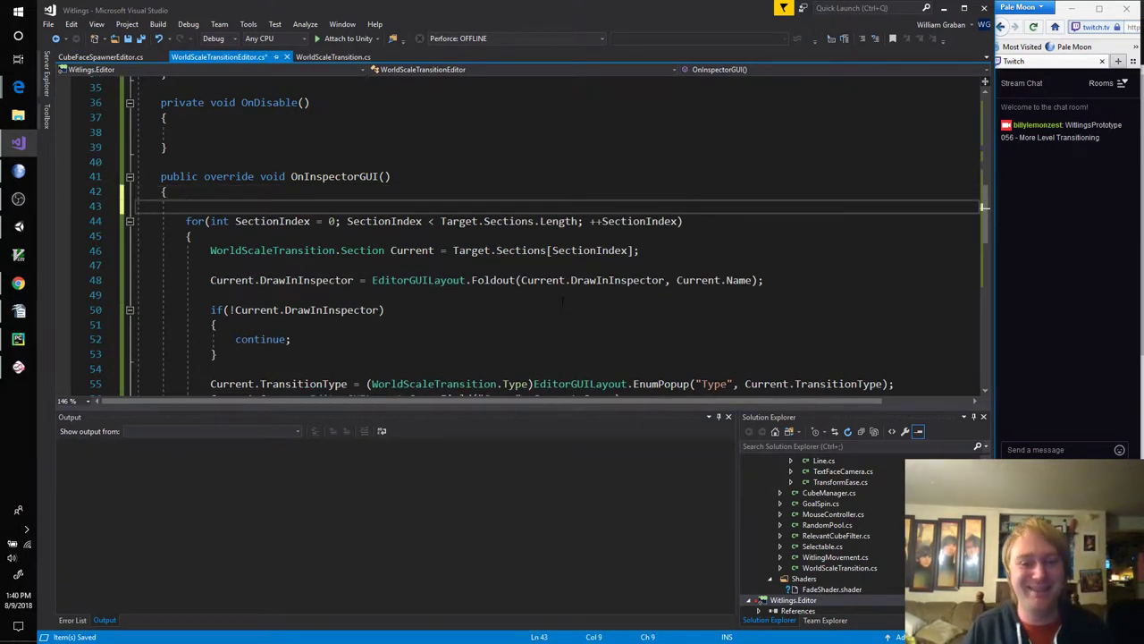
pyautogui.write('EditorGUILayout.')
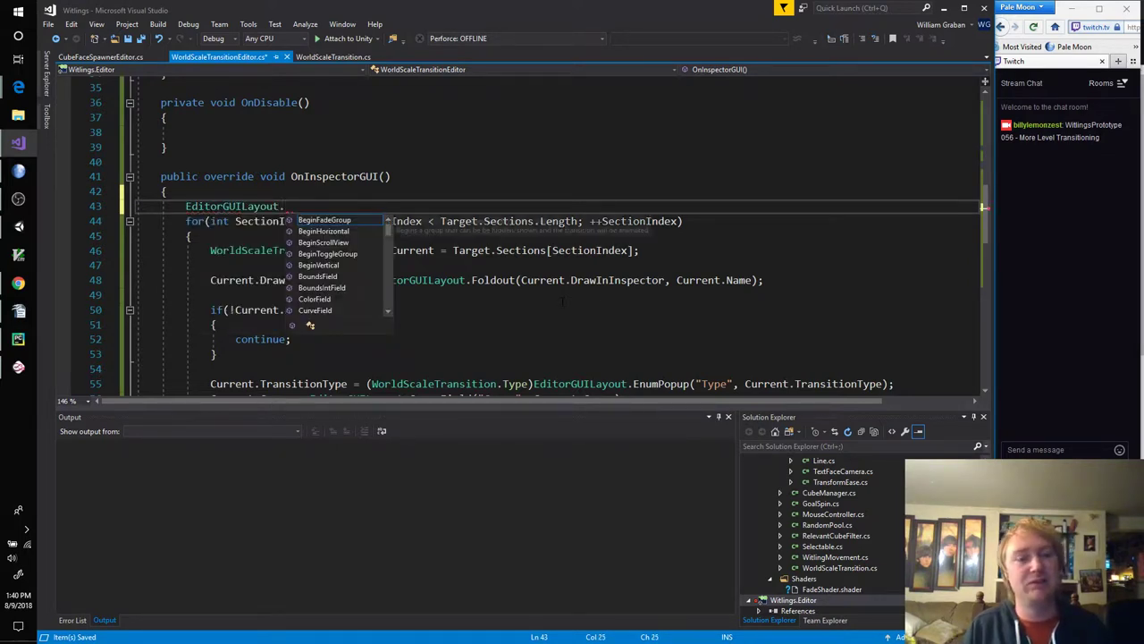
pyautogui.write('IntField(')
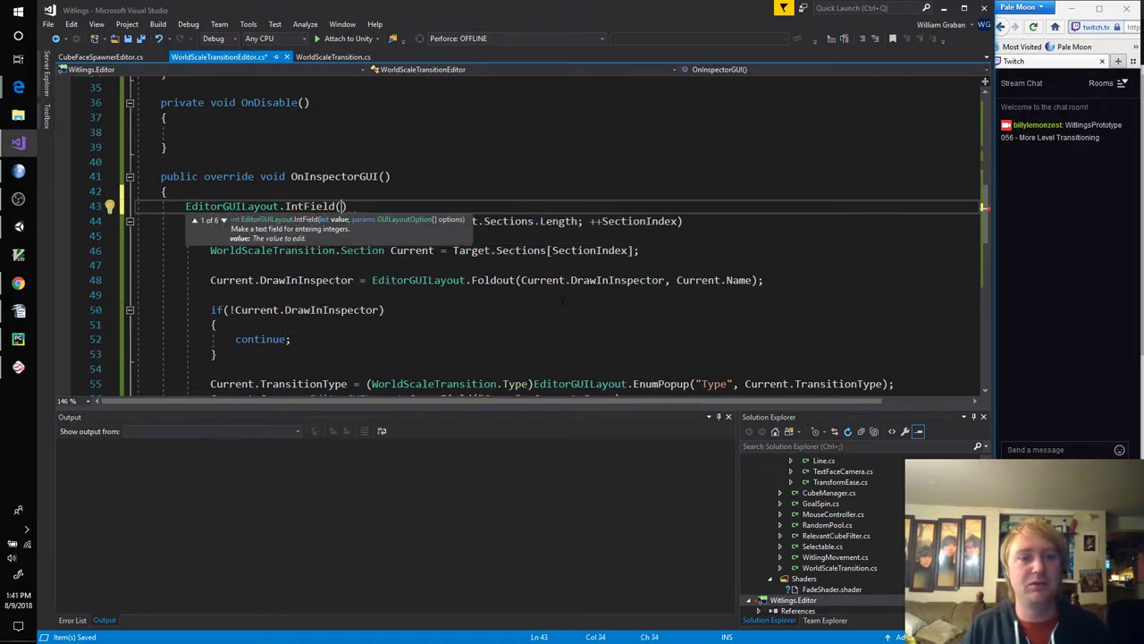
pyautogui.write('"')
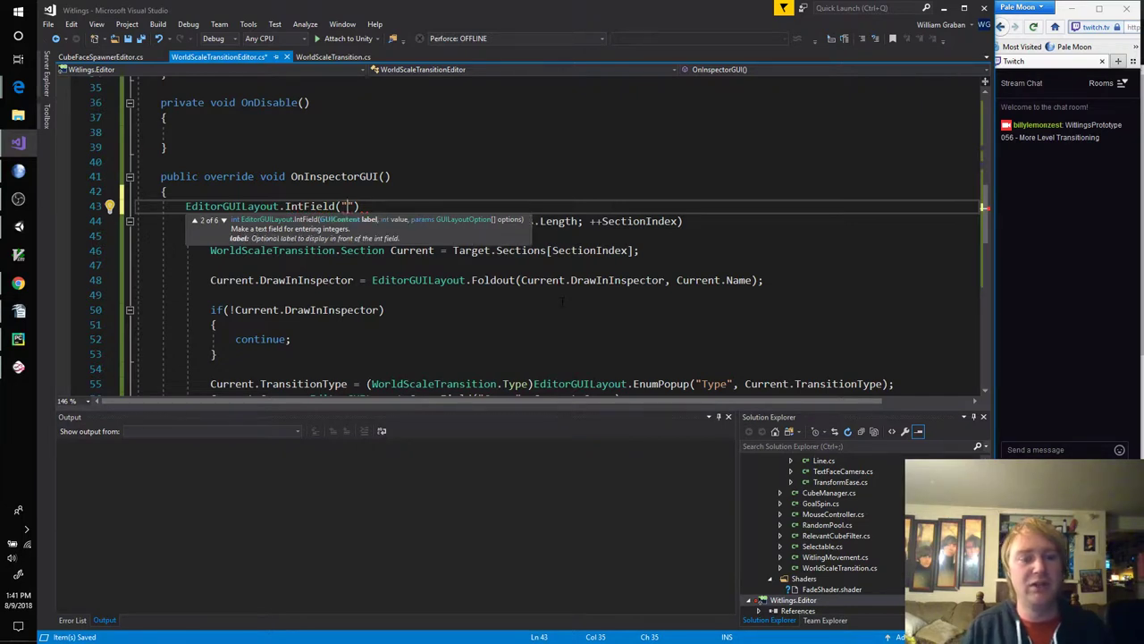
pyautogui.write('Section')
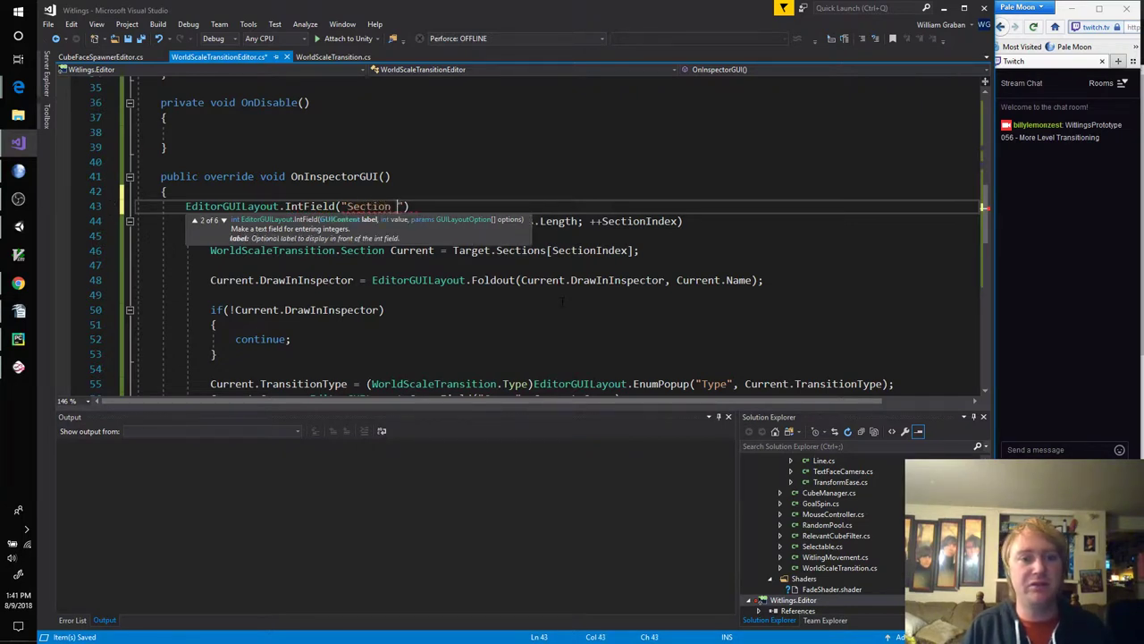
pyautogui.write('Count')
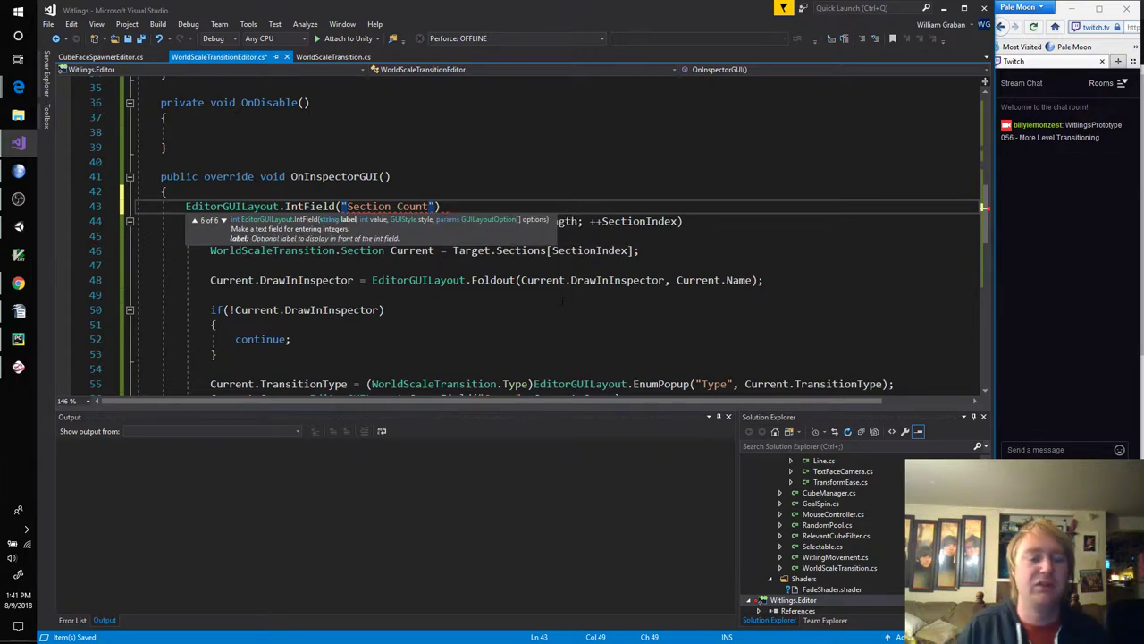
pyautogui.write('", "')
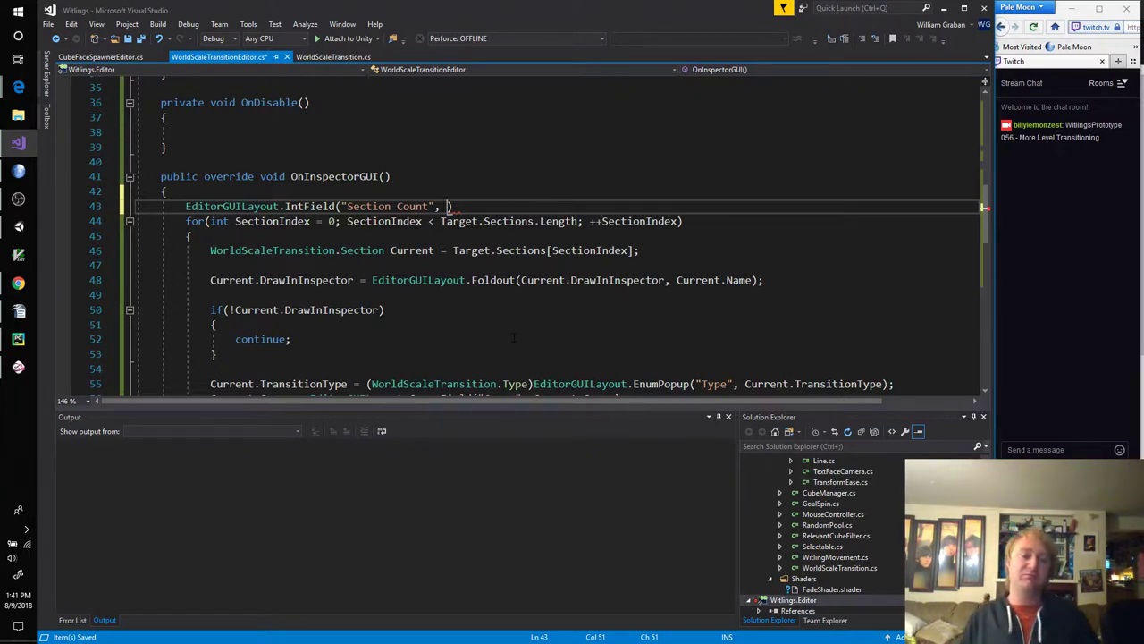
pyautogui.write('Target.Sections.Length')
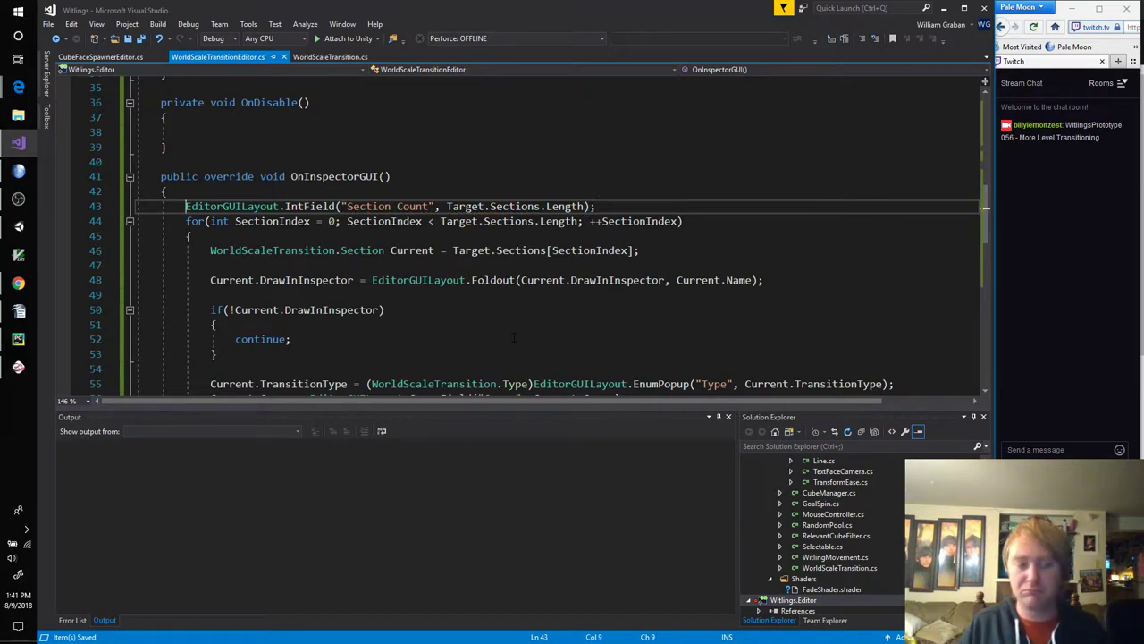
pyautogui.write('int')
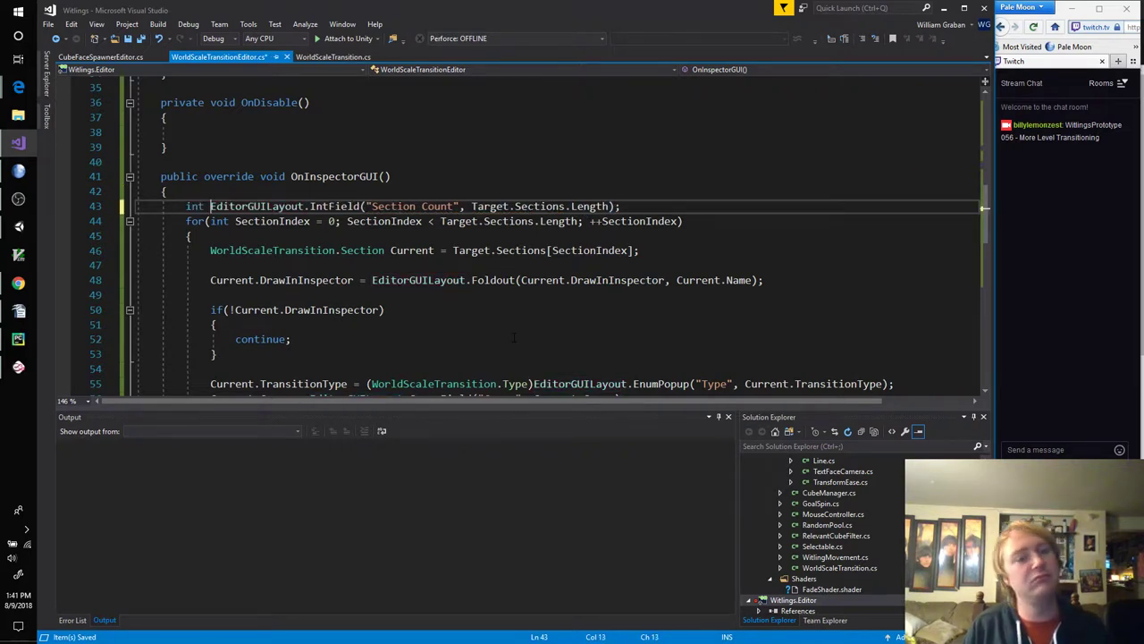
pyautogui.write('NewCount =')
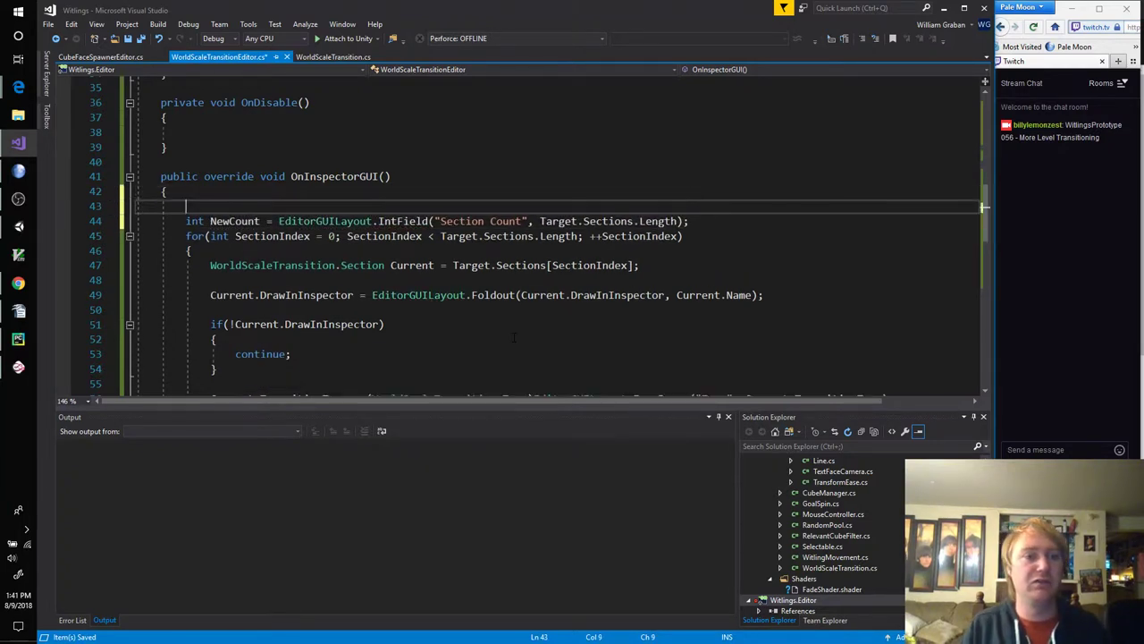
pyautogui.write('int Previ')
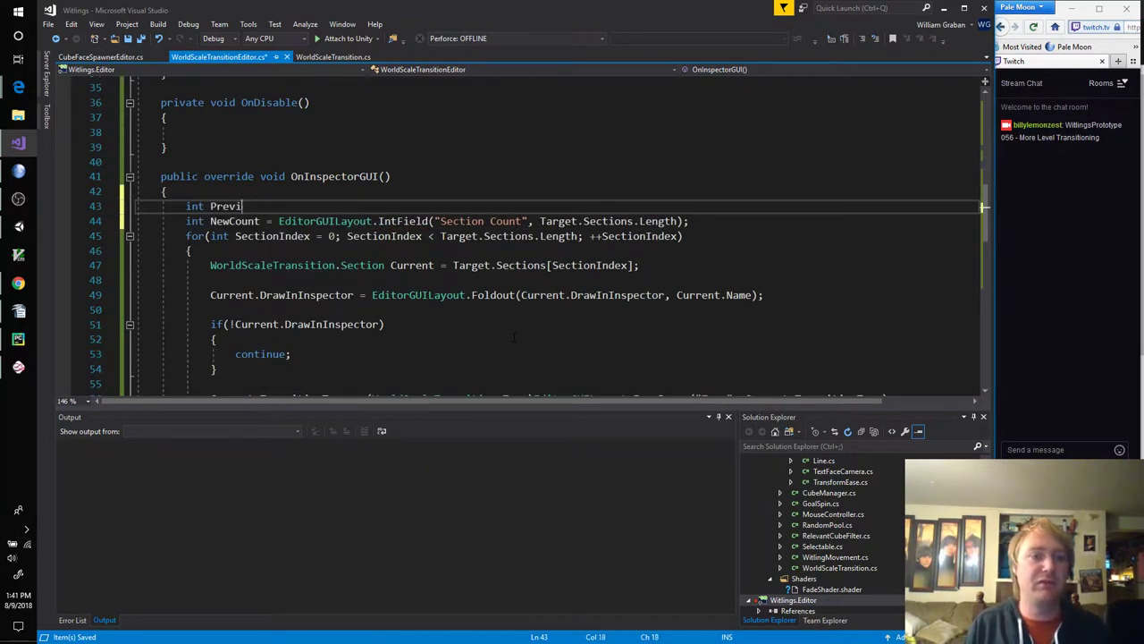
pyautogui.write('ousCount =')
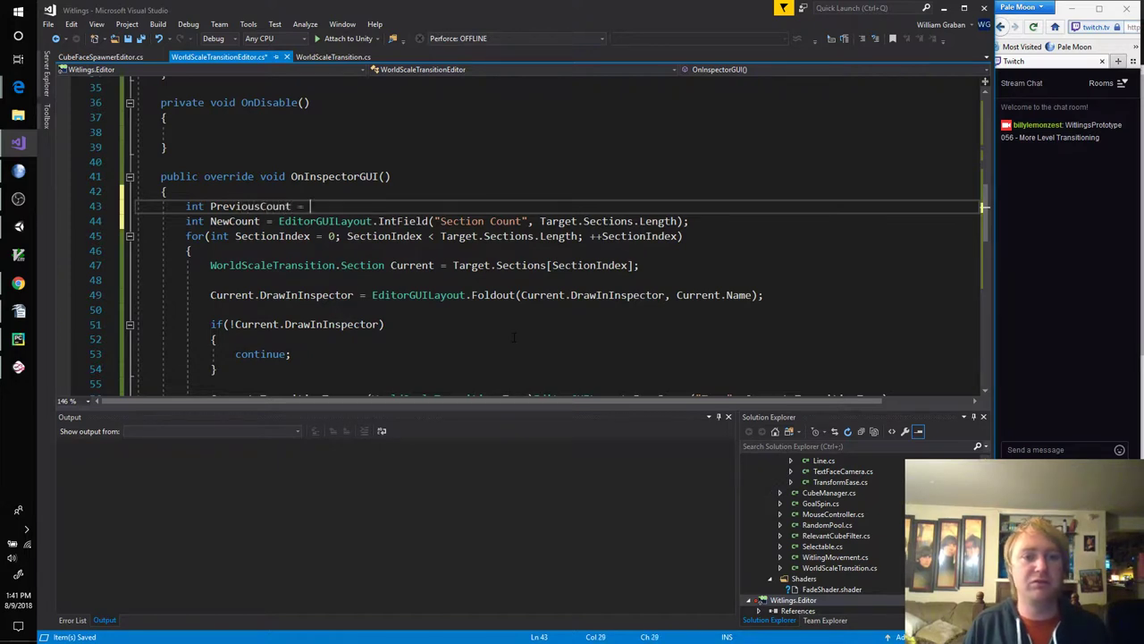
pyautogui.write('Target.Sections.Length')
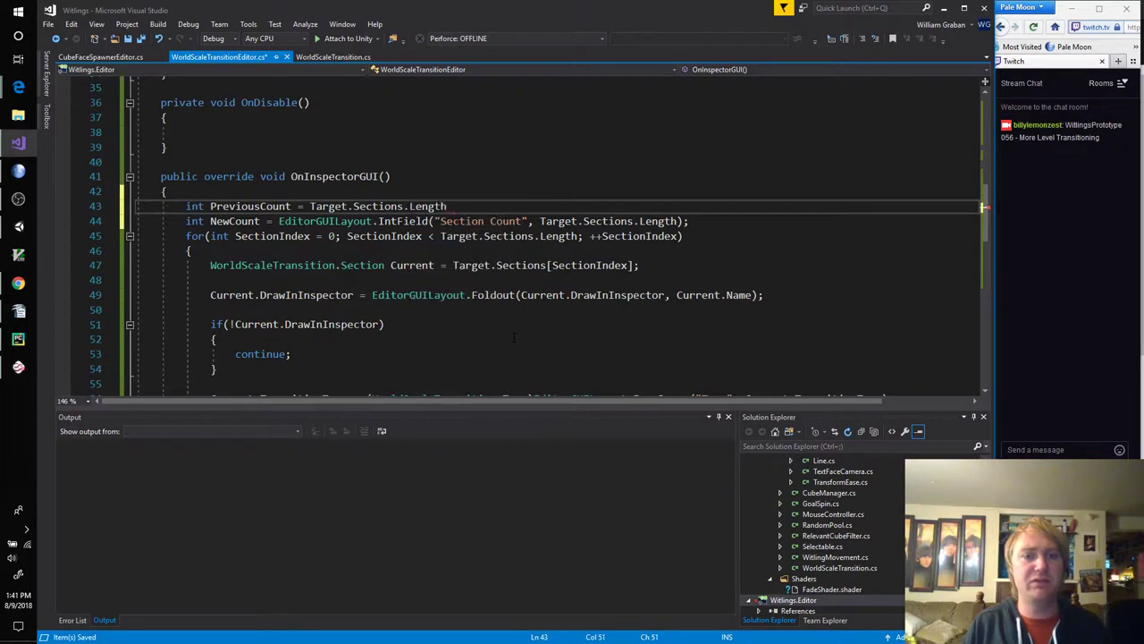
pyautogui.write(';')
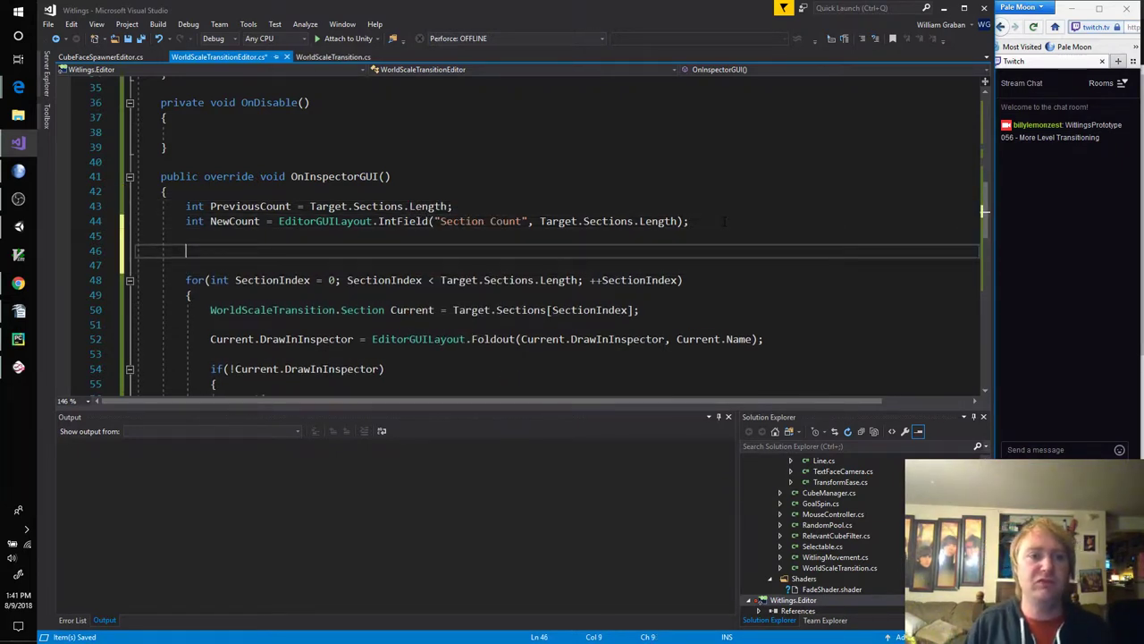
# Step: If PreviousCount differs from NewCount, call GrowShrinkSections(NewCount)
pyautogui.write('if(PreviewRenderUtility)')
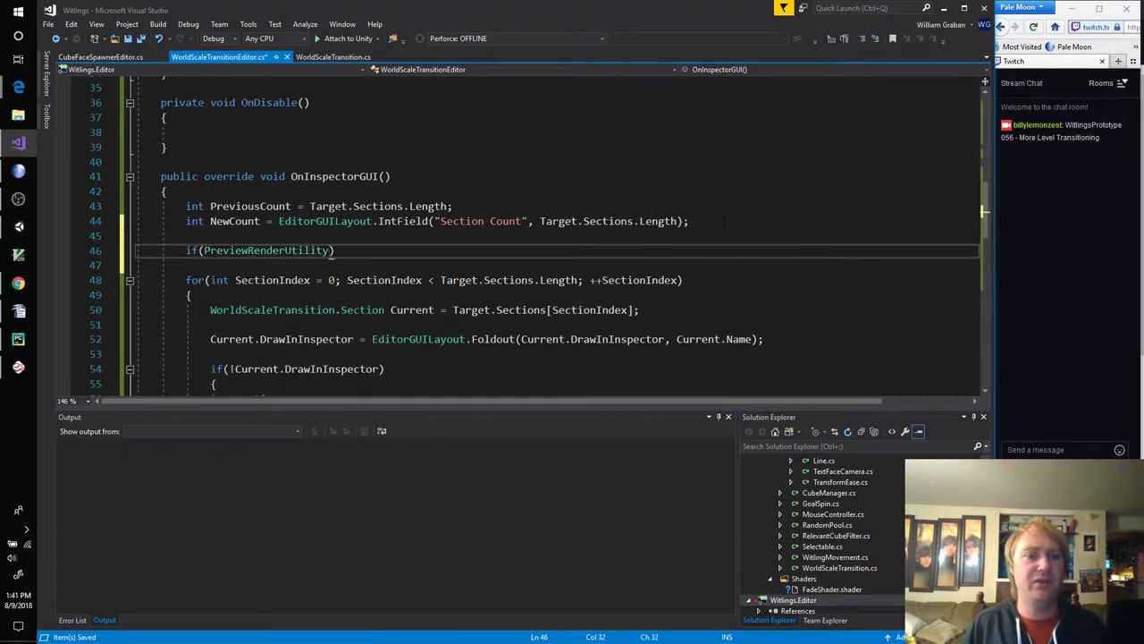
pyautogui.write('PreviousCount != Nuew)')
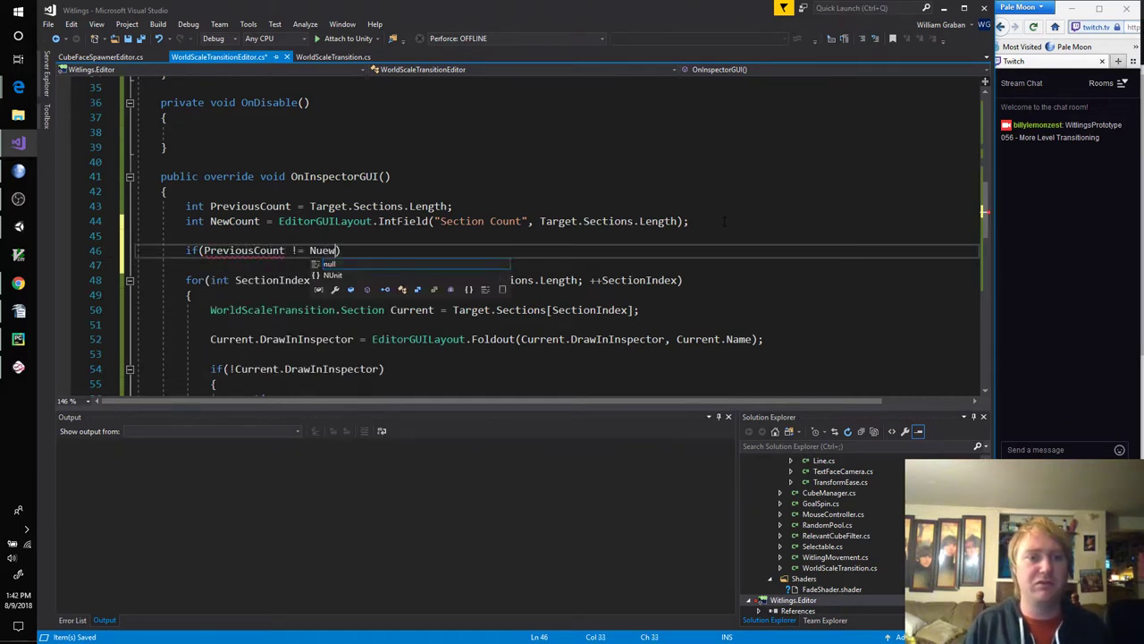
pyautogui.write('NewCount)')
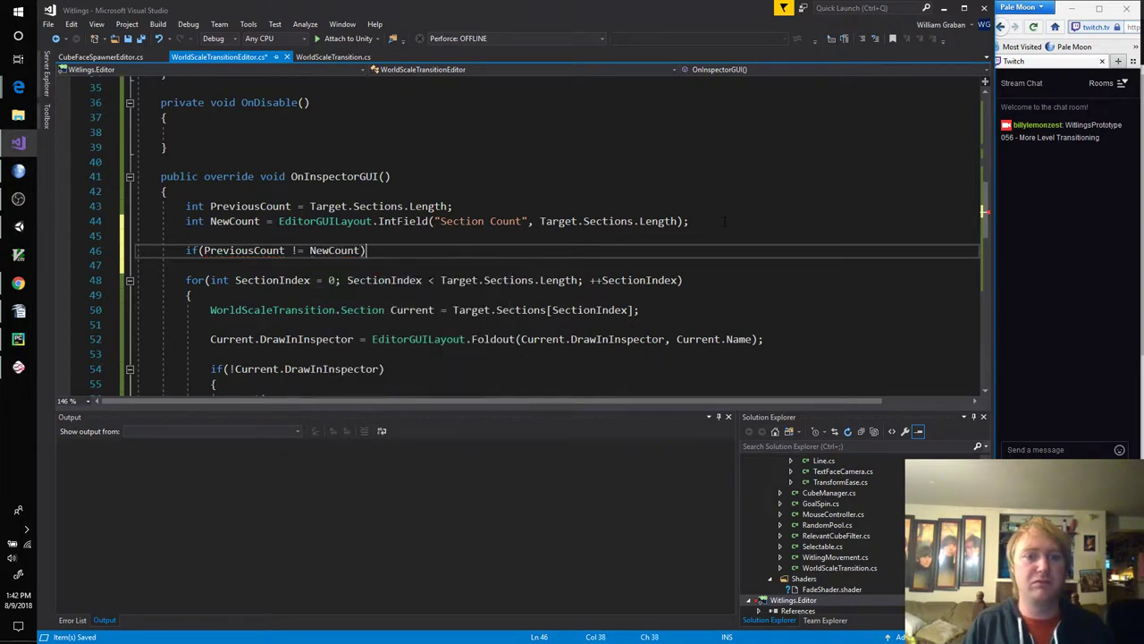
pyautogui.press('enter')
pyautogui.write('{')
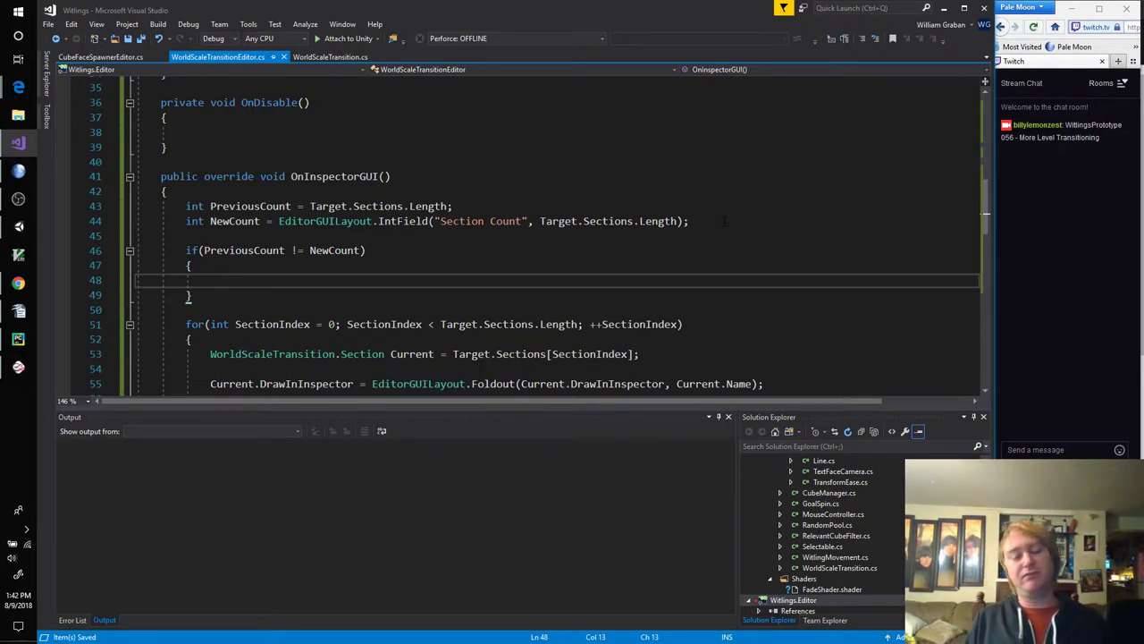
pyautogui.write('Repopulate')
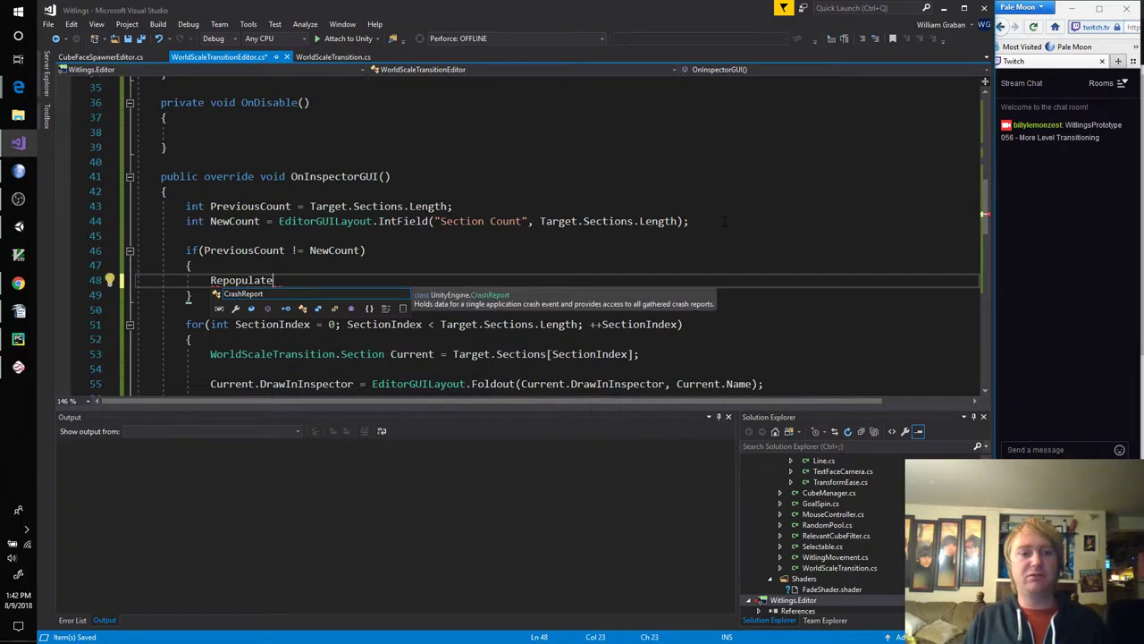
pyautogui.write('Sections')
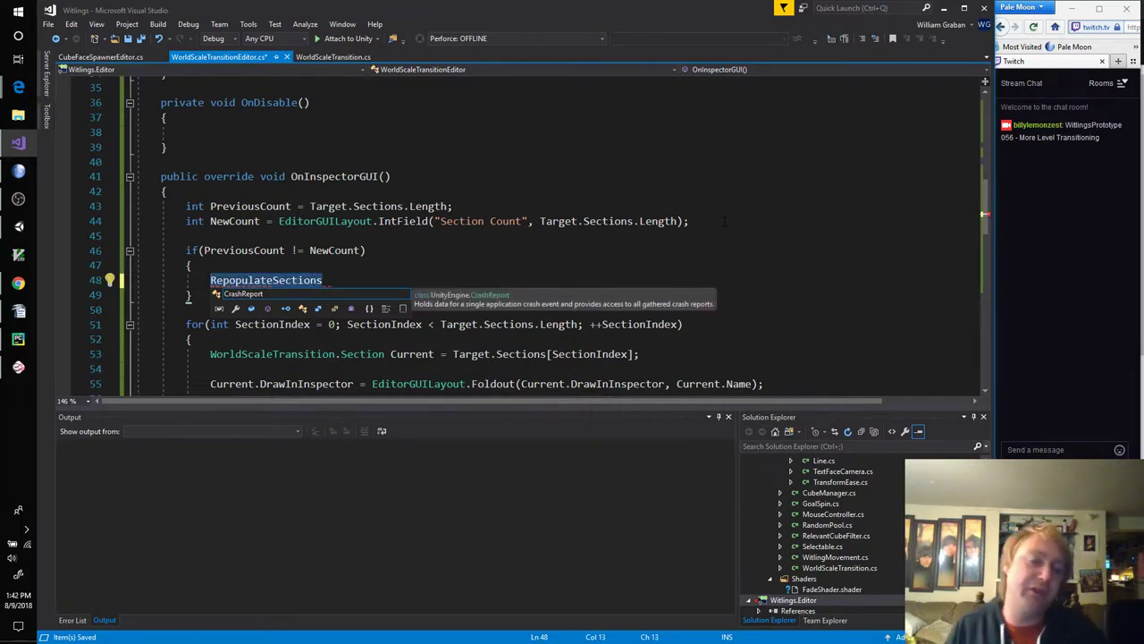
pyautogui.write('G')
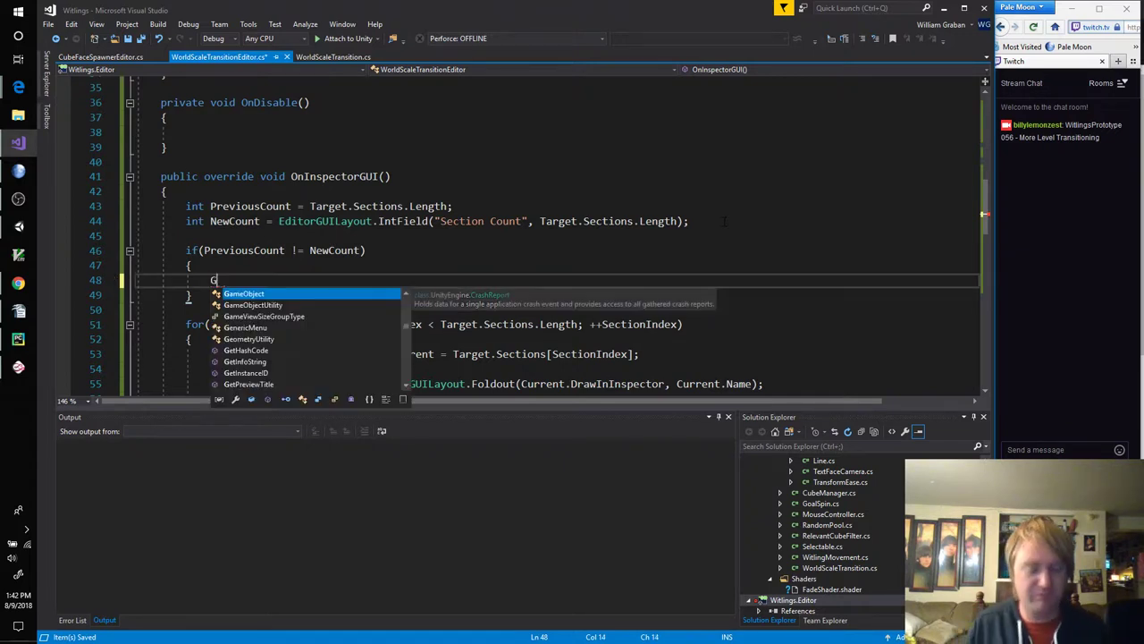
pyautogui.write('rowShrin')
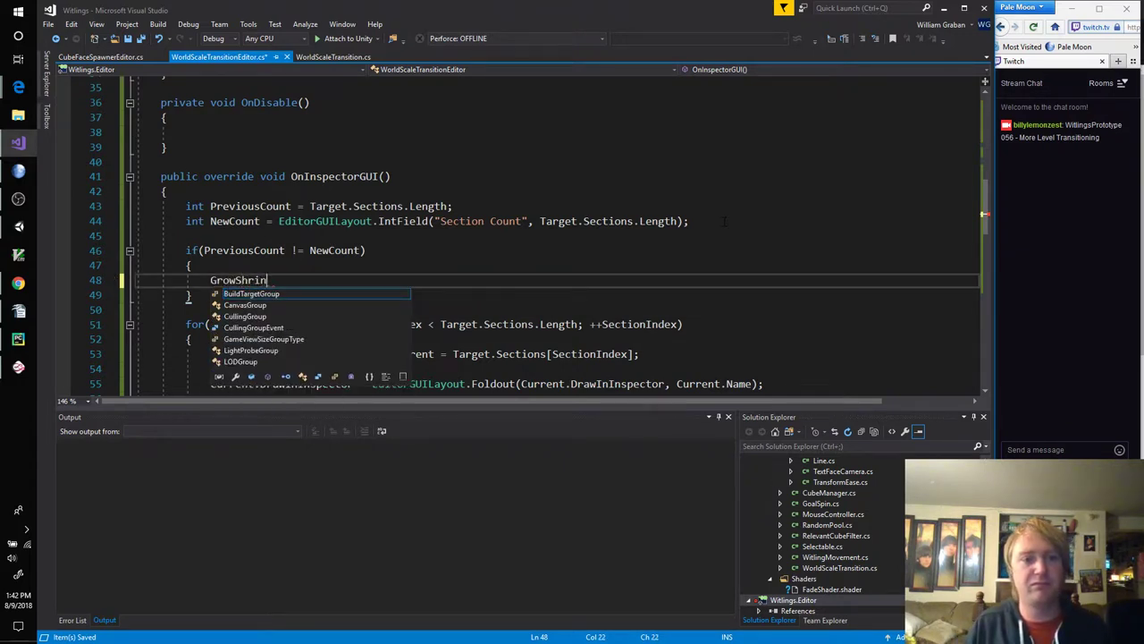
pyautogui.write('kSections(')
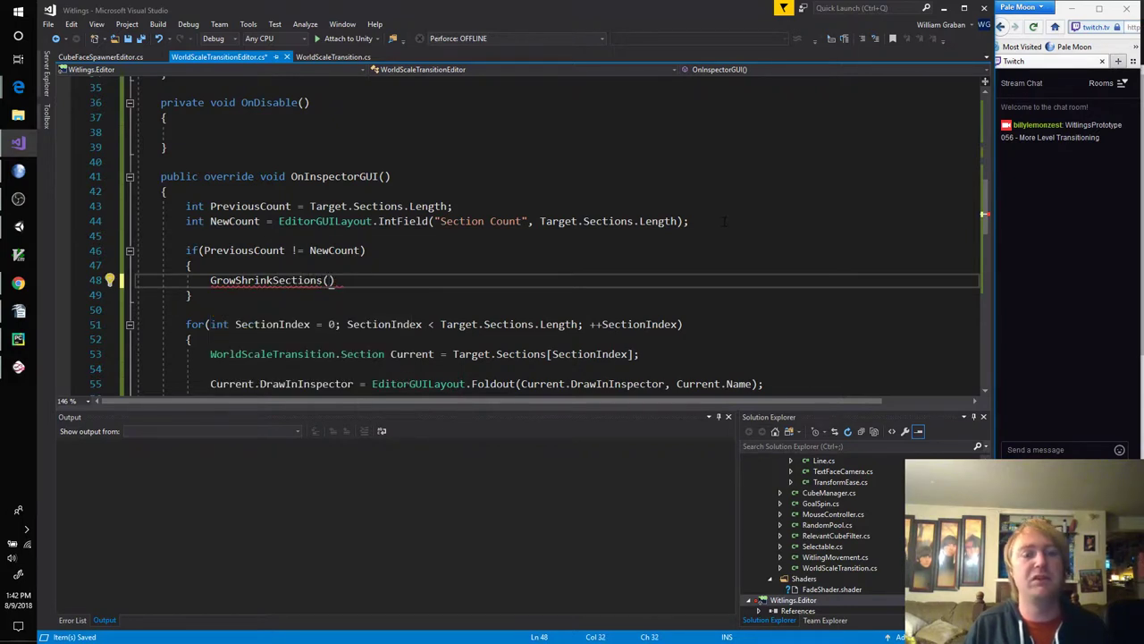
pyautogui.write('NewCount);')
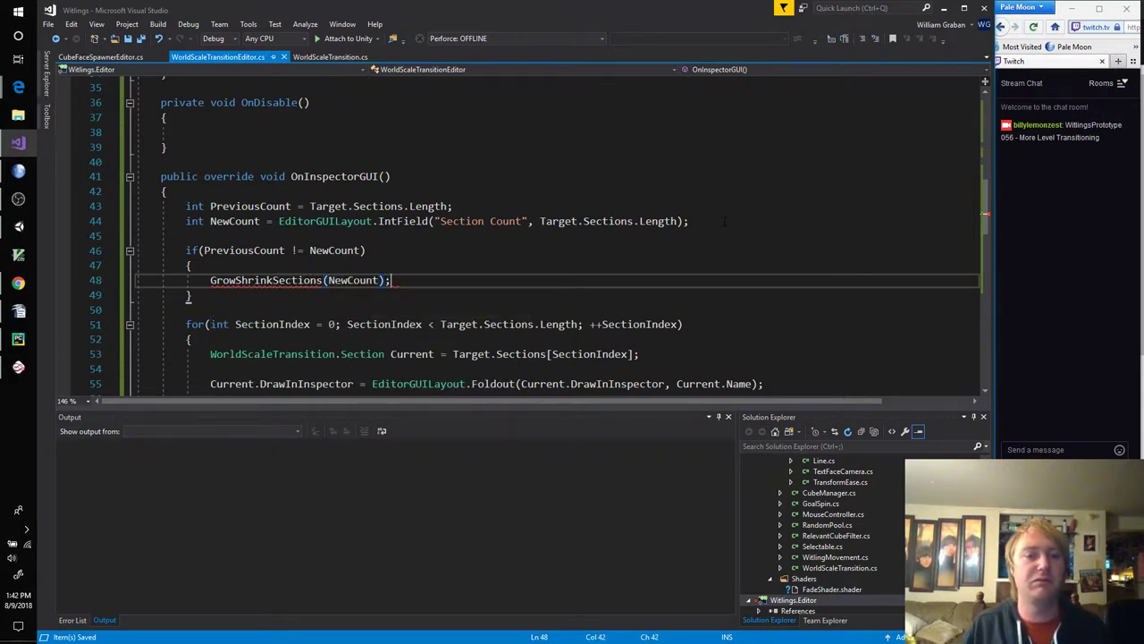
pyautogui.scroll(-3)
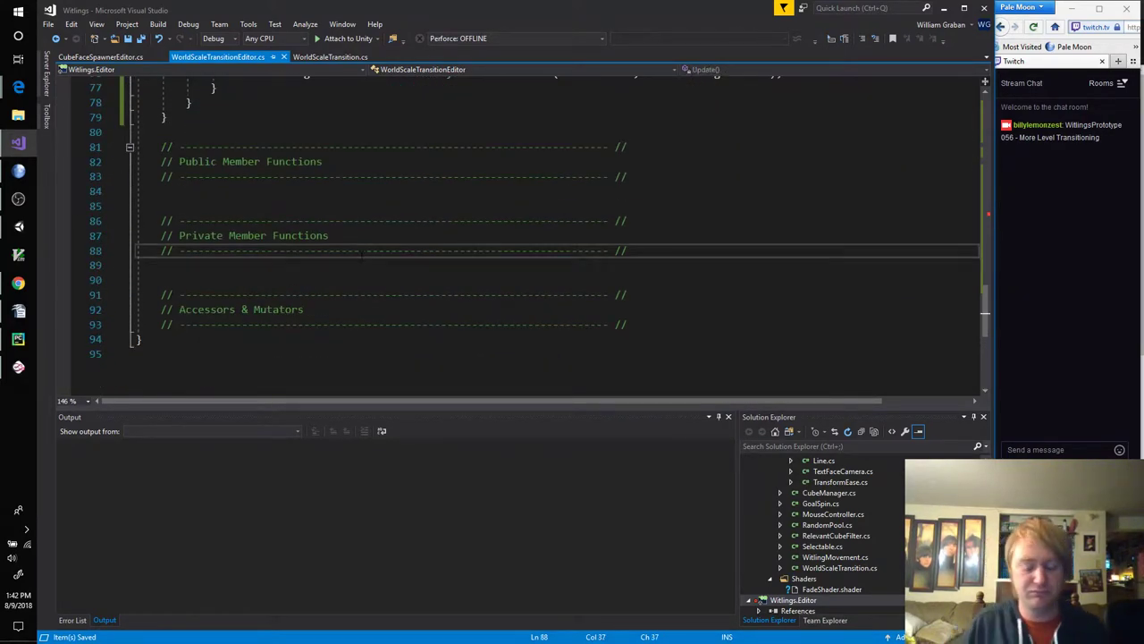
# Step: Declare a private void GrowShrinkSections(int Count) method
pyautogui.write('private v')
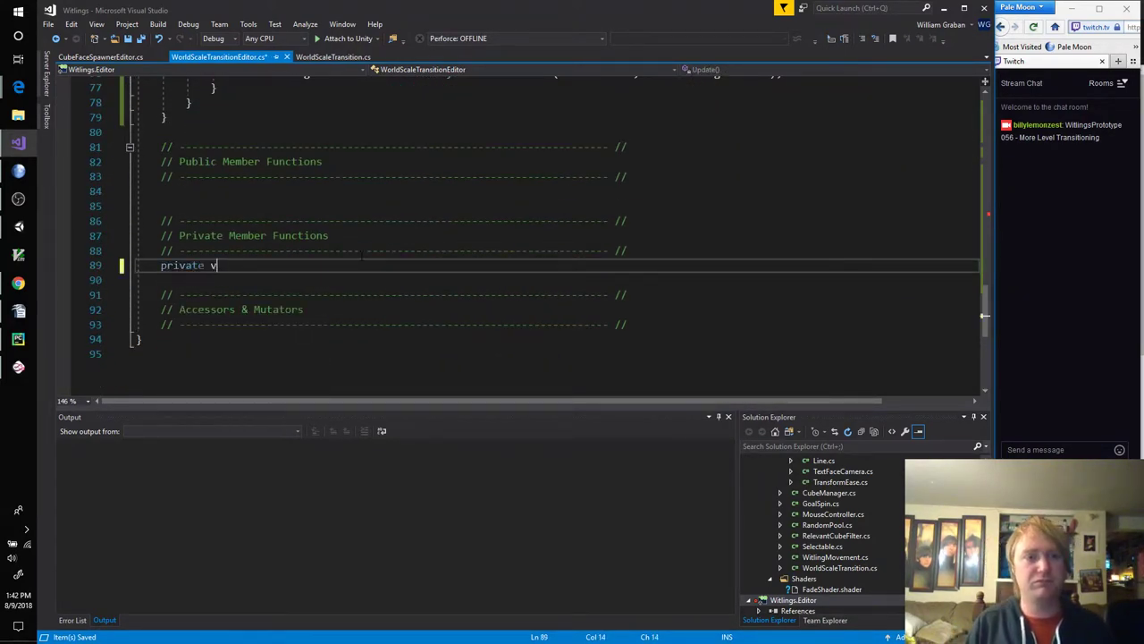
pyautogui.write('oid GrowShrinkSections(int')
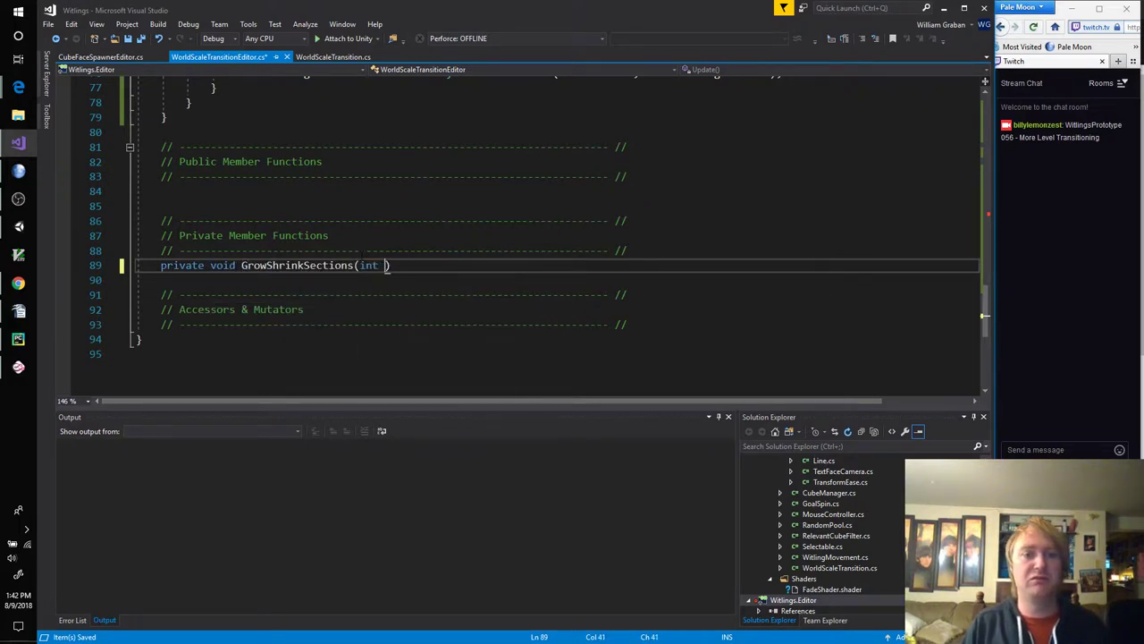
pyautogui.write('Count')
pyautogui.click(556, 279)
pyautogui.write('{')
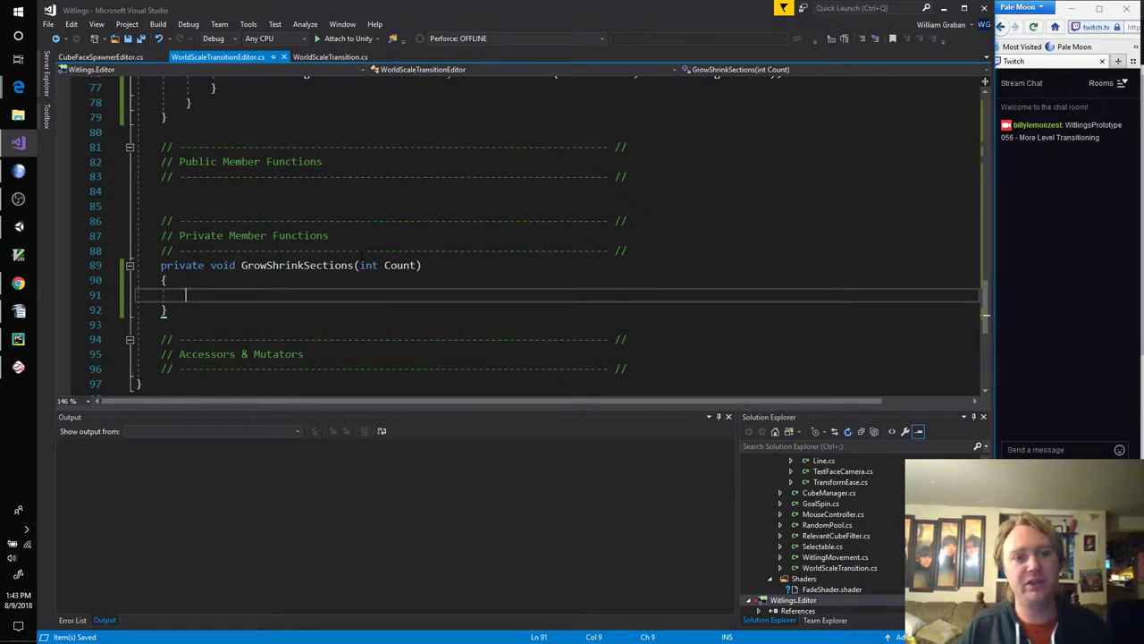
pyautogui.write('Sect')
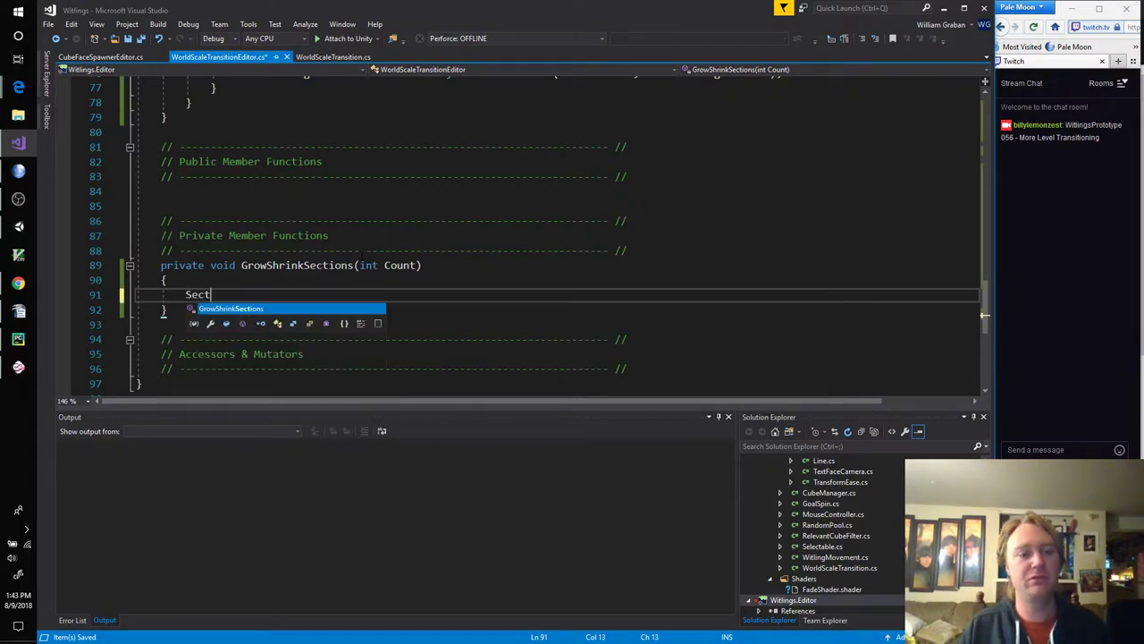
pyautogui.write('ion')
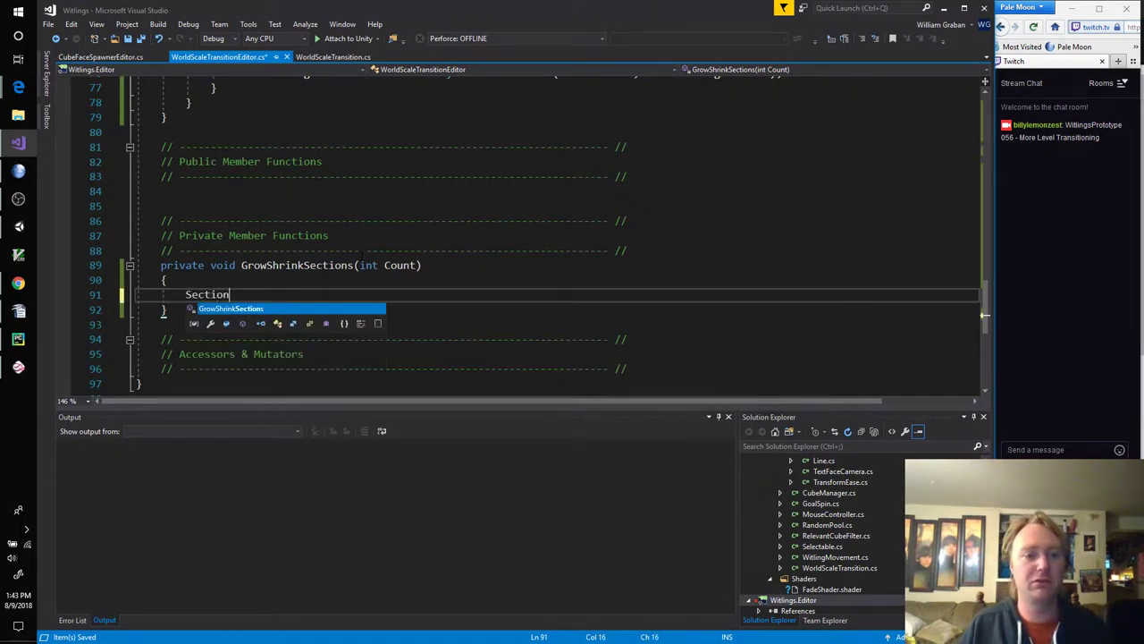
# Step: Store Target.Sections in WorldScaleTransition.Section[] Temp and begin the Target.Sections assignment
pyautogui.write('WorldScaleTransition')
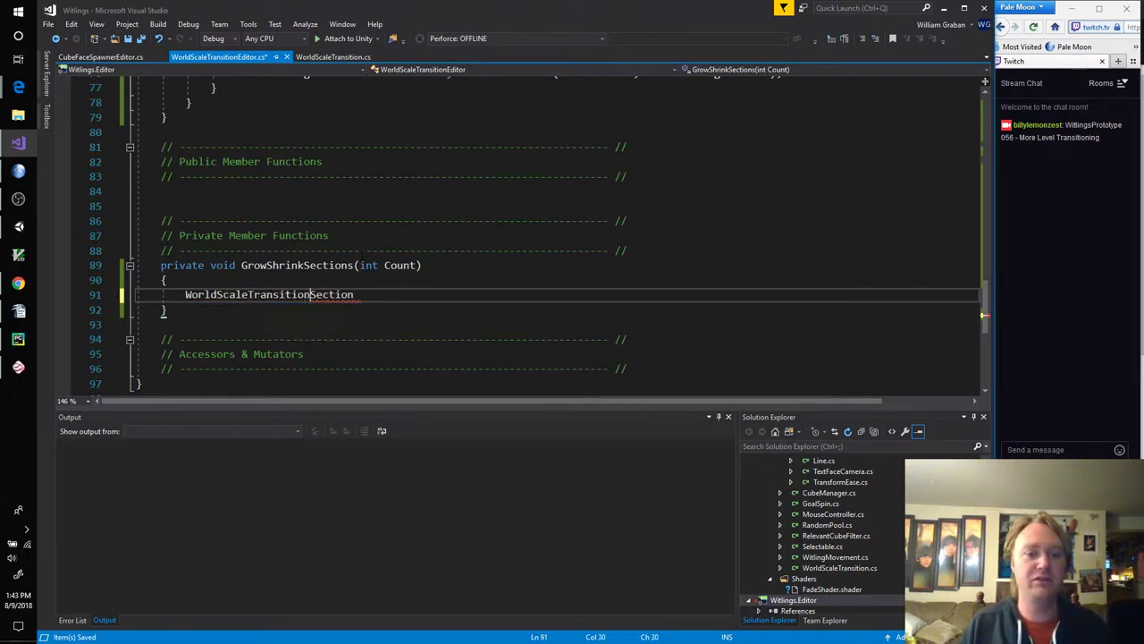
pyautogui.write('.')
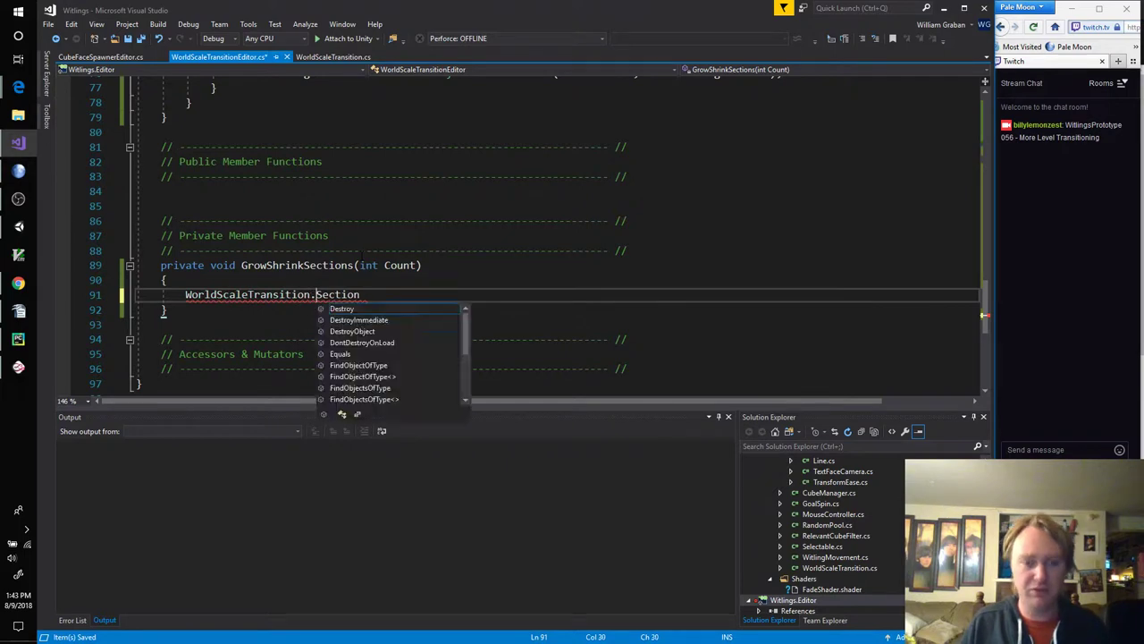
pyautogui.write('Section[] T')
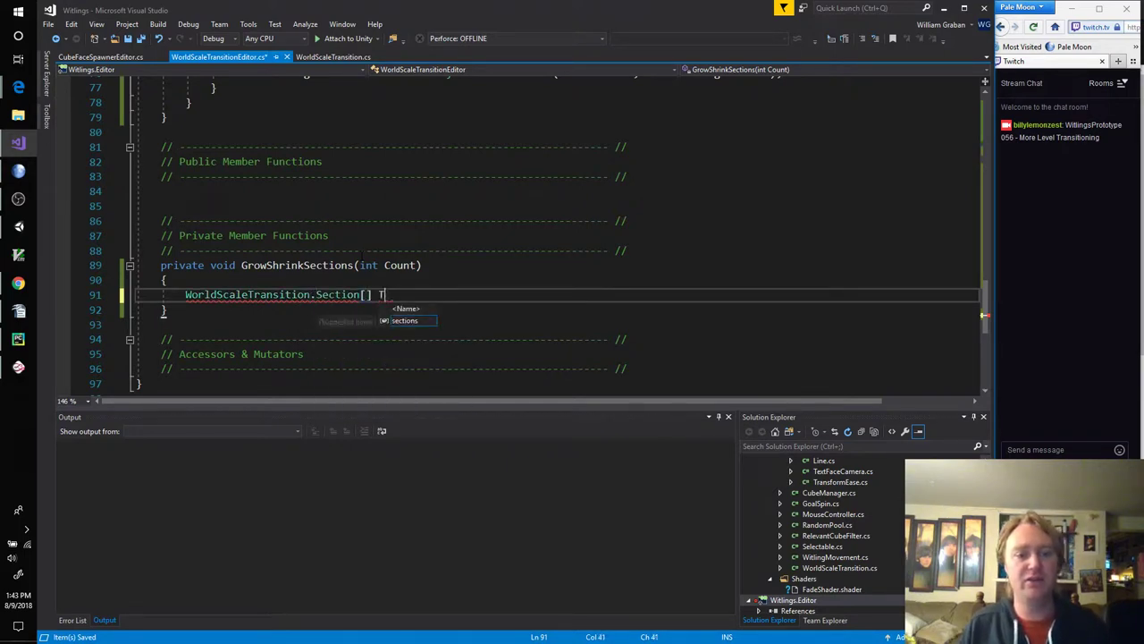
pyautogui.write('Temp =')
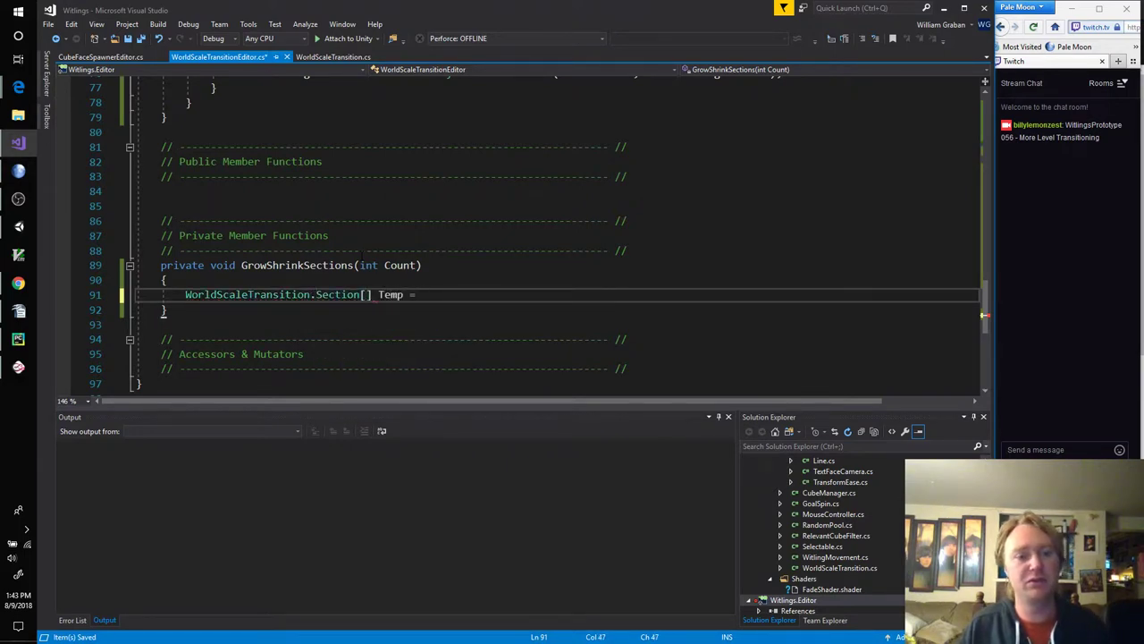
pyautogui.write('Target.Sections;')
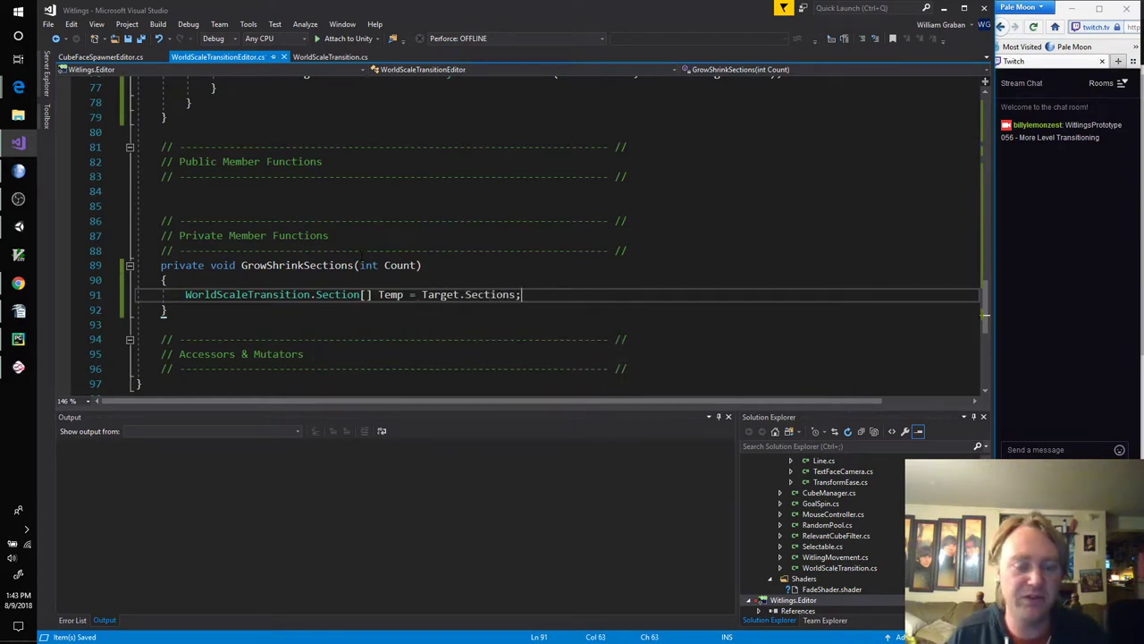
pyautogui.write('Targe')
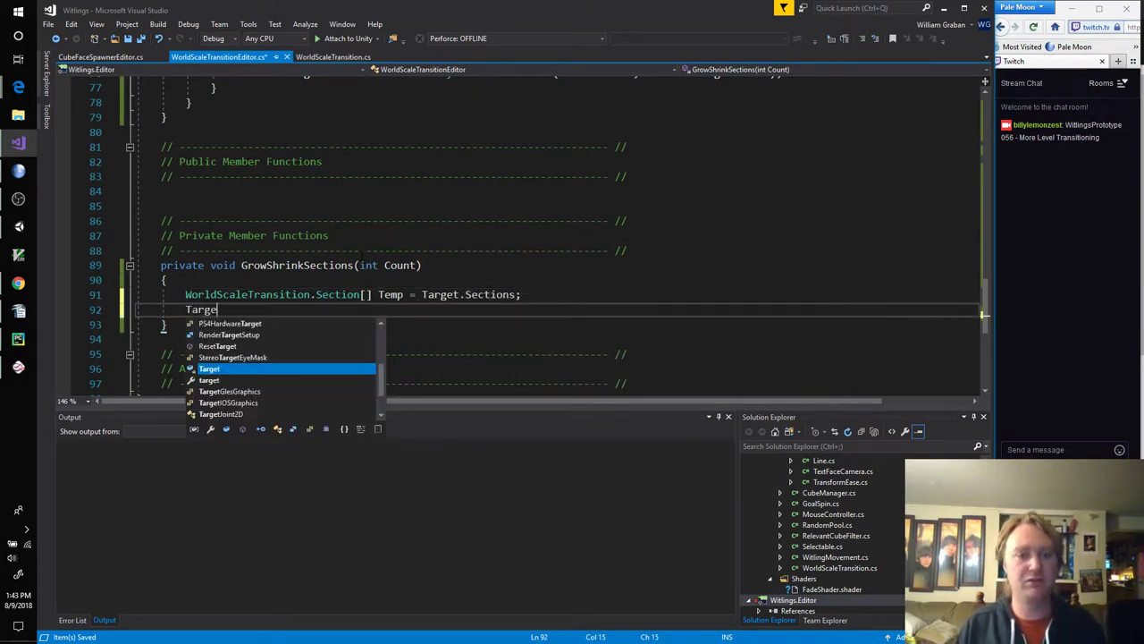
pyautogui.write('.Sections.')
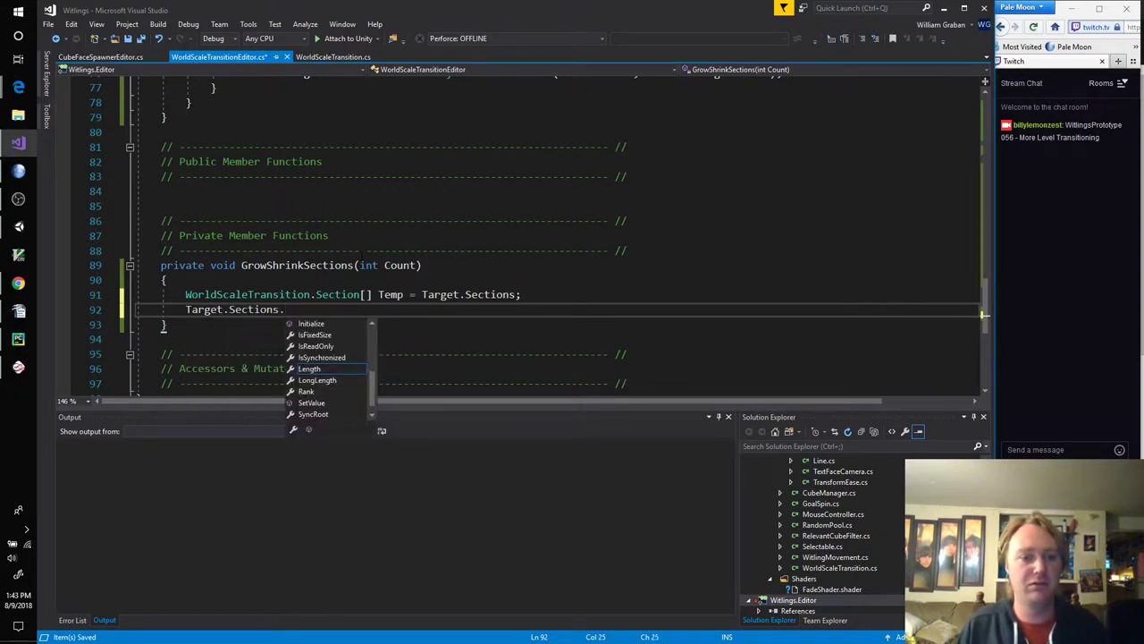
pyautogui.write('Si')
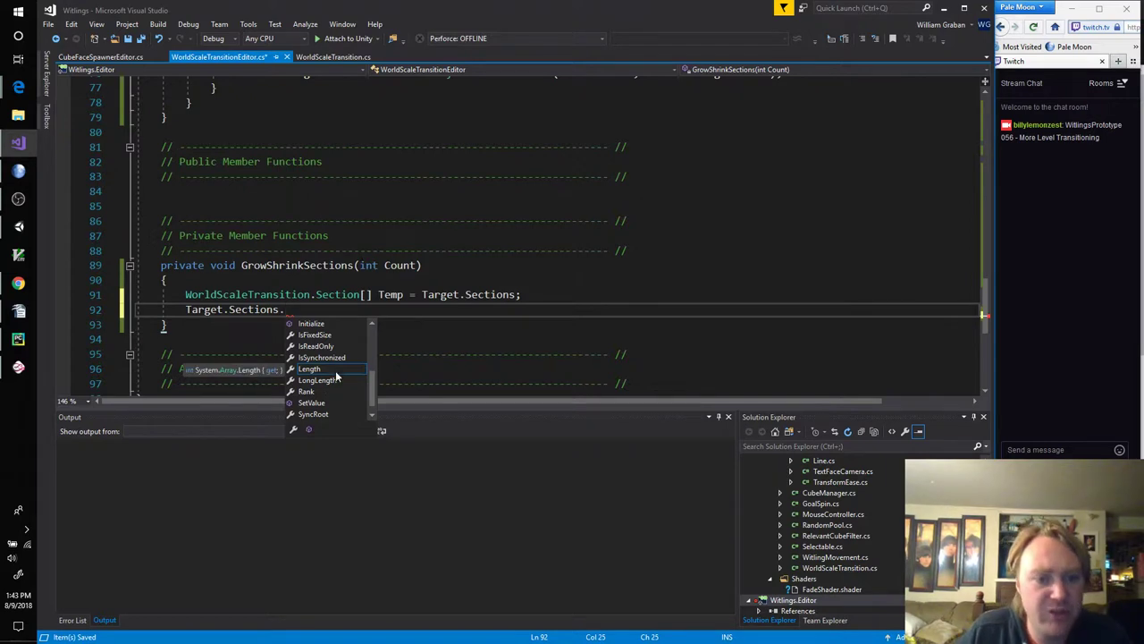
pyautogui.scroll(-3)
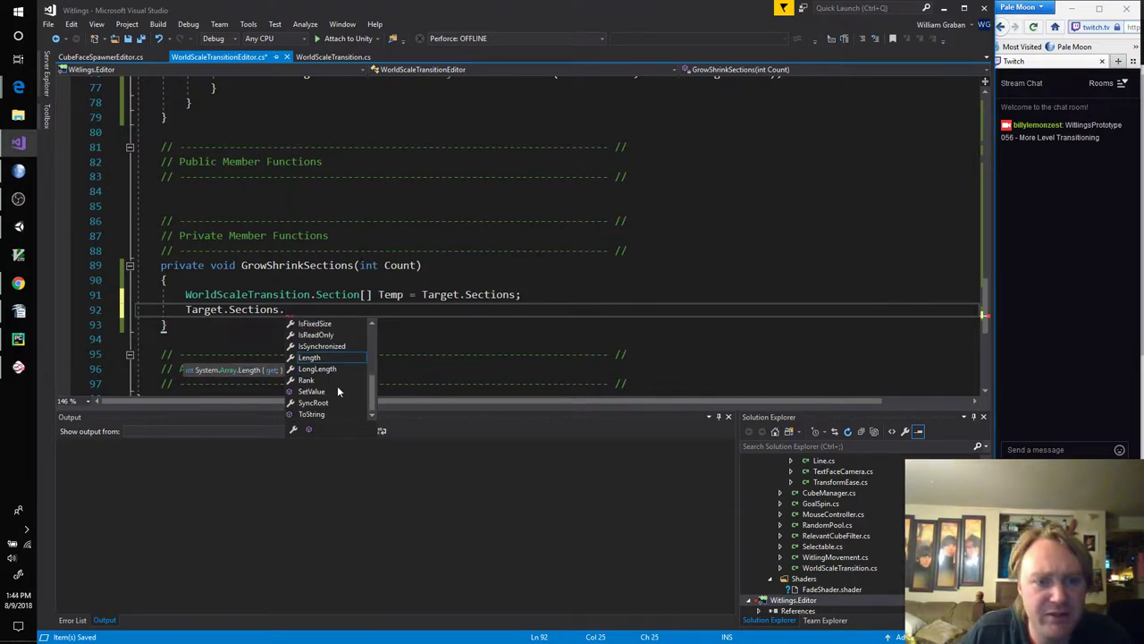
pyautogui.scroll(-3)
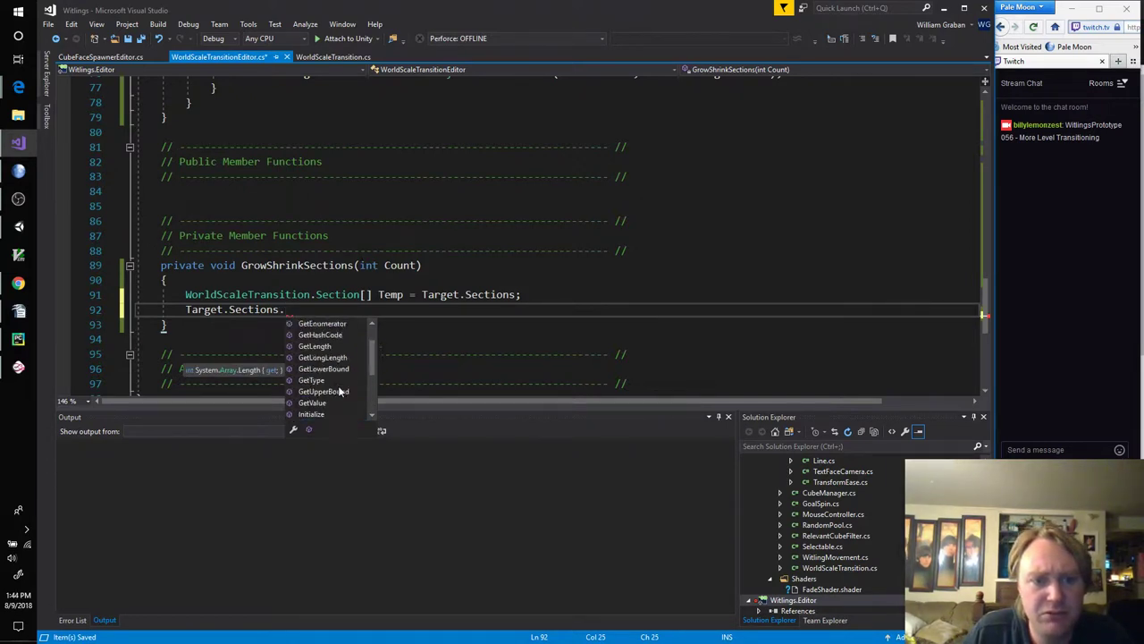
pyautogui.scroll(3)
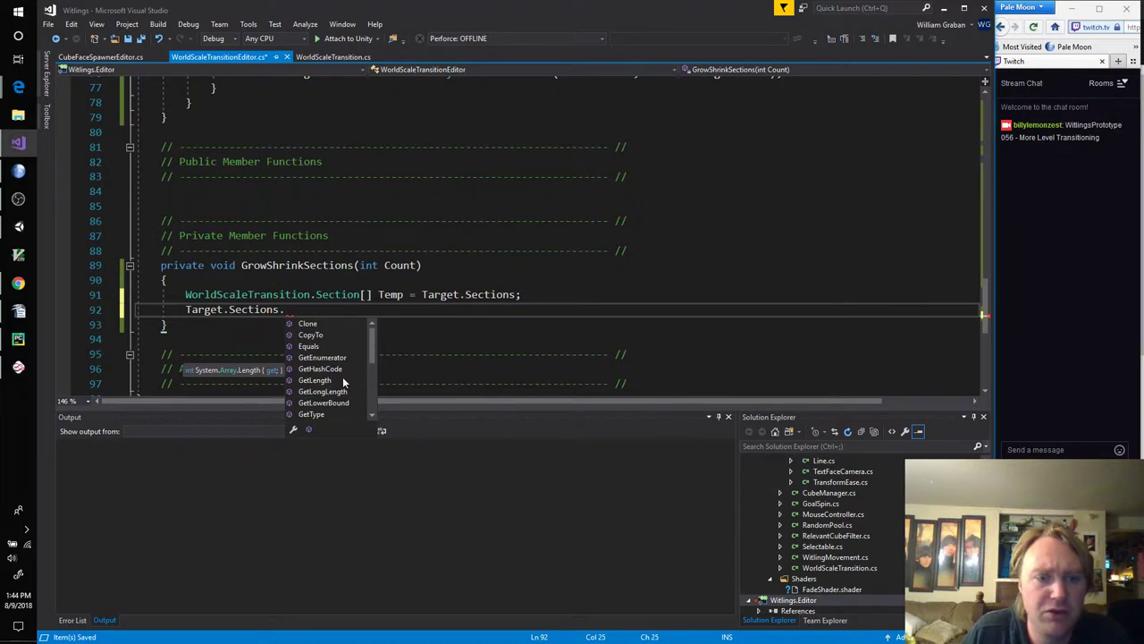
pyautogui.scroll(-3)
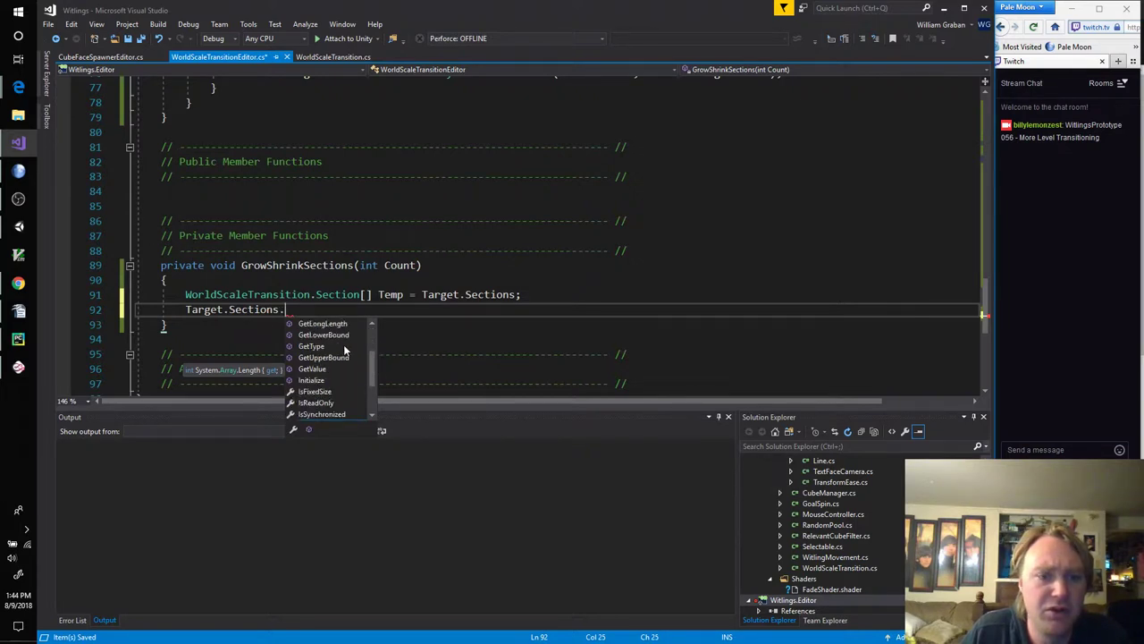
pyautogui.moveTo(340, 377)
pyautogui.write(' =')
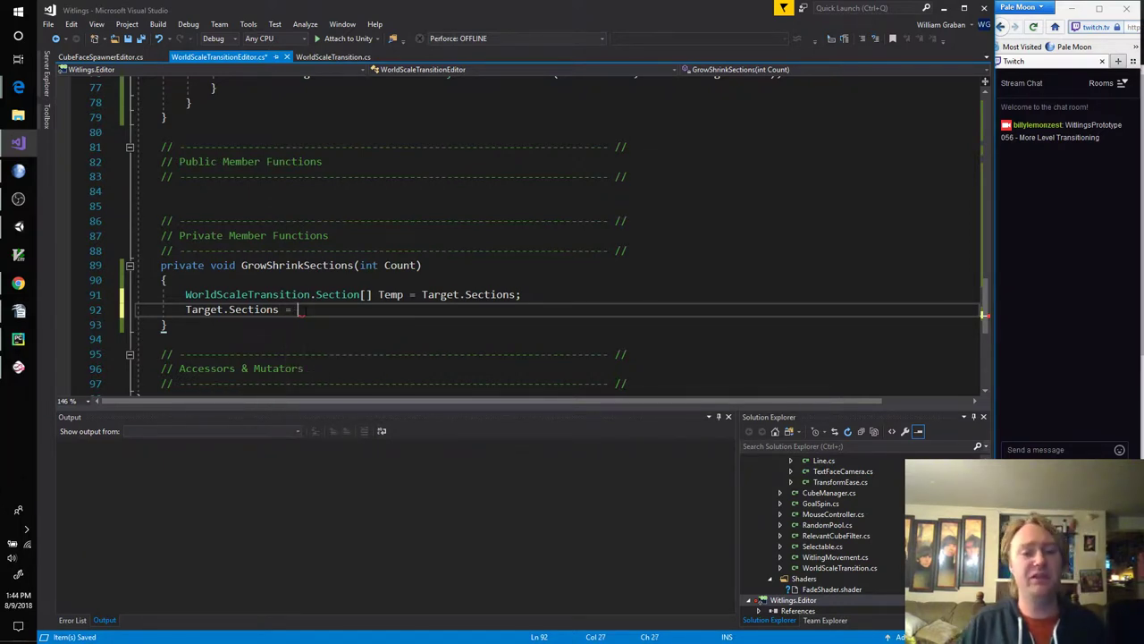
# Step: Assign Target.Sections = new WorldScaleTransition.Section[Count];
pyautogui.write('new')
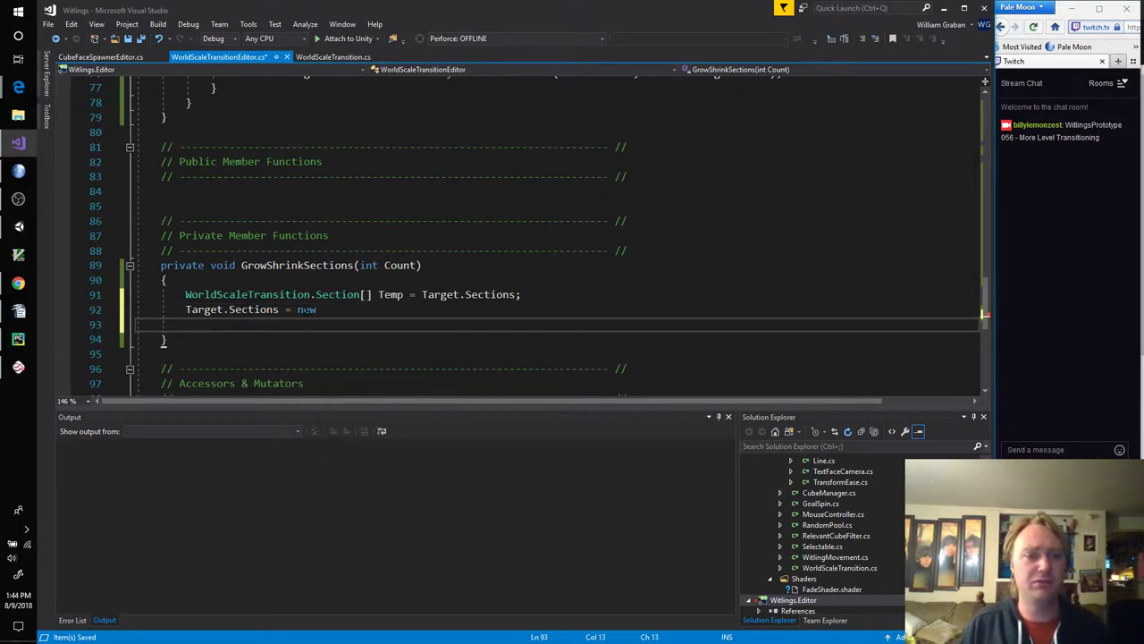
pyautogui.write('WS')
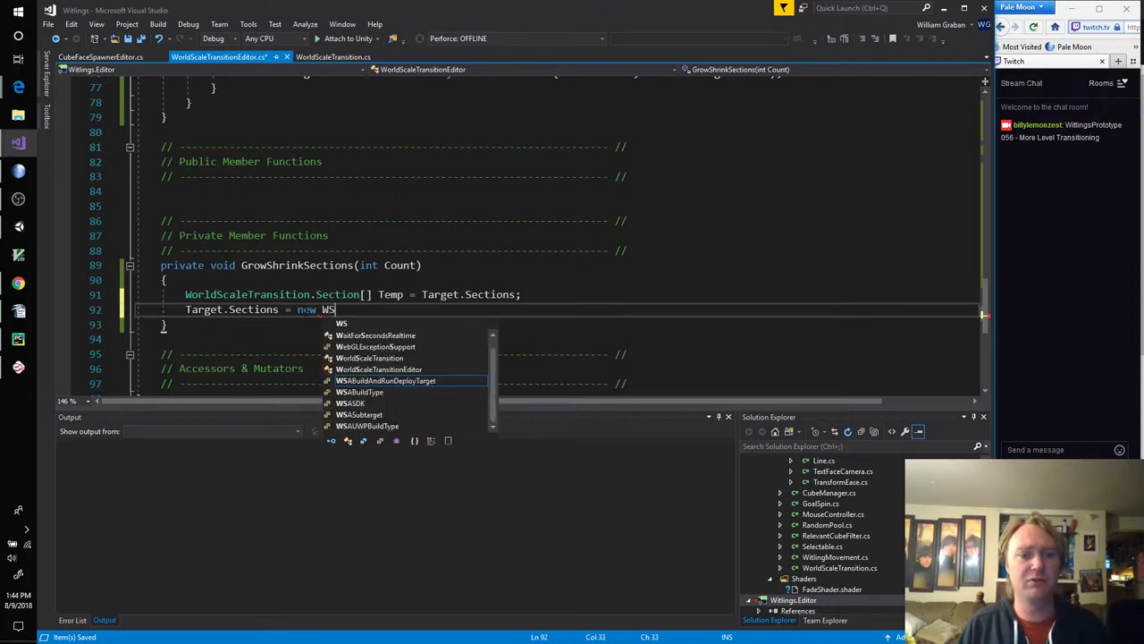
pyautogui.write('Transition.Section')
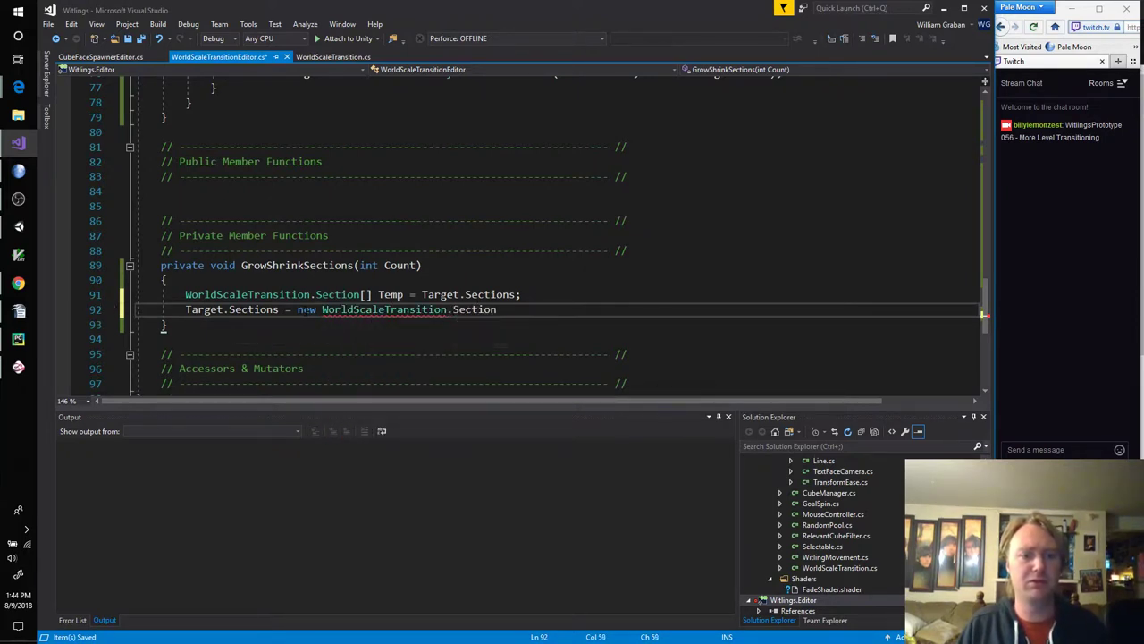
pyautogui.write('[Count];')
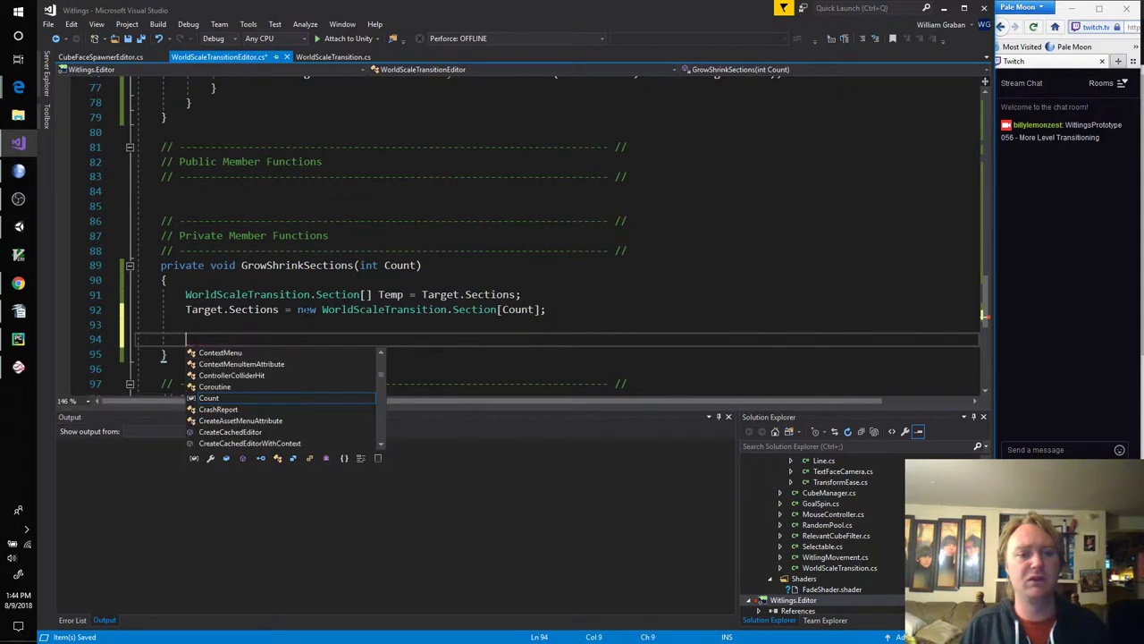
# Step: Add a for loop over int SectionIndex from 0 while SectionIndex < Count
pyautogui.write('int Index =')
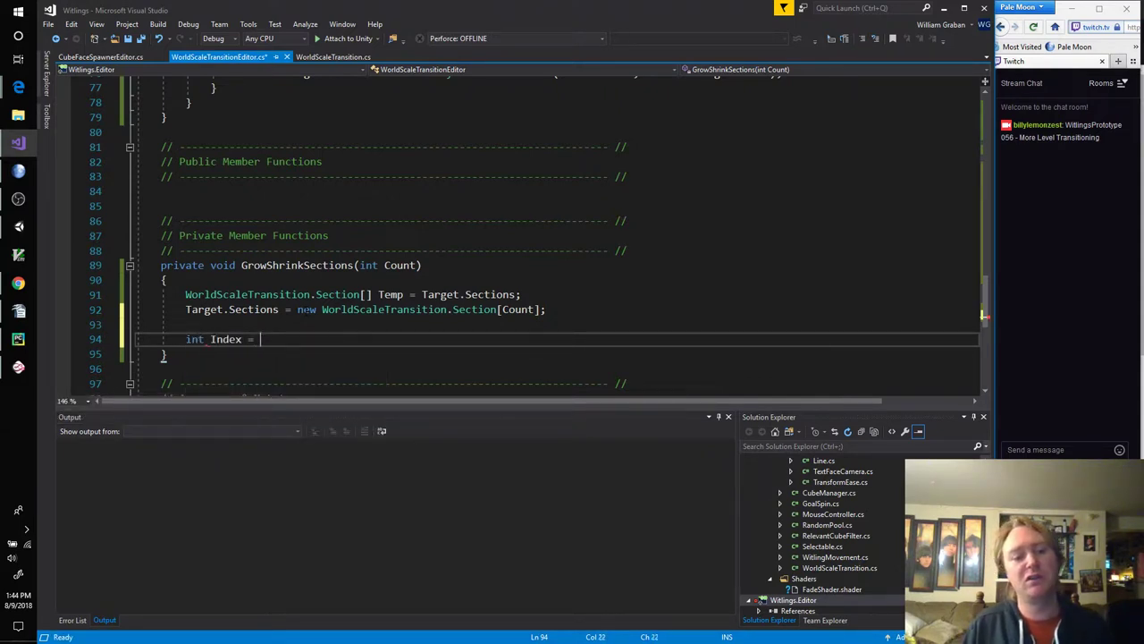
pyautogui.write('0;')
pyautogui.write('while(Index ')
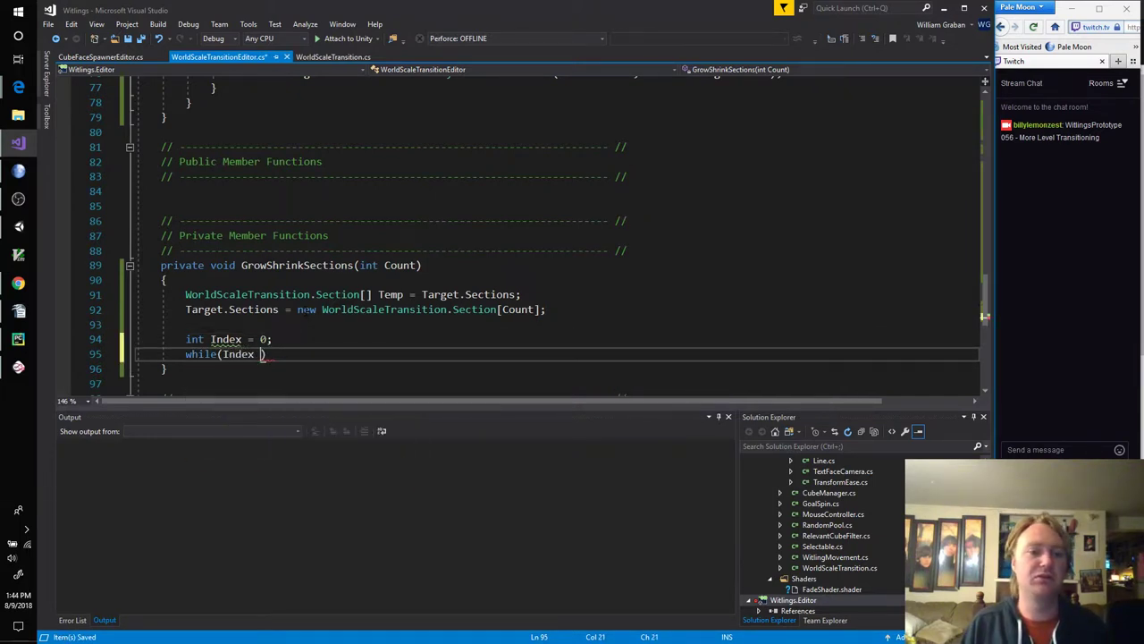
pyautogui.write('<')
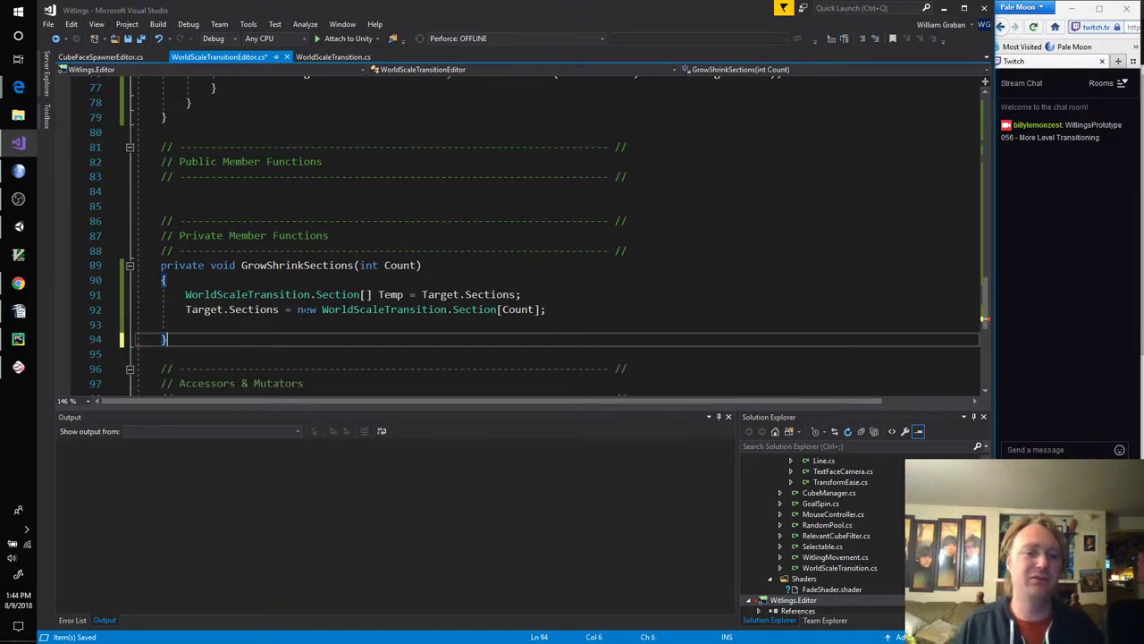
pyautogui.write('for(')
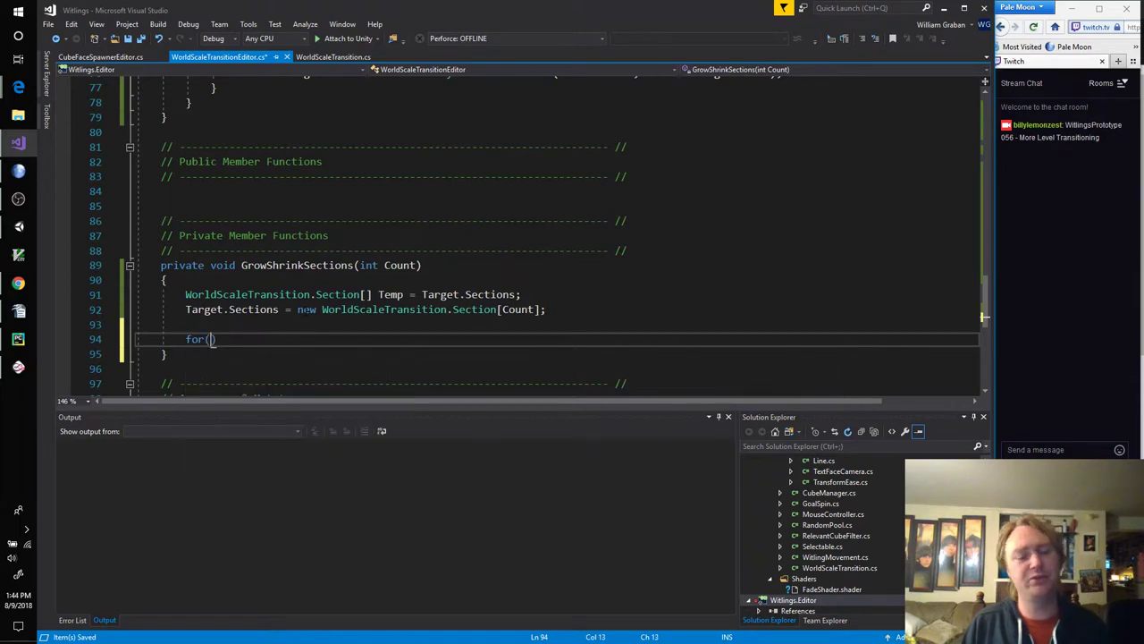
pyautogui.write('int s')
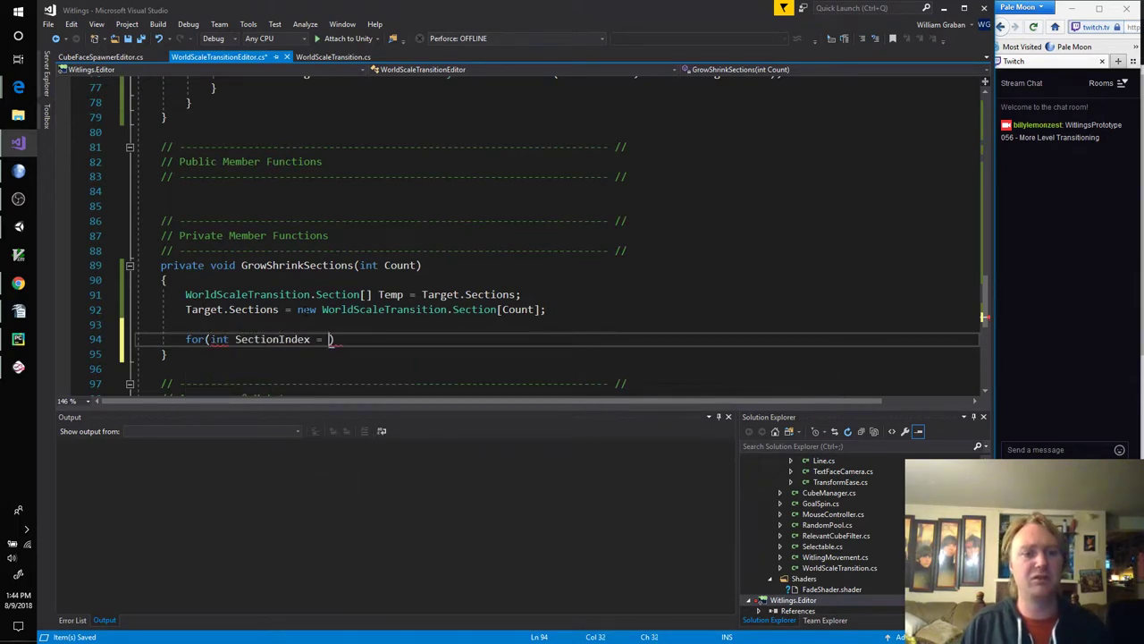
pyautogui.write('0; SectionIndex')
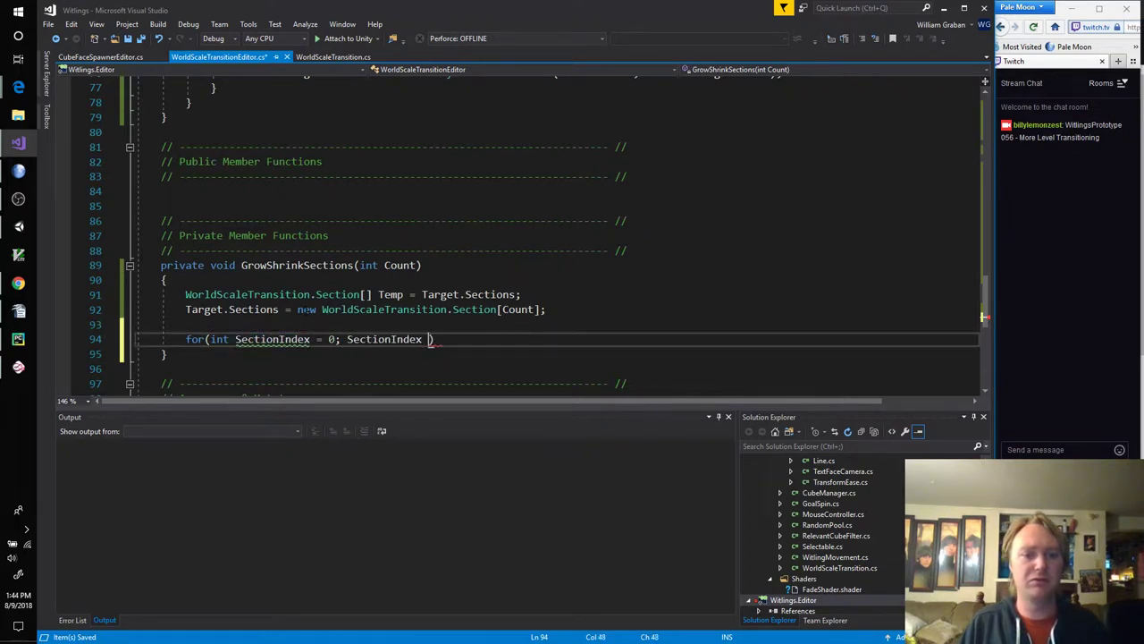
pyautogui.write('< Count;')
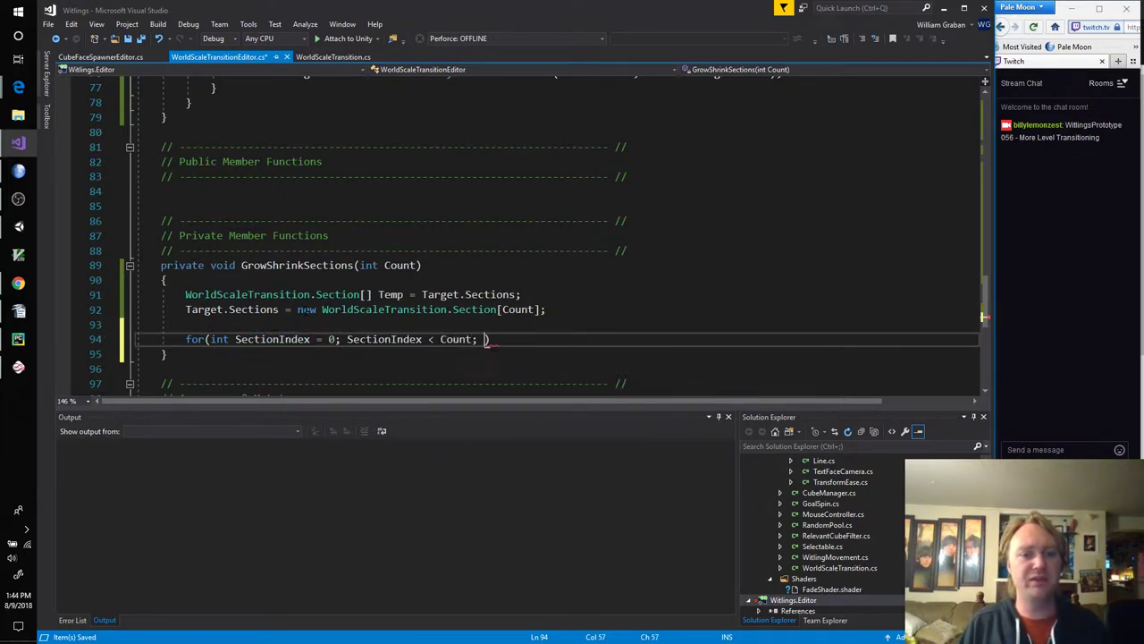
pyautogui.write('SectionIndex)')
pyautogui.write('{')
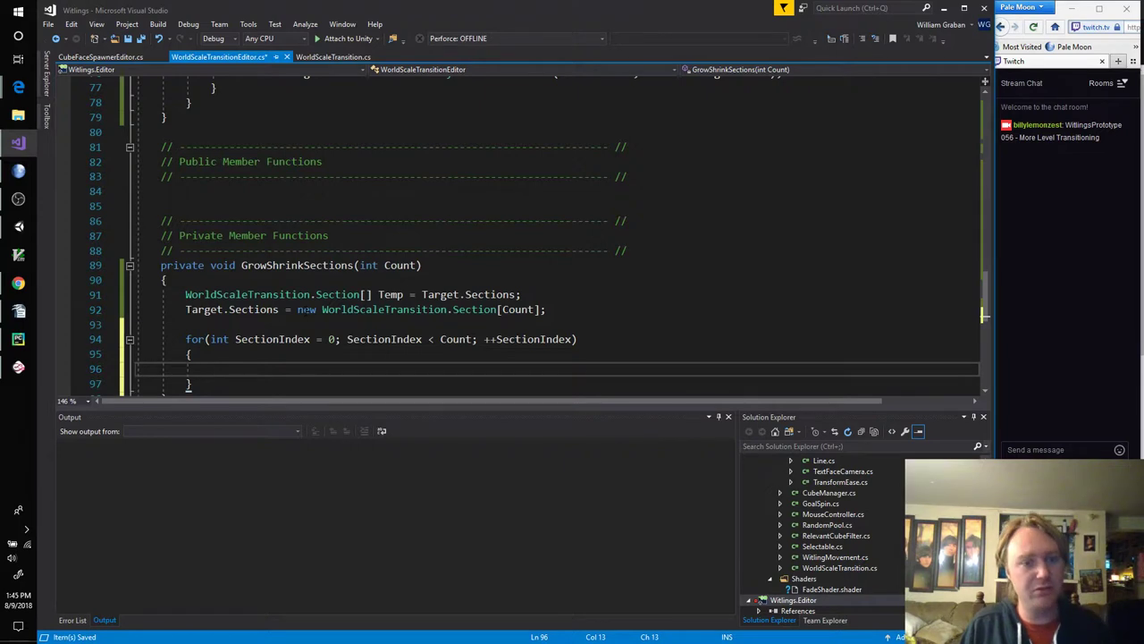
# Step: Add an if branch checking SectionIndex < Temp.Length inside the loop
pyautogui.write('if(Sel')
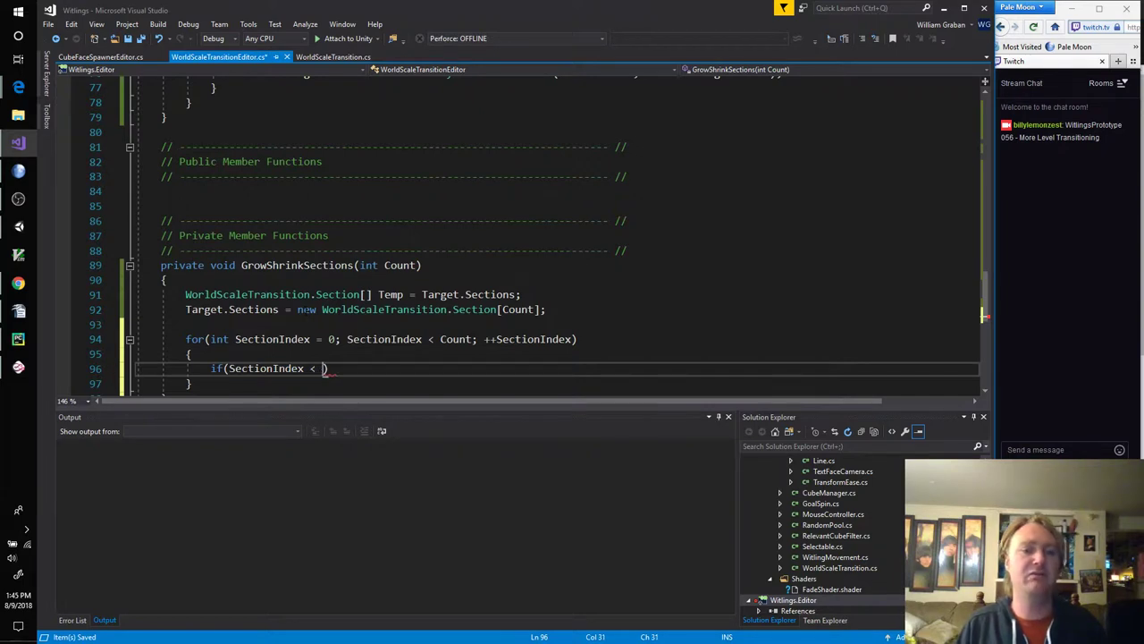
pyautogui.write('Temp.Count')
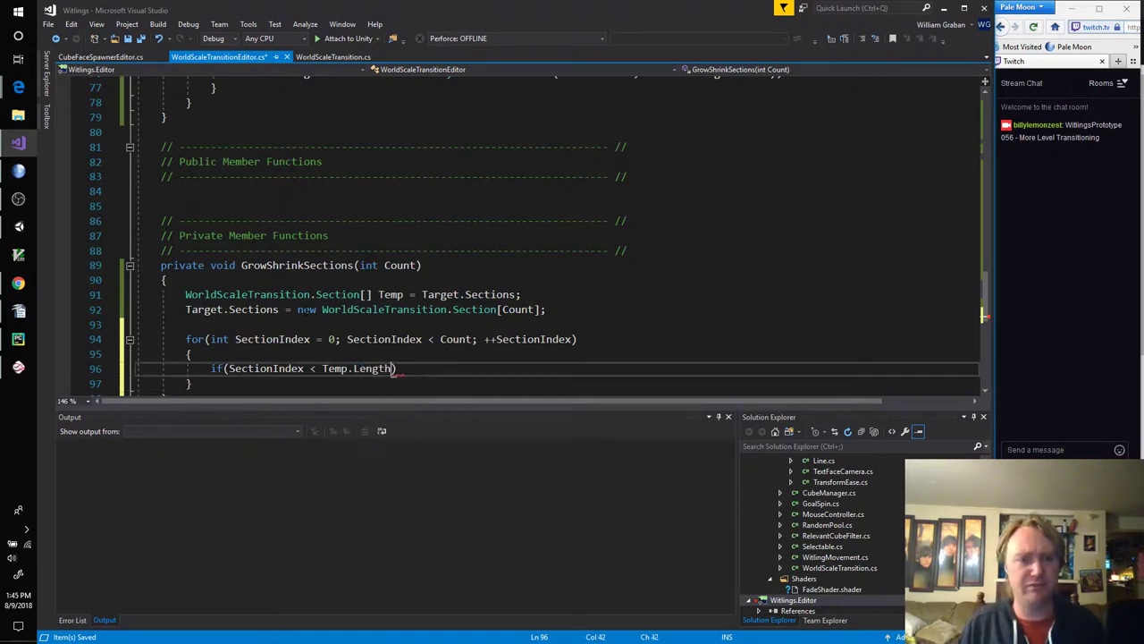
pyautogui.doubleClick(372, 369)
pyautogui.write('{')
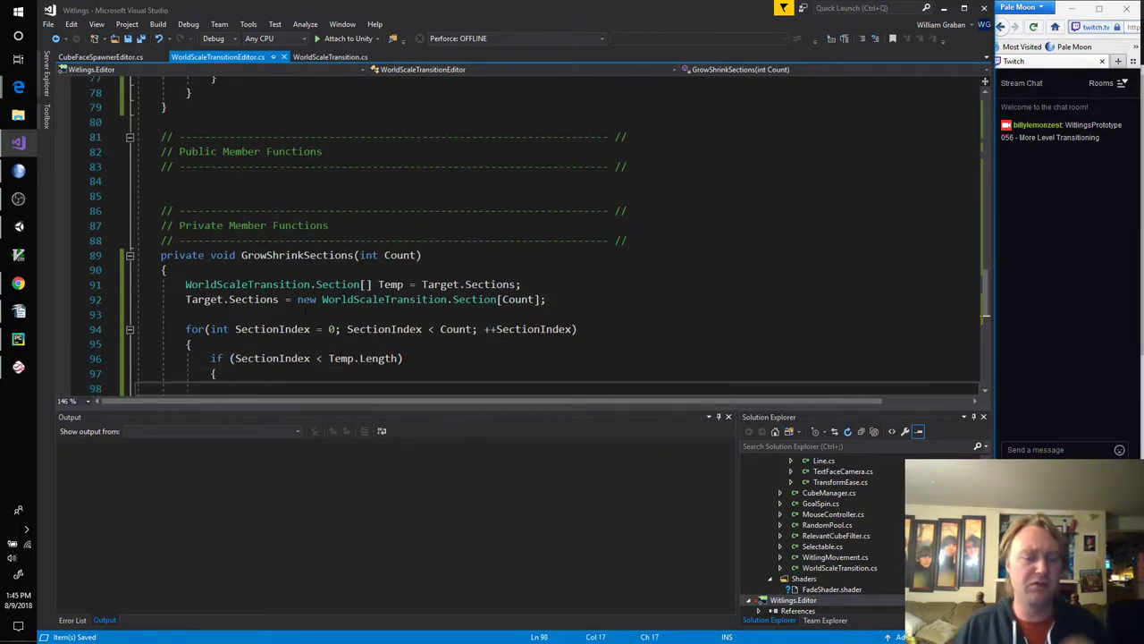
pyautogui.scroll(-3)
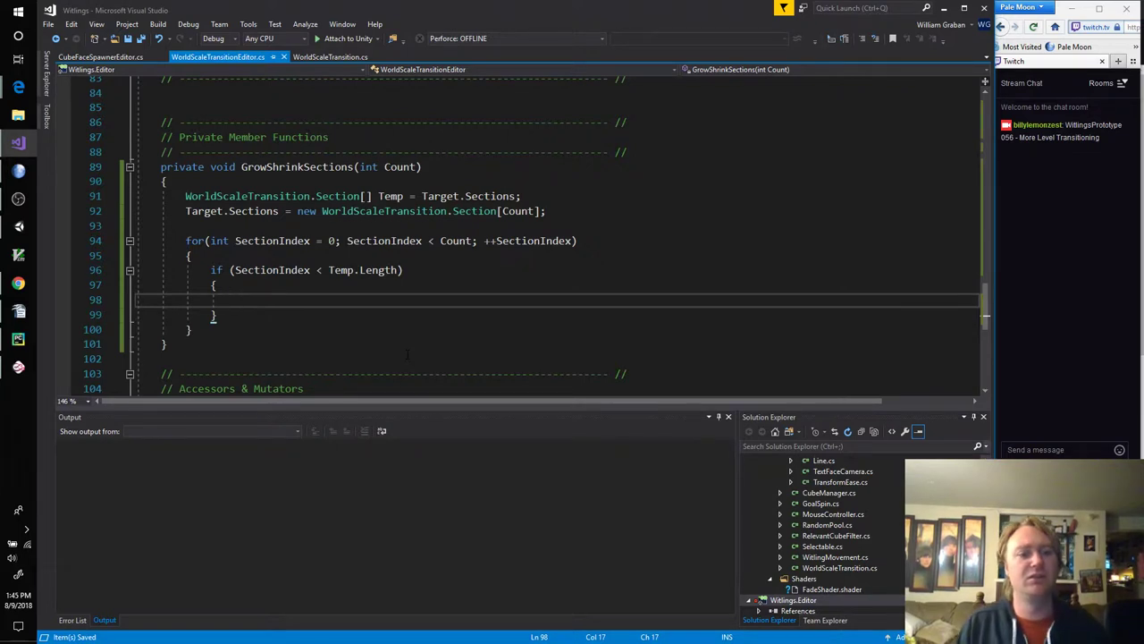
# Step: Assign the slot a new WorldScaleTransition.Section built from Temp[SectionIndex]
pyautogui.write('TargetSections[SectionIndex')
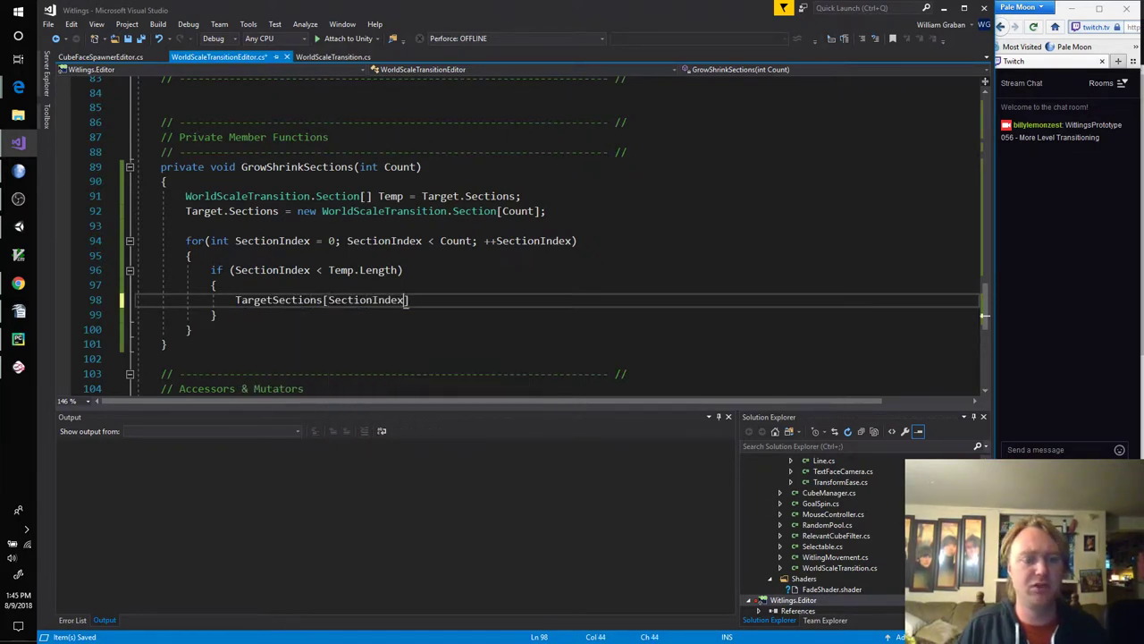
pyautogui.write('=')
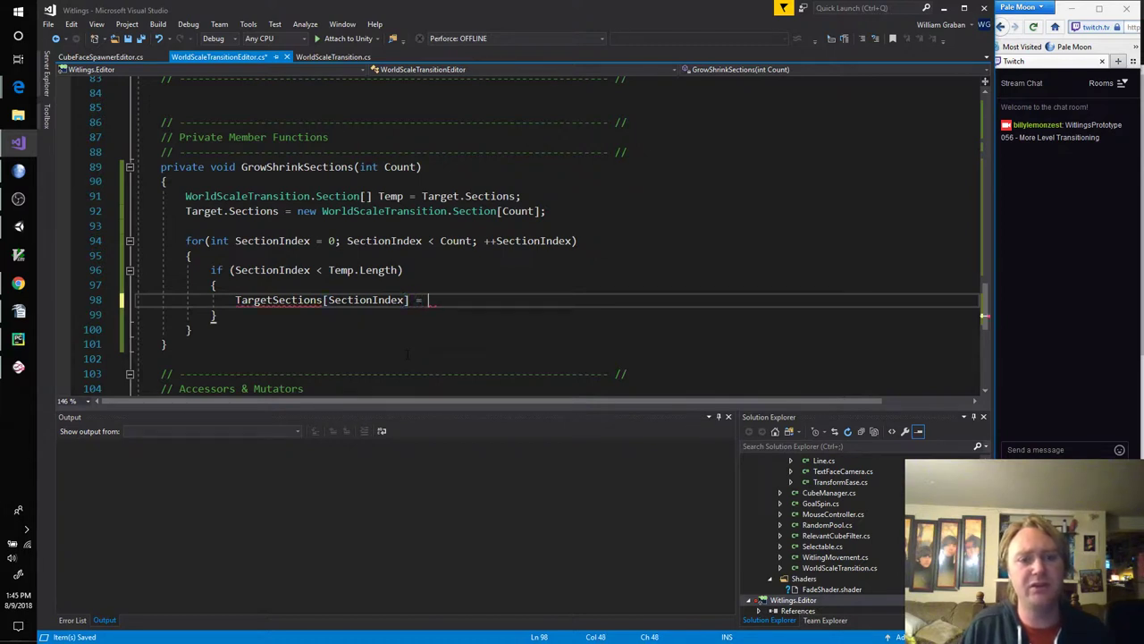
pyautogui.write('new')
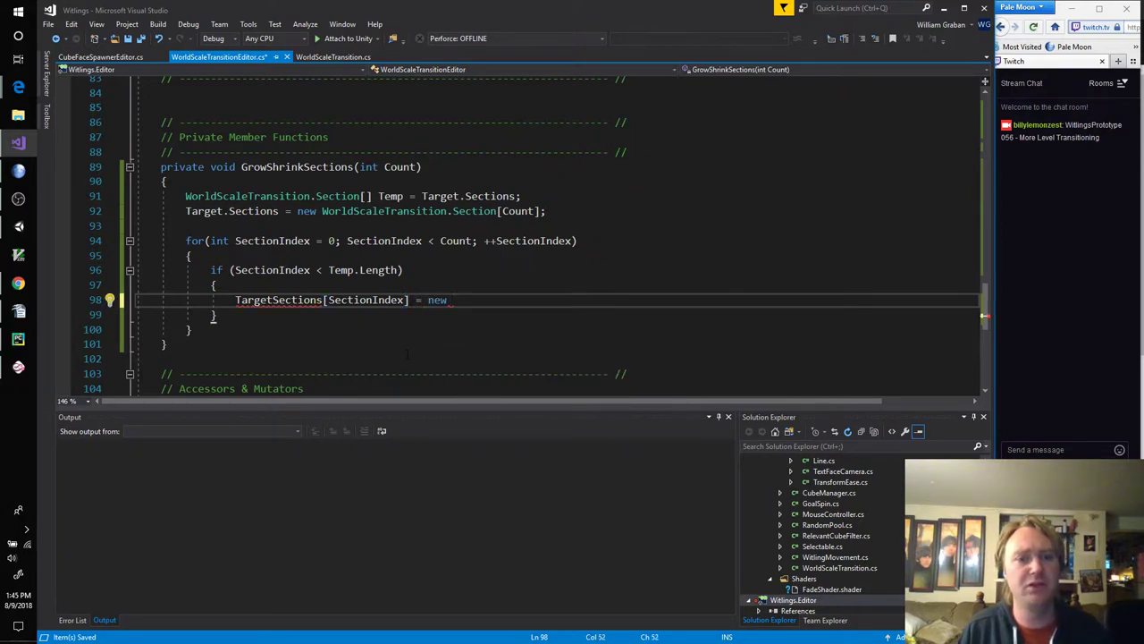
pyautogui.write('WorldScaleTransition.Section(')
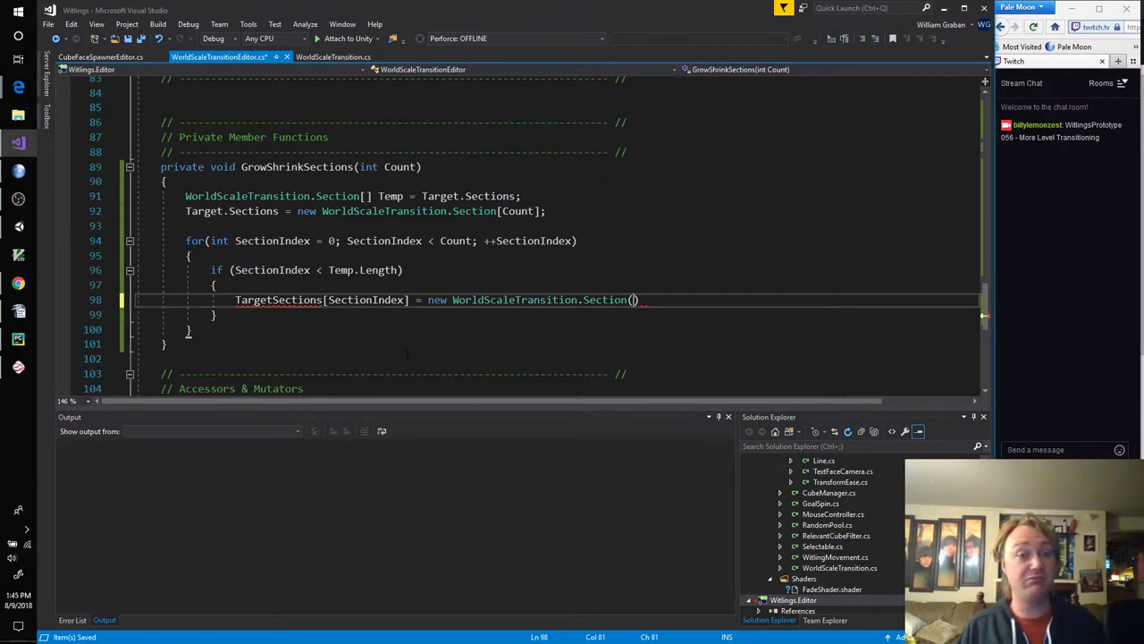
pyautogui.write('Temp')
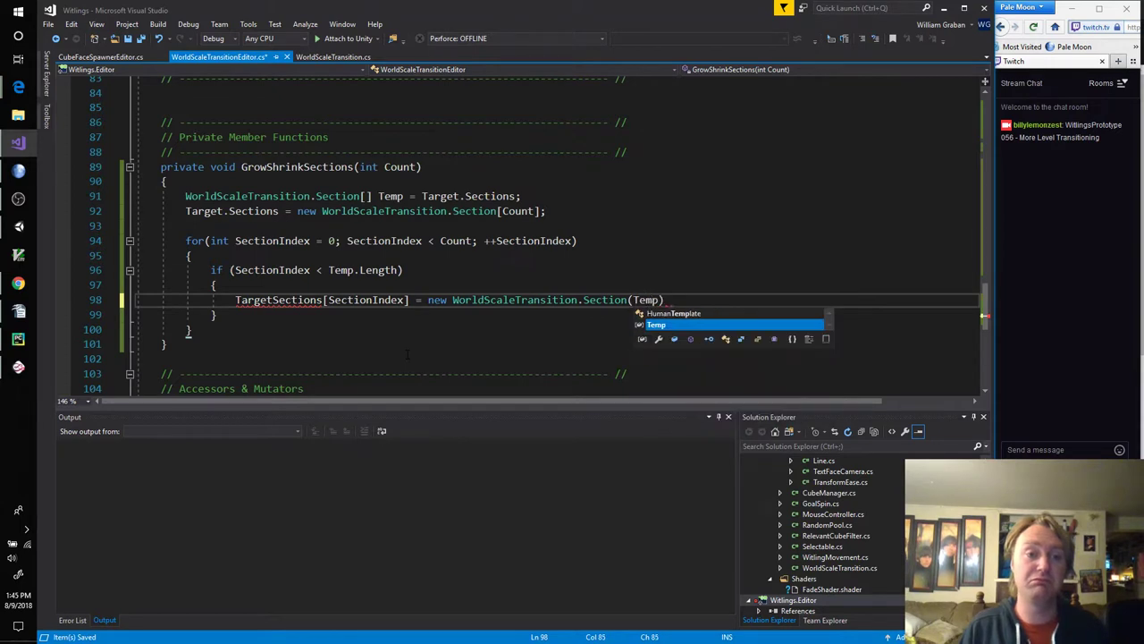
pyautogui.write('[SectionIndex')
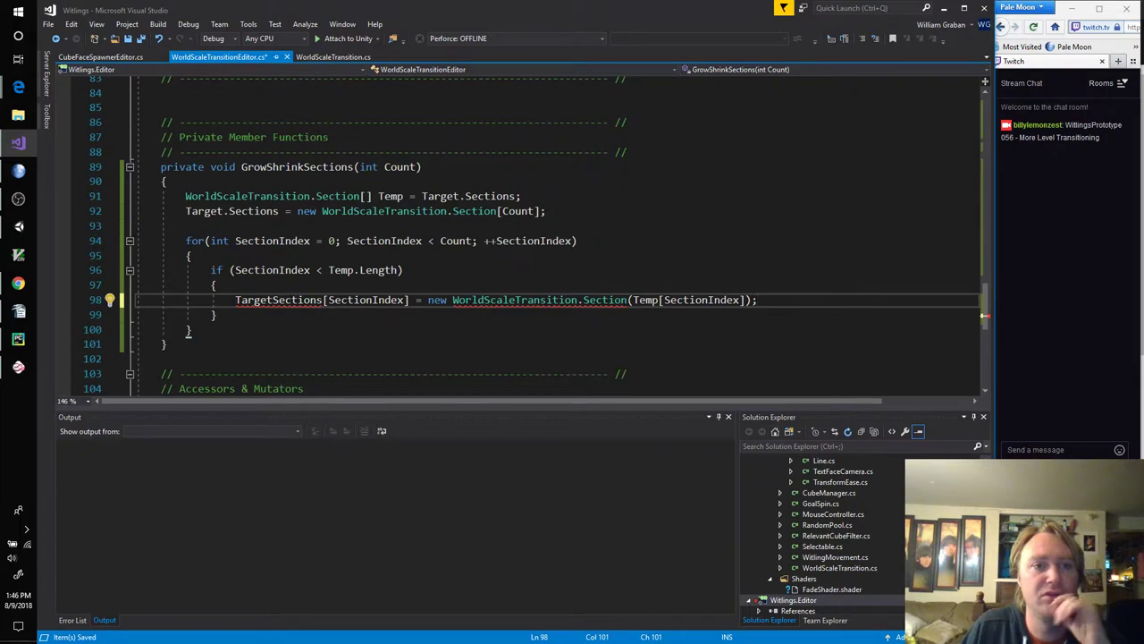
# Step: In WorldScaleTransition.cs, start a public Section(Section ToCopy) constructor copying Name, DrawInInspector false, TransitionType and Curve
pyautogui.click(333, 57)
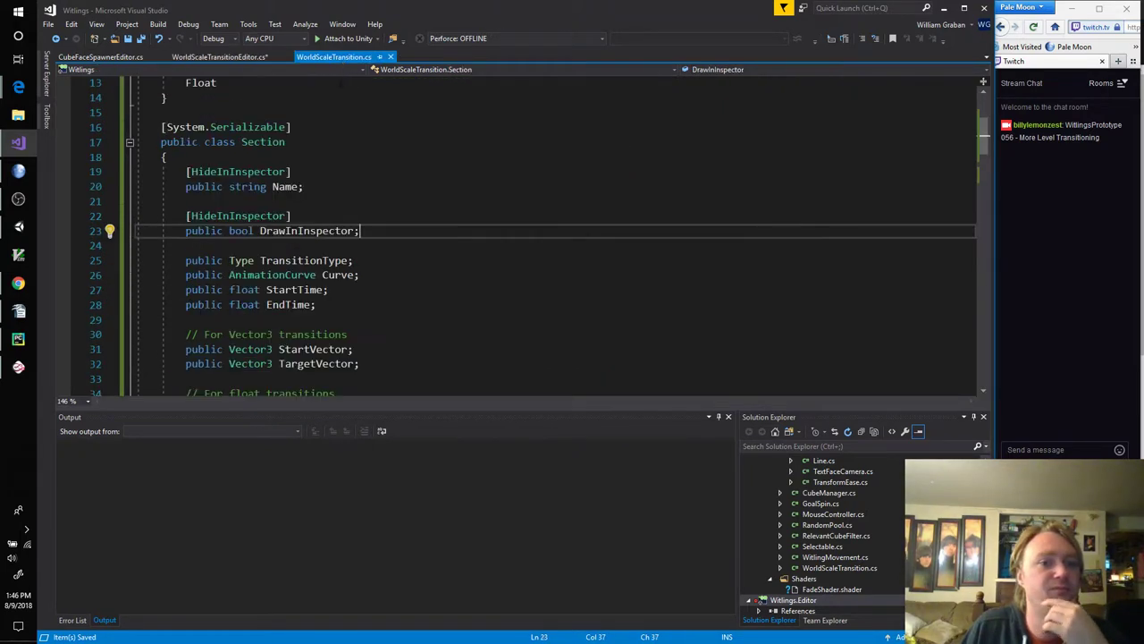
pyautogui.scroll(-3)
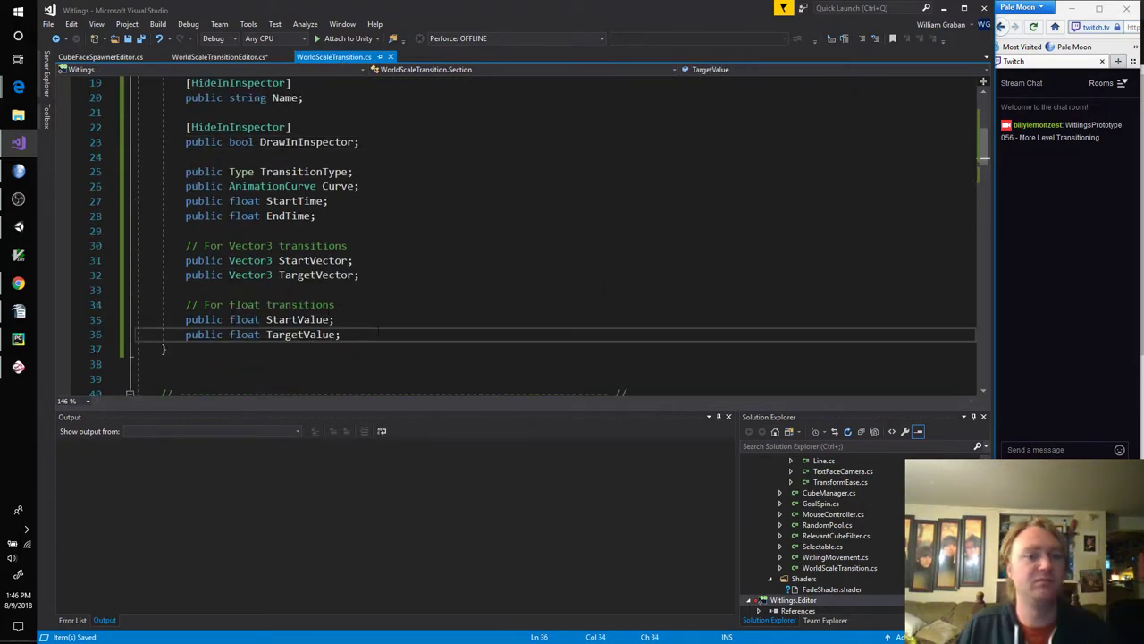
pyautogui.write('public Section(Section ToCopy')
pyautogui.click(554, 379)
pyautogui.write('{')
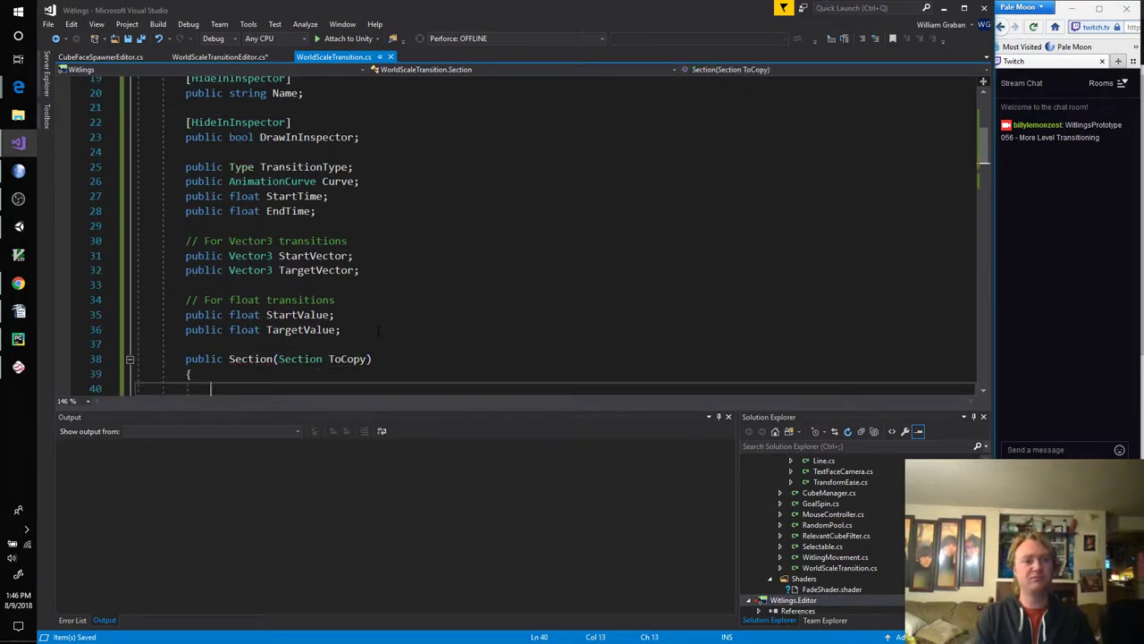
pyautogui.write('Name = ToCopy.Name;')
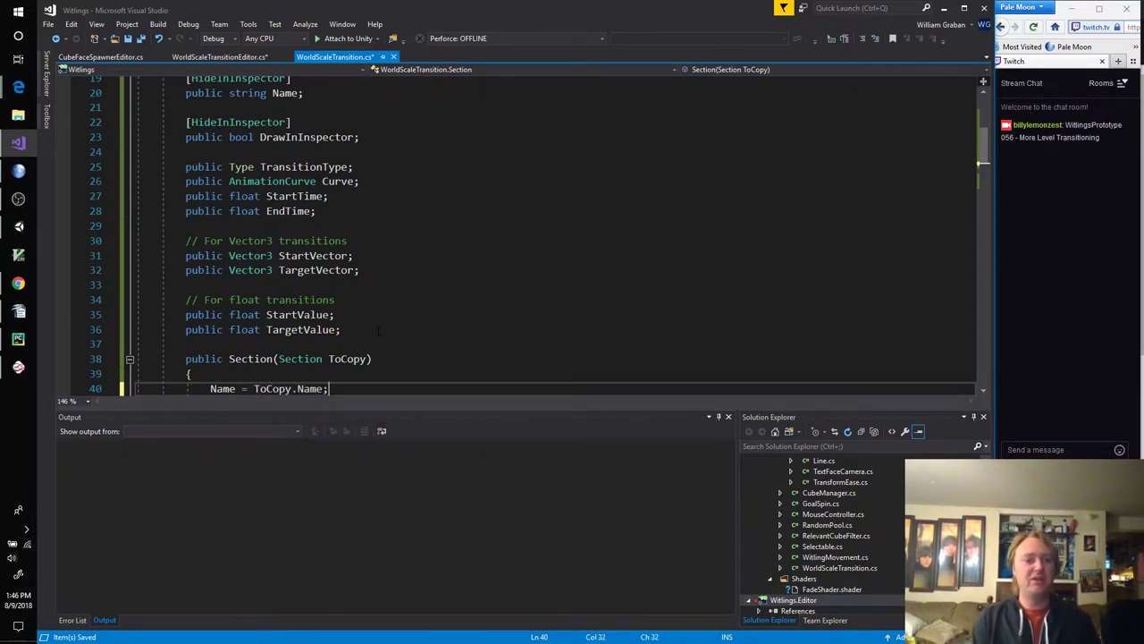
pyautogui.write('DrawInInspector = false')
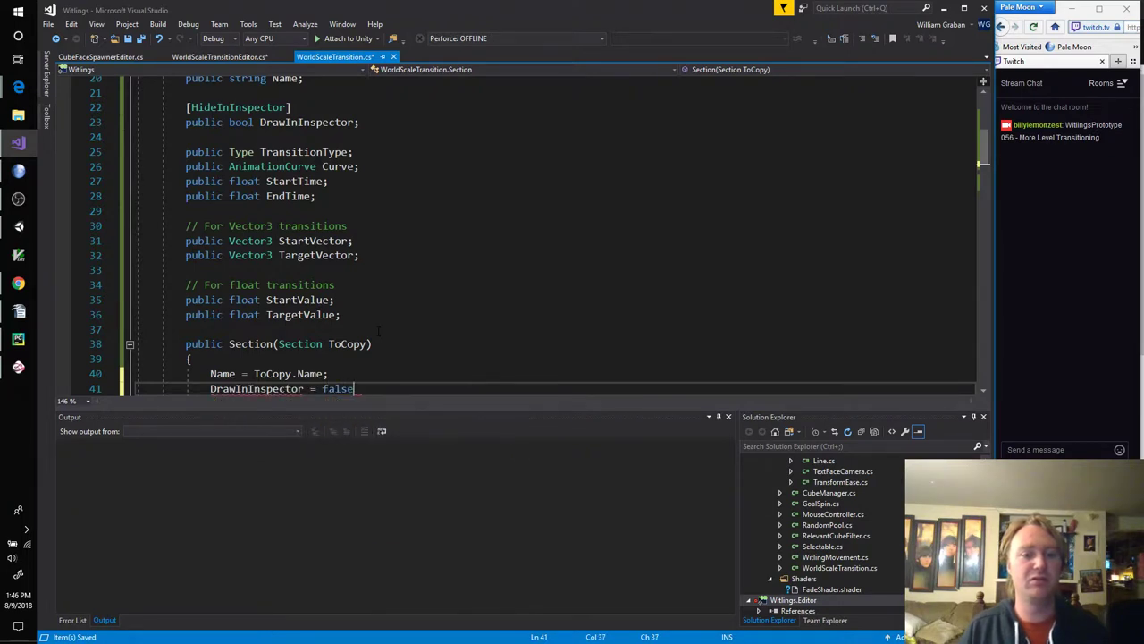
pyautogui.write(';')
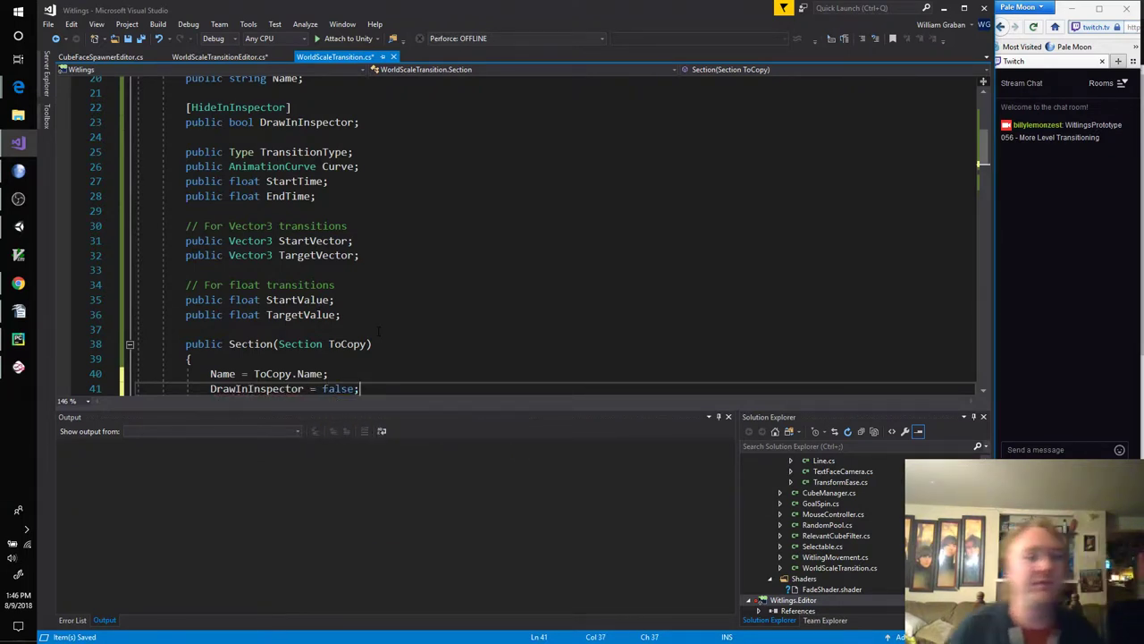
pyautogui.write('T')
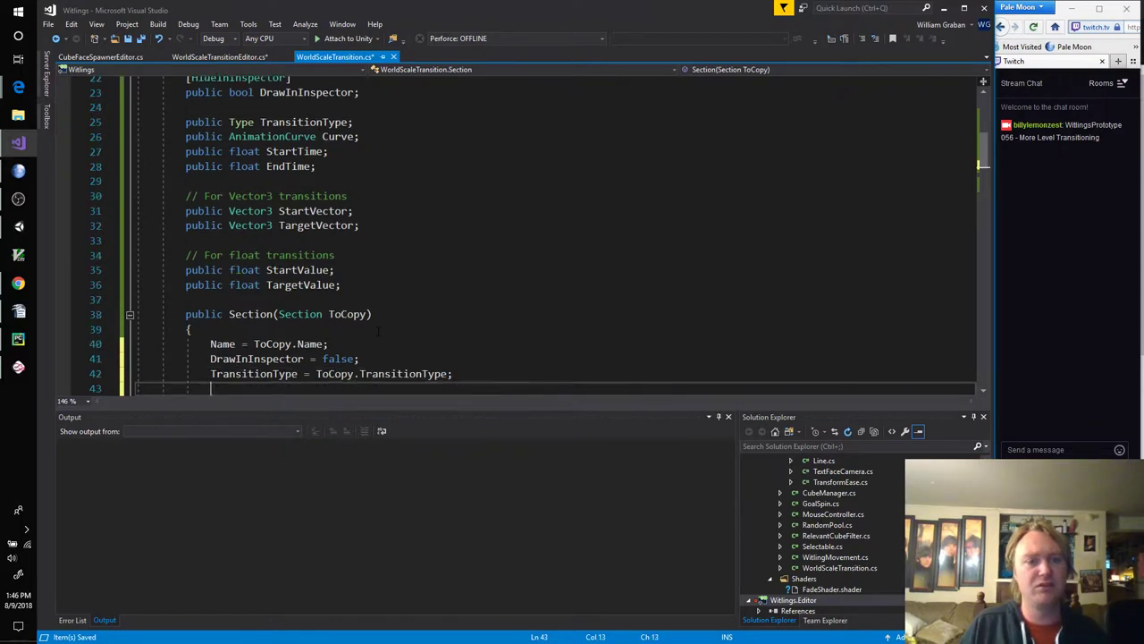
pyautogui.write('Curve = ToCopy.Curve;')
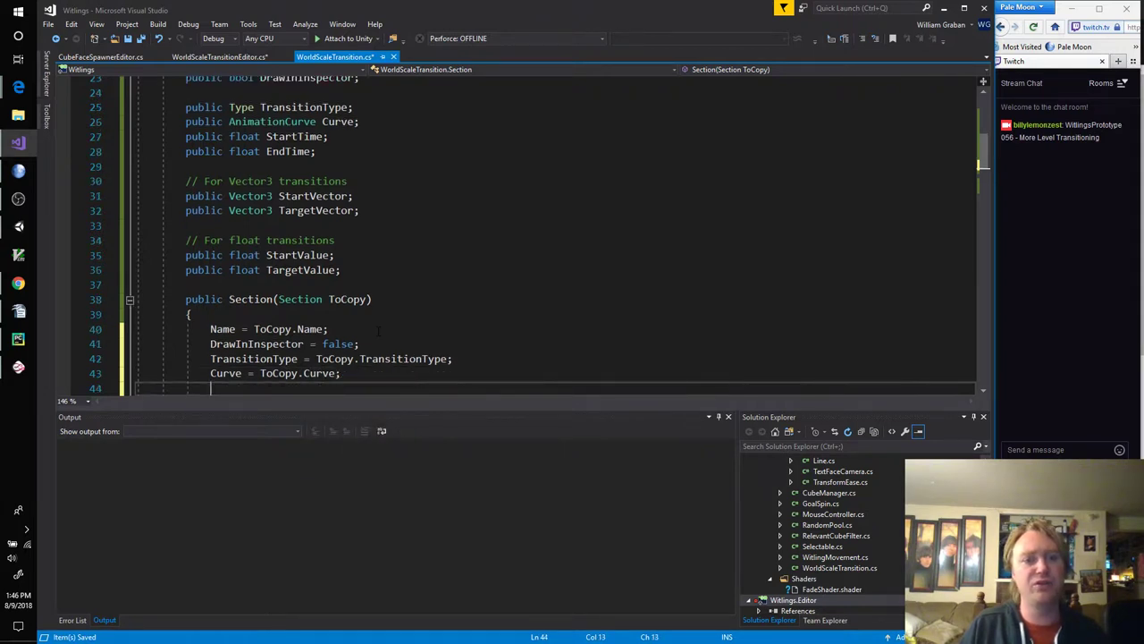
# Step: Copy StartTime, EndTime and the start, end and target vector/value fields from ToCopy
pyautogui.write('StartTime = ToCopy.StartTime;')
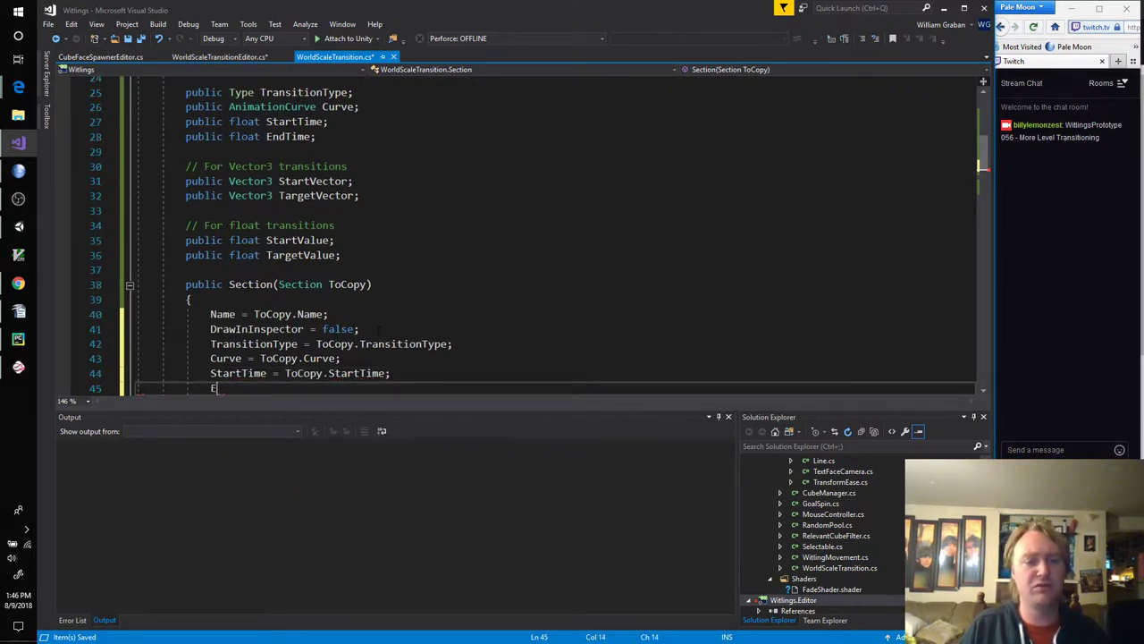
pyautogui.write('ndTime = ToCopy.')
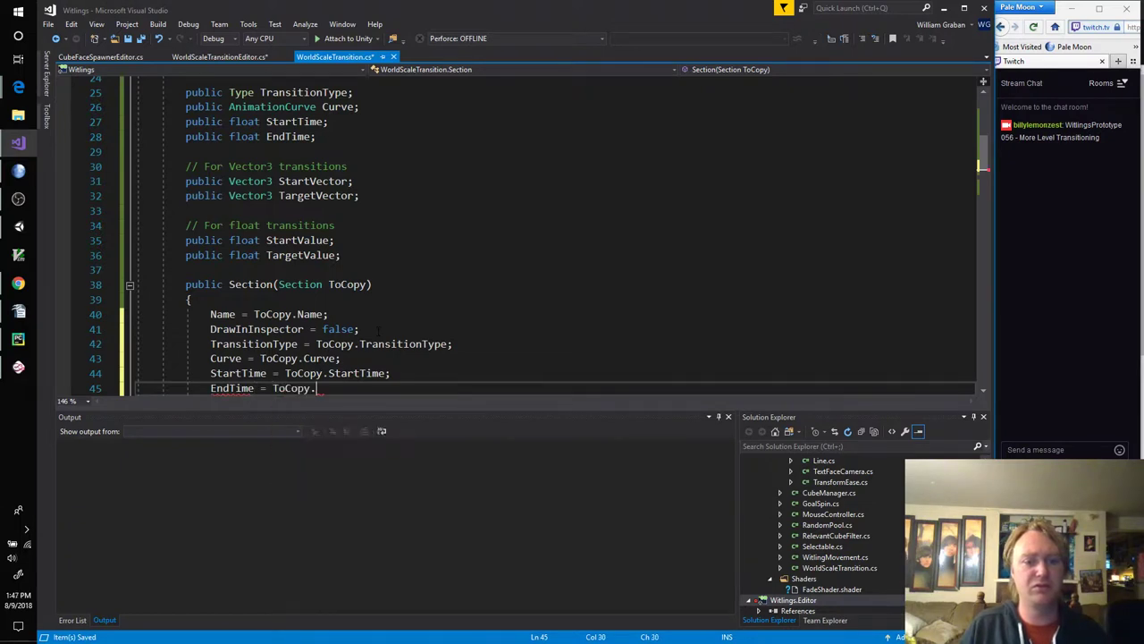
pyautogui.write('EndTime;')
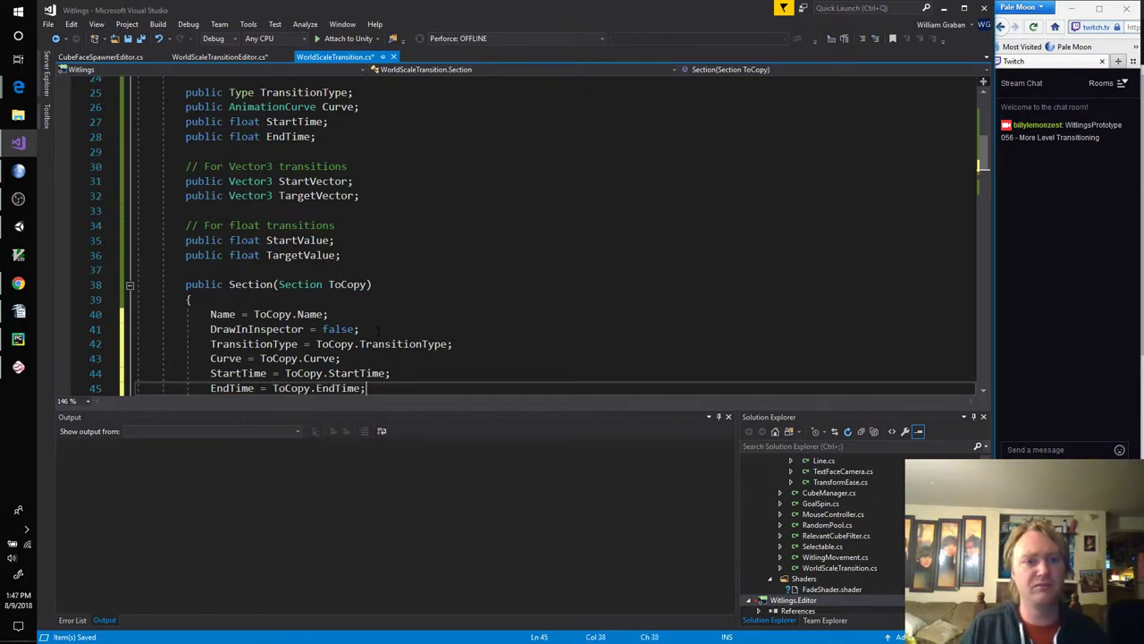
pyautogui.write('SV')
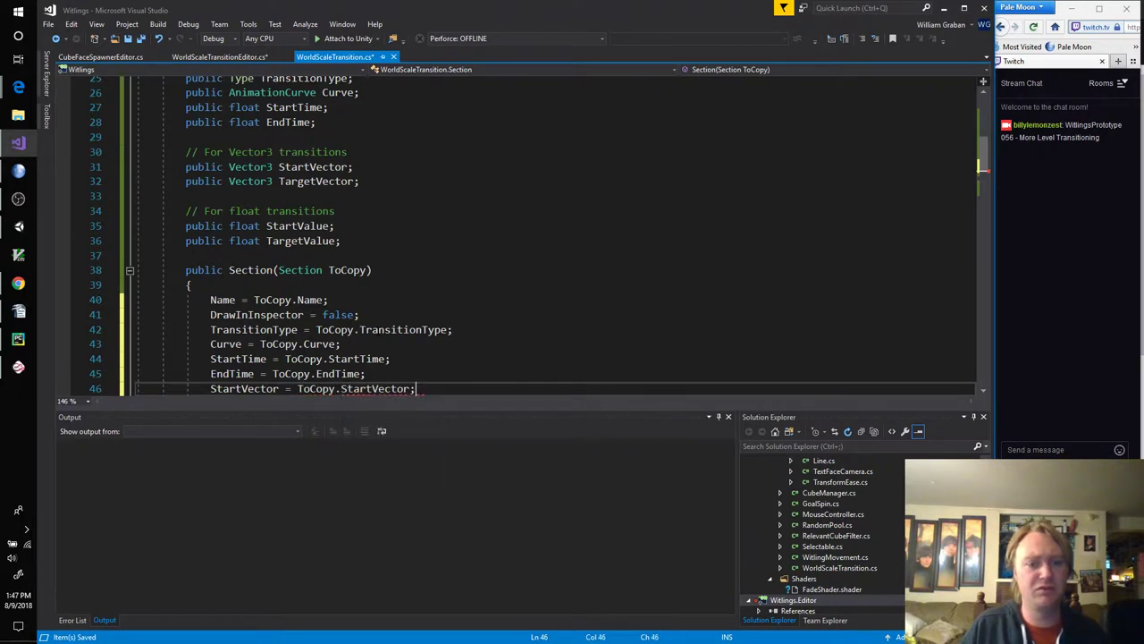
pyautogui.write('EV')
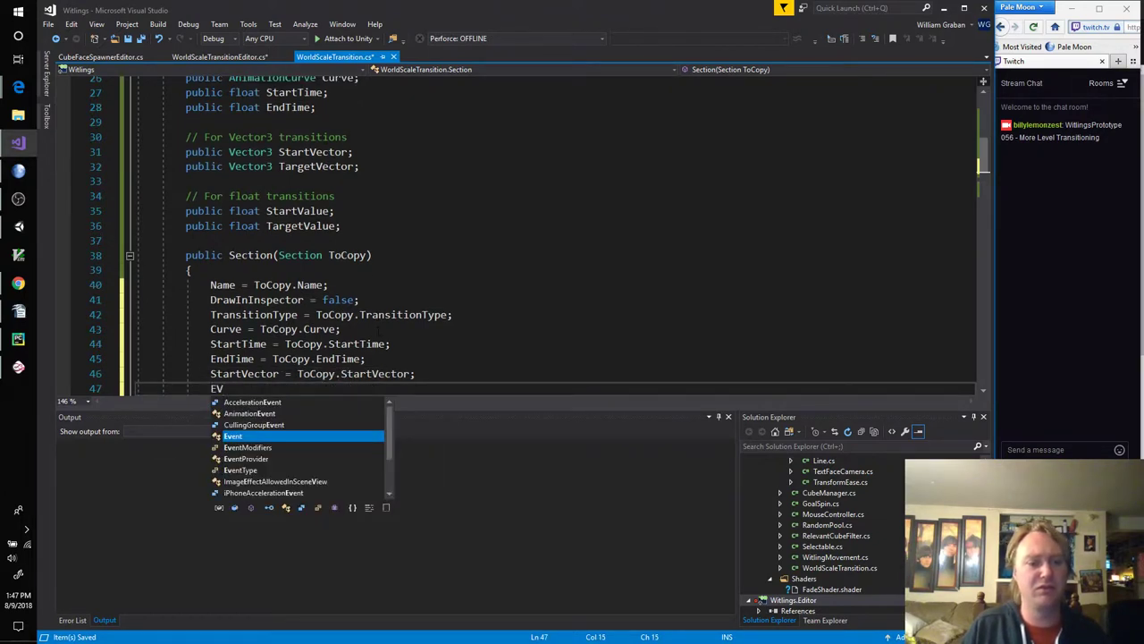
pyautogui.write('End')
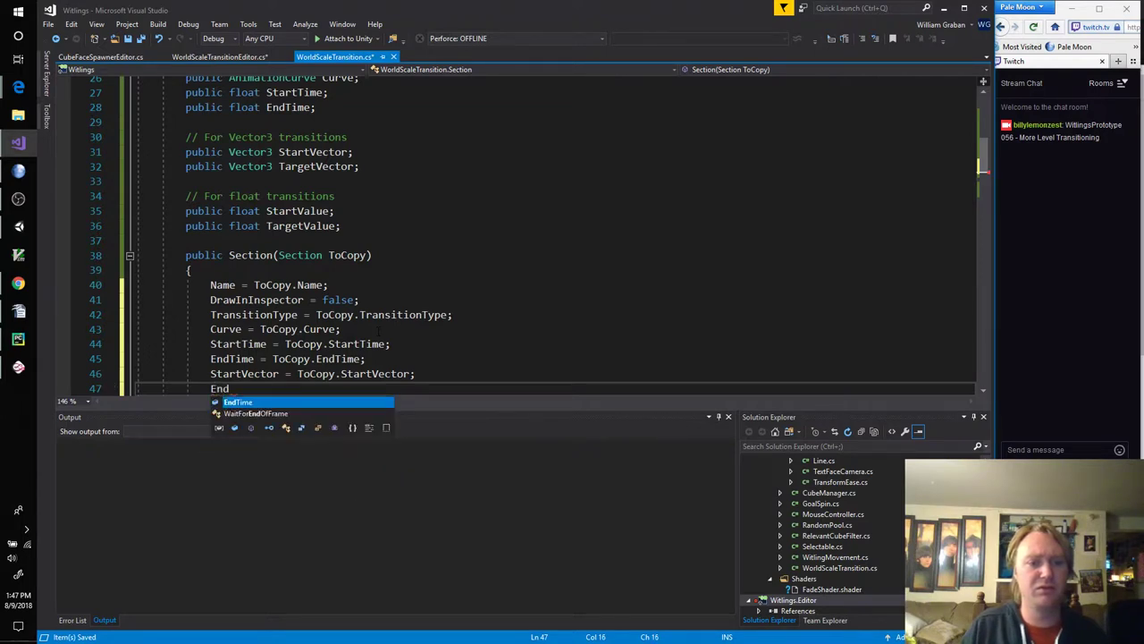
pyautogui.write('V')
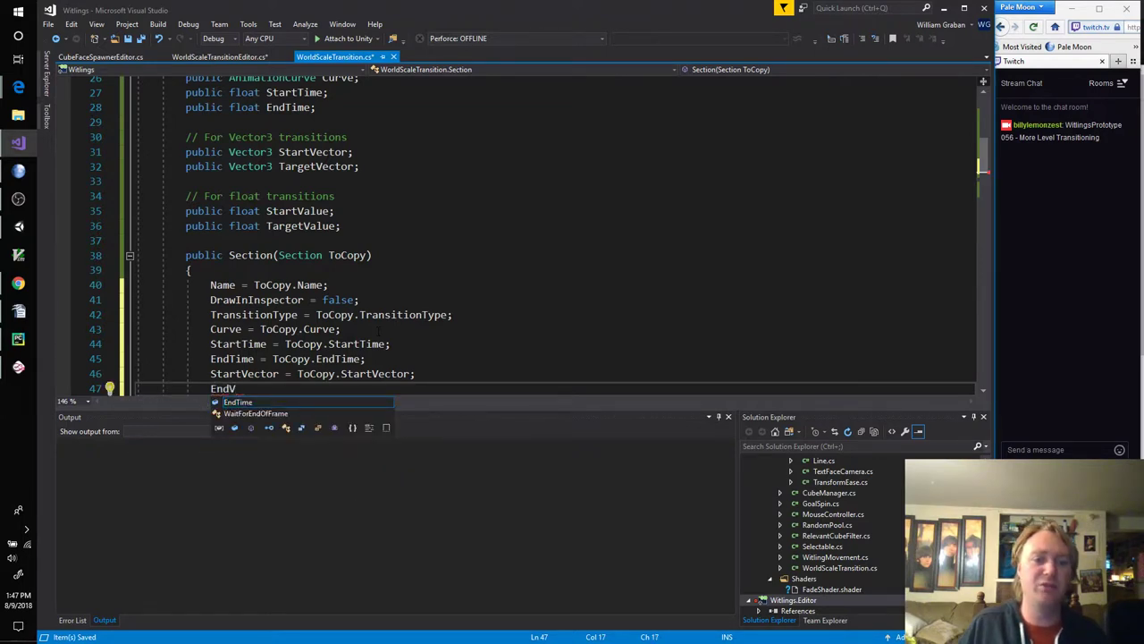
pyautogui.write('TargetVector')
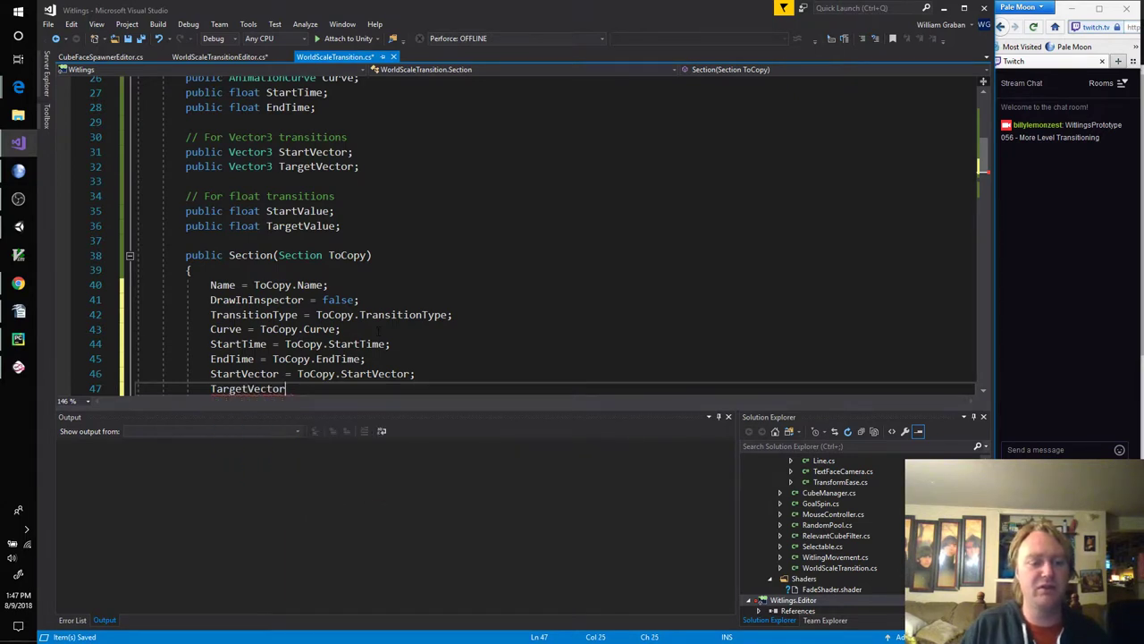
pyautogui.write('= ToCopy.TV')
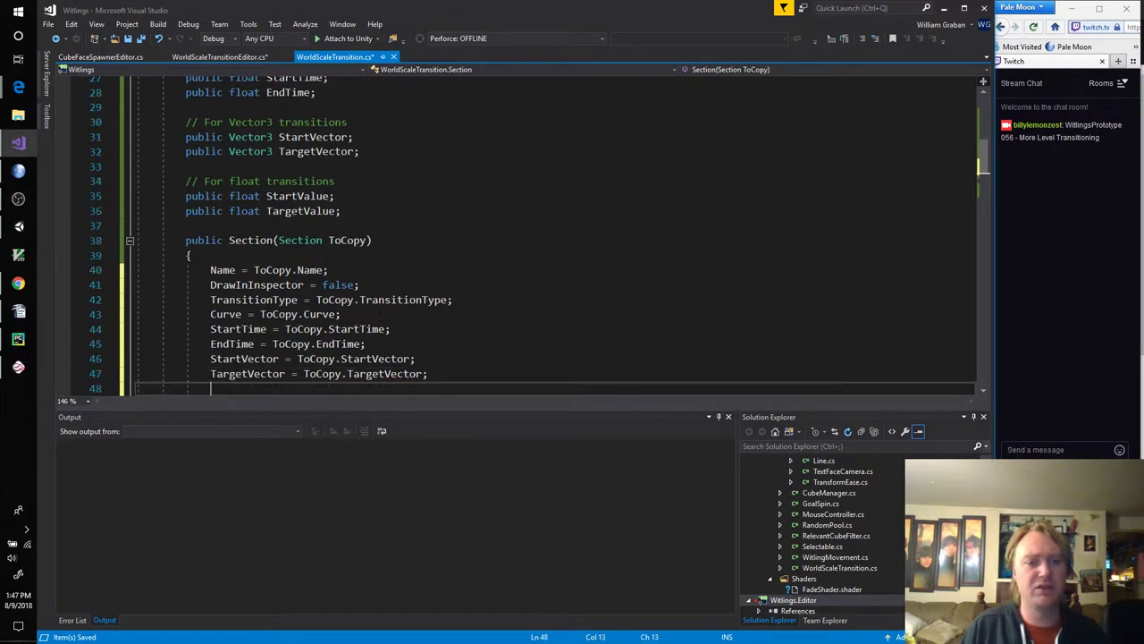
pyautogui.write('StartValue = ToCopy.StartValue;')
pyautogui.write('TargetValue = ')
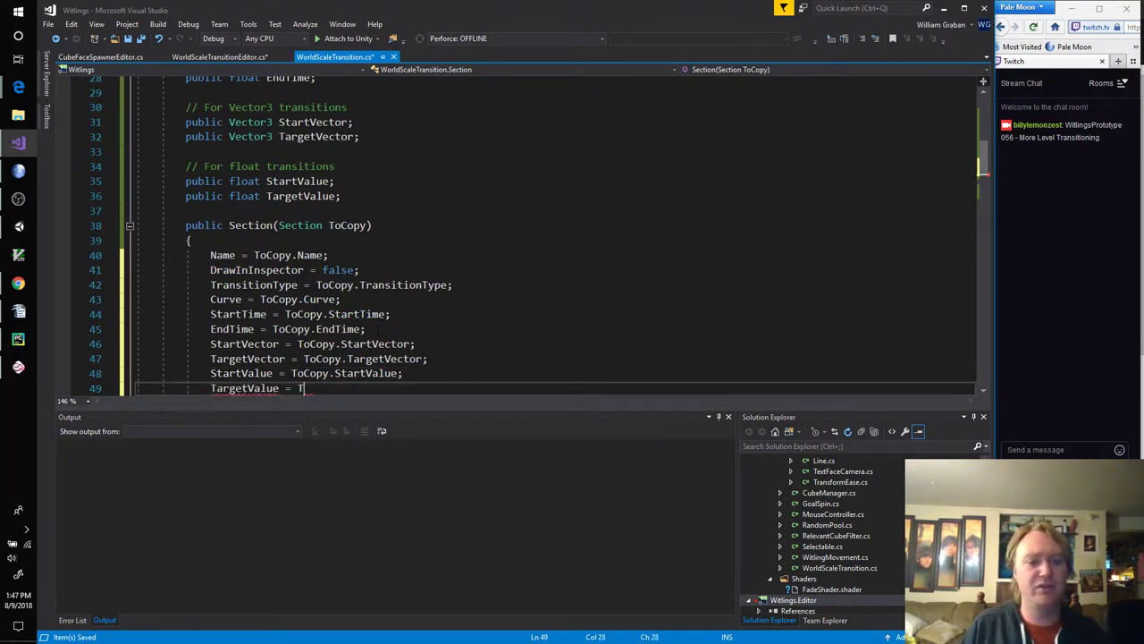
pyautogui.write('TV')
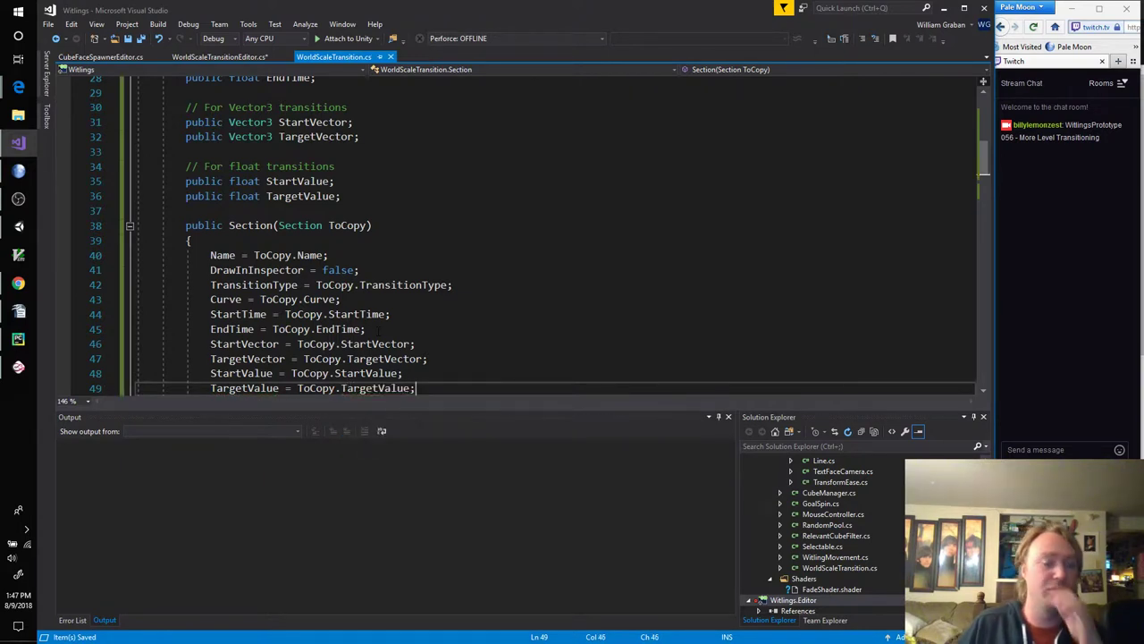
pyautogui.scroll(-3)
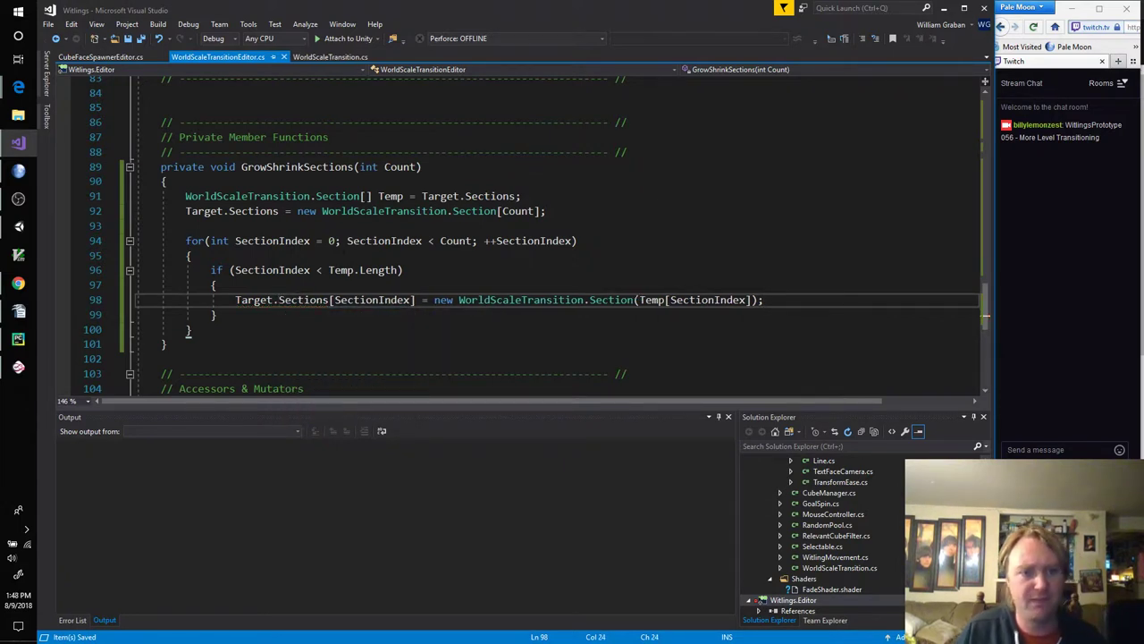
# Step: Add an else branch assigning new WorldScaleTransition.Section(Temp[Temp.Length - 1]) to extra slots
pyautogui.doubleClick(302, 301)
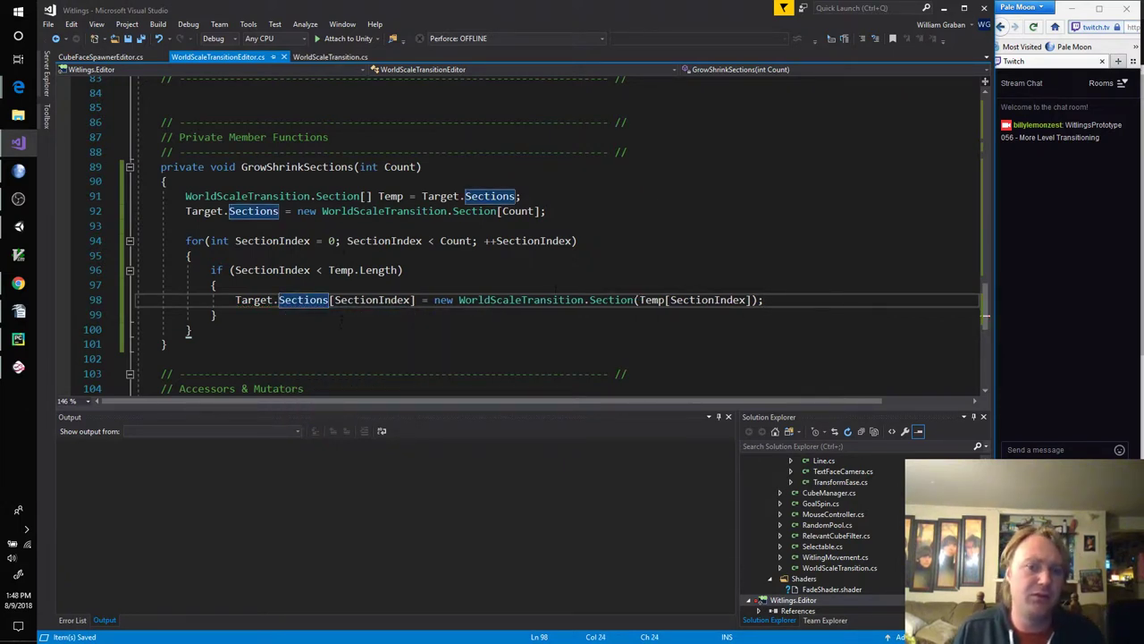
pyautogui.write('else')
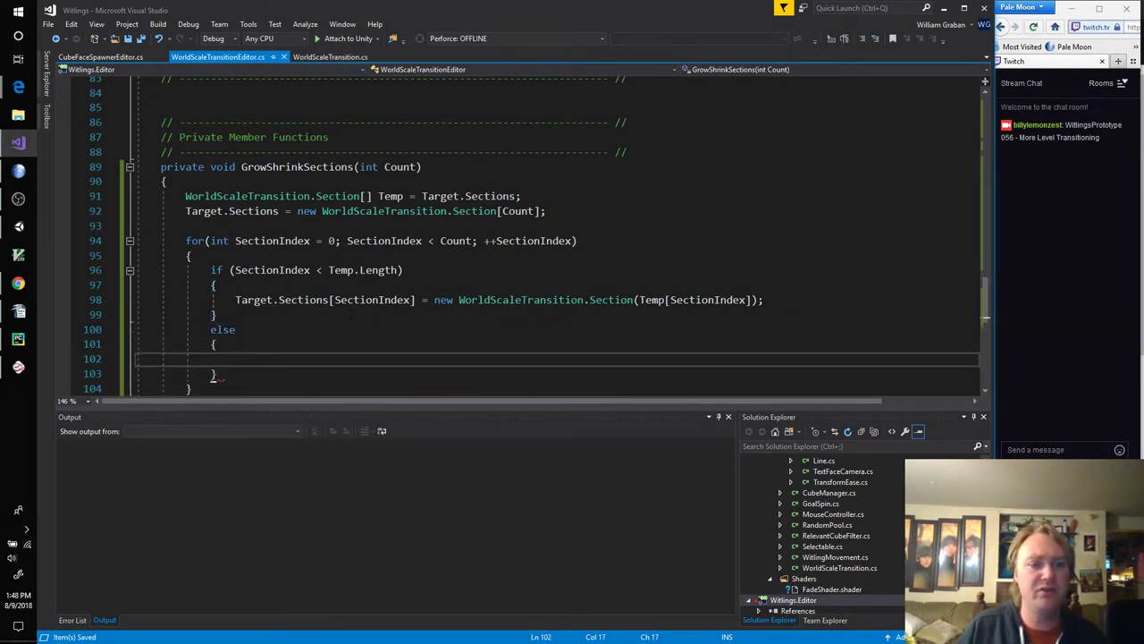
pyautogui.moveTo(304, 422)
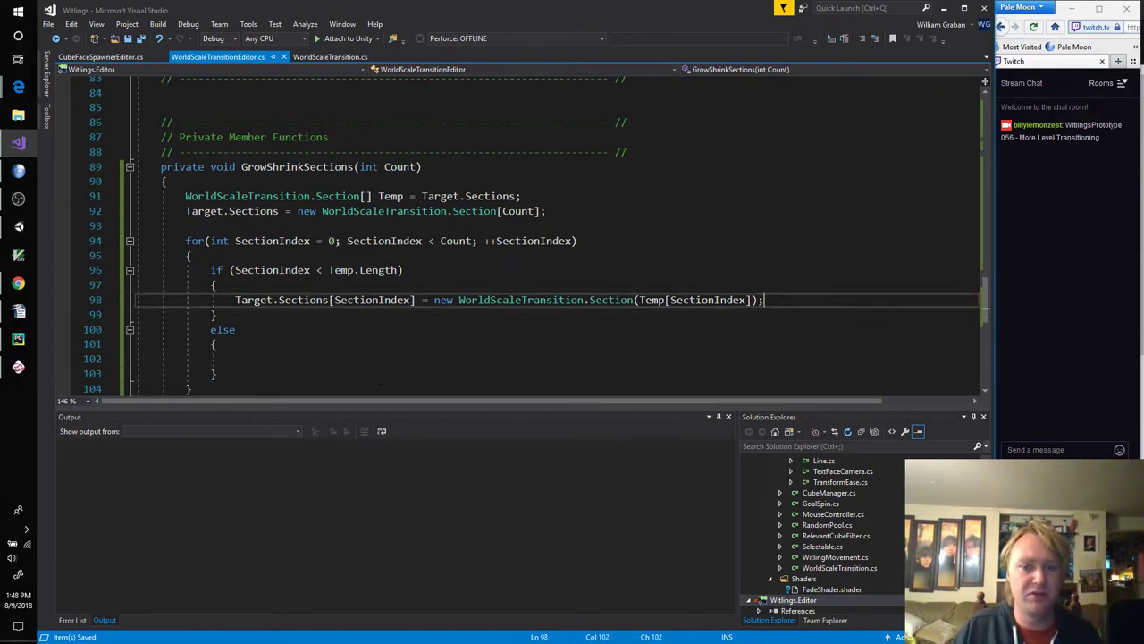
pyautogui.write('Target.Sections[SectionIndex] = new WorldScaleTransition.Section(Temp[SectionIndex]);')
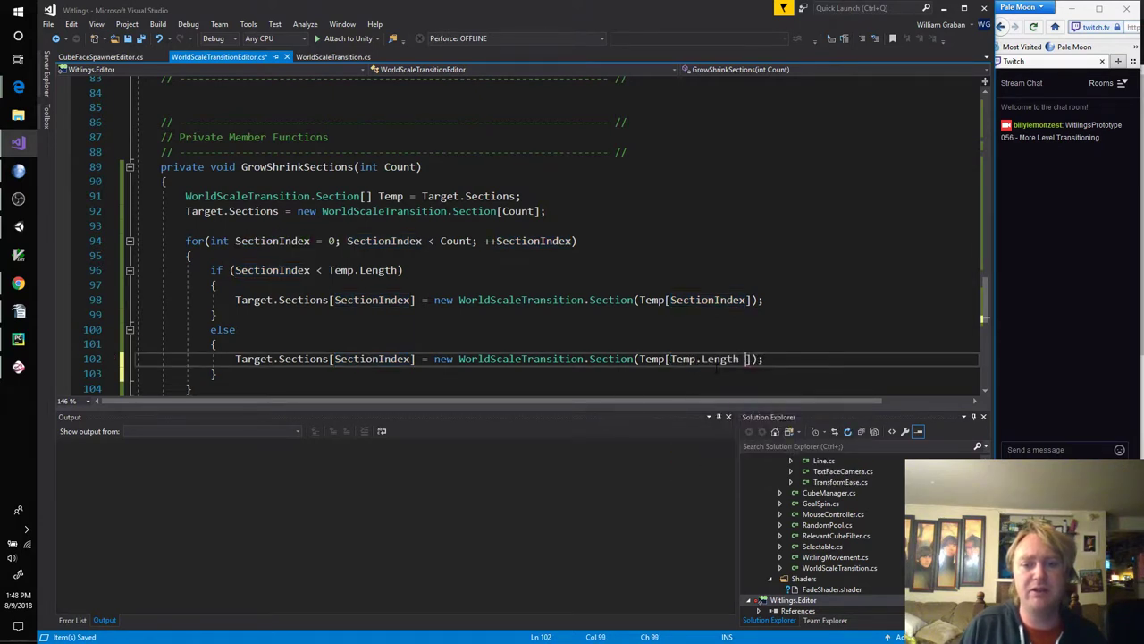
pyautogui.write('- 1')
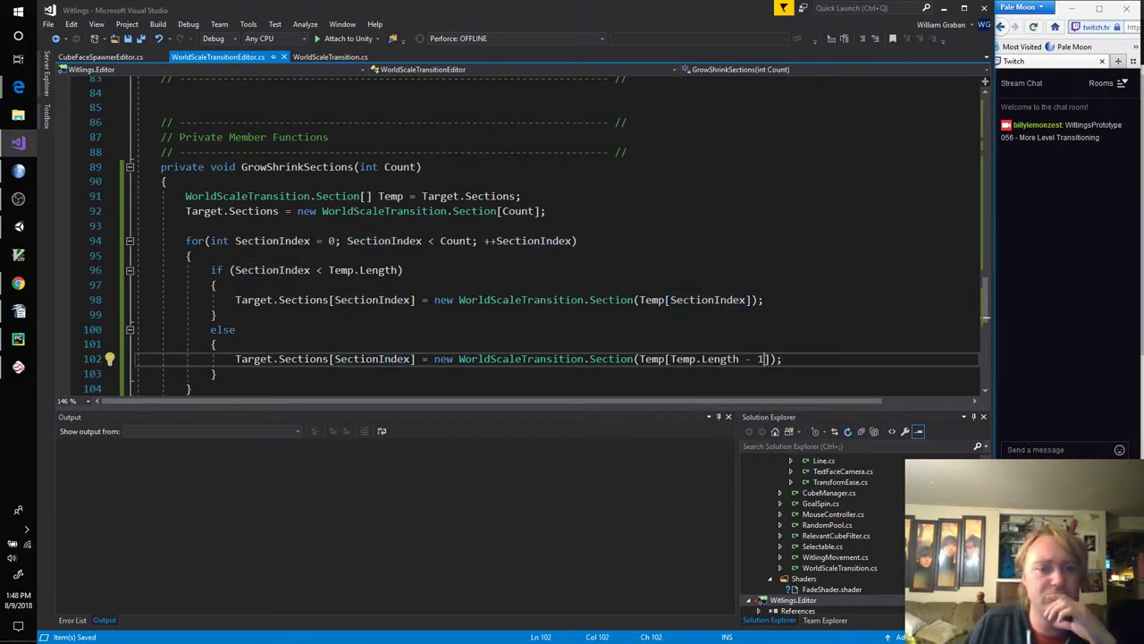
pyautogui.scroll(-3)
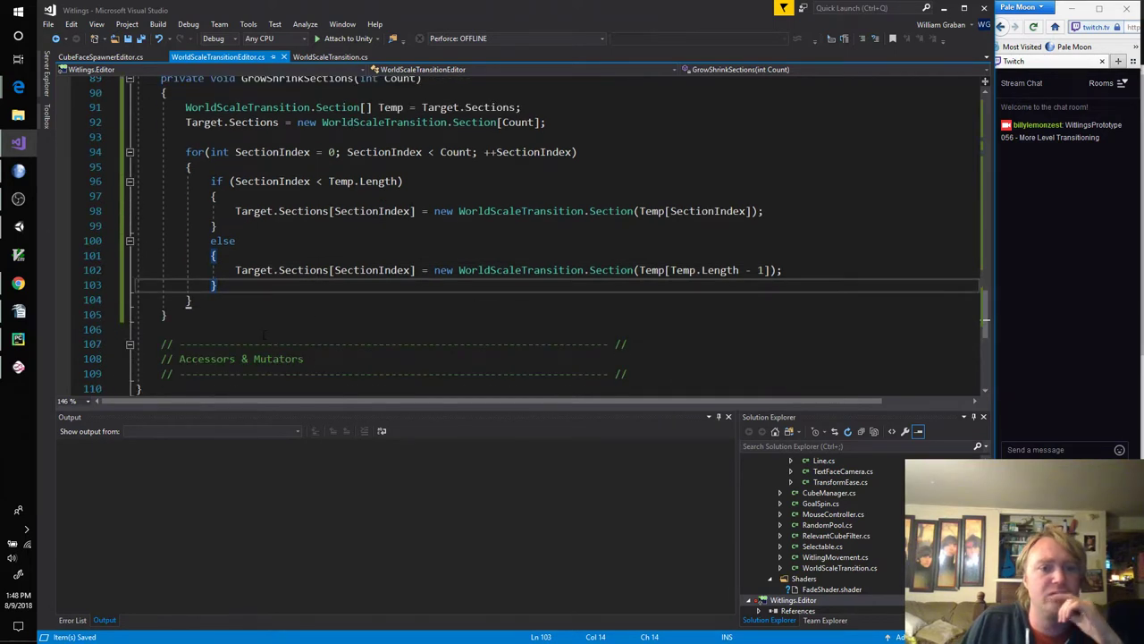
pyautogui.scroll(3)
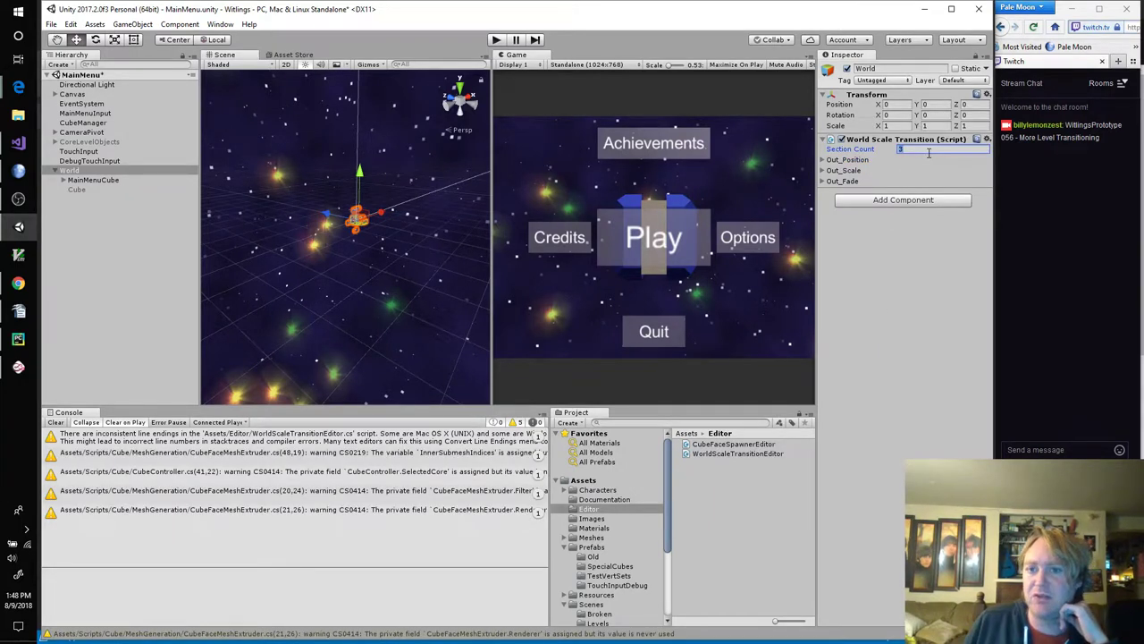
# Step: Enter 6 in the component's Section Count field in Unity's Inspector
pyautogui.write('6')
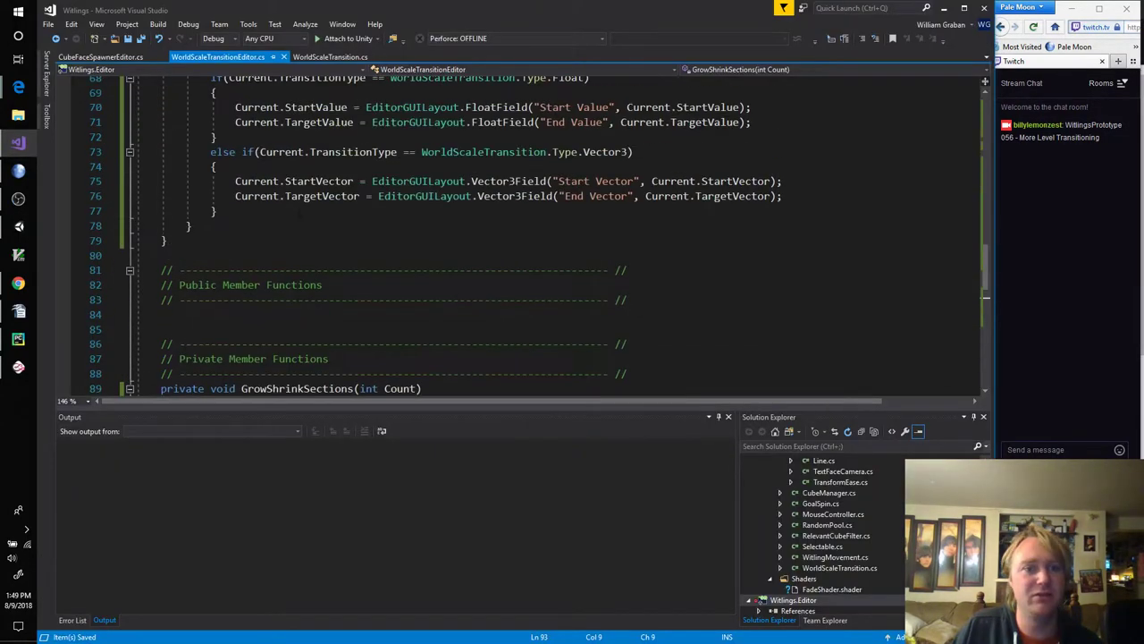
# Step: Attach the Visual Studio debugger to Unity and step to the GrowShrinkSections call
pyautogui.scroll(3)
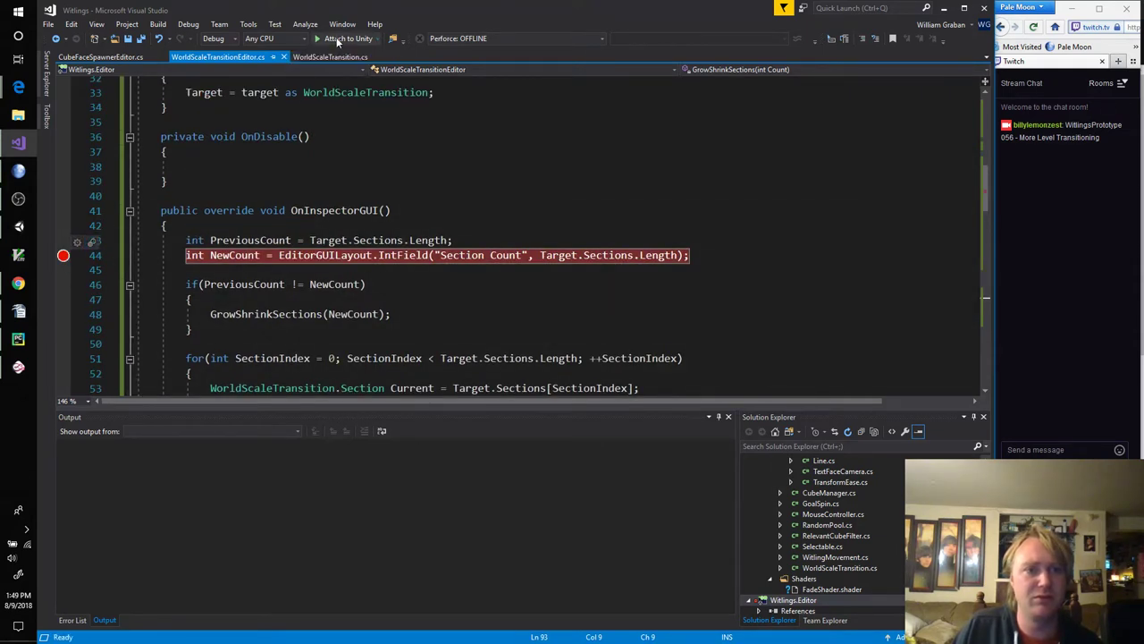
pyautogui.click(318, 39)
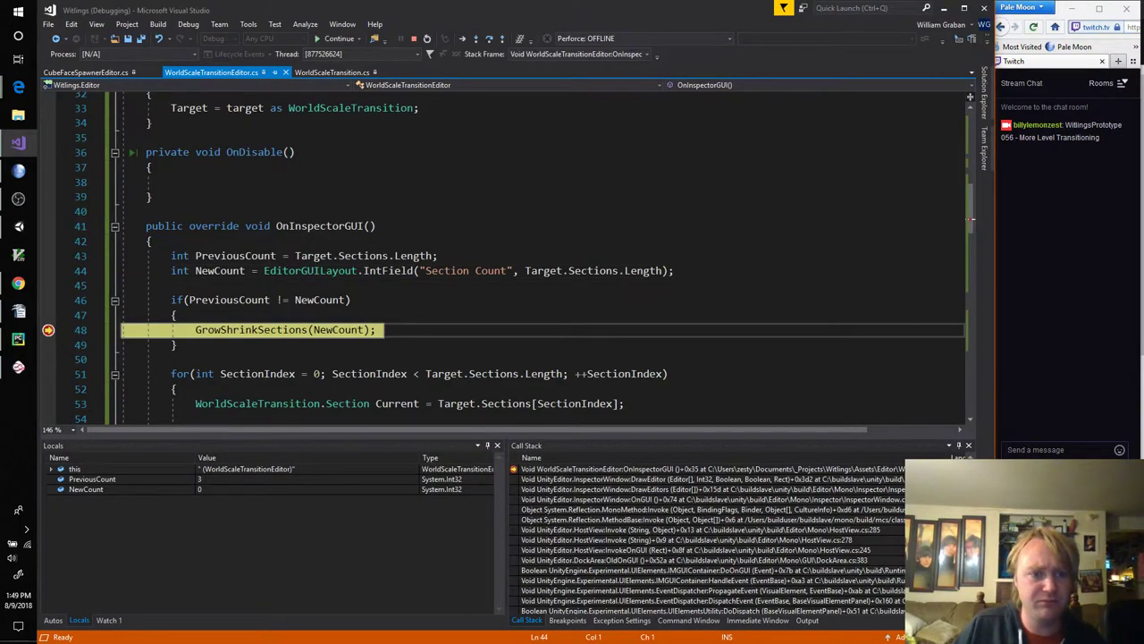
pyautogui.moveTo(219, 270)
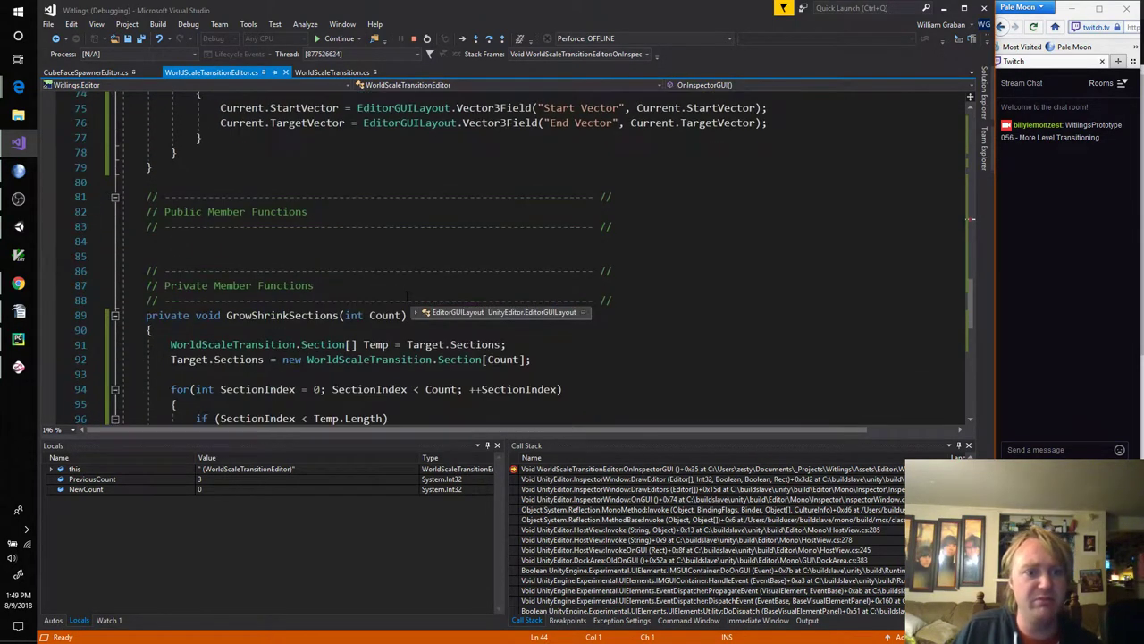
pyautogui.scroll(-3)
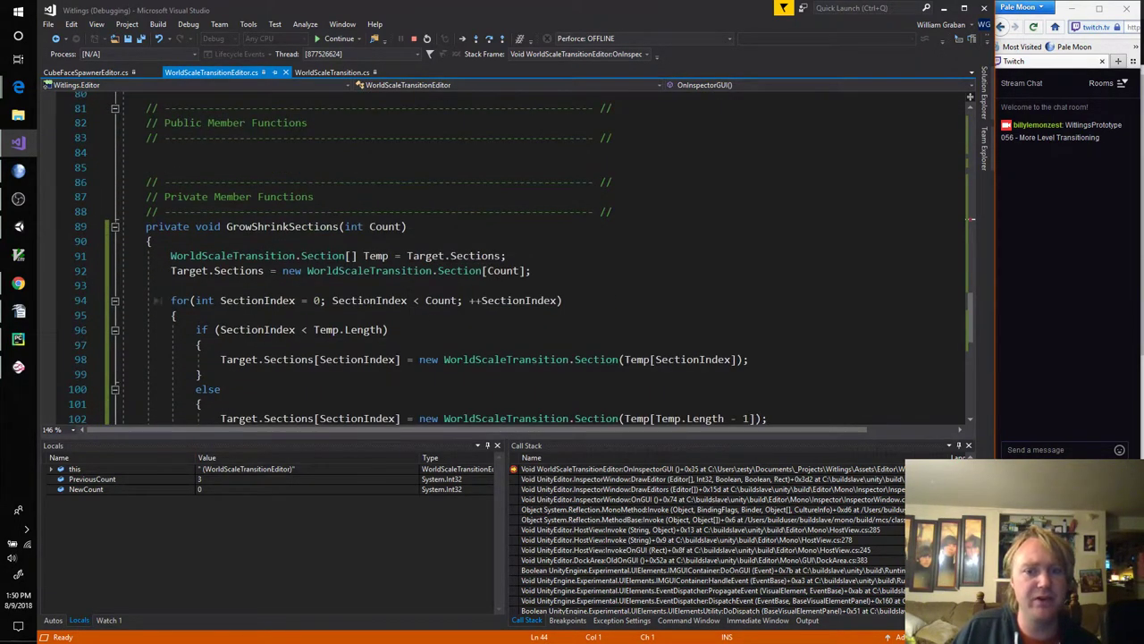
pyautogui.scroll(3)
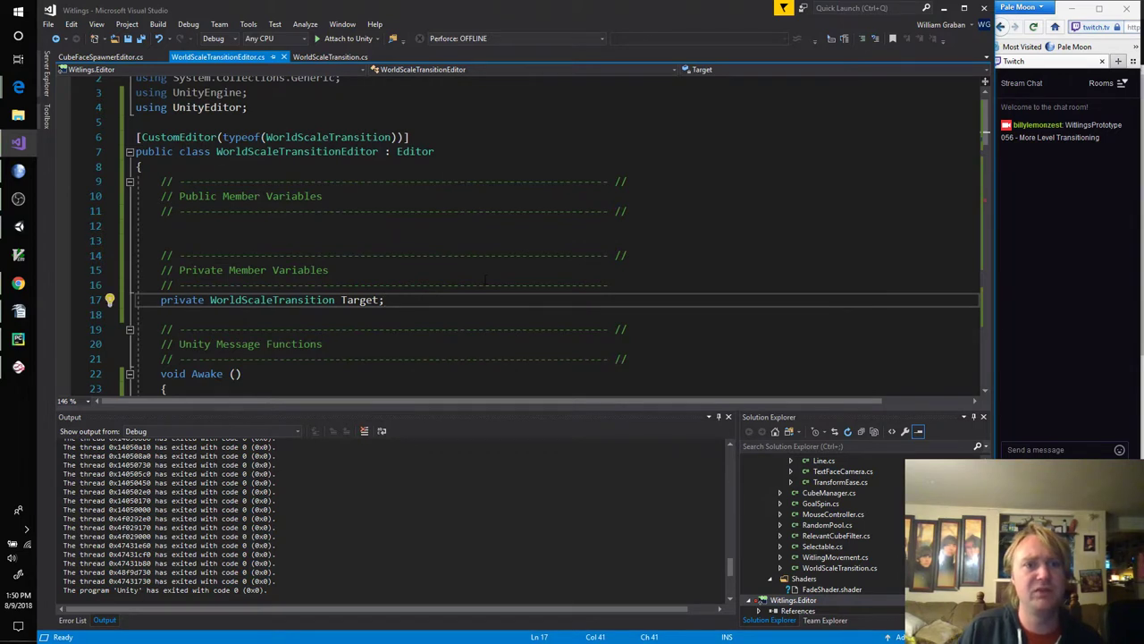
# Step: Declare 'WorldScaleTransition.Section DefaultSection;' and assign it a new WorldScaleTransition.Section() in Awake
pyautogui.write('WorldScaleTransition.')
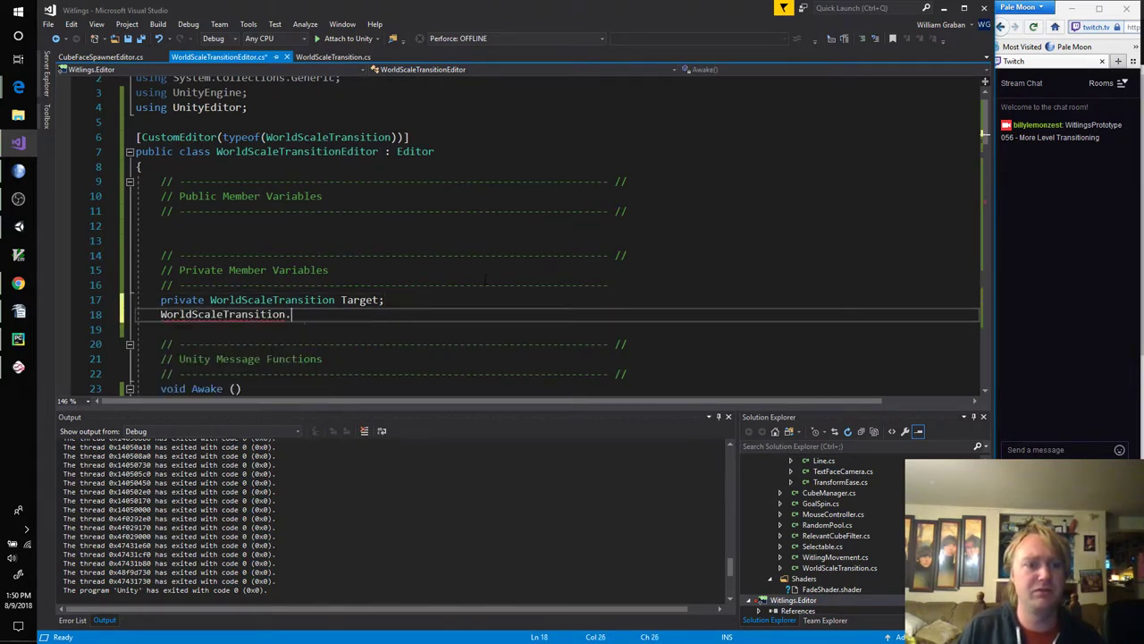
pyautogui.write('Section DefaultSection;')
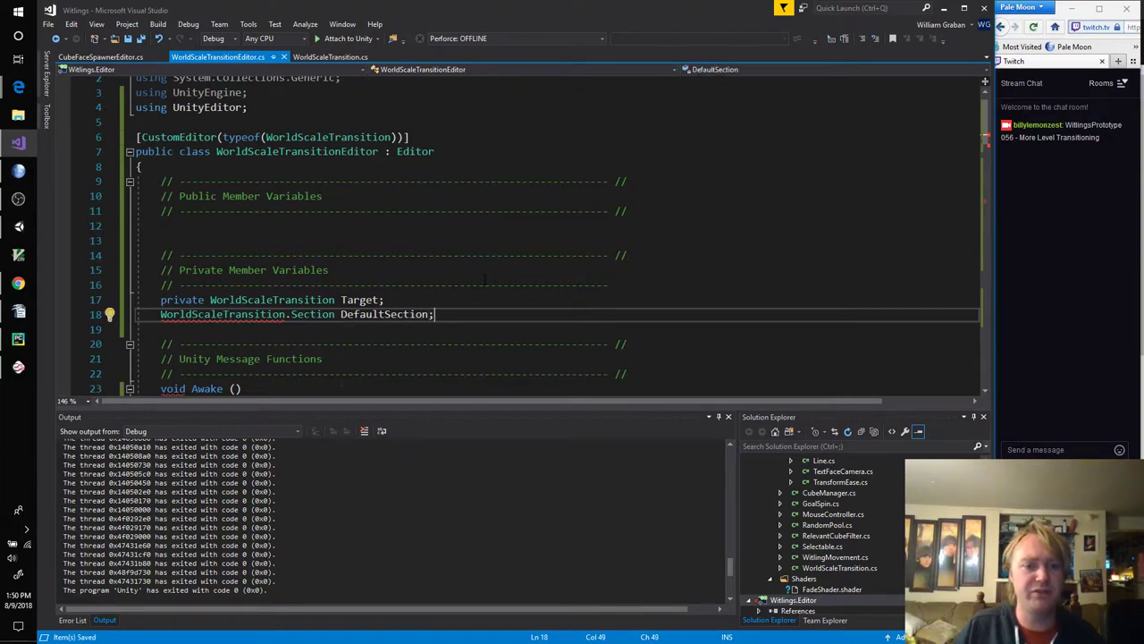
pyautogui.scroll(-3)
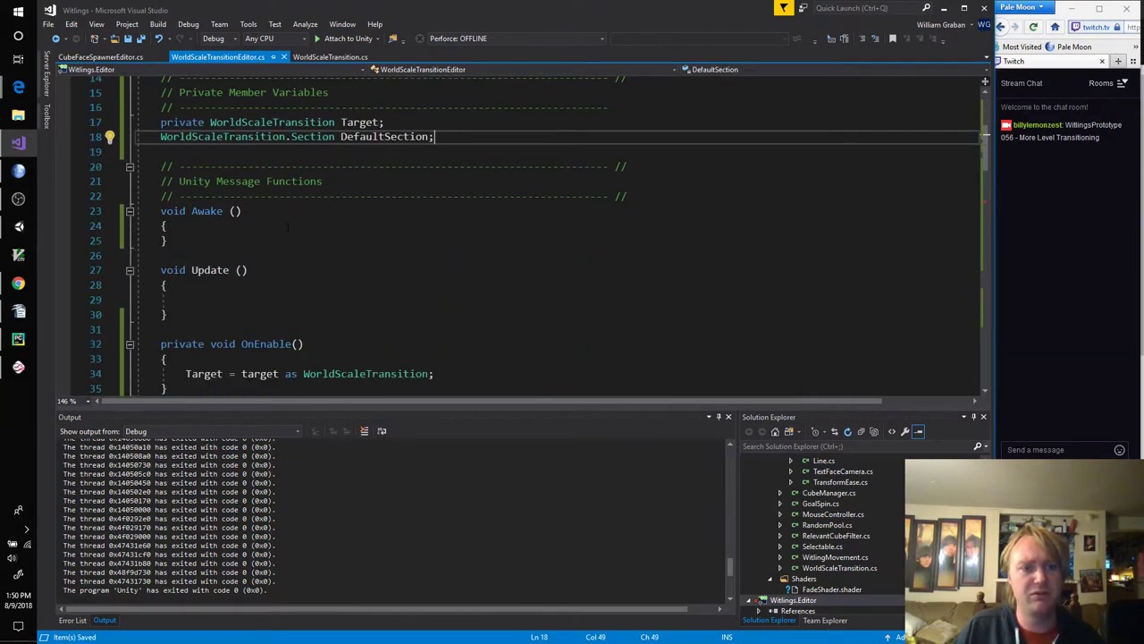
pyautogui.write('Des')
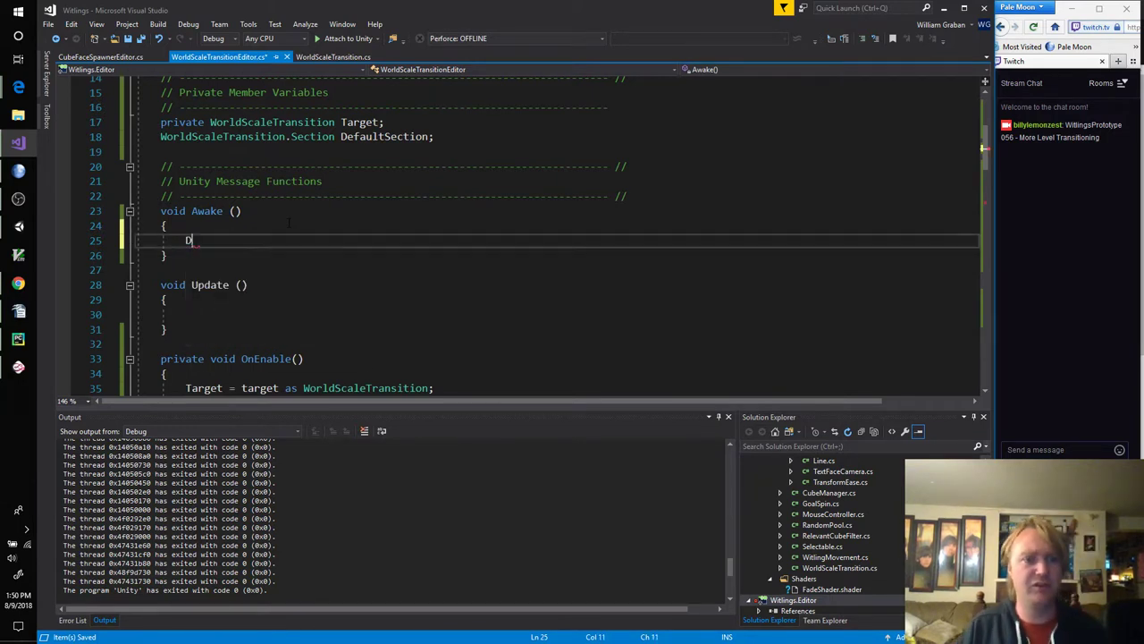
pyautogui.write('DefaultSection')
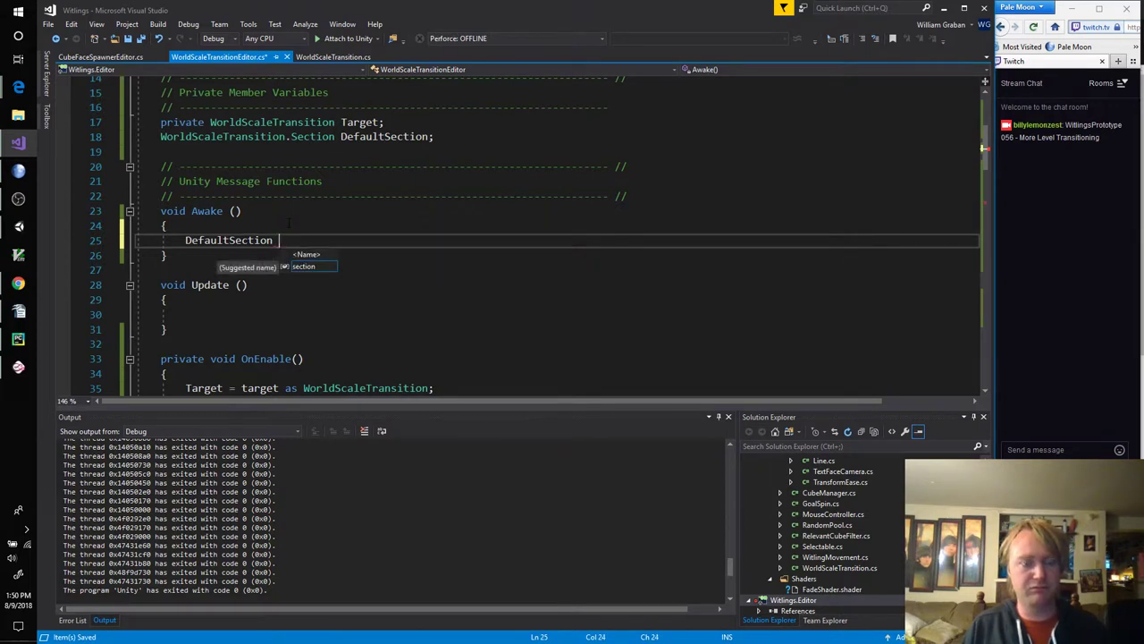
pyautogui.write('= new WorldScaleTransition.Section')
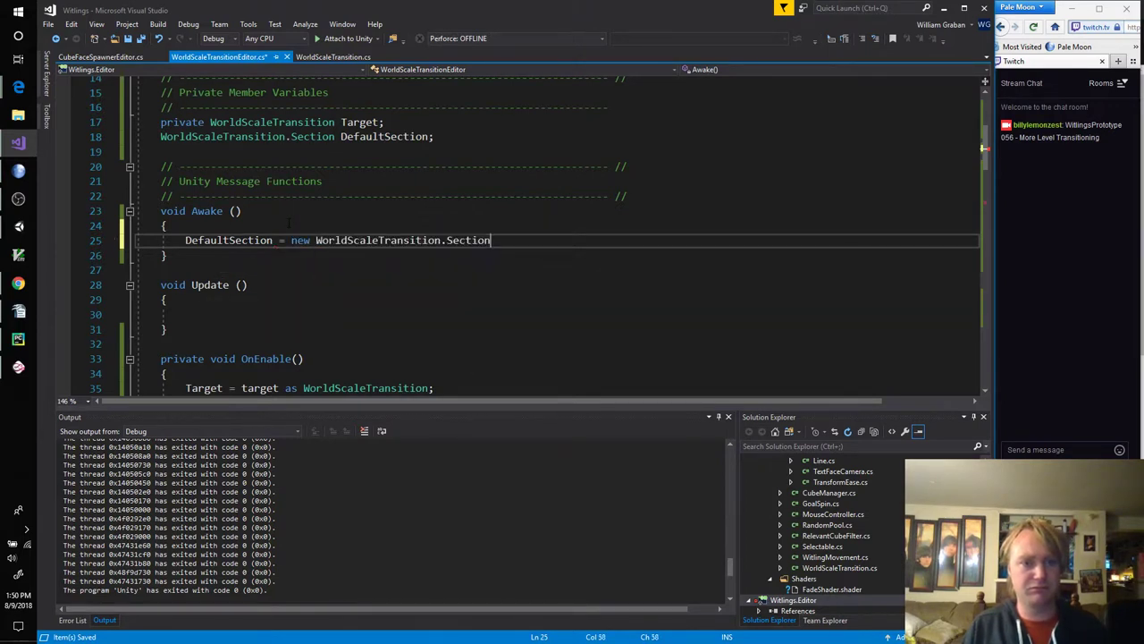
pyautogui.write('();')
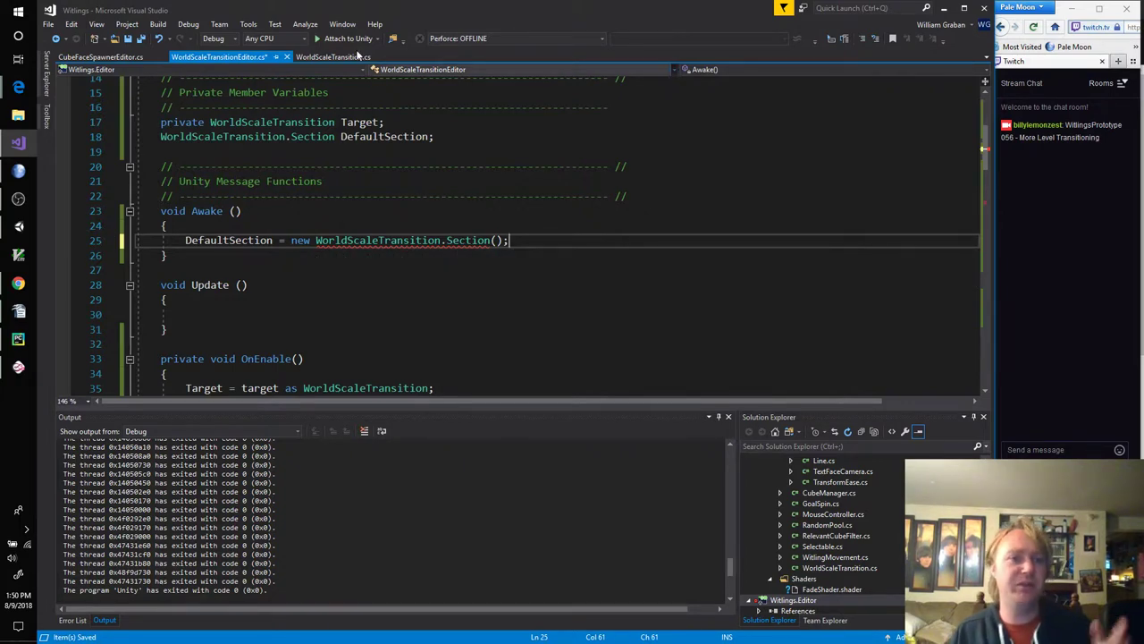
# Step: Add a default Section constructor setting Name = "", drawn-in-inspector flag, Type.Vector3 and a new AnimationCurve()
pyautogui.click(332, 56)
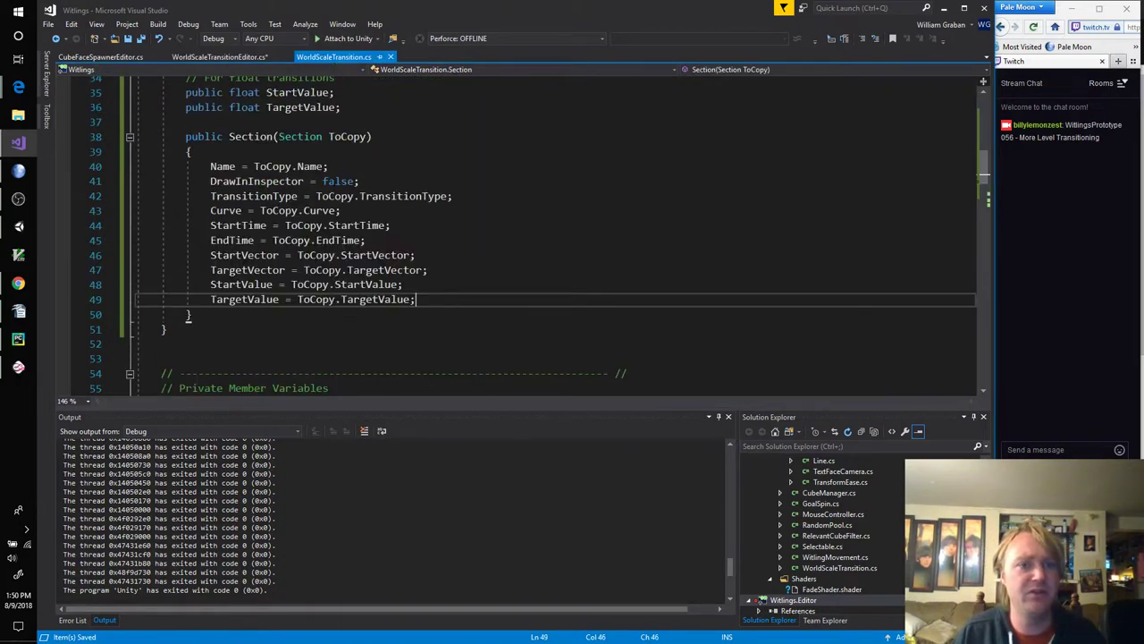
pyautogui.press('enter')
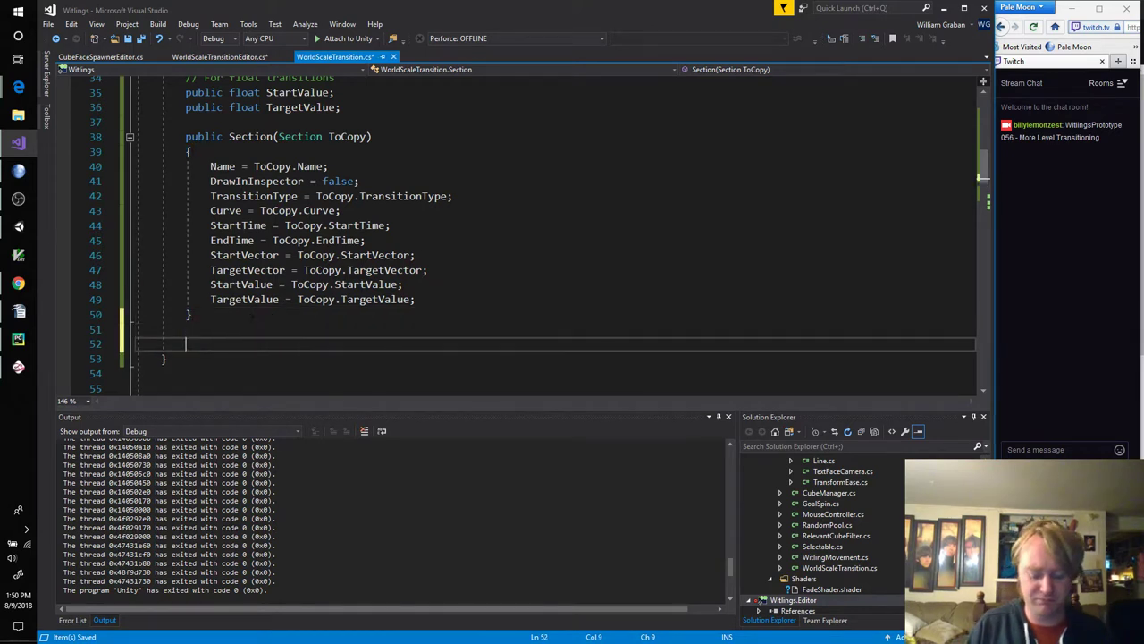
pyautogui.write('public Section(')
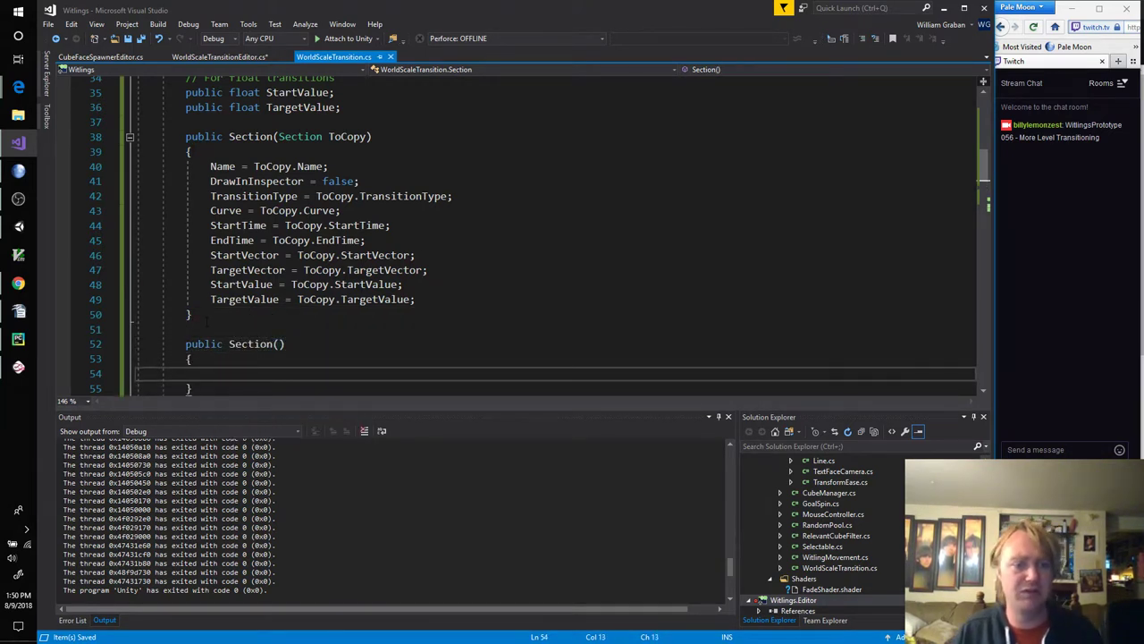
pyautogui.write('Name=')
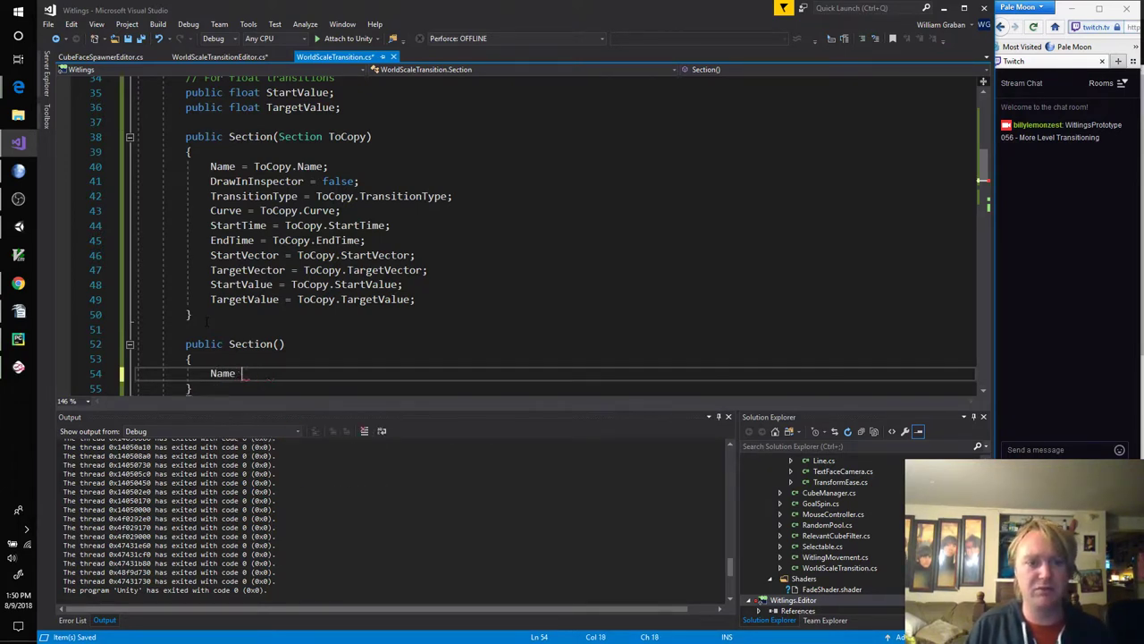
pyautogui.write('= ""')
pyautogui.write('D')
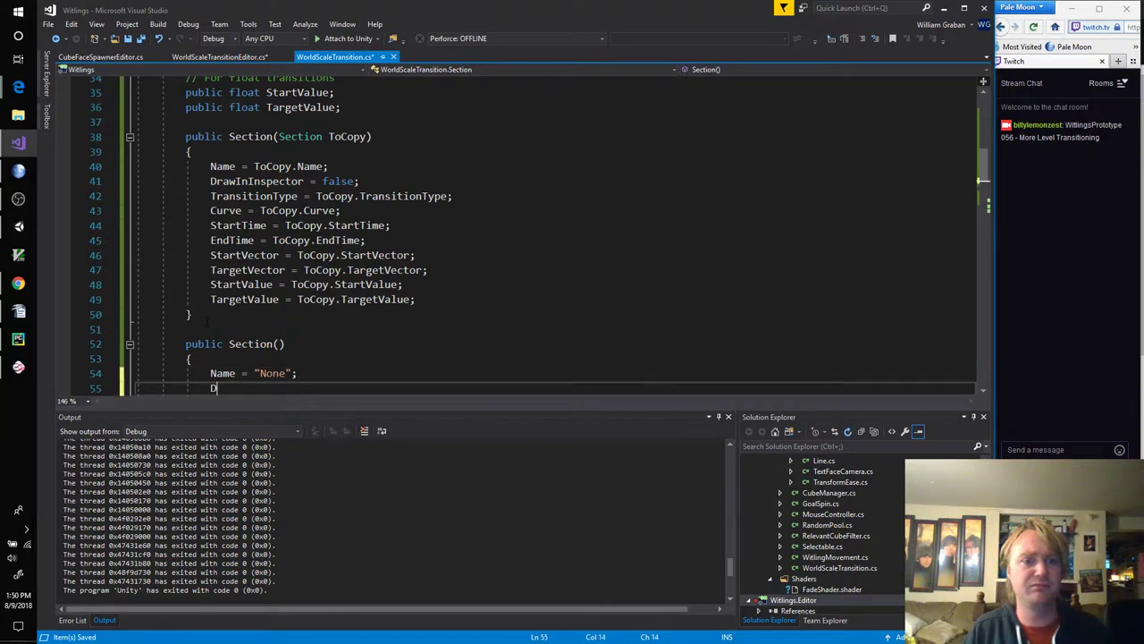
pyautogui.write('rawInInspector = a')
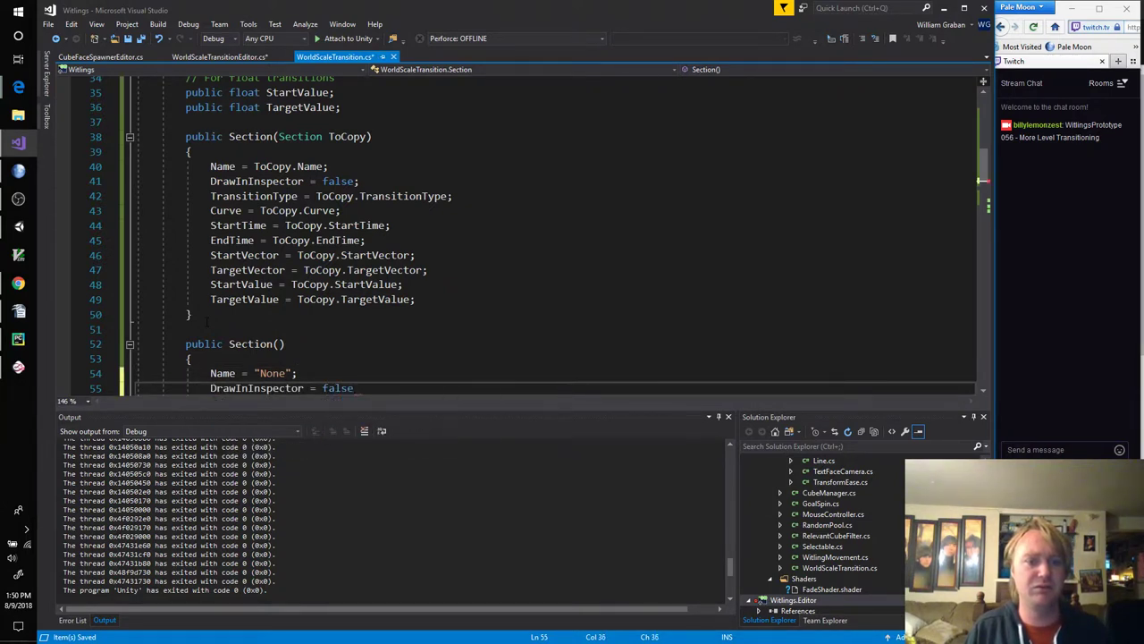
pyautogui.write('TransitionType =')
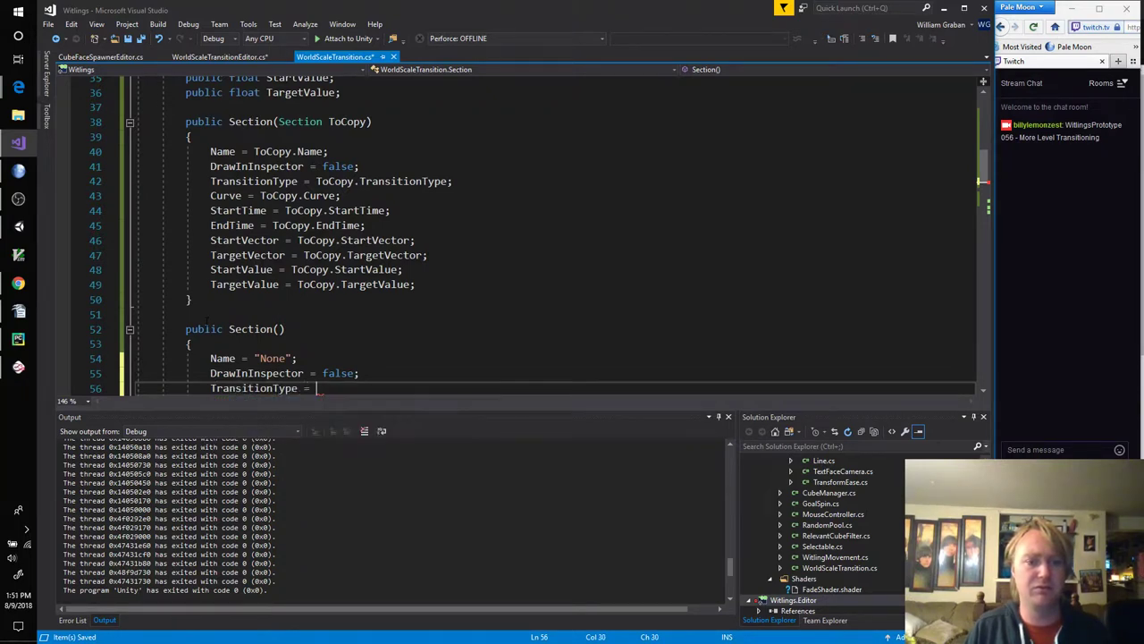
pyautogui.write('Type.Vector3')
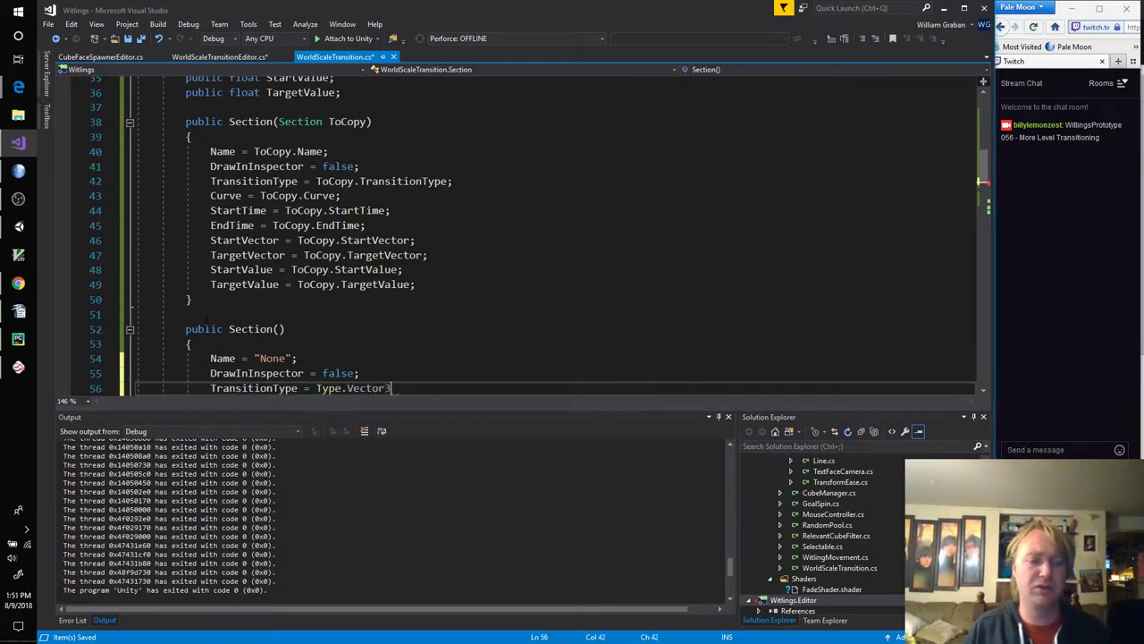
pyautogui.write(';')
pyautogui.write('Curve =')
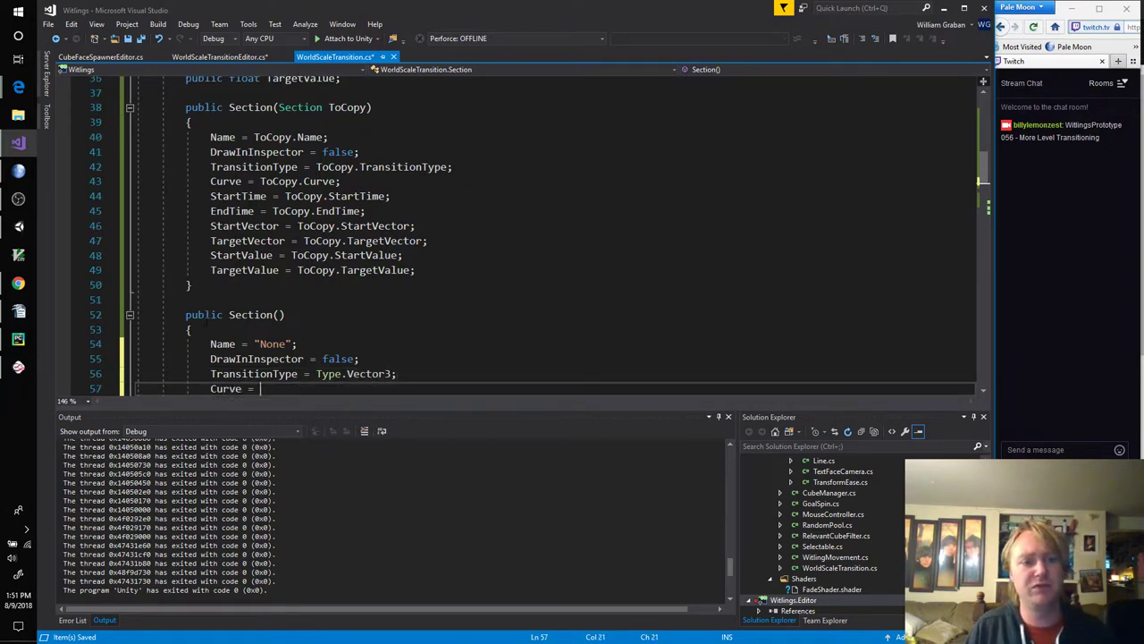
pyautogui.write('new AnimationCurve()')
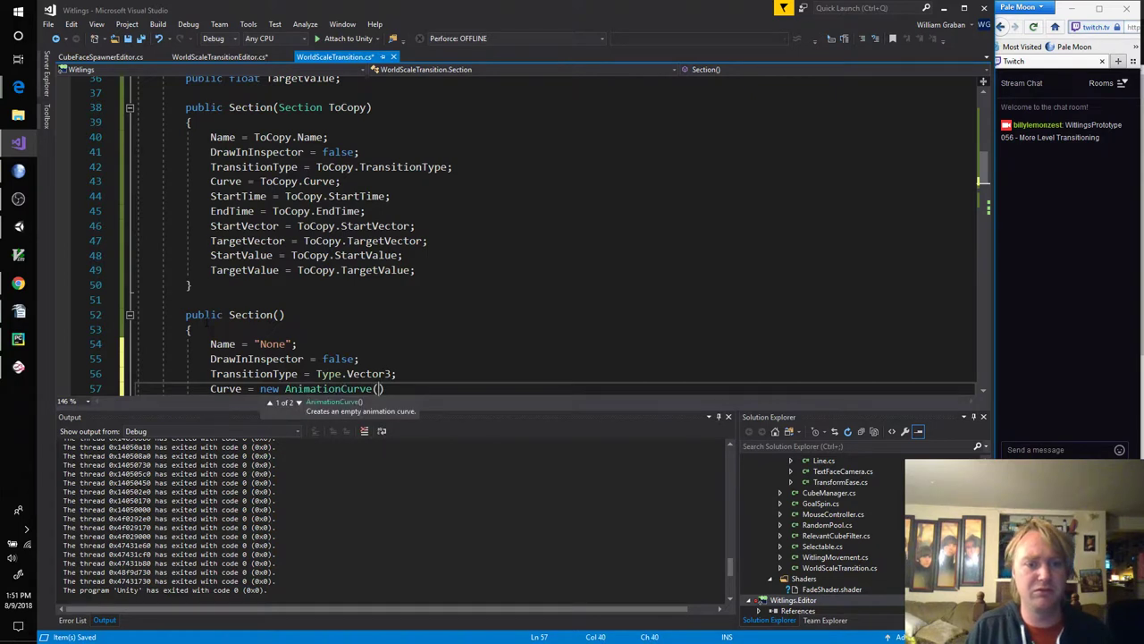
pyautogui.write(';')
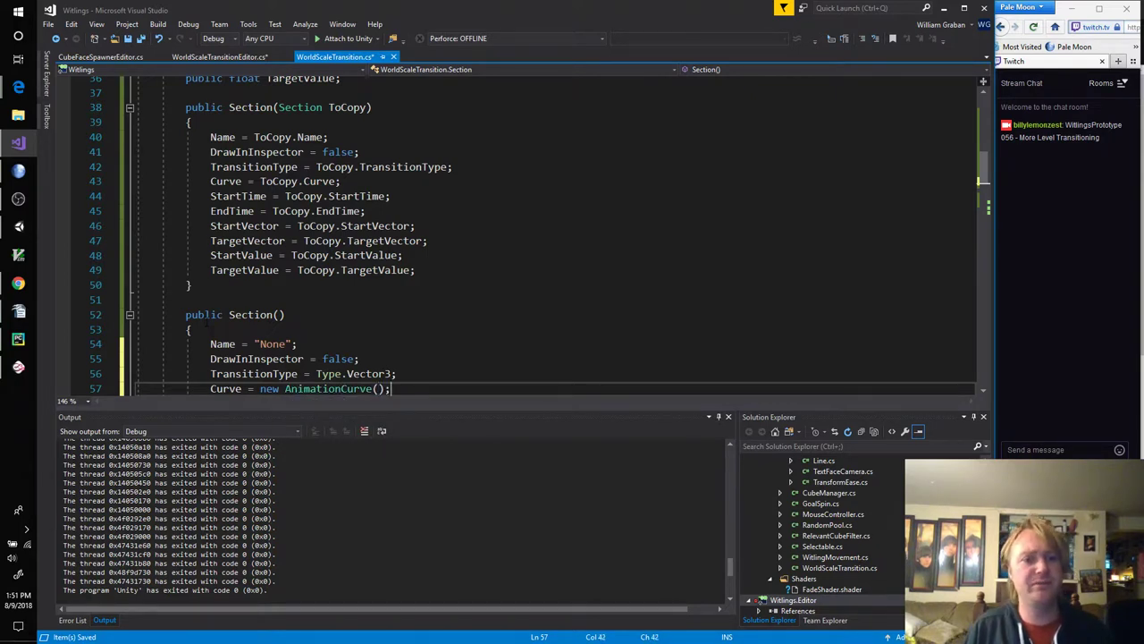
# Step: Finish the constructor with StartTime = 0, Vector3.zero start/target vectors and StartValue = 0
pyautogui.write('StartT')
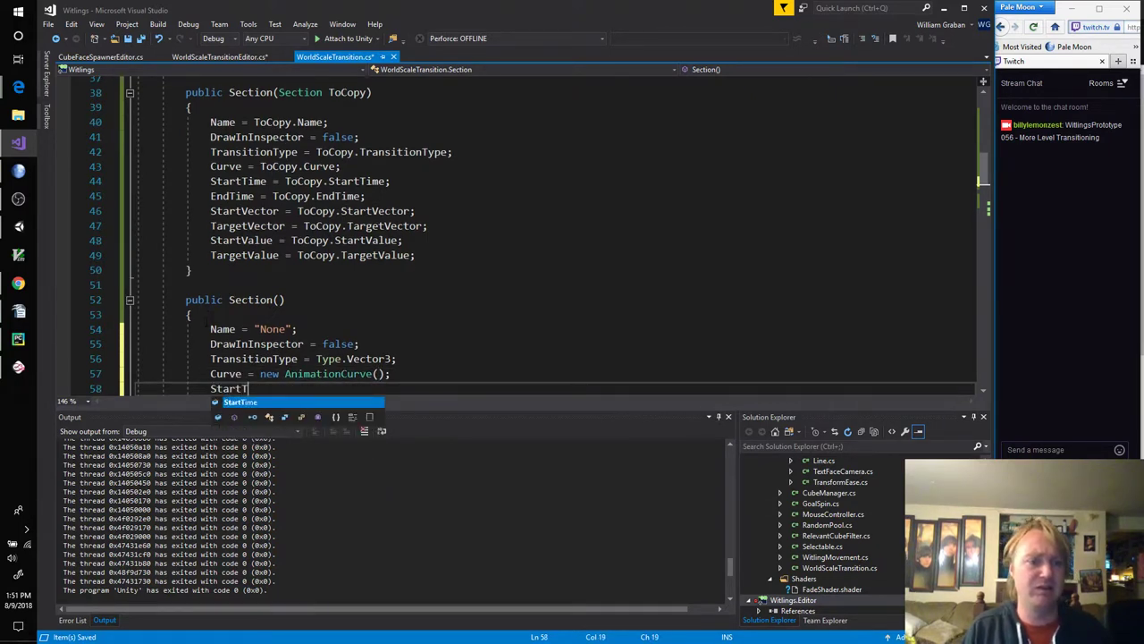
pyautogui.write('StartTime = 0;')
pyautogui.write('EndTime = 0;')
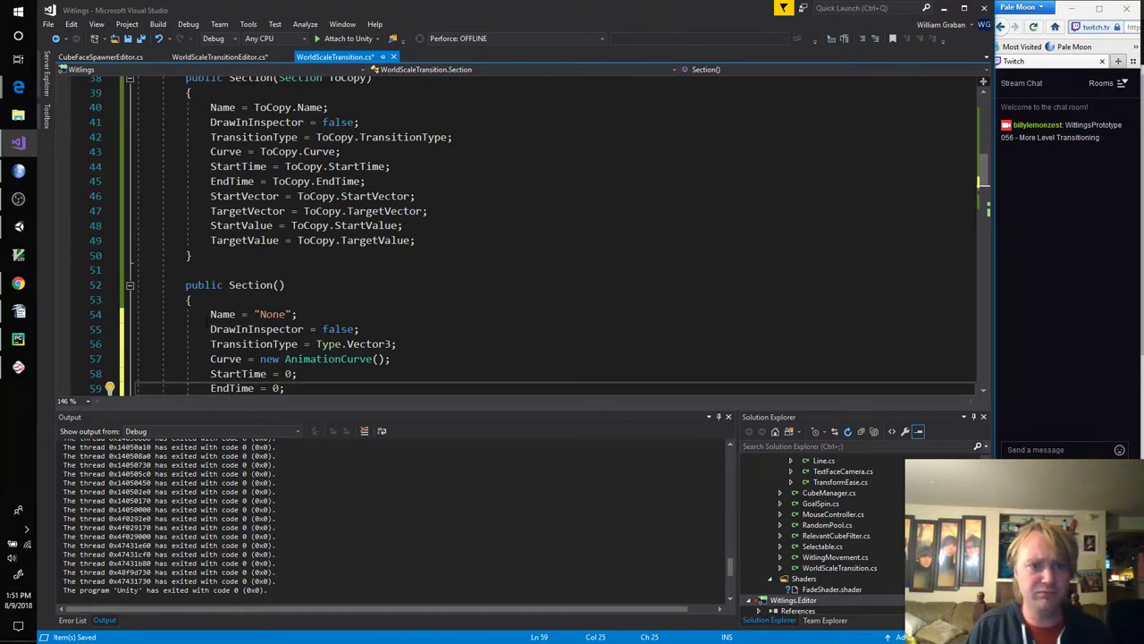
pyautogui.write('StartVector = V')
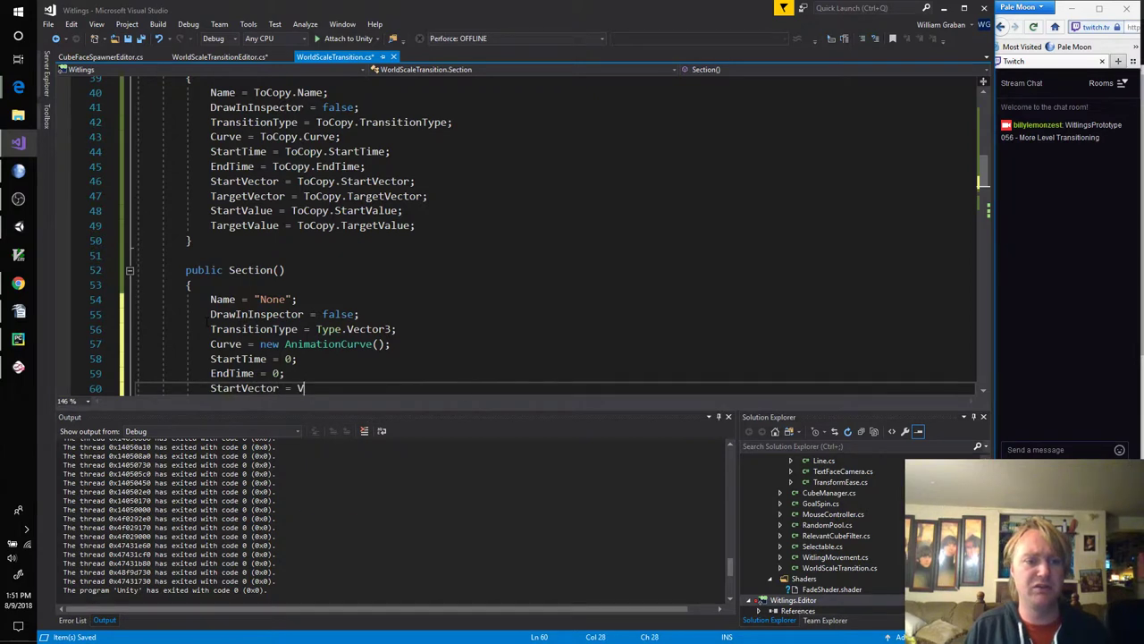
pyautogui.write('ector3.zero;')
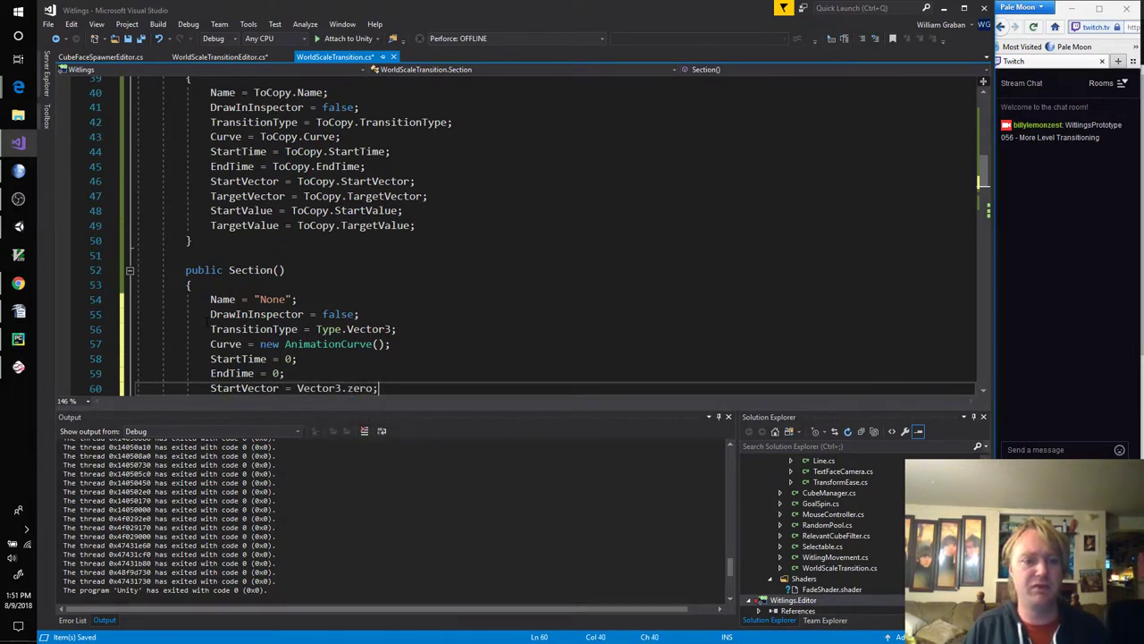
pyautogui.write('TargetValue = Vector3.zero;')
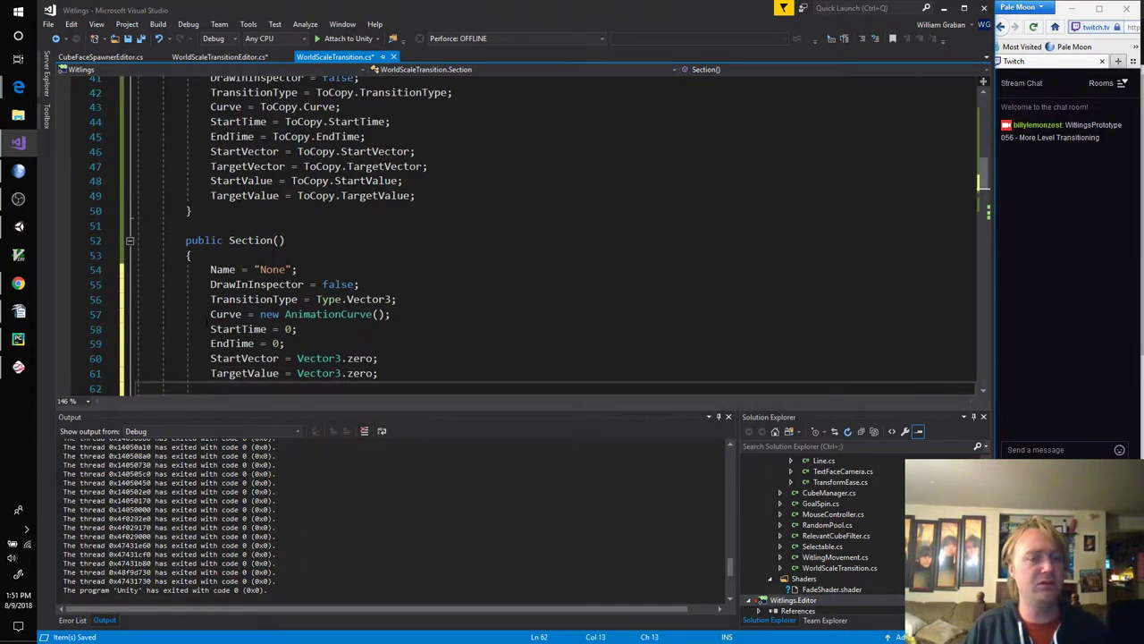
pyautogui.write('StartValue = 0;')
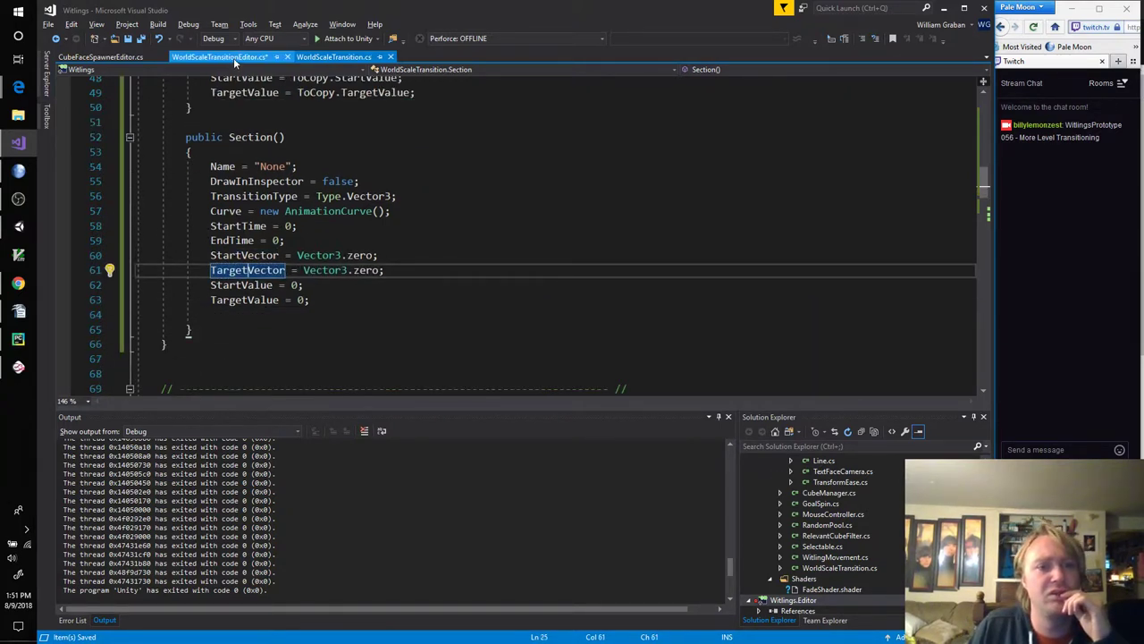
# Step: In GrowShrinkSections add an if(Temp.Length == 0) branch and fill extra slots with new Section(DefaultSection)
pyautogui.click(218, 55)
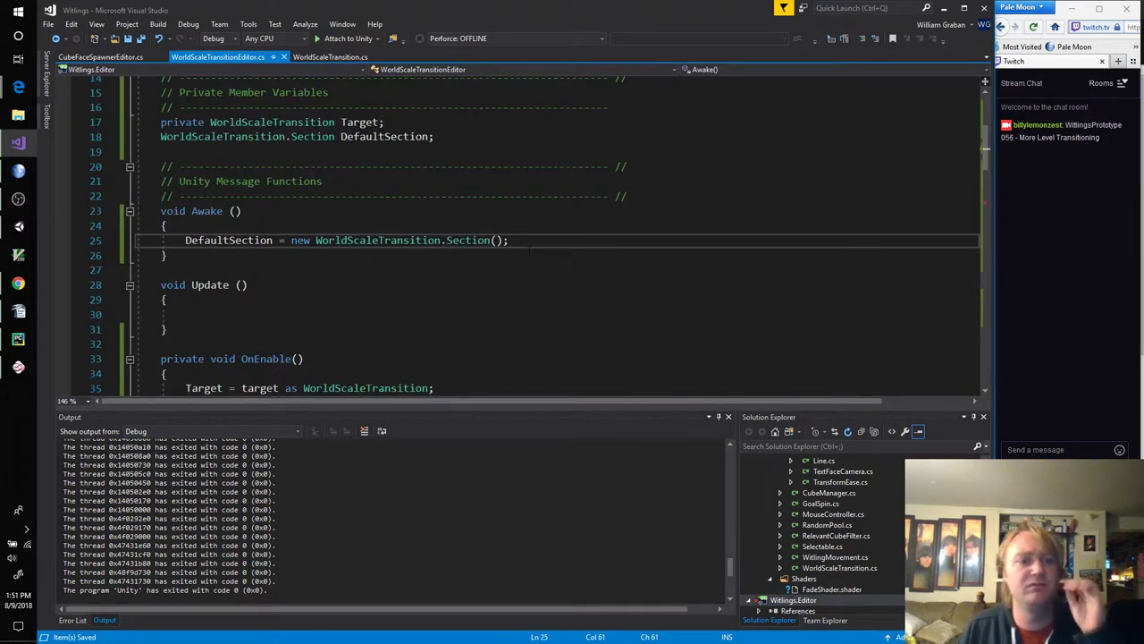
pyautogui.scroll(-3)
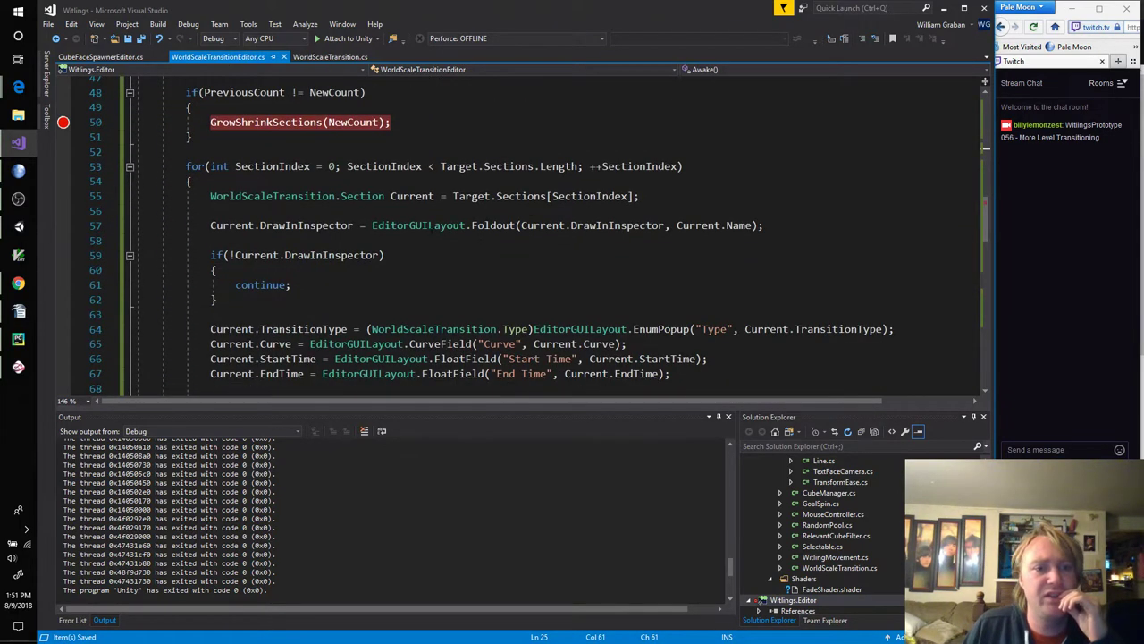
pyautogui.moveTo(497, 436)
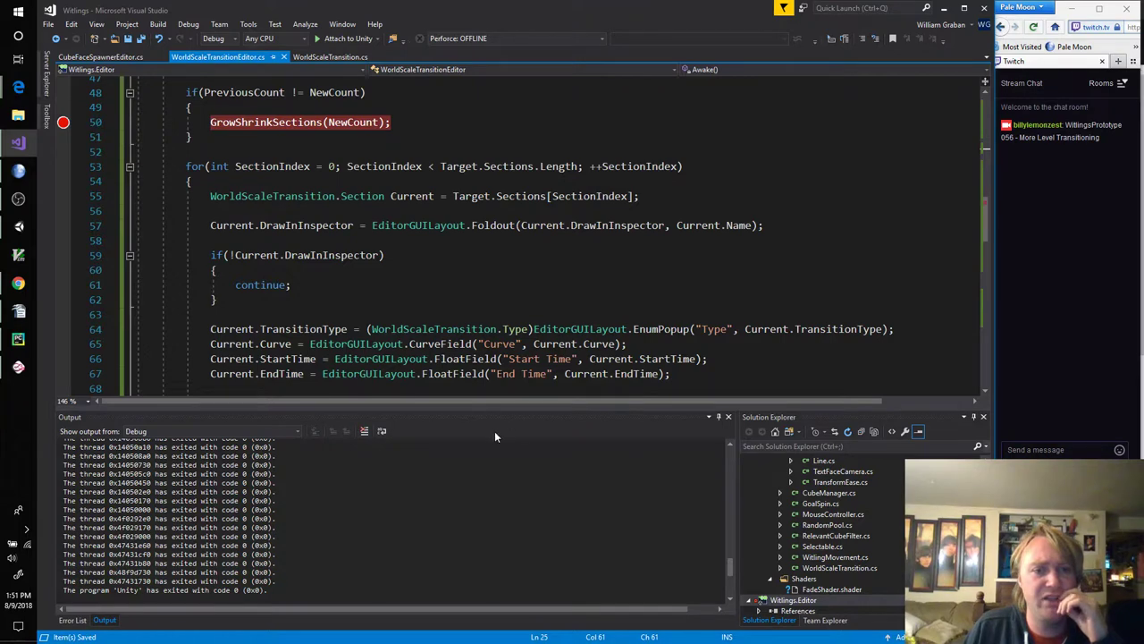
pyautogui.scroll(-3)
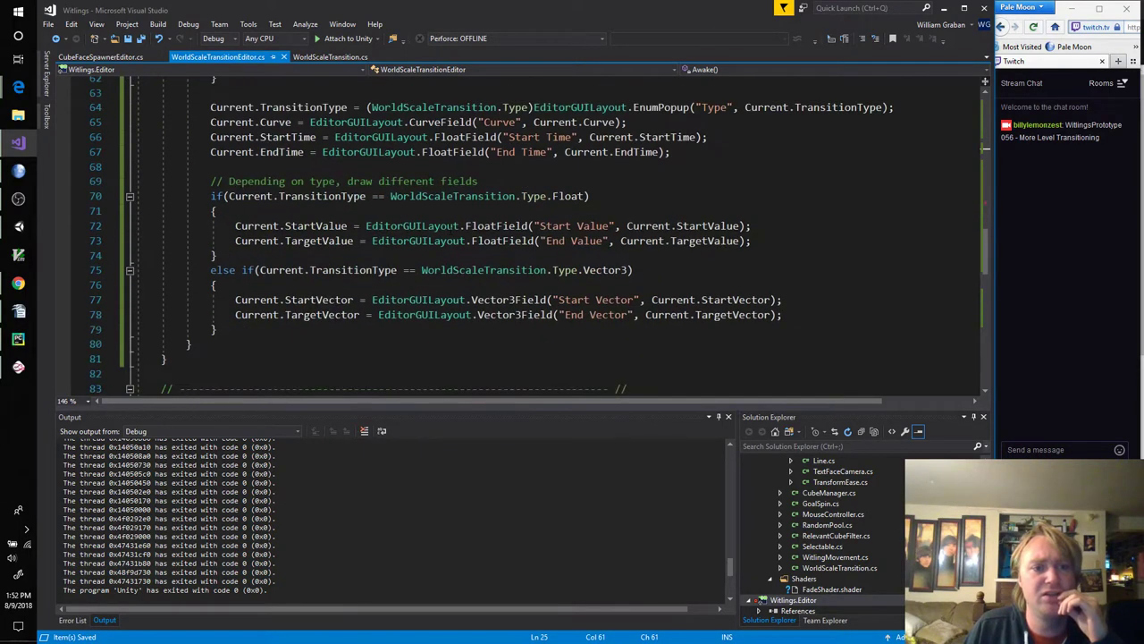
pyautogui.scroll(-3)
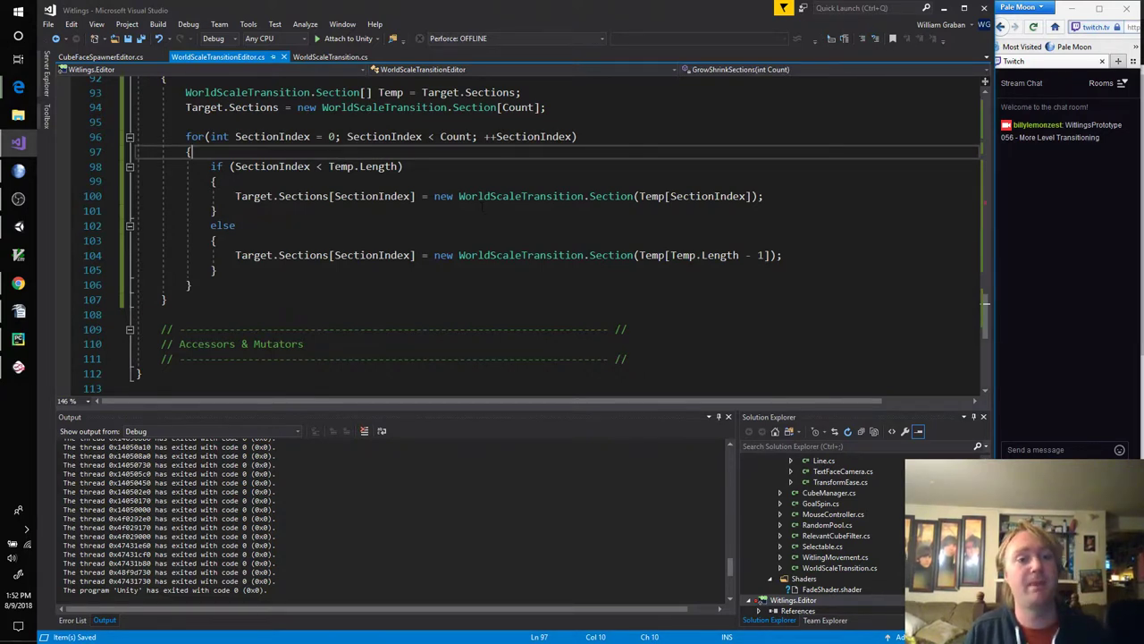
pyautogui.write('if()')
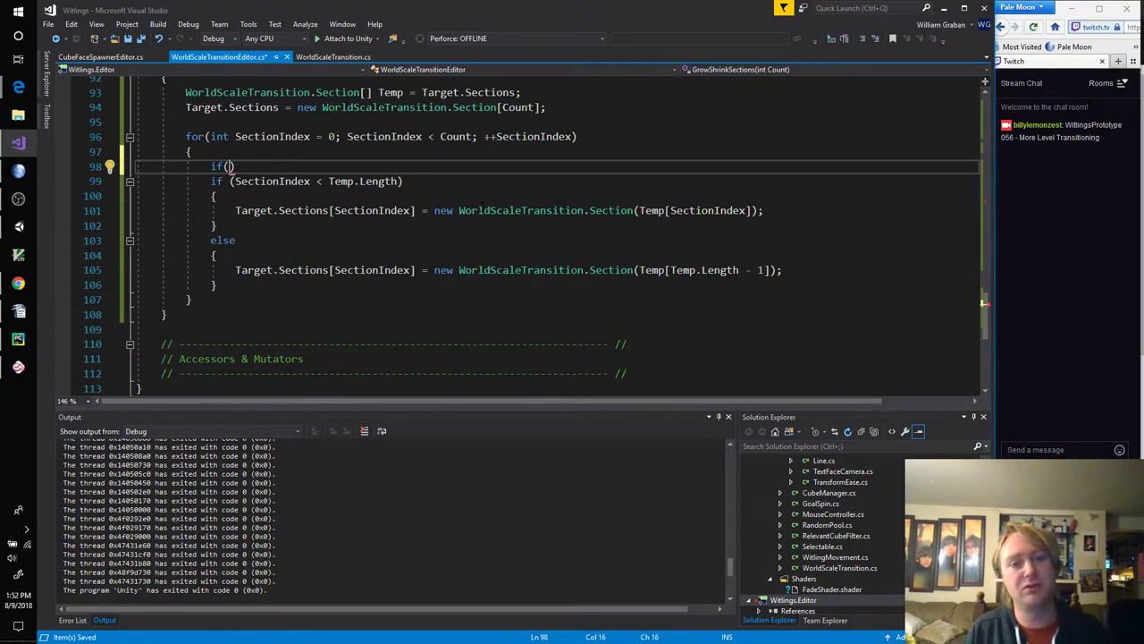
pyautogui.write('Temp')
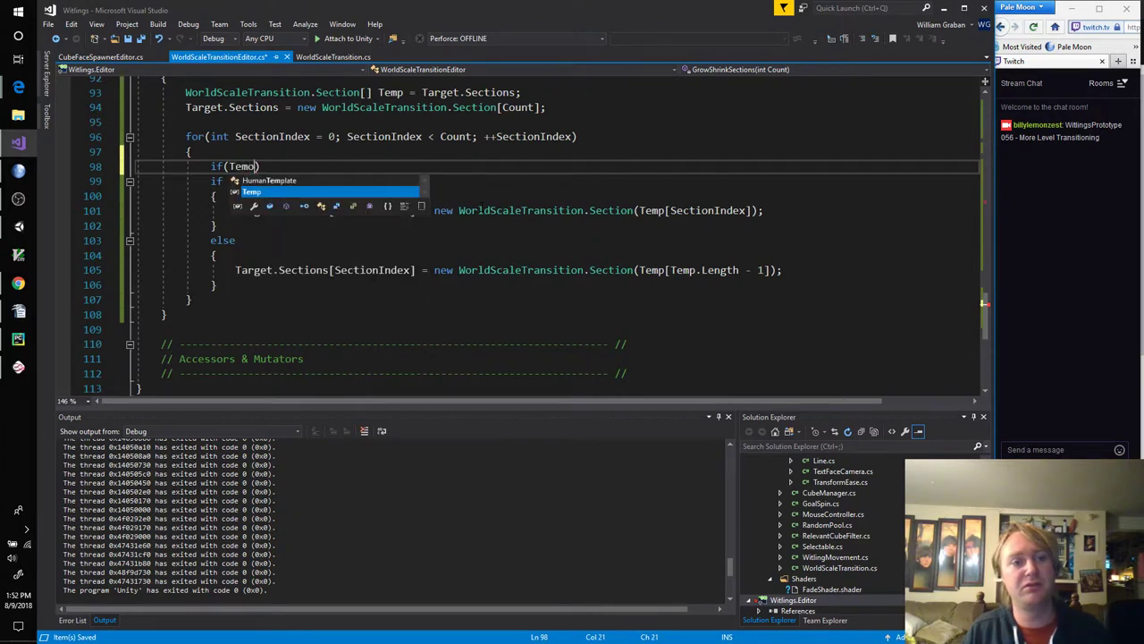
pyautogui.write('.Length == 0')
pyautogui.write('{')
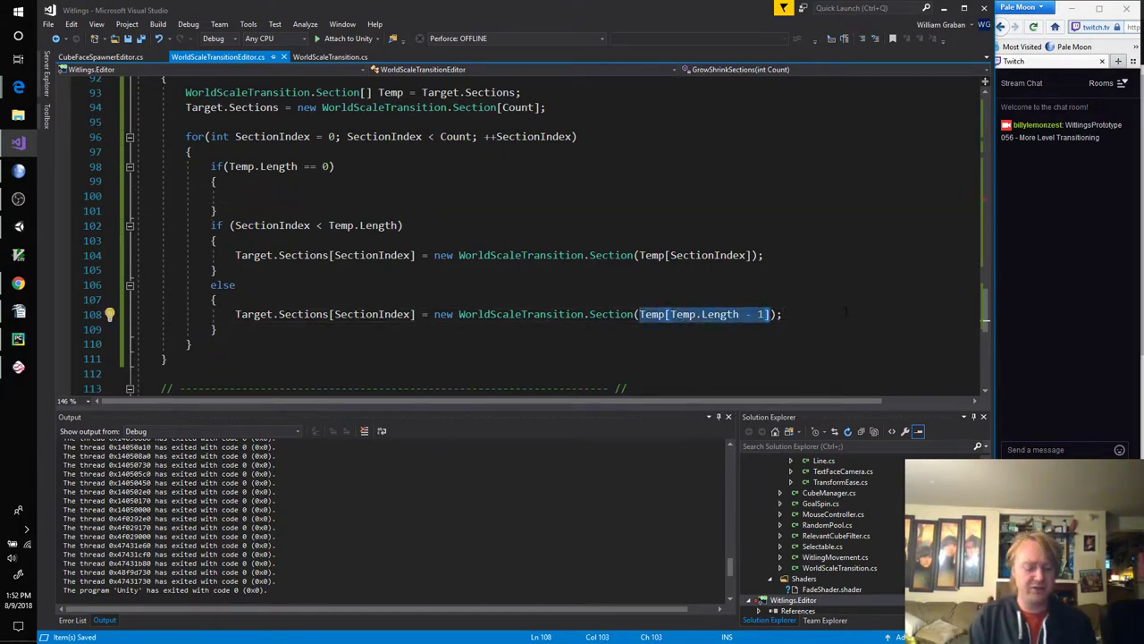
pyautogui.write('DefaultSectio')
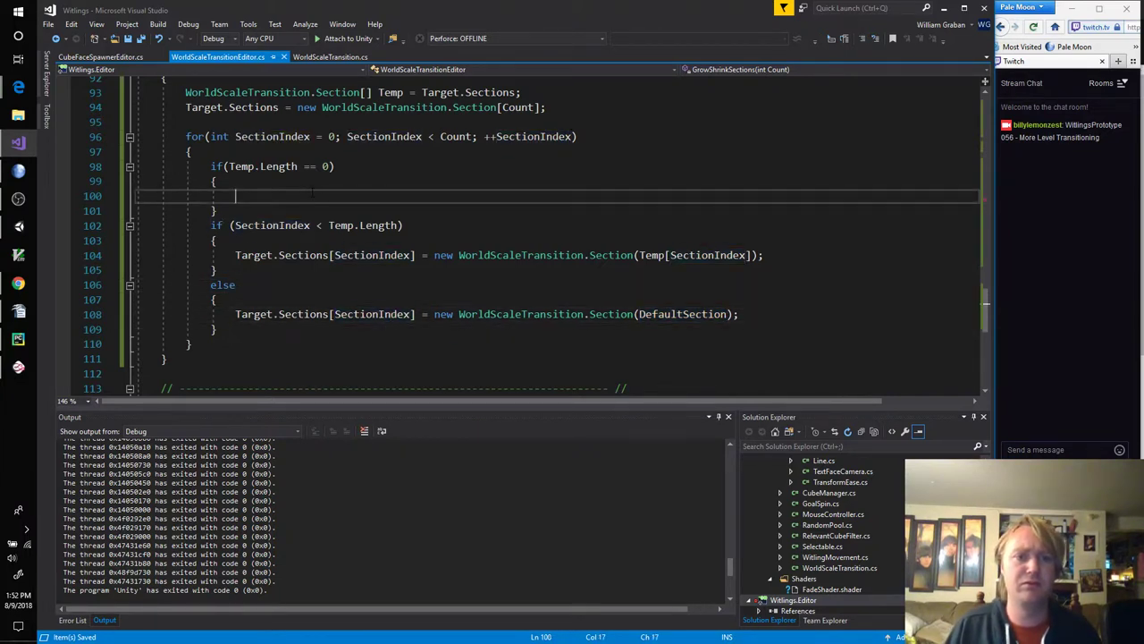
pyautogui.write('Target.Sections[SectionIndex] = new WorldScaleTransition.Section(DefaultSection);')
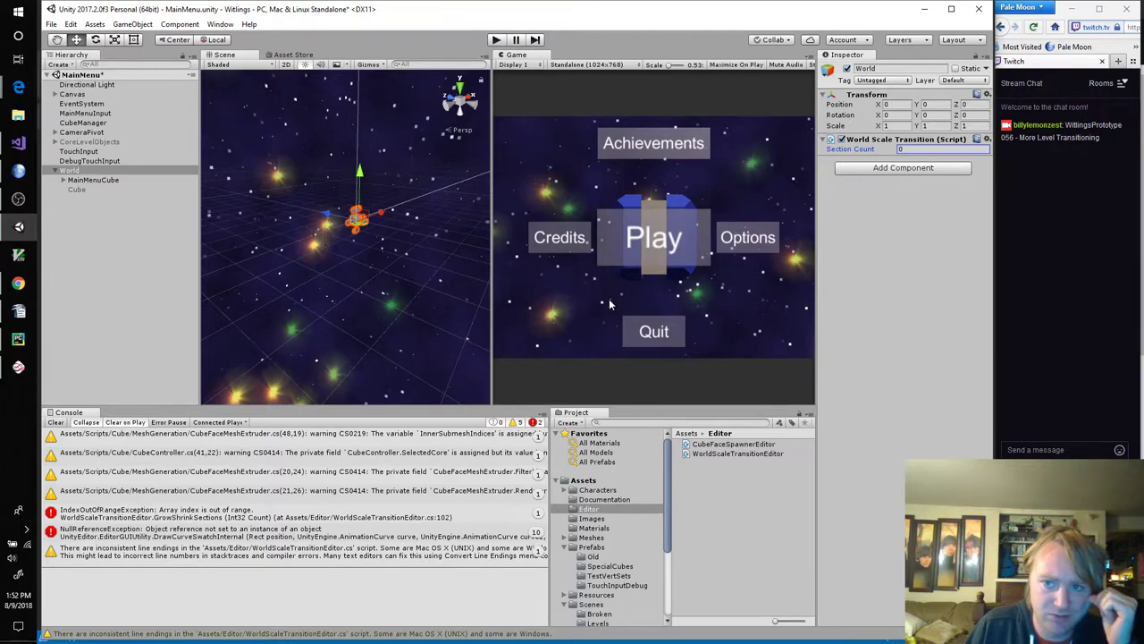
pyautogui.moveTo(919, 152)
pyautogui.write('3')
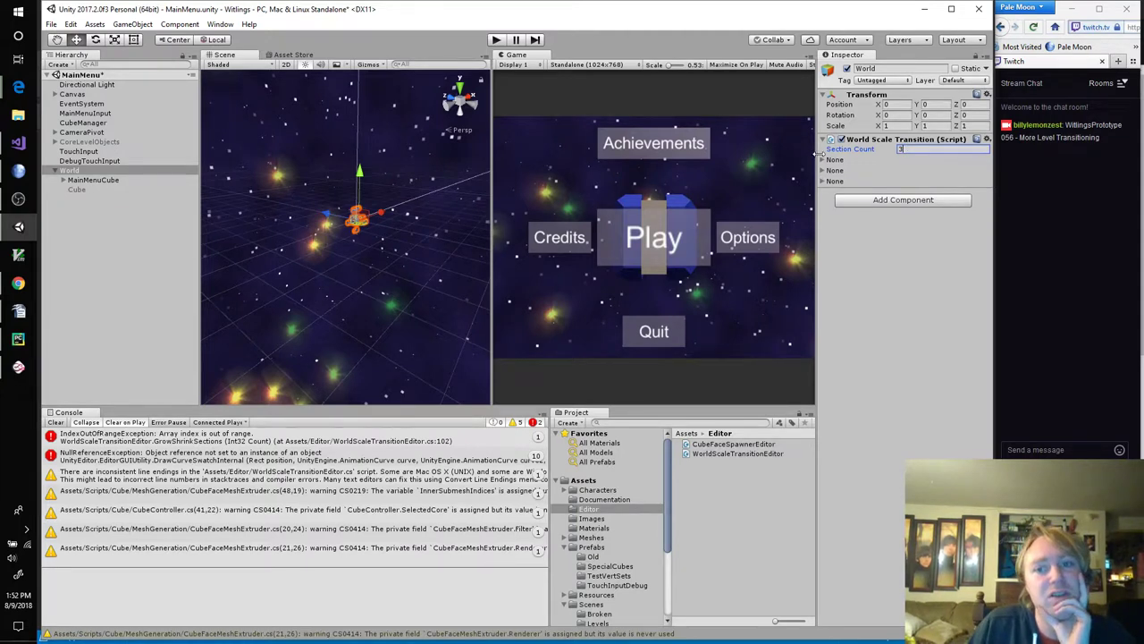
# Step: Expand the first two None sections' foldouts, then collapse the first one again
pyautogui.click(822, 159)
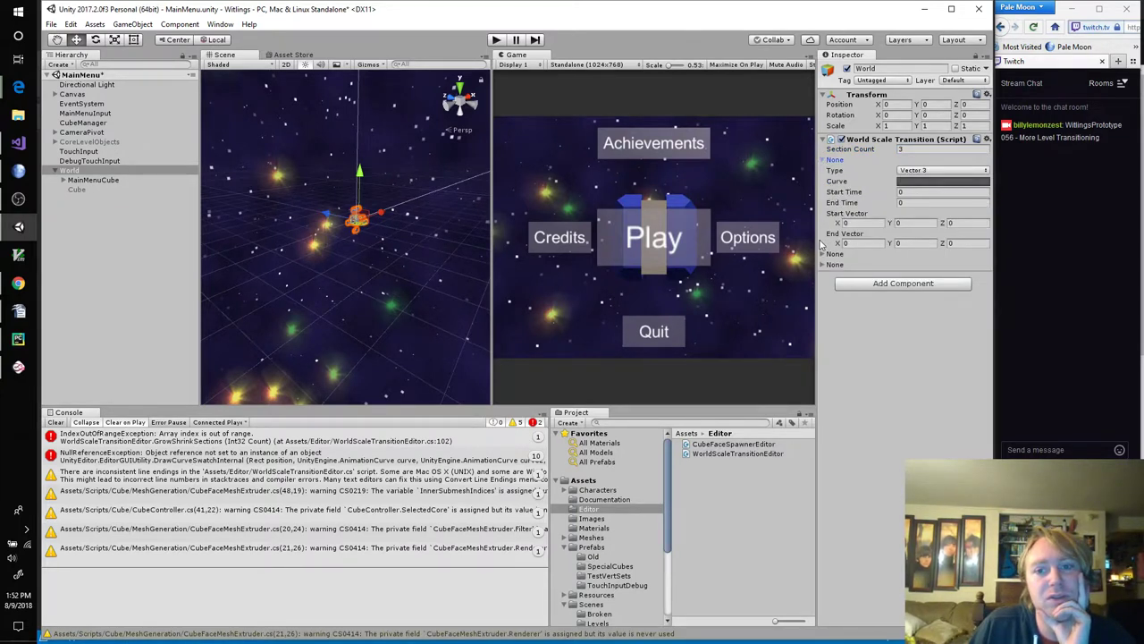
pyautogui.click(823, 253)
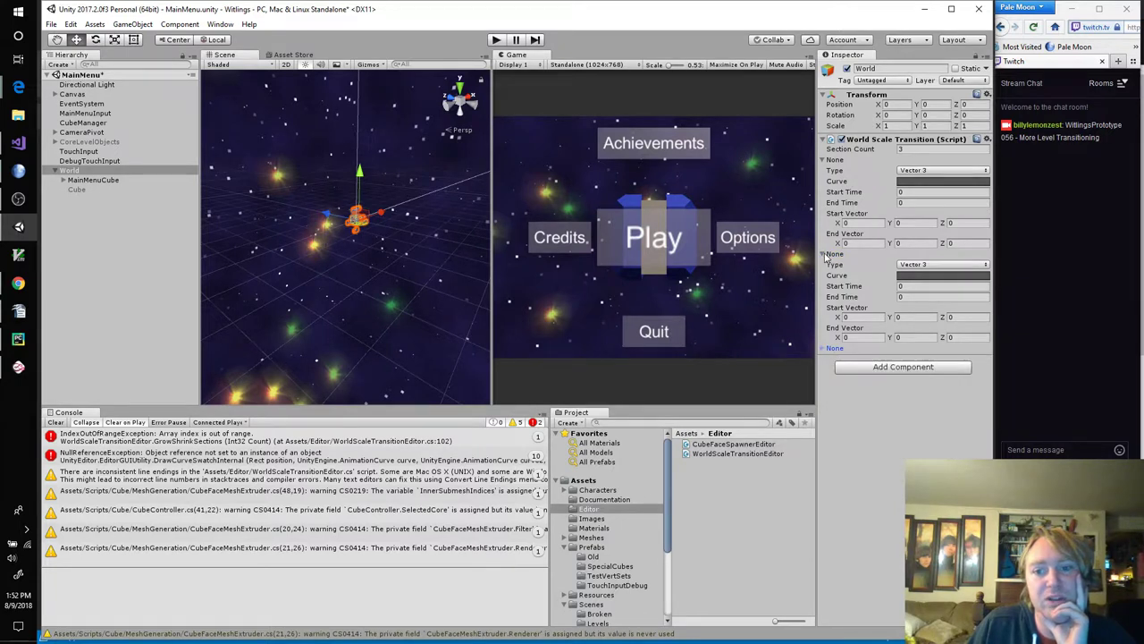
pyautogui.click(824, 159)
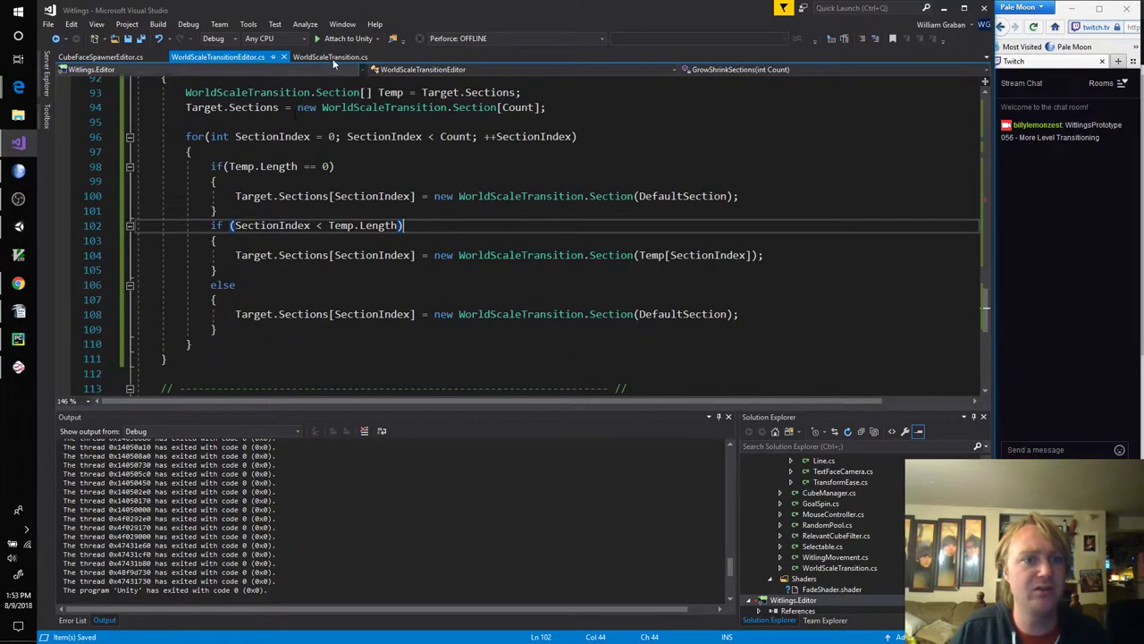
# Step: Show WorldScaleTransition.cs scrolled to its Type enum and Section class
pyautogui.click(329, 56)
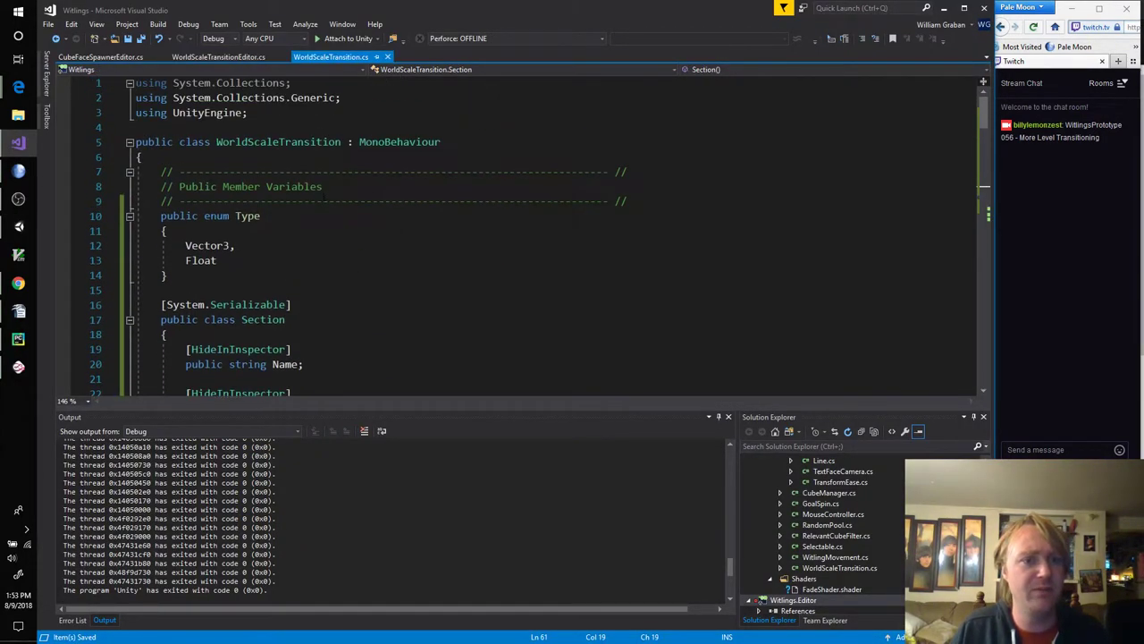
pyautogui.scroll(-3)
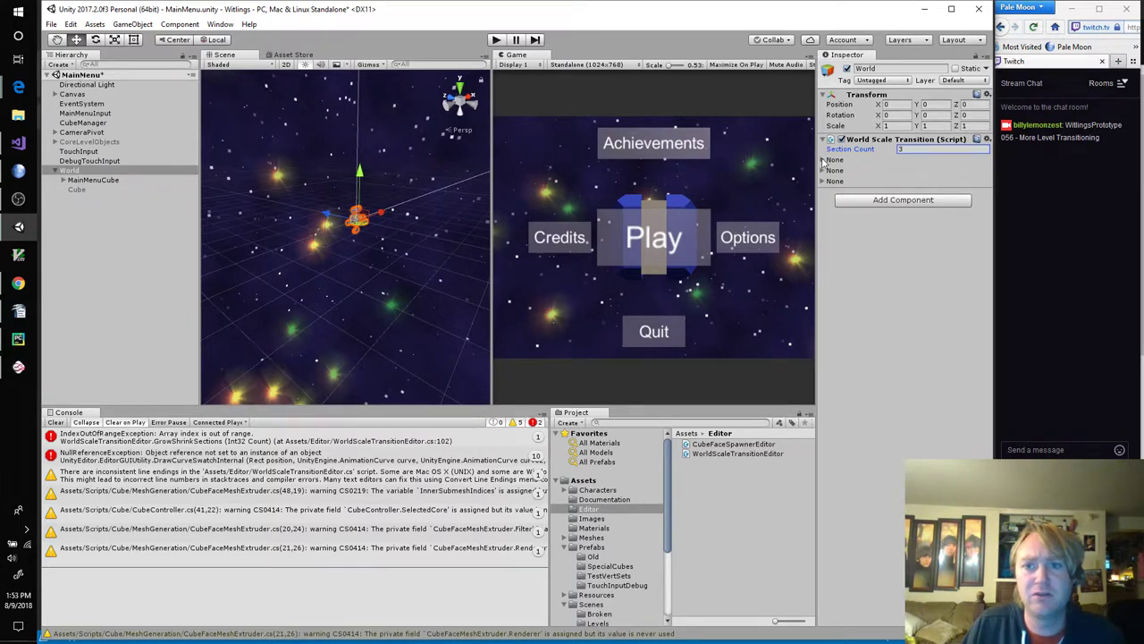
# Step: Expand the first None section to reveal its Vector3 type, curve, timing and vector fields
pyautogui.click(823, 159)
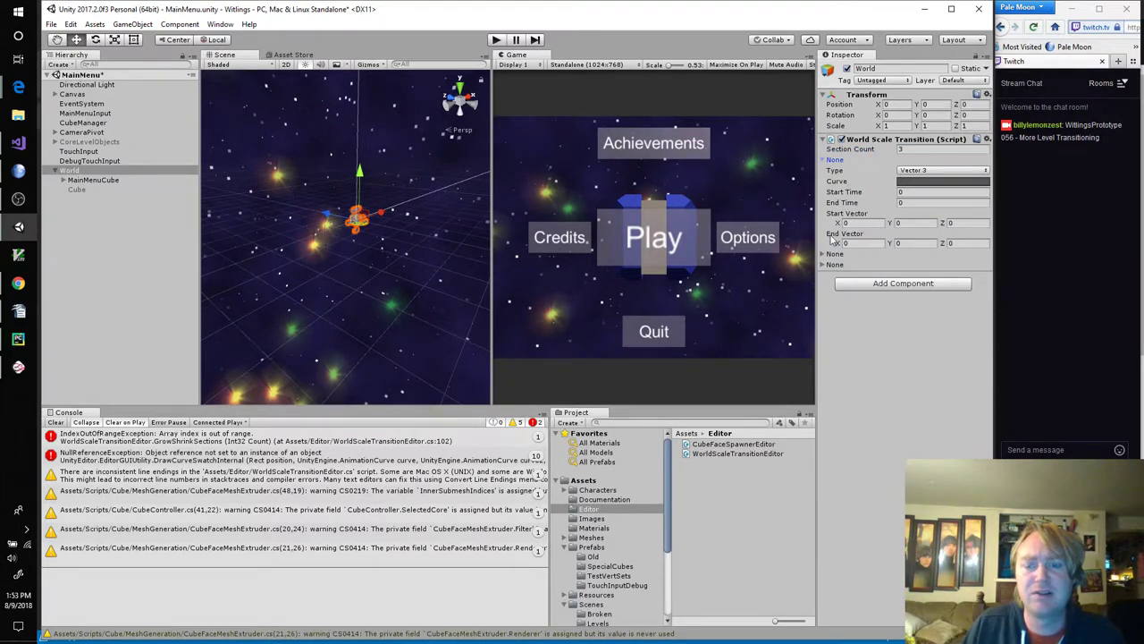
pyautogui.moveTo(824, 162)
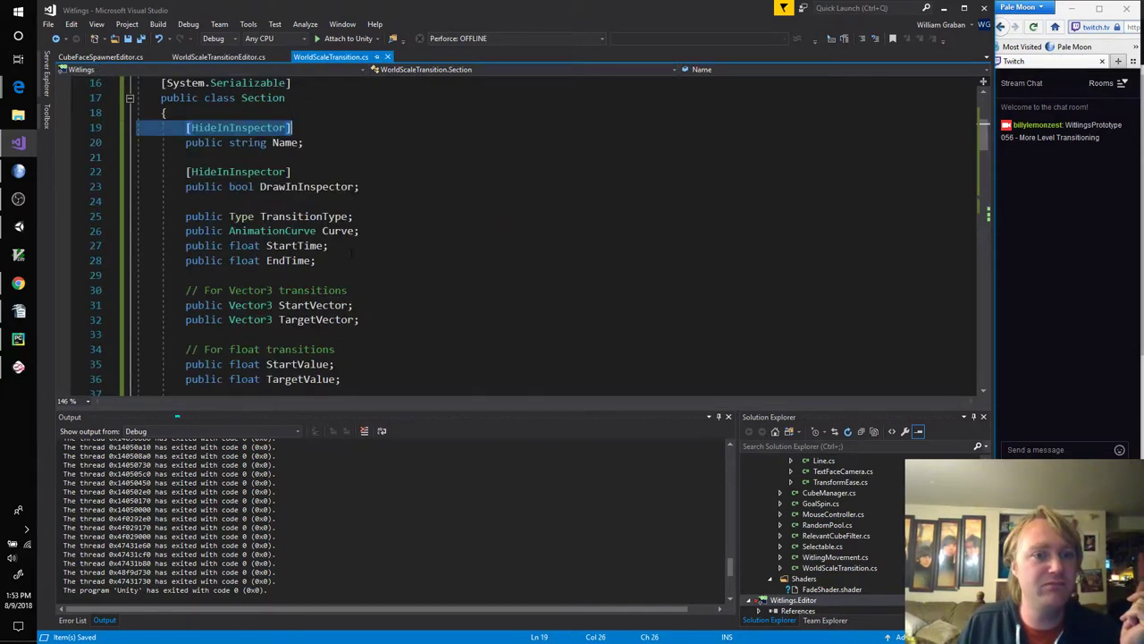
# Step: Declare '[SerializeField] private bool EditSectionNames;' below TotalTransitionDuration in WorldScaleTransition.cs
pyautogui.scroll(-3)
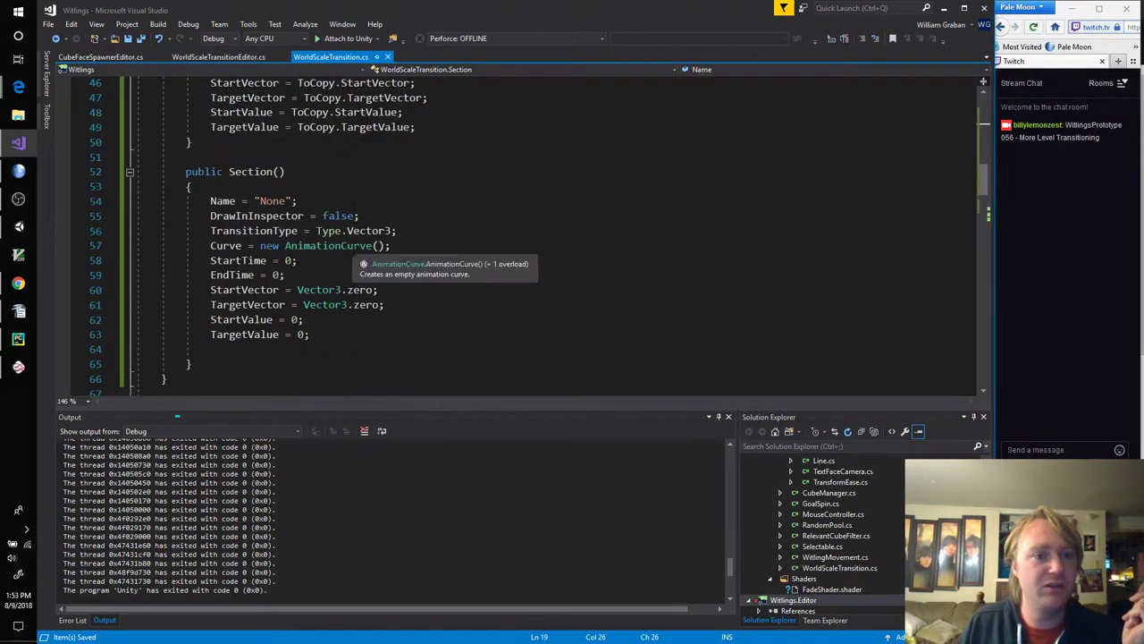
pyautogui.scroll(-3)
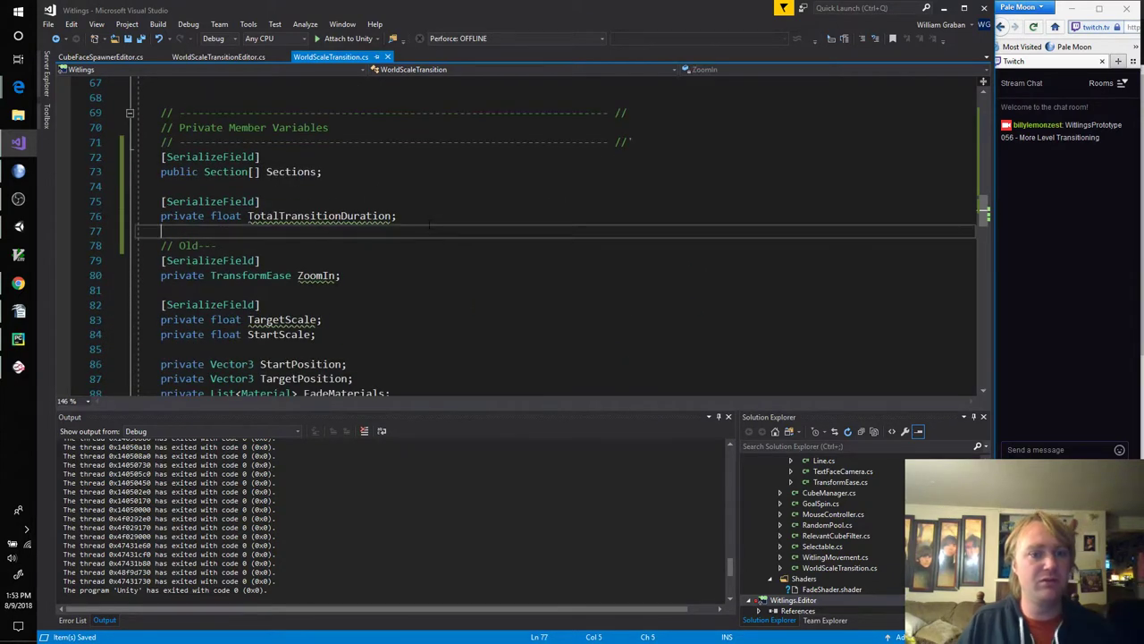
pyautogui.write('[SerializeField')
pyautogui.write('private bool Edit')
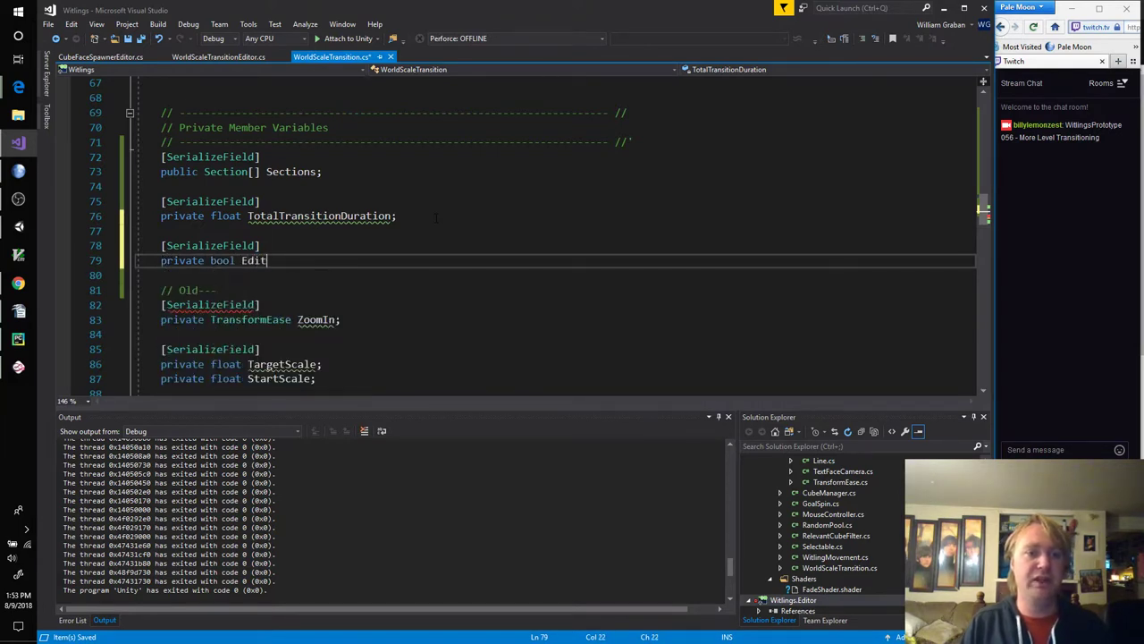
pyautogui.write('Section')
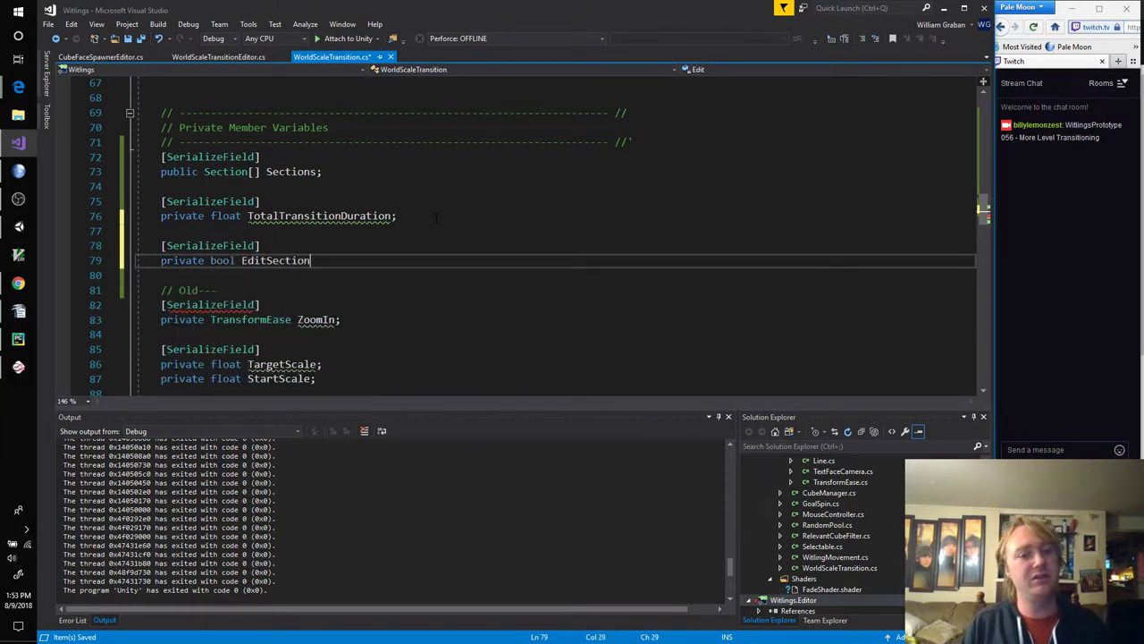
pyautogui.write('Names;')
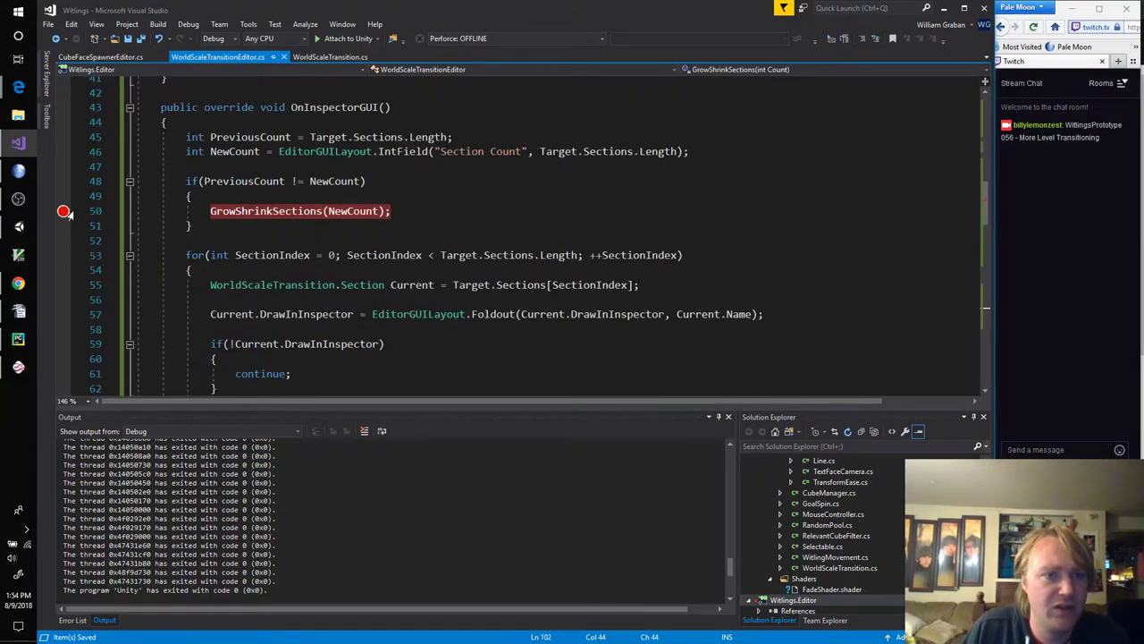
# Step: In the section loop, draw an EditorGUILayout TextField "Name" for each section when Target.EditSectionNames is on
pyautogui.scroll(3)
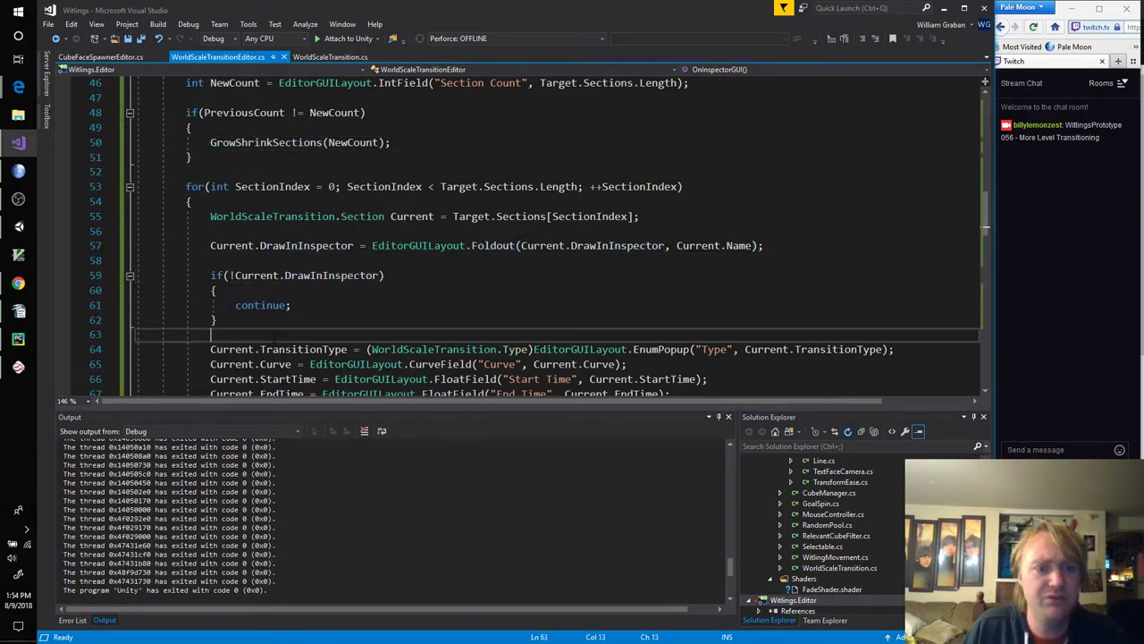
pyautogui.write('if(Target.runInEditMode')
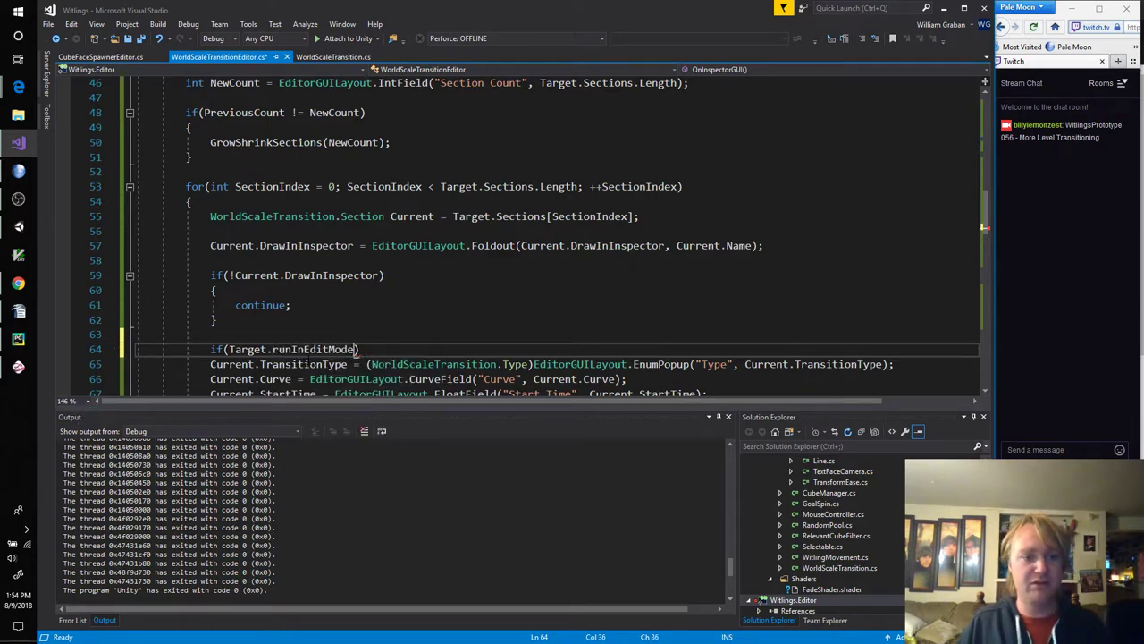
pyautogui.doubleClick(313, 348)
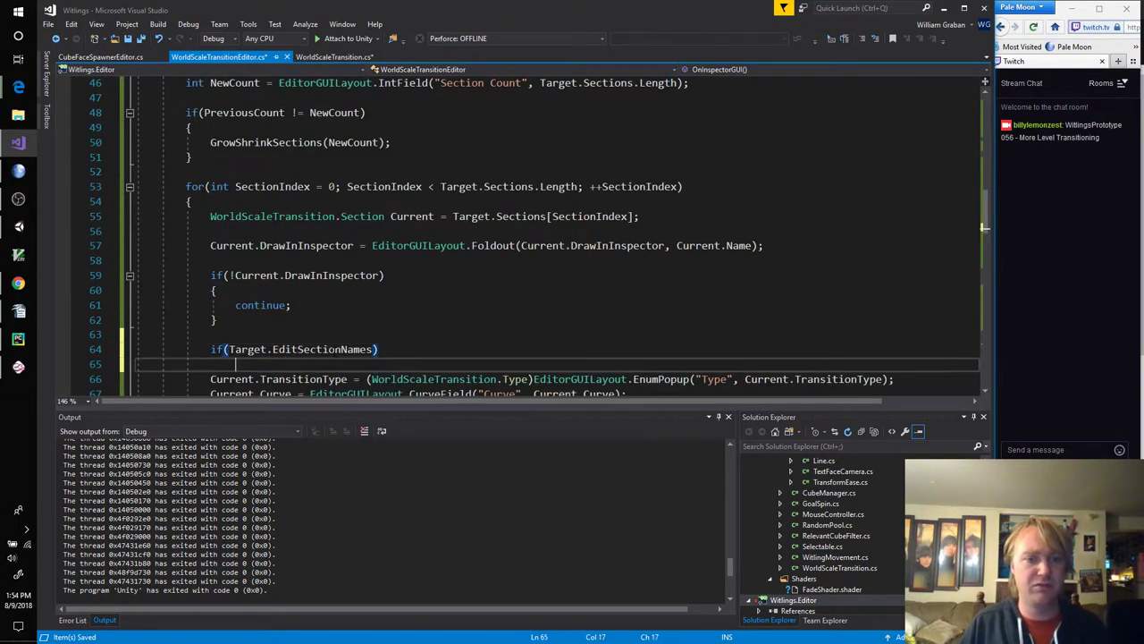
pyautogui.write('Tar')
pyautogui.write('Current.Name =')
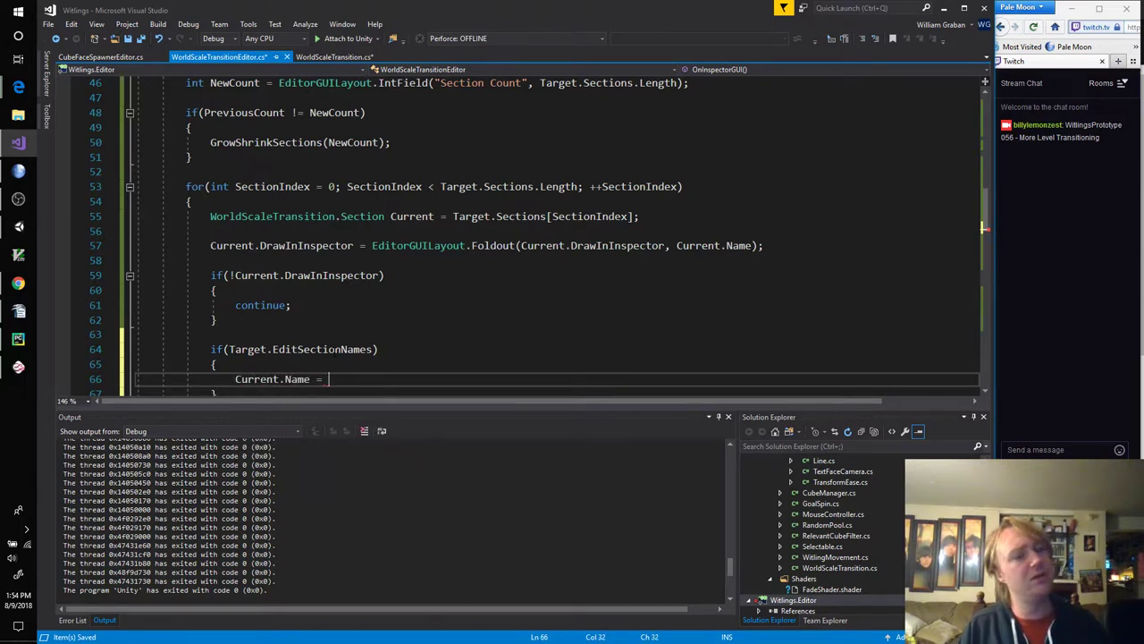
pyautogui.write('EGUILayout.')
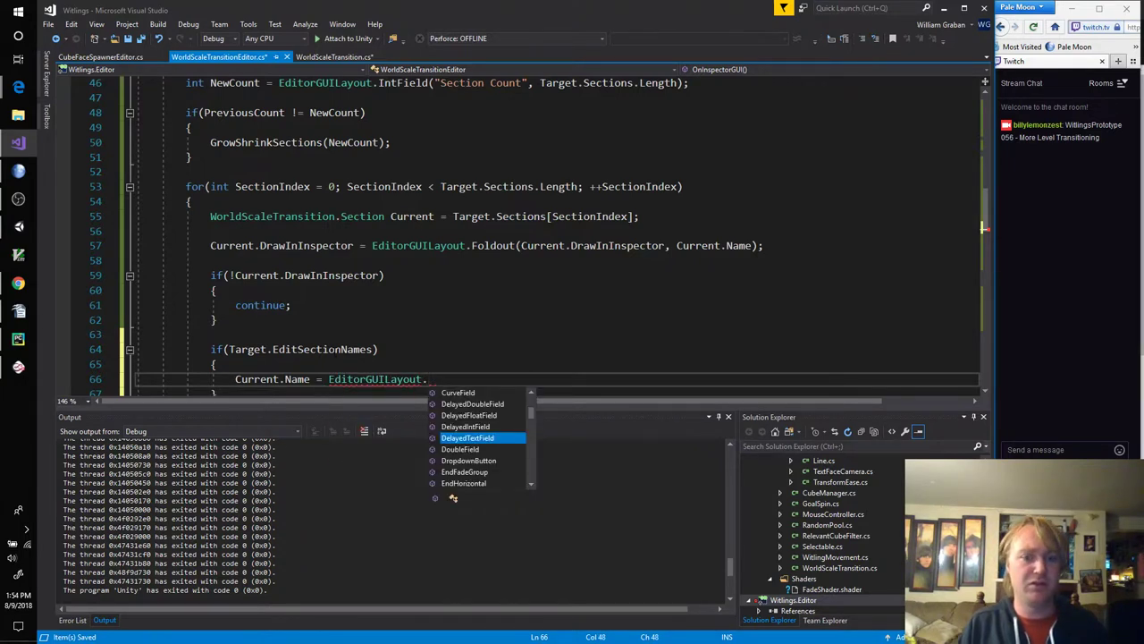
pyautogui.write('TextField(')
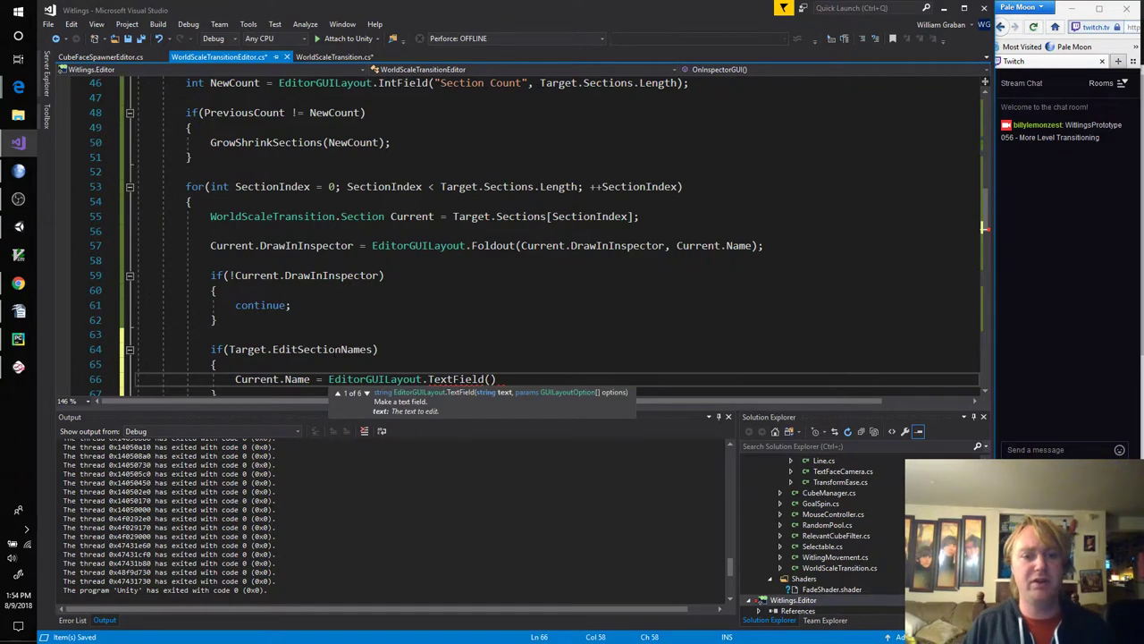
pyautogui.write('"Name"')
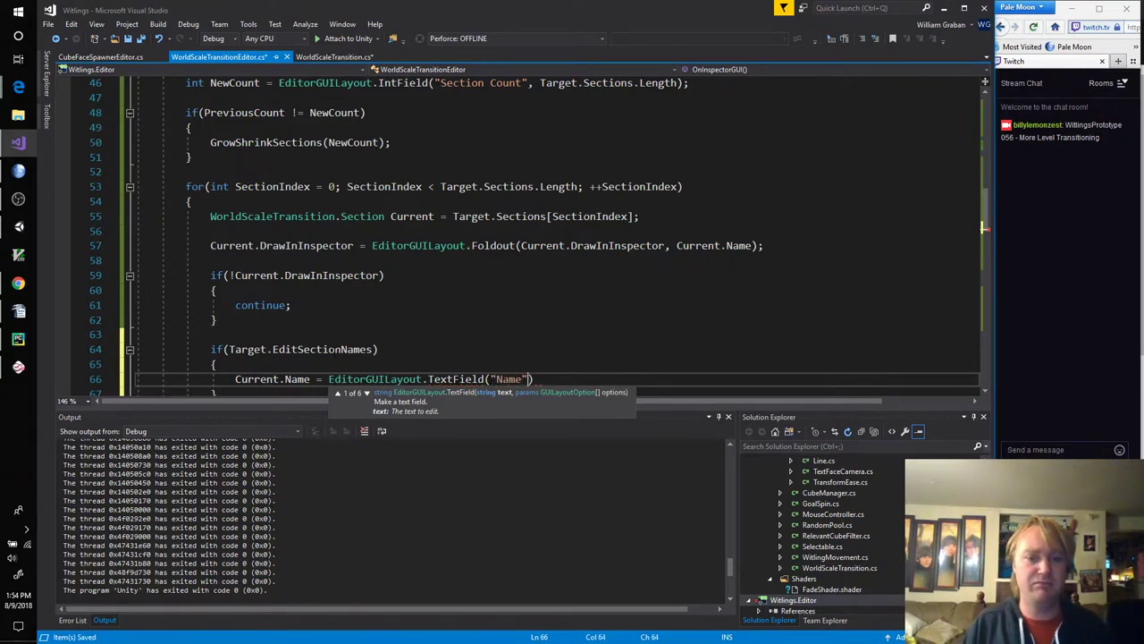
pyautogui.write(', Current.Name')
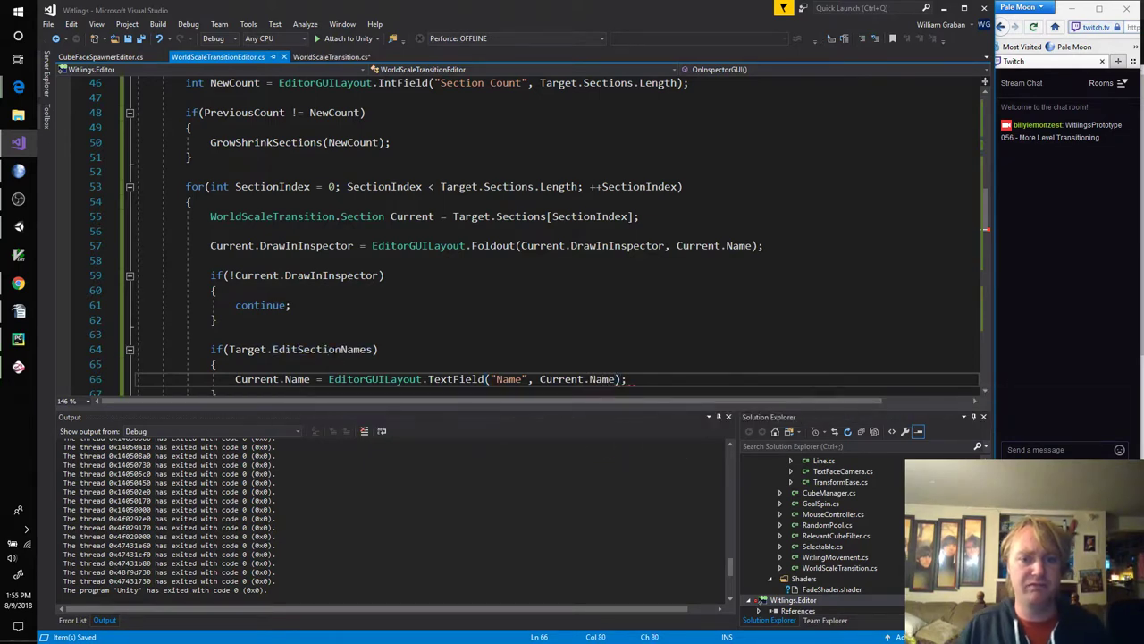
pyautogui.scroll(-3)
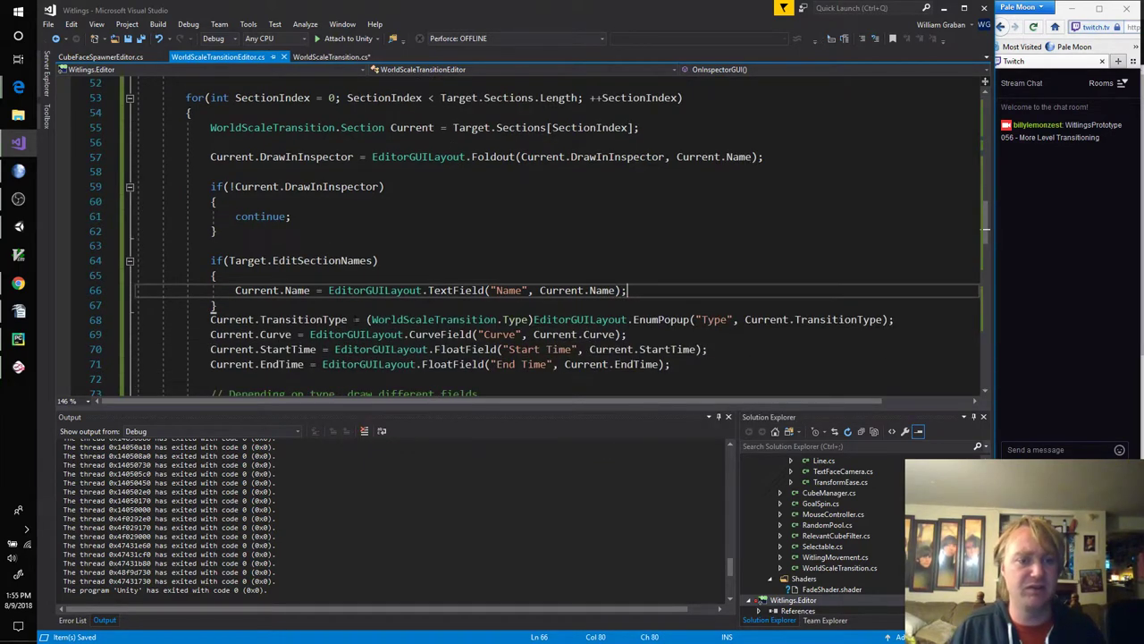
pyautogui.press('Return')
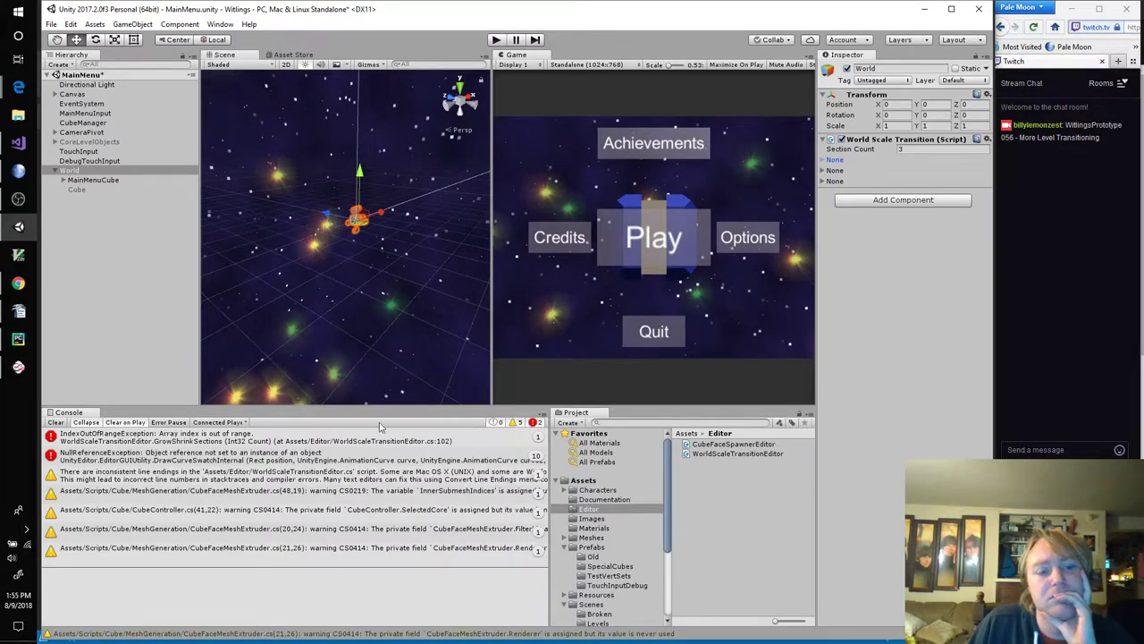
pyautogui.click(55, 422)
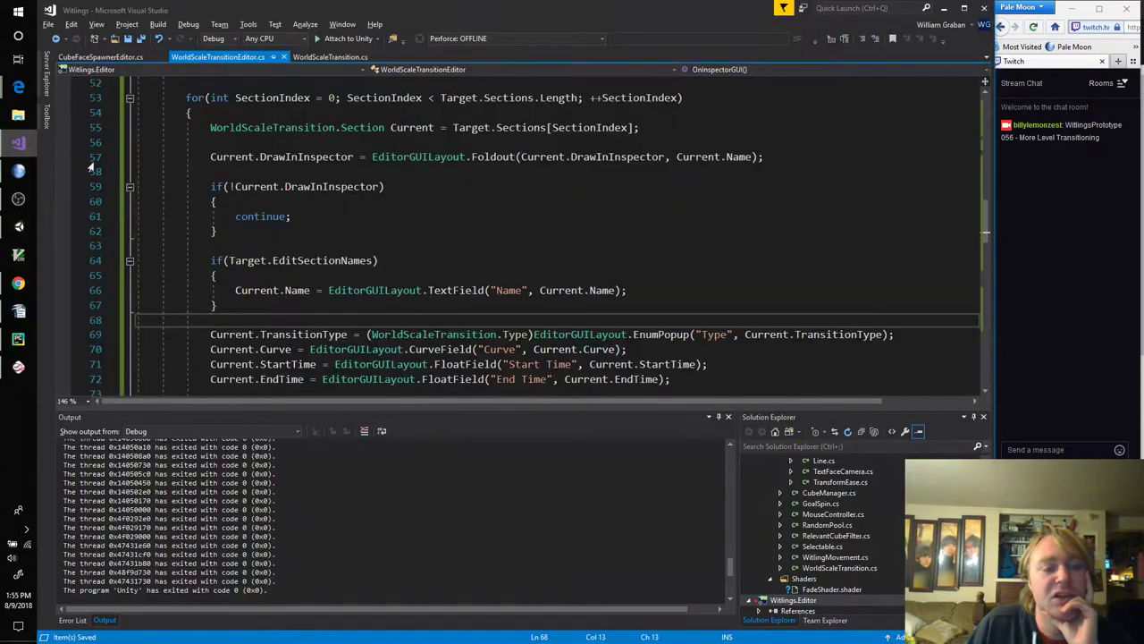
# Step: After the section loop, set Target.EditSectionNames from EditorGUILayout.Toggle("Edit Section Names", Target.EditSectionNames)
pyautogui.scroll(-3)
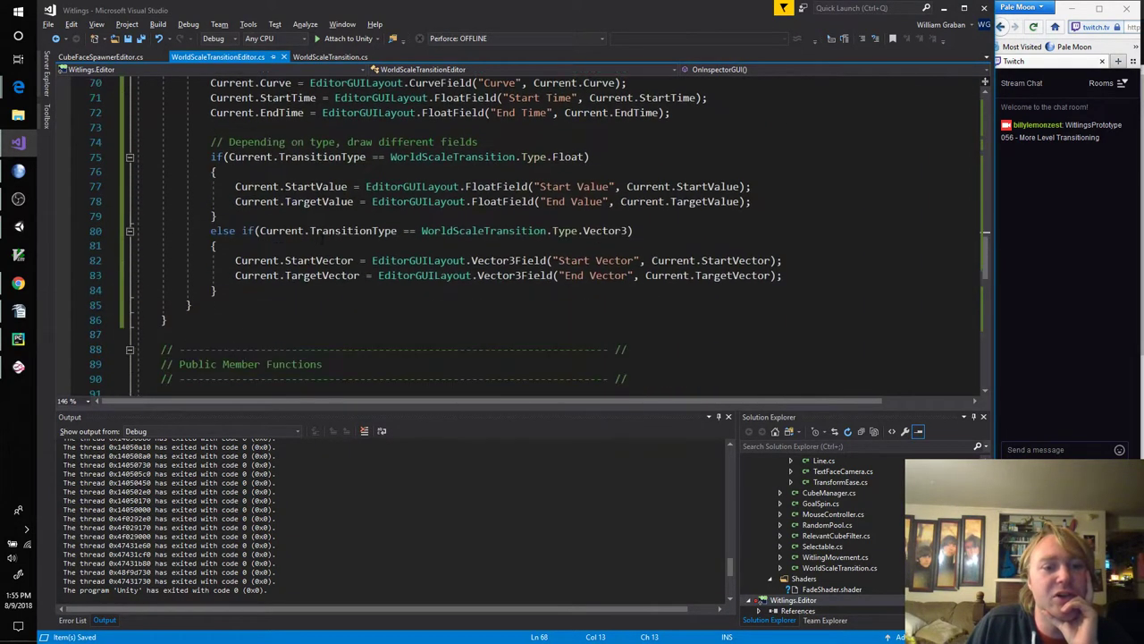
pyautogui.scroll(3)
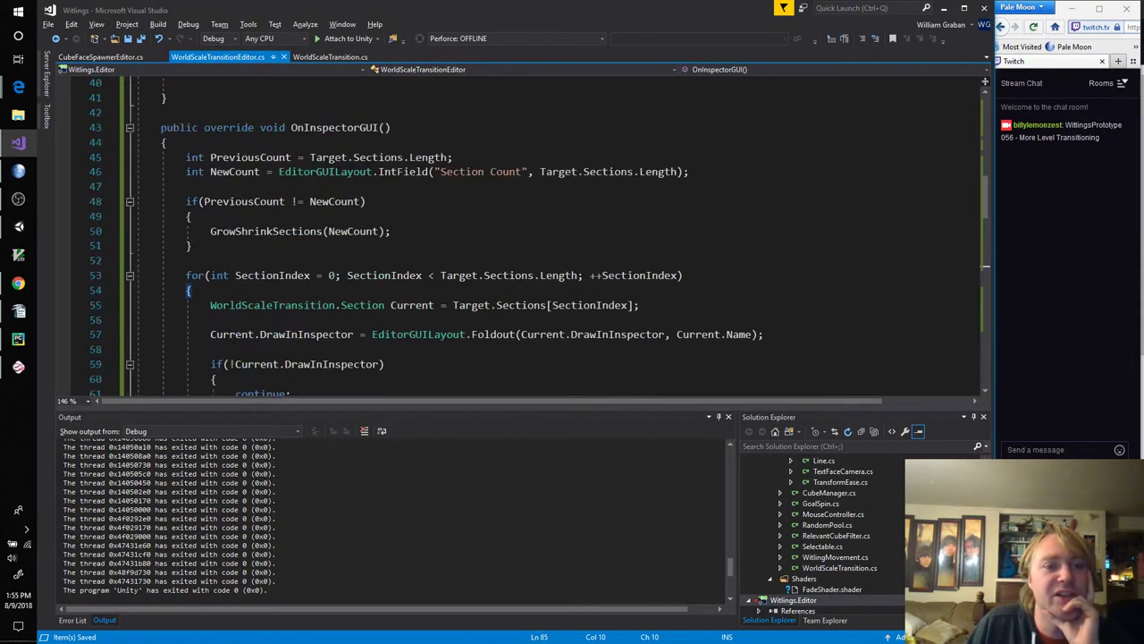
pyautogui.scroll(-3)
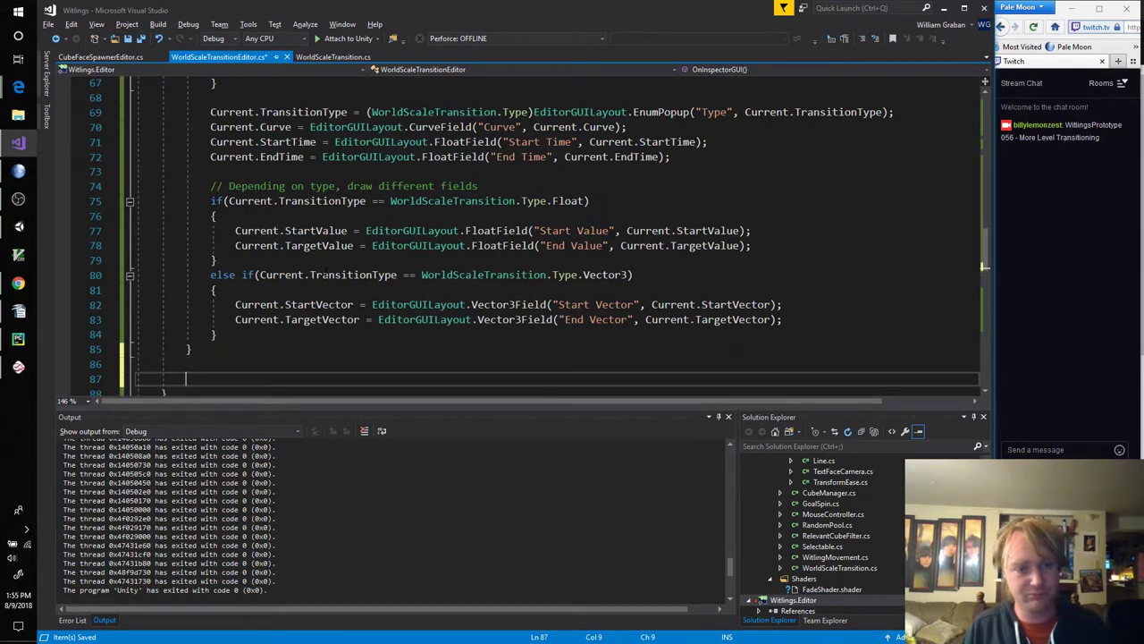
pyautogui.write('EGUI')
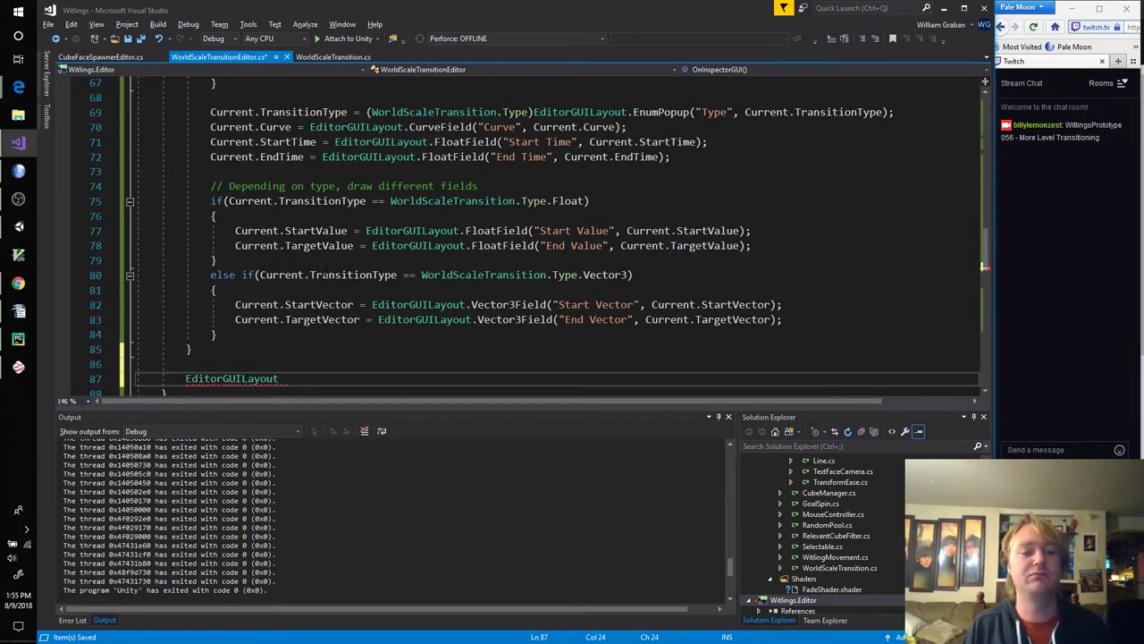
pyautogui.write('.')
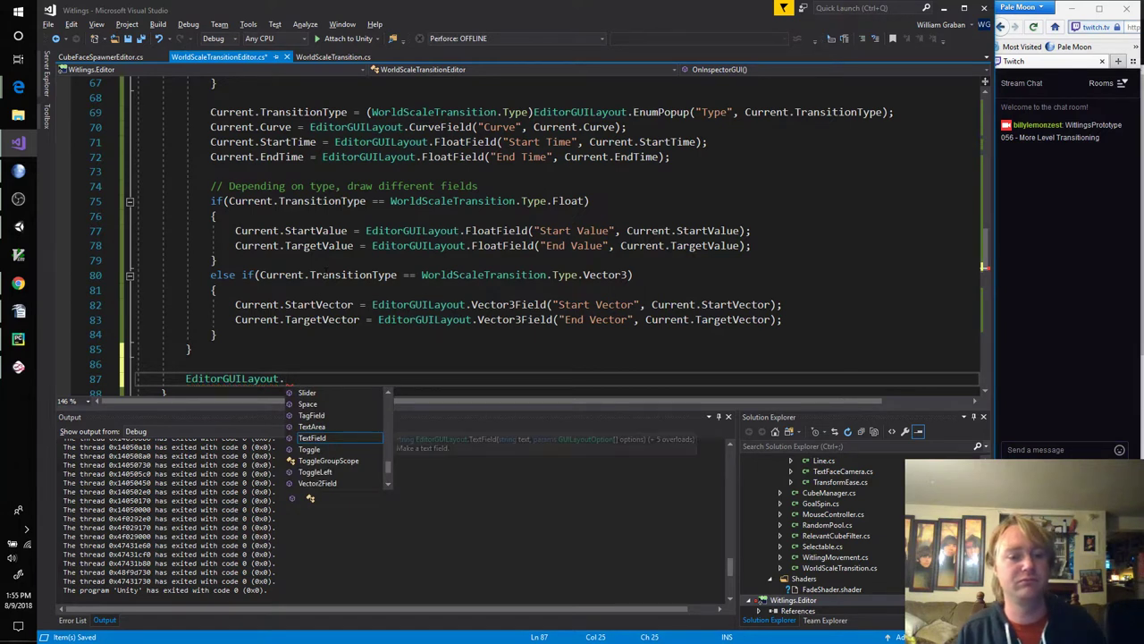
pyautogui.write('Bool')
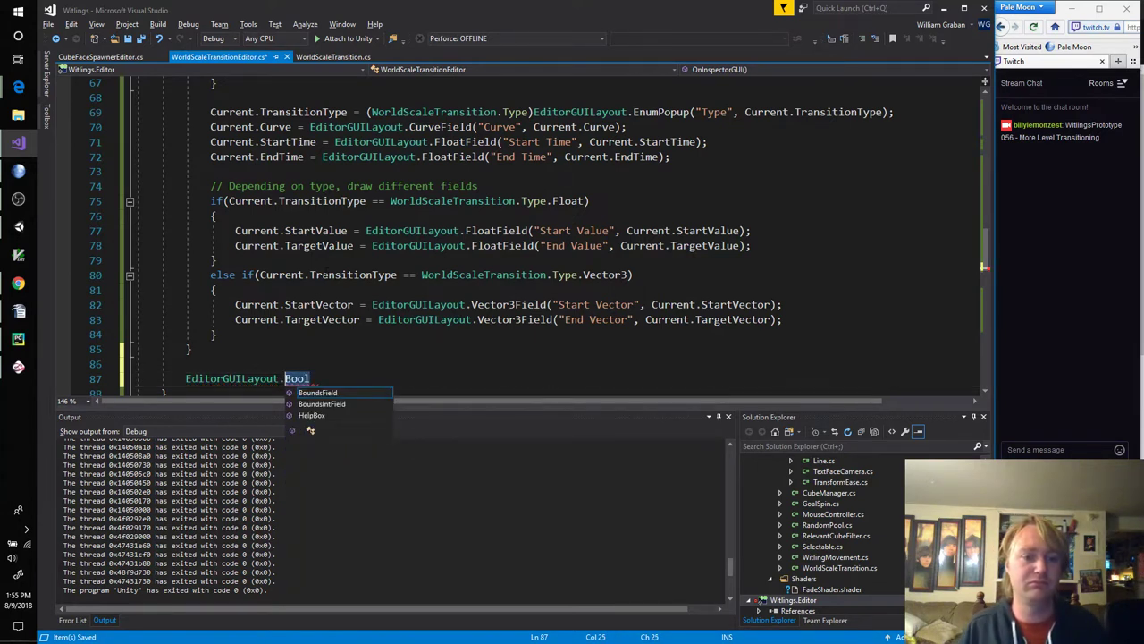
pyautogui.write('Toggle*')
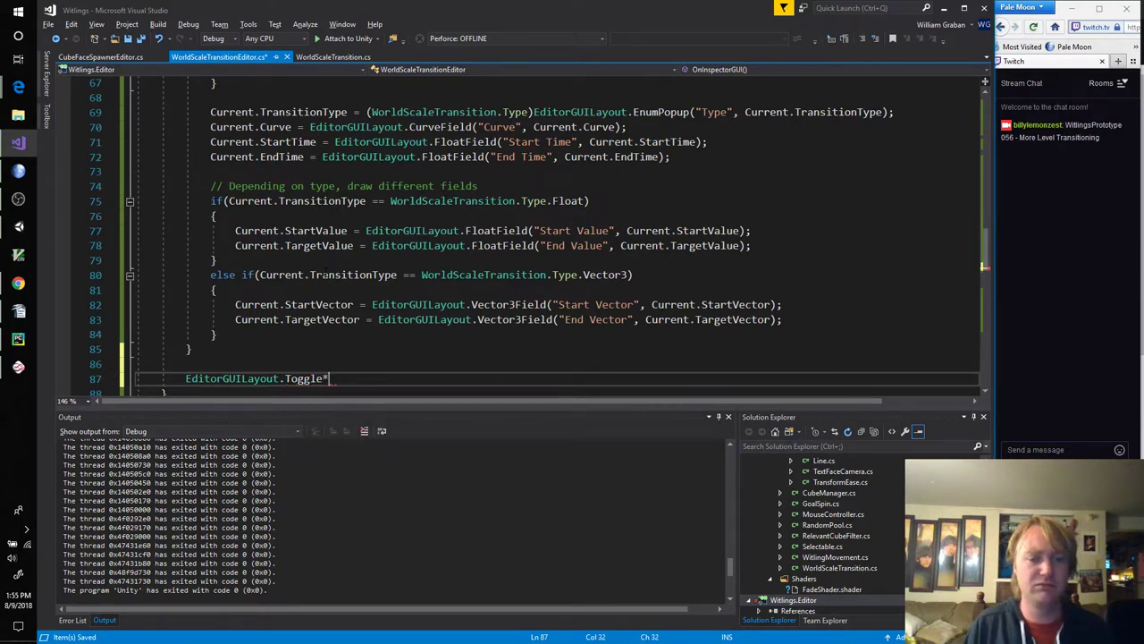
pyautogui.write('(Target.EditSectionNames')
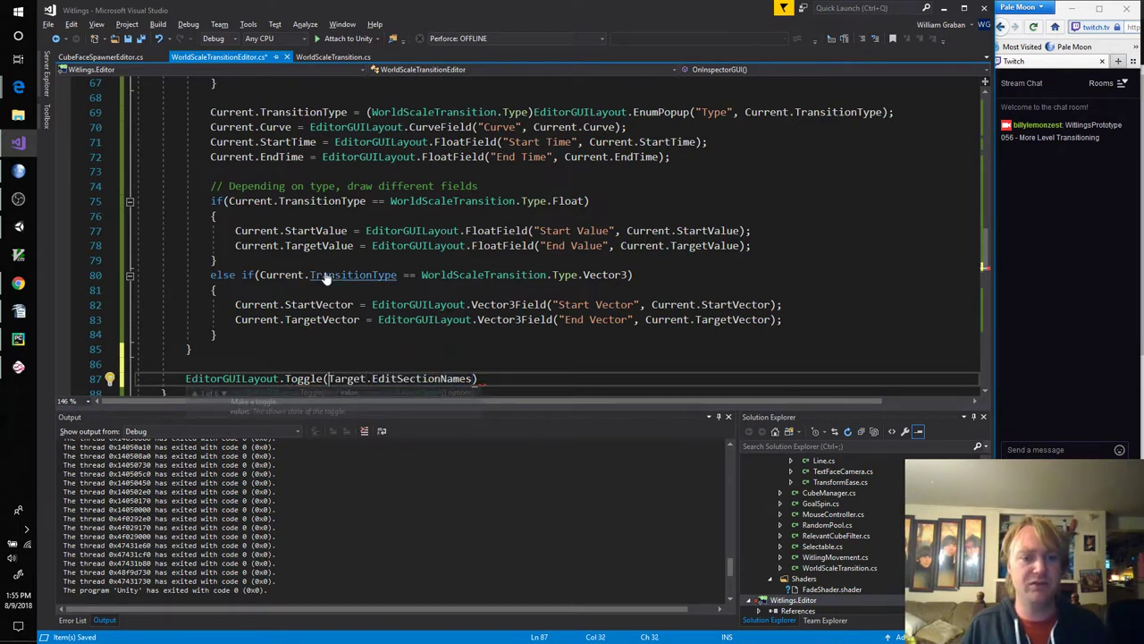
pyautogui.write('Edit Section Names",')
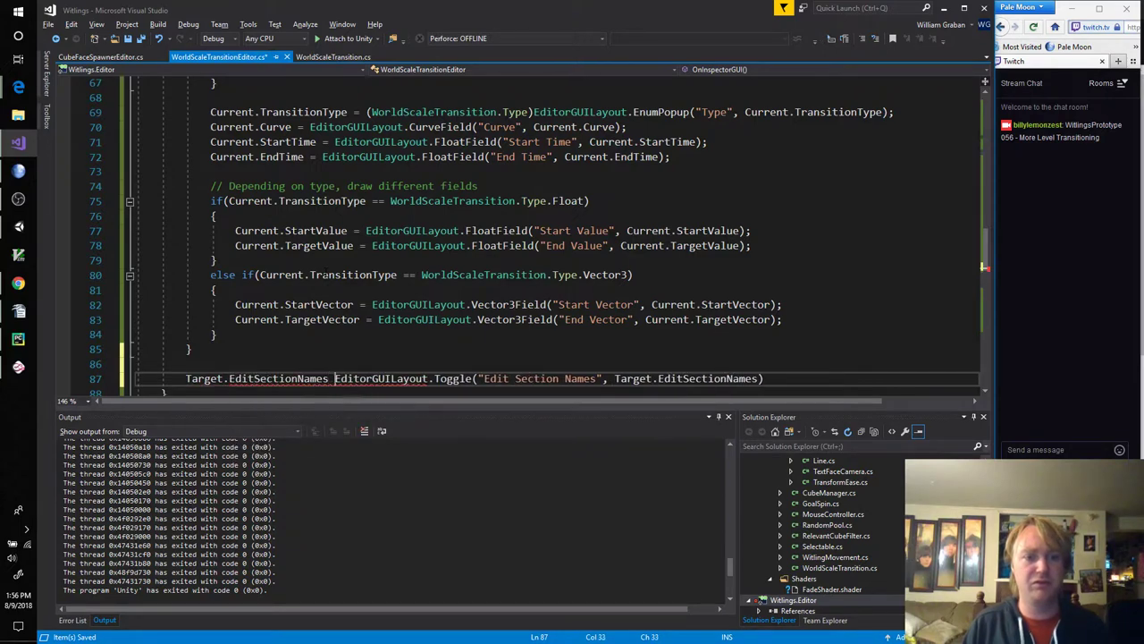
pyautogui.write('l')
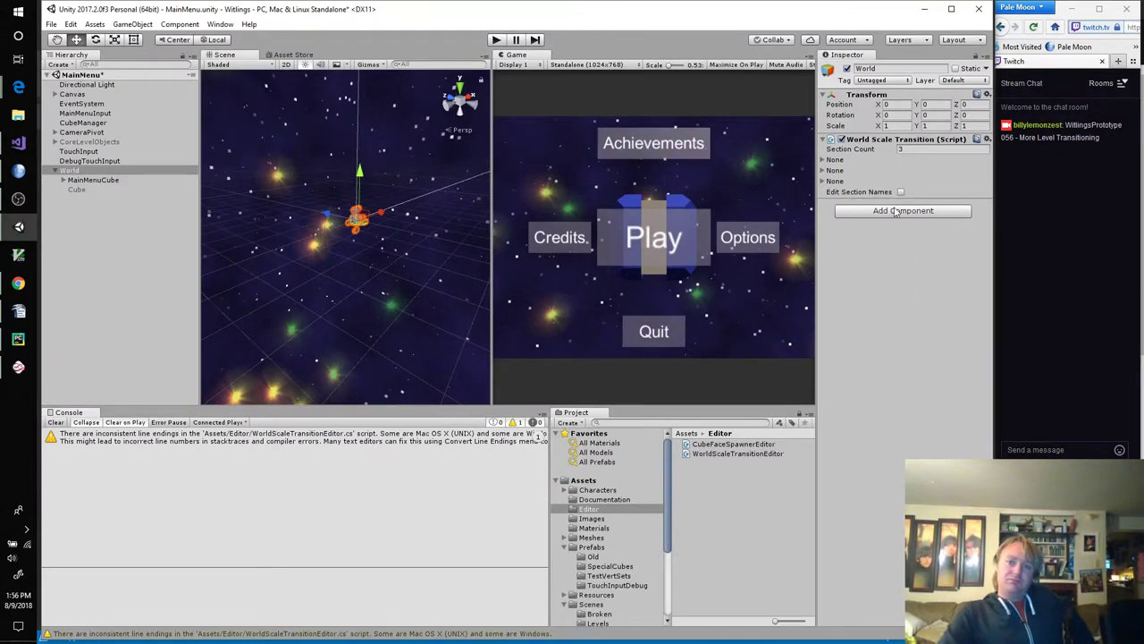
# Step: Tick Edit Section Names and rename the sections Out_Position, OutScale and Out_Fade, with Float types
pyautogui.click(822, 159)
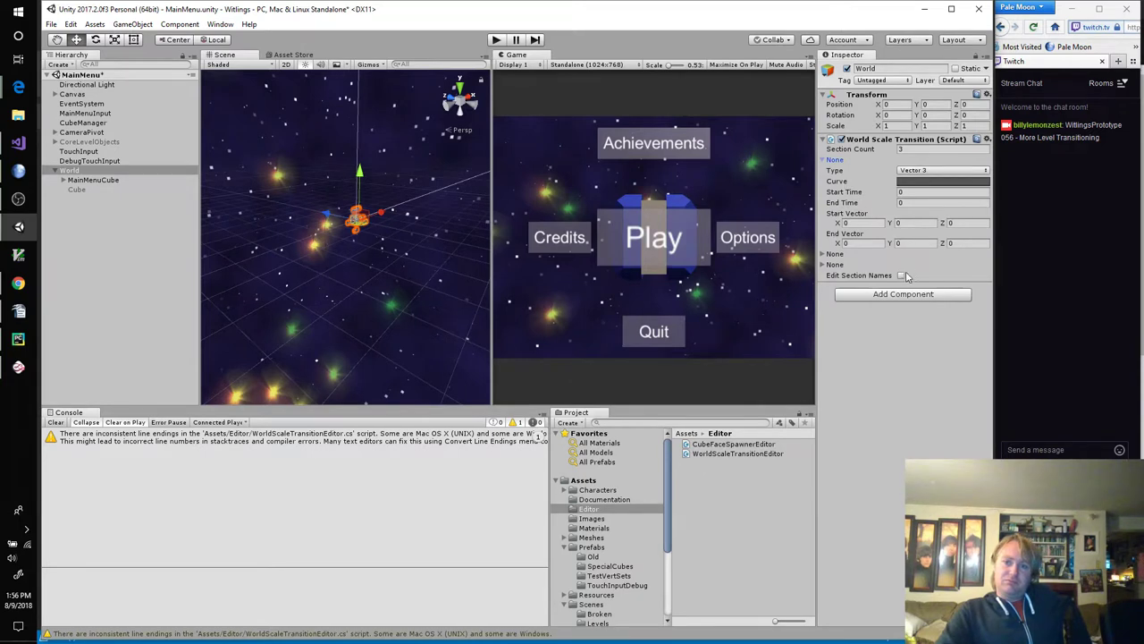
pyautogui.click(901, 276)
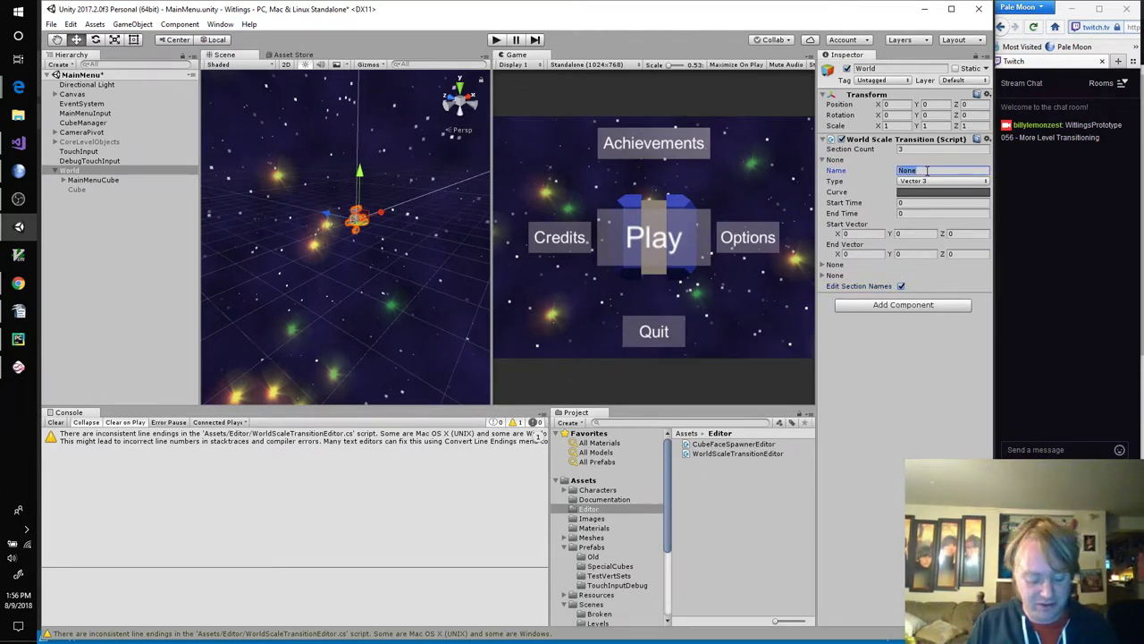
pyautogui.write('Out_Positi')
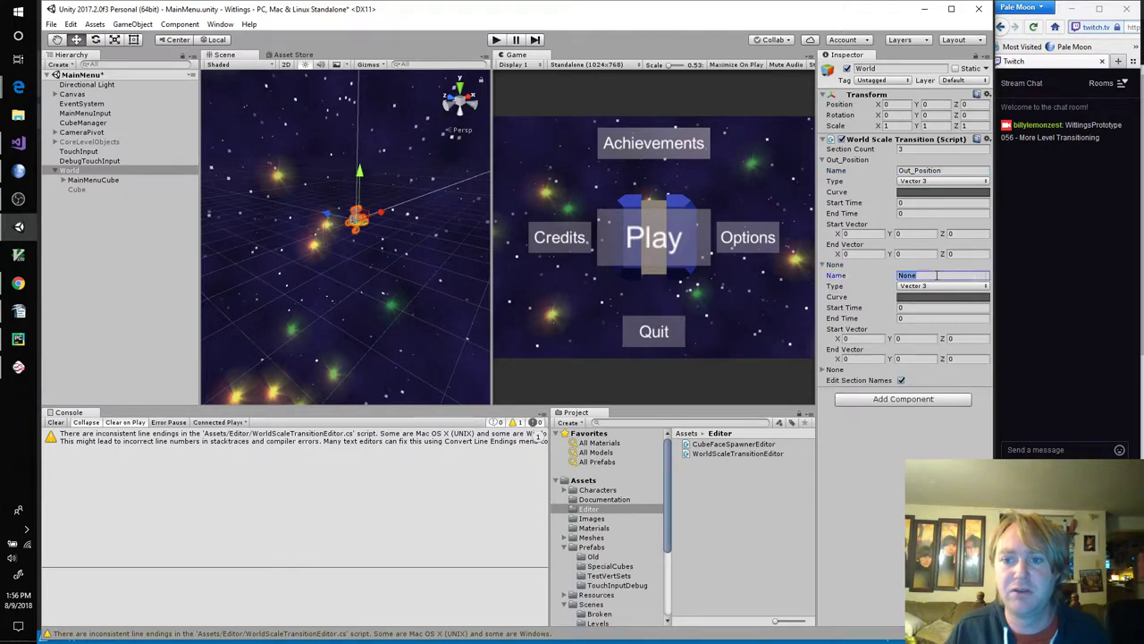
pyautogui.write('OutScale')
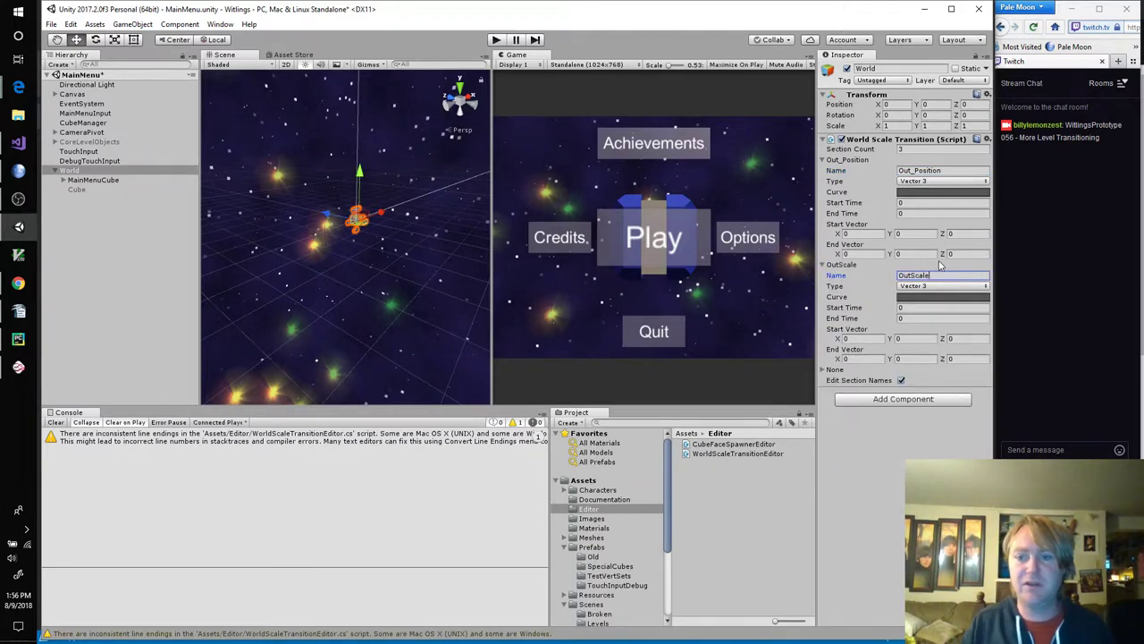
pyautogui.click(940, 286)
pyautogui.write('Out_D')
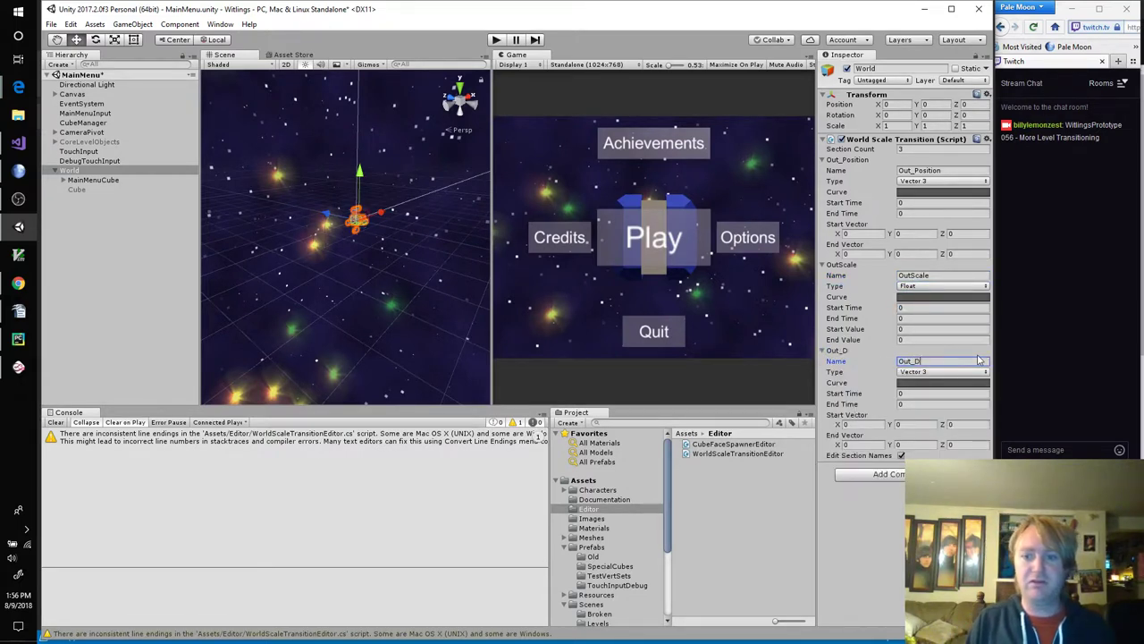
pyautogui.press('Backspace')
pyautogui.write('Fade')
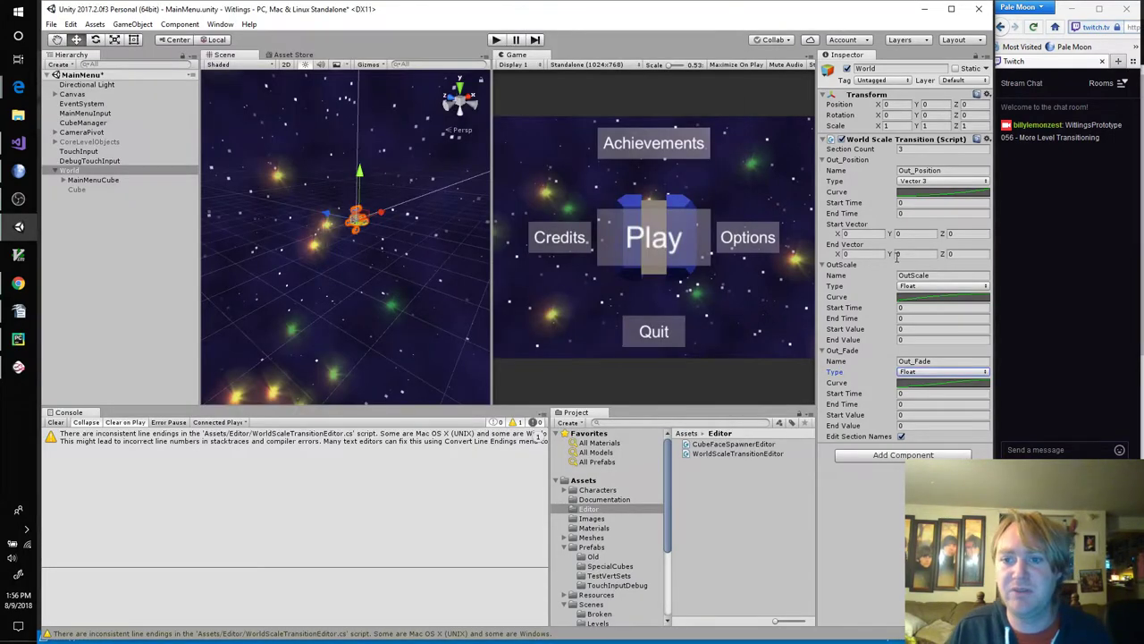
# Step: Set Out_Position's End Time to 0.5 and edit its End Vector components
pyautogui.click(944, 212)
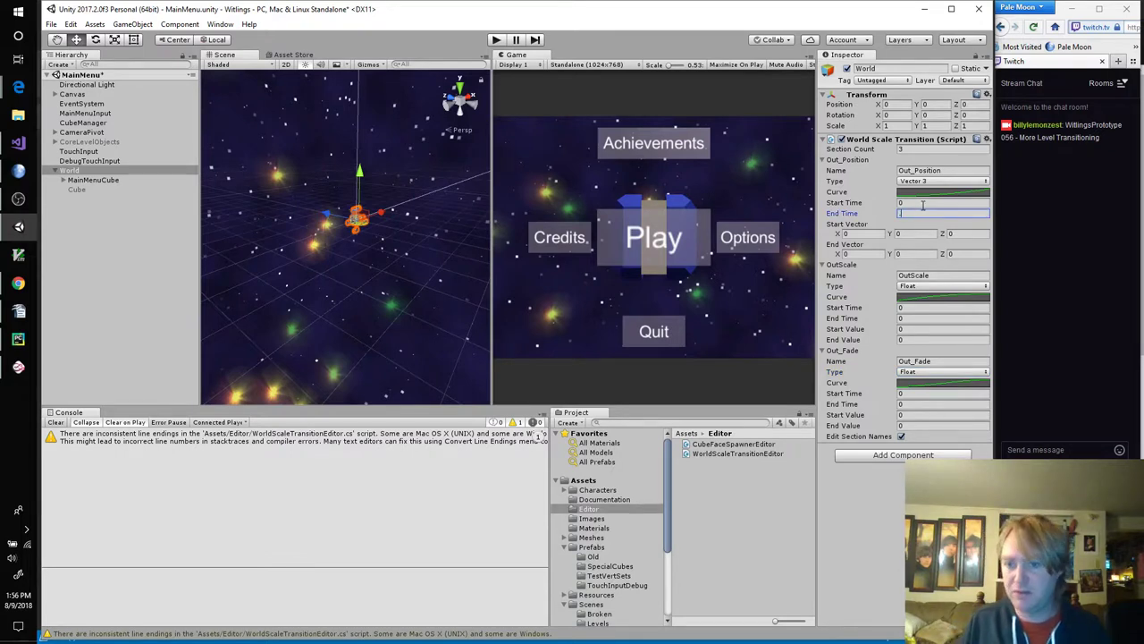
pyautogui.write('0.5')
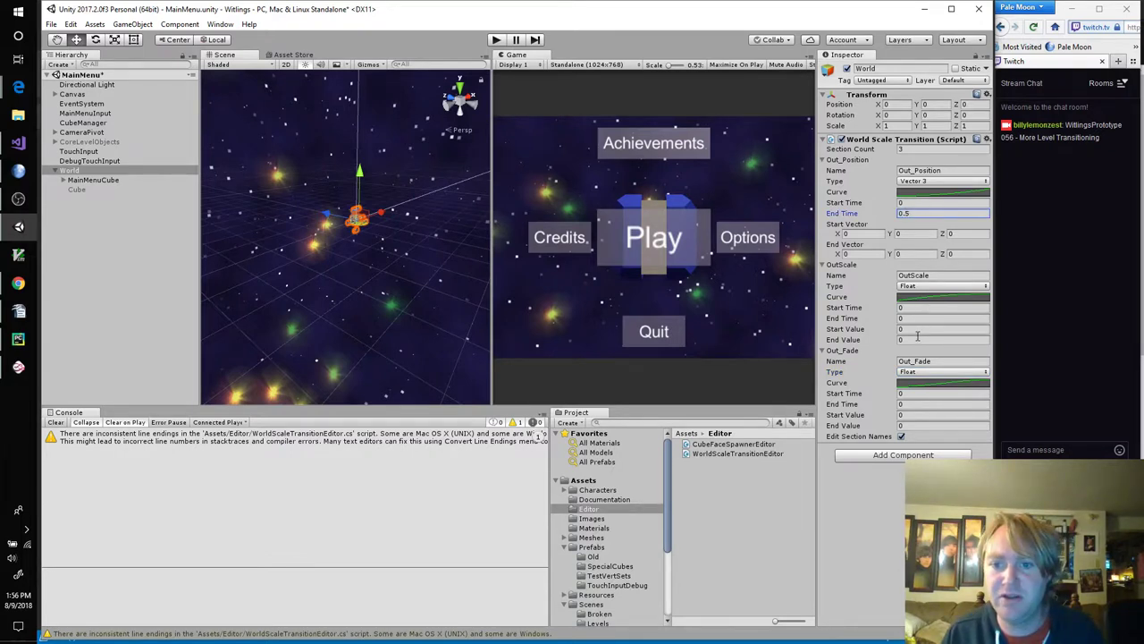
pyautogui.click(944, 340)
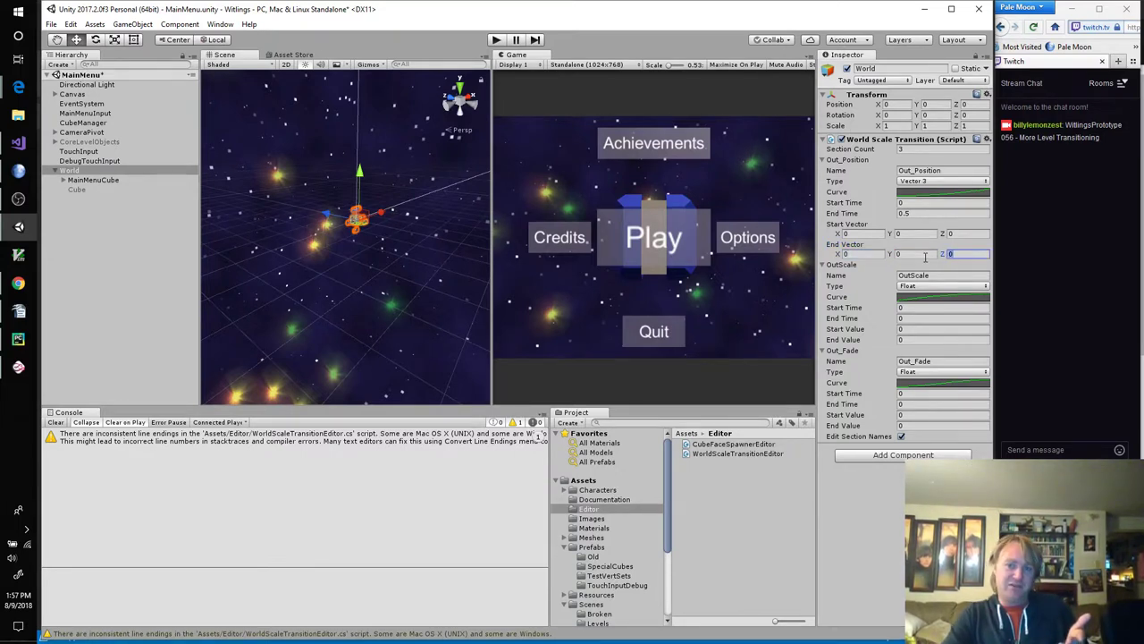
pyautogui.click(916, 233)
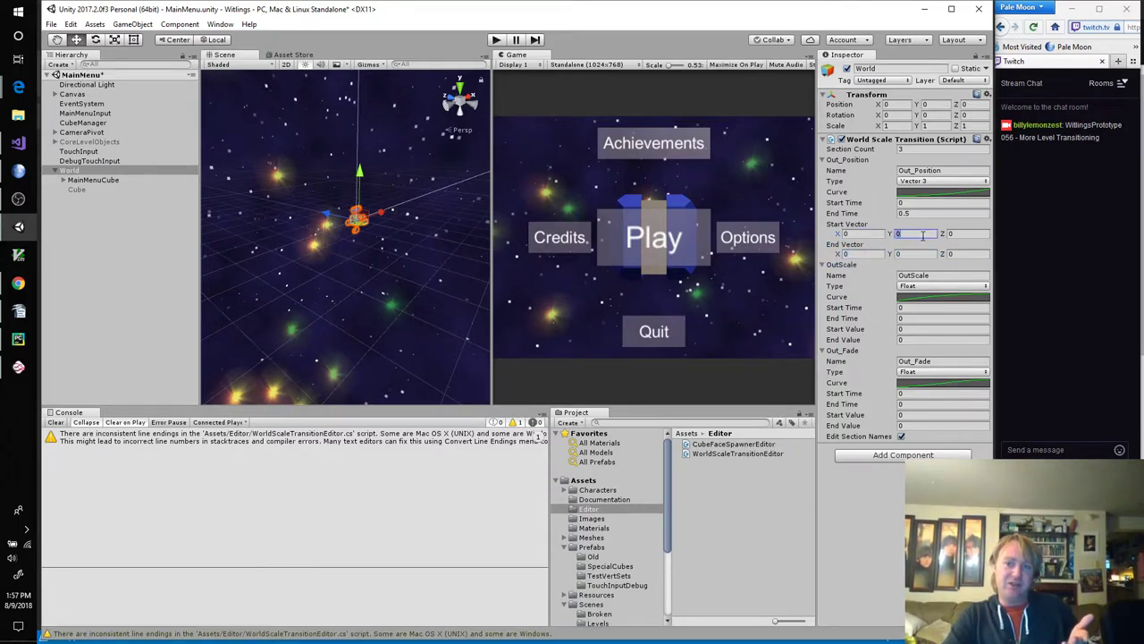
pyautogui.click(962, 232)
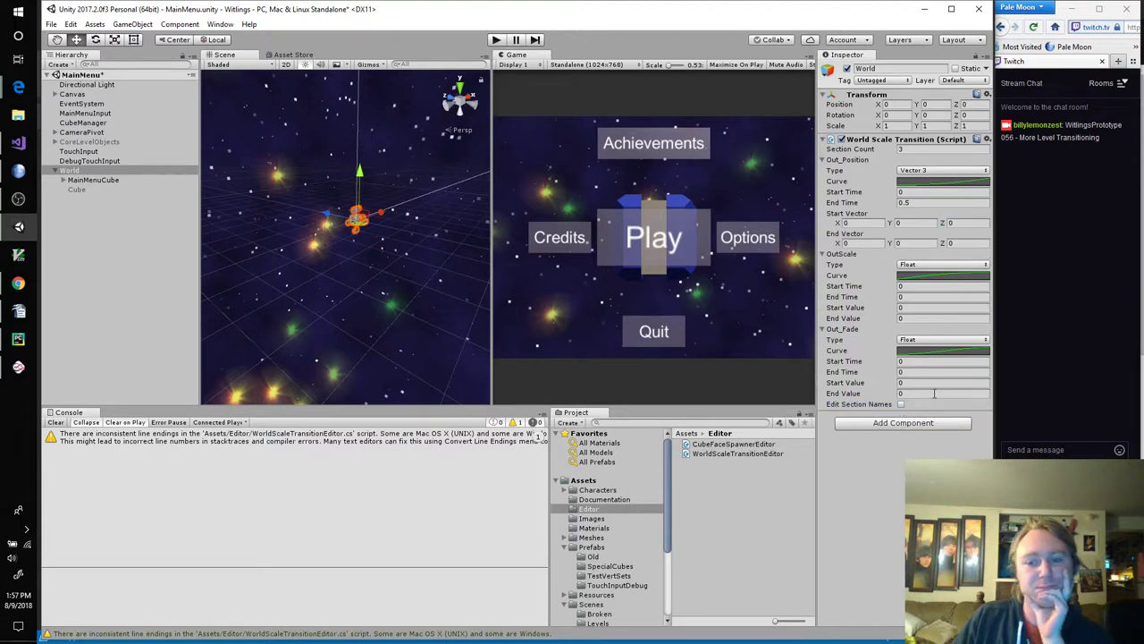
# Step: Enter 2 as Out_Fade's End Time, then clear the Section Count so all sections vanish
pyautogui.click(945, 370)
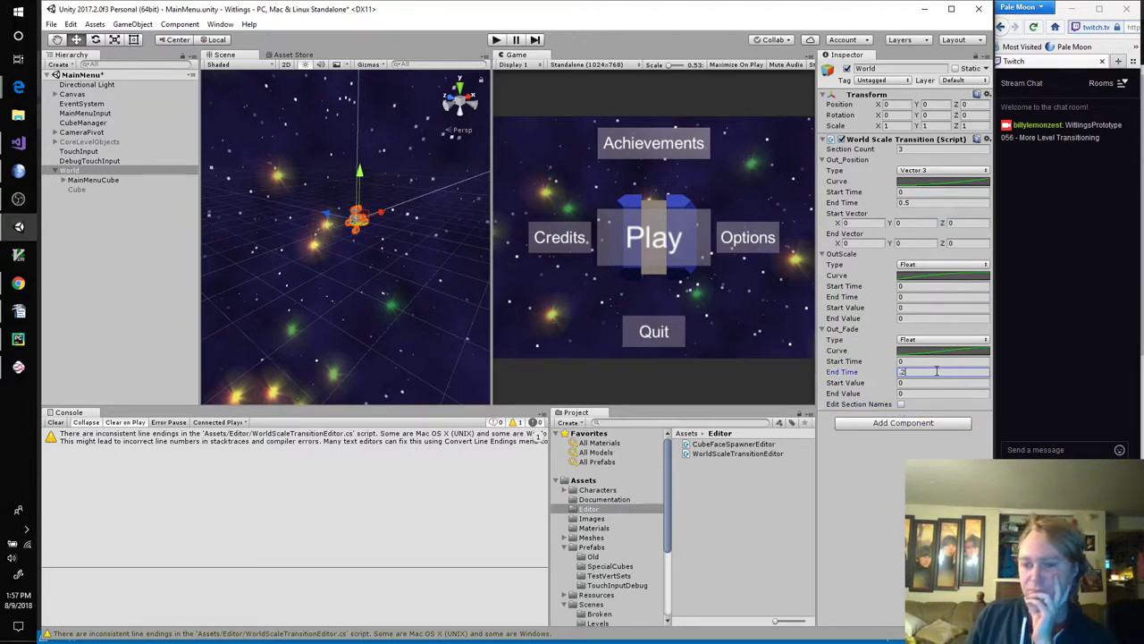
pyautogui.click(944, 361)
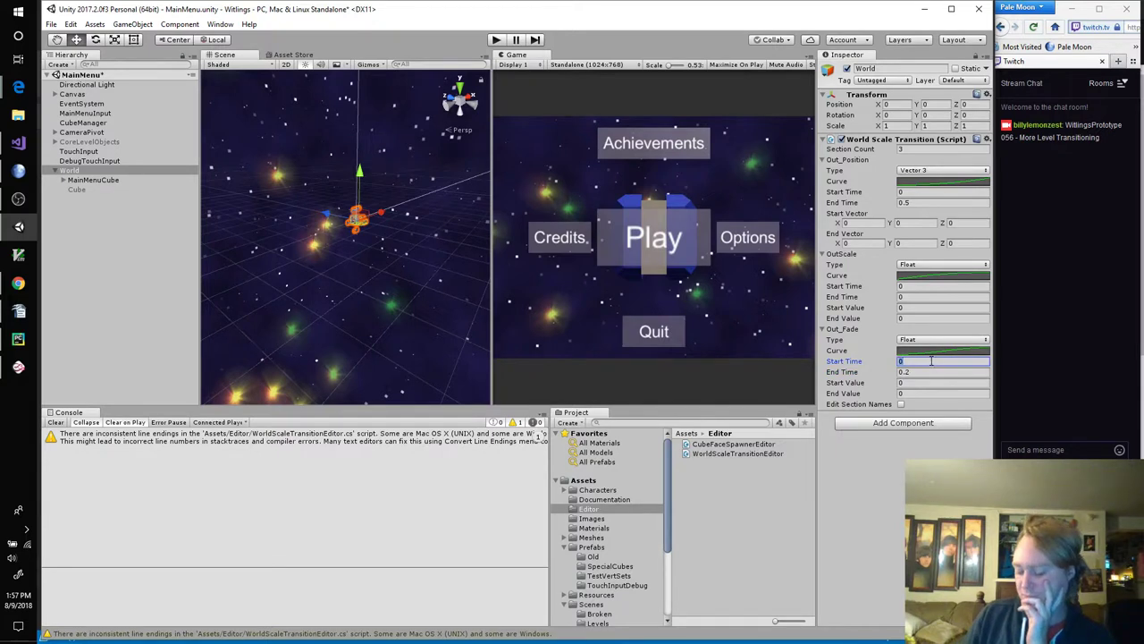
pyautogui.write('2')
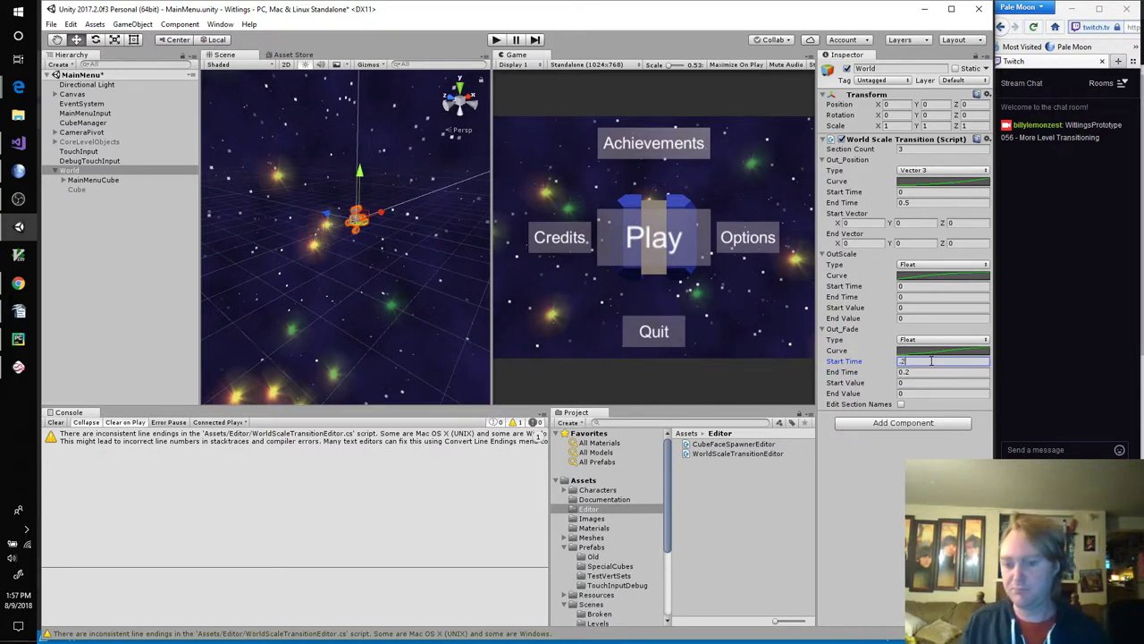
pyautogui.click(944, 370)
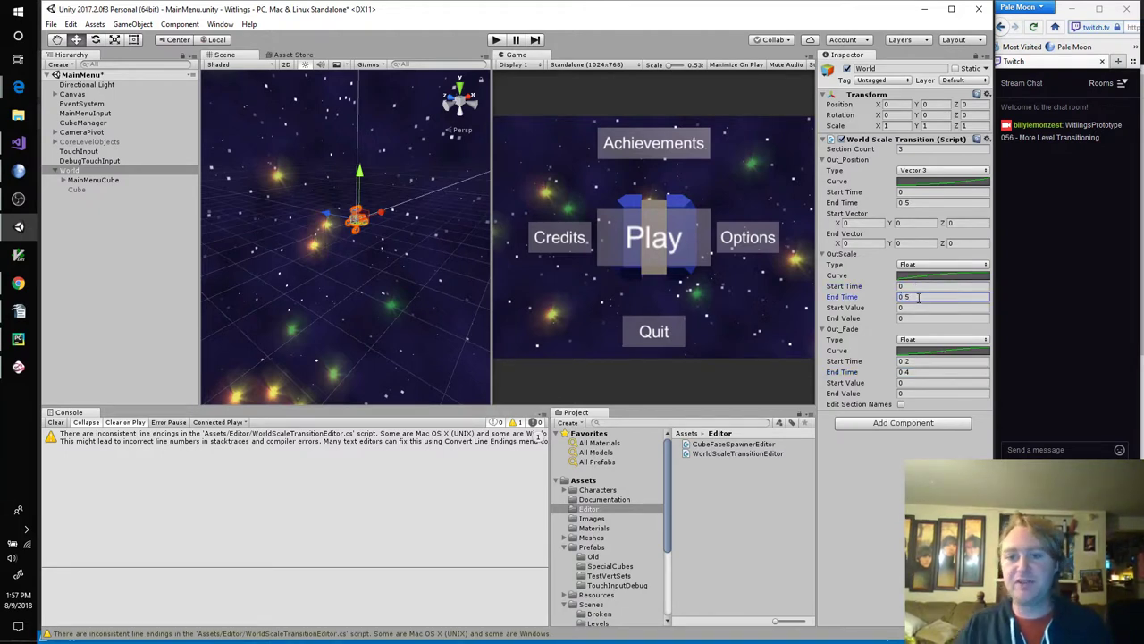
pyautogui.click(825, 160)
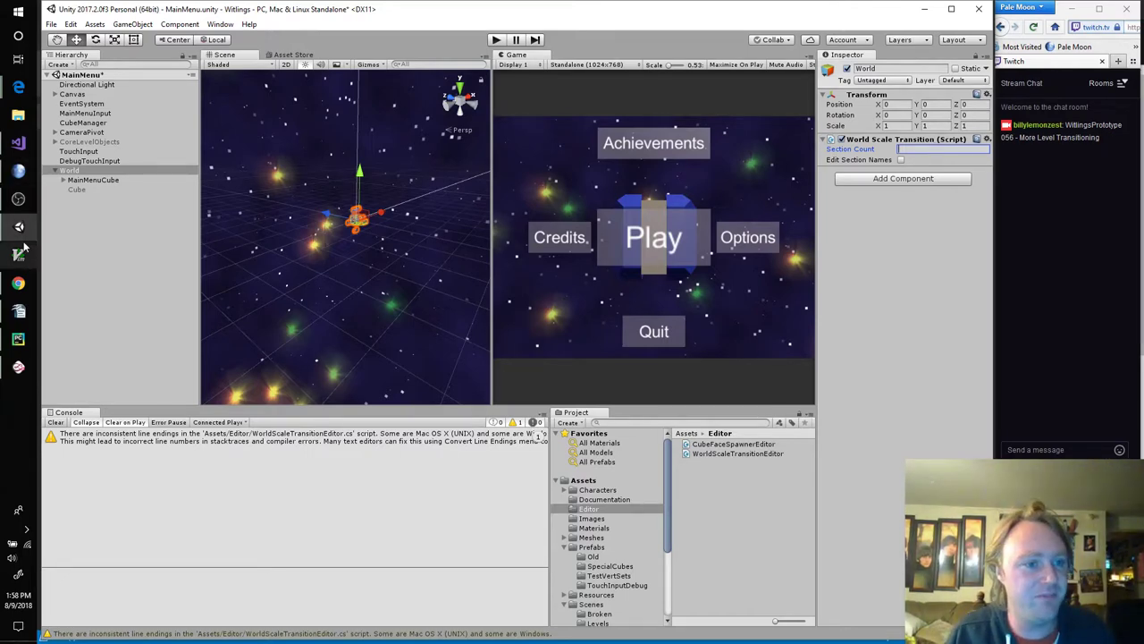
# Step: Replace the World Scale Transition's Section Count value with 5
pyautogui.click(18, 200)
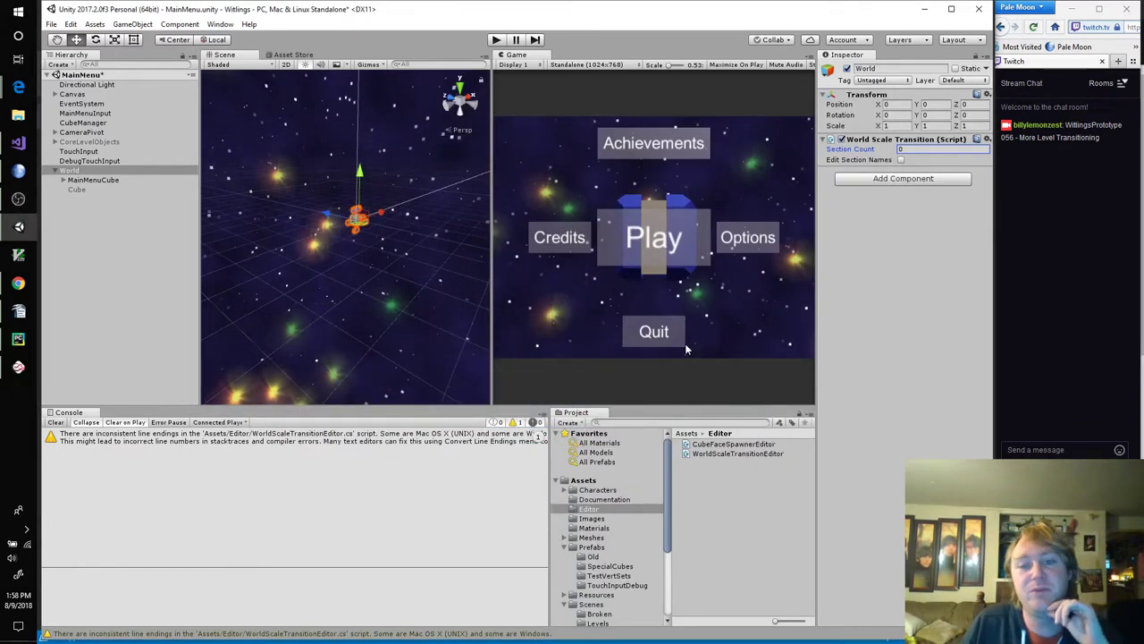
pyautogui.moveTo(630, 329)
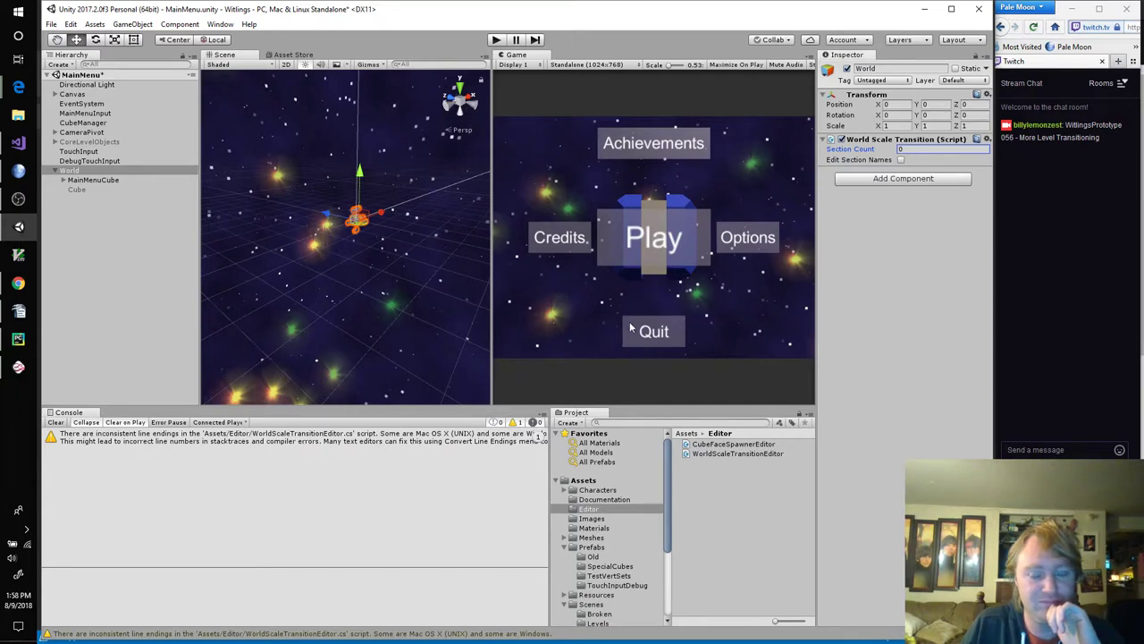
pyautogui.click(827, 139)
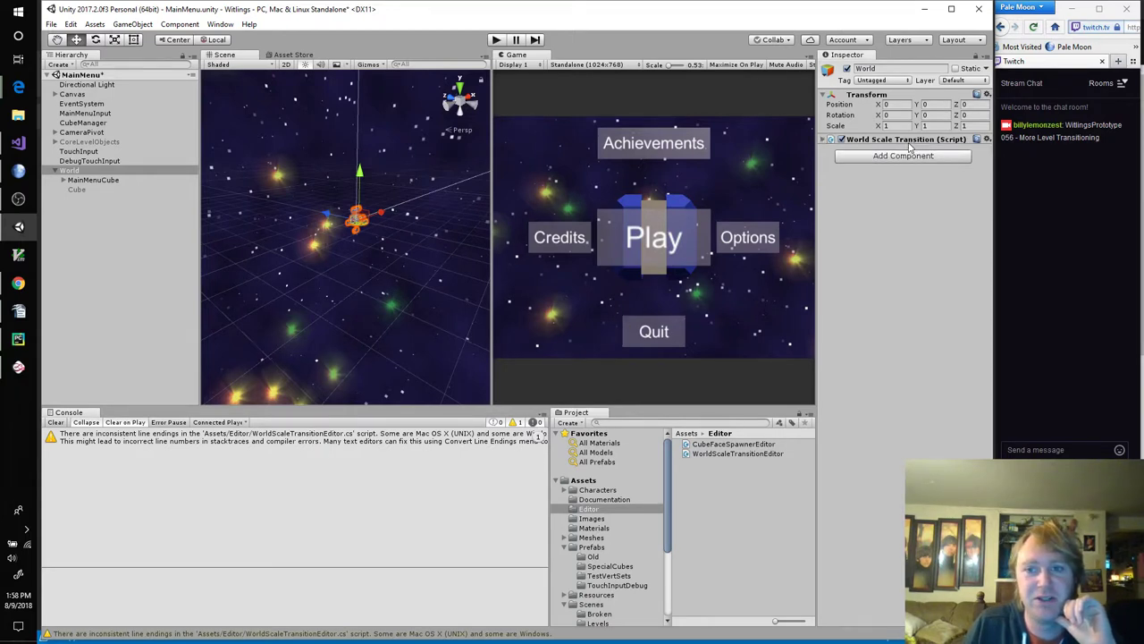
pyautogui.click(824, 139)
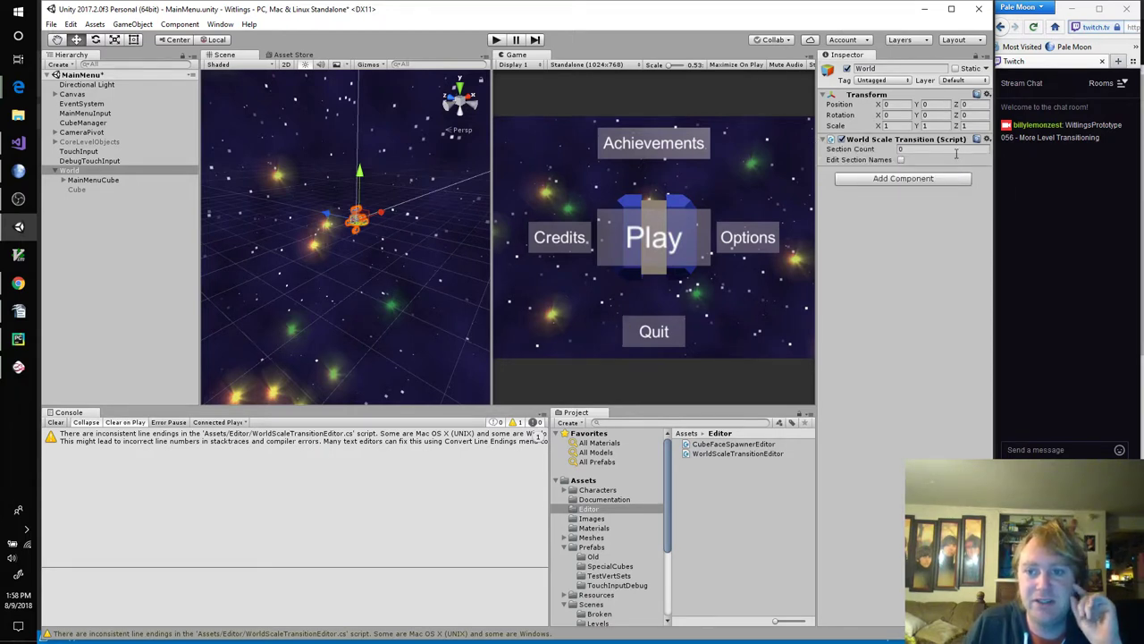
pyautogui.click(939, 148)
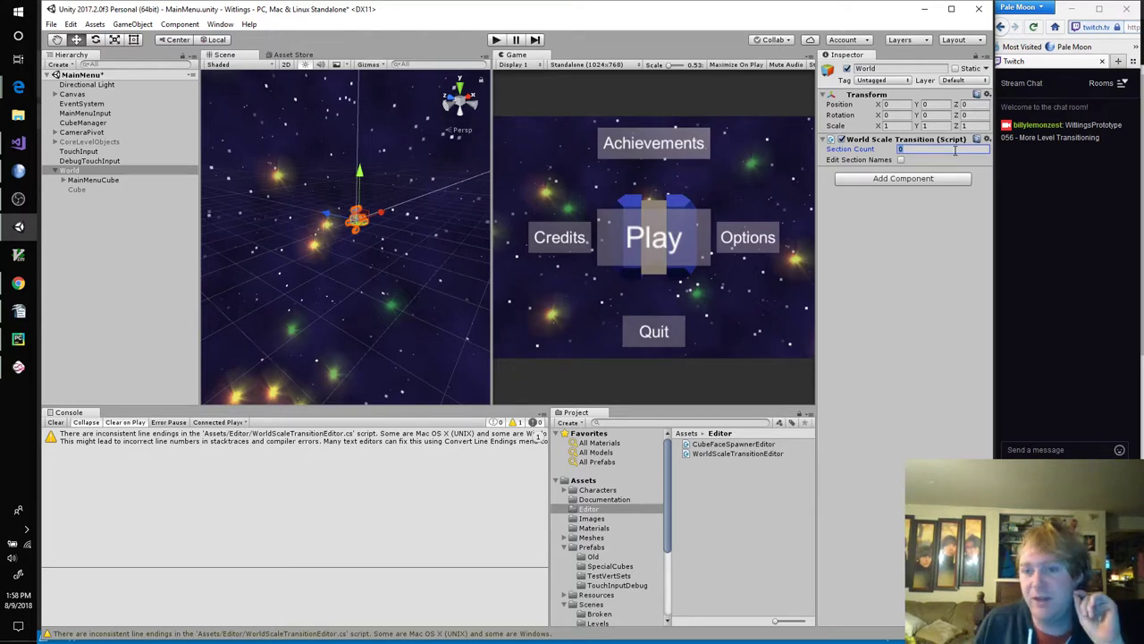
pyautogui.write('5')
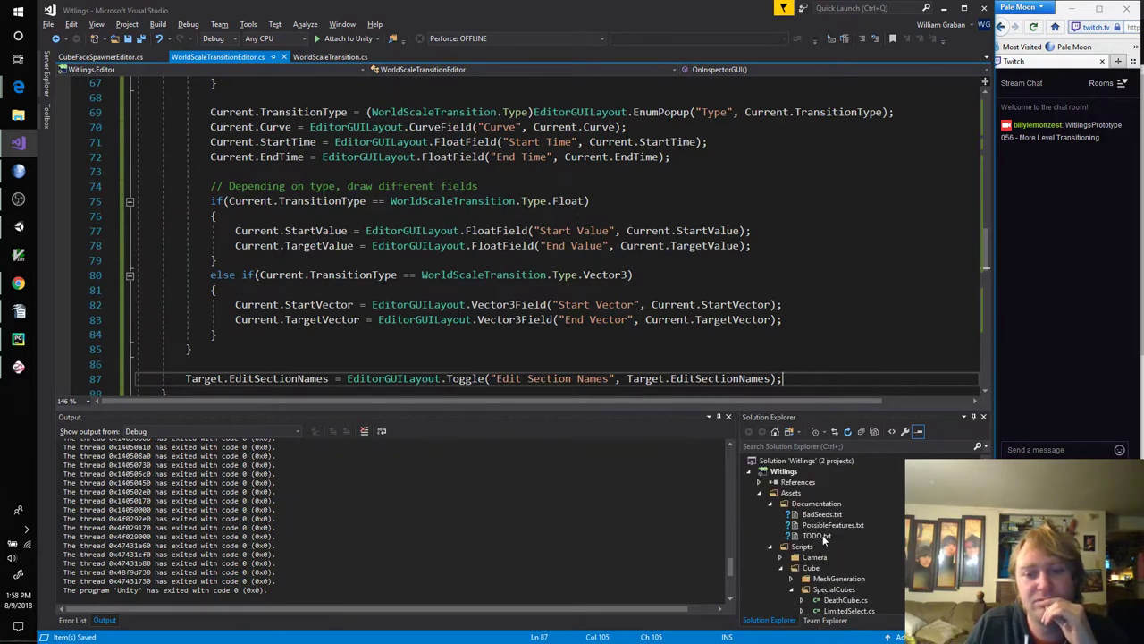
# Step: In TODO.txt, start rewording the MinSwipeDistance note away from screen dimensions toward pixel space
pyautogui.doubleClick(815, 536)
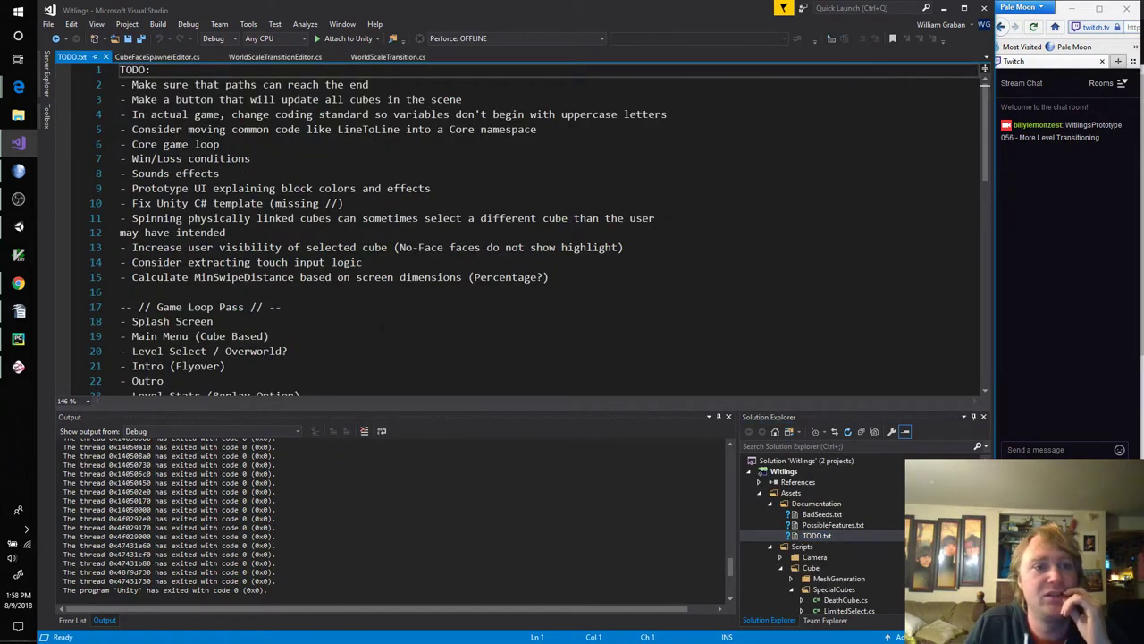
pyautogui.click(548, 275)
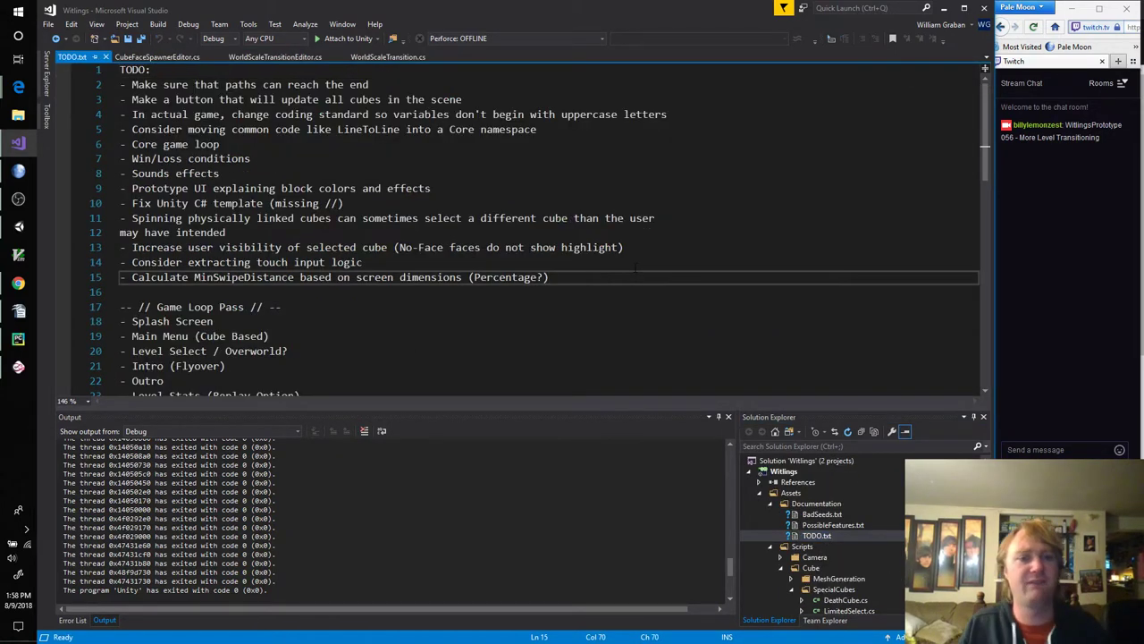
pyautogui.press('enter')
pyautogui.write('-')
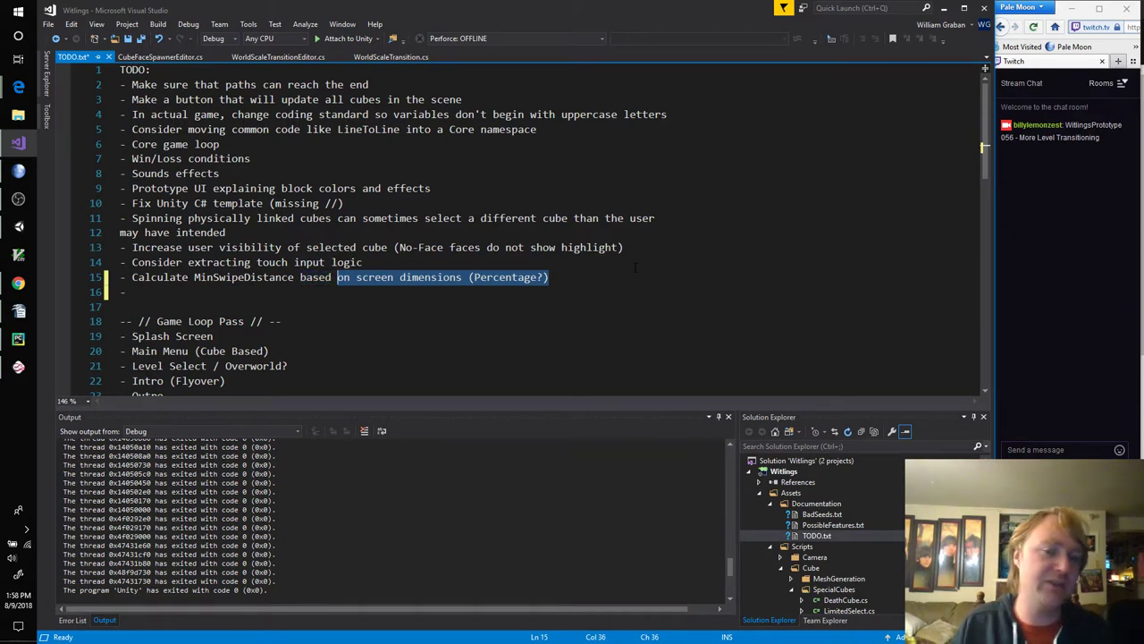
pyautogui.write('the pixe')
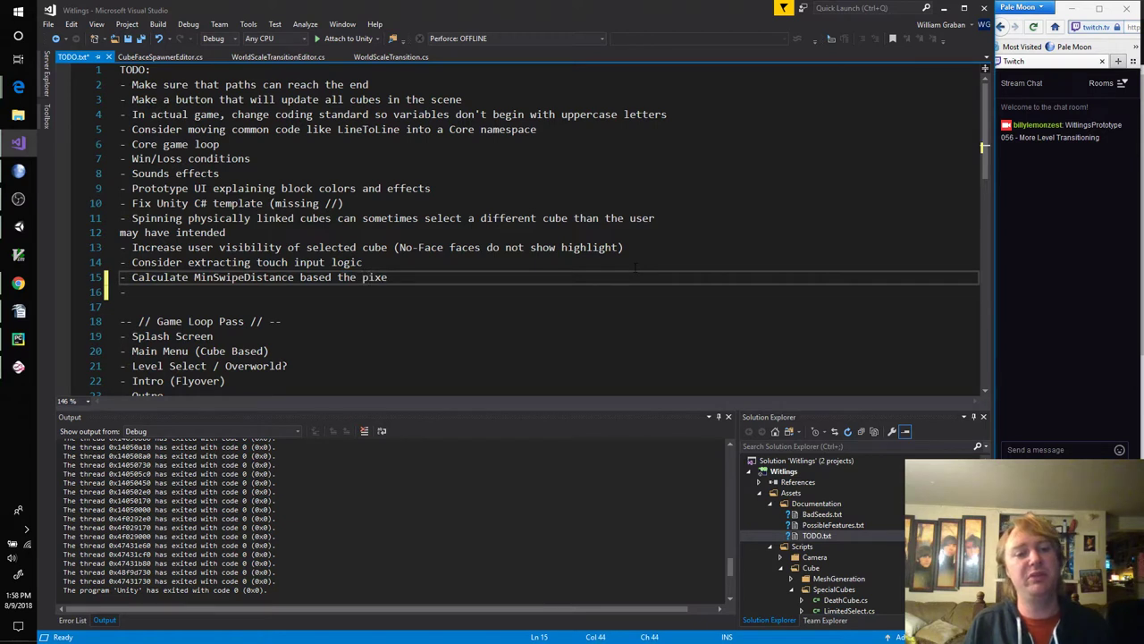
pyautogui.write('l')
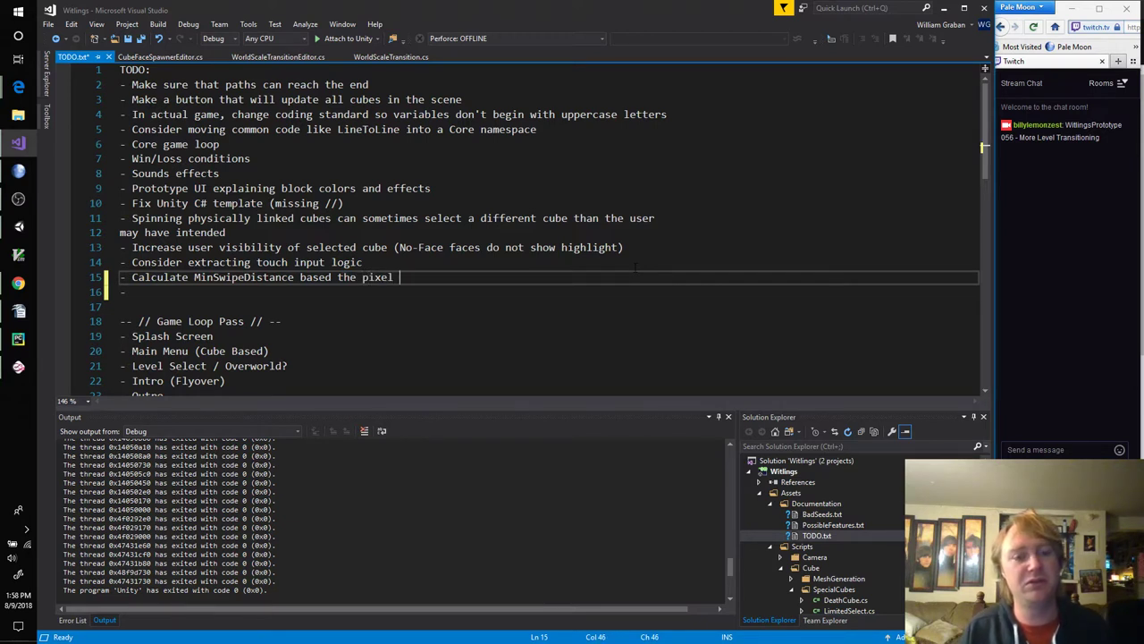
# Step: Finish the note as 'based on (the length of a side of a cube in pixel space / 2)'
pyautogui.click(336, 278)
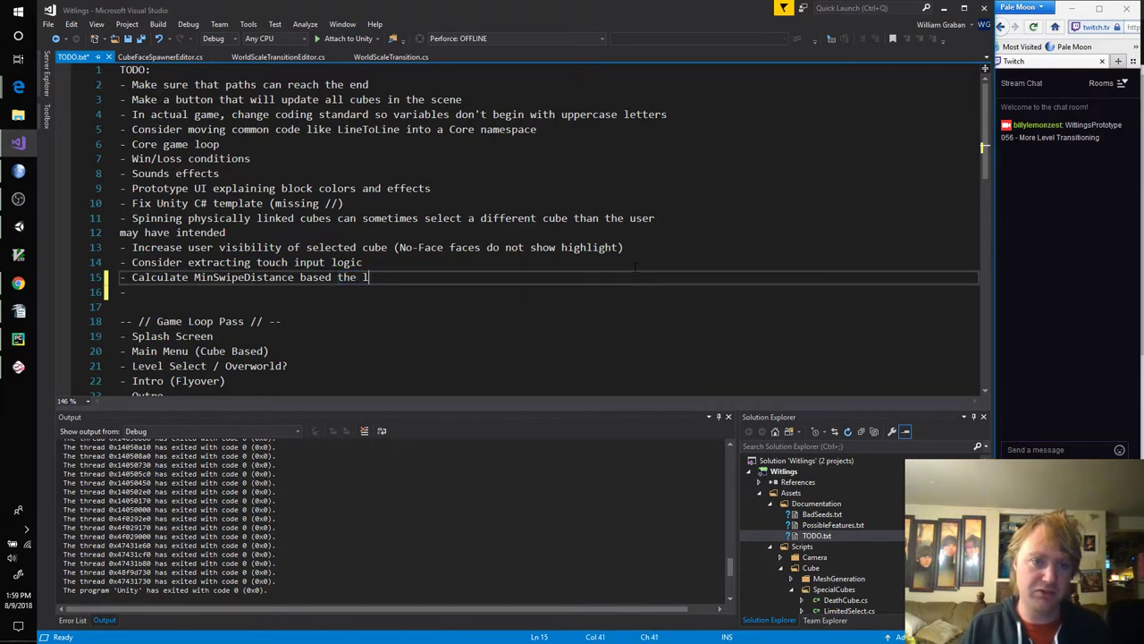
pyautogui.write('ength of a side of a cube in')
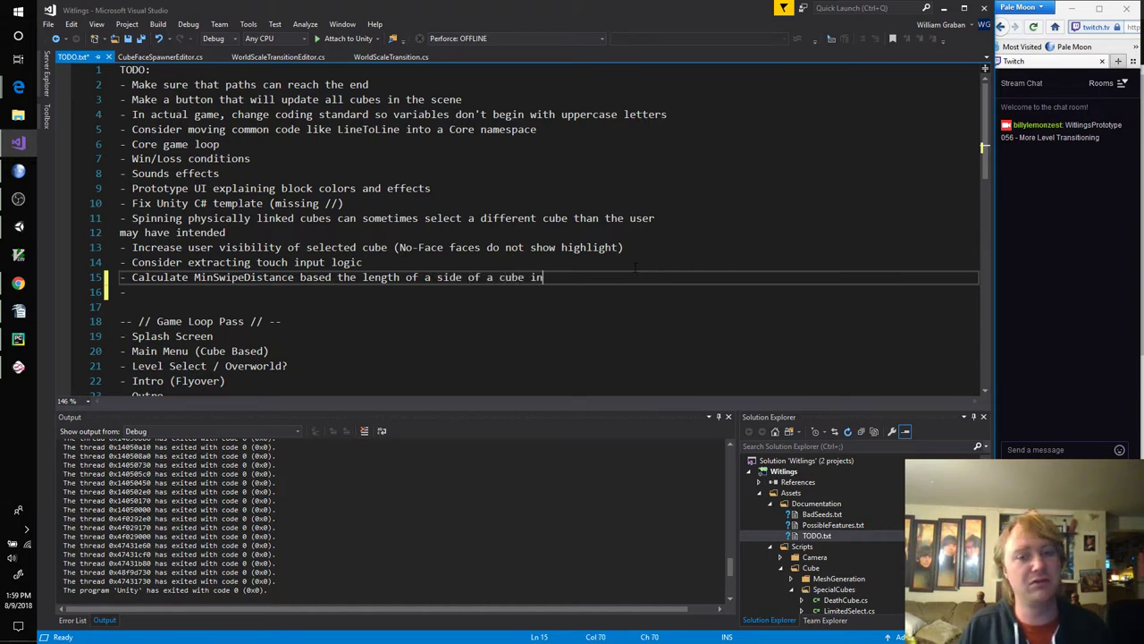
pyautogui.write('pixel space')
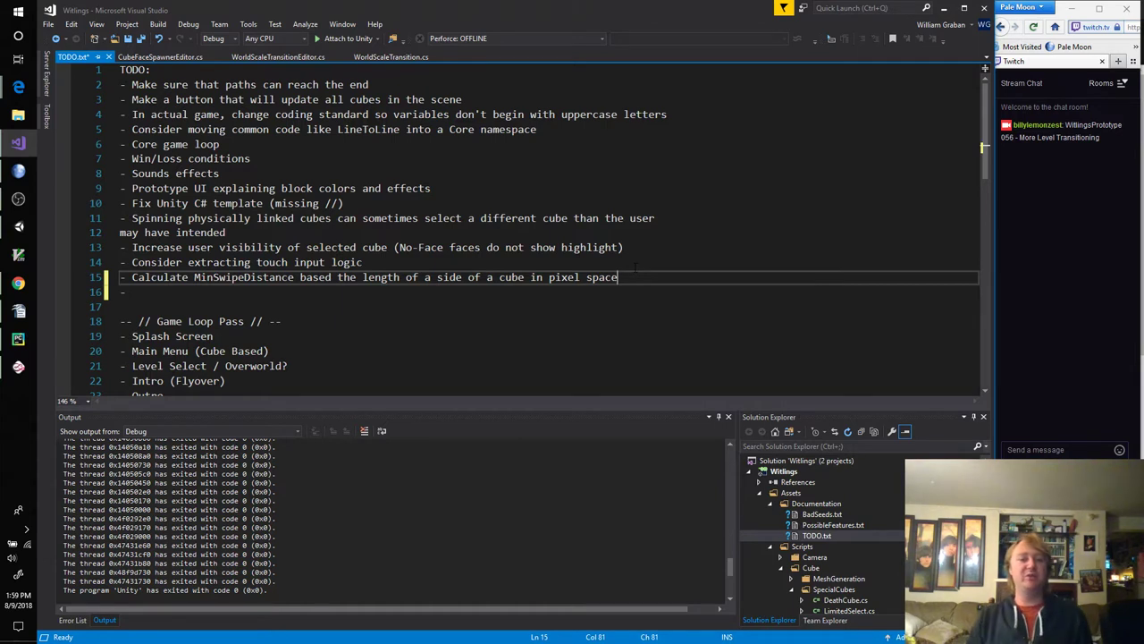
pyautogui.write('/ 2)')
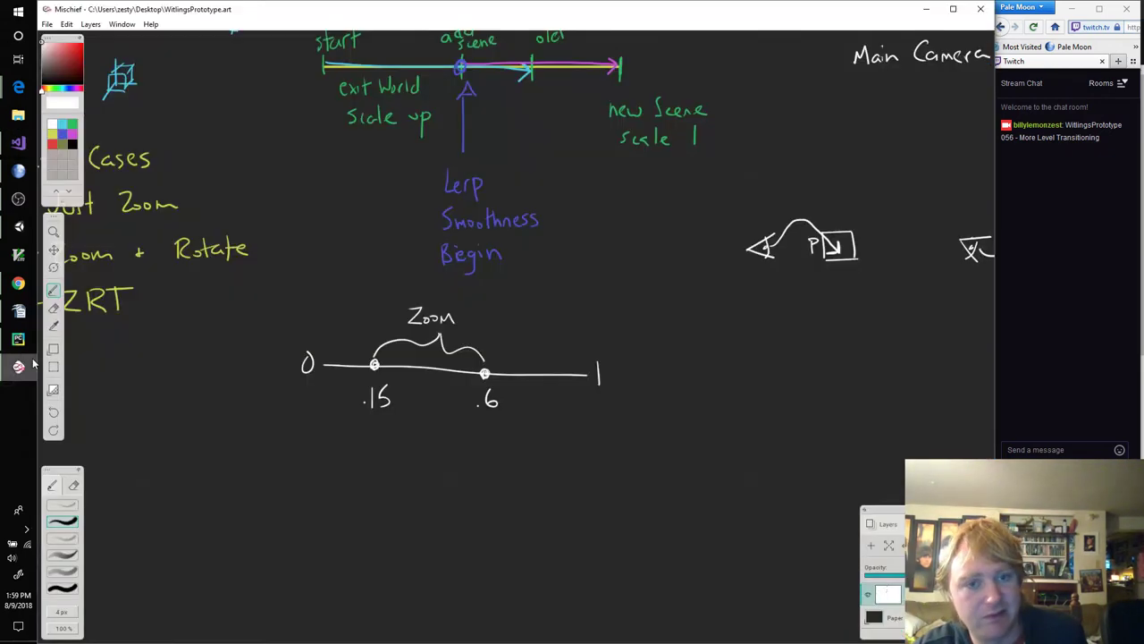
# Step: Draw a cube with a small mark to the right of the 0–1 Zoom line
pyautogui.moveTo(711, 361); pyautogui.dragTo(712, 408)
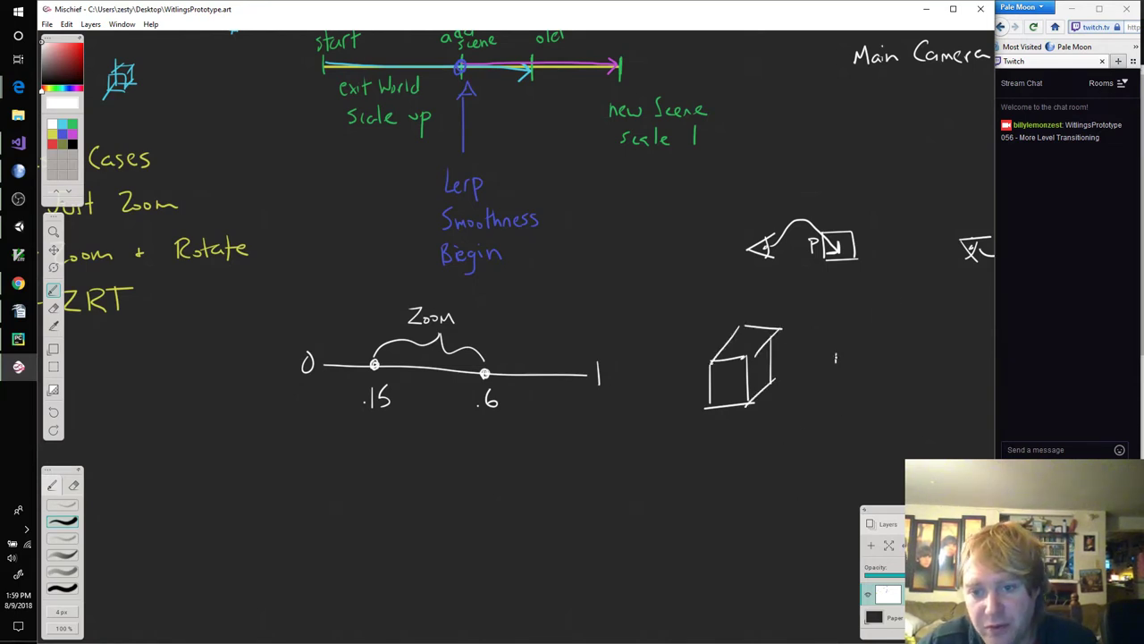
pyautogui.click(837, 350)
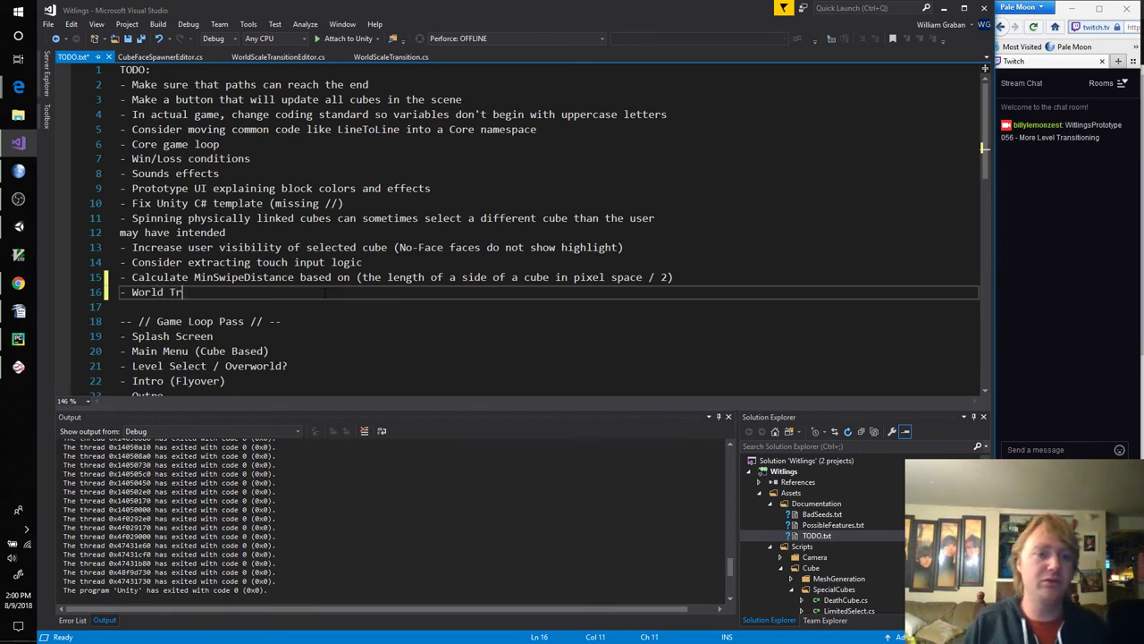
# Step: Write the TODO item 'World Transition custom editor deletes all sections when count is deleted. FIX THIS'
pyautogui.write('ansition')
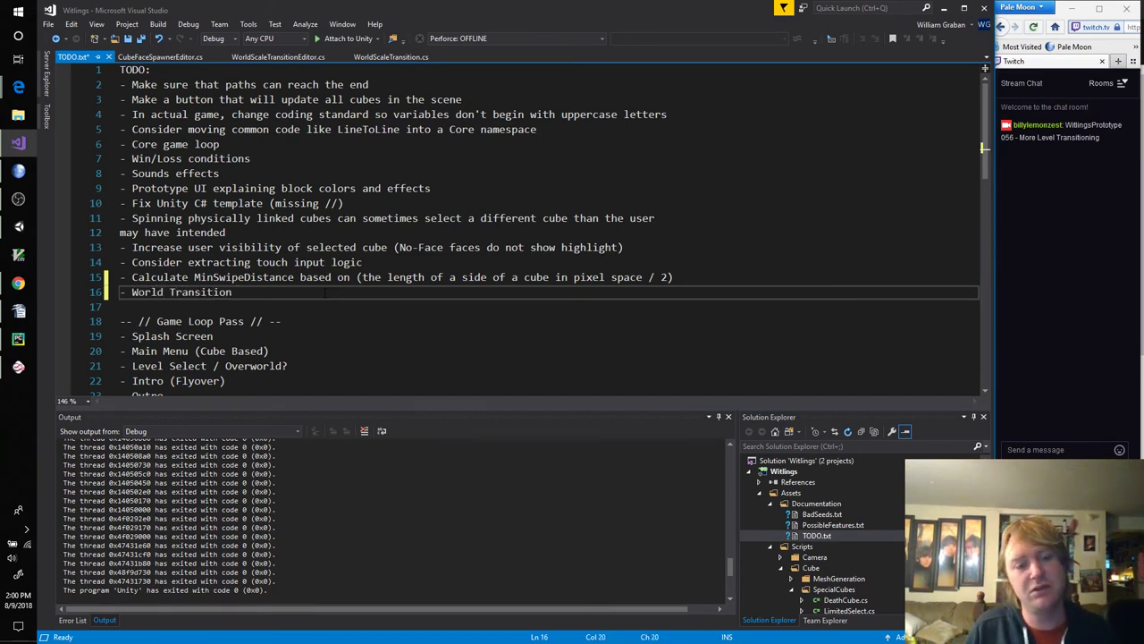
pyautogui.write('custom editor d')
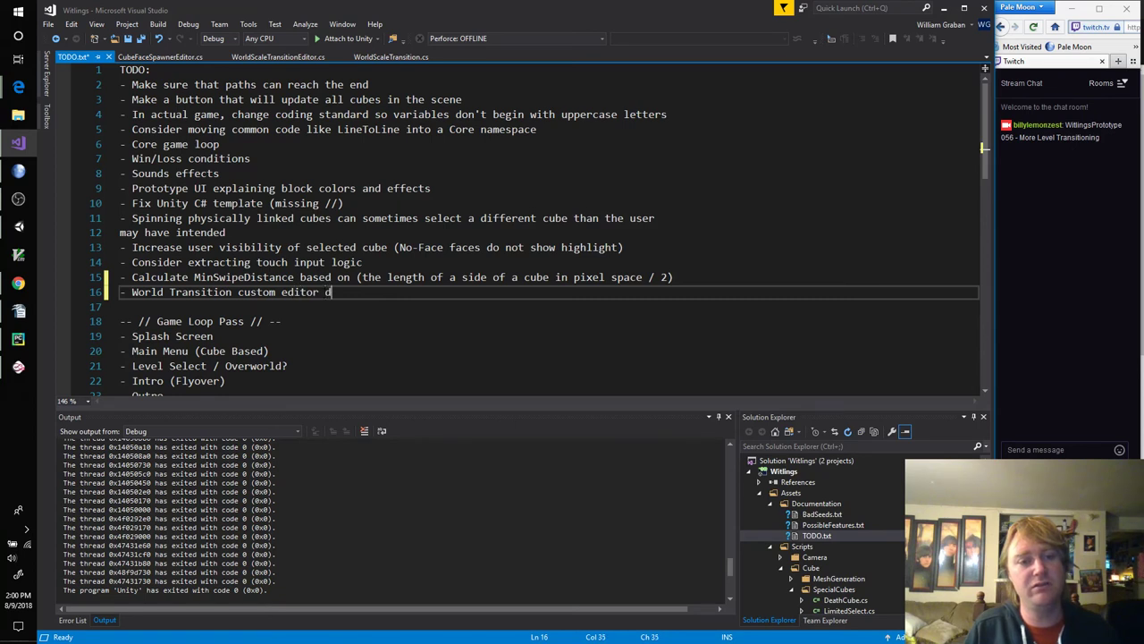
pyautogui.write('eletes all')
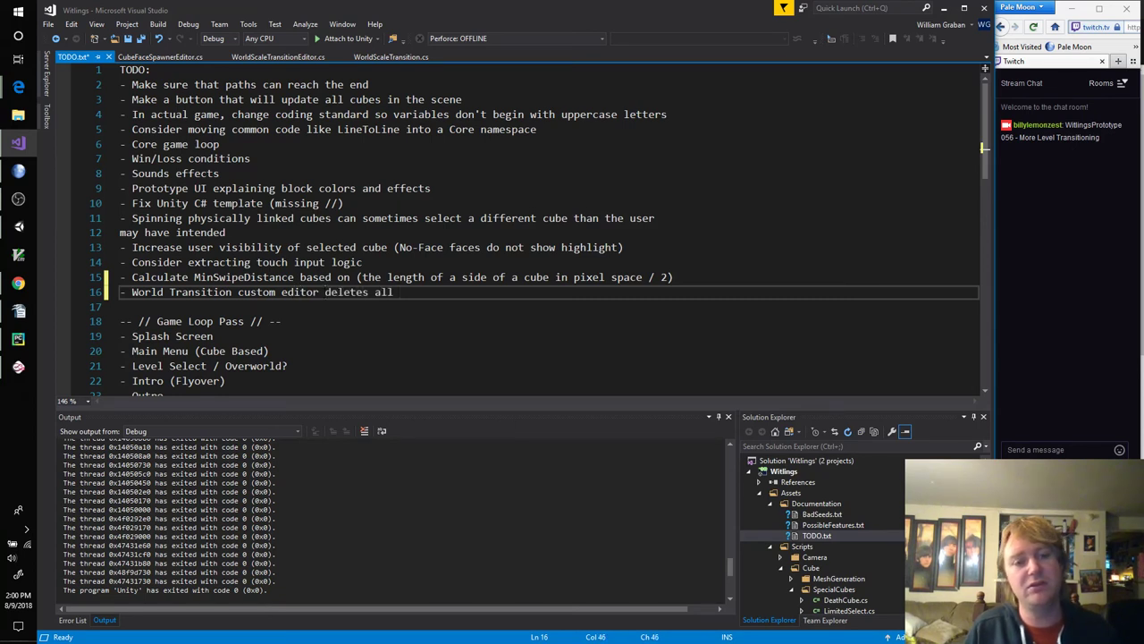
pyautogui.write('sections')
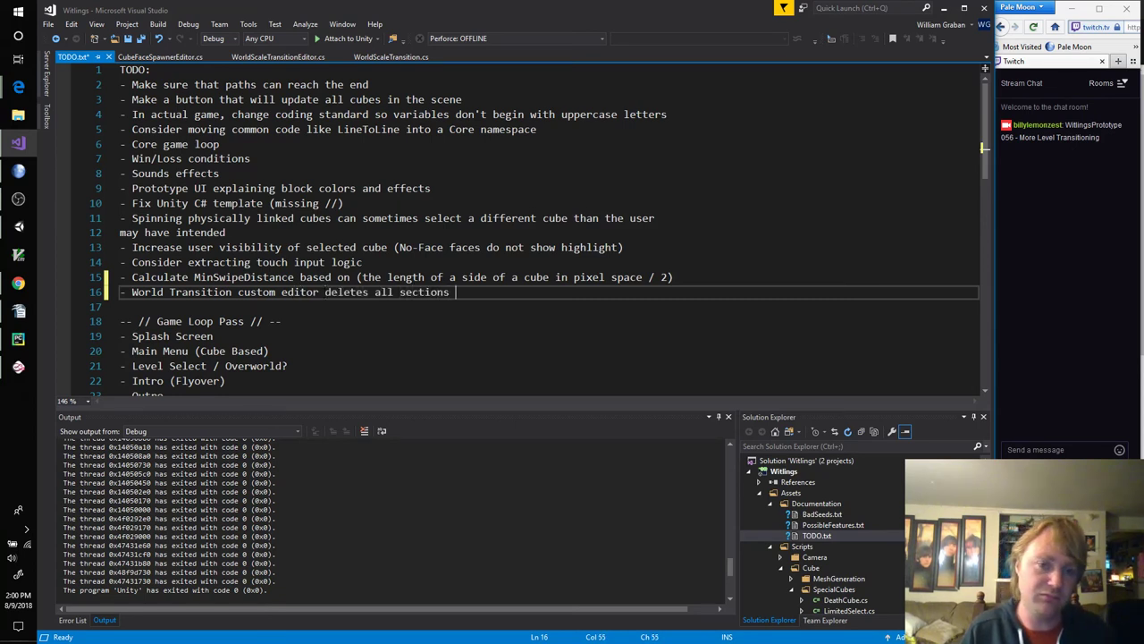
pyautogui.write('when c')
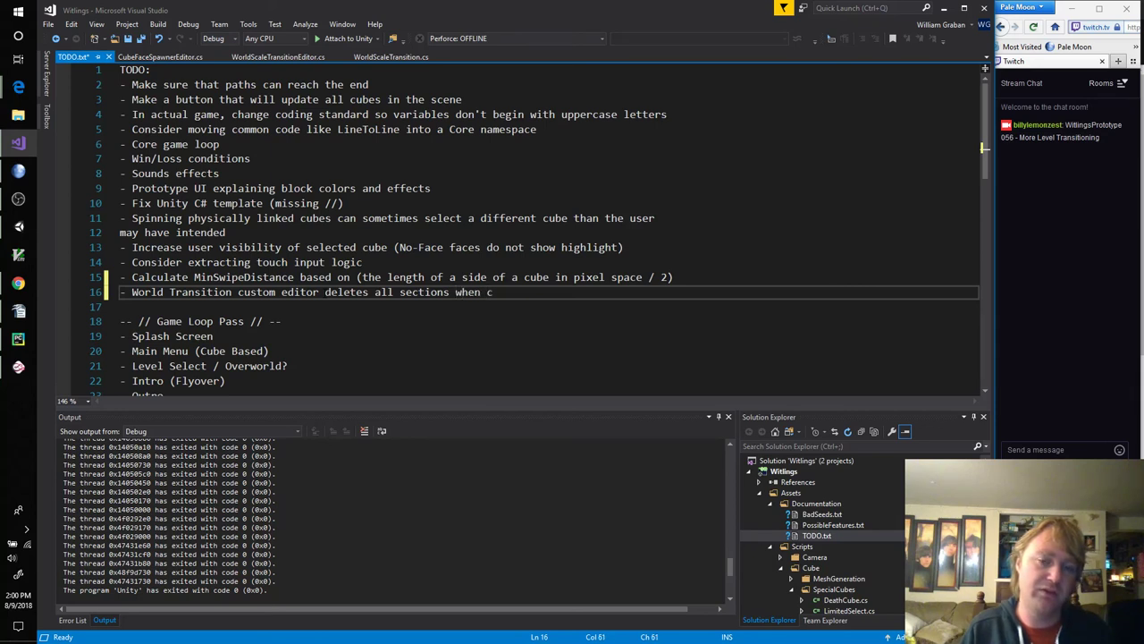
pyautogui.write('ount is deleted.')
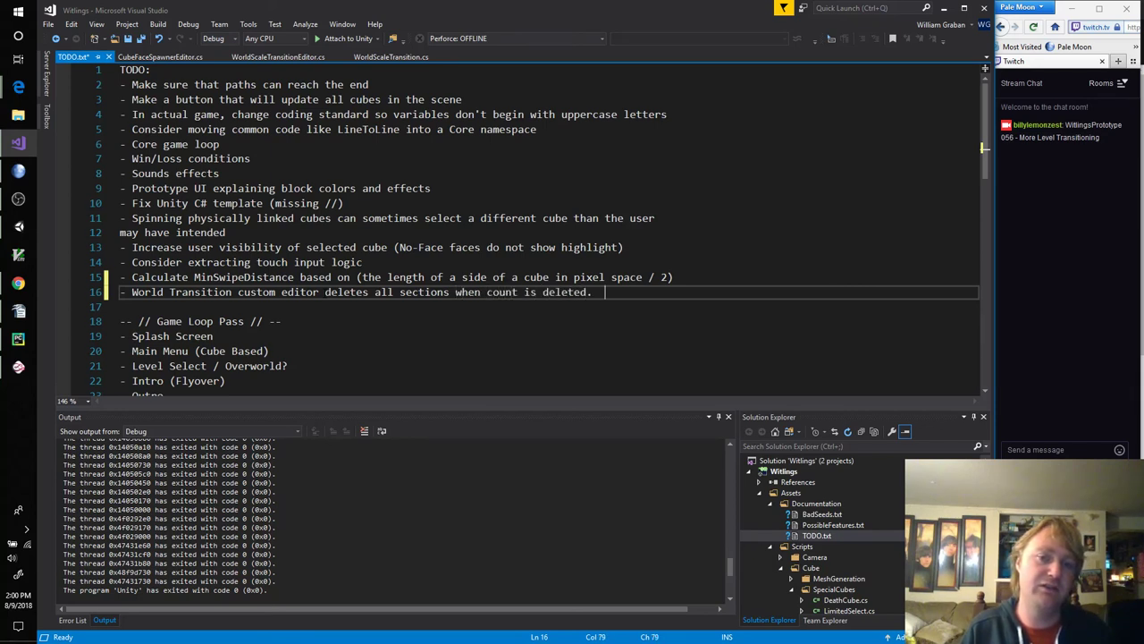
pyautogui.write('FIX THIS')
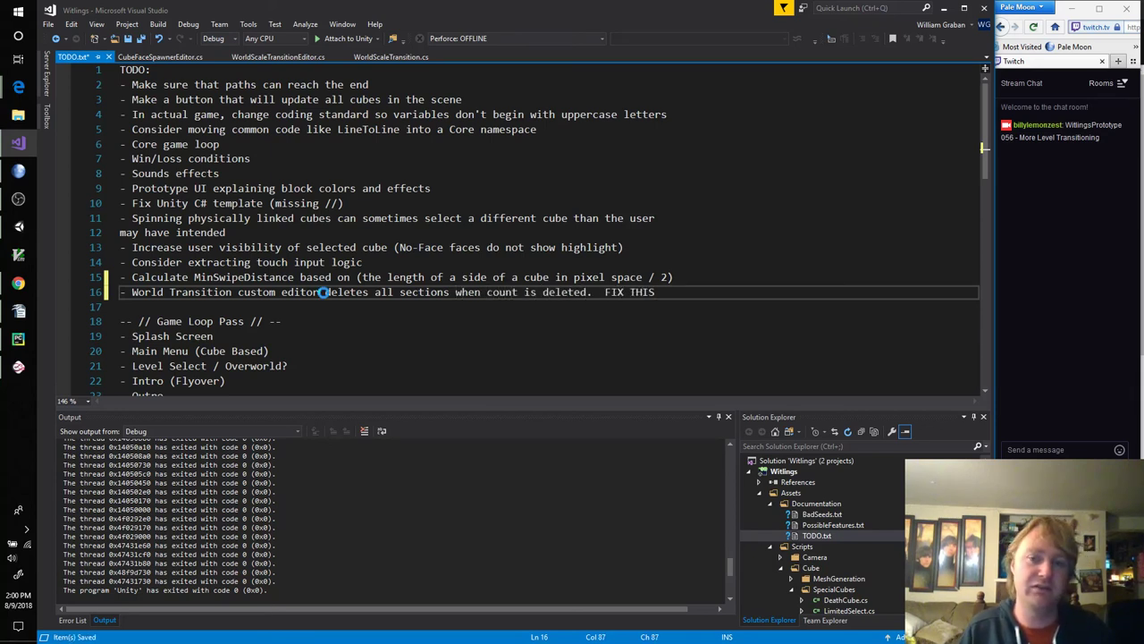